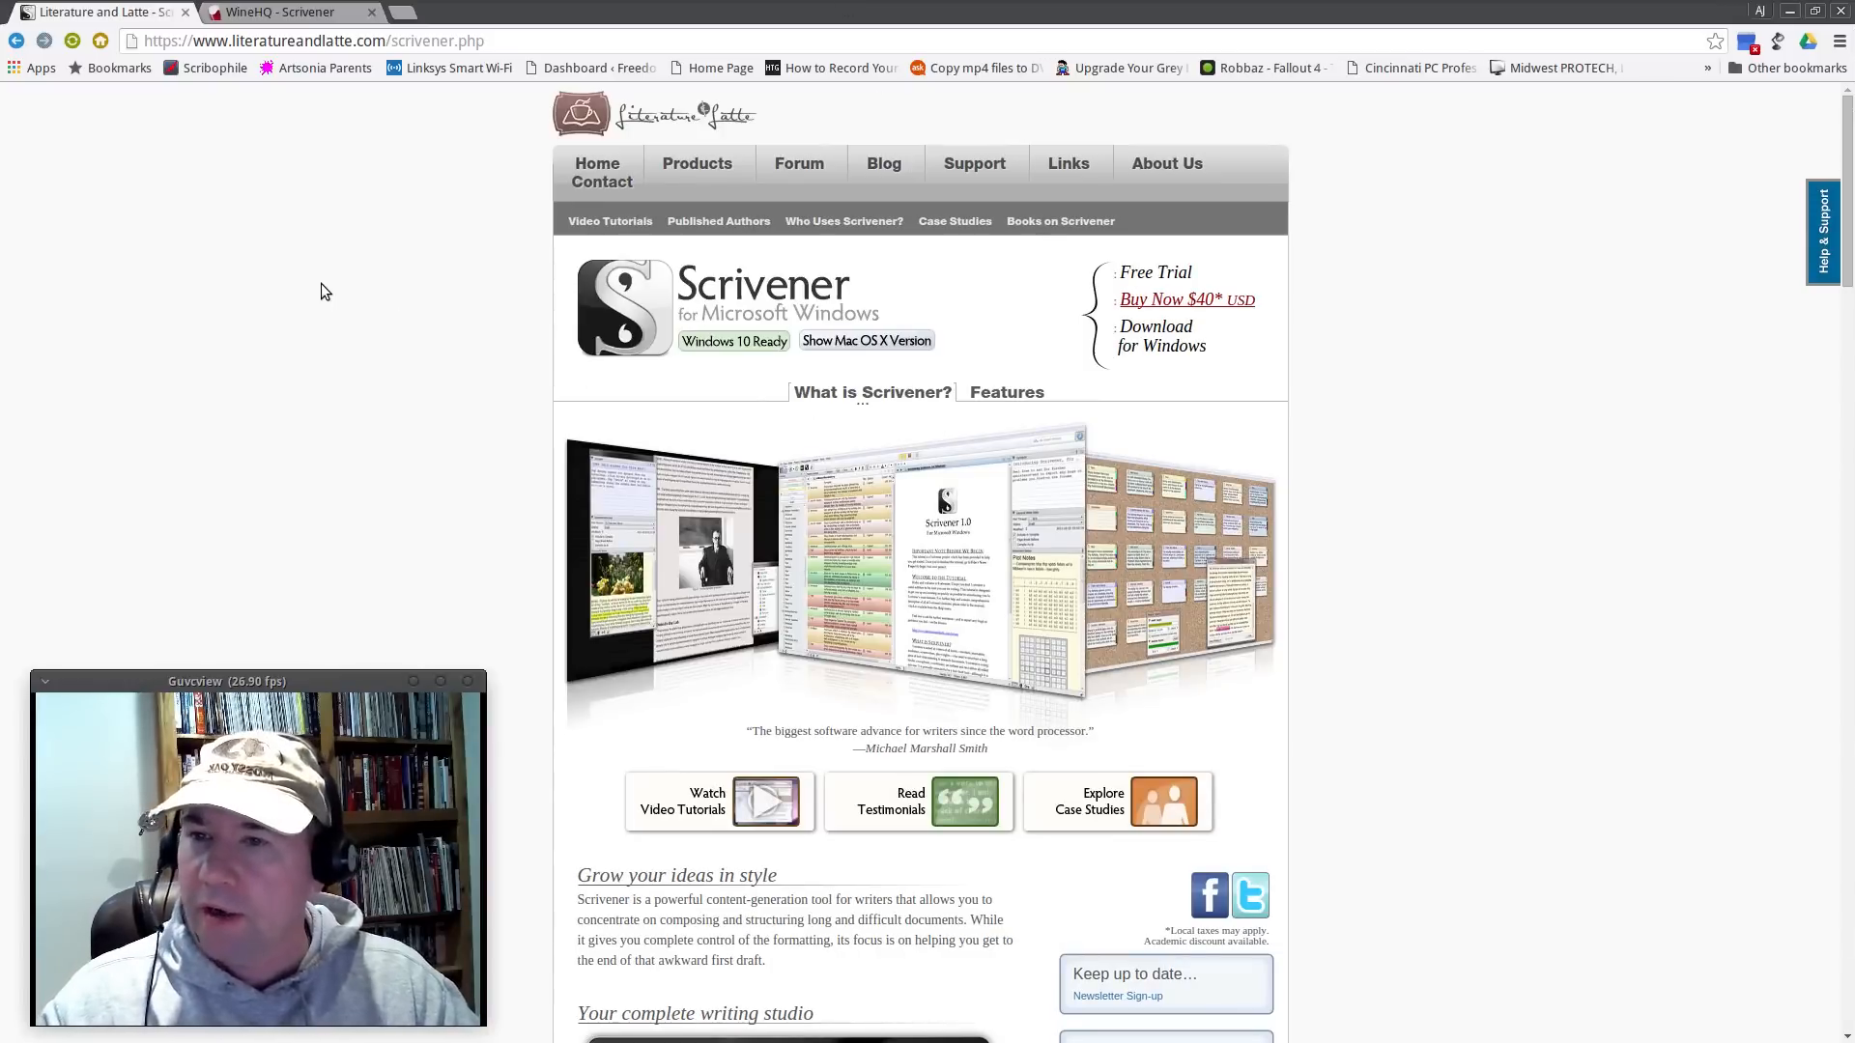
{"action": "mouse_move", "coordinate": [1442, 424]}
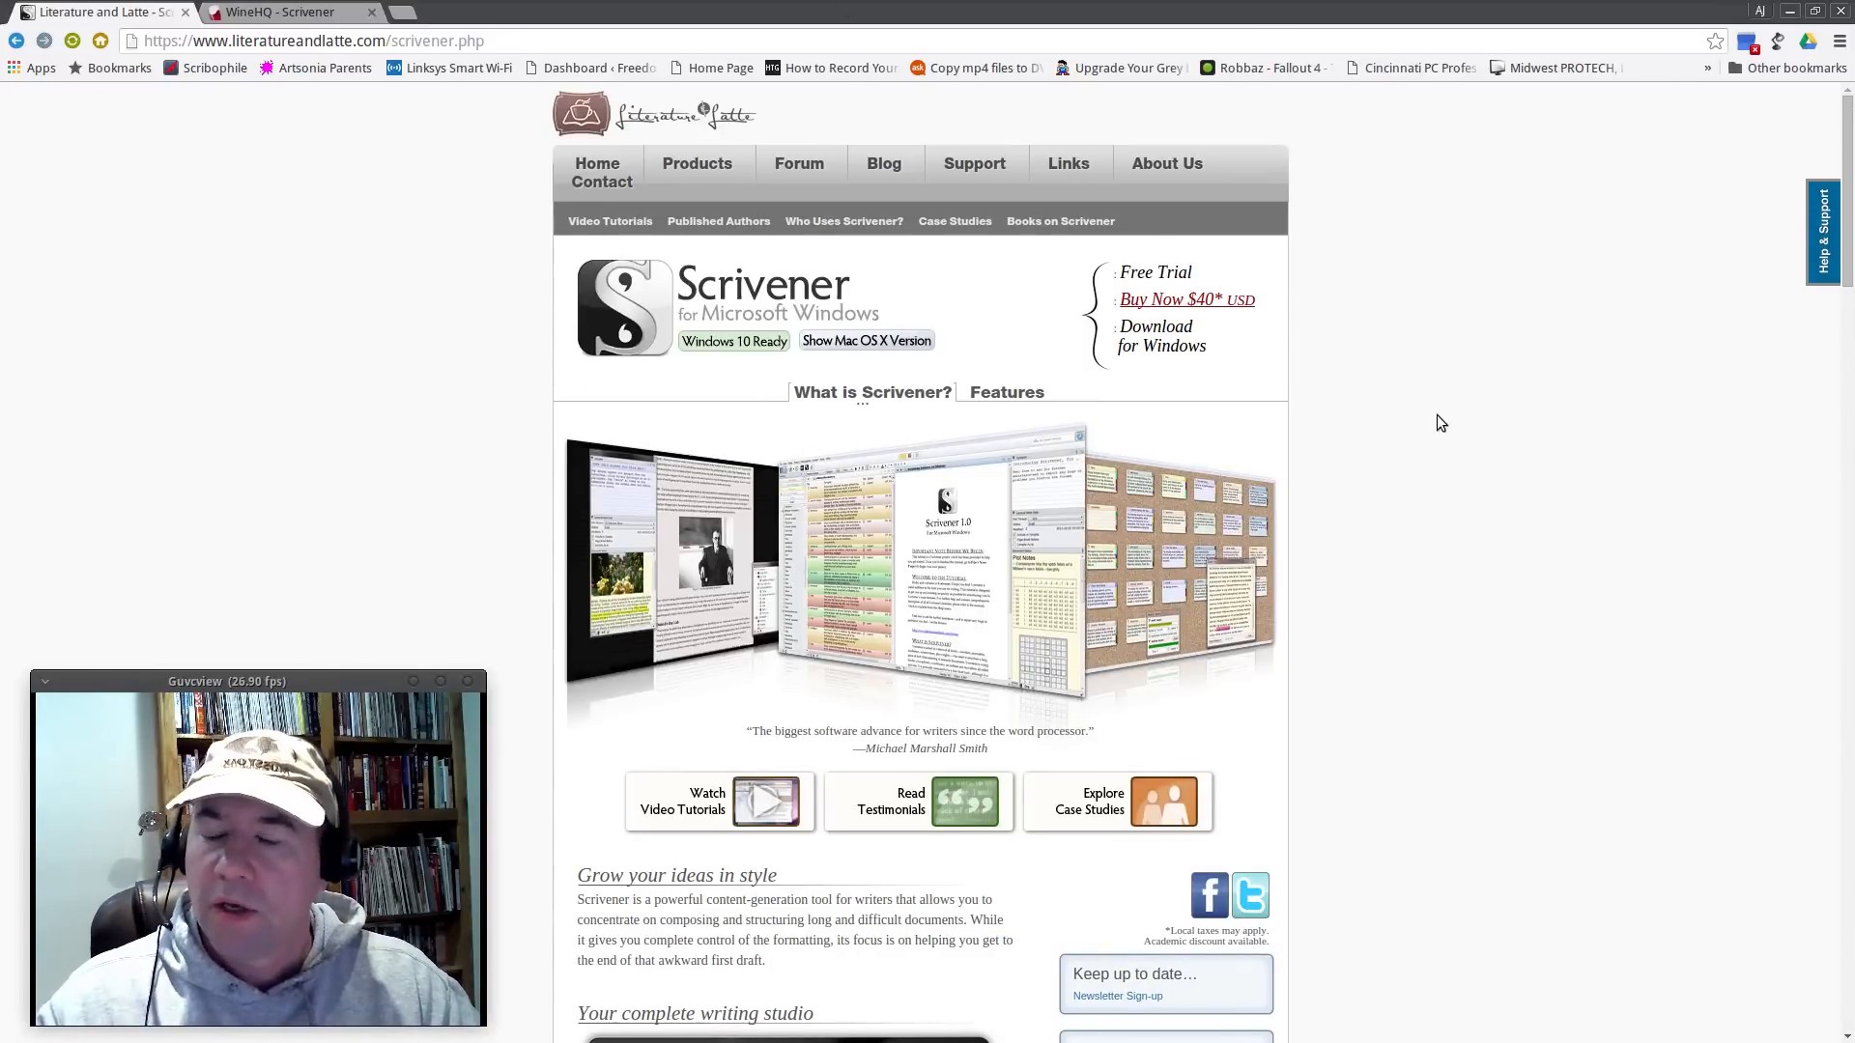
{"action": "mouse_move", "coordinate": [493, 344]}
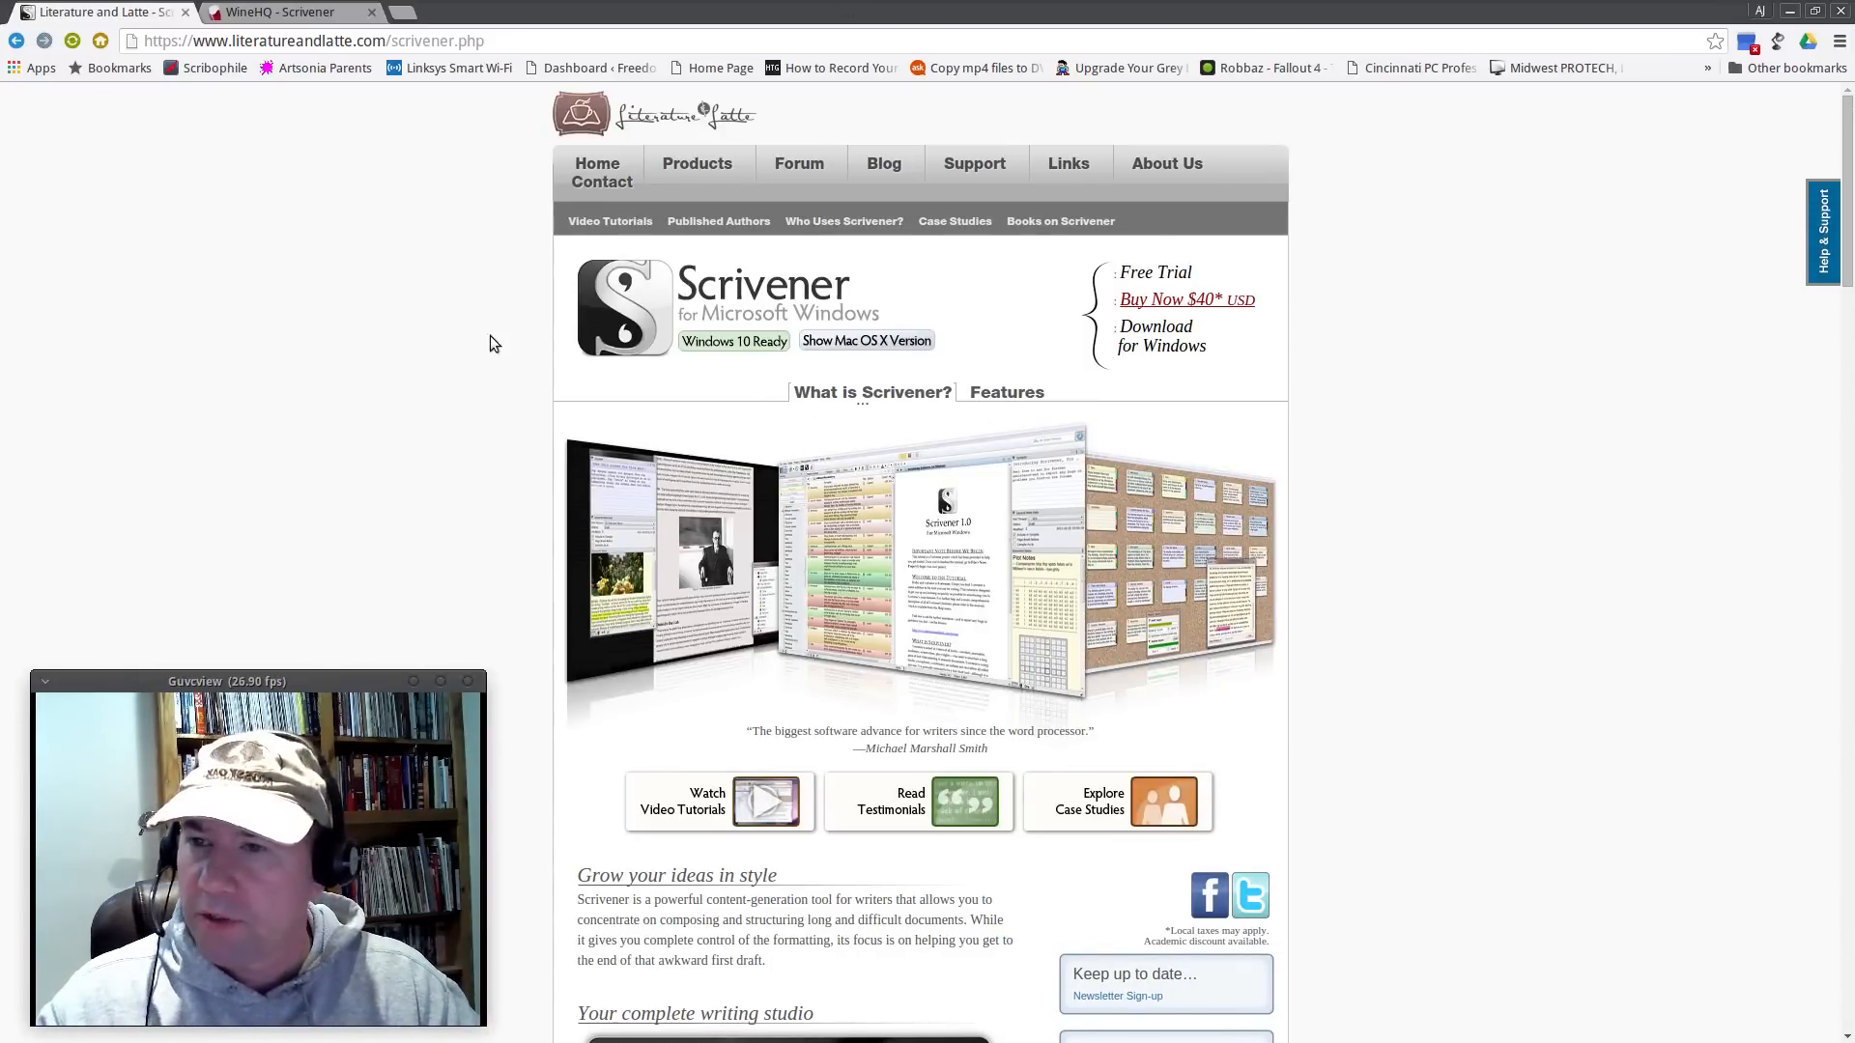
{"action": "mouse_move", "coordinate": [1398, 317]}
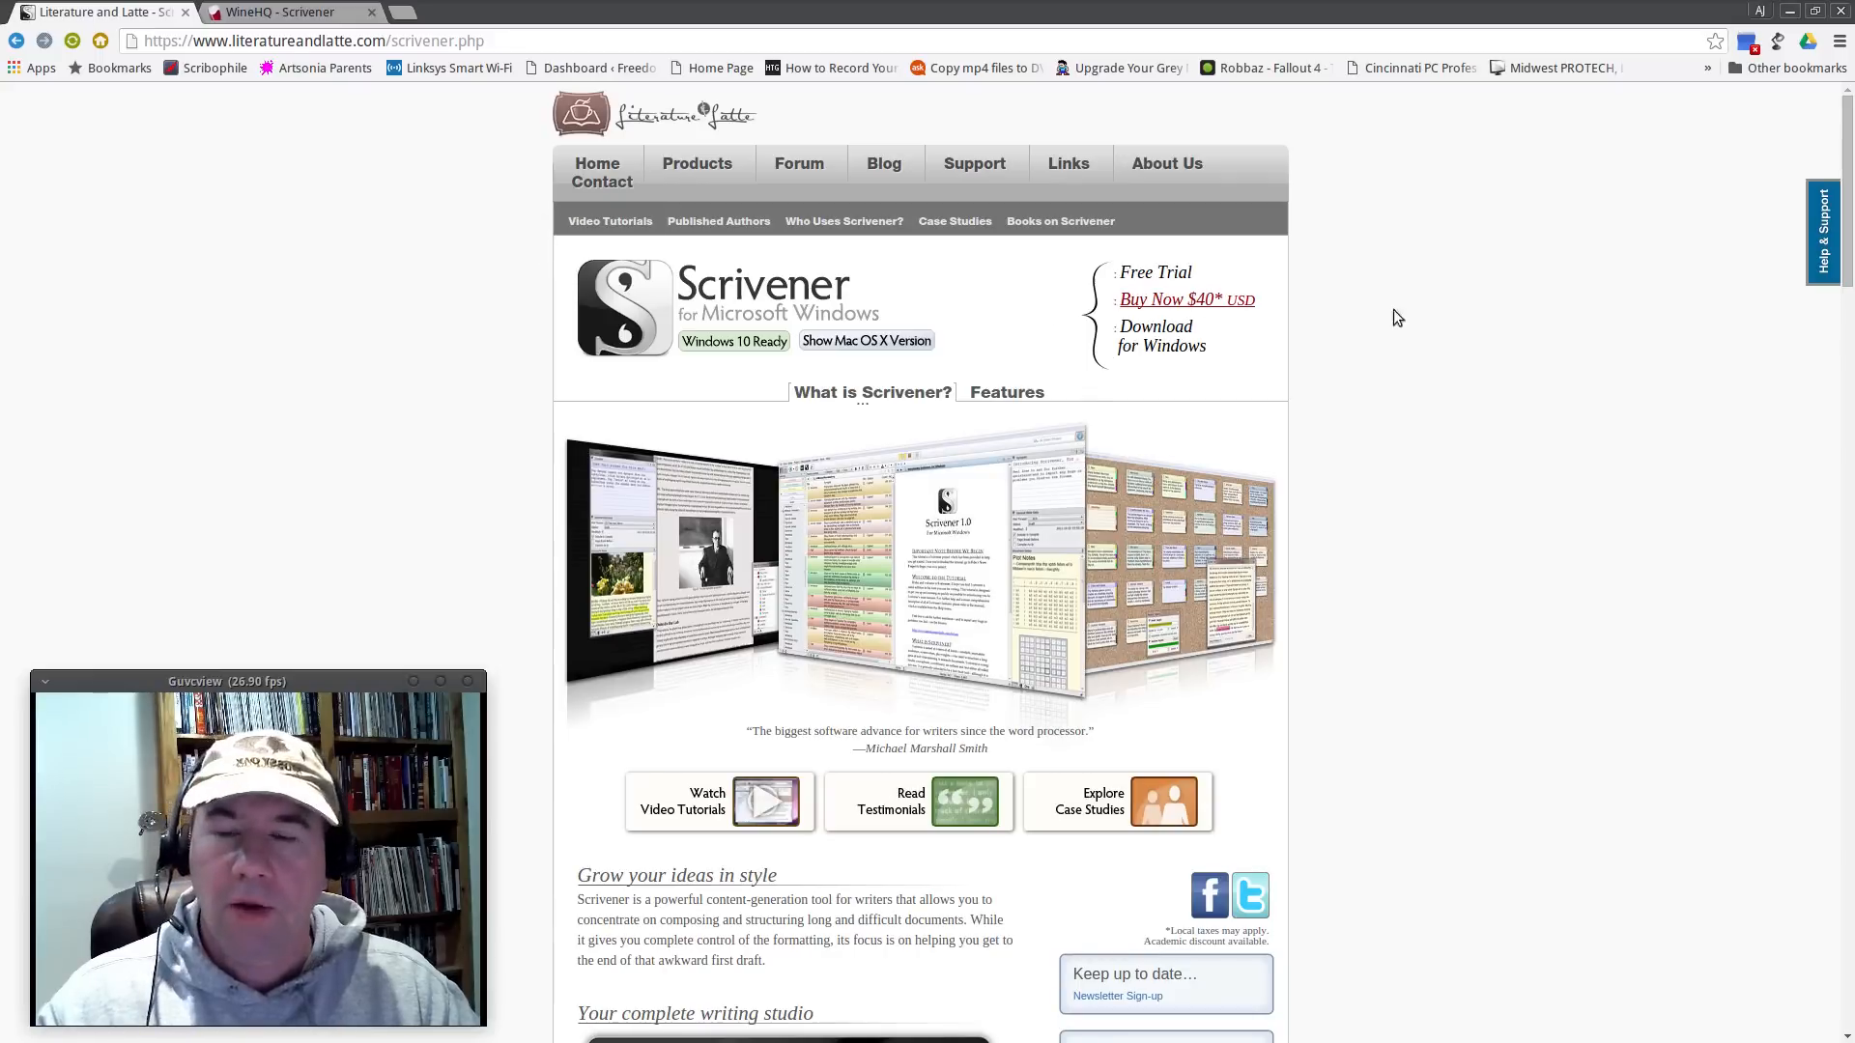
{"action": "mouse_move", "coordinate": [1415, 319]}
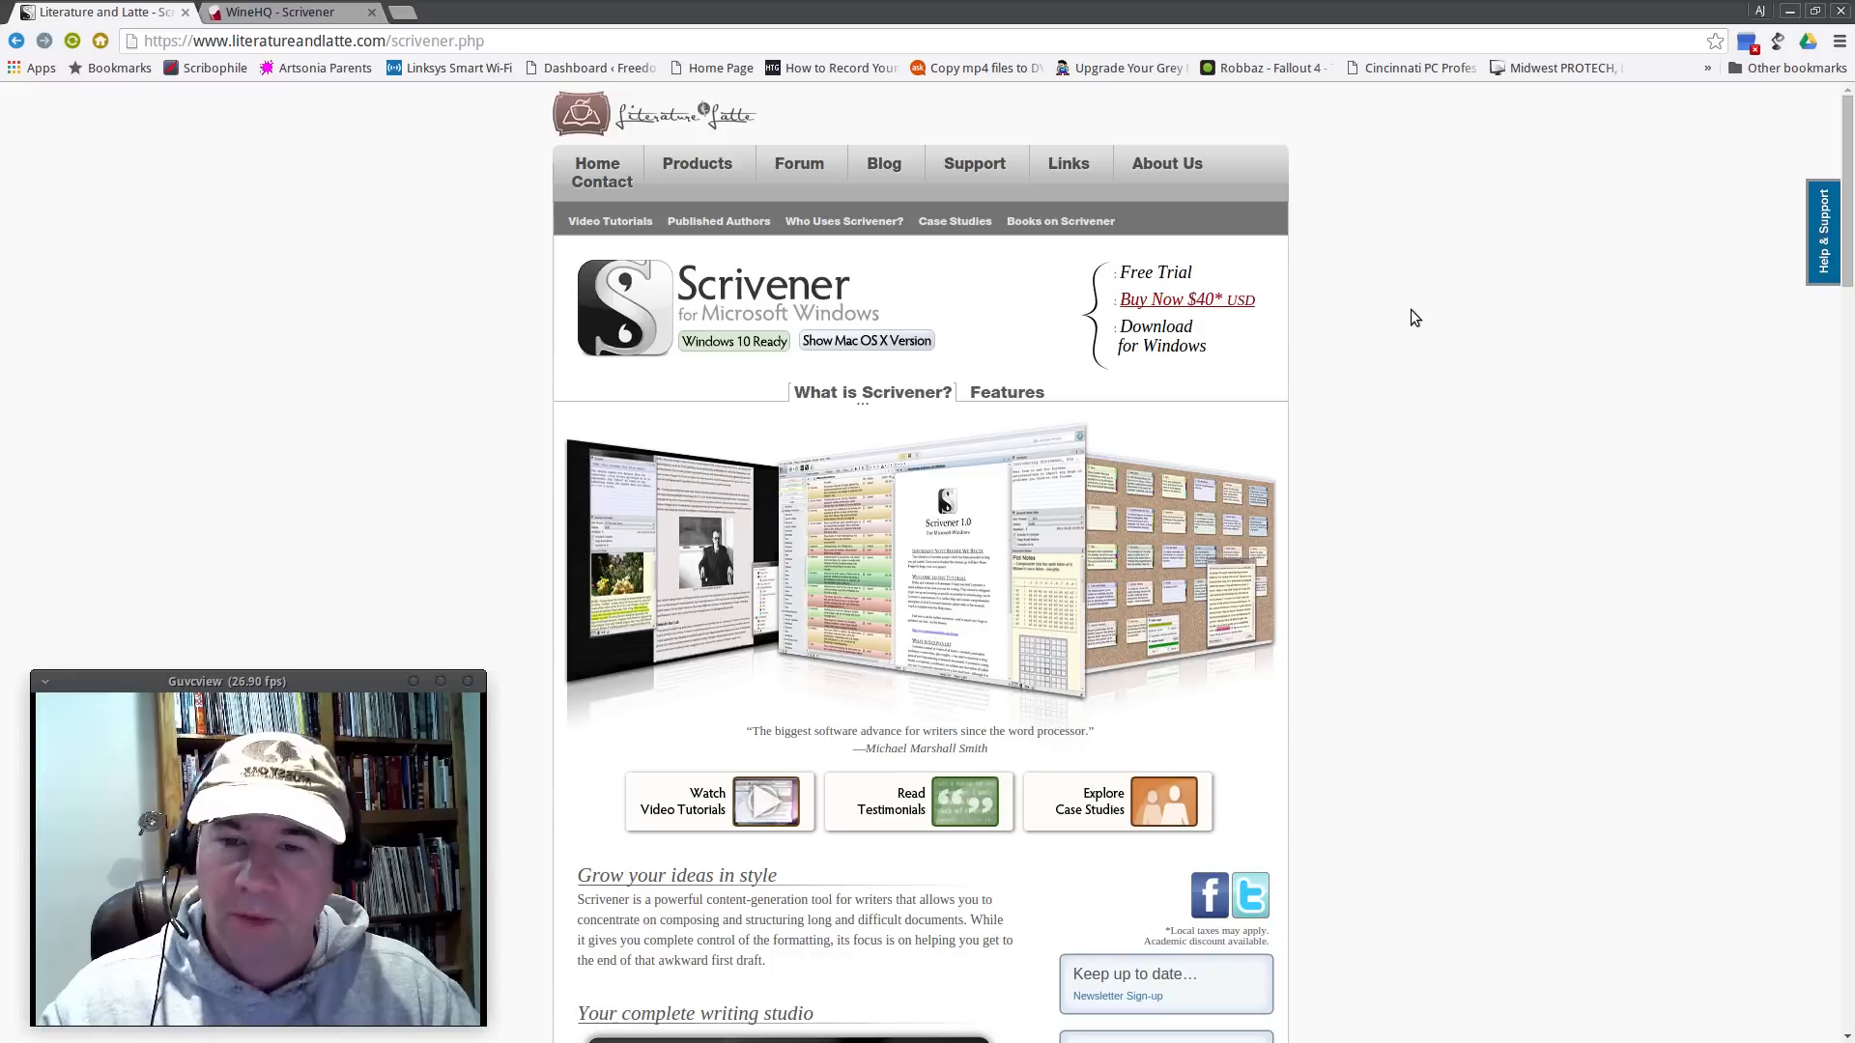
{"action": "mouse_move", "coordinate": [1426, 319]}
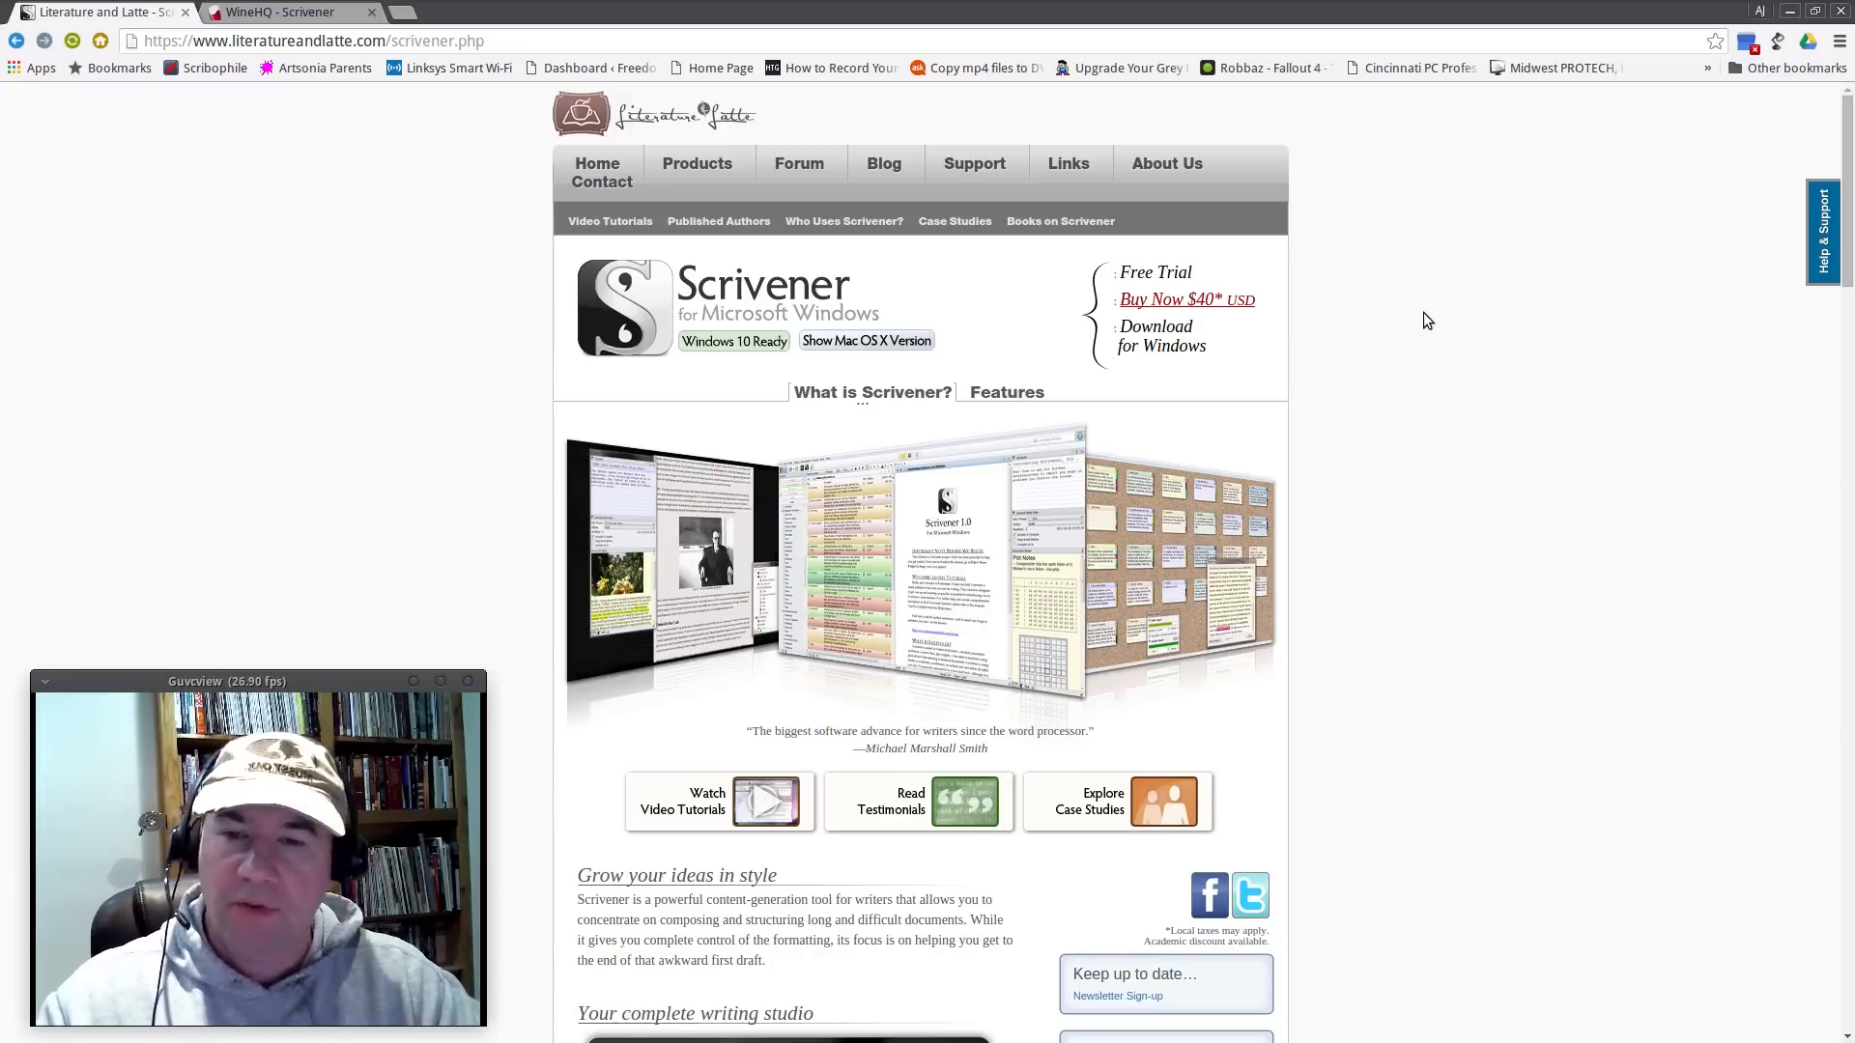
{"action": "mouse_move", "coordinate": [1333, 371]}
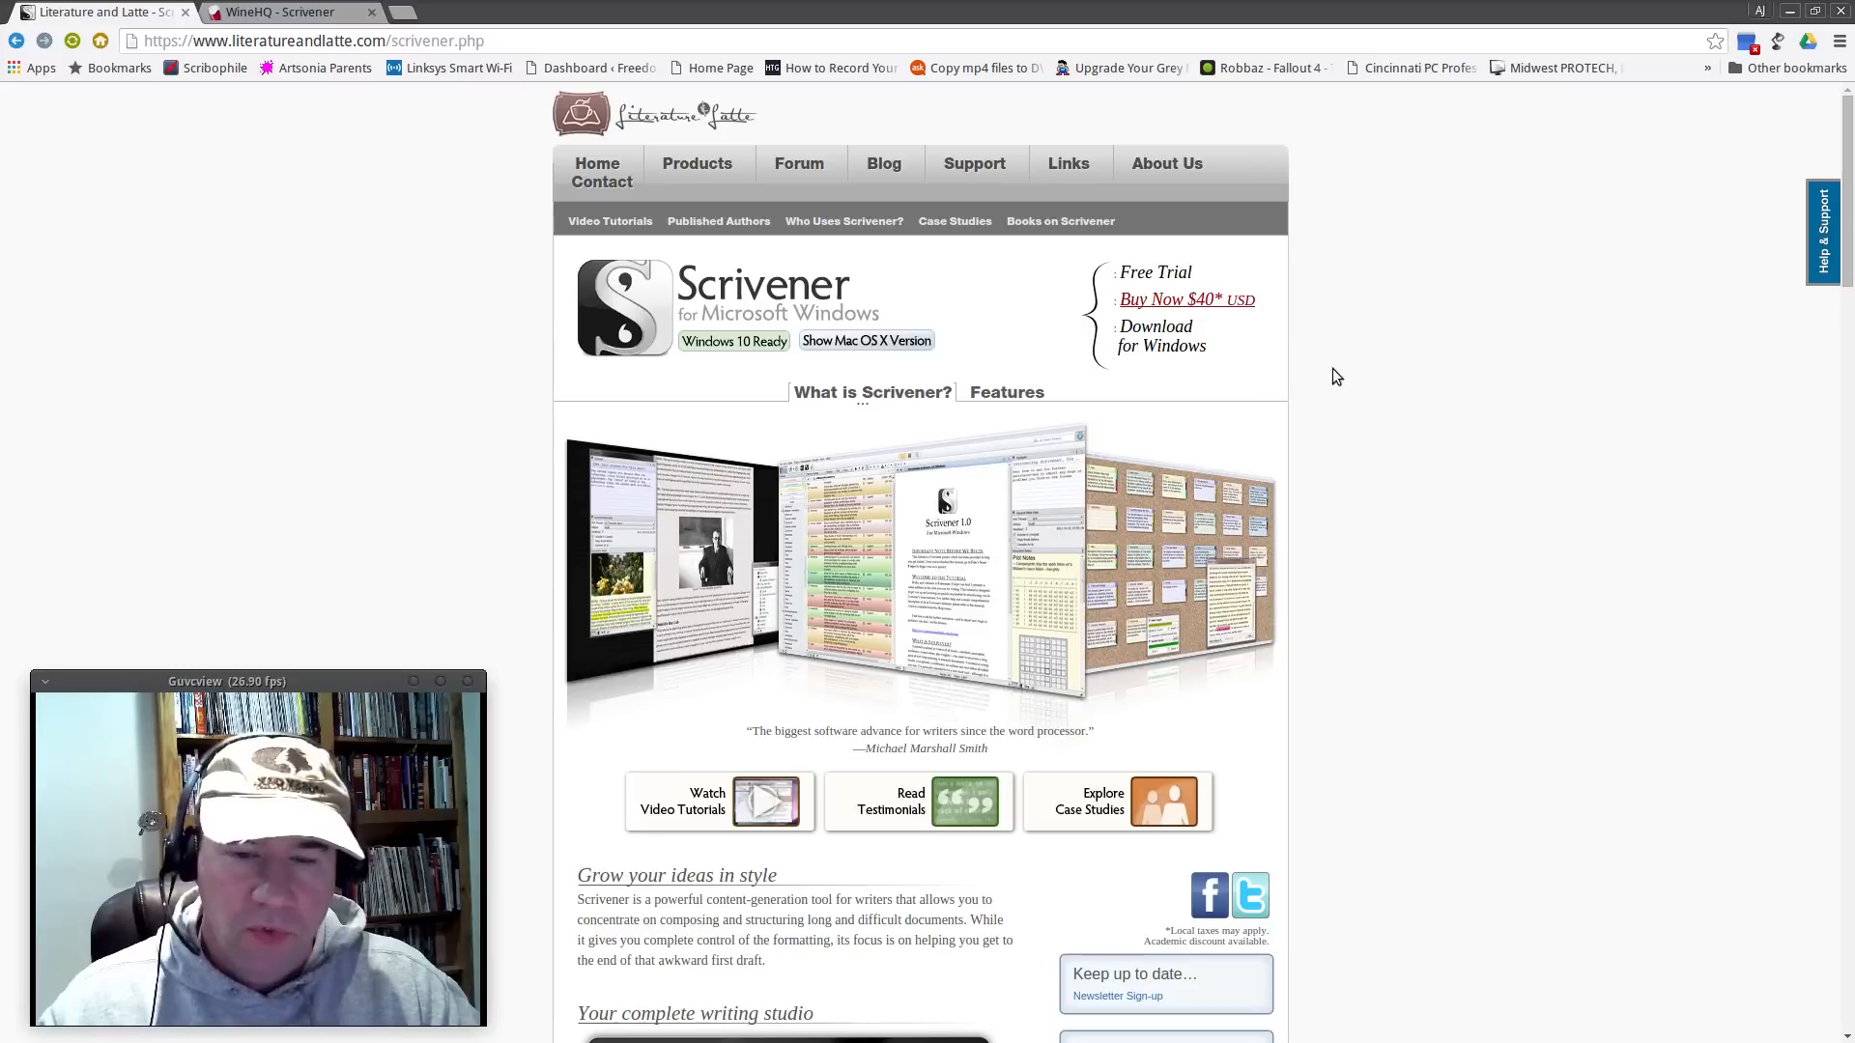
{"action": "mouse_move", "coordinate": [1291, 382]}
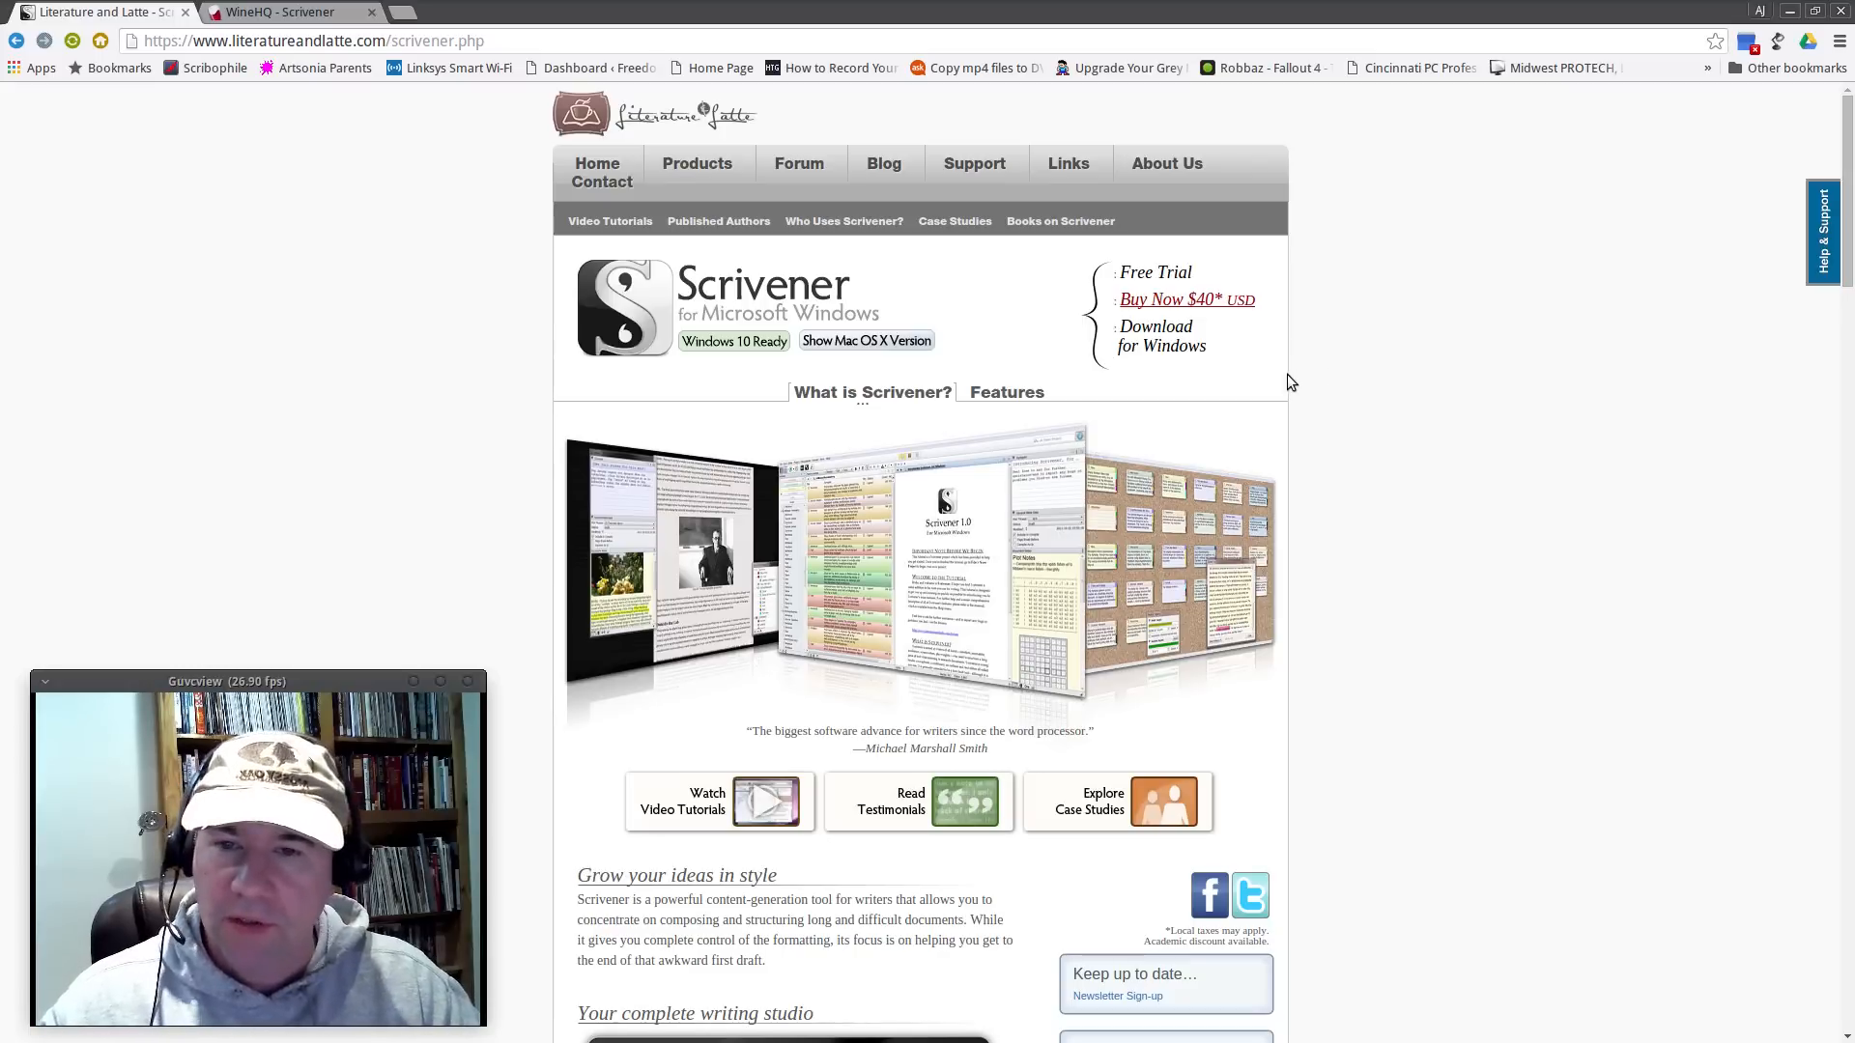
{"action": "mouse_move", "coordinate": [507, 137]}
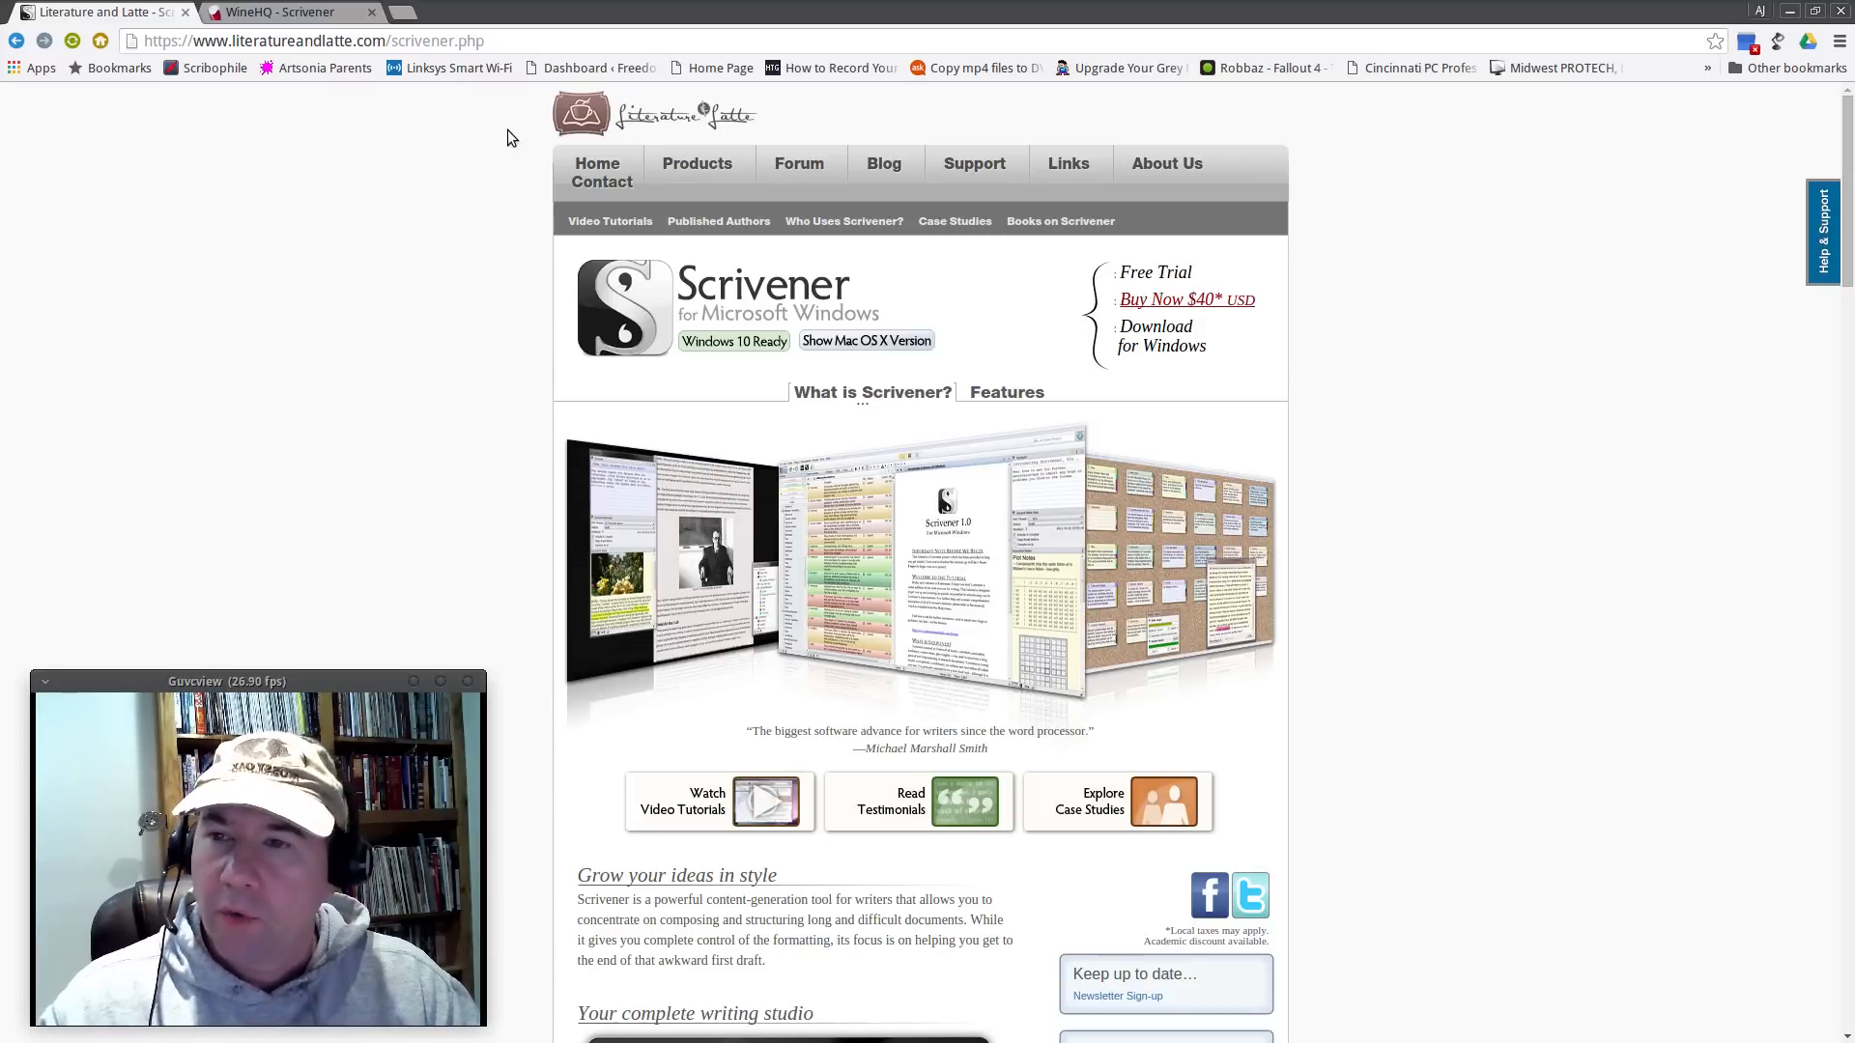
{"action": "mouse_move", "coordinate": [1156, 336]}
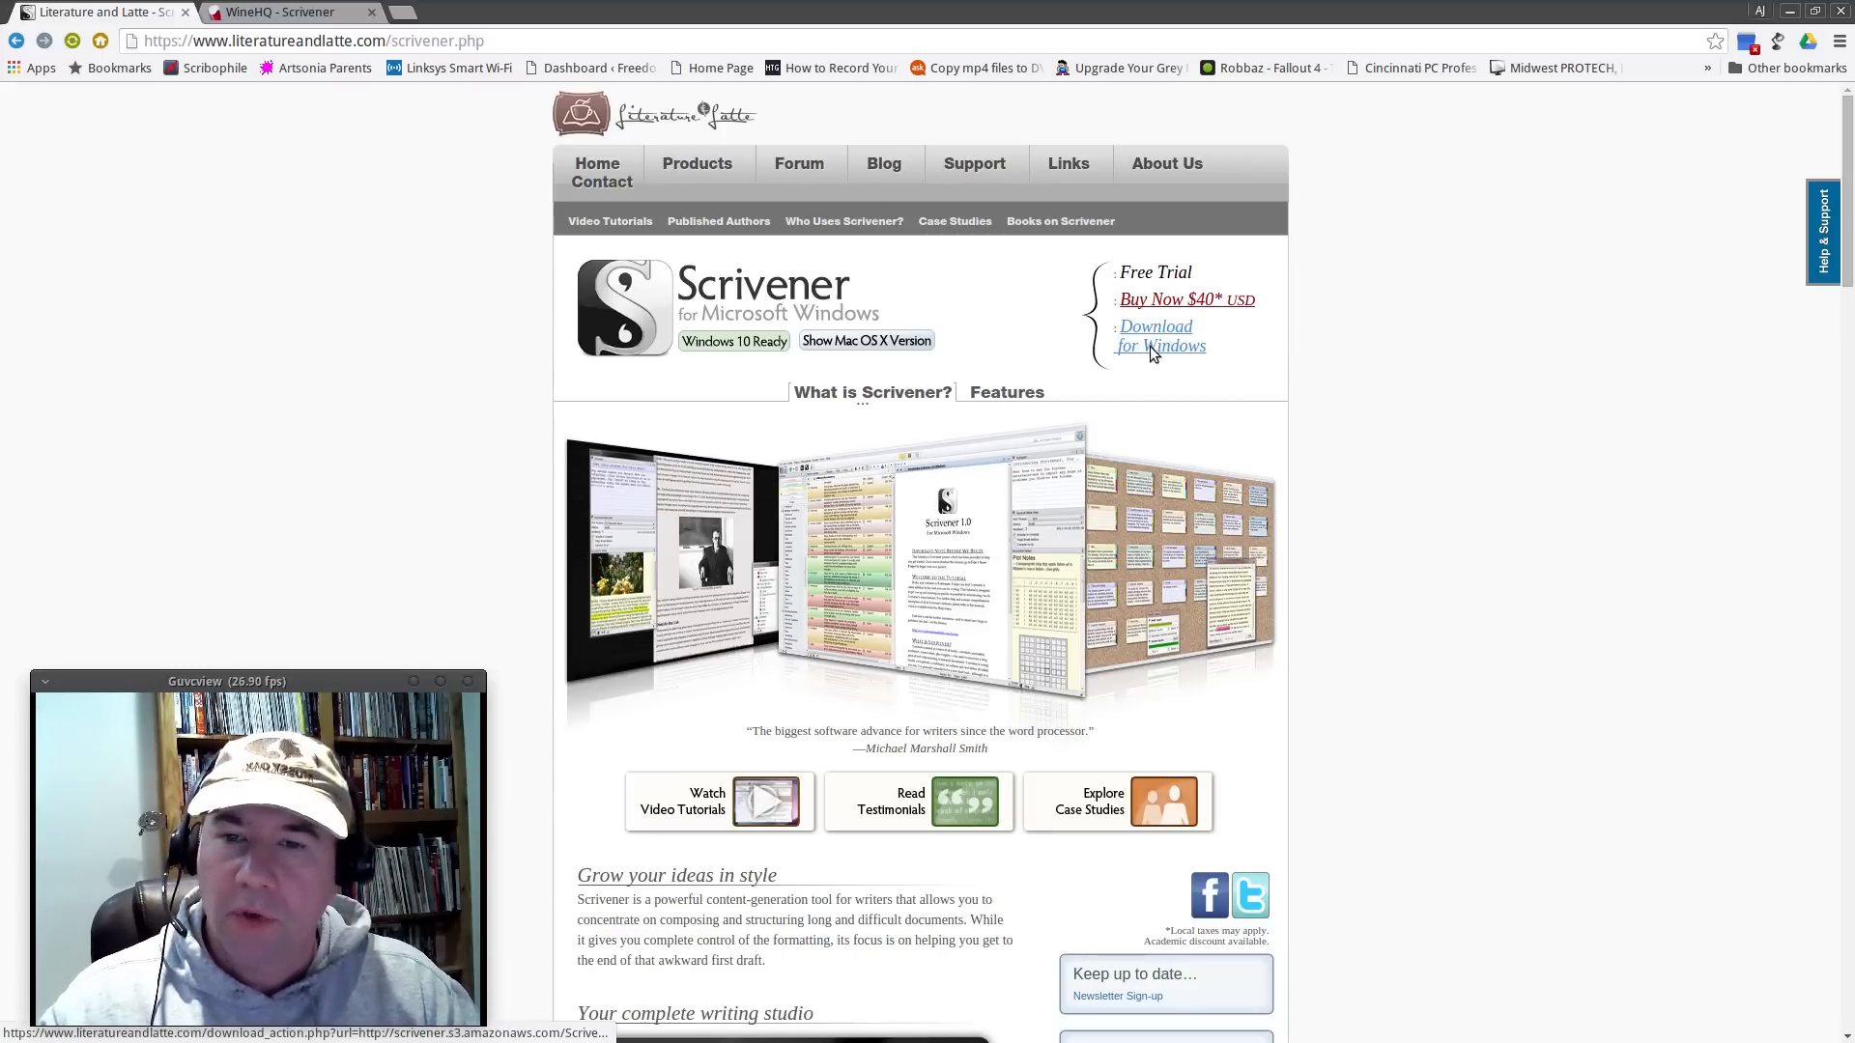
Download Scrivener-installer.exe for Windows and save it to the Downloads folder.
{"action": "left_click", "coordinate": [1156, 336]}
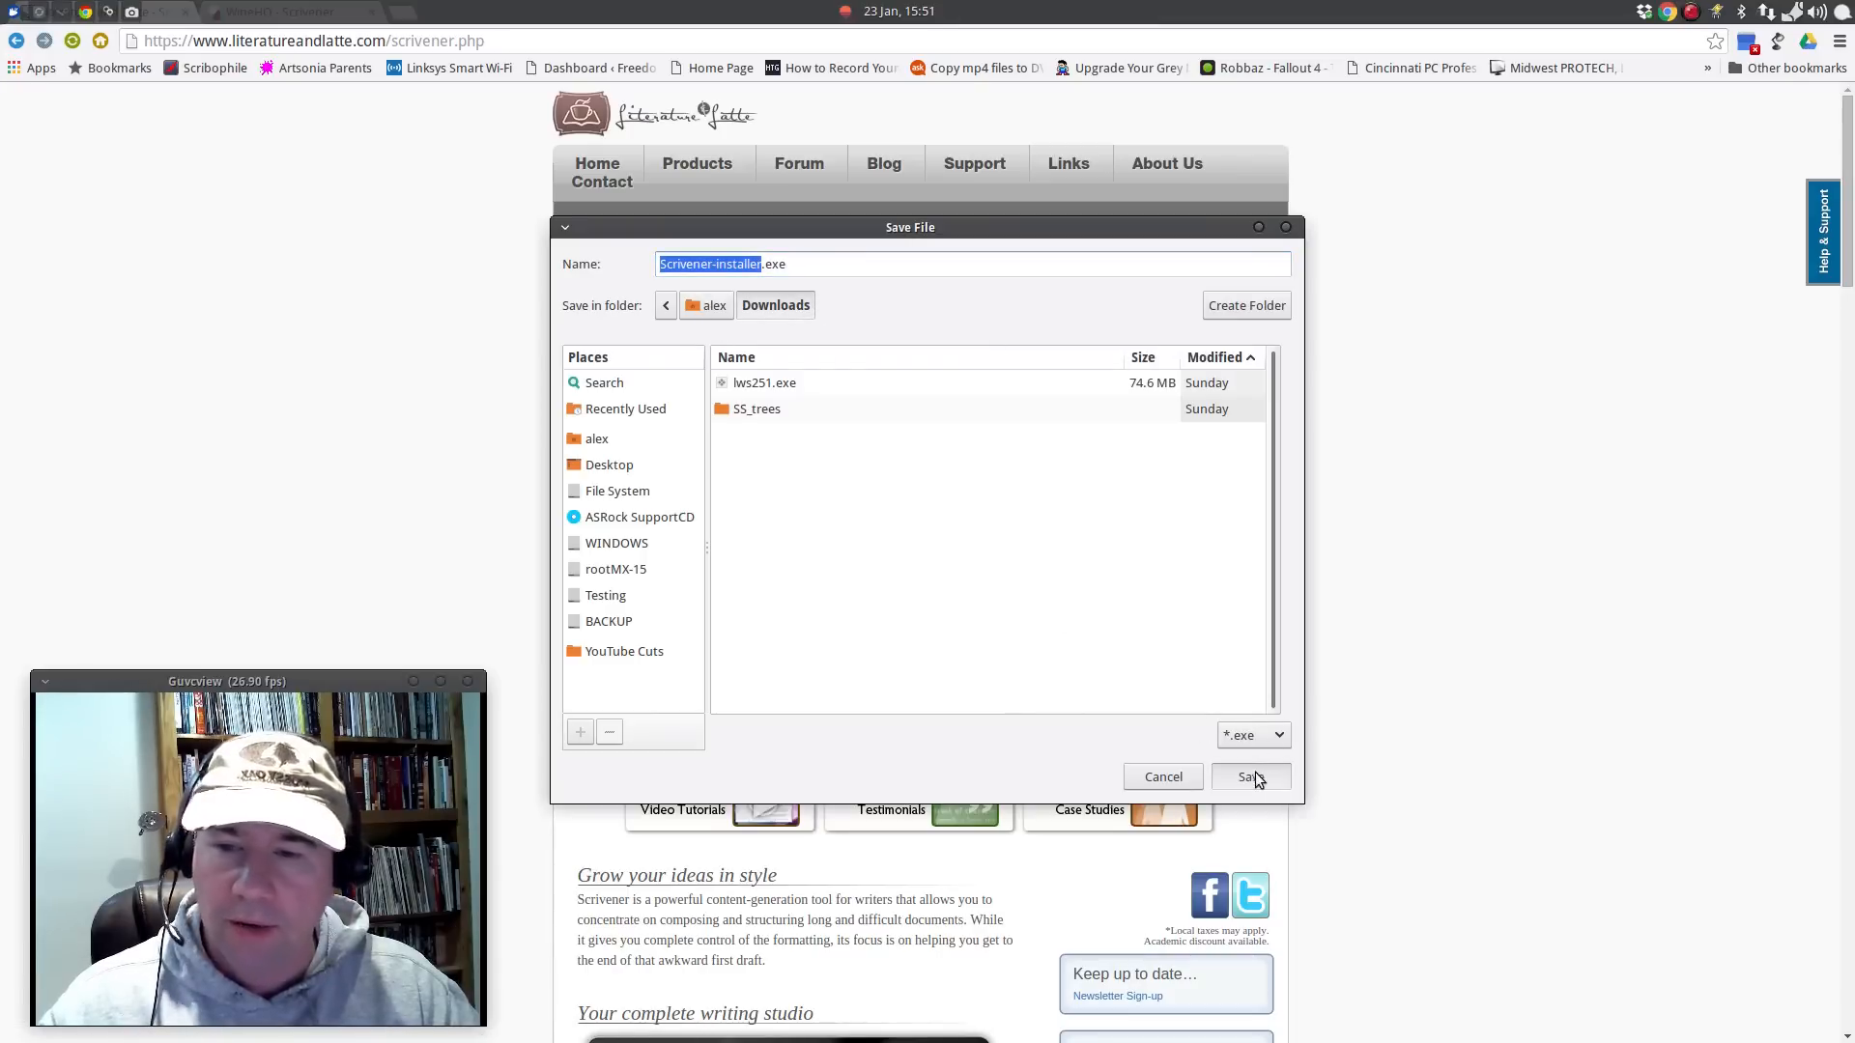
{"action": "left_click", "coordinate": [1250, 777]}
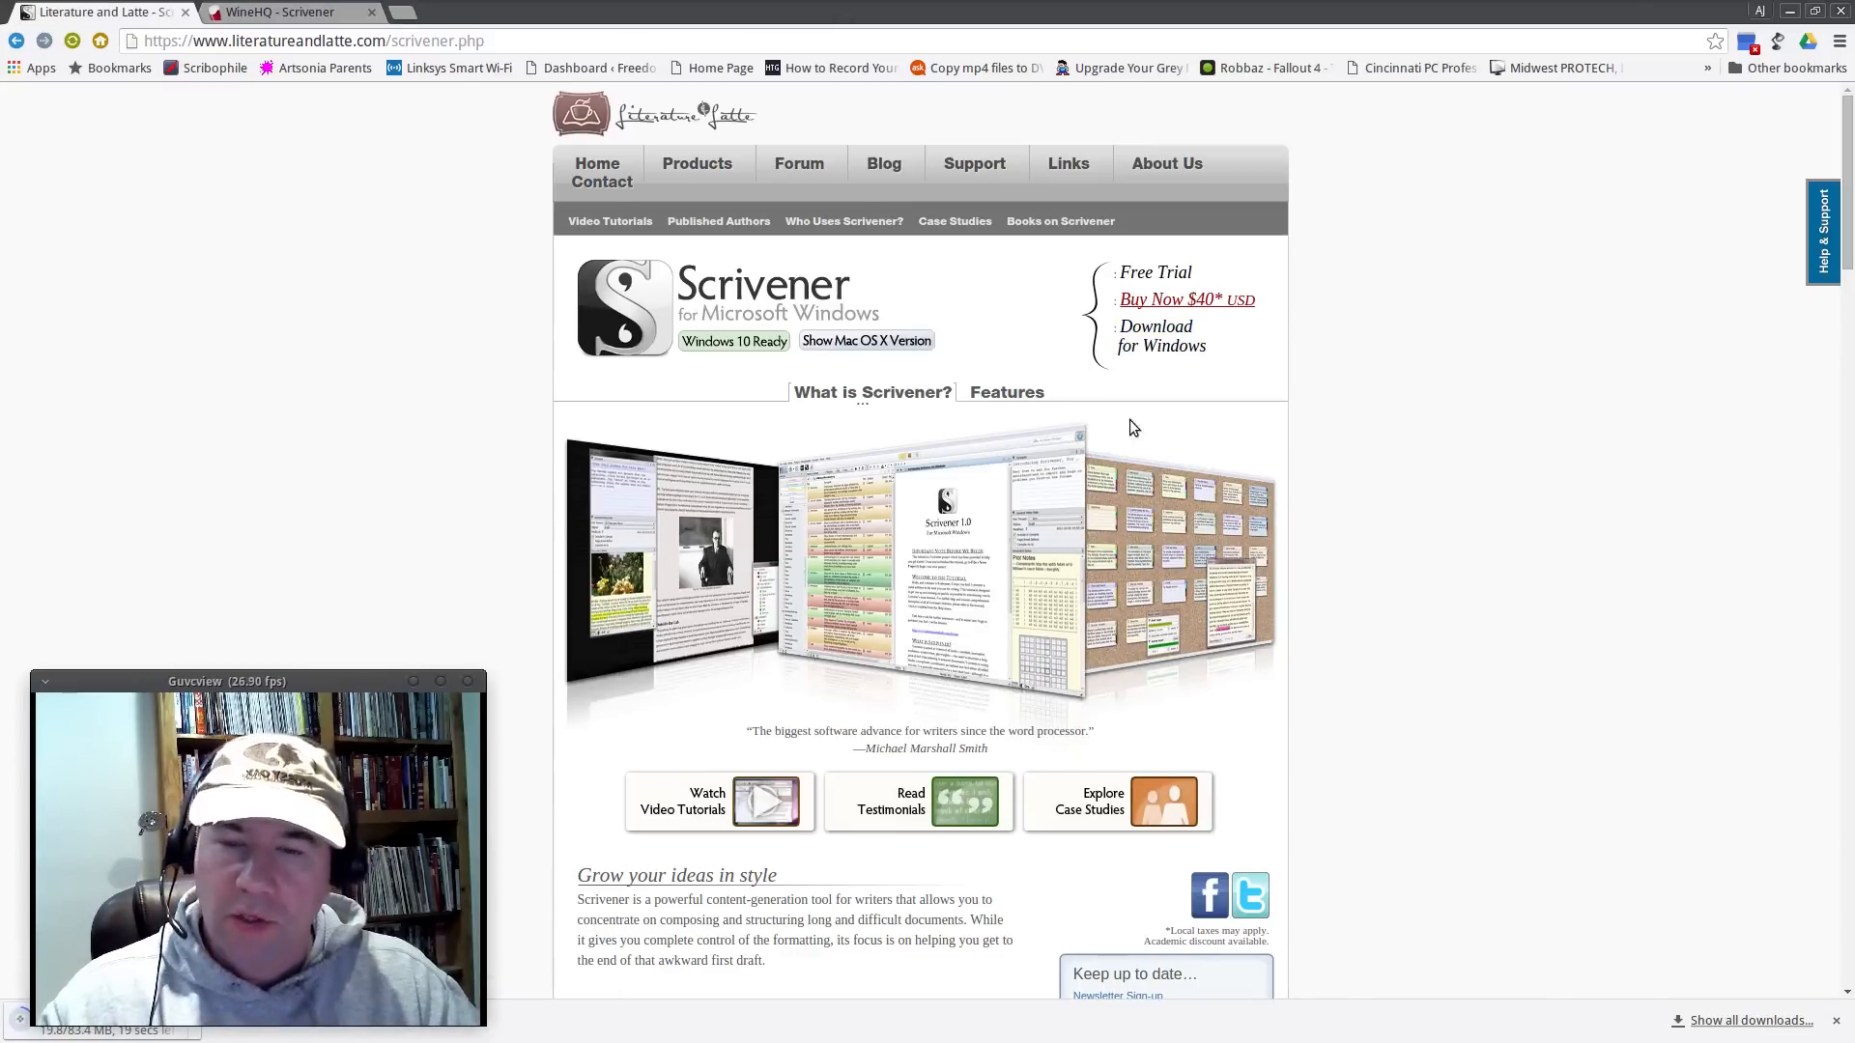
{"action": "mouse_move", "coordinate": [1382, 487]}
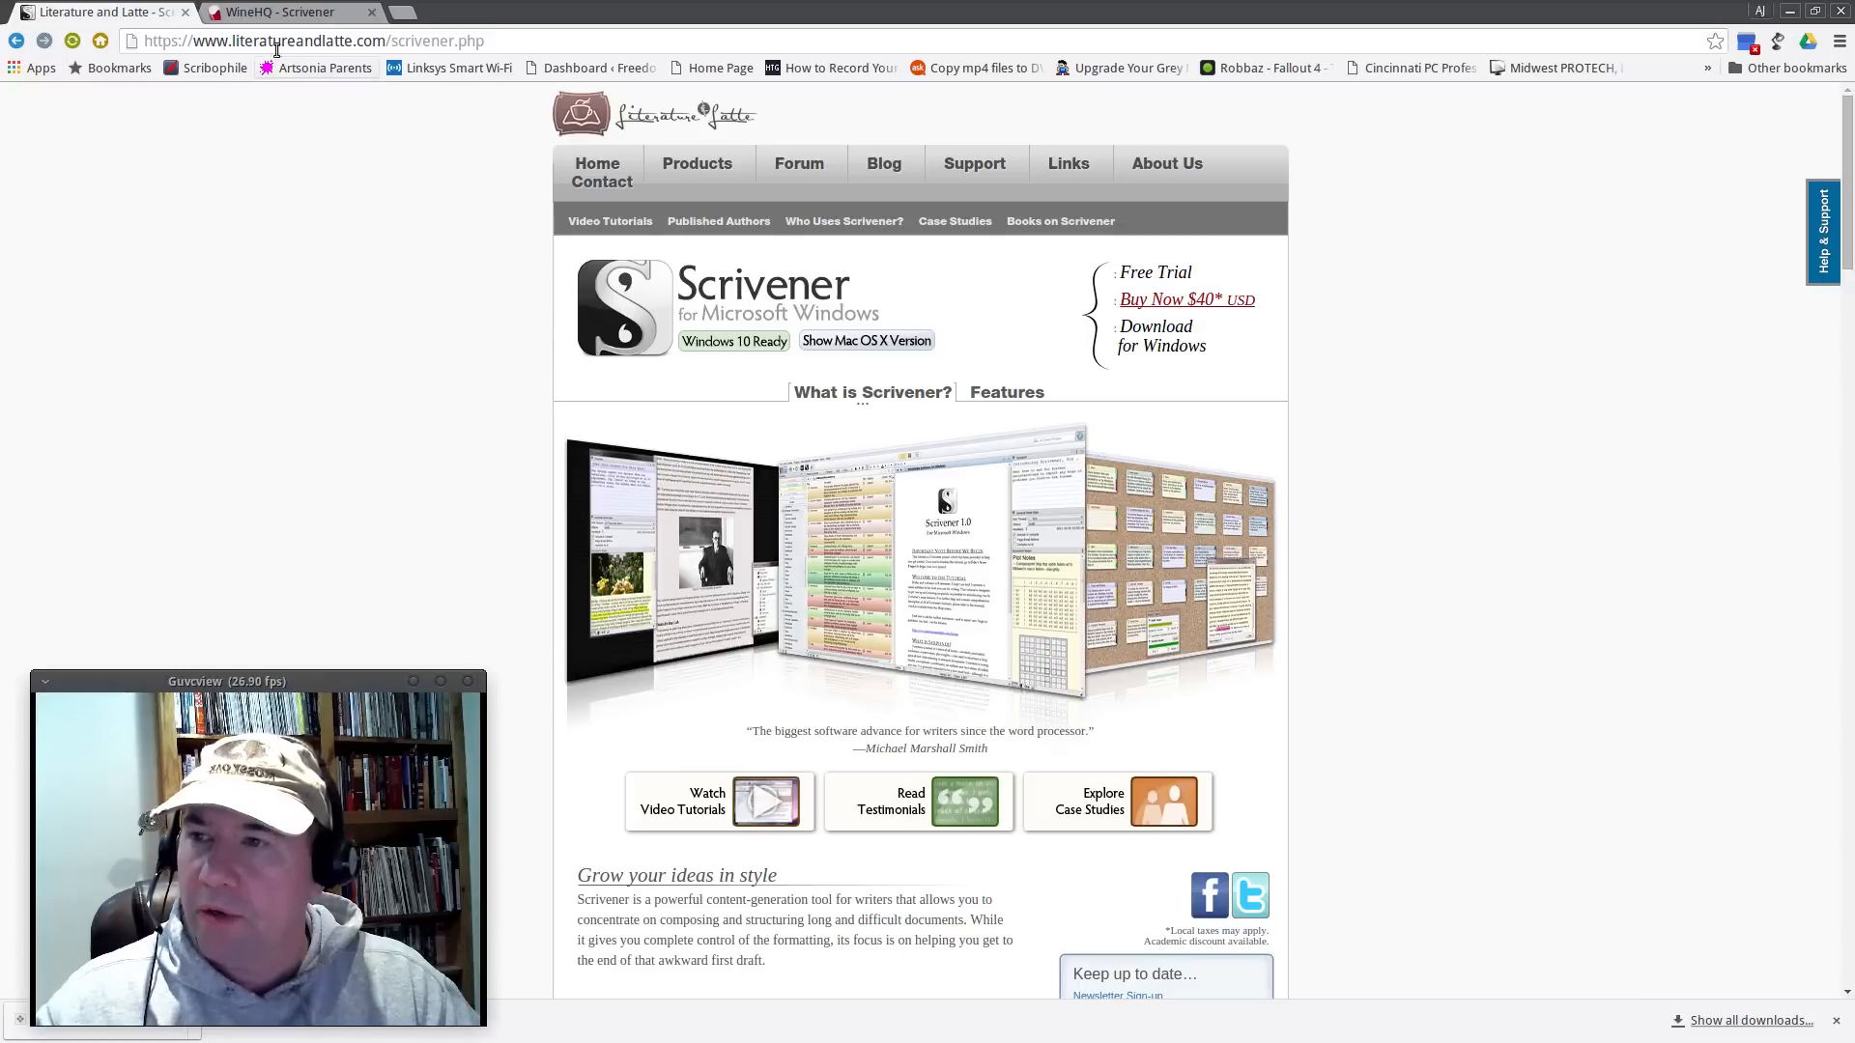
{"action": "mouse_move", "coordinate": [289, 11]}
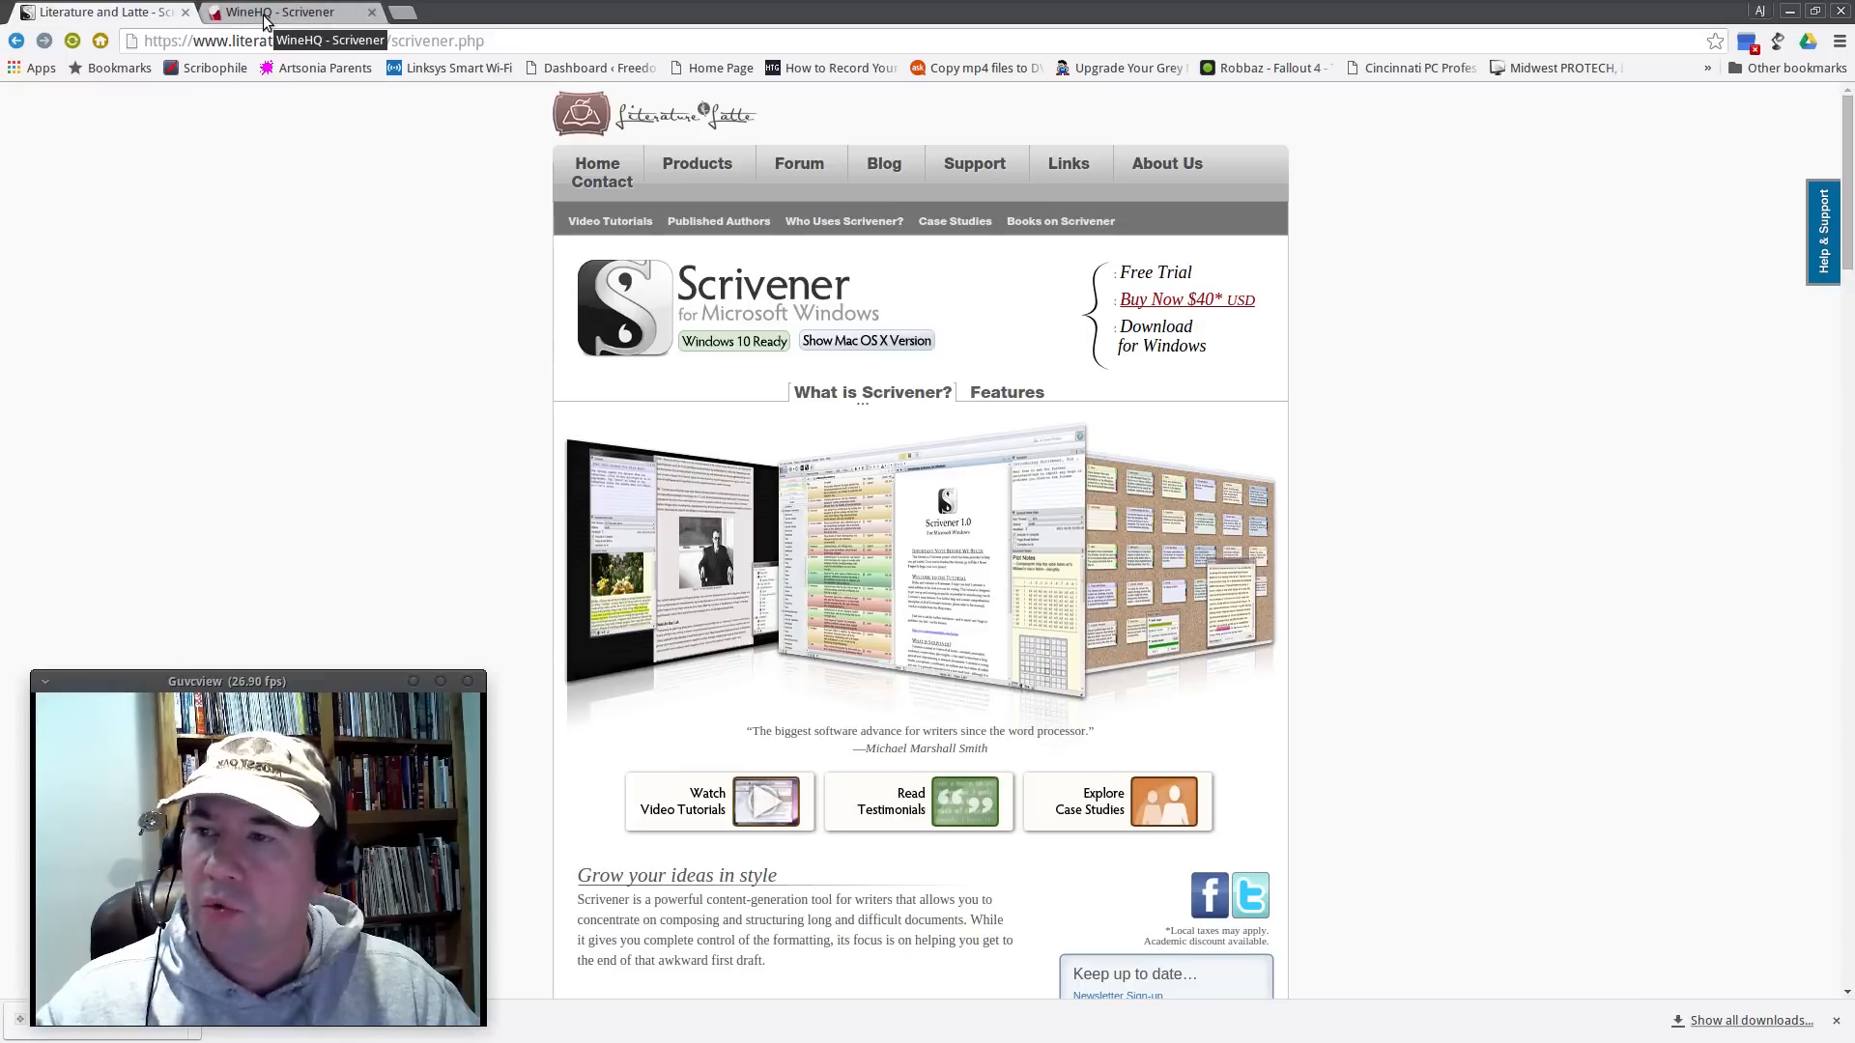
Switch to the WineHQ AppDB Scrivener page to review its ratings and tested Wine versions.
{"action": "left_click", "coordinate": [284, 11]}
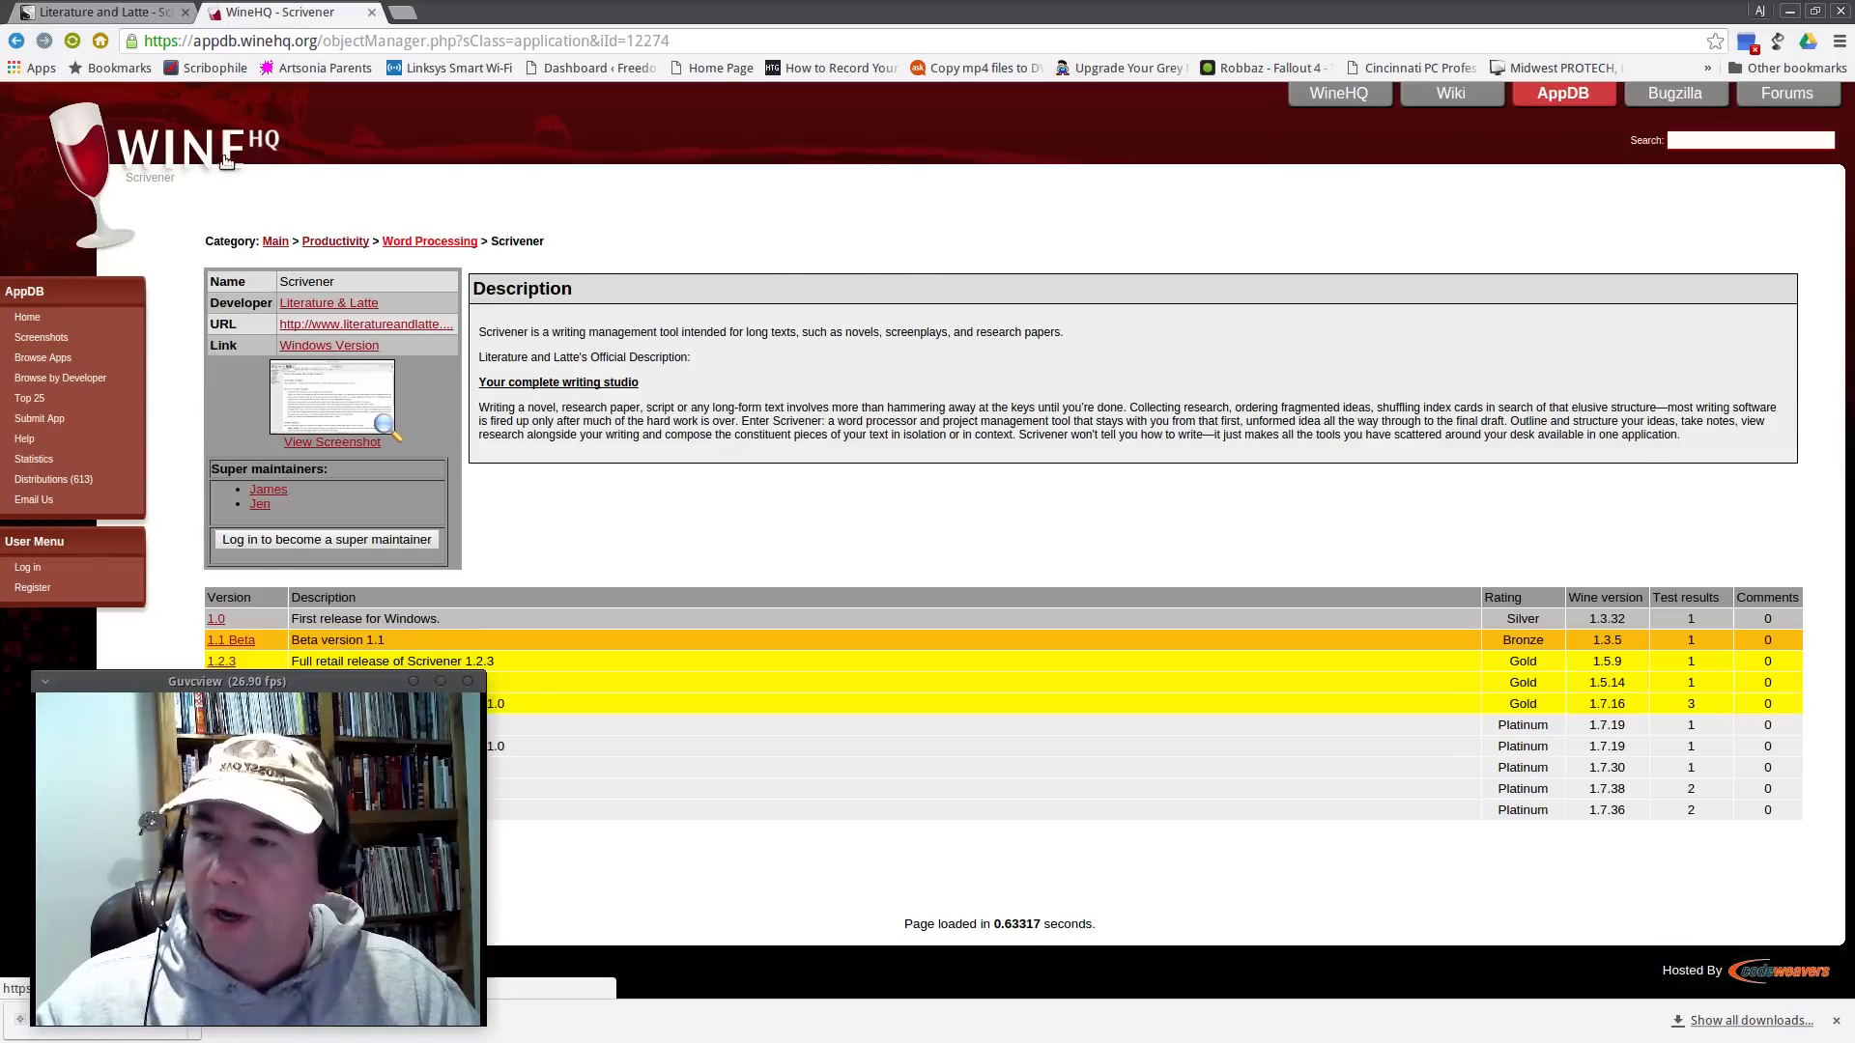
{"action": "mouse_move", "coordinate": [306, 195]}
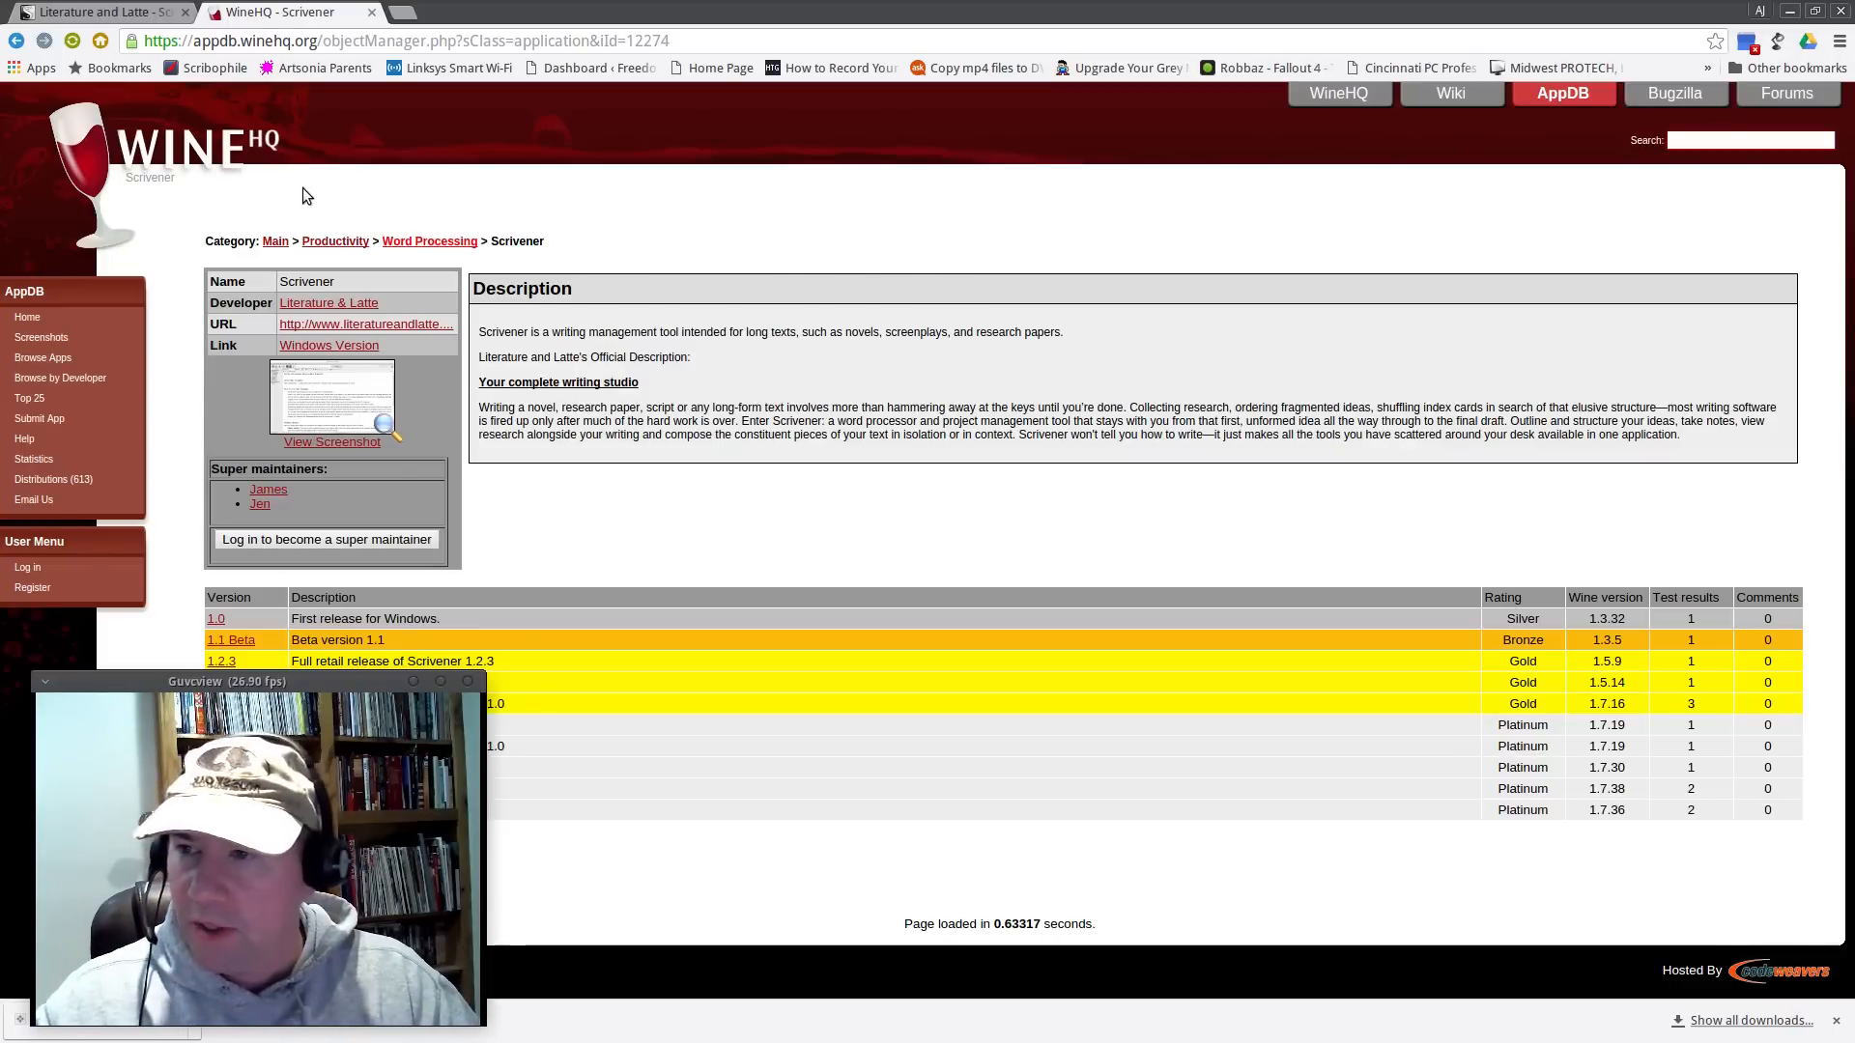
{"action": "mouse_move", "coordinate": [588, 288]}
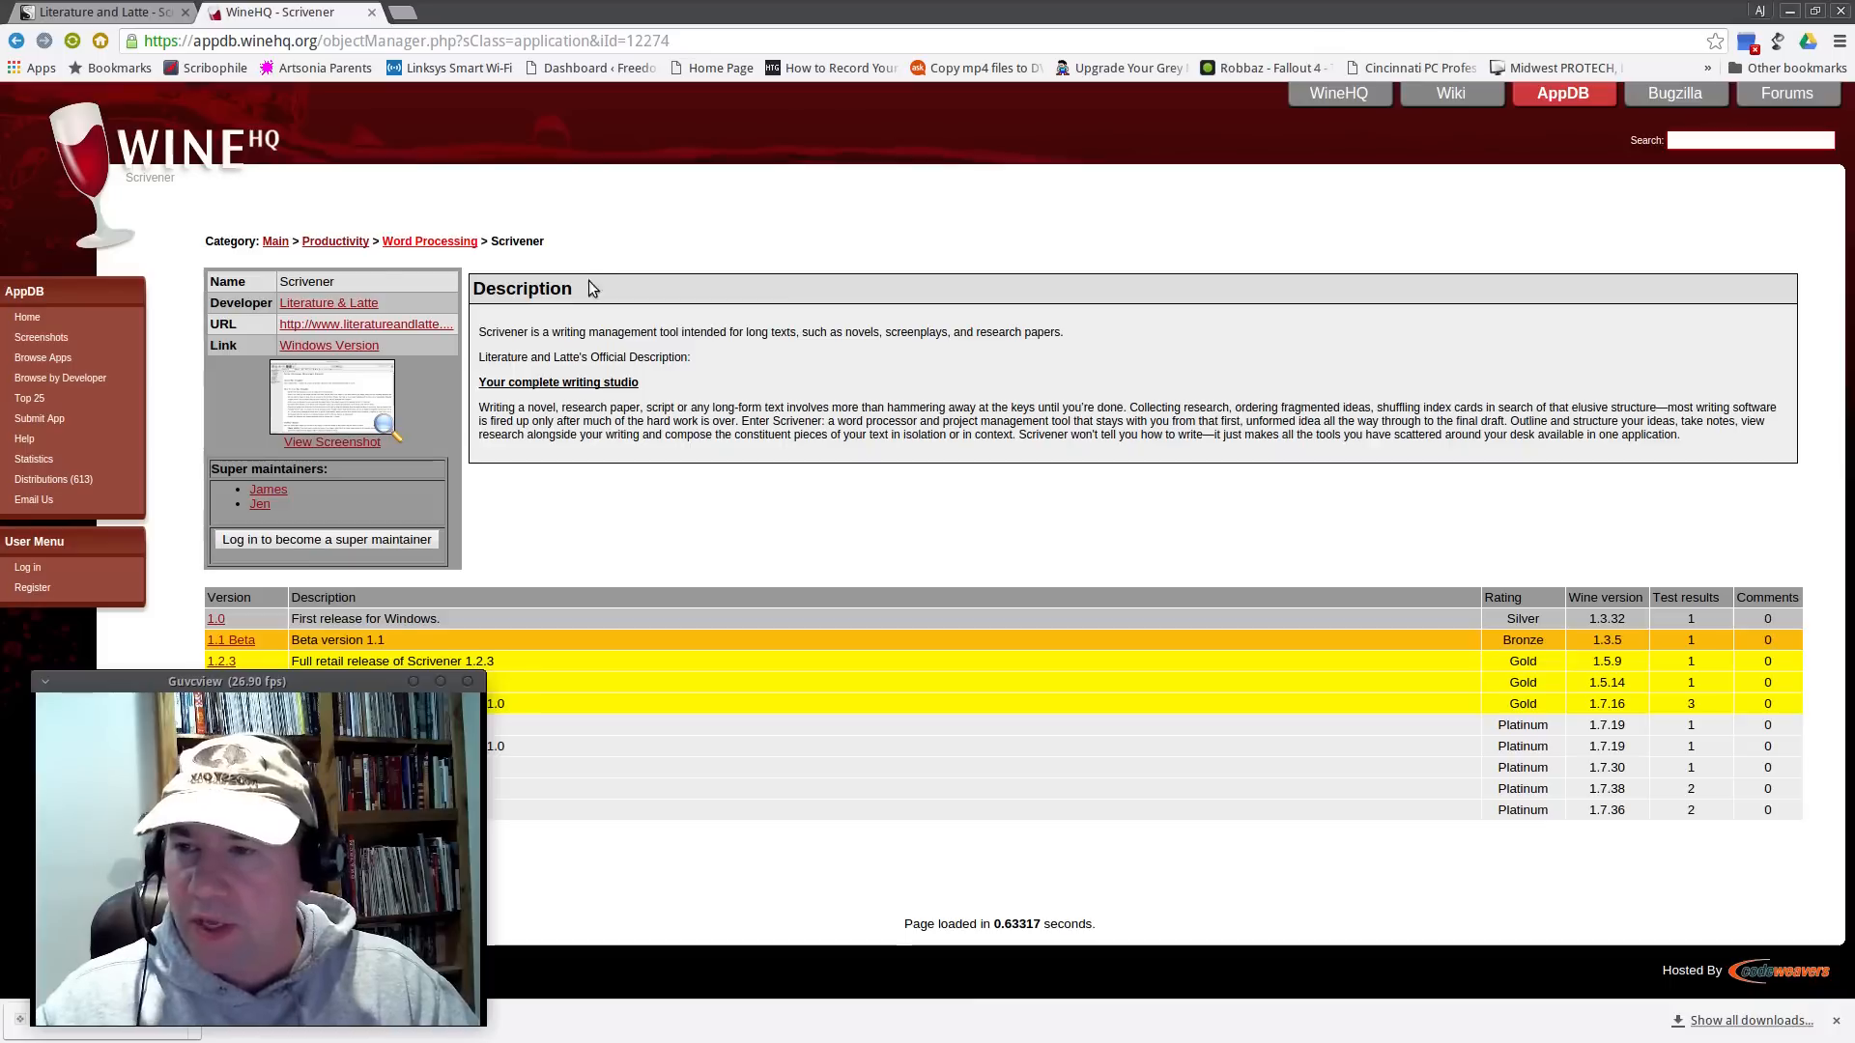
{"action": "mouse_move", "coordinate": [613, 239]}
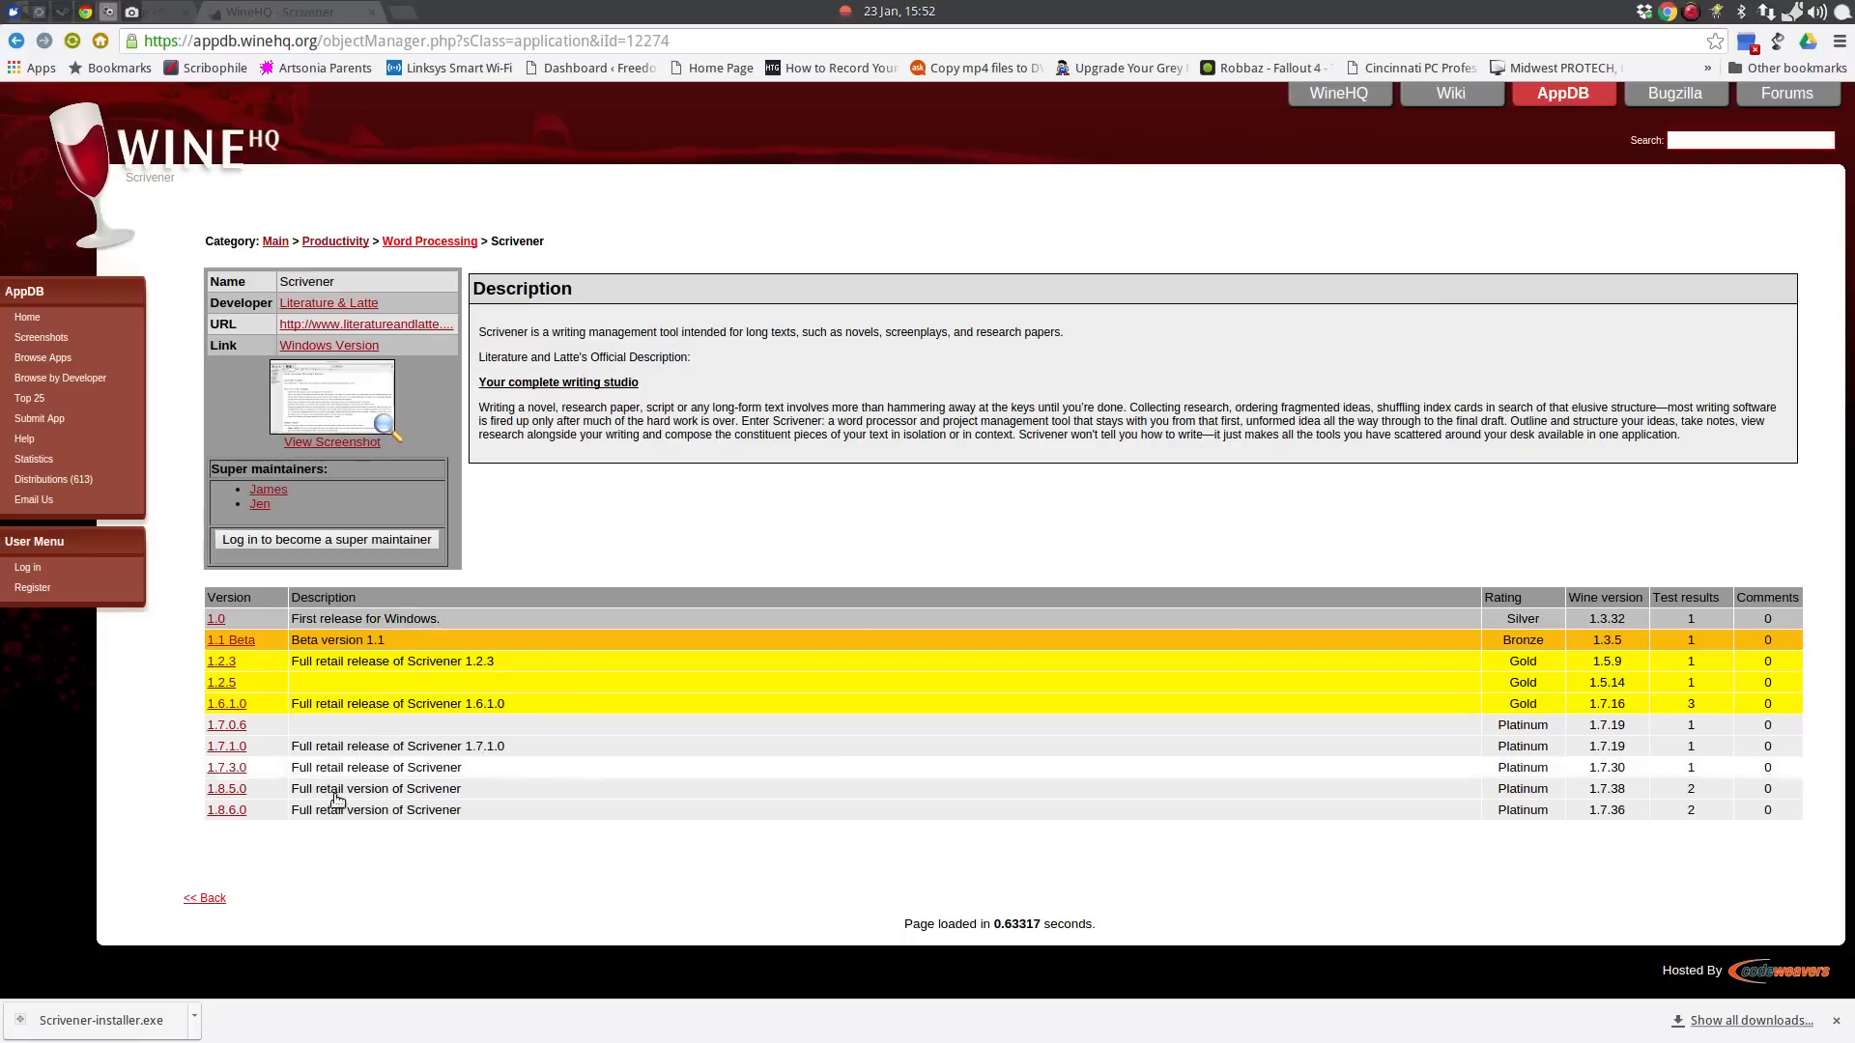
{"action": "mouse_move", "coordinate": [219, 835]}
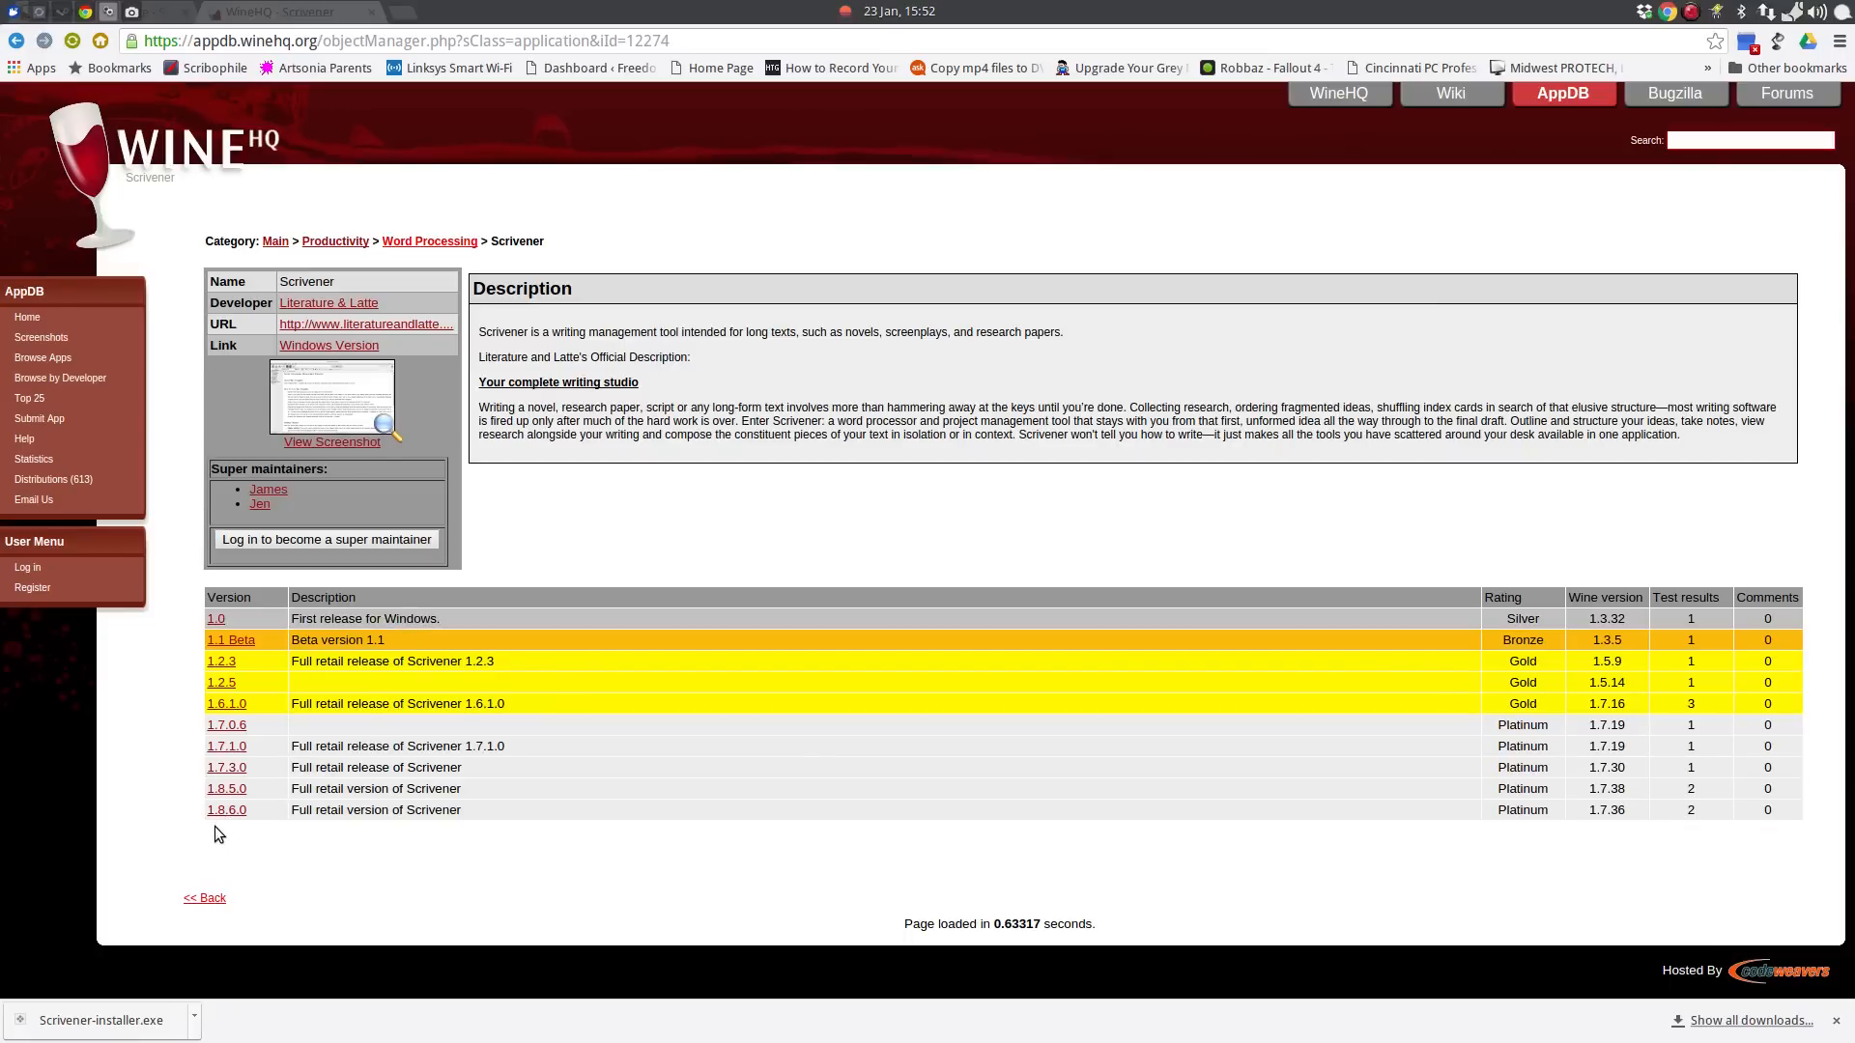
{"action": "mouse_move", "coordinate": [228, 824]}
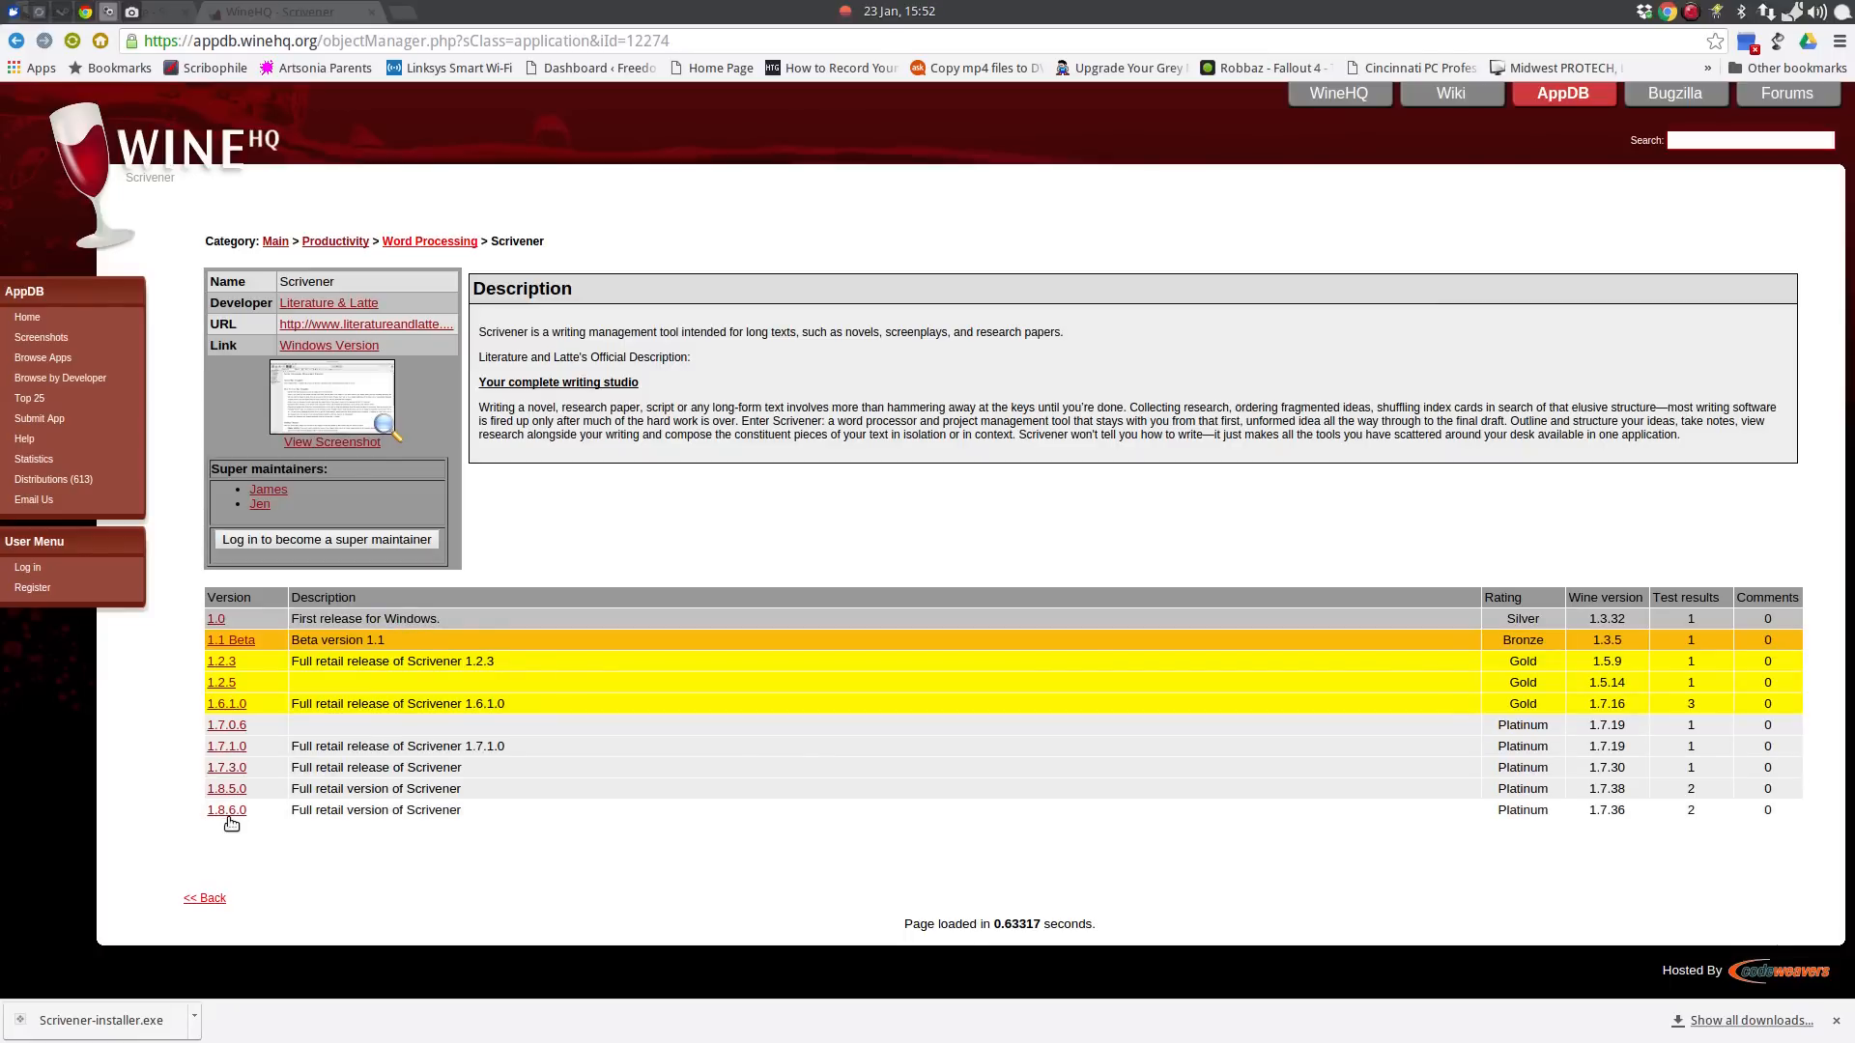
{"action": "mouse_move", "coordinate": [911, 829]}
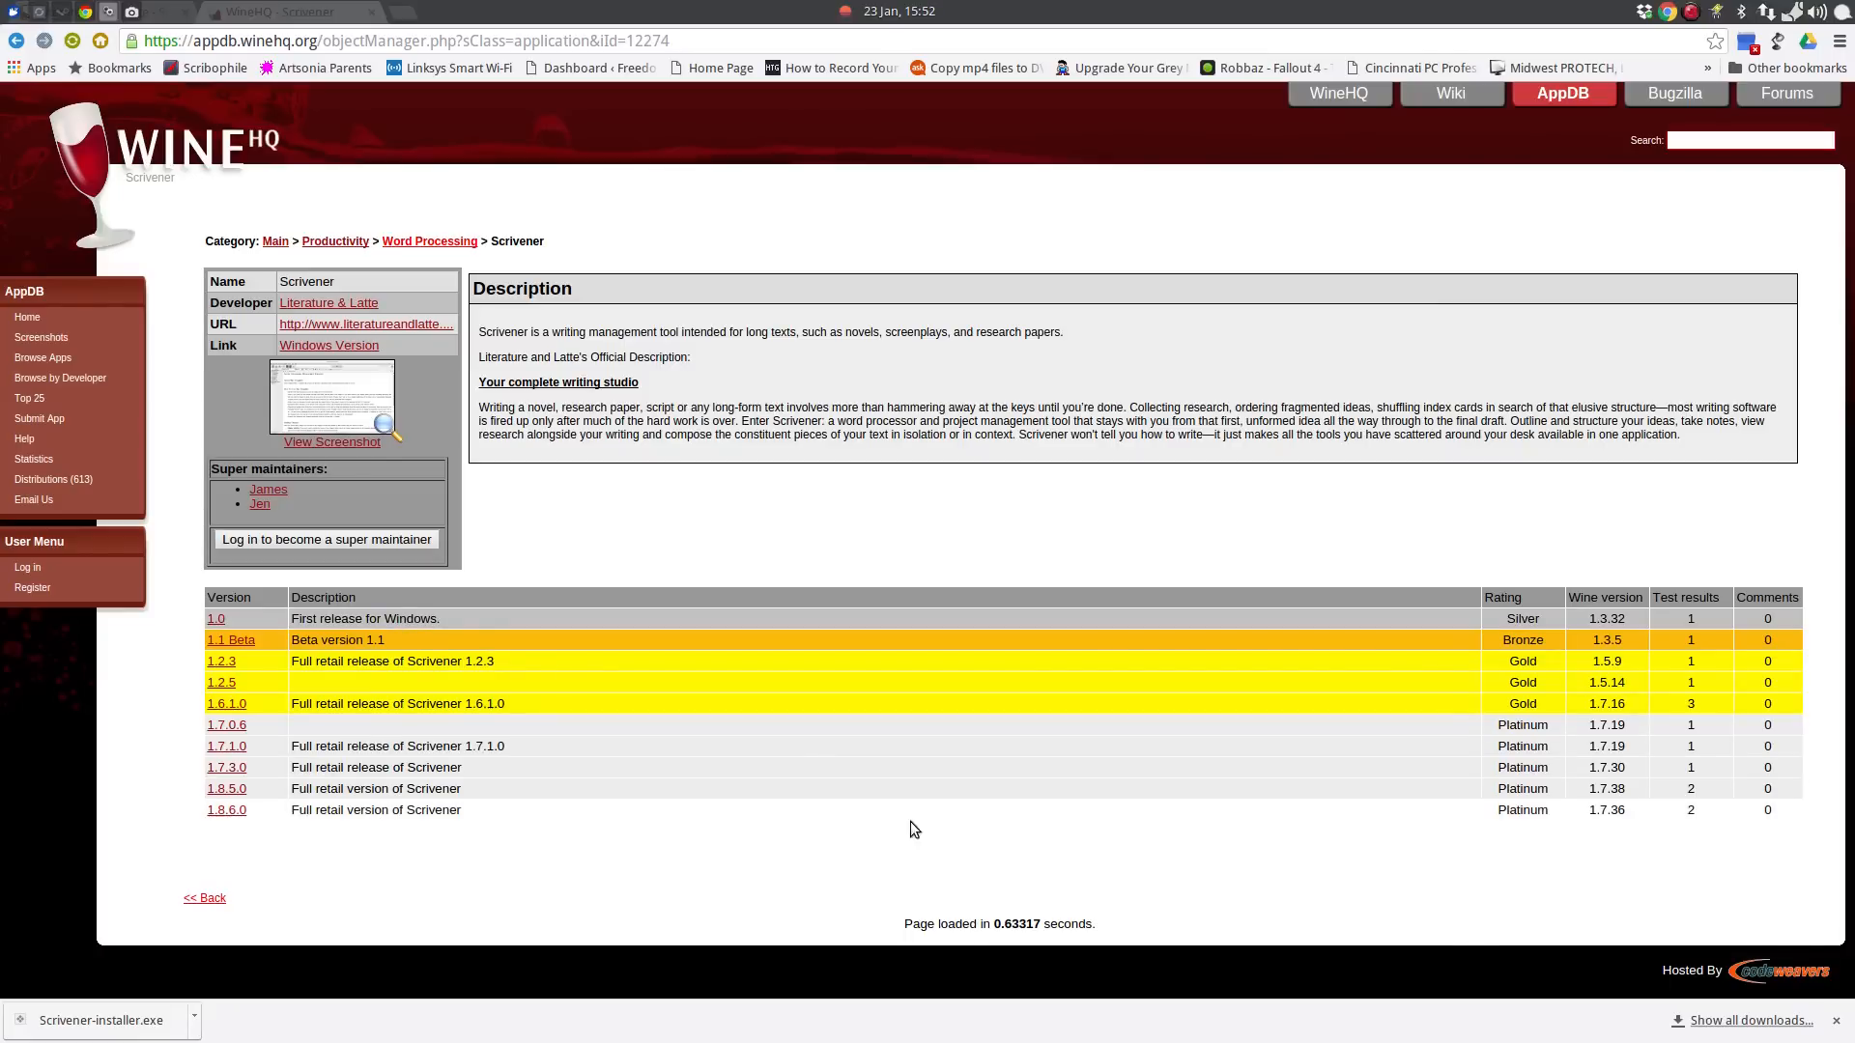
{"action": "mouse_move", "coordinate": [1523, 832]}
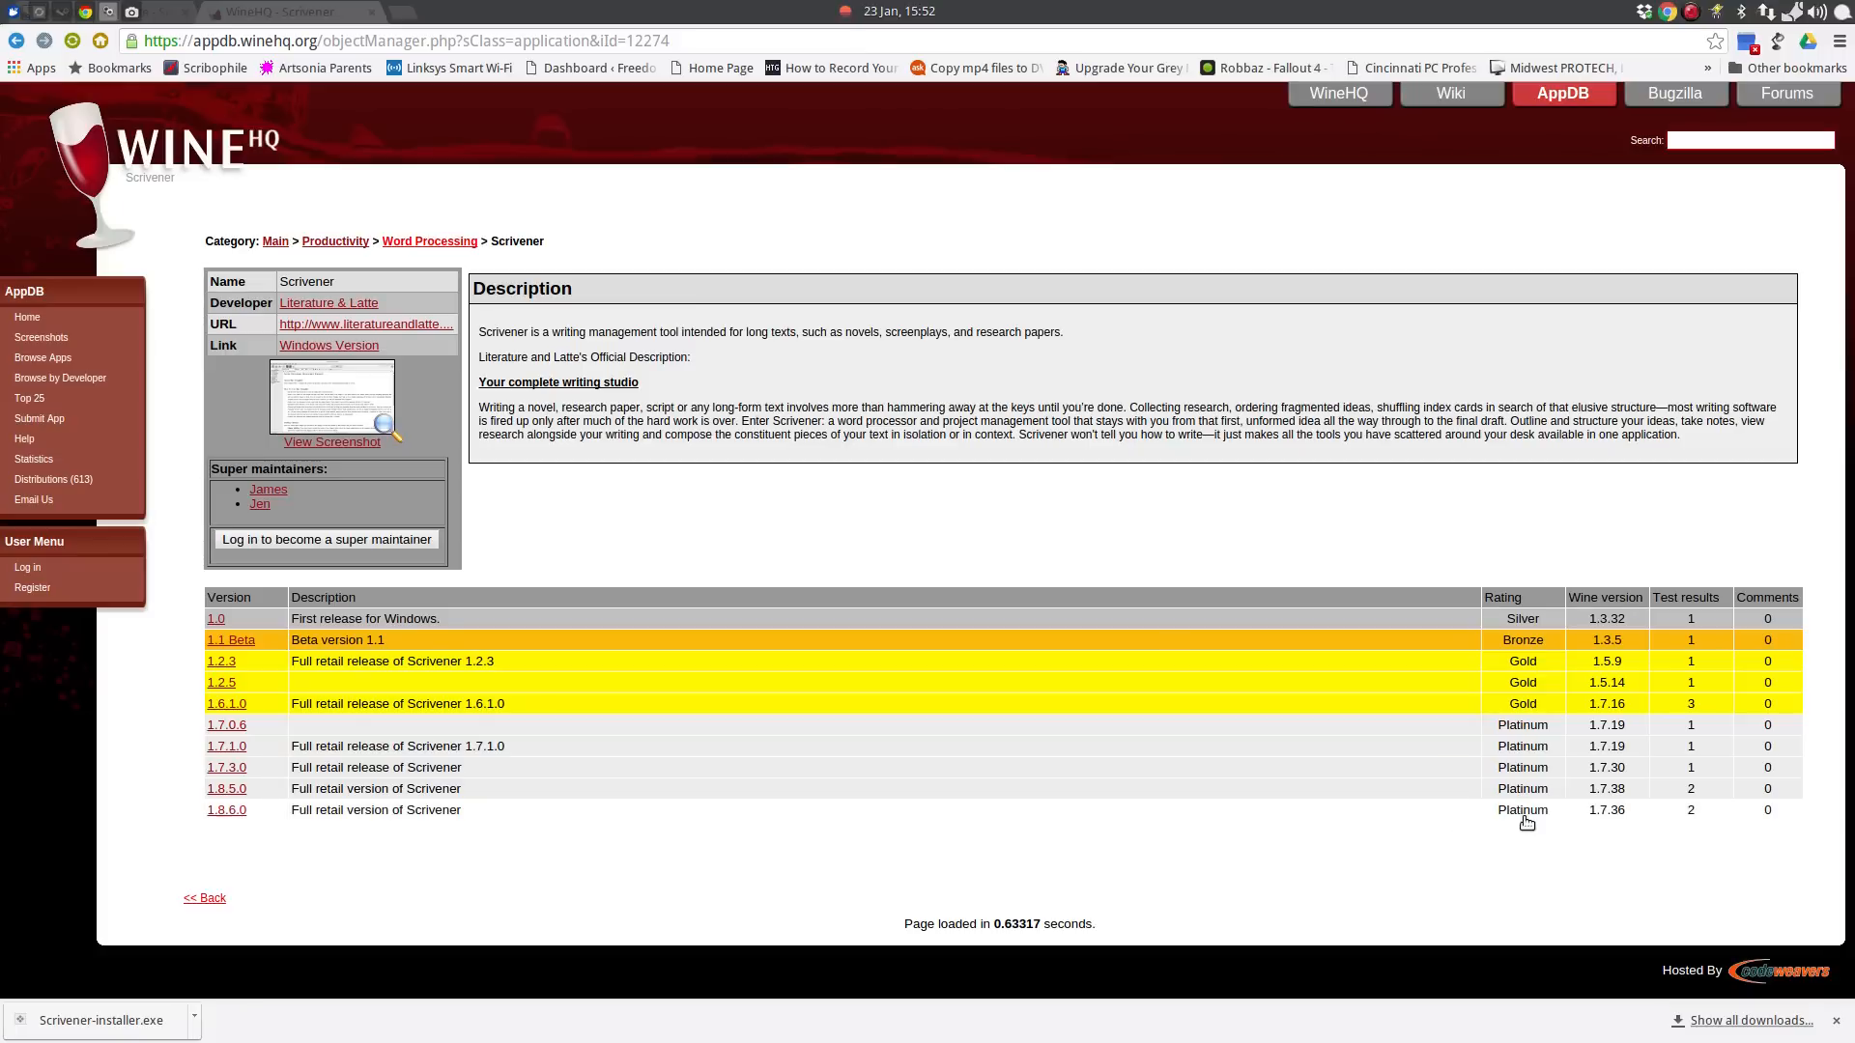
{"action": "mouse_move", "coordinate": [1546, 821]}
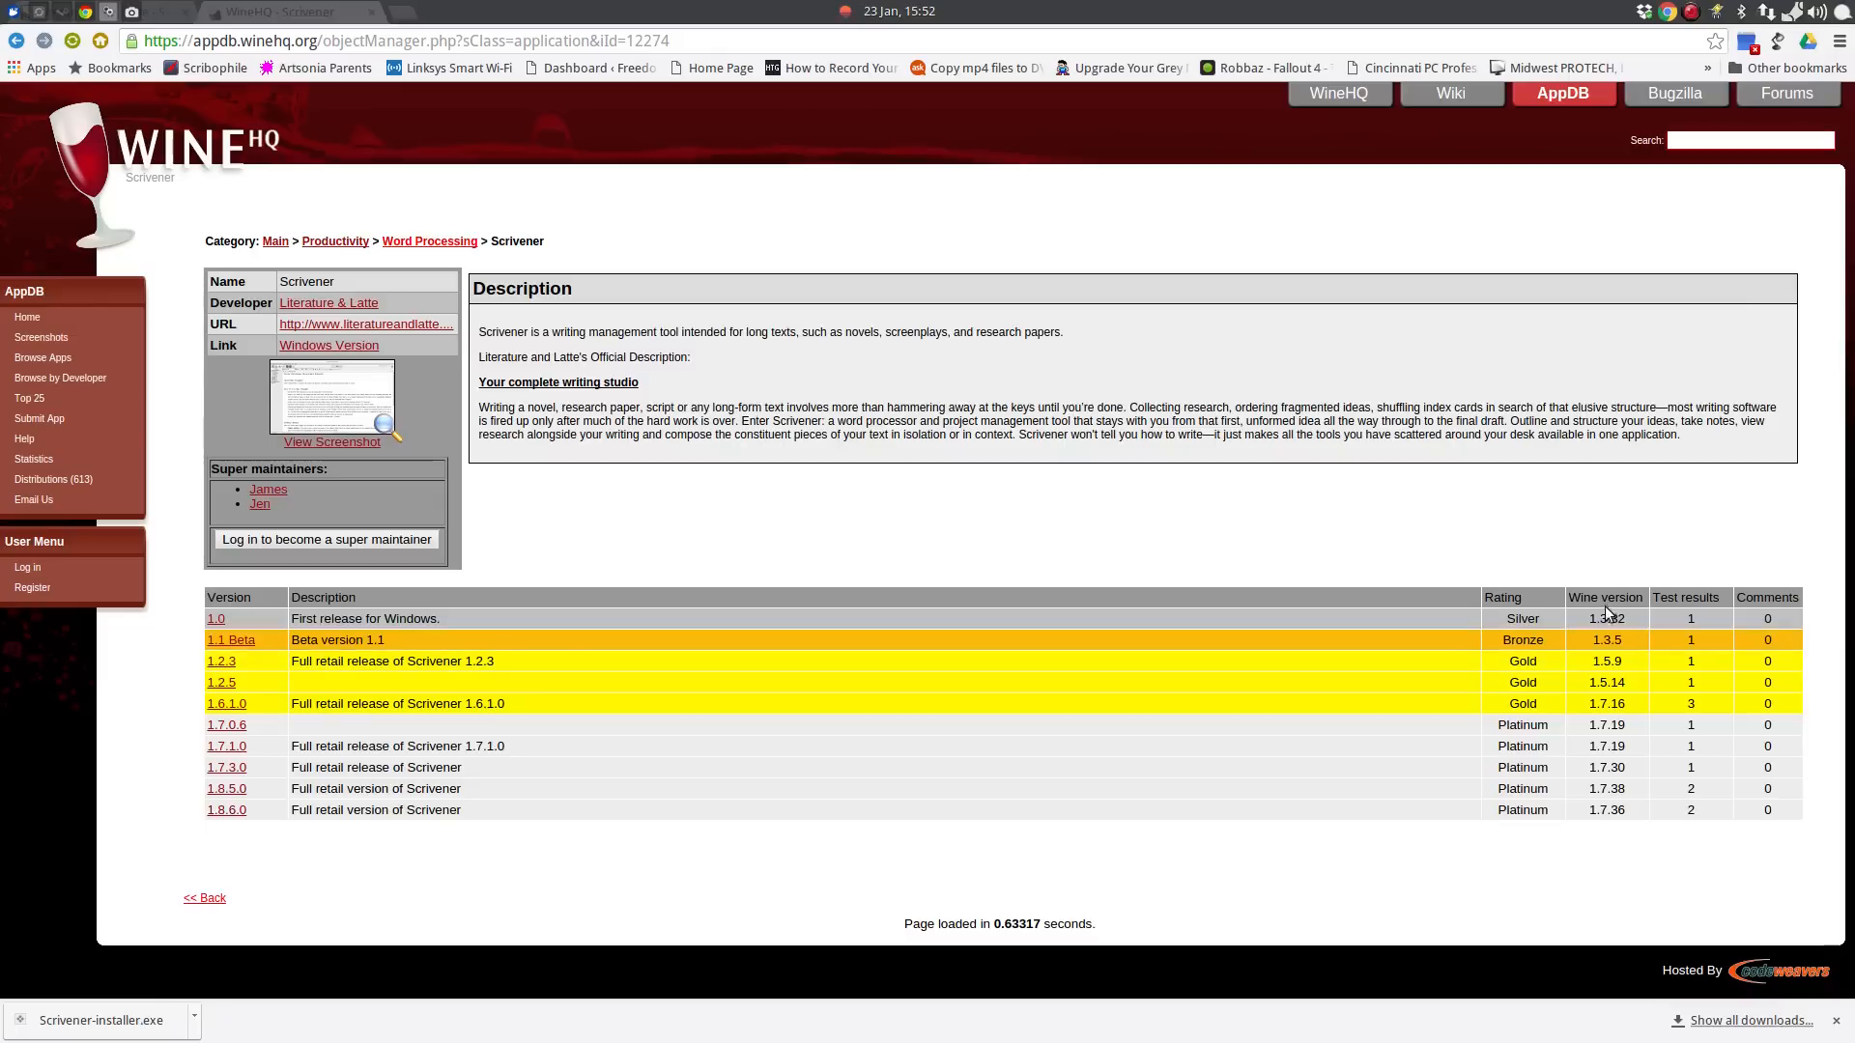
{"action": "mouse_move", "coordinate": [1629, 831]}
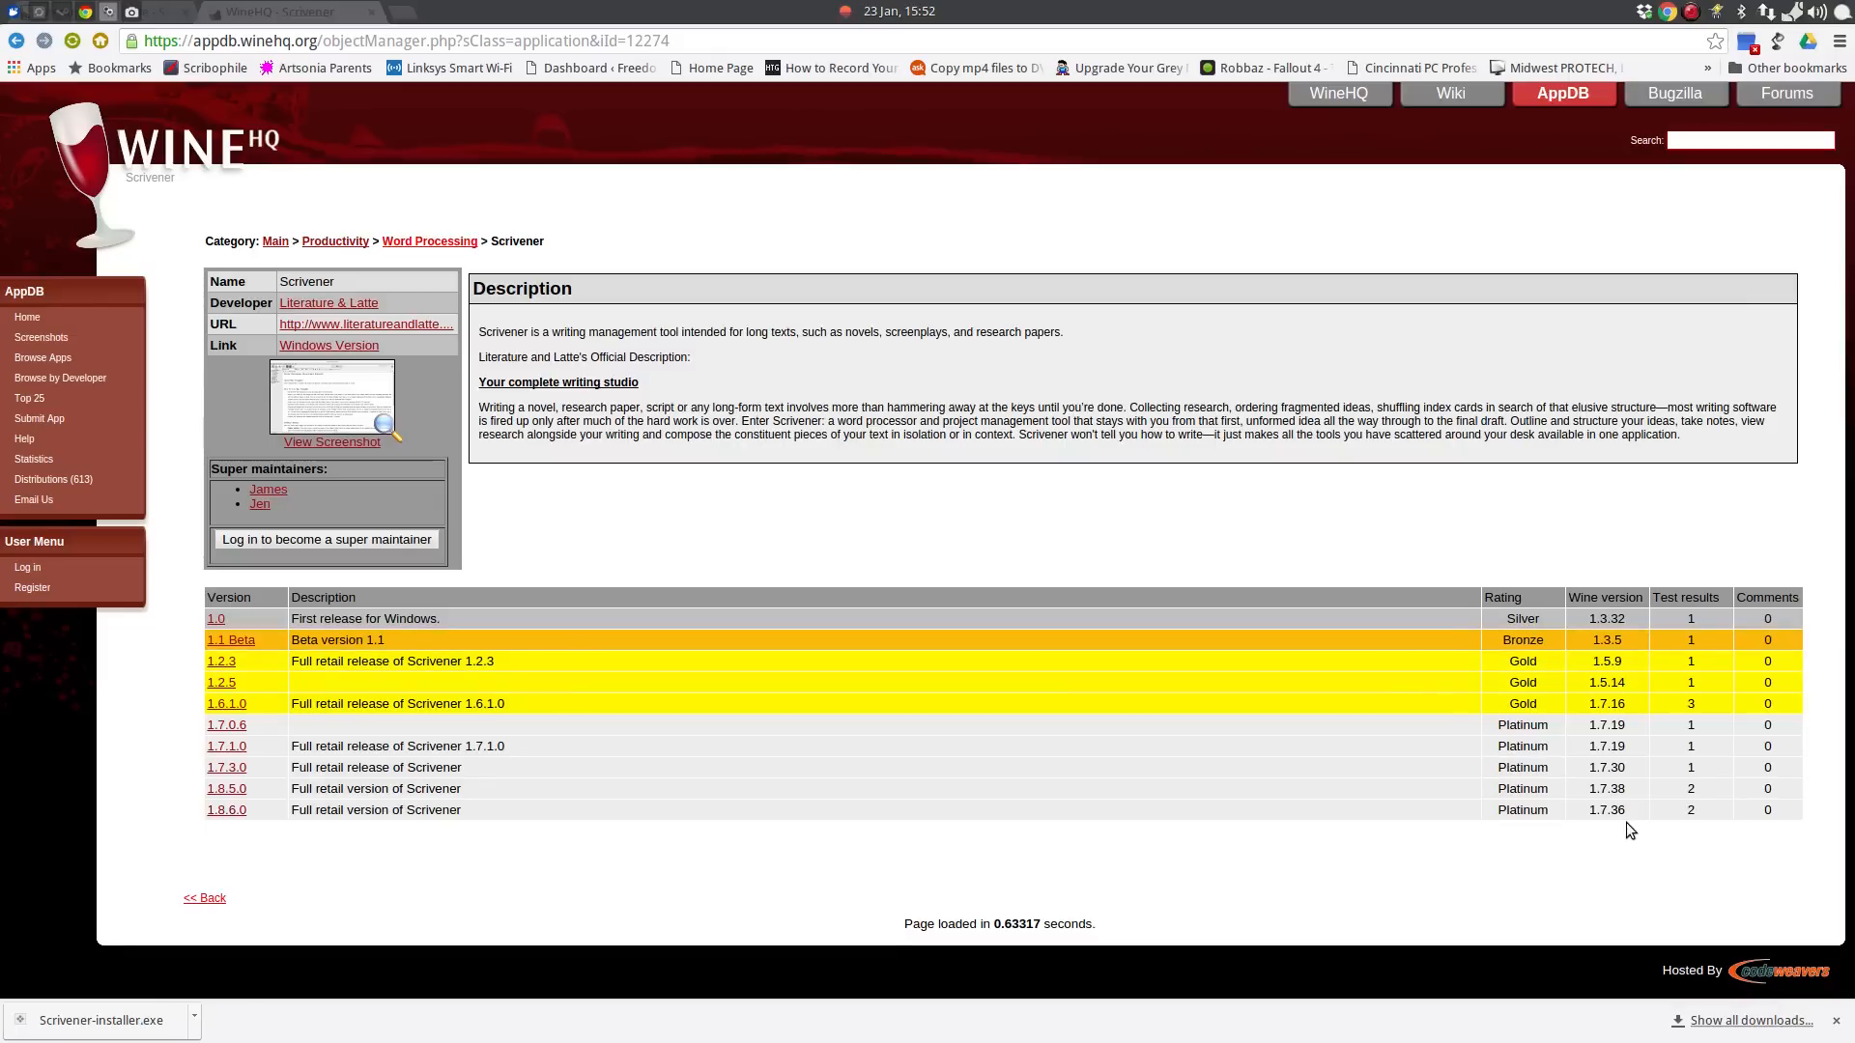
{"action": "mouse_move", "coordinate": [278, 796]}
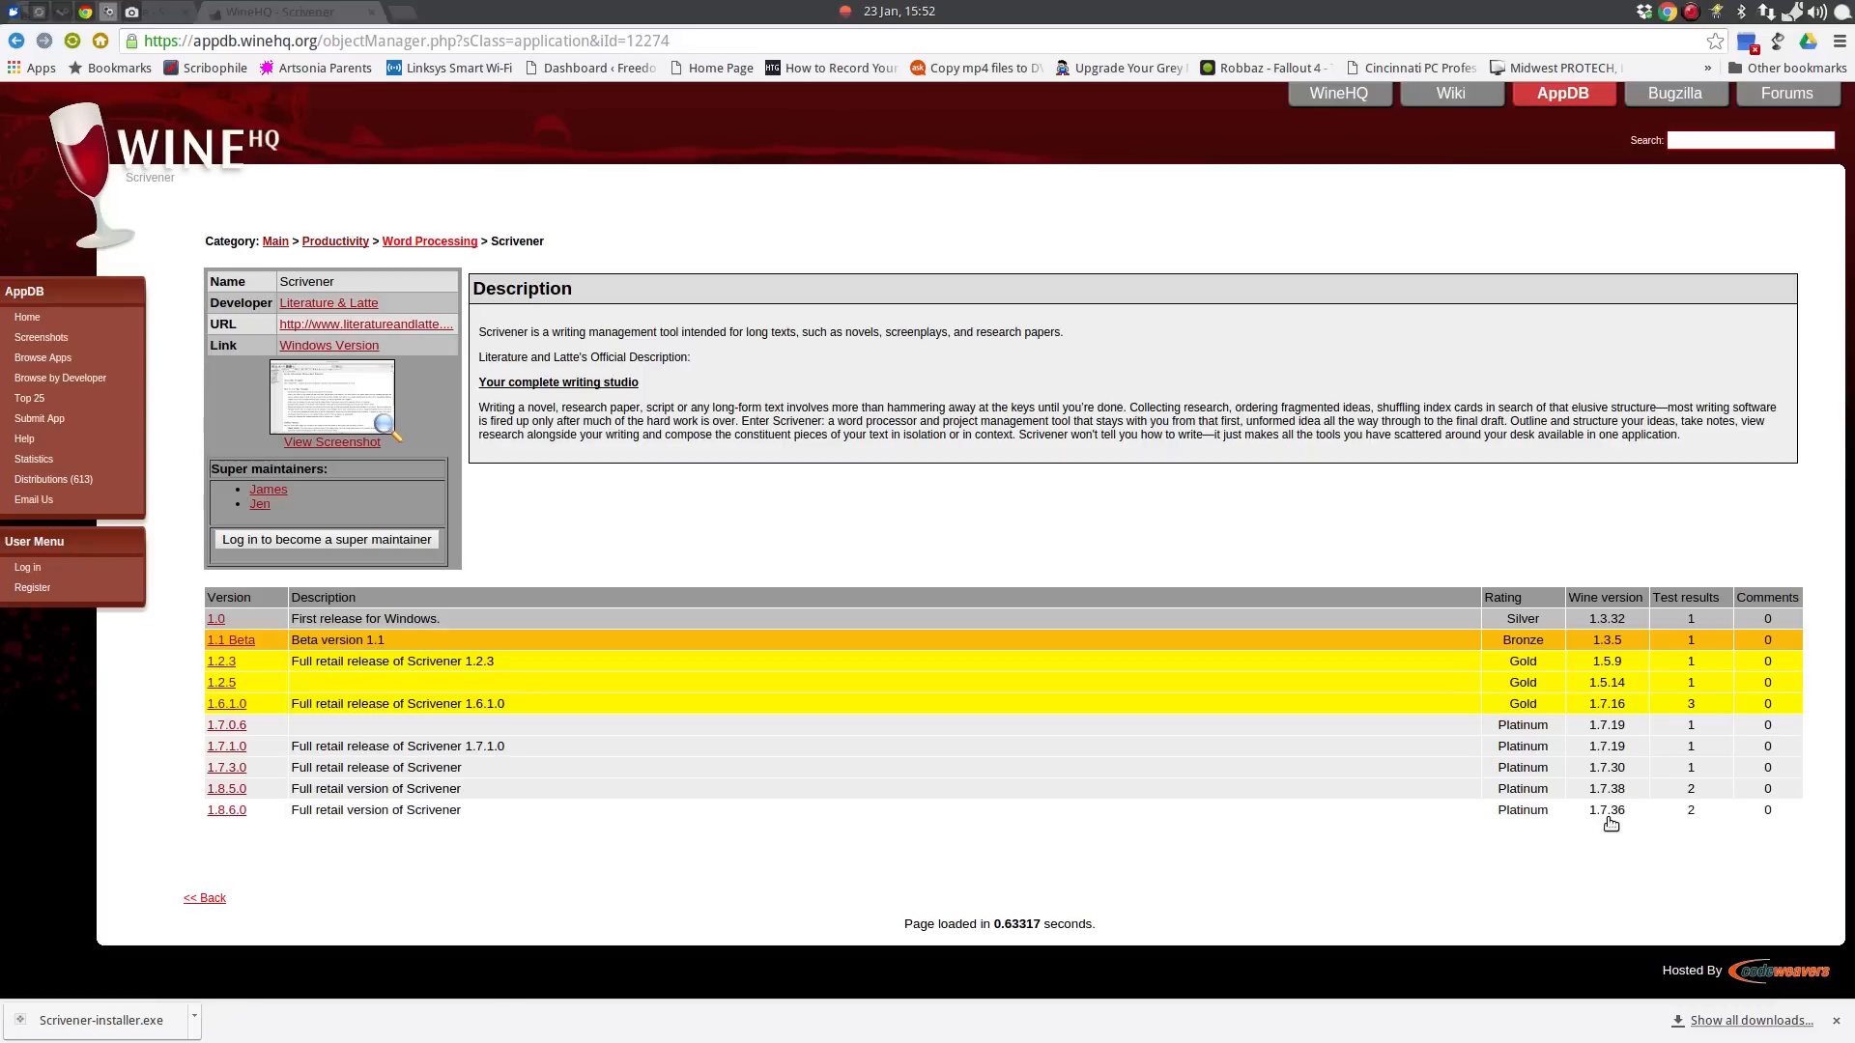
{"action": "mouse_move", "coordinate": [1596, 835]}
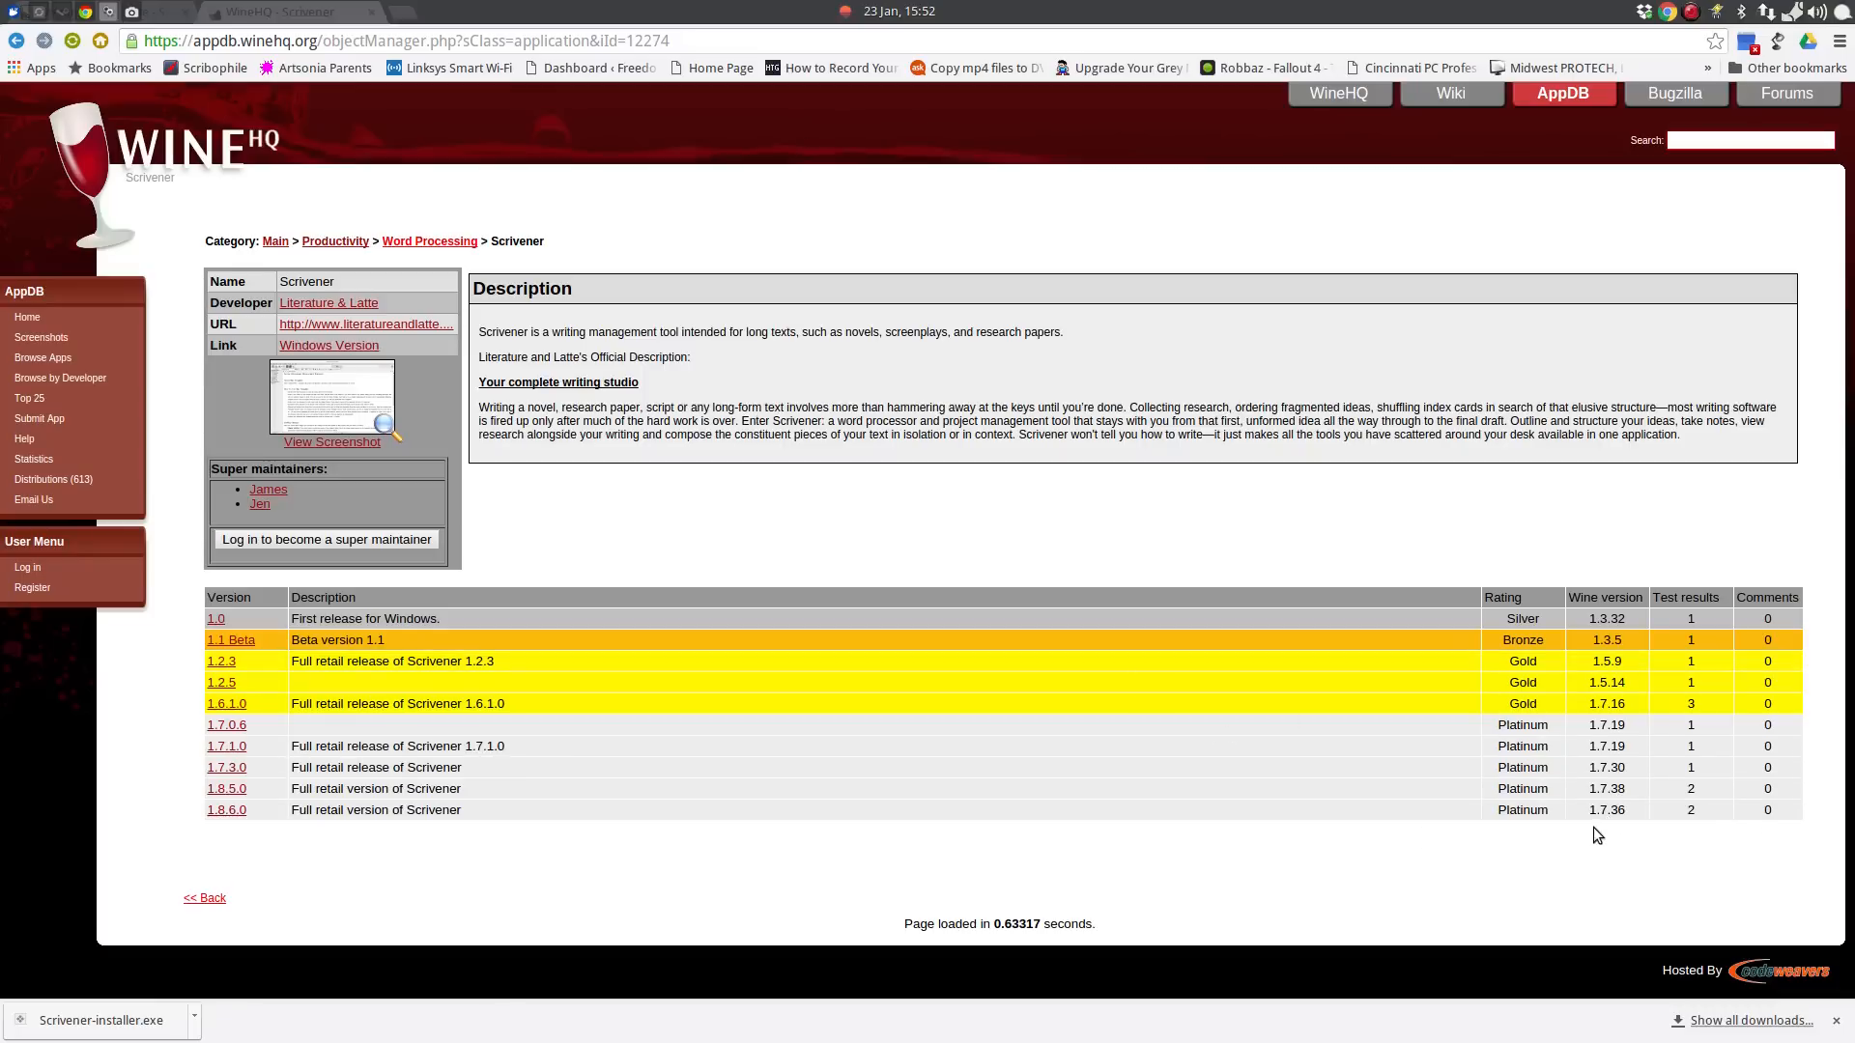
{"action": "mouse_move", "coordinate": [1606, 825]}
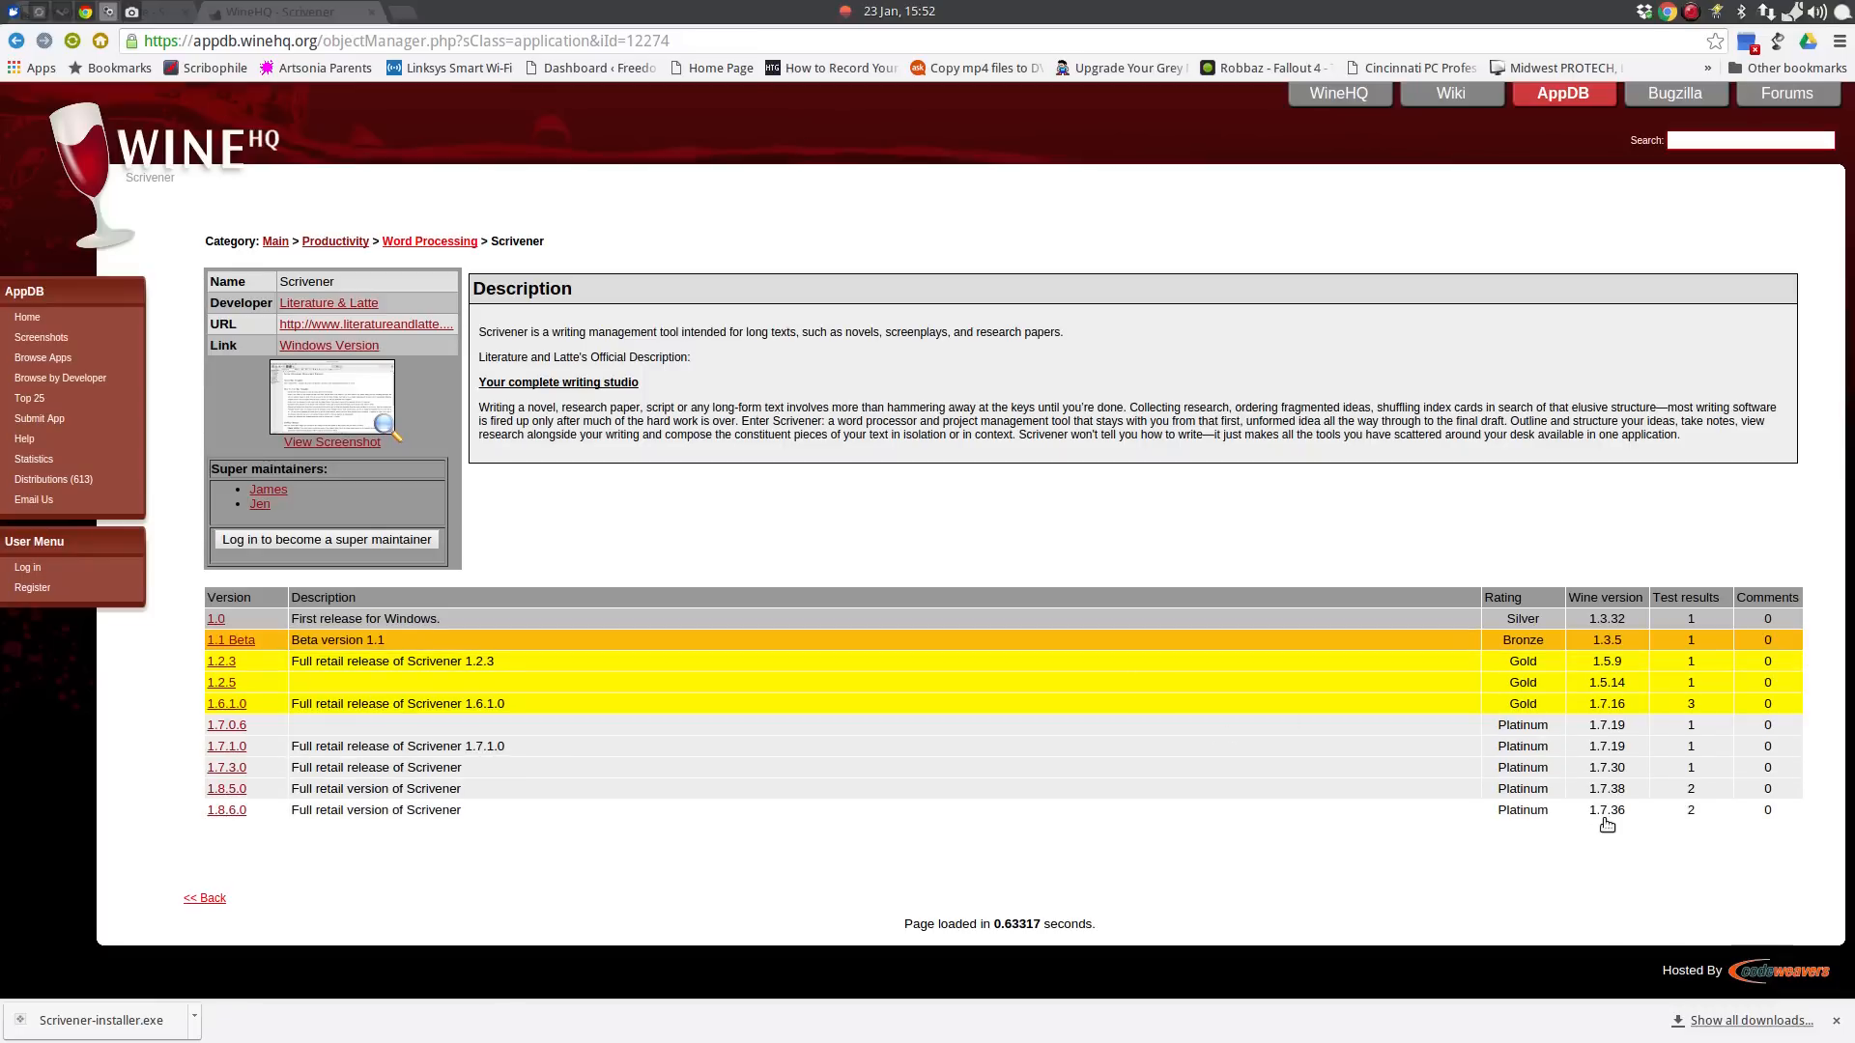
{"action": "mouse_move", "coordinate": [1119, 775]}
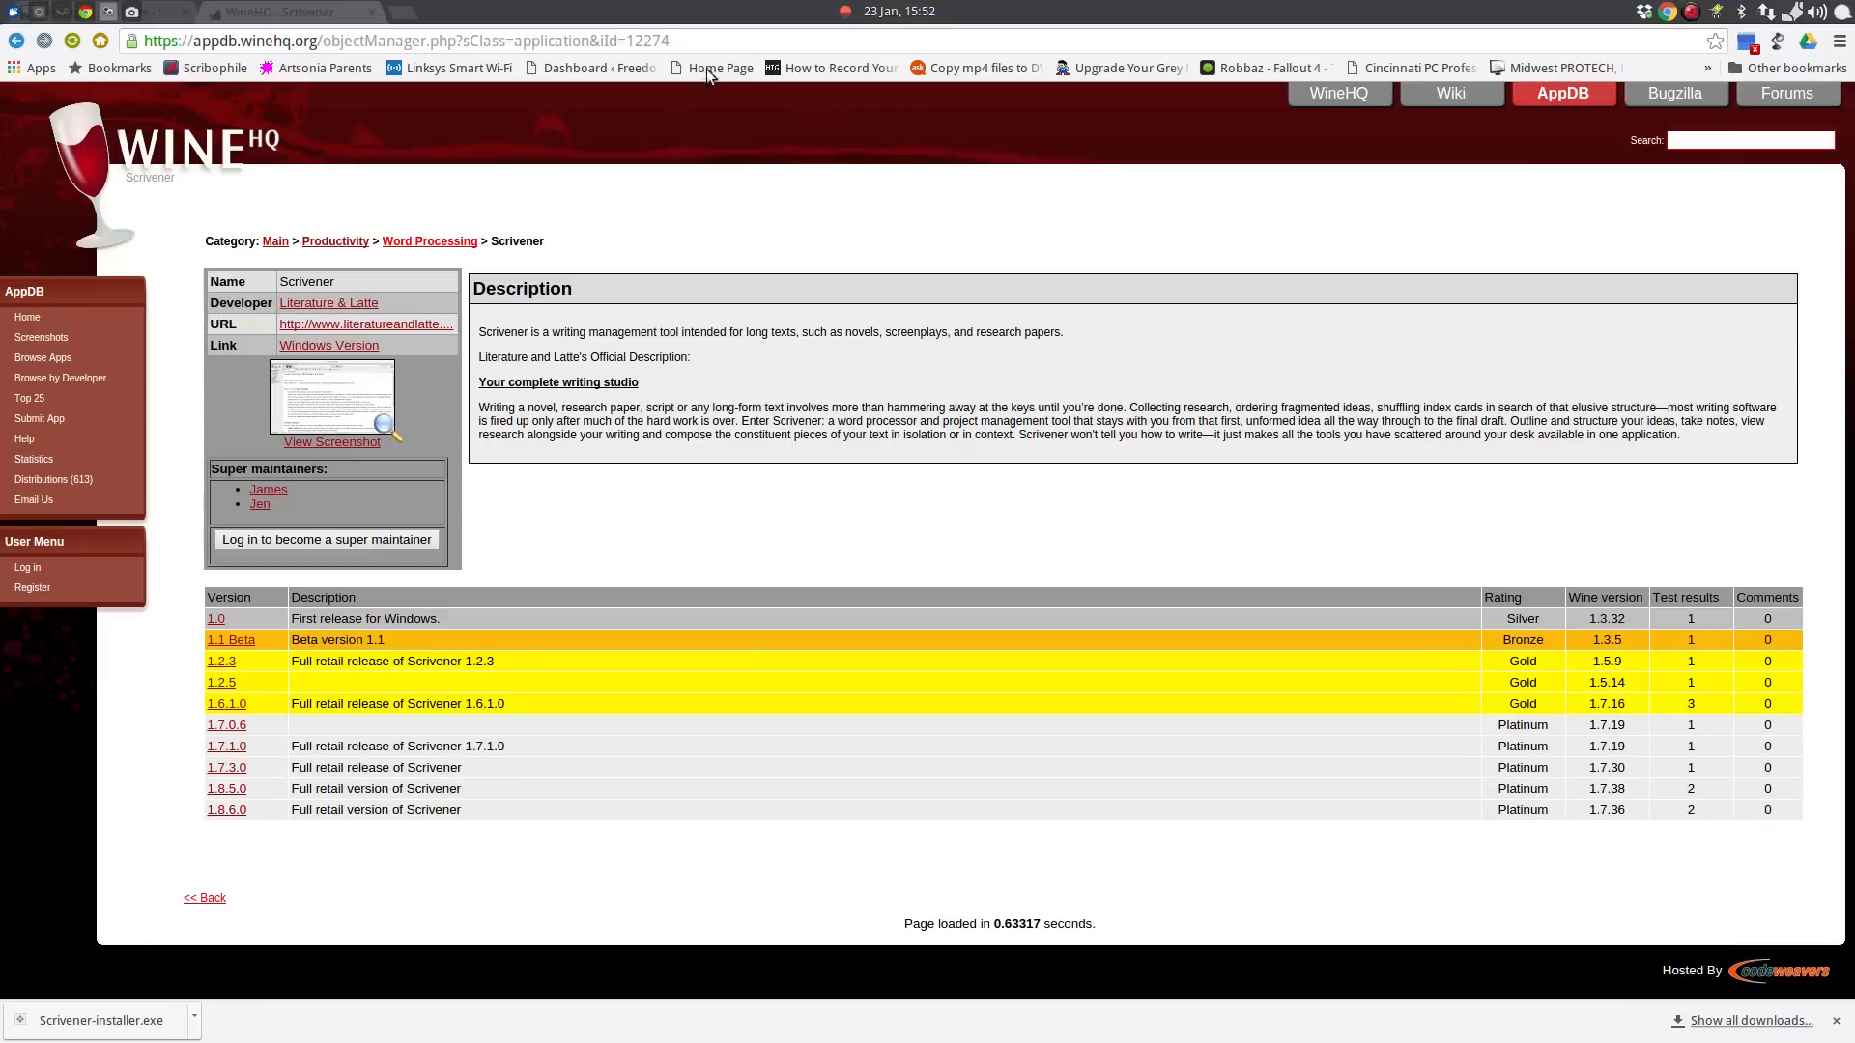
{"action": "mouse_move", "coordinate": [1562, 396]}
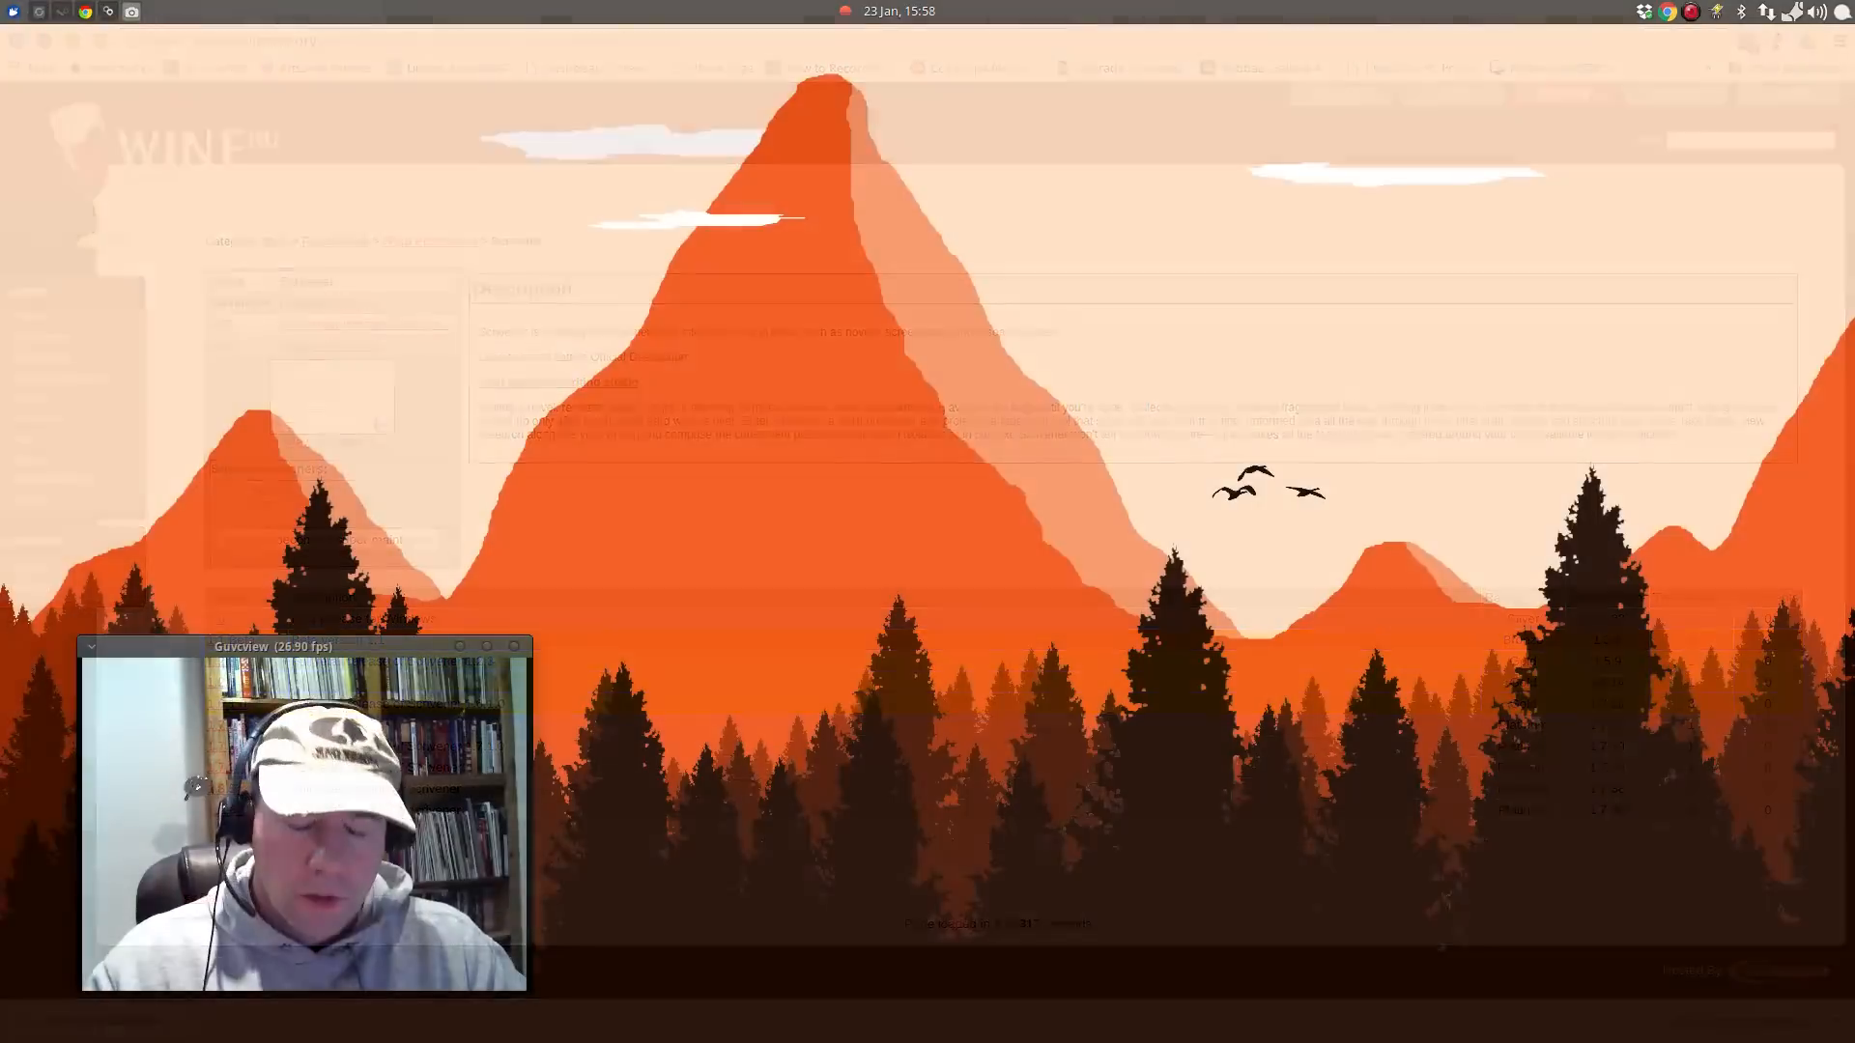
Bring up PlayOnLinux's Wine versions manager from the Tools menu.
{"action": "left_click", "coordinate": [14, 12]}
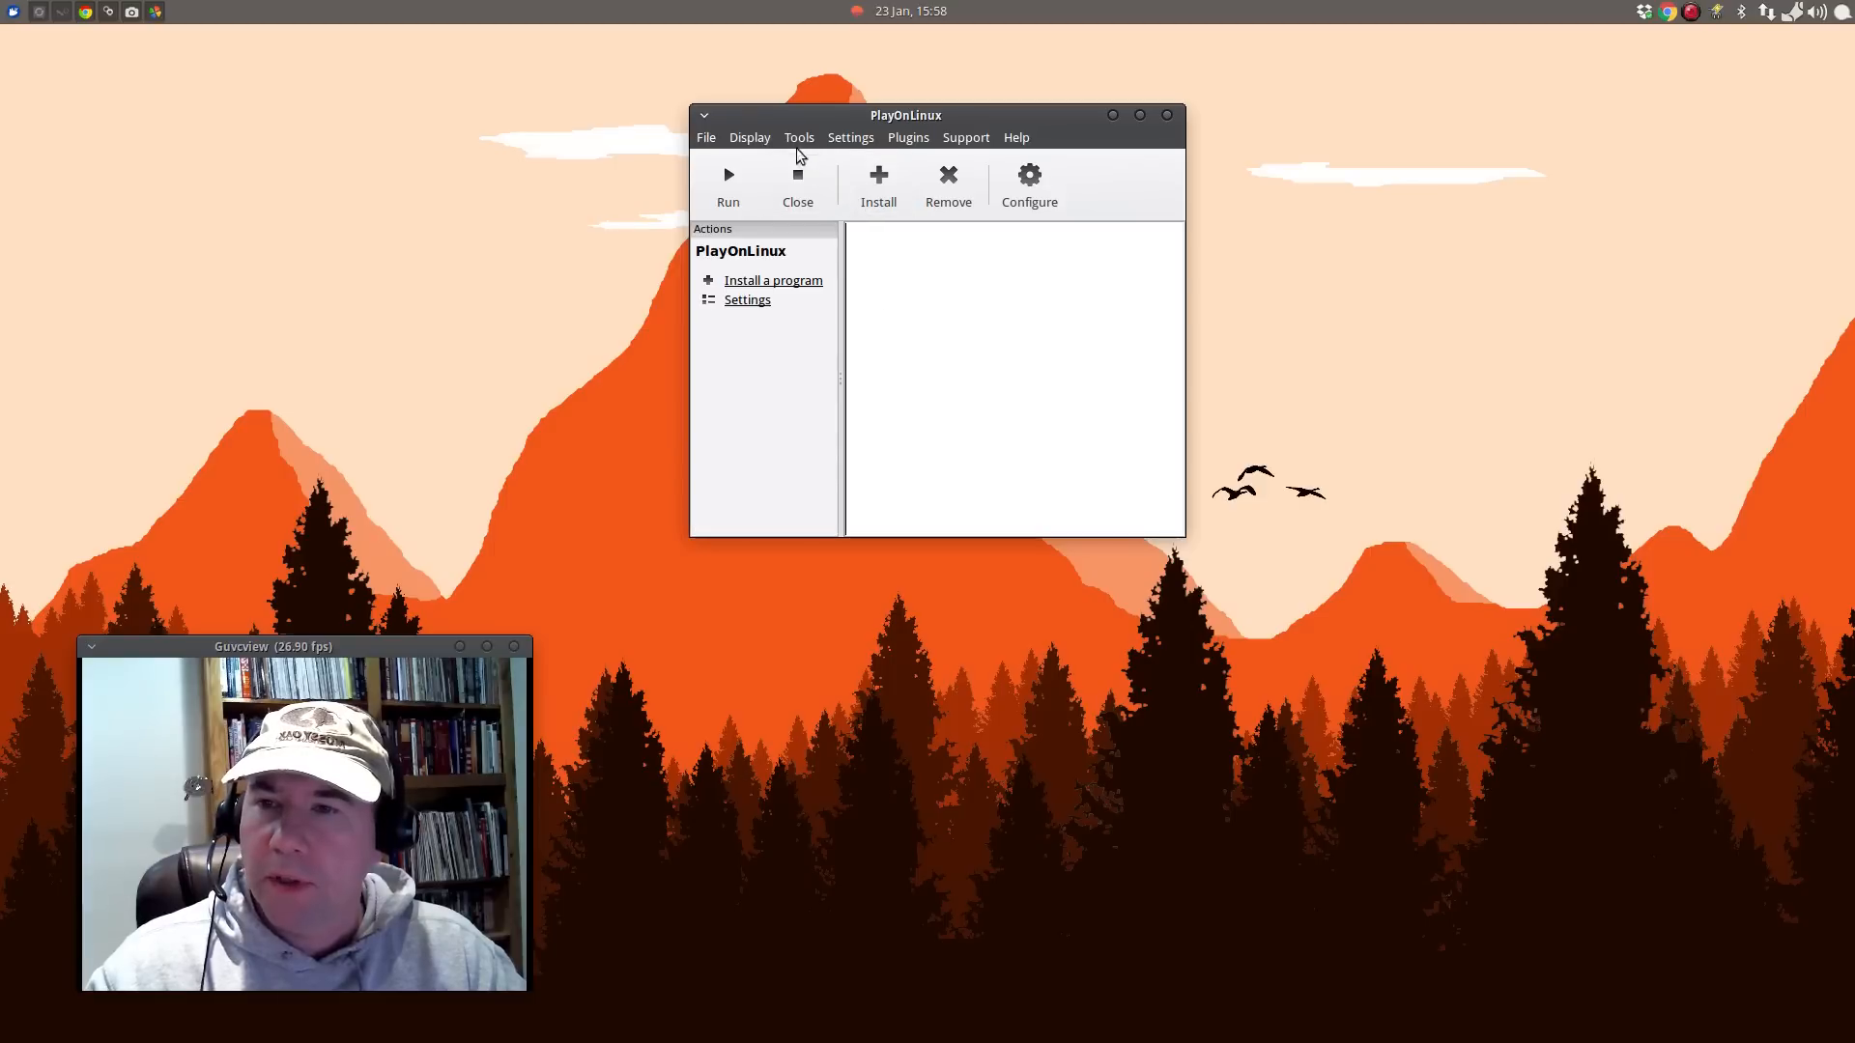
{"action": "left_click", "coordinate": [798, 138]}
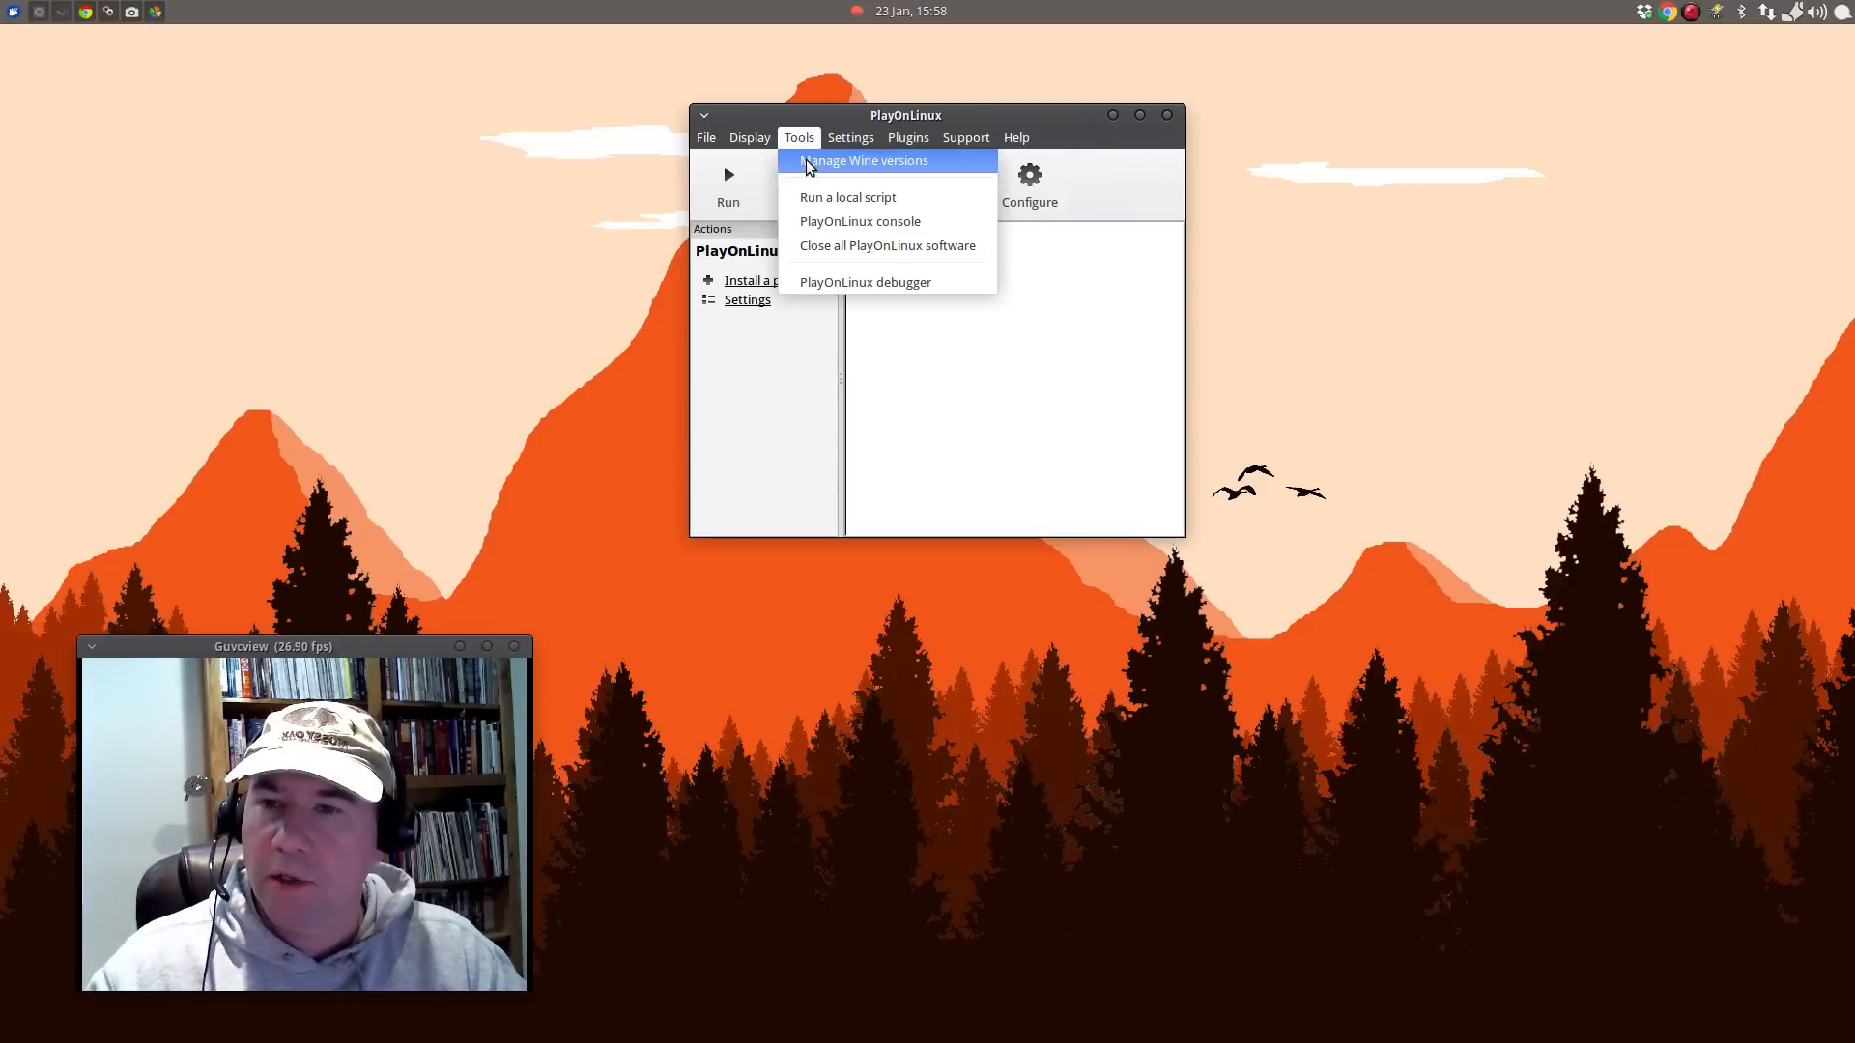
{"action": "left_click", "coordinate": [866, 160]}
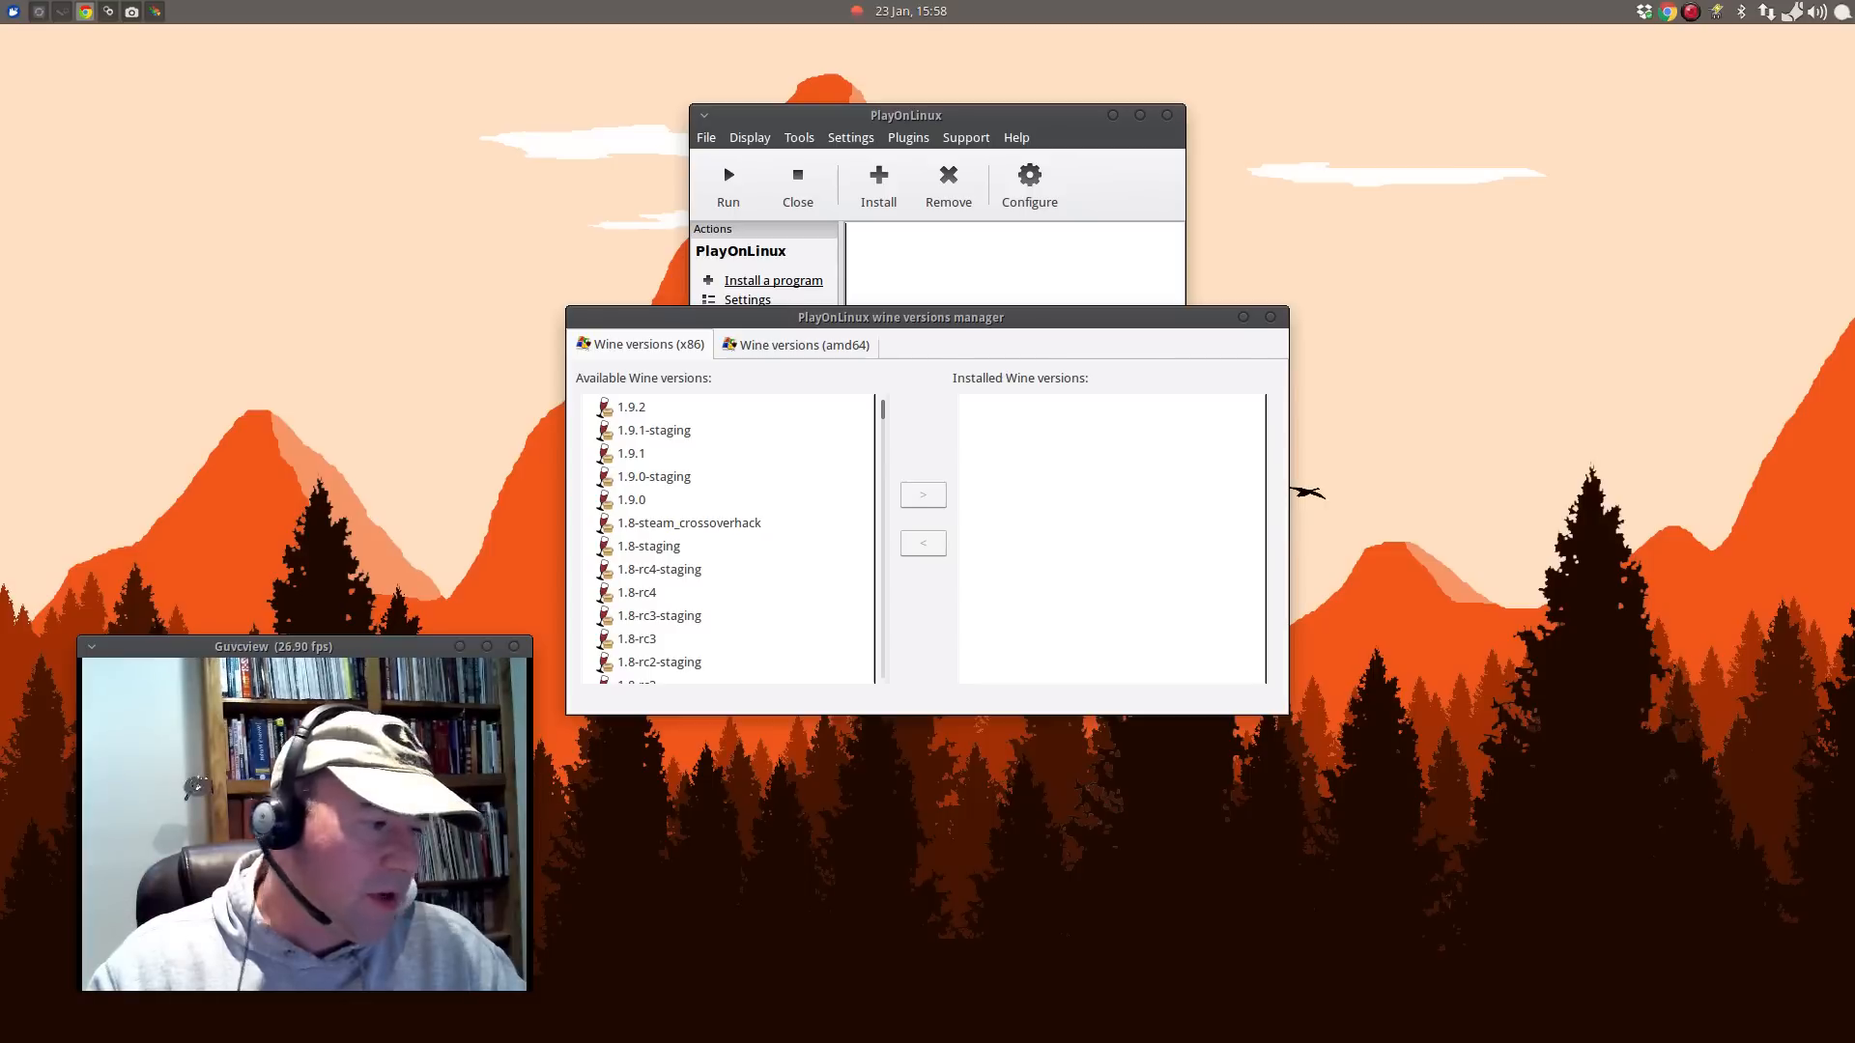
Select x86 Wine 1.7.36 in the list and launch its installation wizard.
{"action": "scroll", "scroll_direction": "down", "scroll_amount": 3}
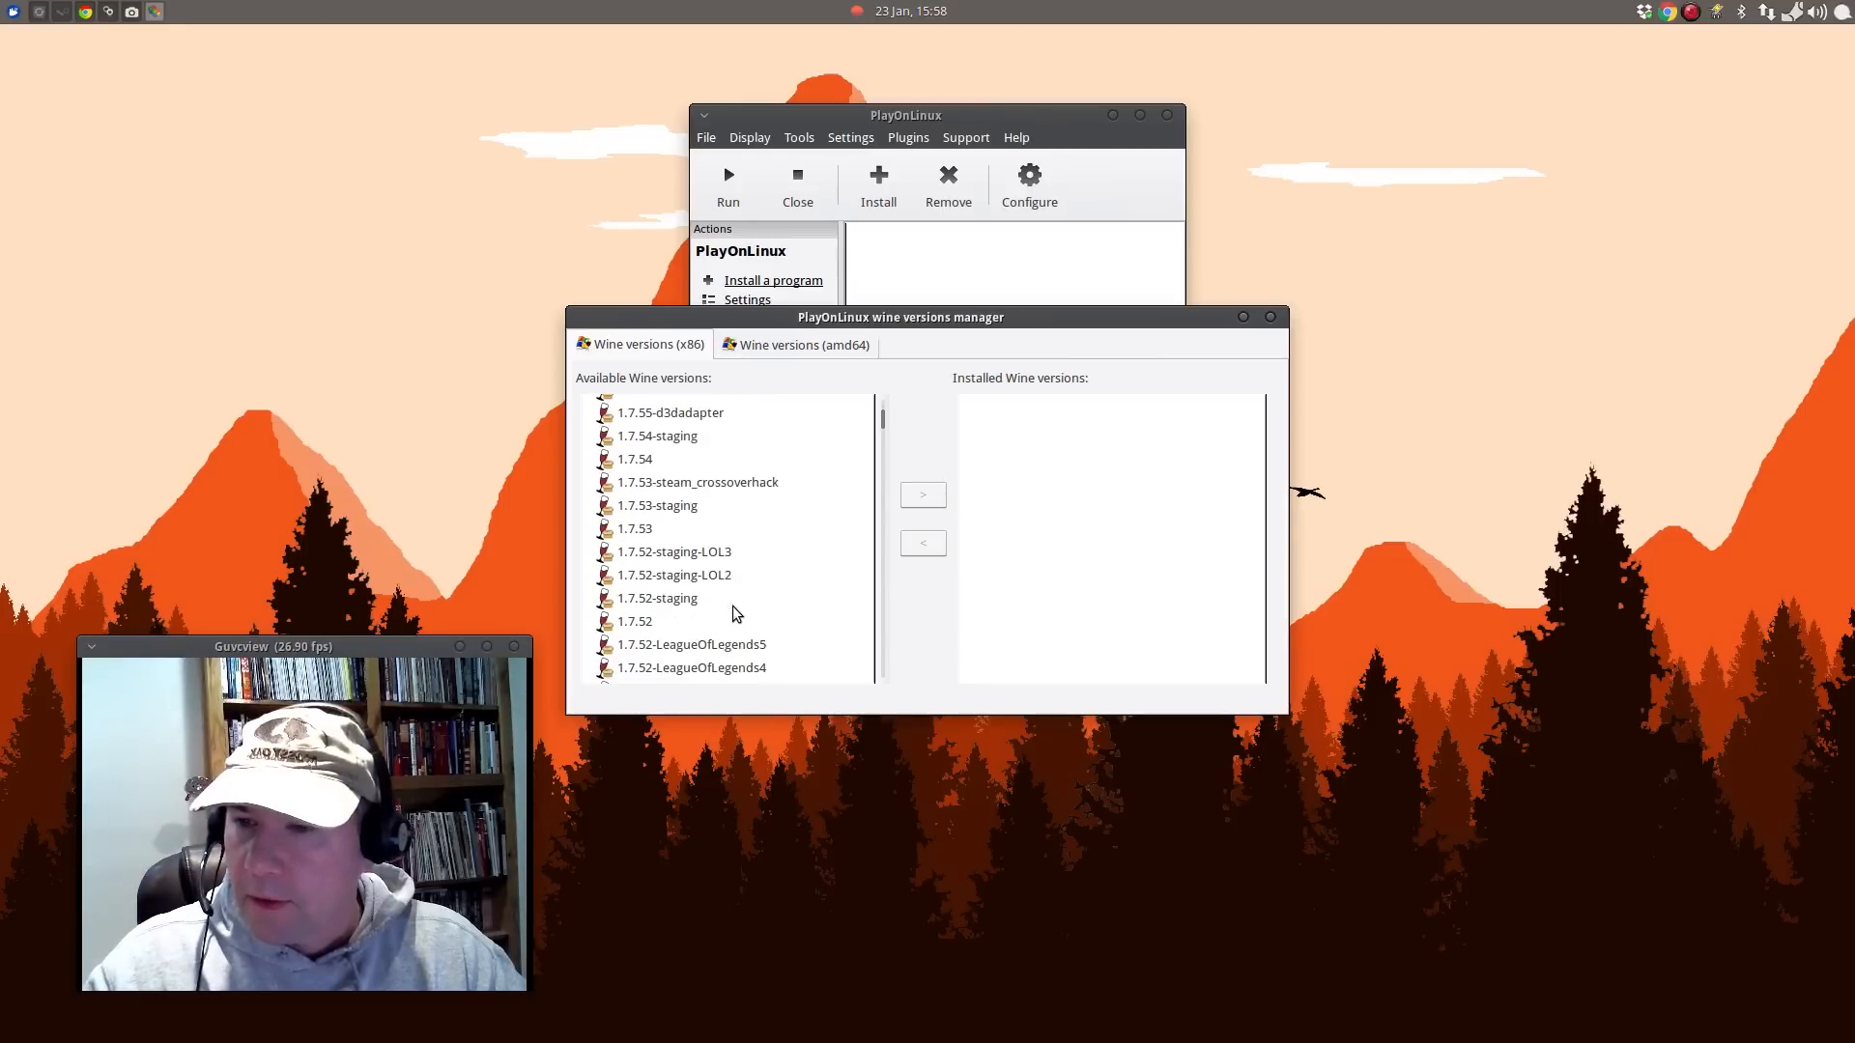
{"action": "scroll", "scroll_direction": "down", "scroll_amount": 3}
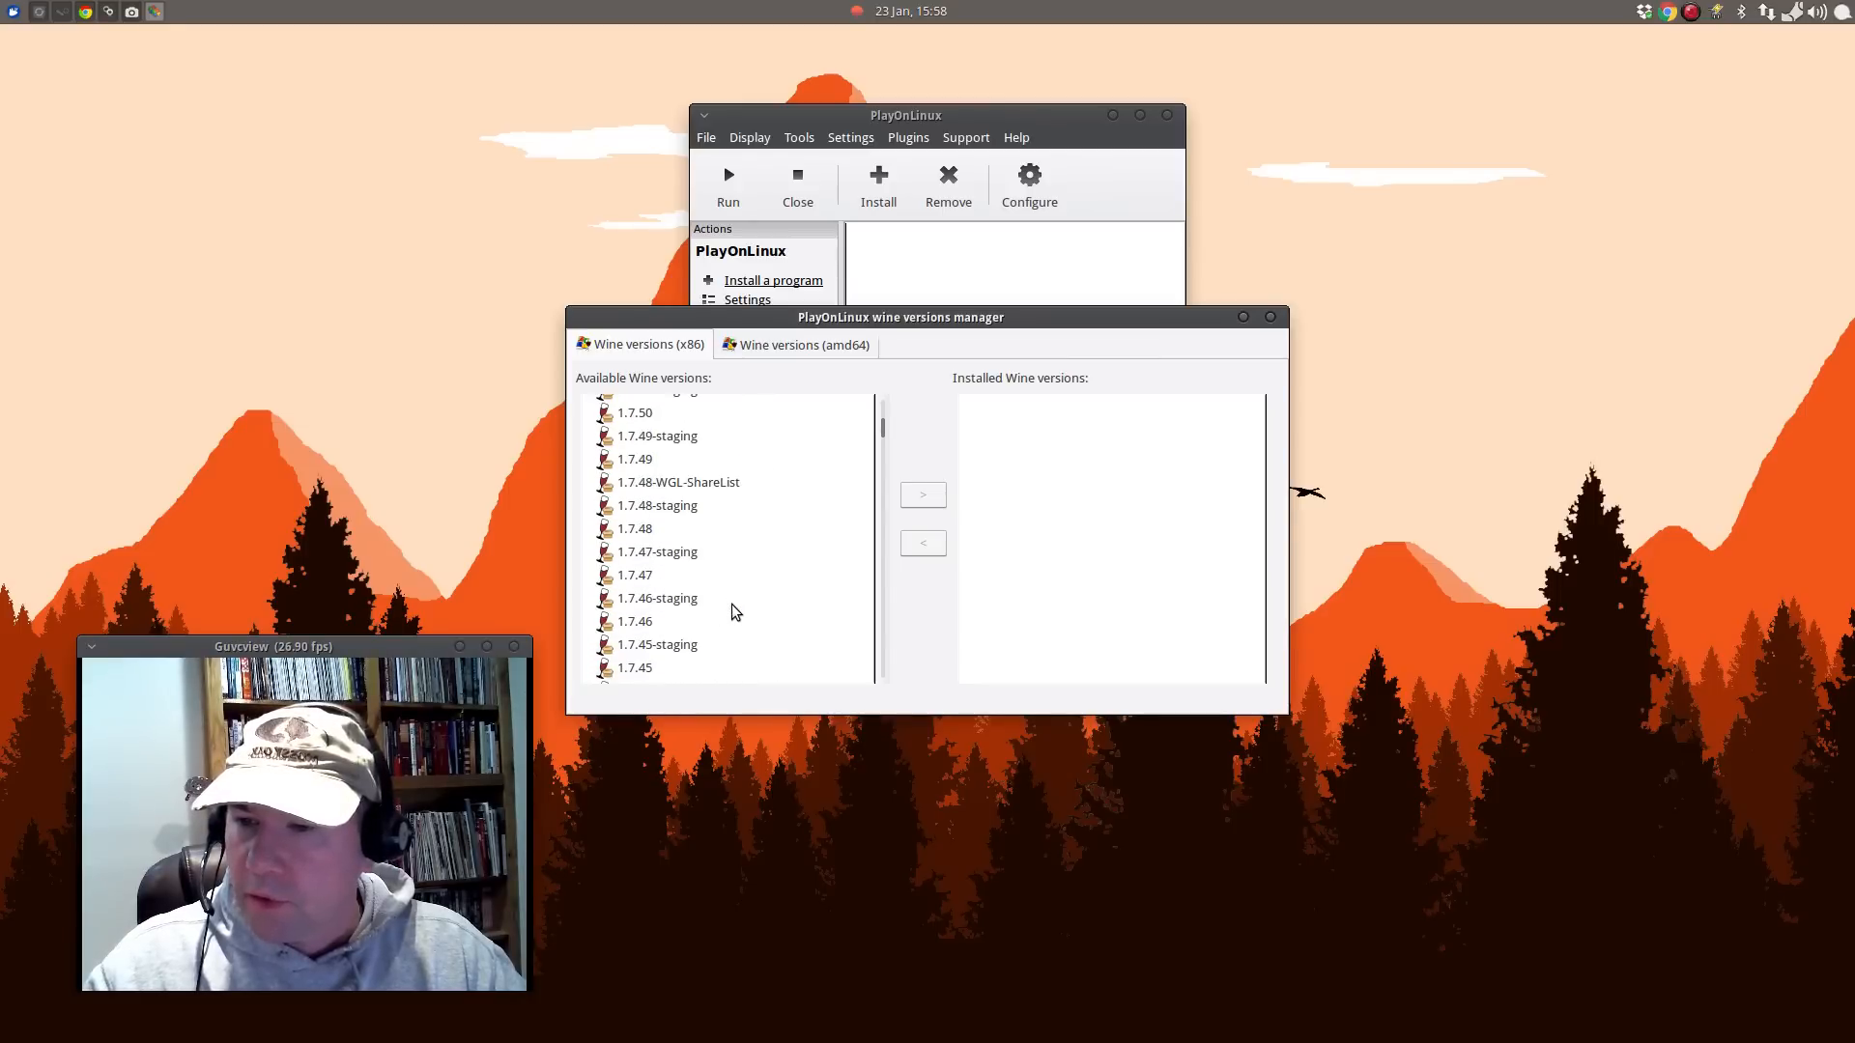
{"action": "scroll", "scroll_direction": "down", "scroll_amount": 3}
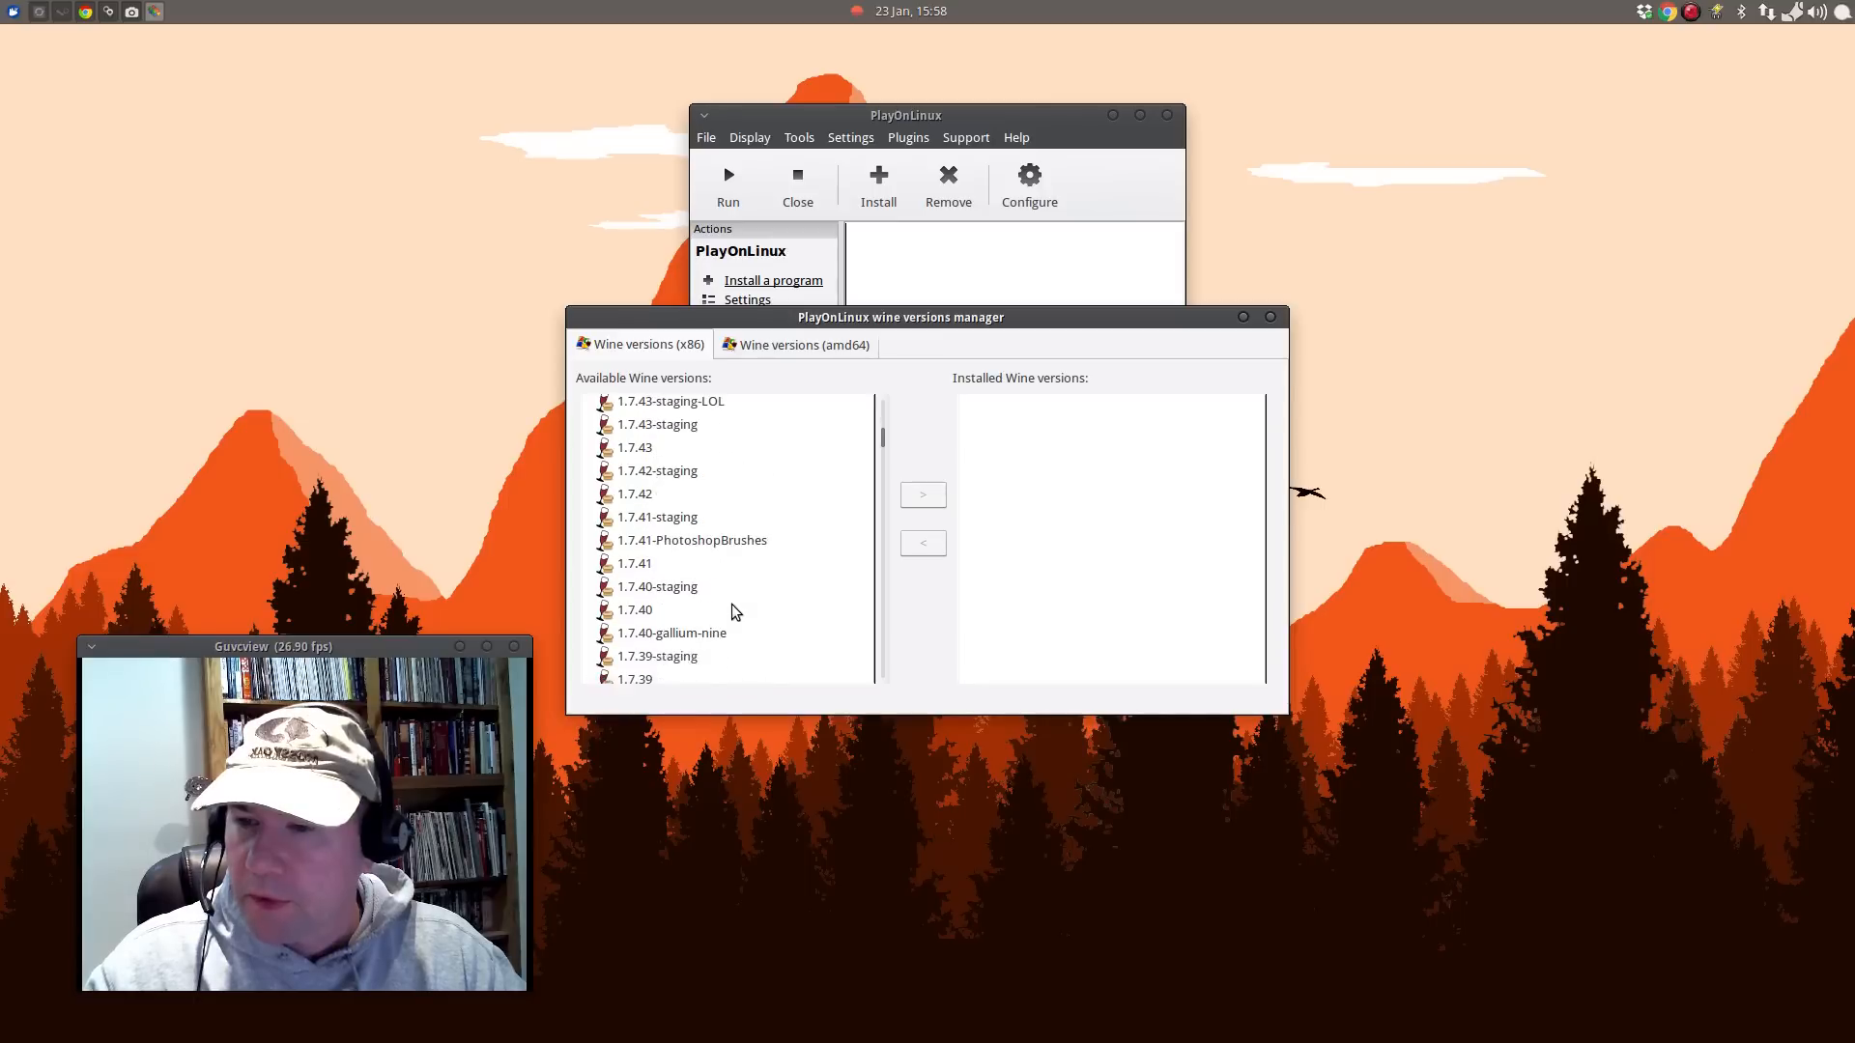
{"action": "scroll", "scroll_direction": "down", "scroll_amount": 3}
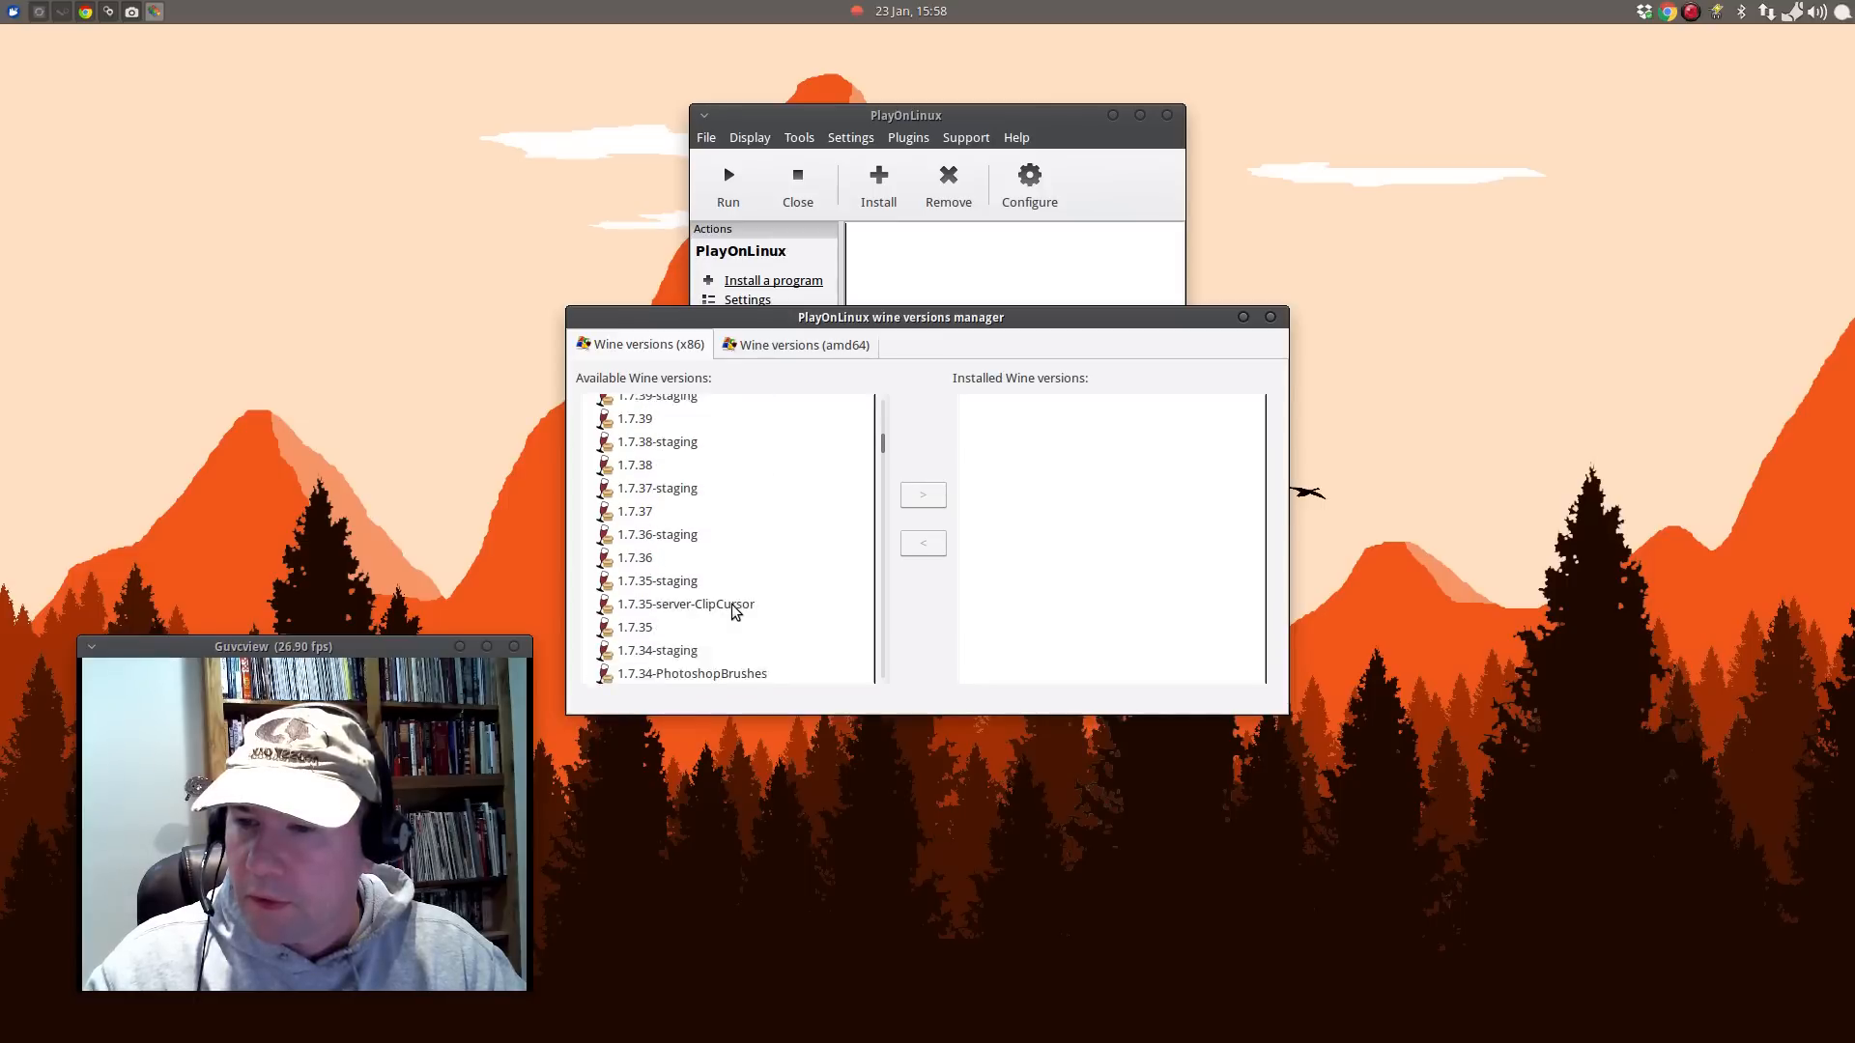
{"action": "left_click", "coordinate": [634, 530]}
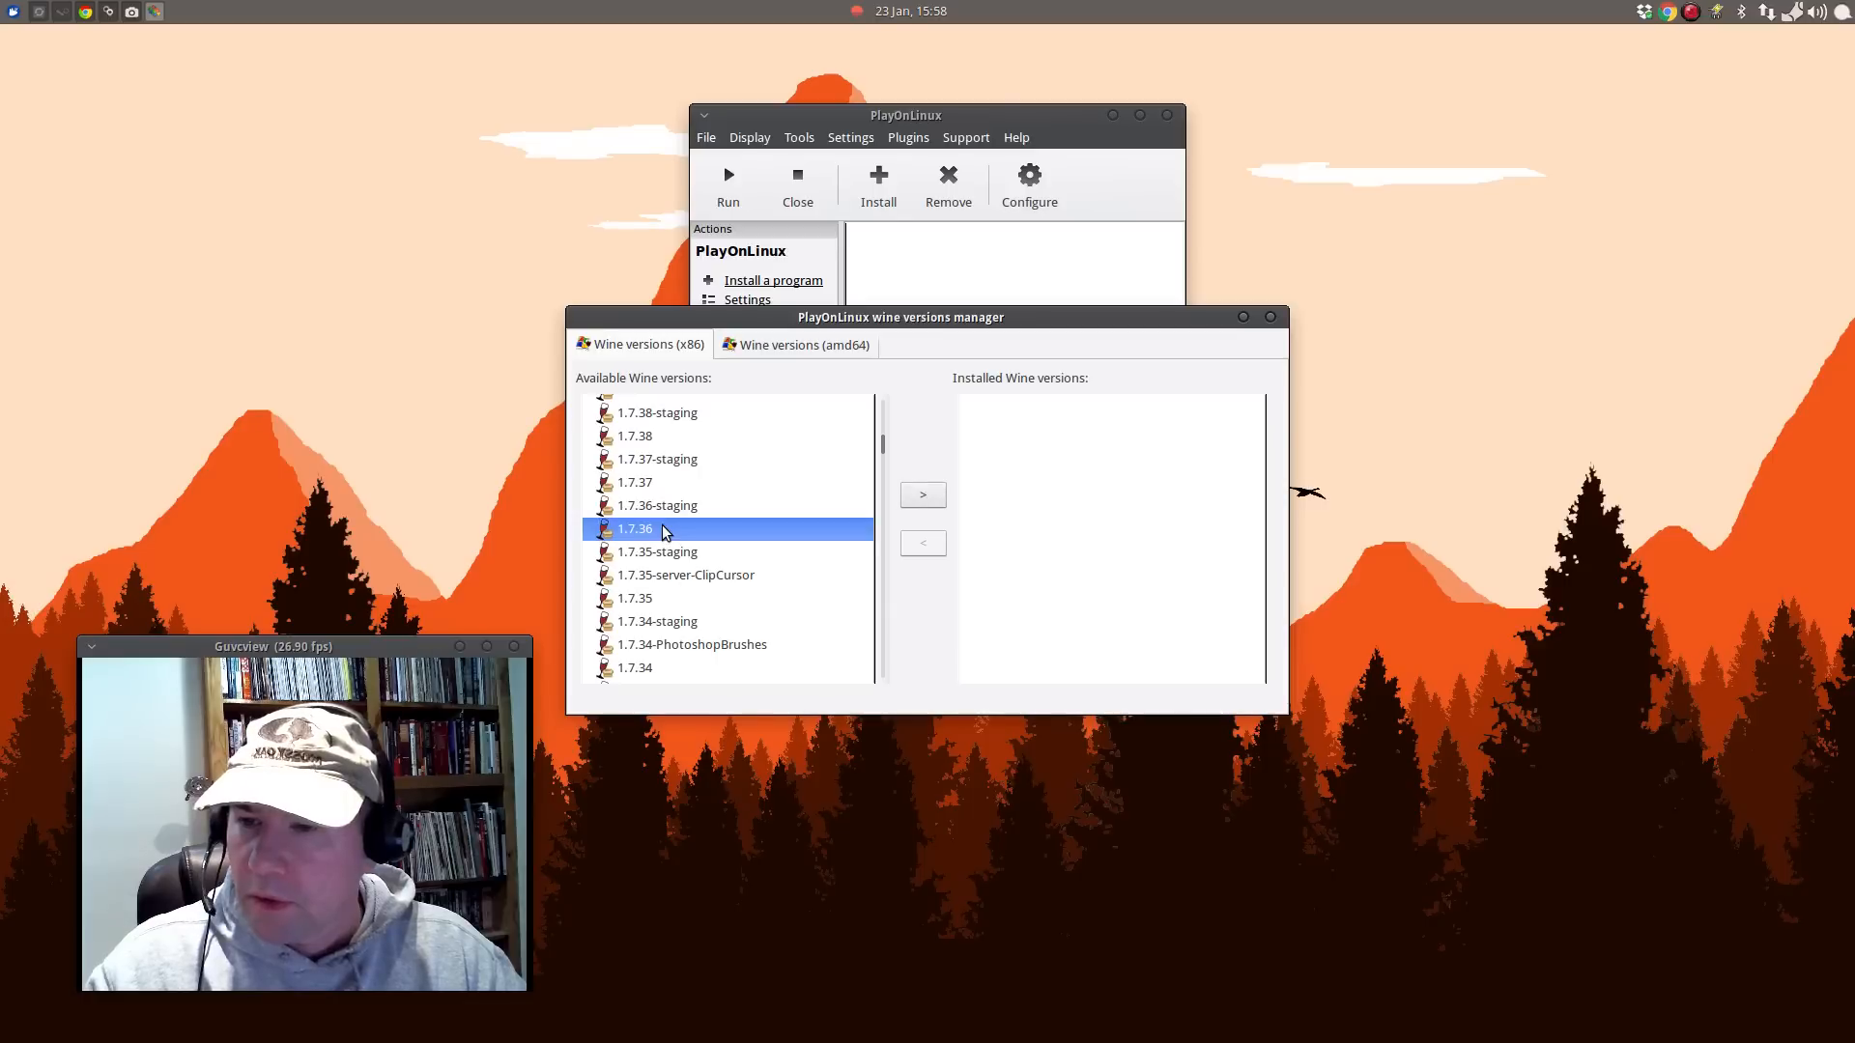
{"action": "mouse_move", "coordinate": [923, 495]}
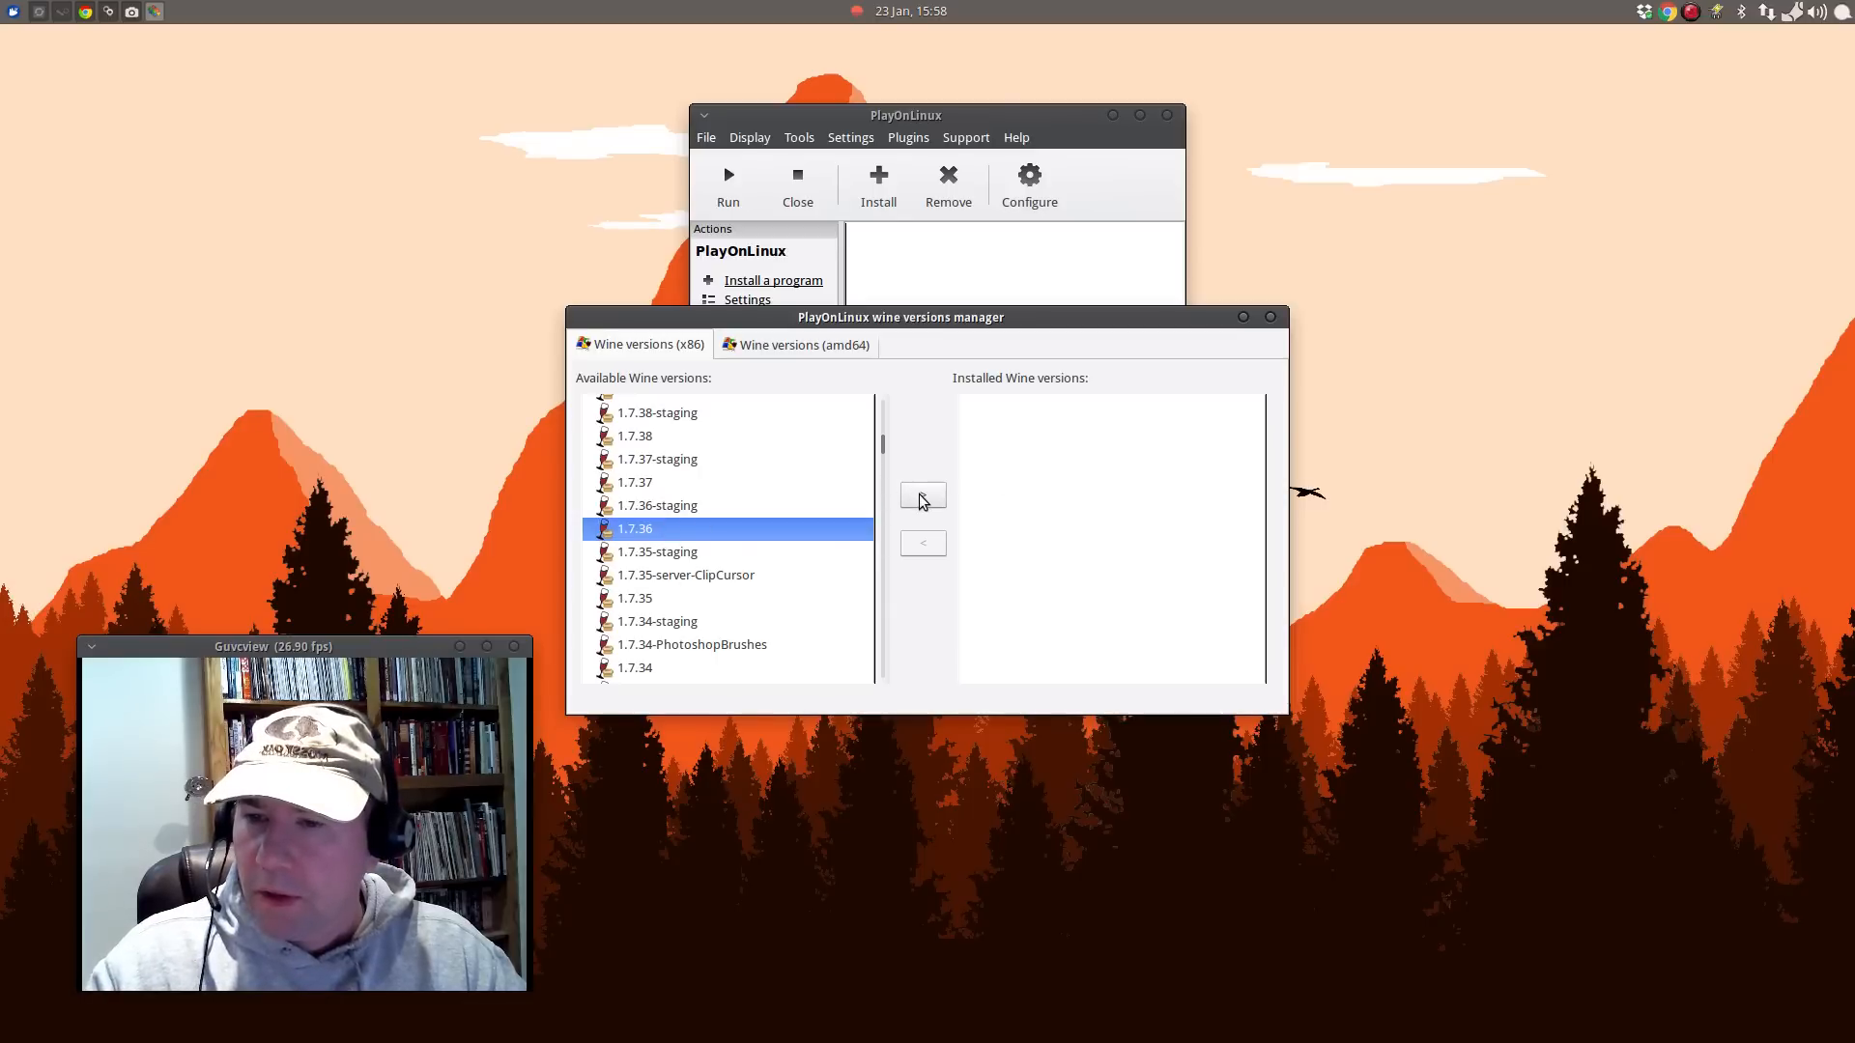
{"action": "left_click", "coordinate": [922, 495]}
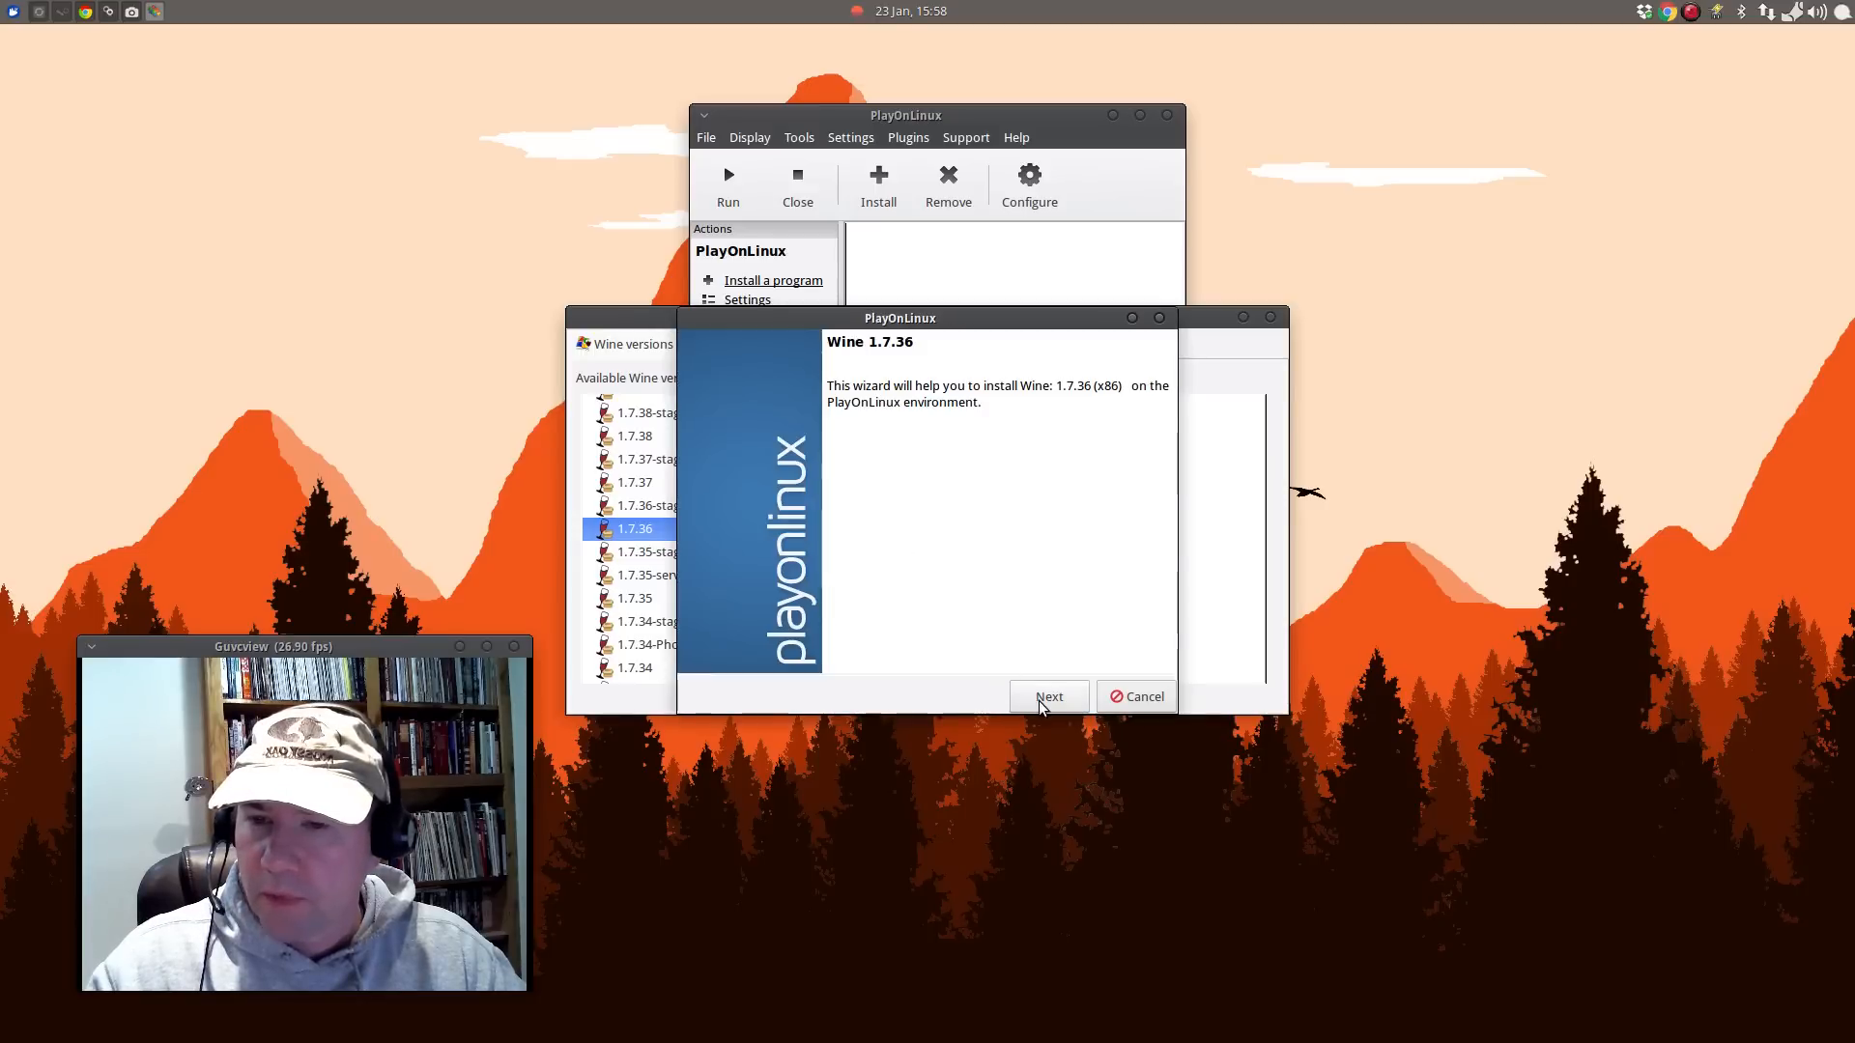
Confirm the download of 32-bit Wine 1.7.36.
{"action": "left_click", "coordinate": [1048, 695]}
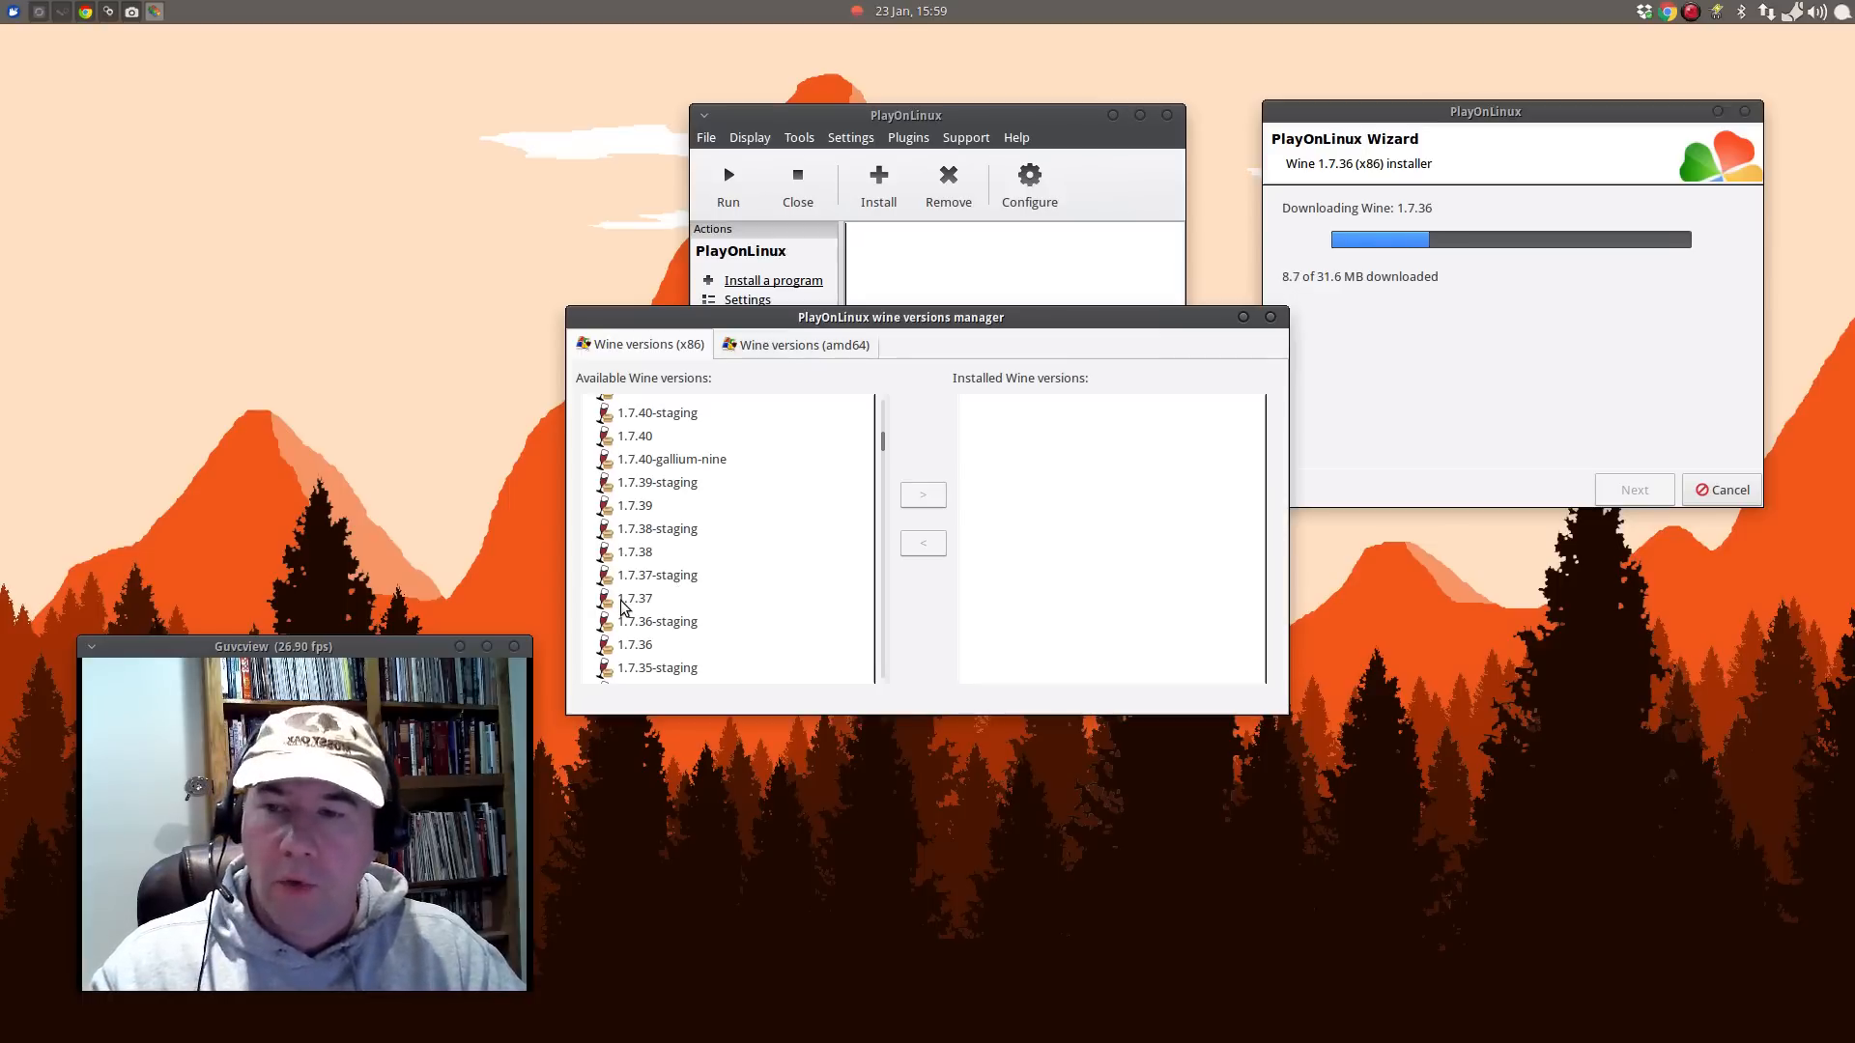
{"action": "mouse_move", "coordinate": [688, 597]}
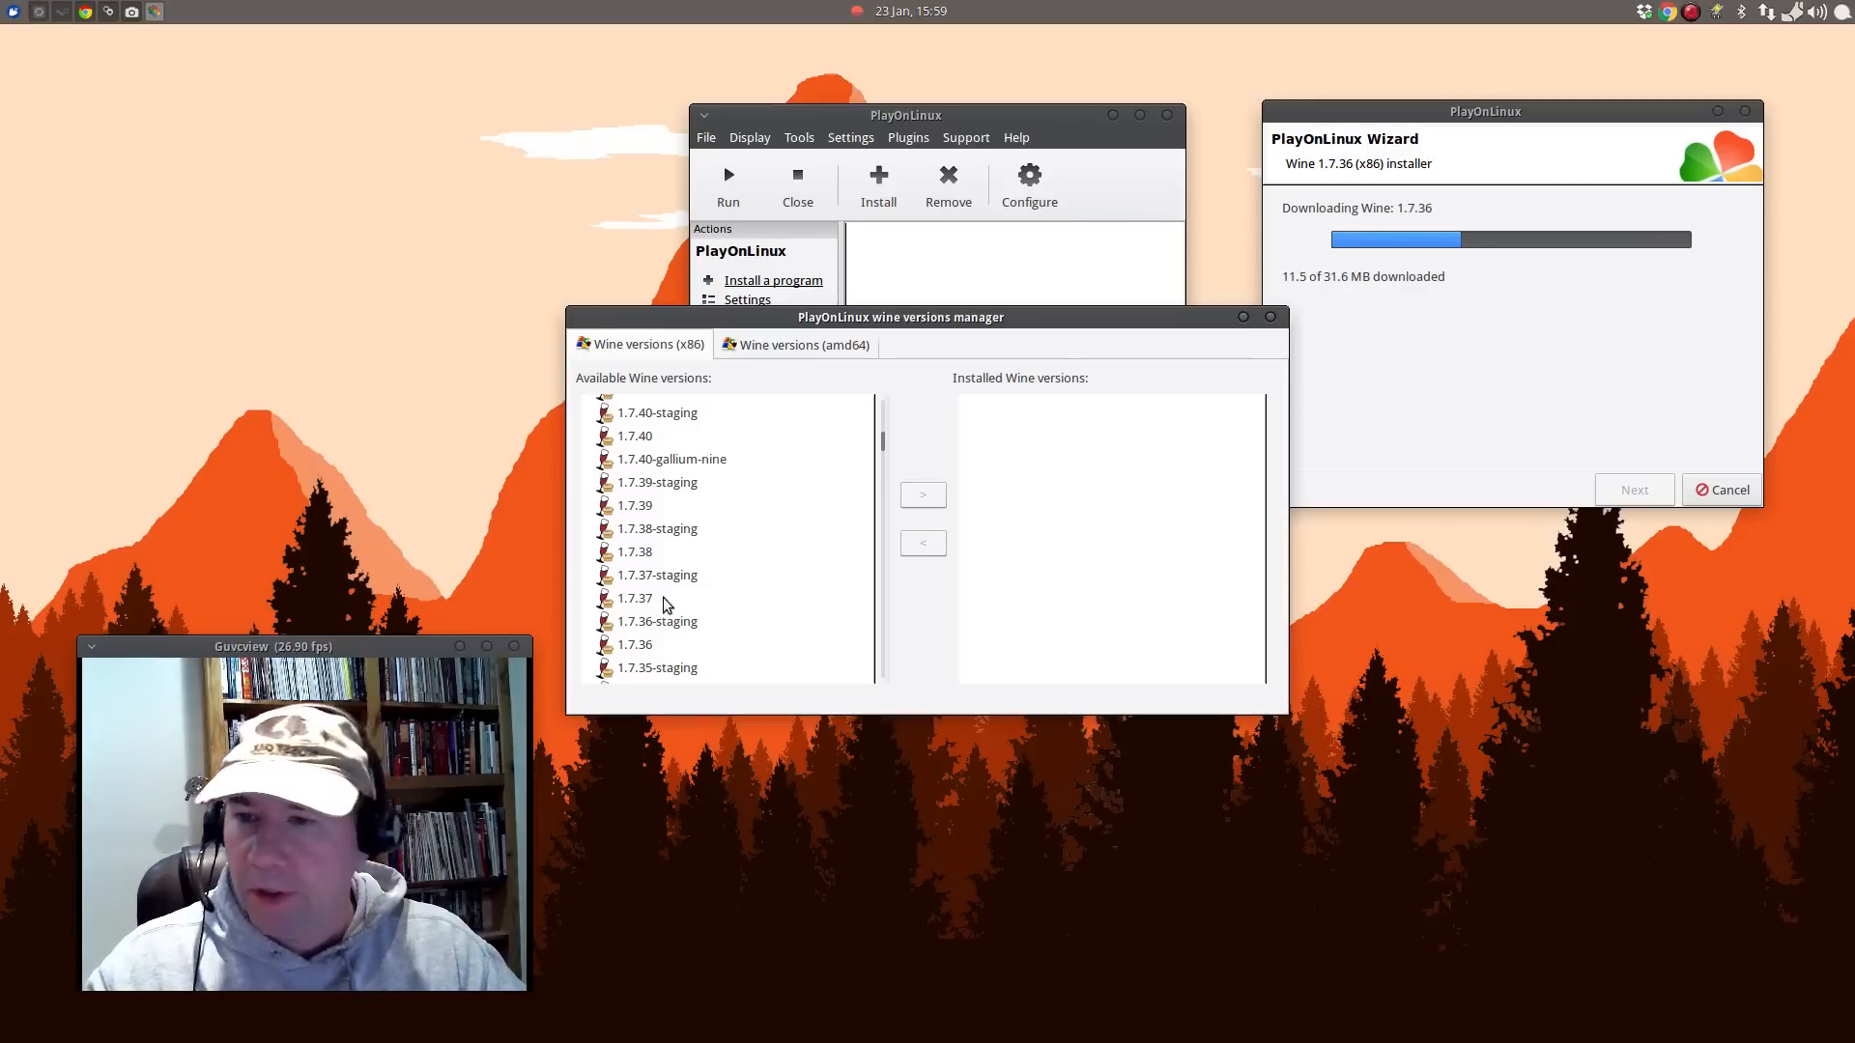
Select amd64 Wine 1.7.36 and confirm its installation as well.
{"action": "scroll", "scroll_direction": "up", "scroll_amount": 3}
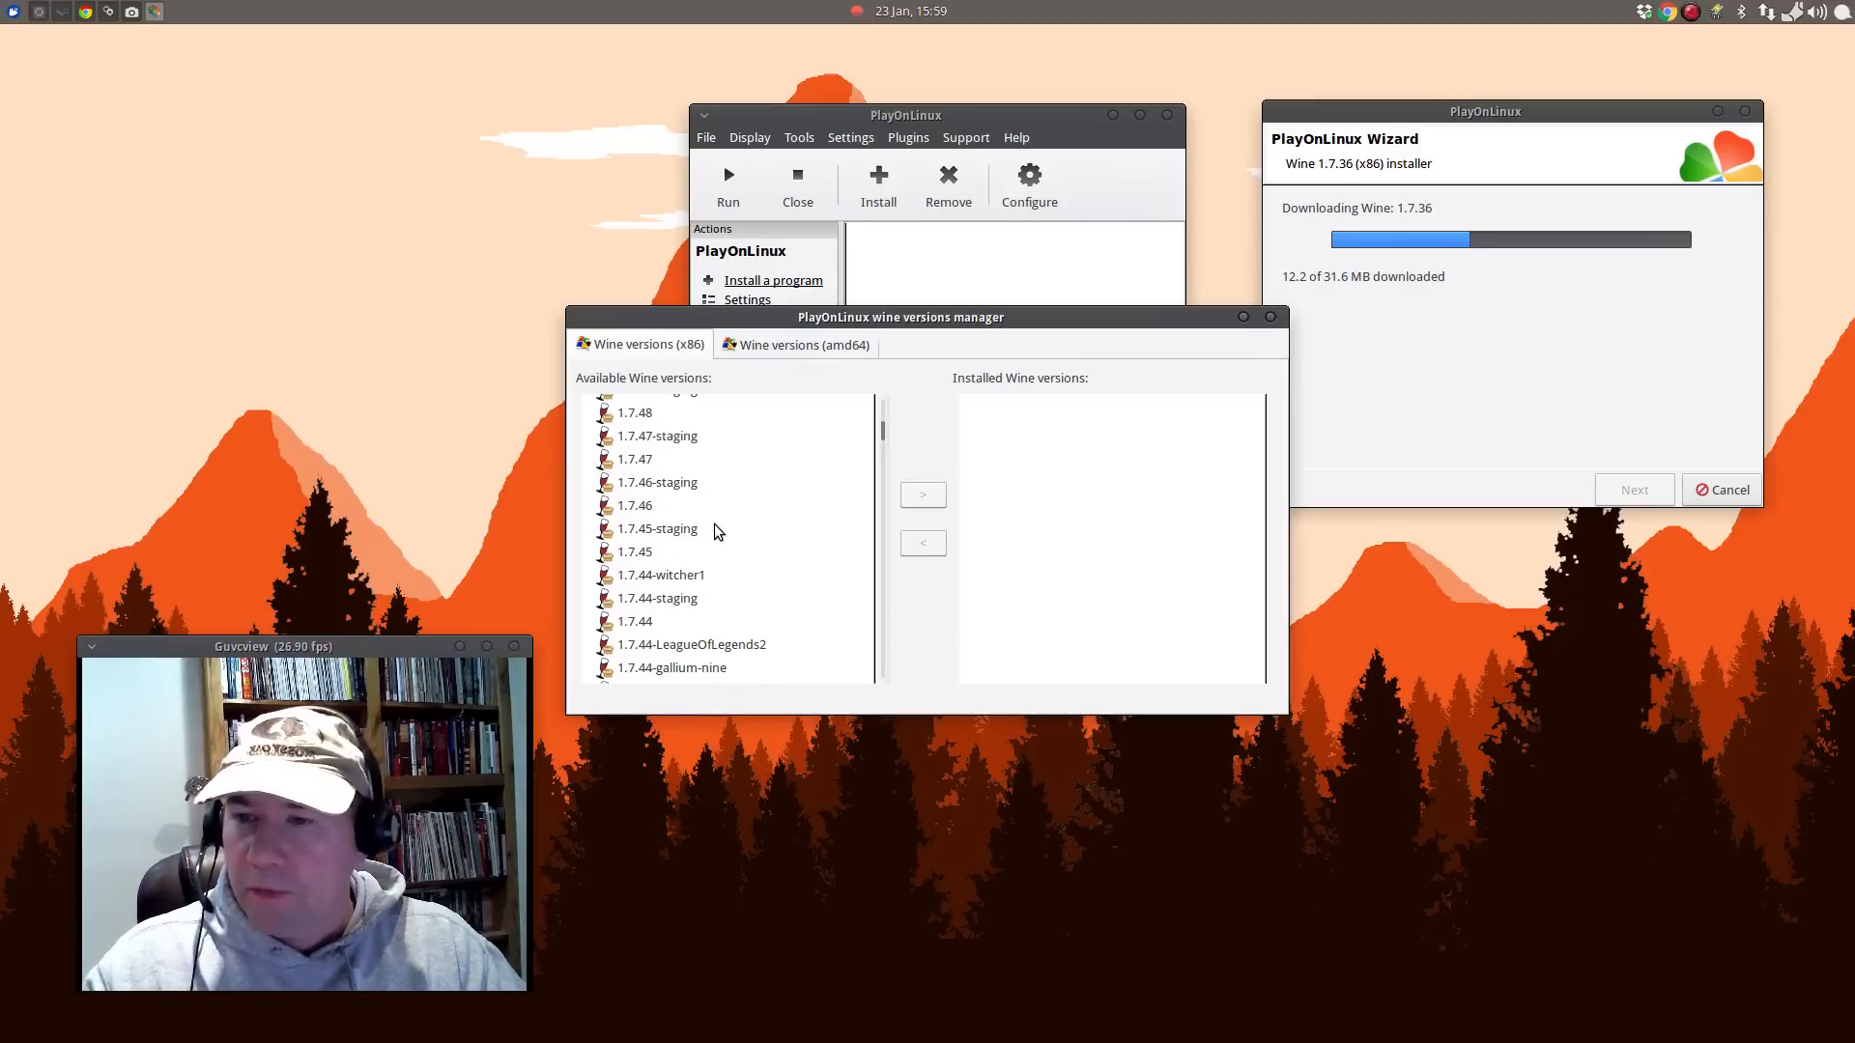
{"action": "scroll", "scroll_direction": "up", "scroll_amount": 3}
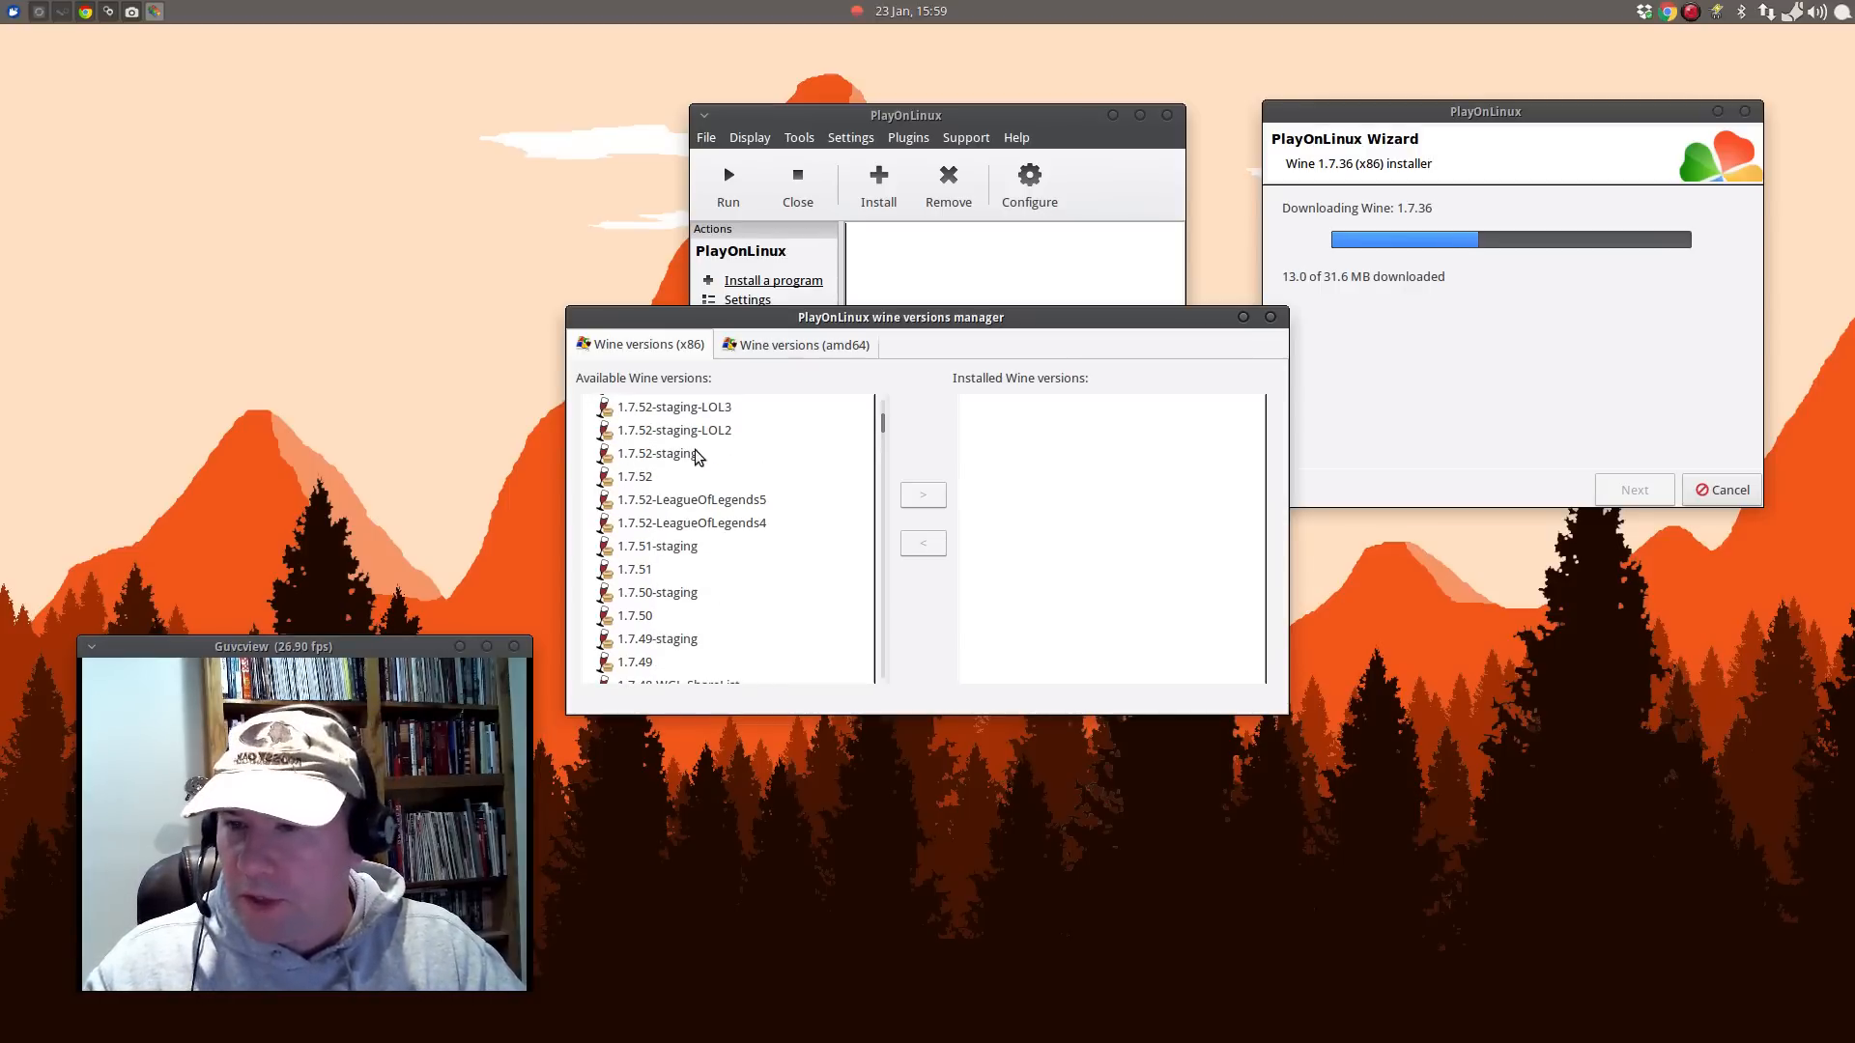
{"action": "scroll", "scroll_direction": "up", "scroll_amount": 3}
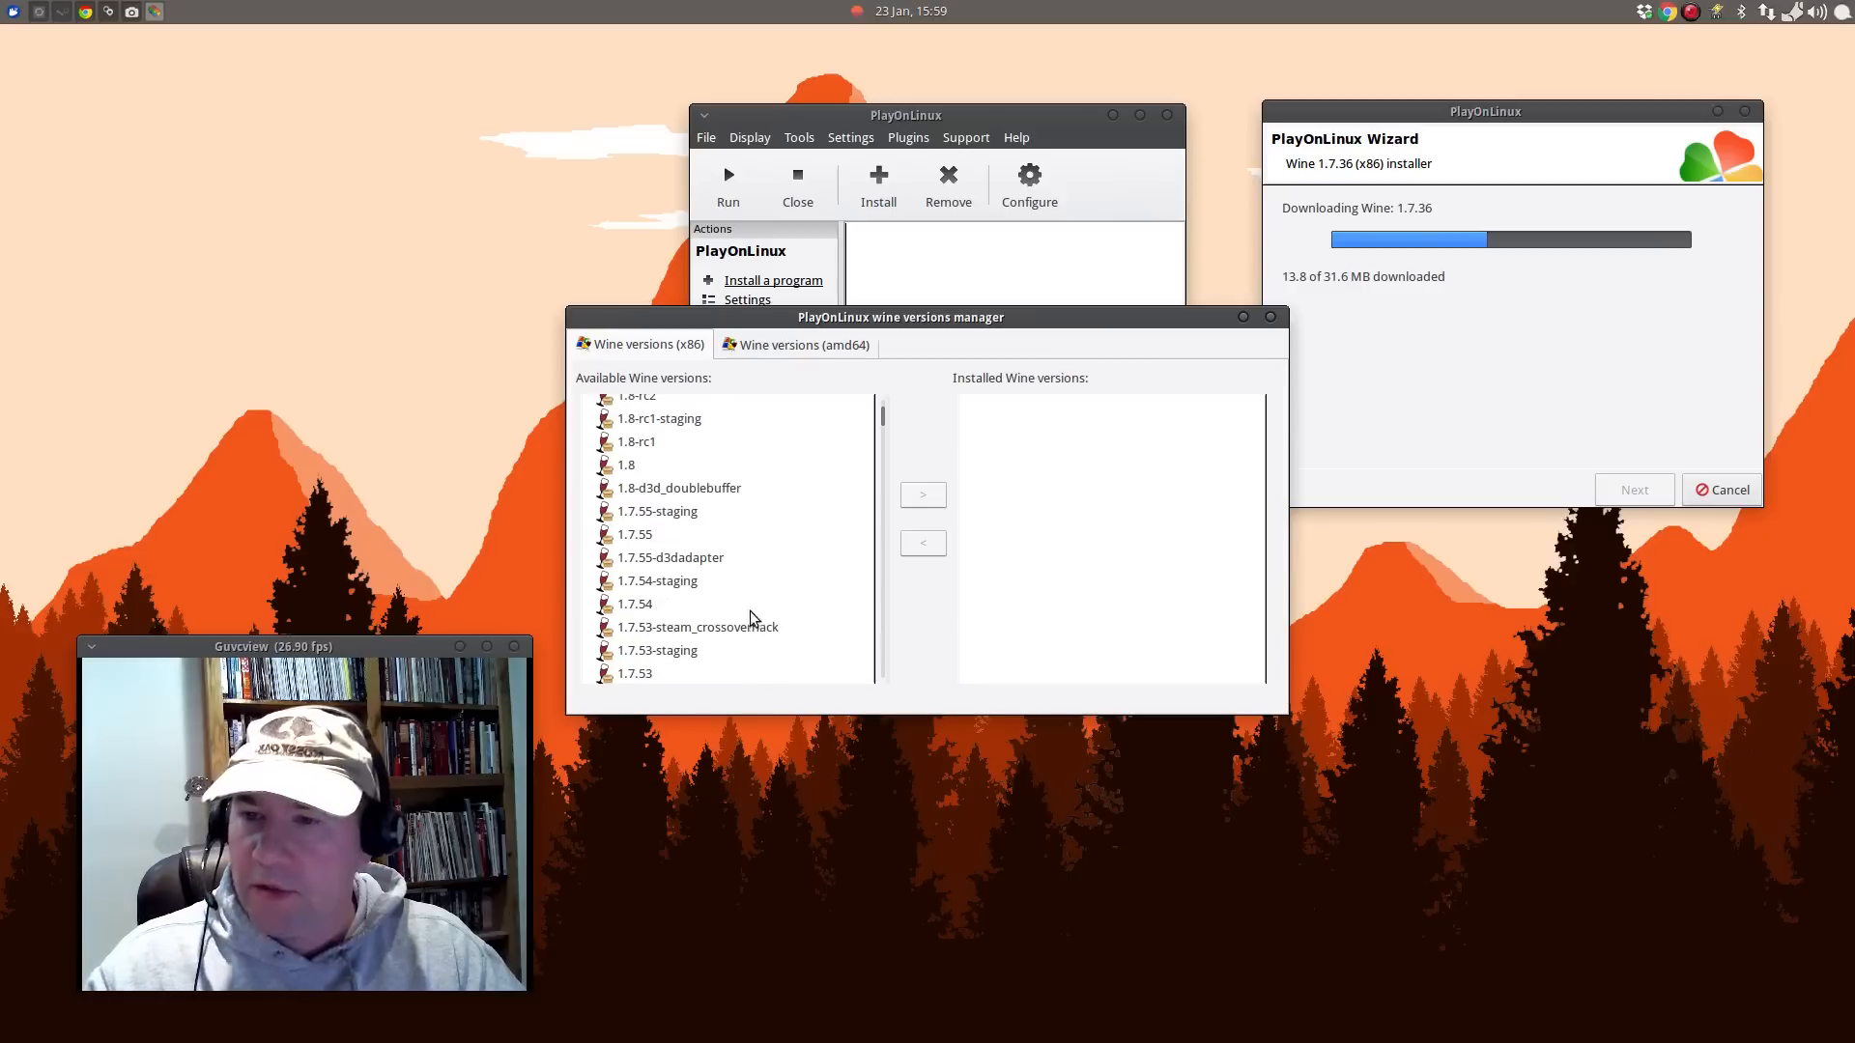
{"action": "scroll", "scroll_direction": "up", "scroll_amount": 3}
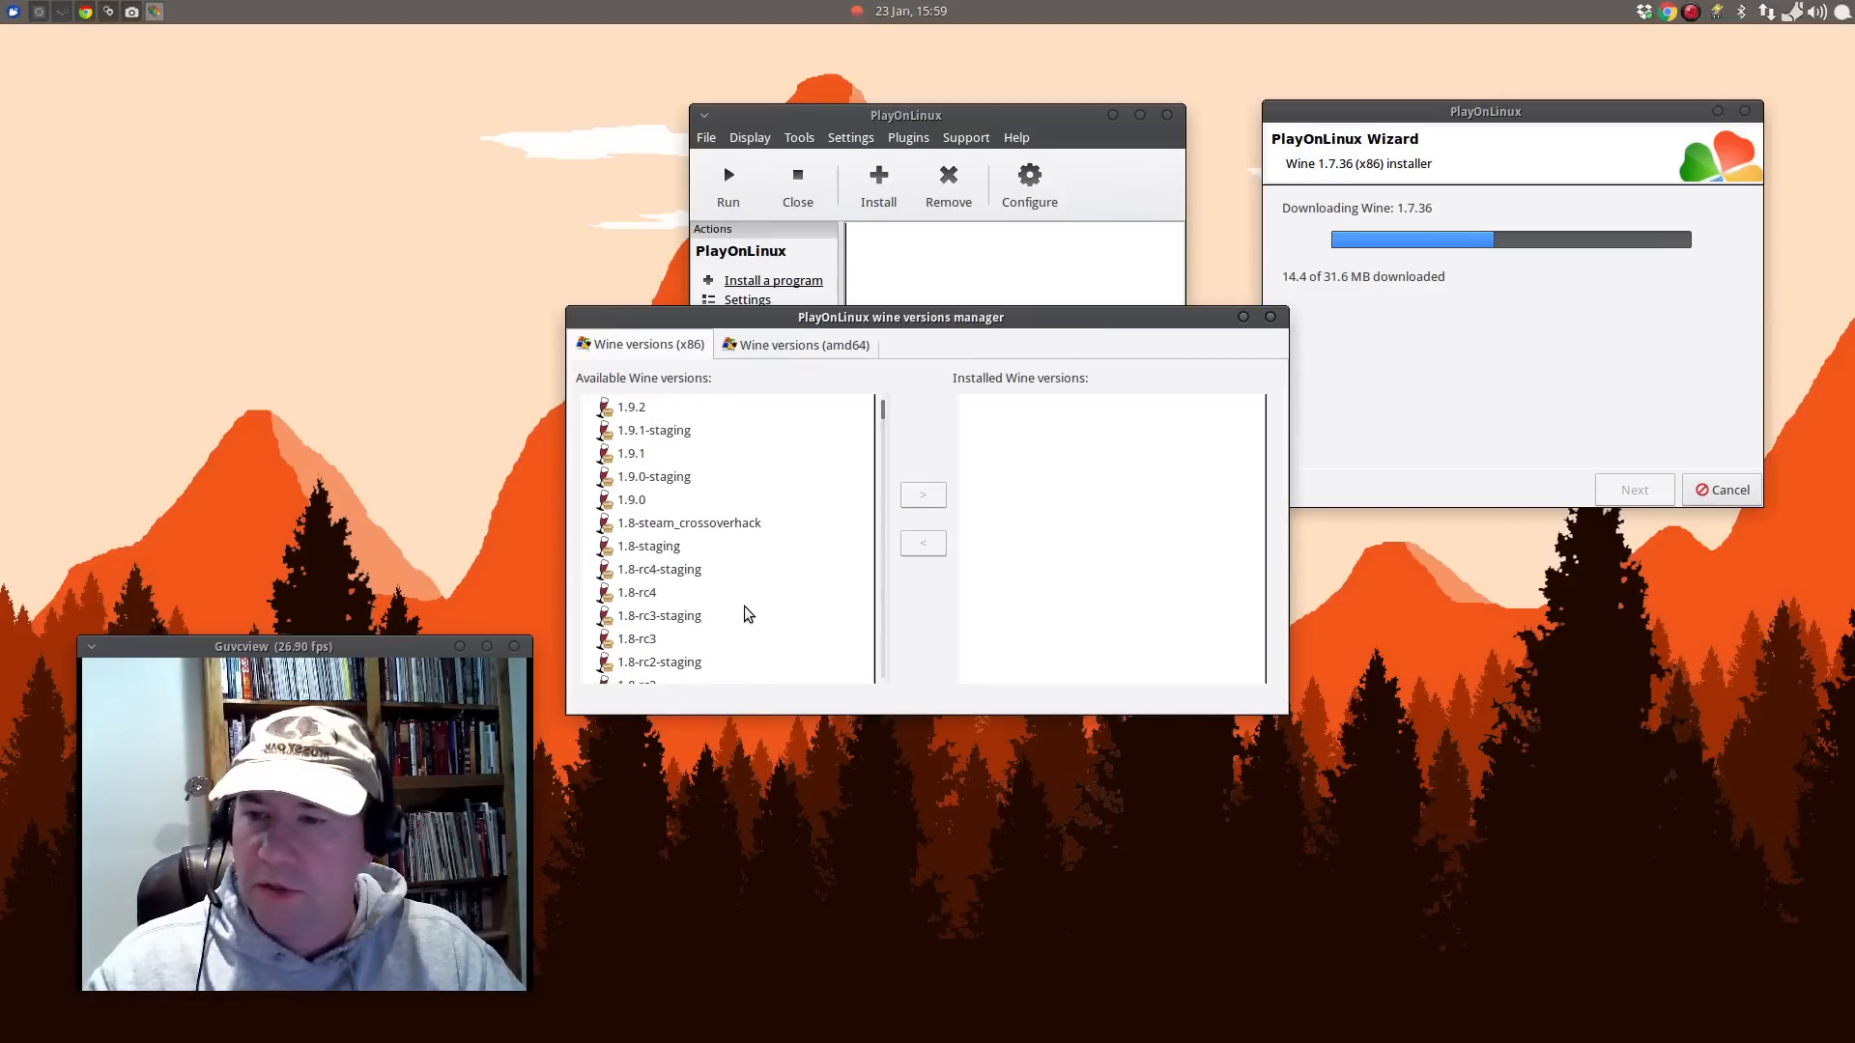
{"action": "mouse_move", "coordinate": [731, 626]}
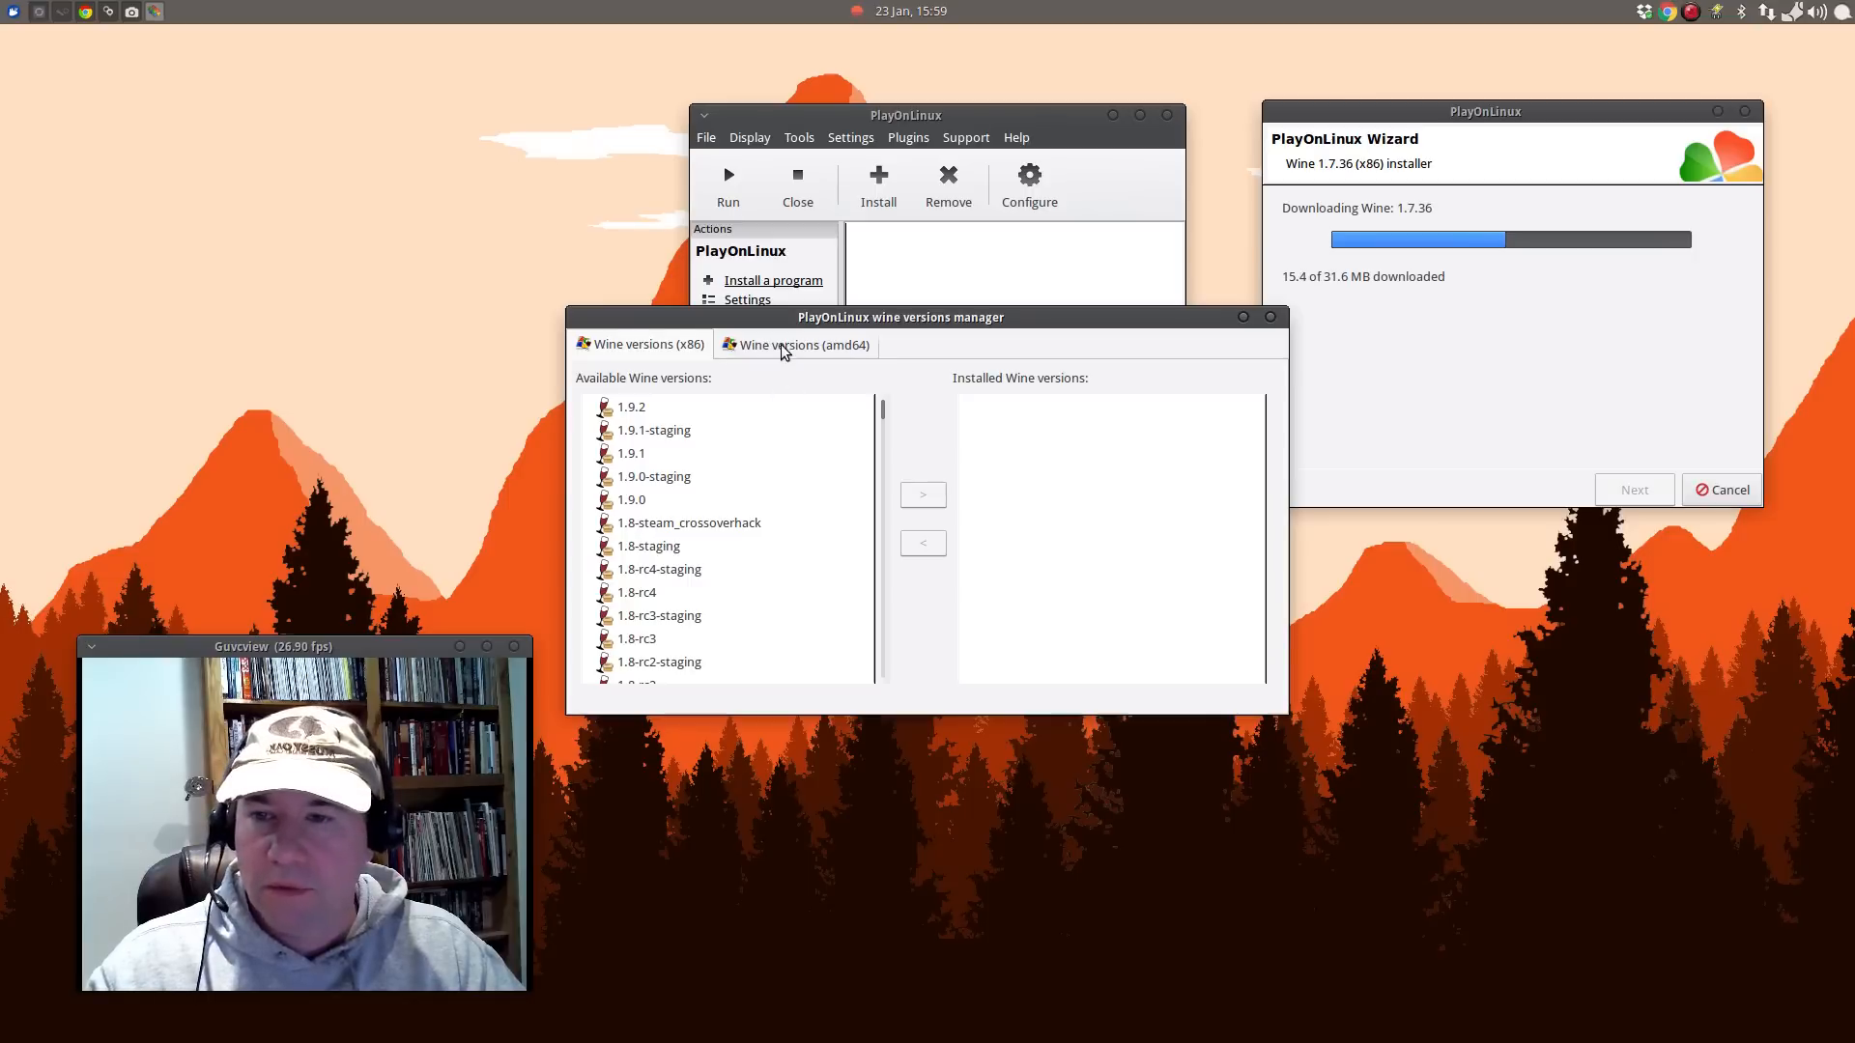
{"action": "scroll", "scroll_direction": "down", "scroll_amount": 3}
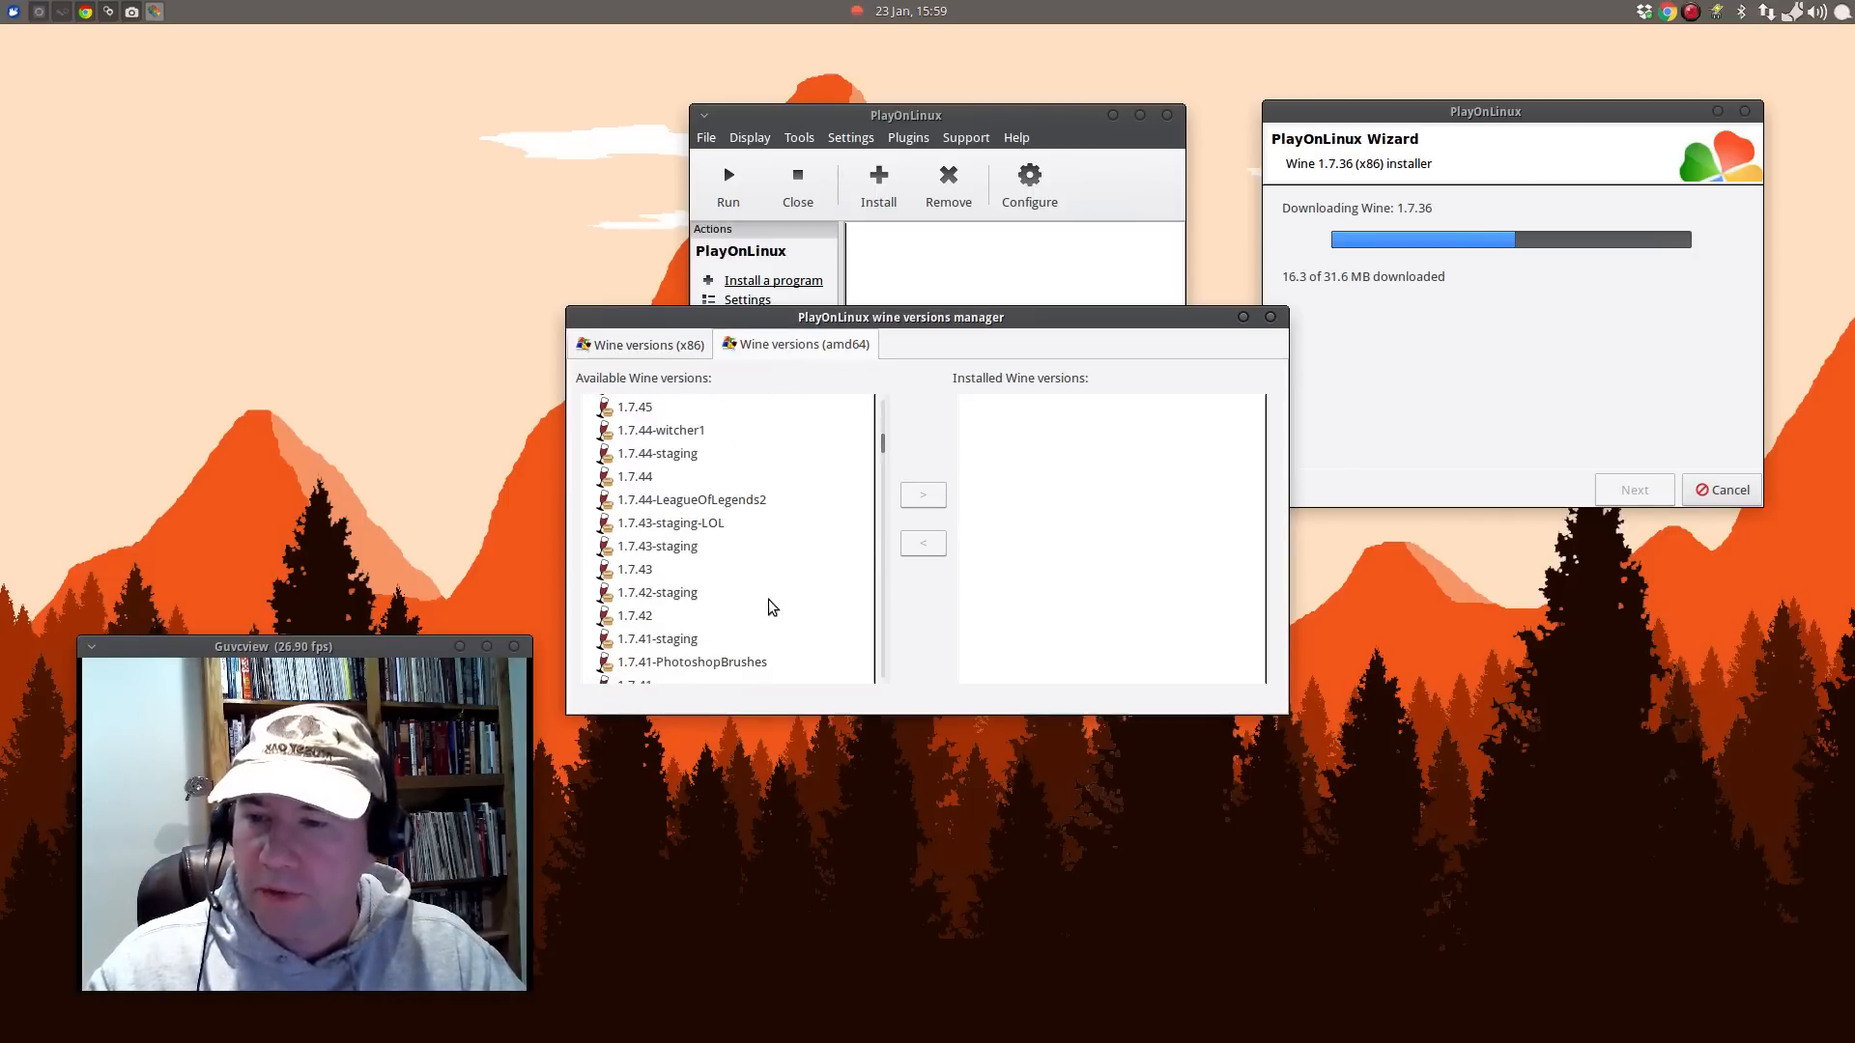
{"action": "scroll", "scroll_direction": "down", "scroll_amount": 3}
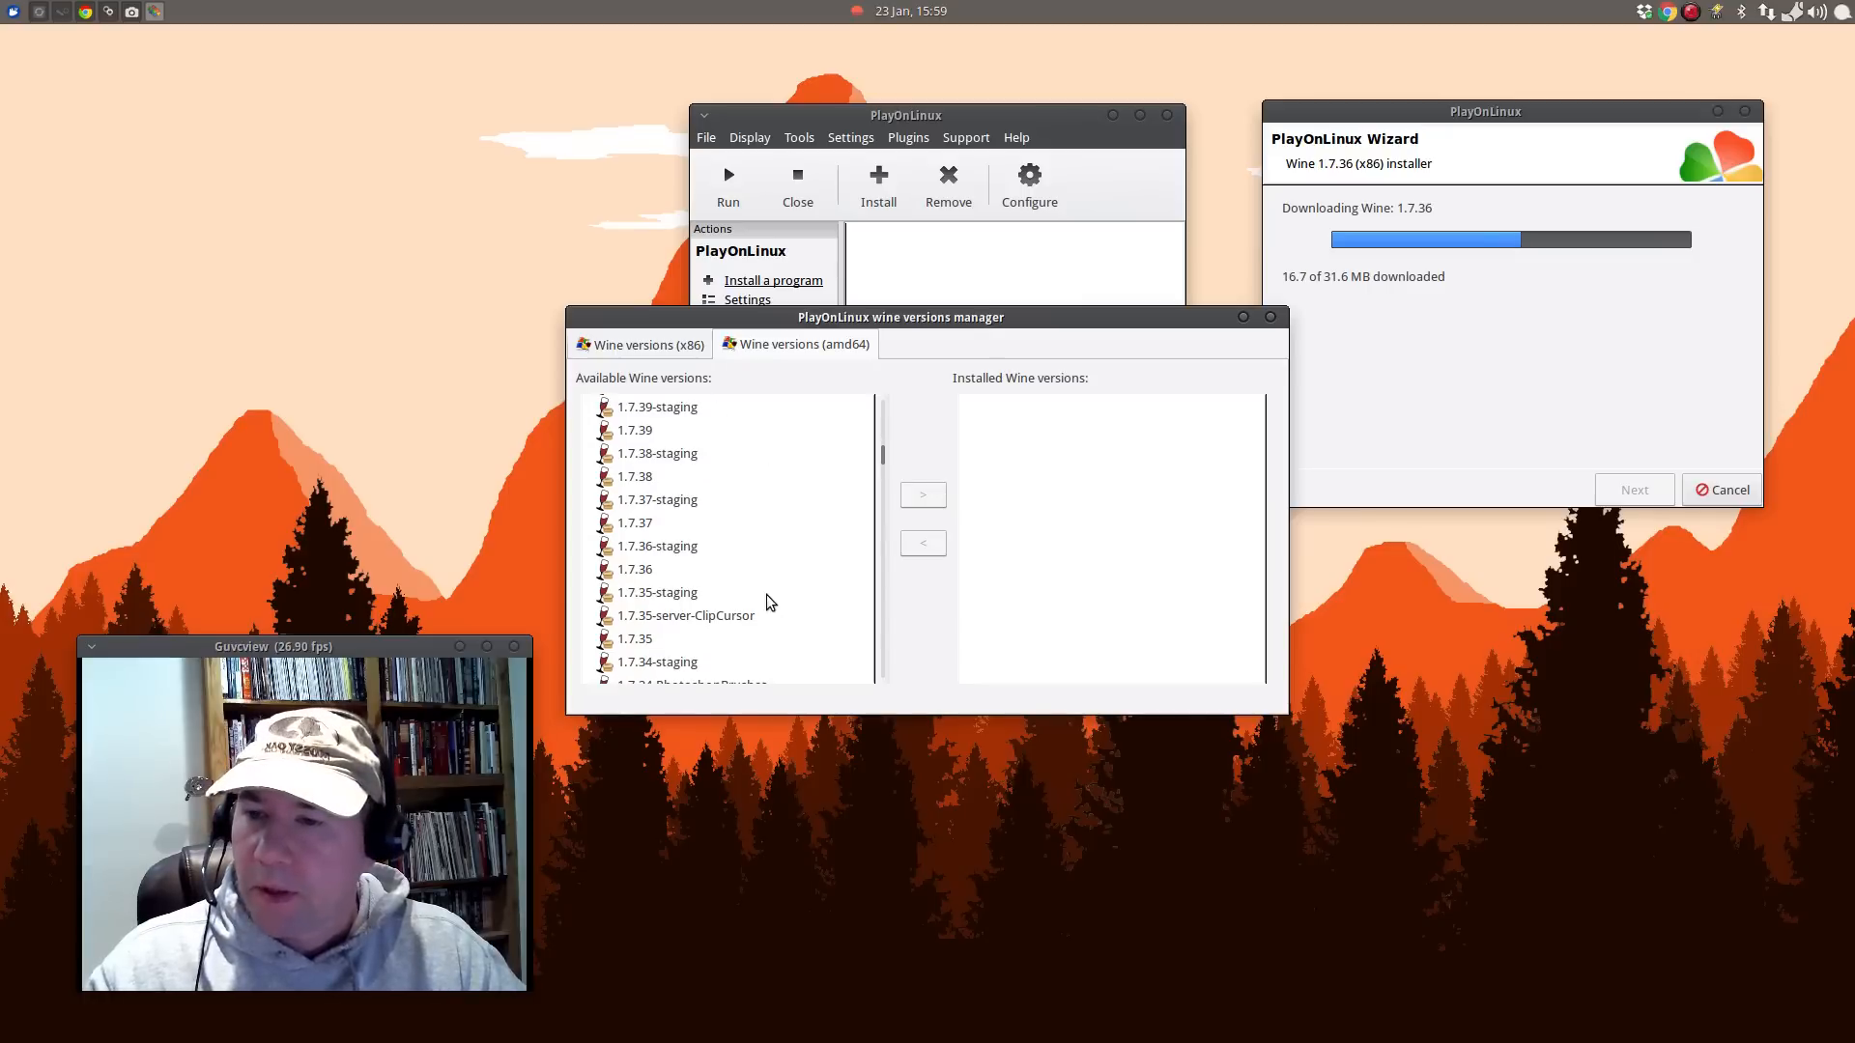
{"action": "left_click", "coordinate": [634, 568]}
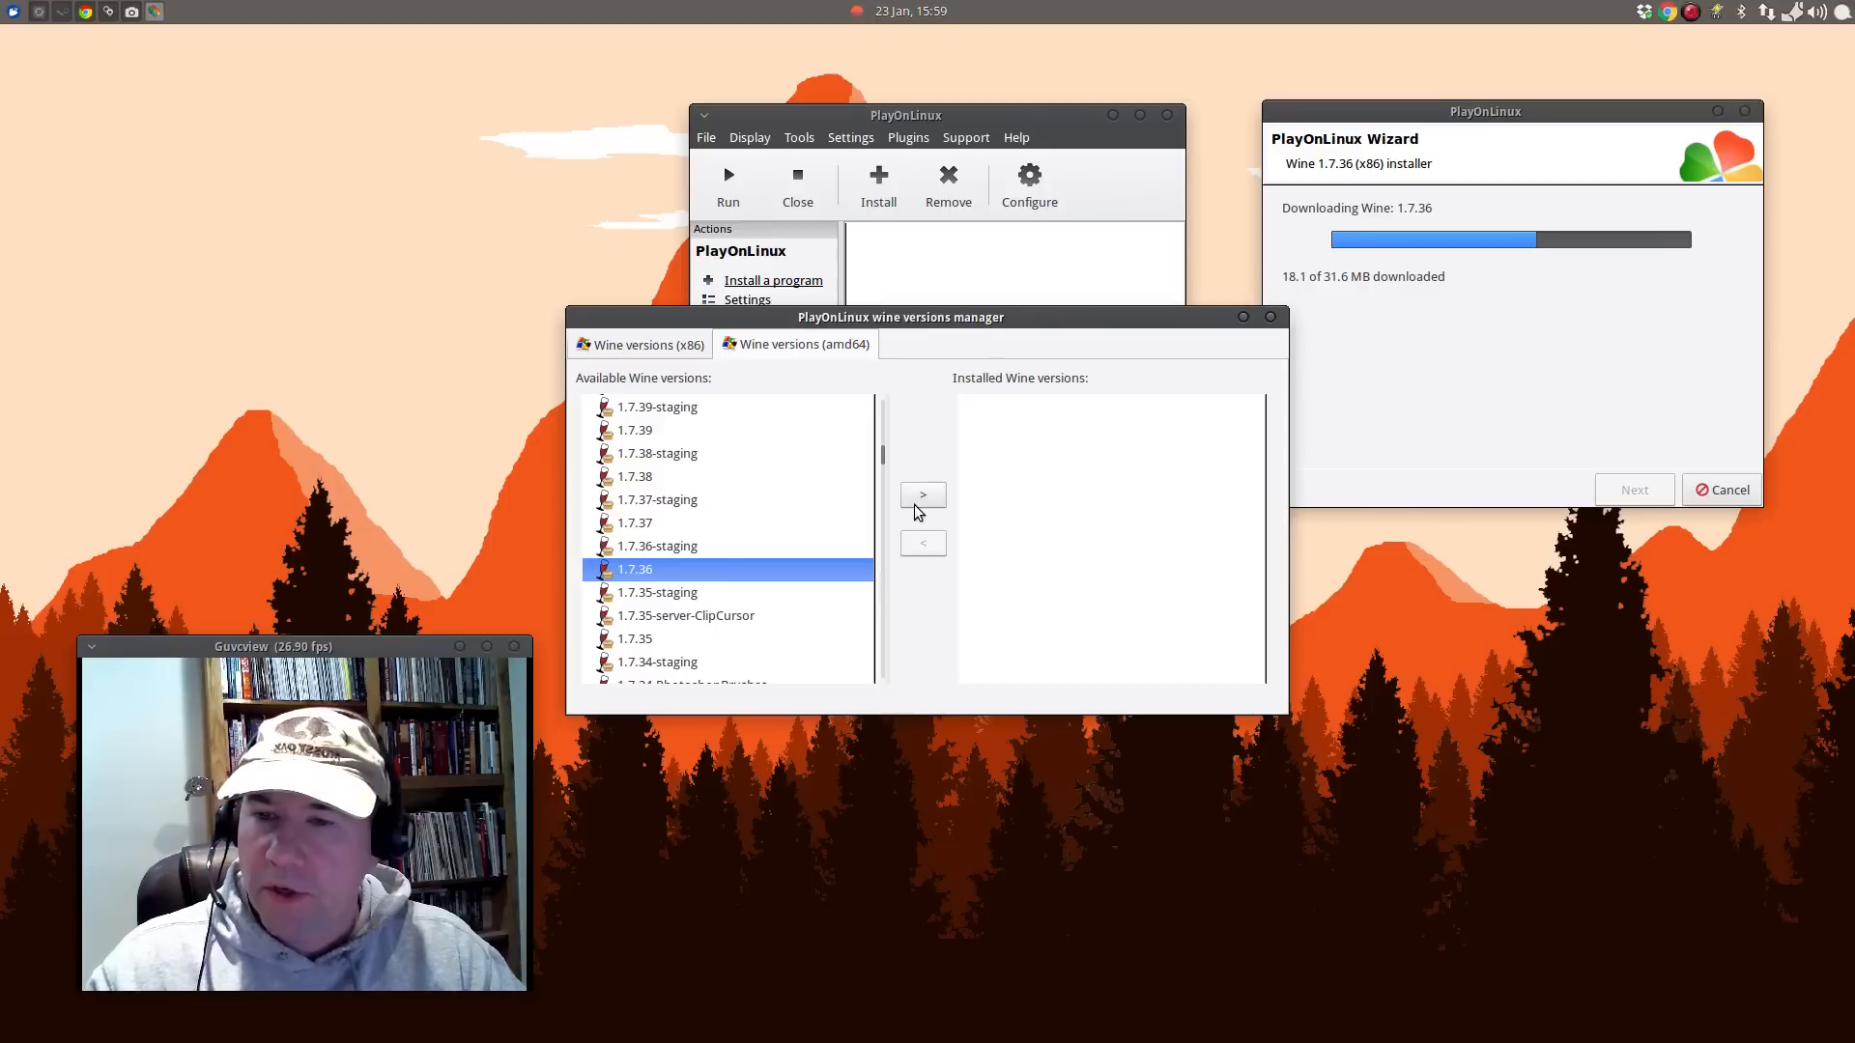
{"action": "left_click", "coordinate": [922, 492]}
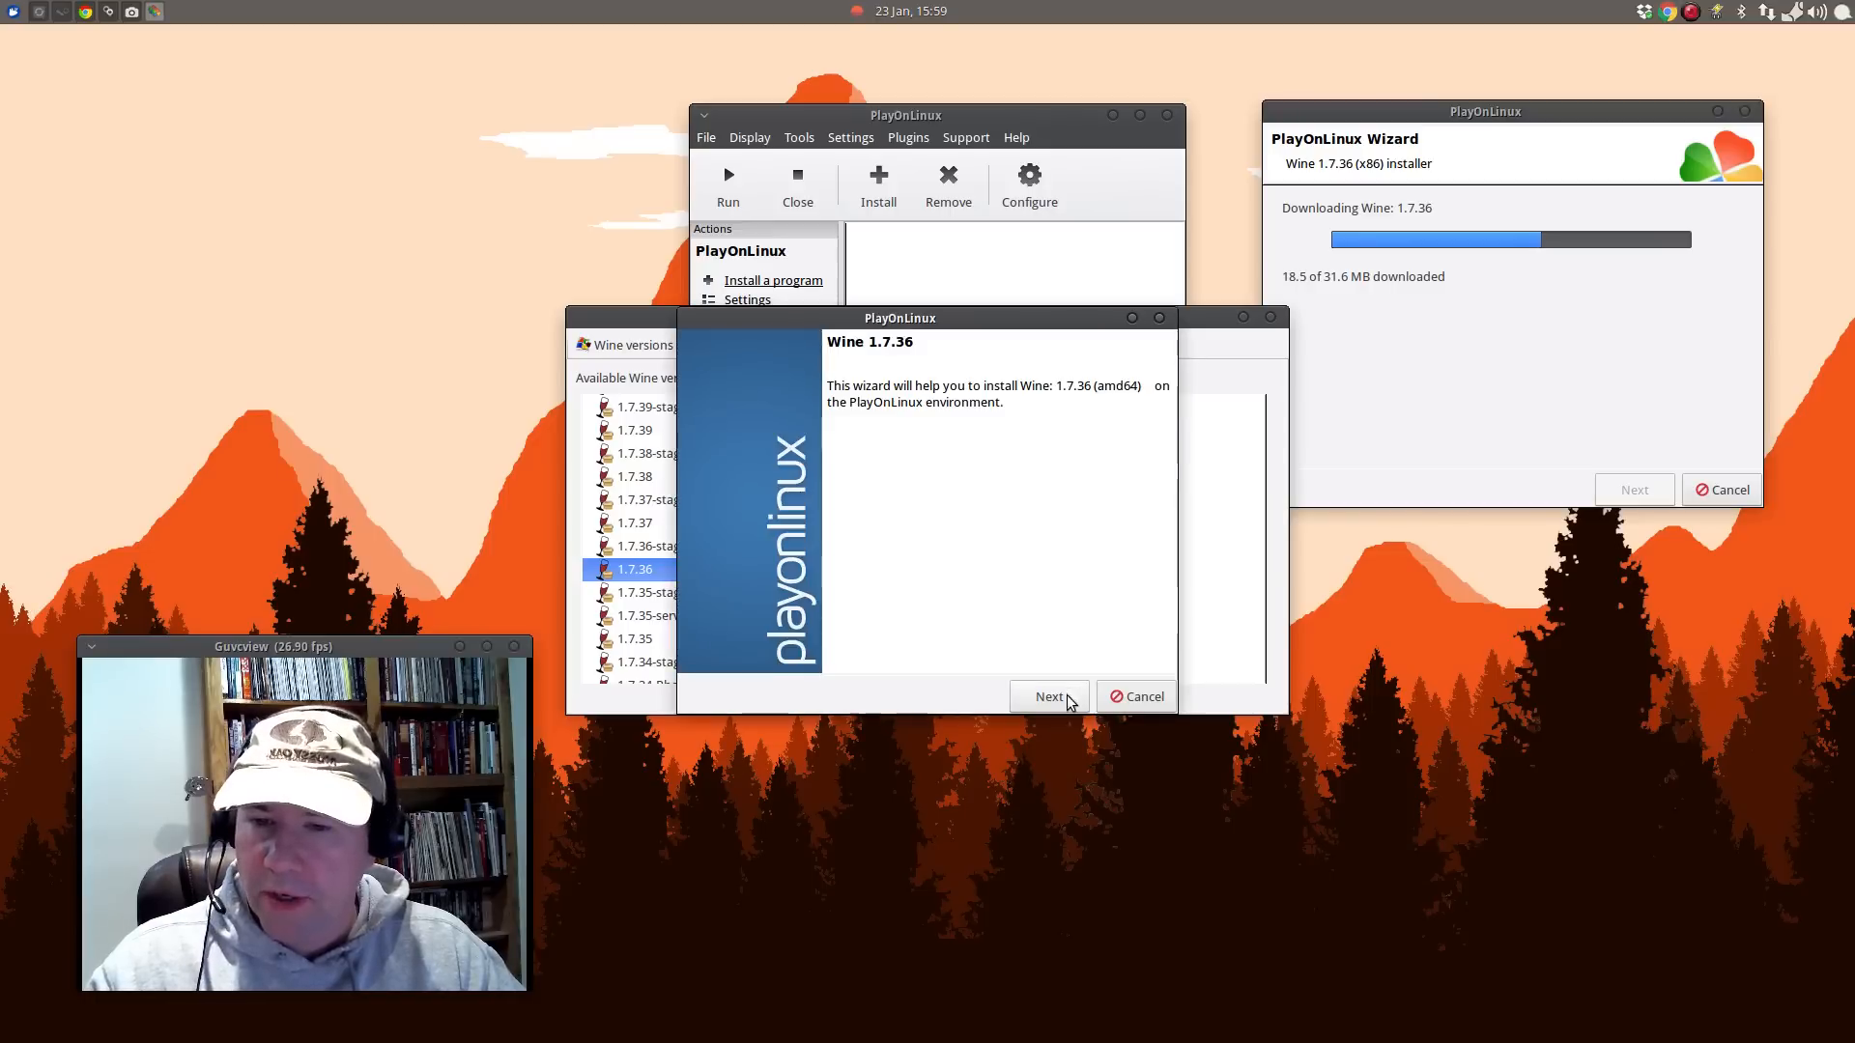
{"action": "left_click", "coordinate": [1047, 698]}
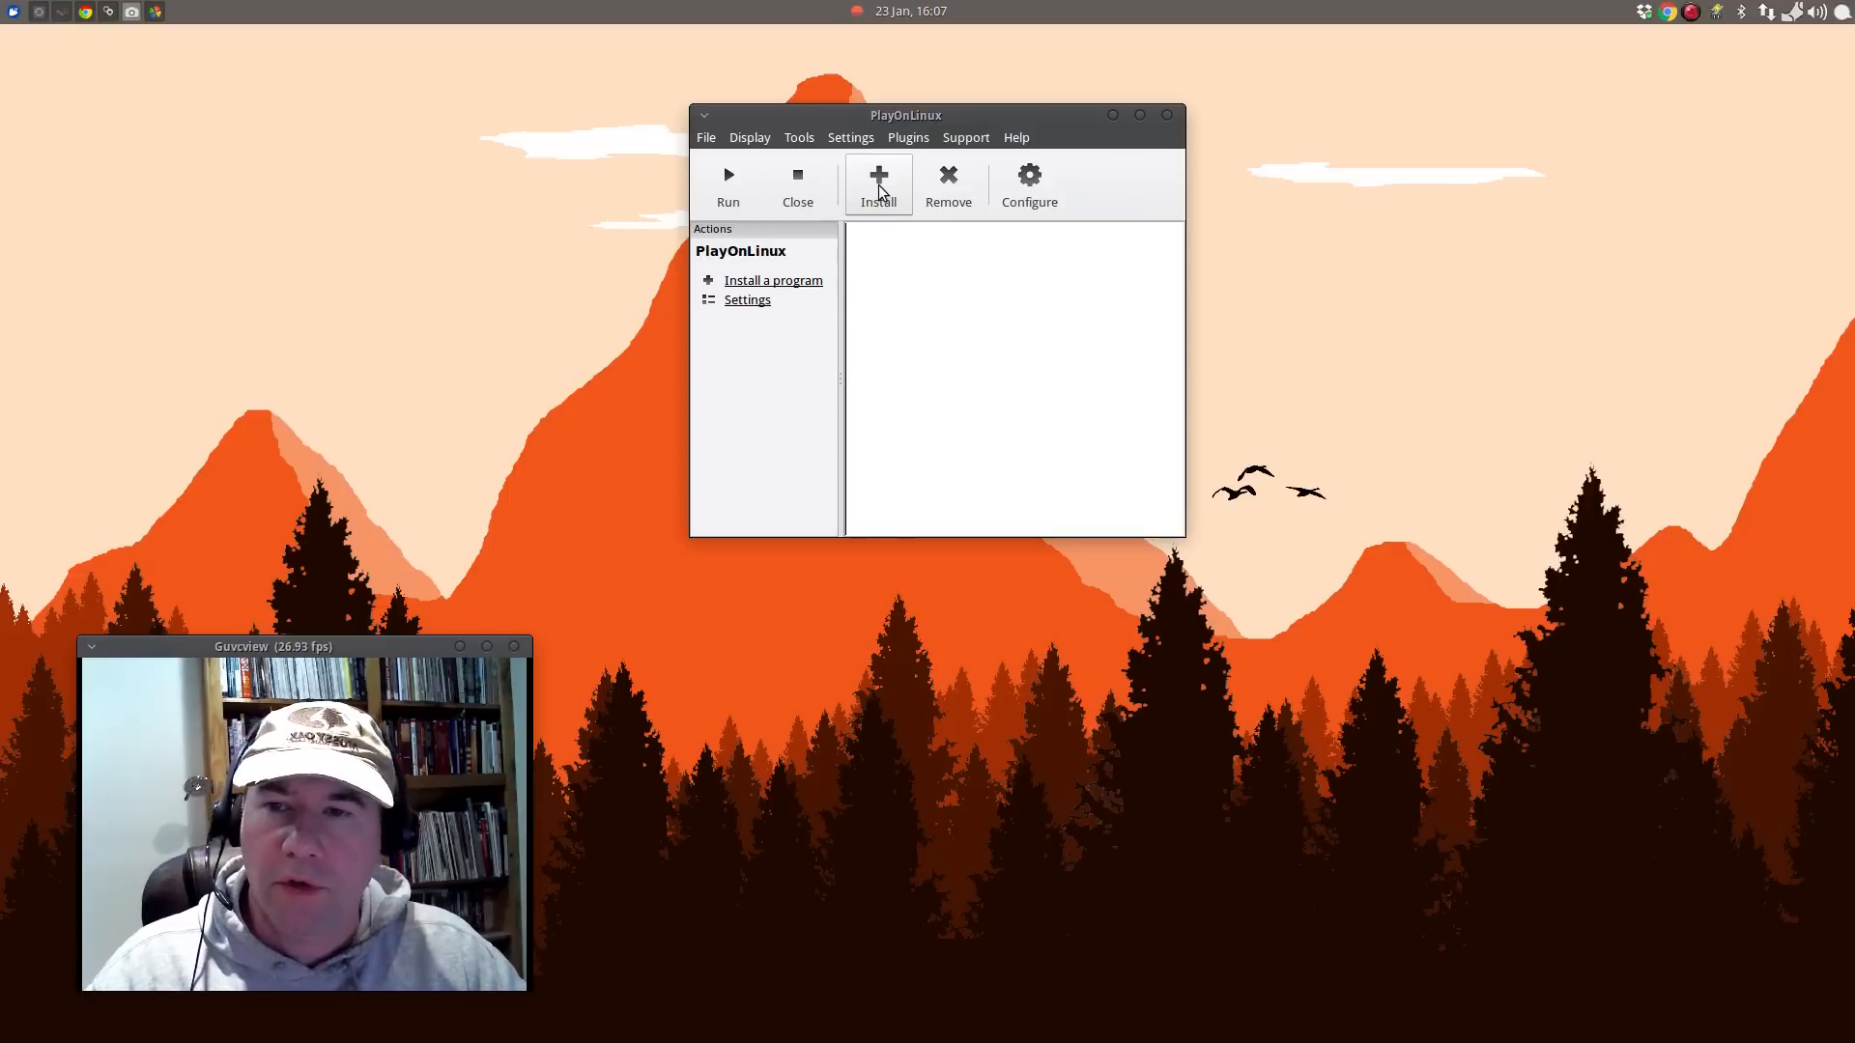
Browse the install catalogue's categories and try searching it by name.
{"action": "left_click", "coordinate": [877, 183]}
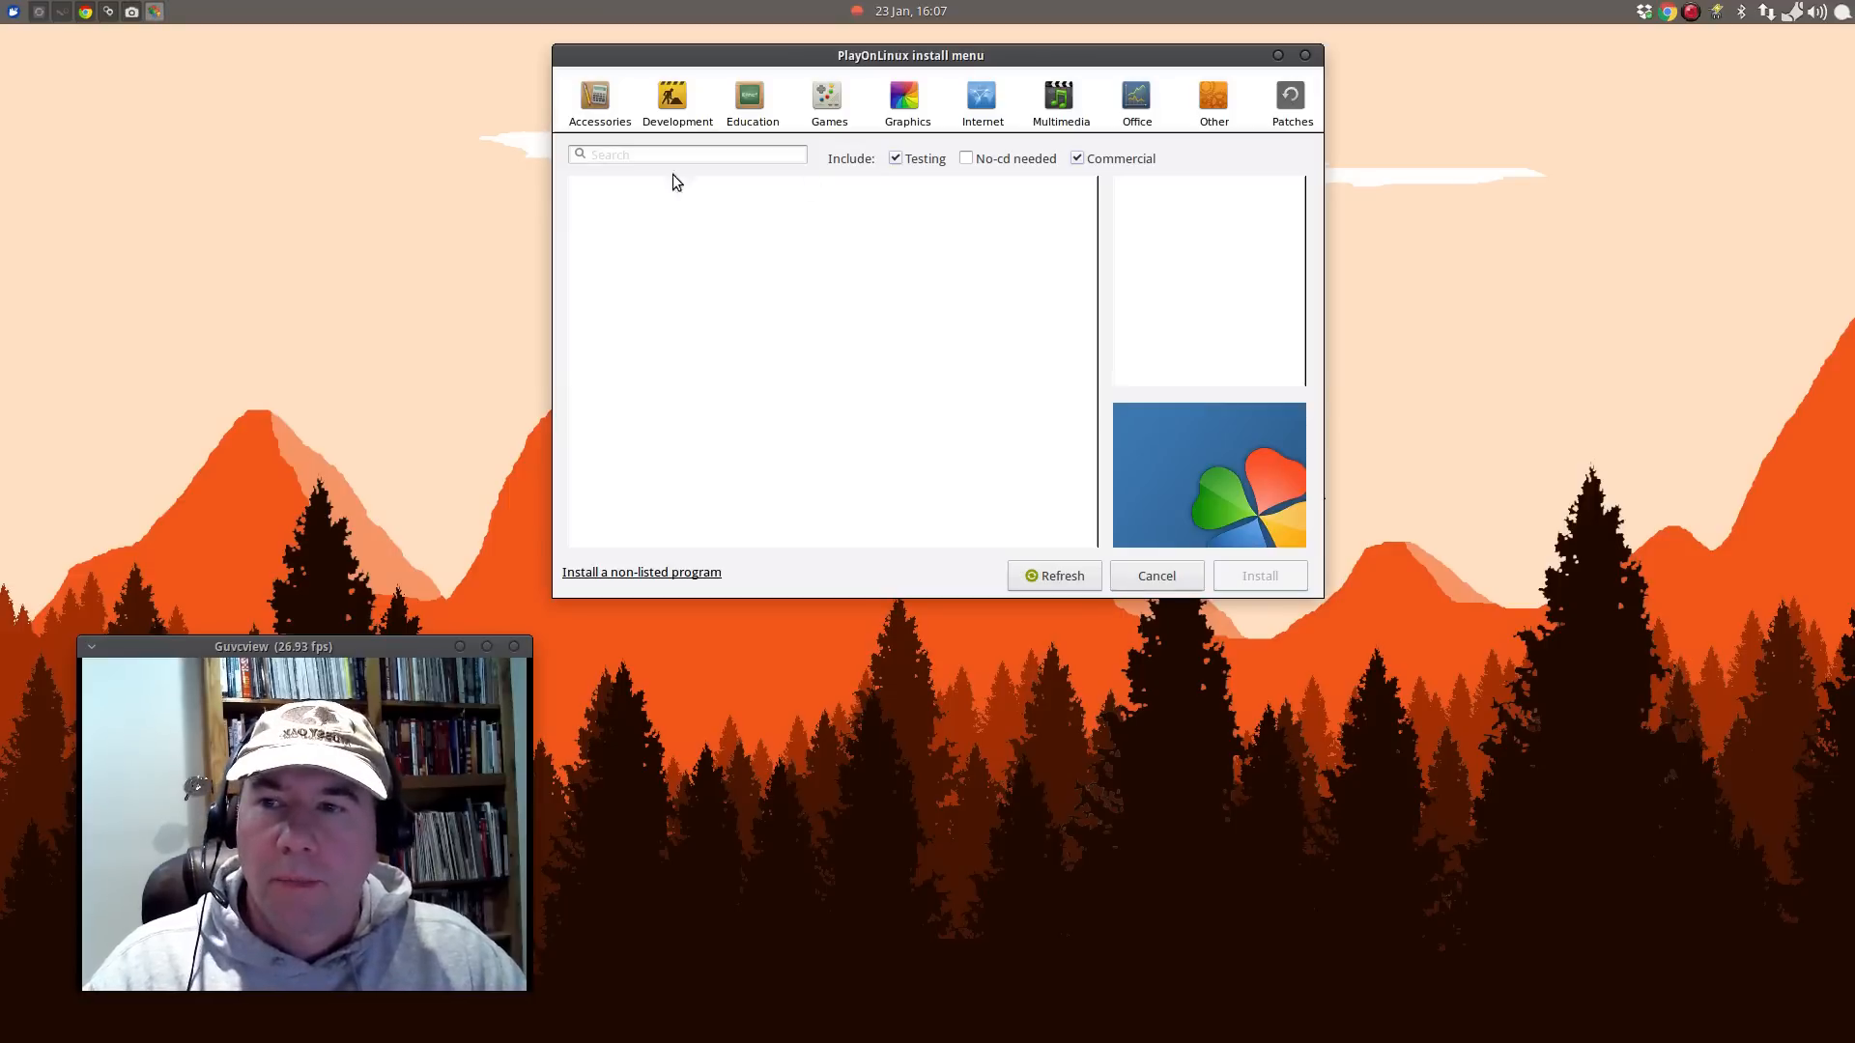
{"action": "mouse_move", "coordinate": [1248, 110]}
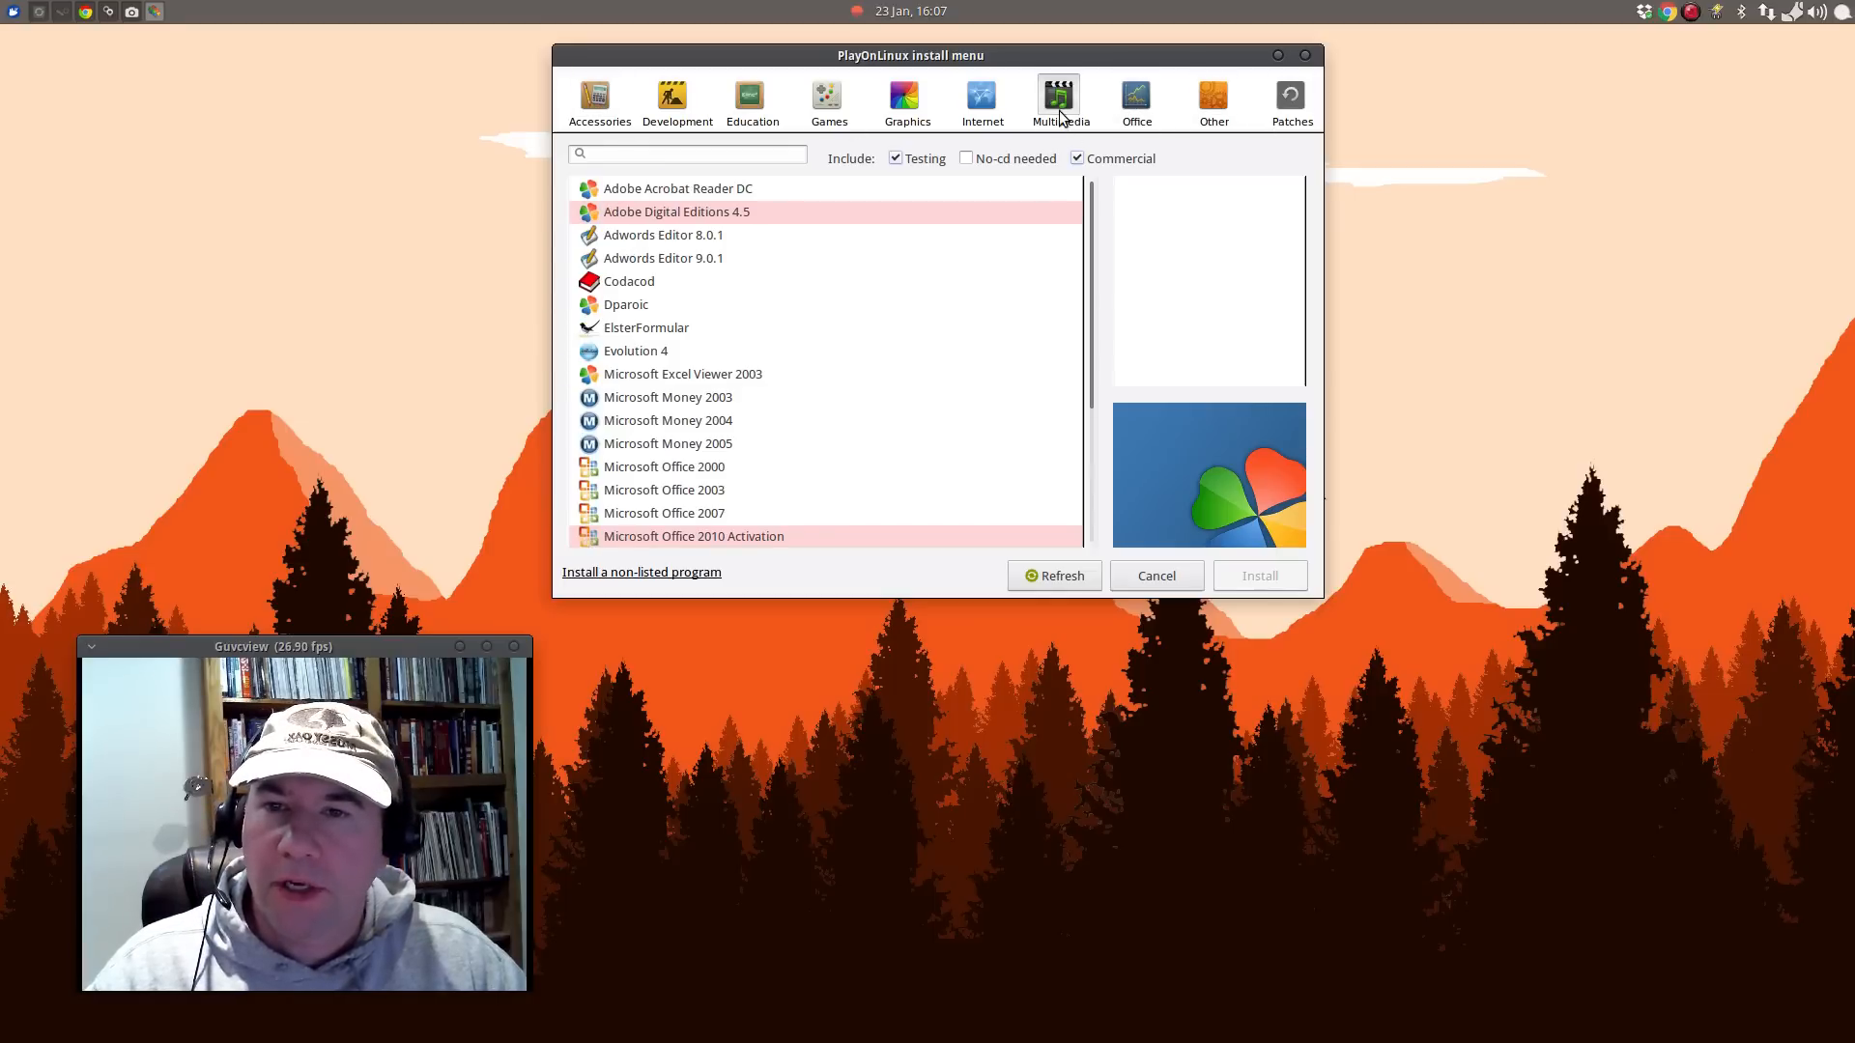
{"action": "left_click", "coordinate": [907, 100]}
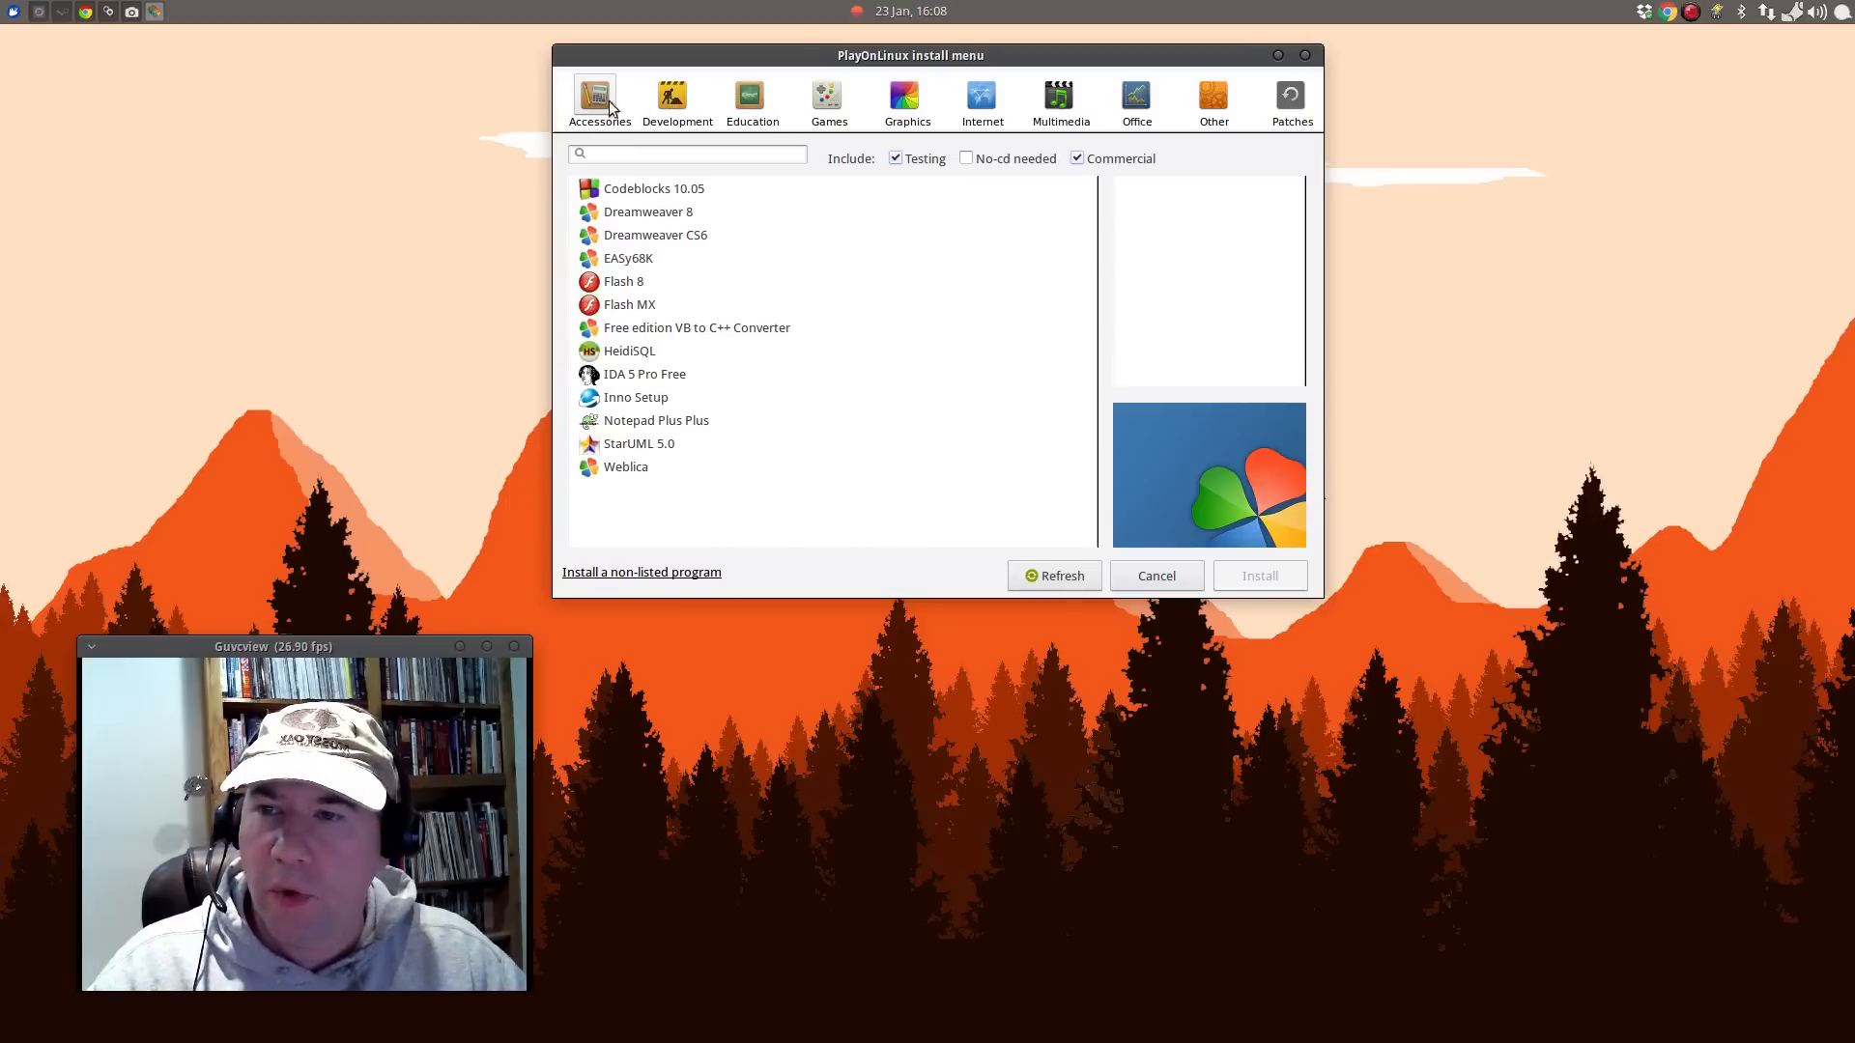
{"action": "left_click", "coordinate": [1212, 101]}
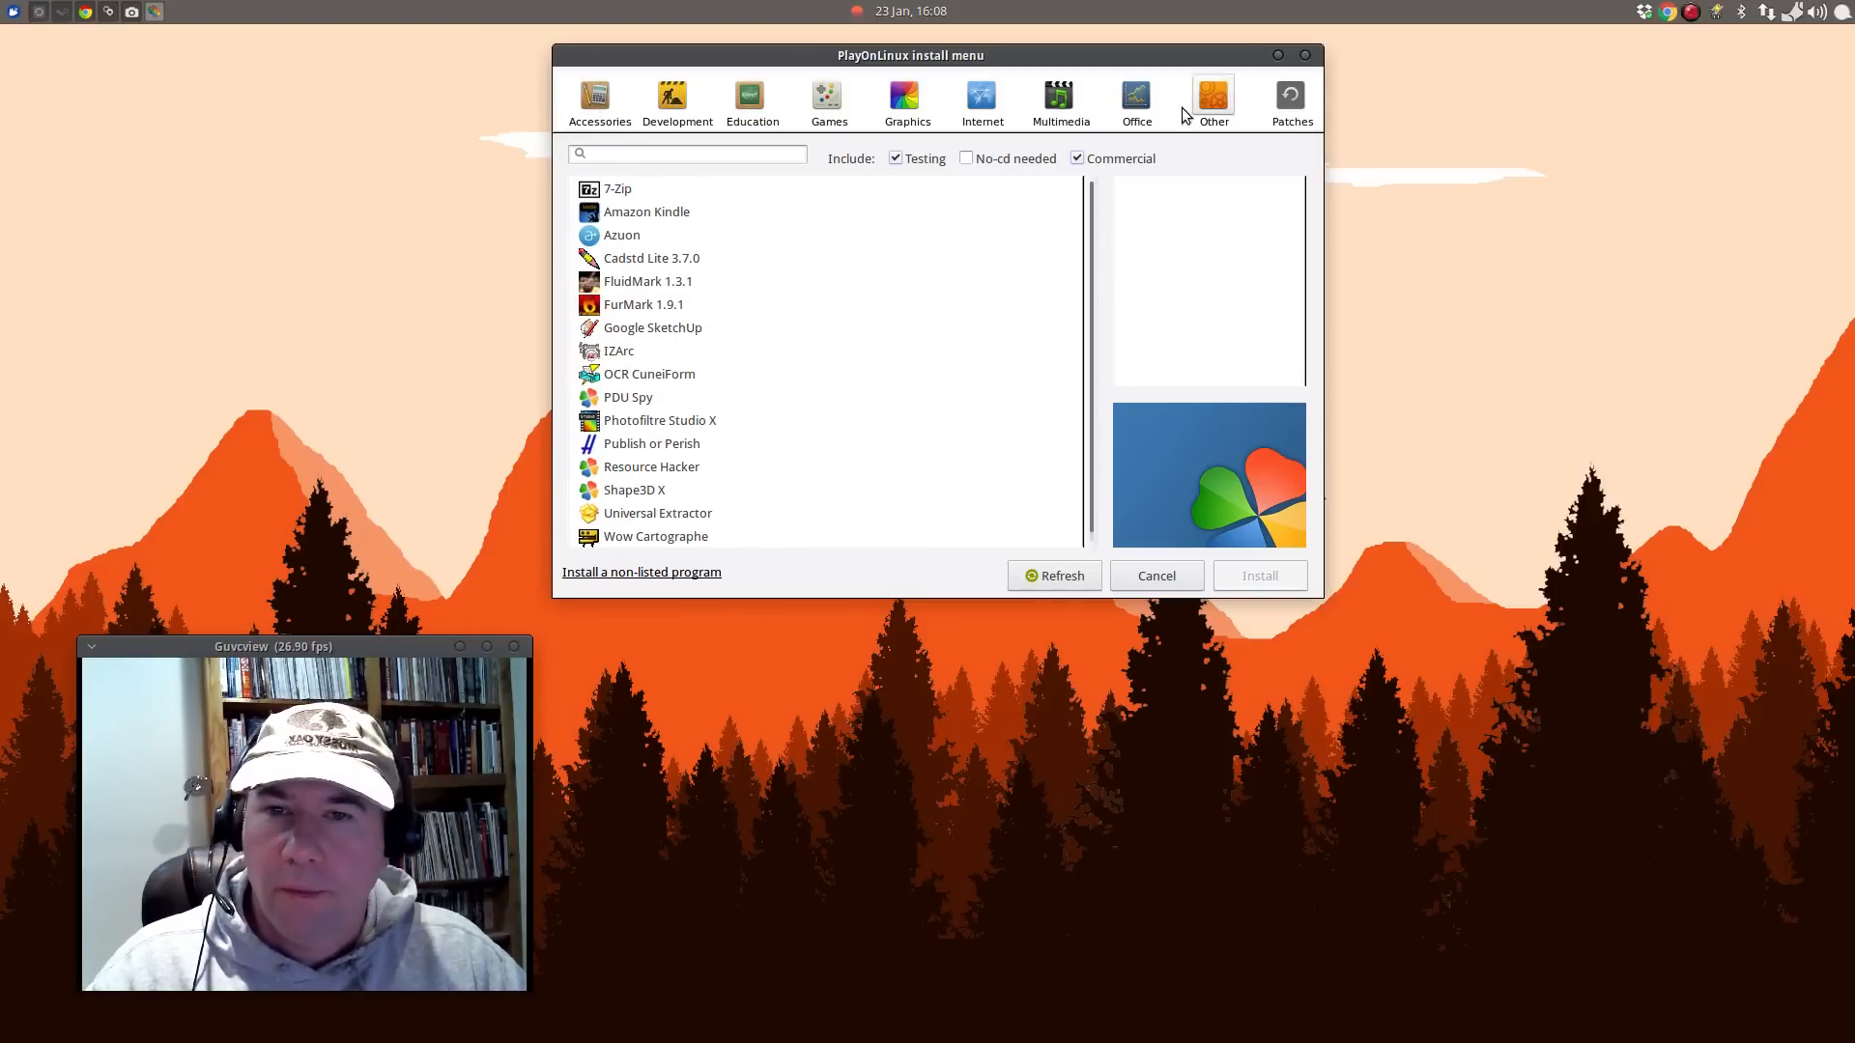
{"action": "mouse_move", "coordinate": [704, 155]}
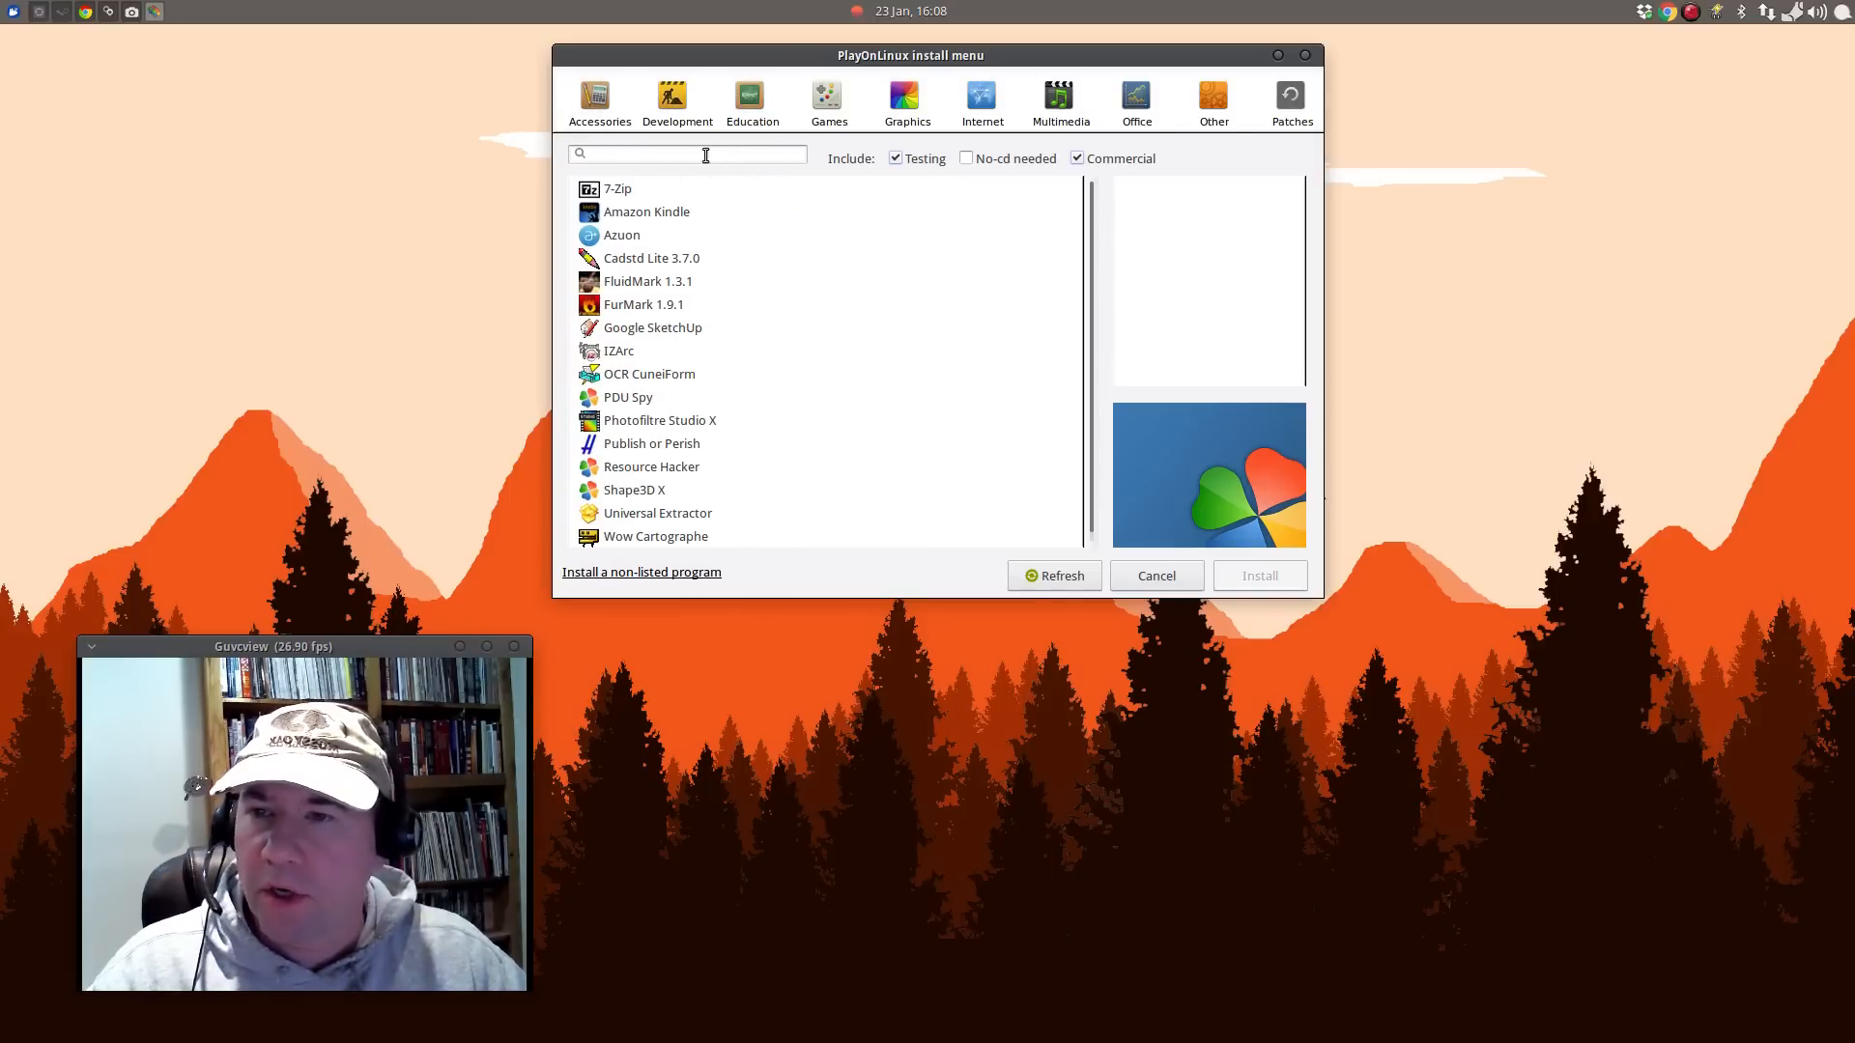
{"action": "left_click", "coordinate": [686, 154]}
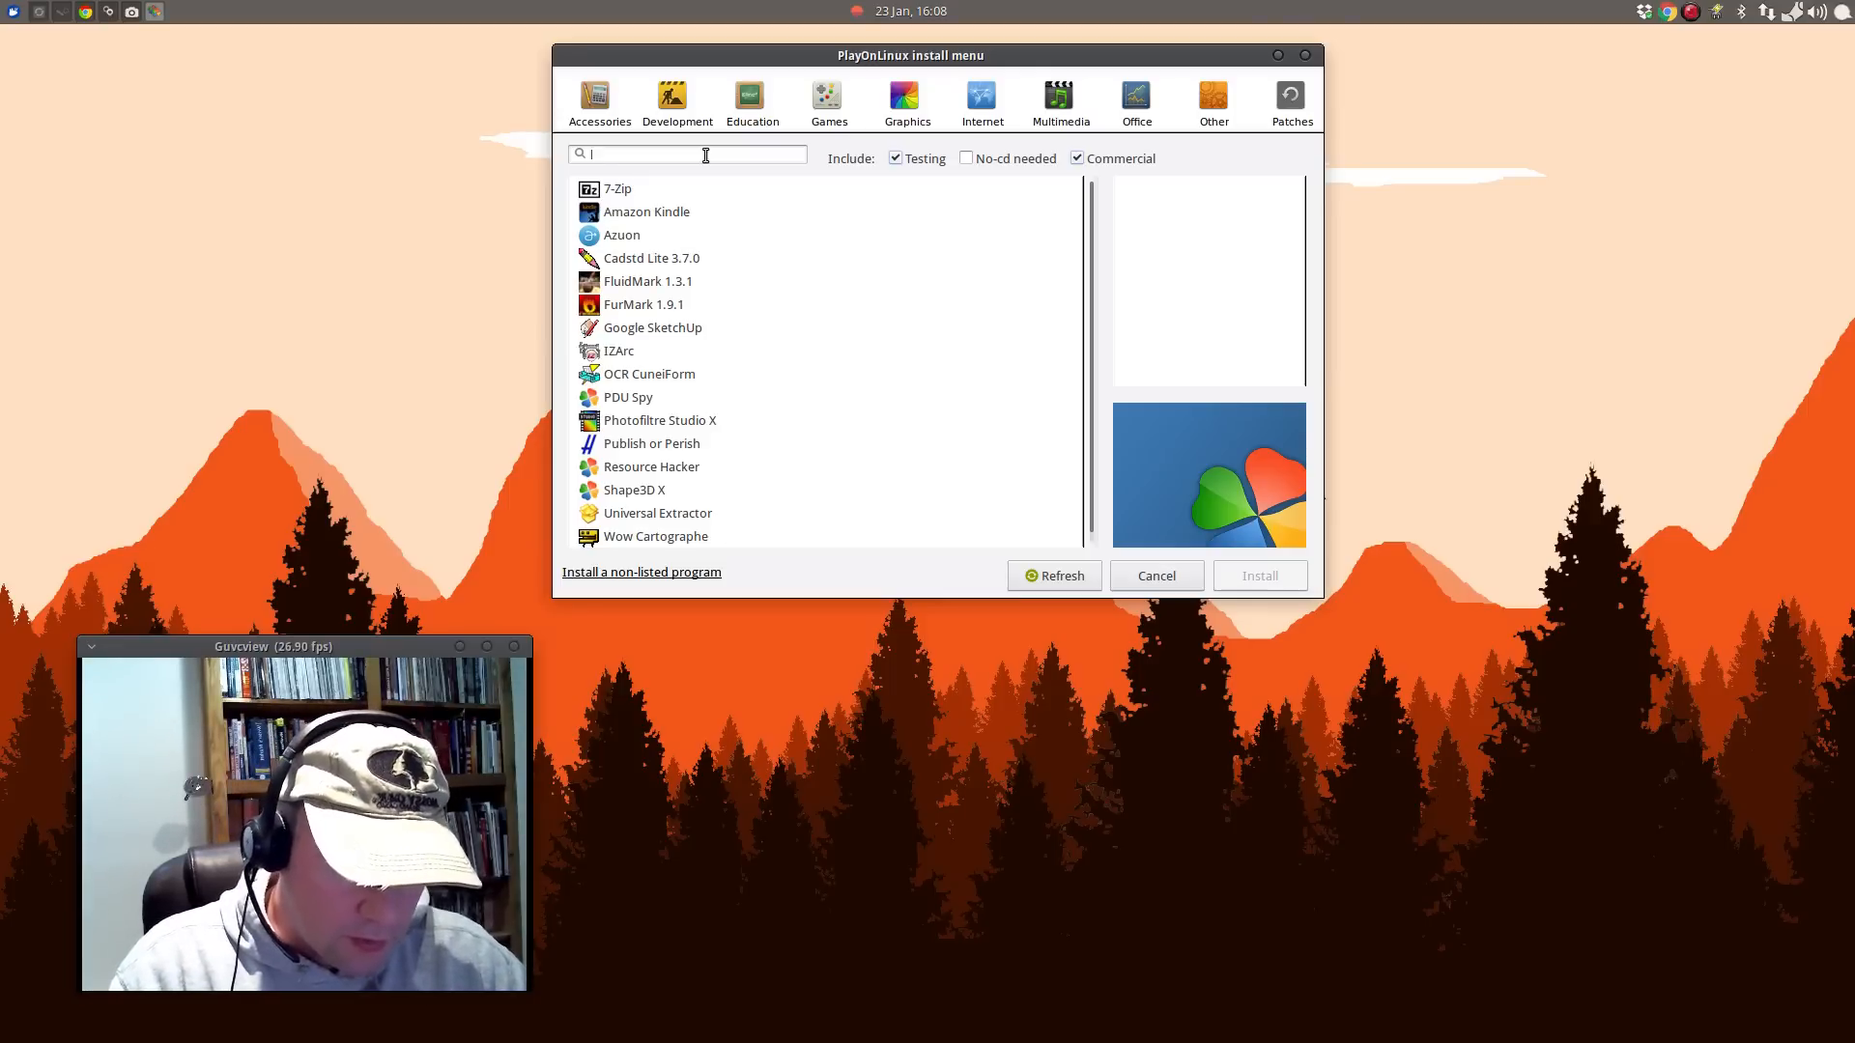
{"action": "type", "text": "microsoft of"}
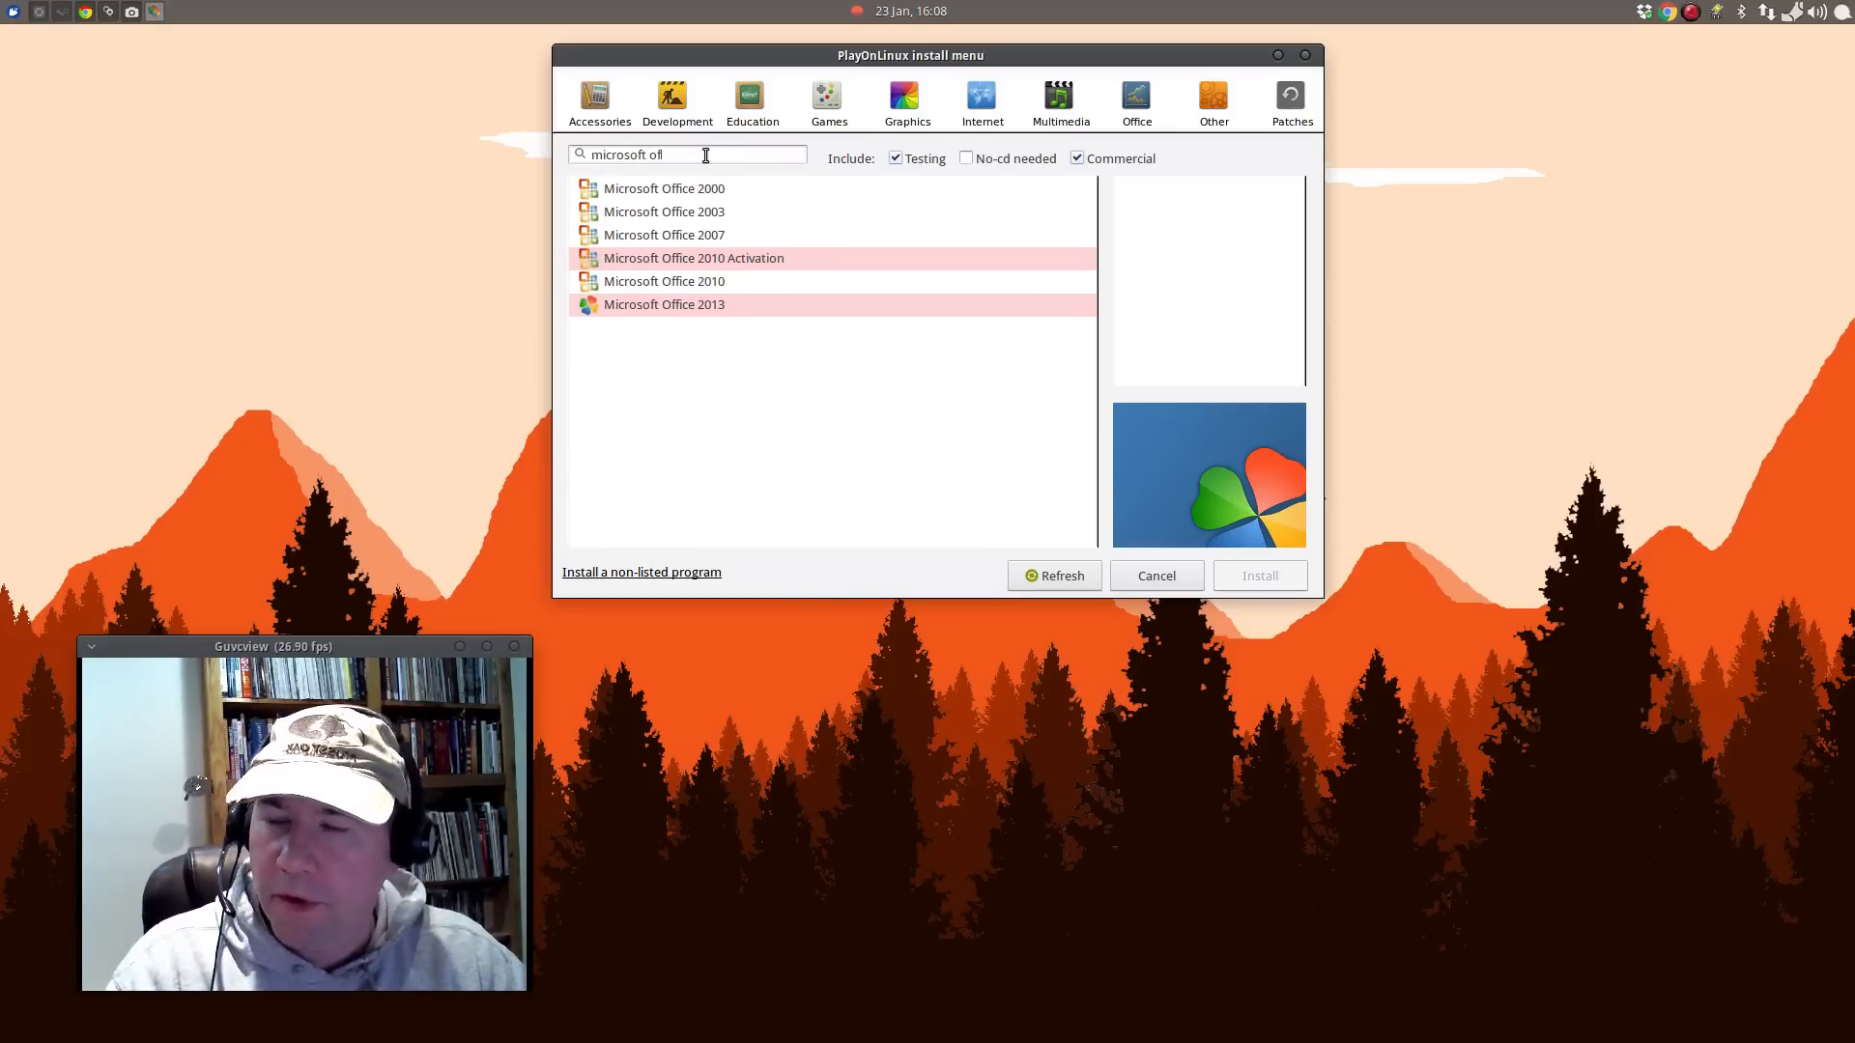
{"action": "key", "text": "BackSpace"}
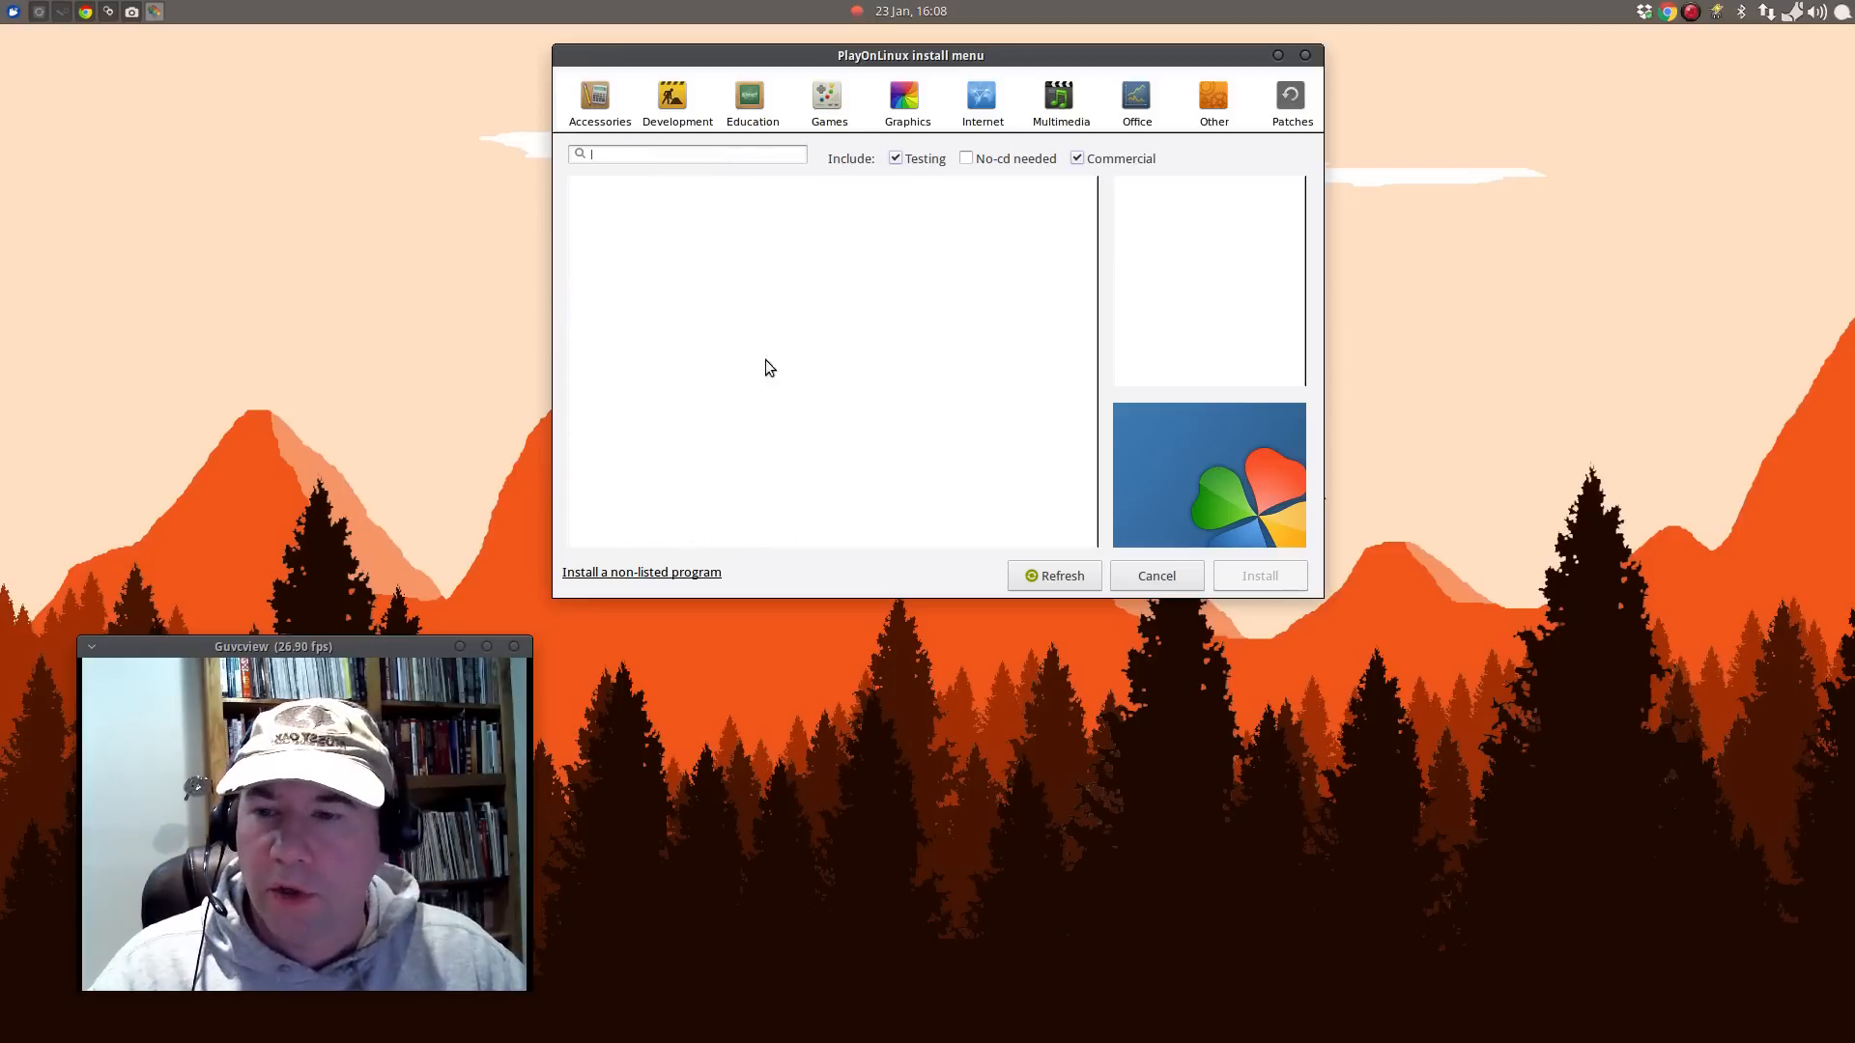
{"action": "mouse_move", "coordinate": [959, 185]}
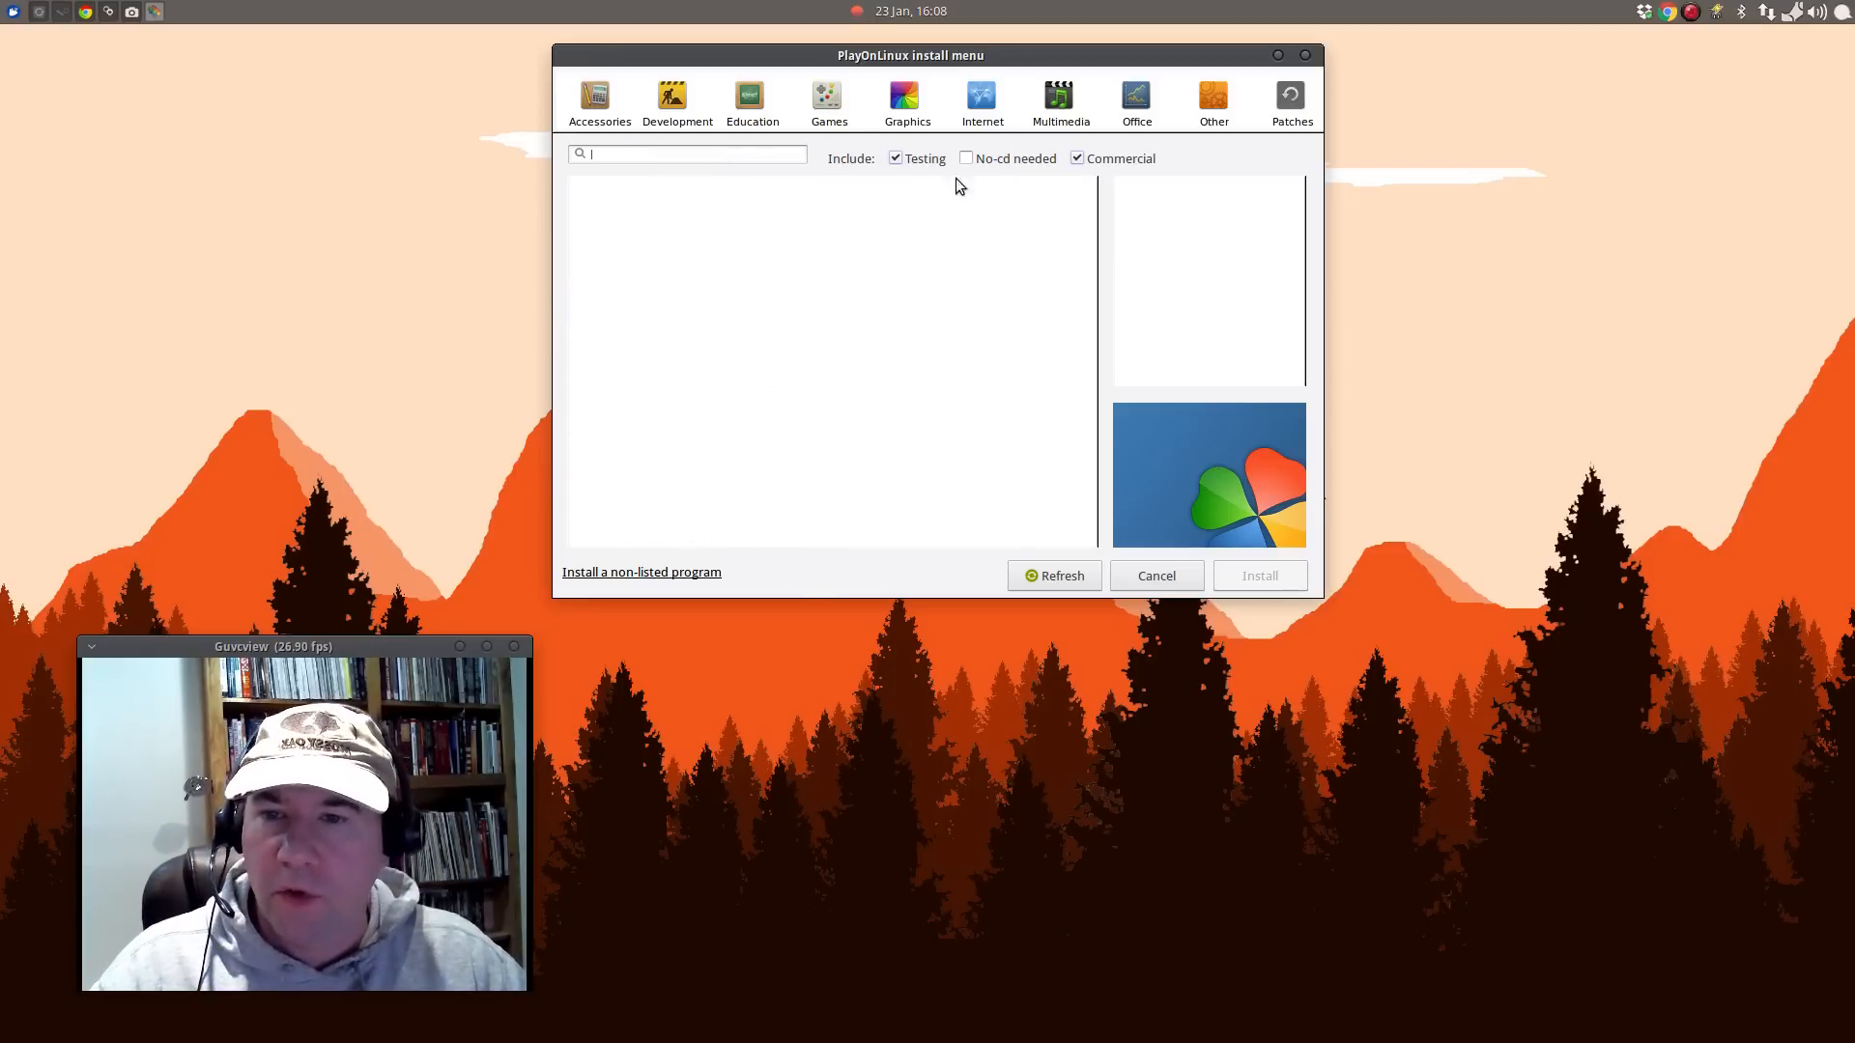
{"action": "mouse_move", "coordinate": [663, 601]}
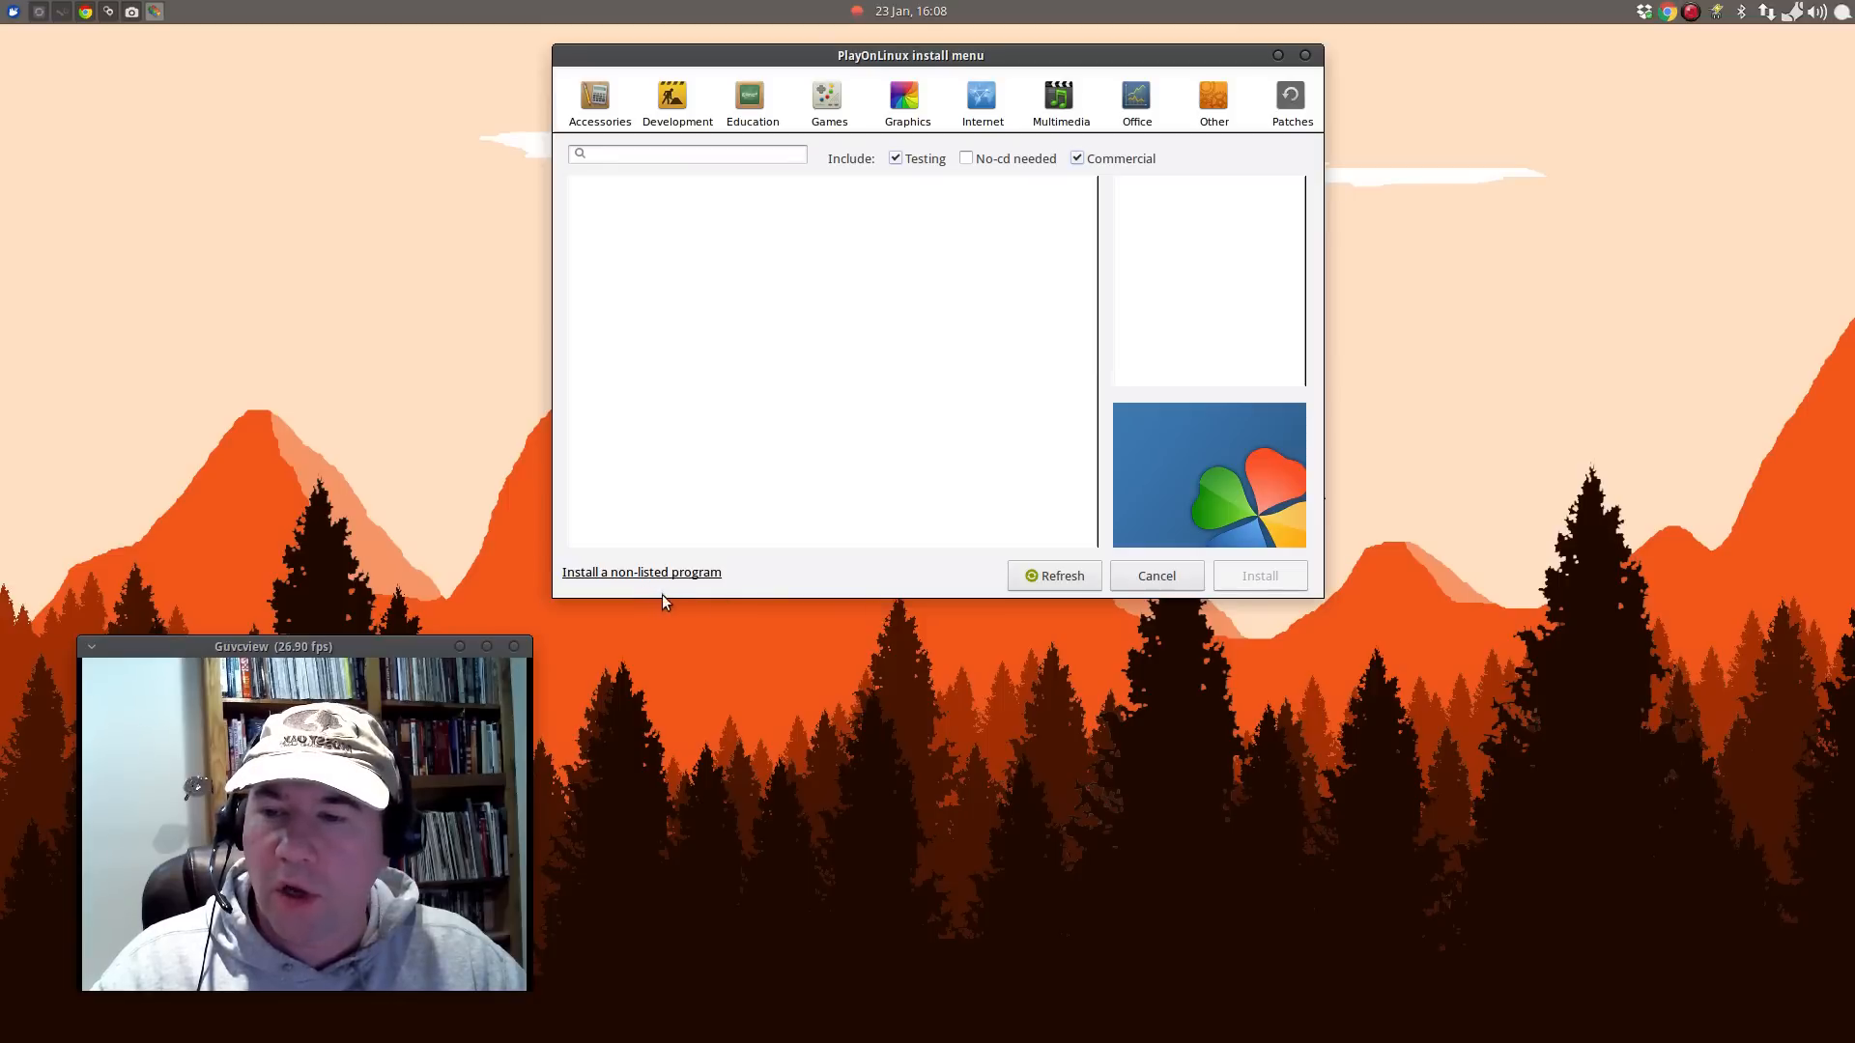
Choose 'Install a non-listed program' to start the manual installation wizard.
{"action": "left_click", "coordinate": [1155, 576]}
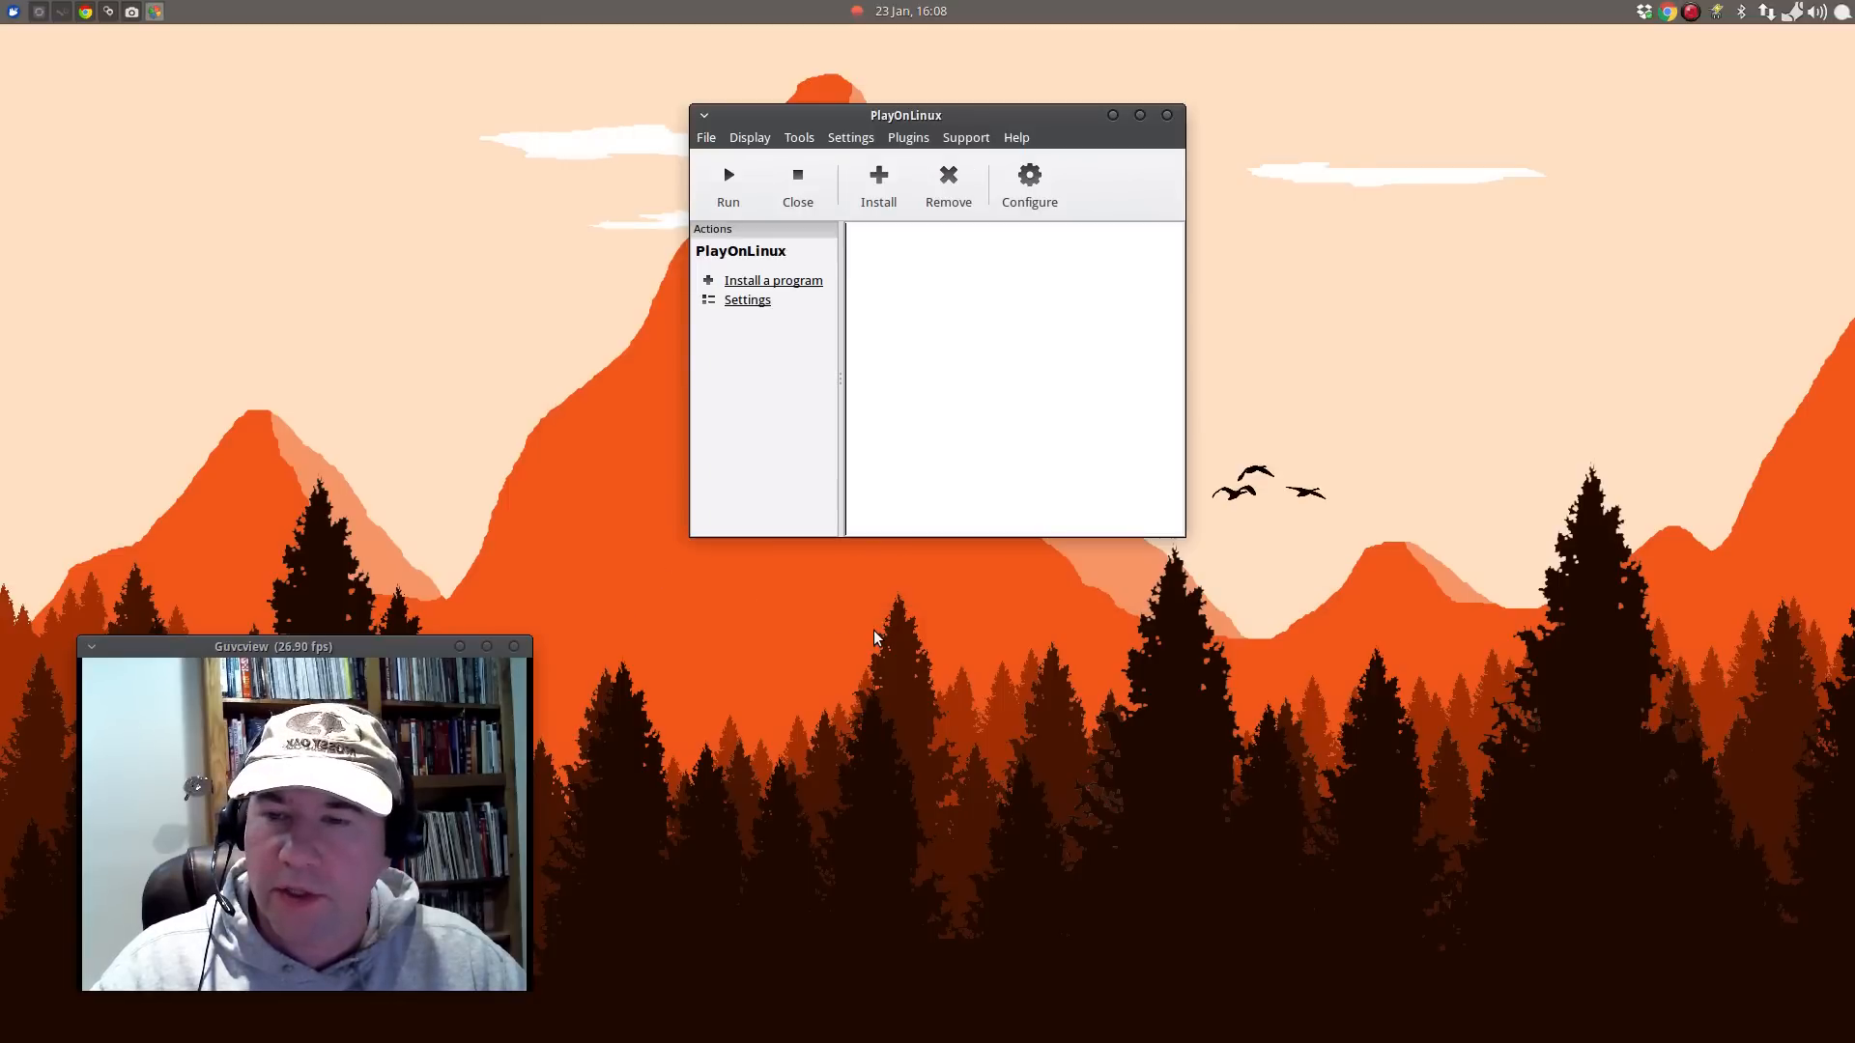
{"action": "mouse_move", "coordinate": [885, 482]}
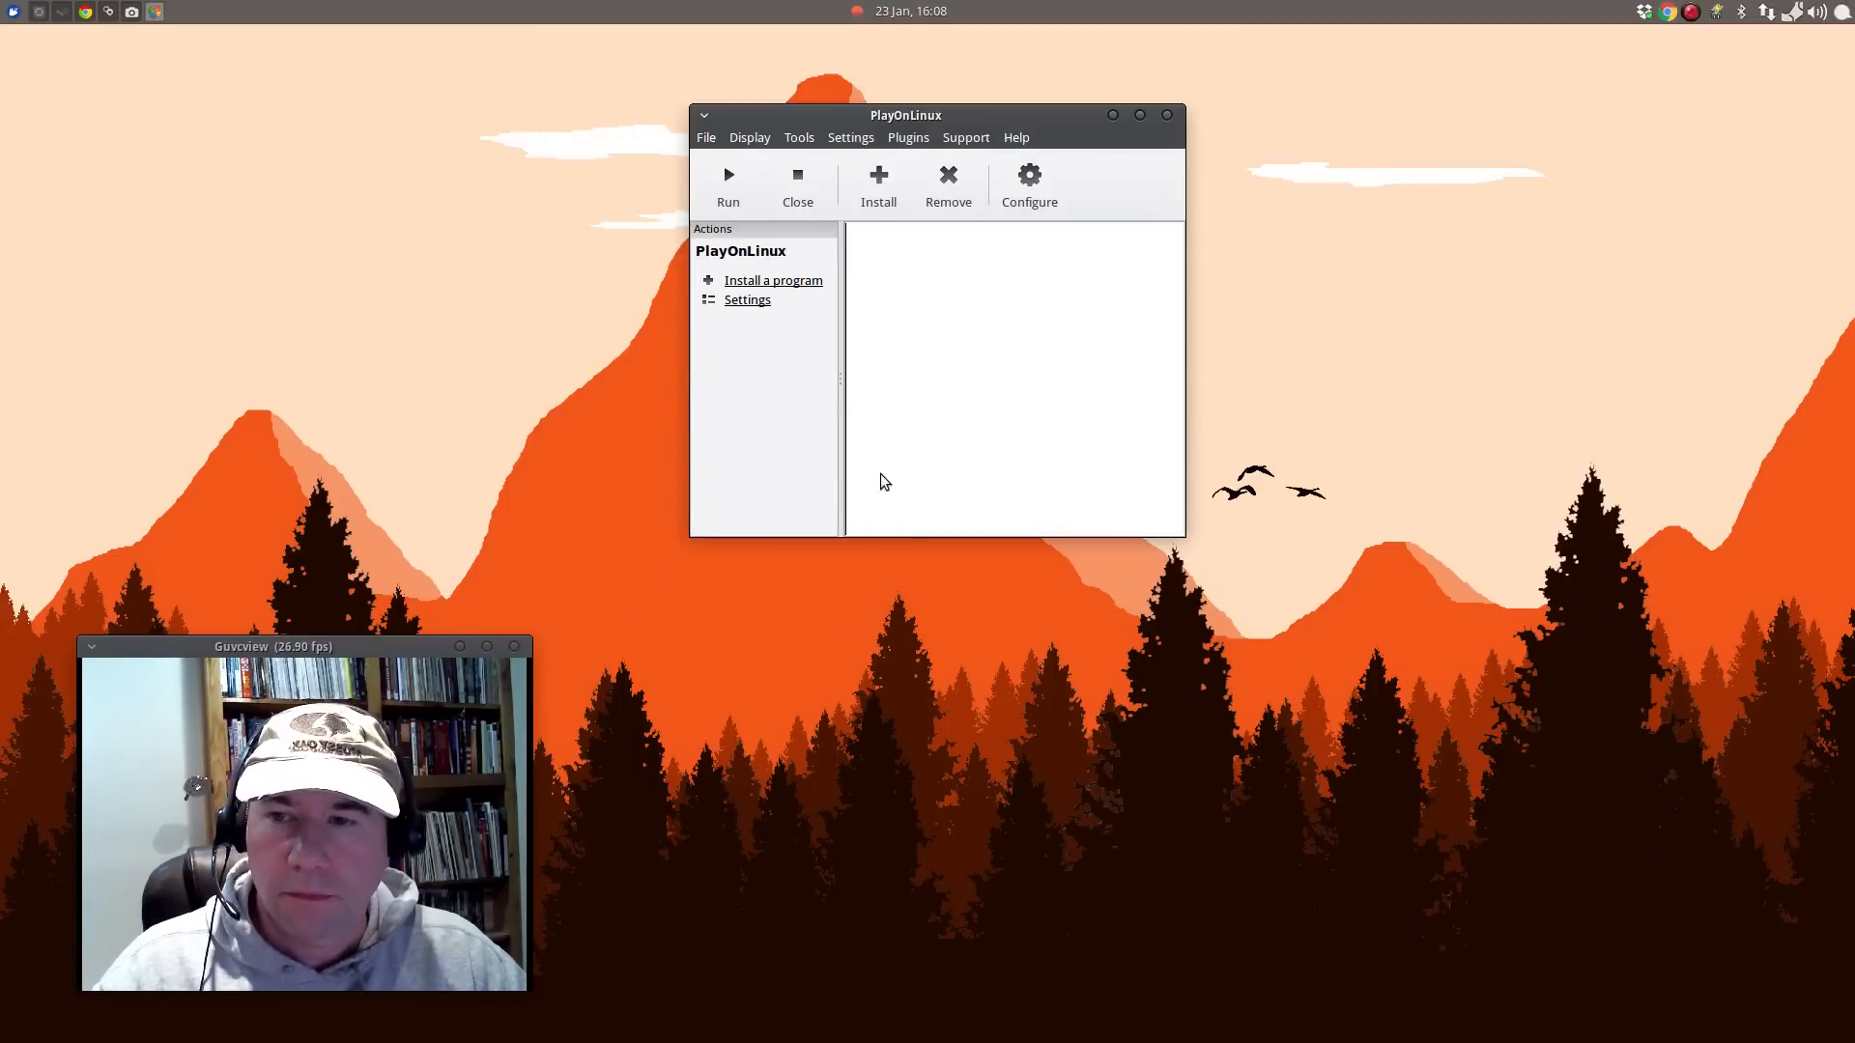
Choose installation in a new virtual drive named Scrivener.
{"action": "left_click", "coordinate": [772, 280]}
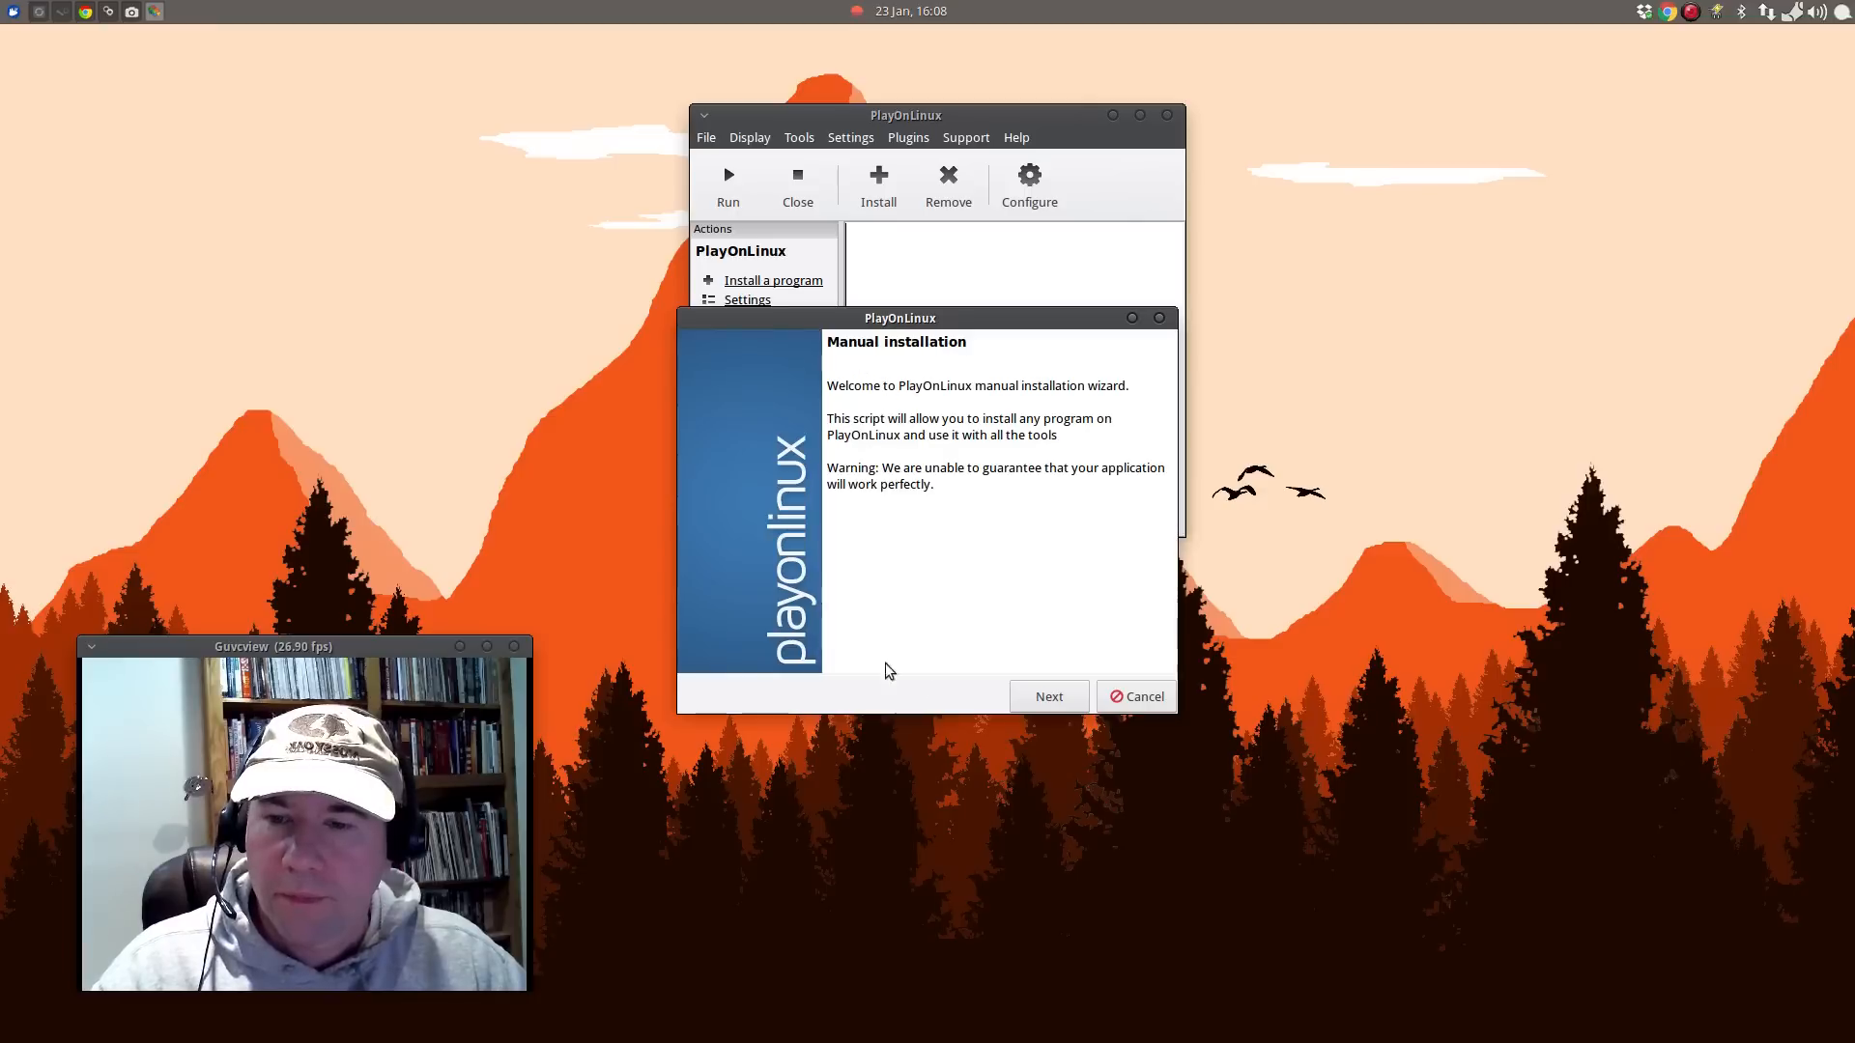
{"action": "left_click", "coordinate": [1047, 698]}
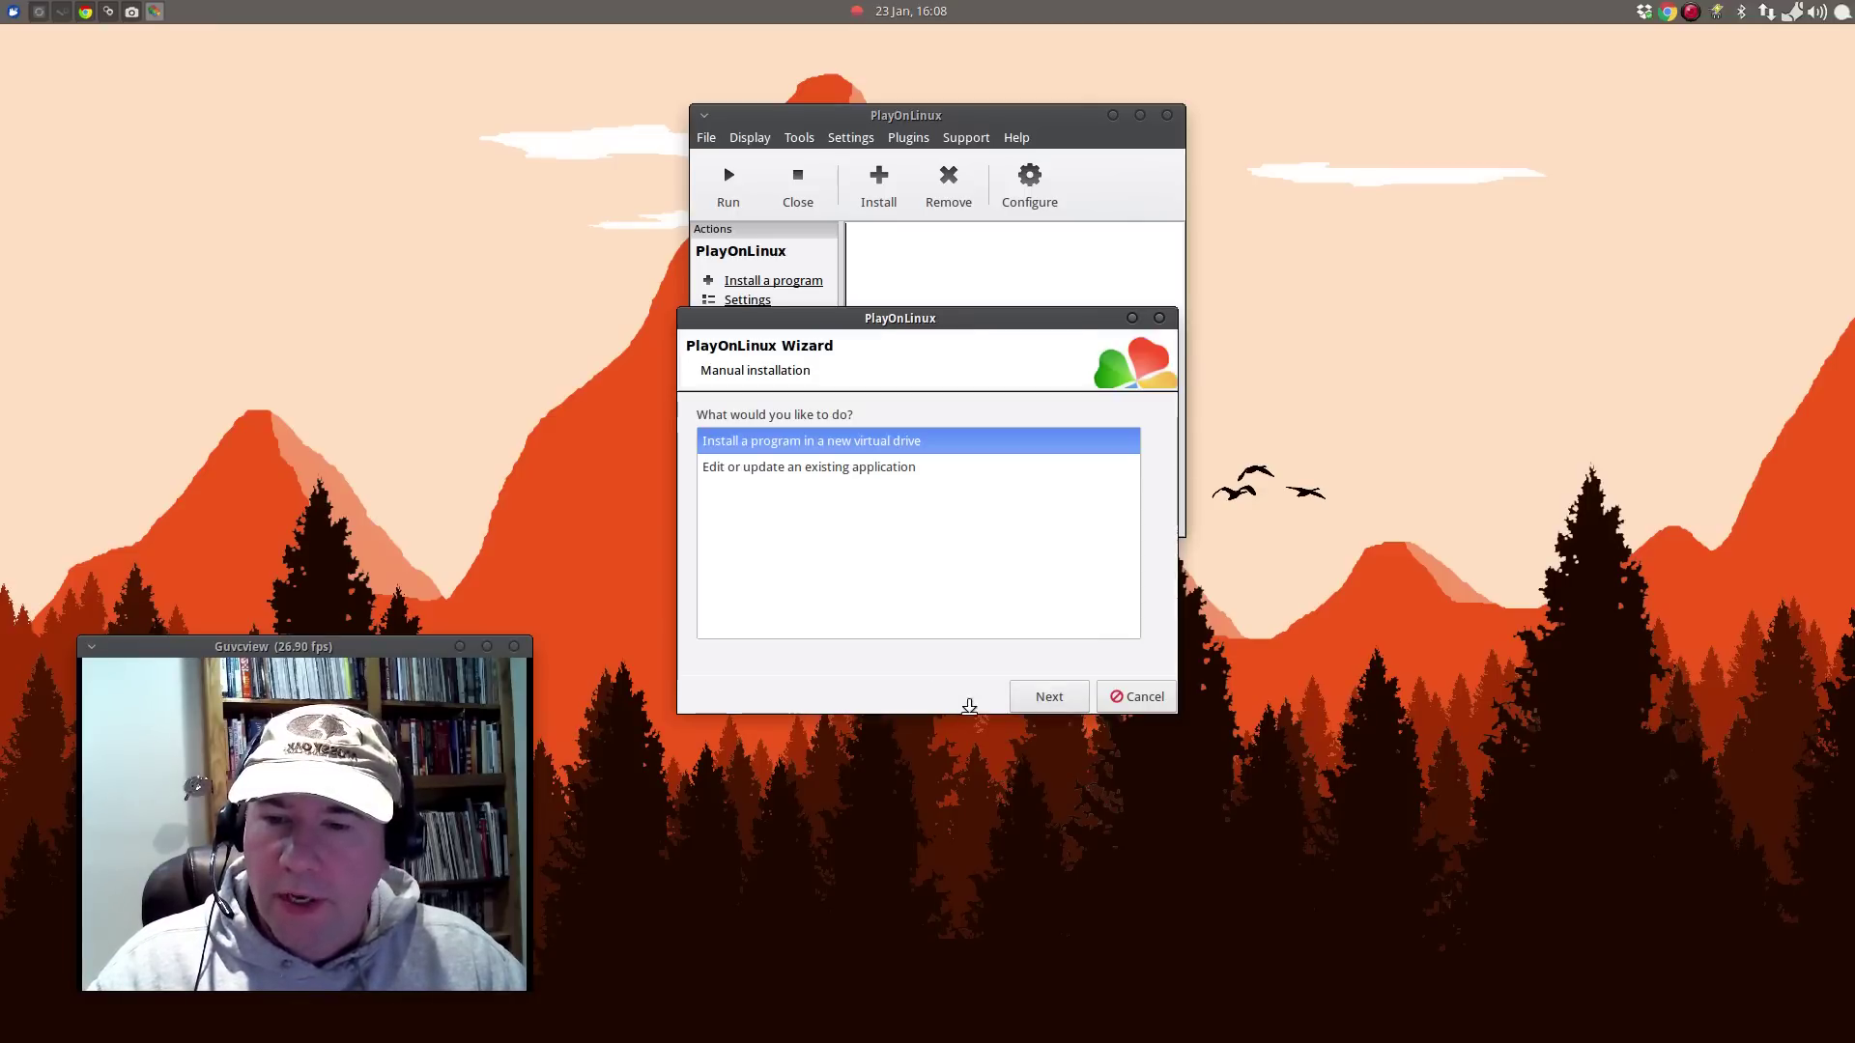
{"action": "mouse_move", "coordinate": [1055, 648]}
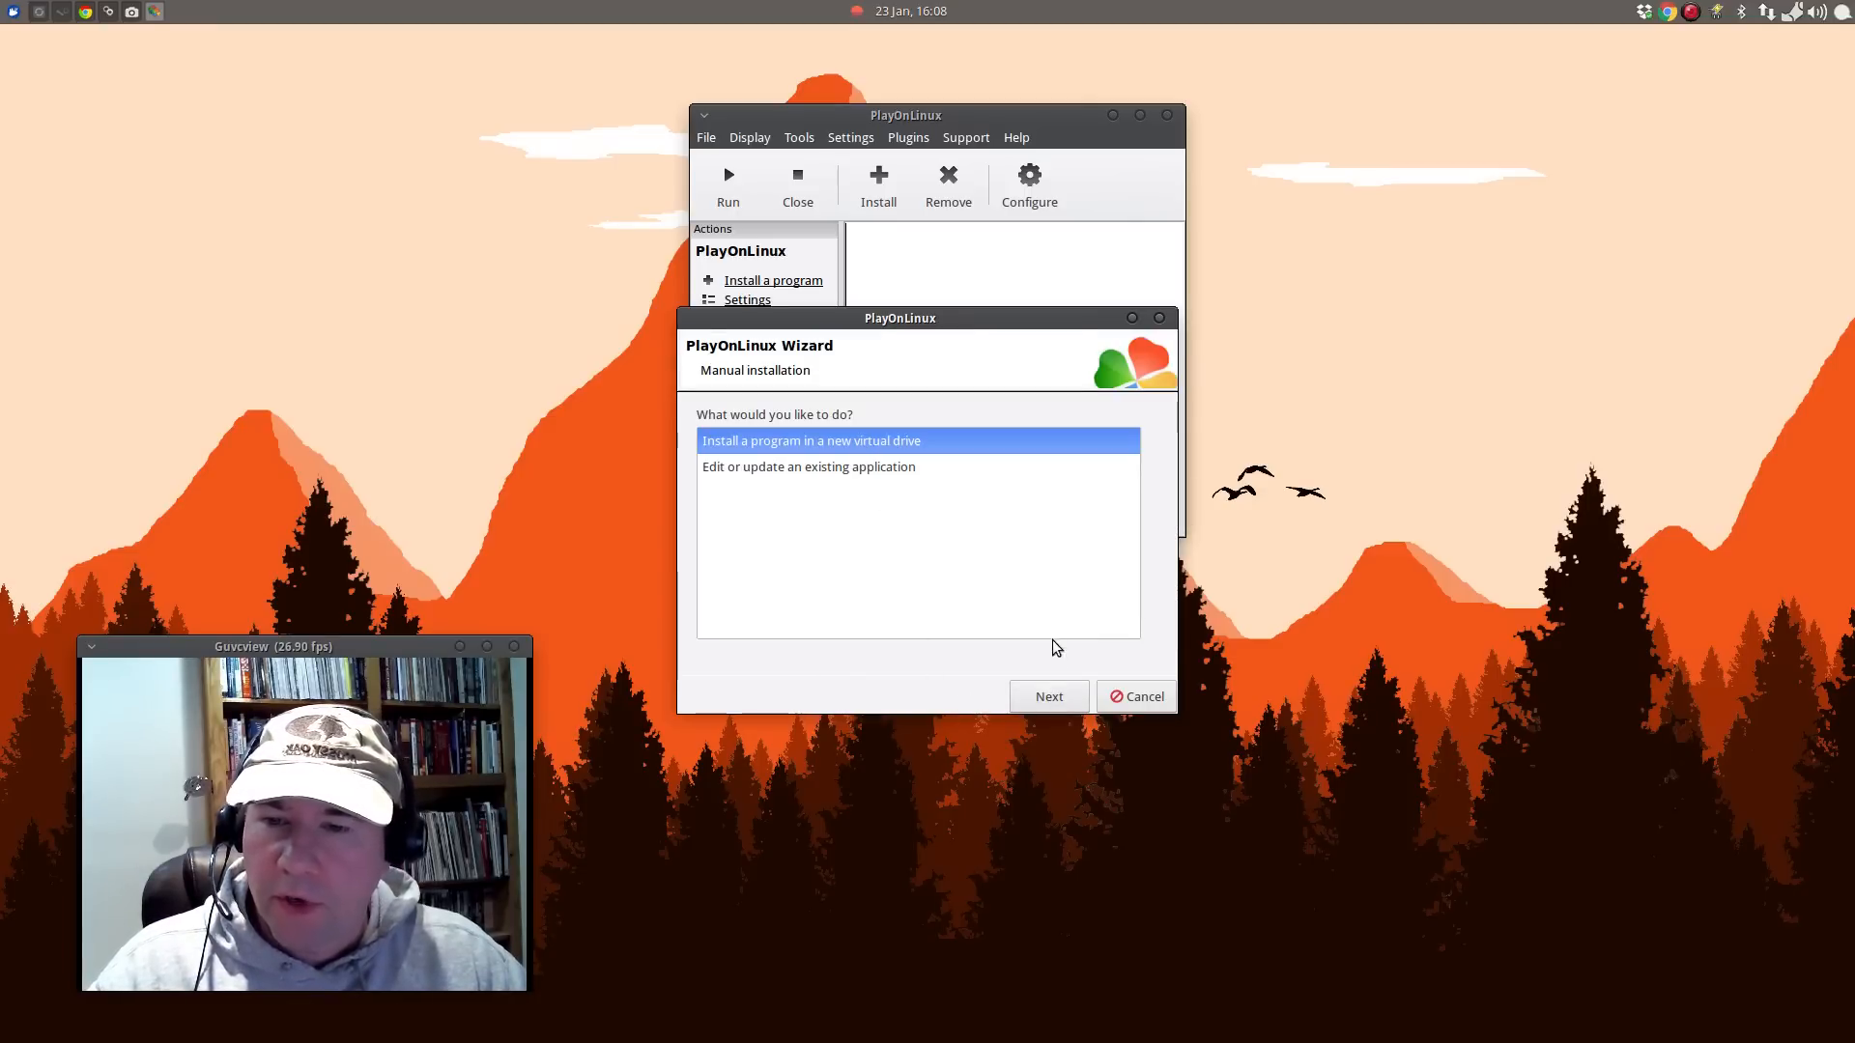
{"action": "left_click", "coordinate": [1047, 696]}
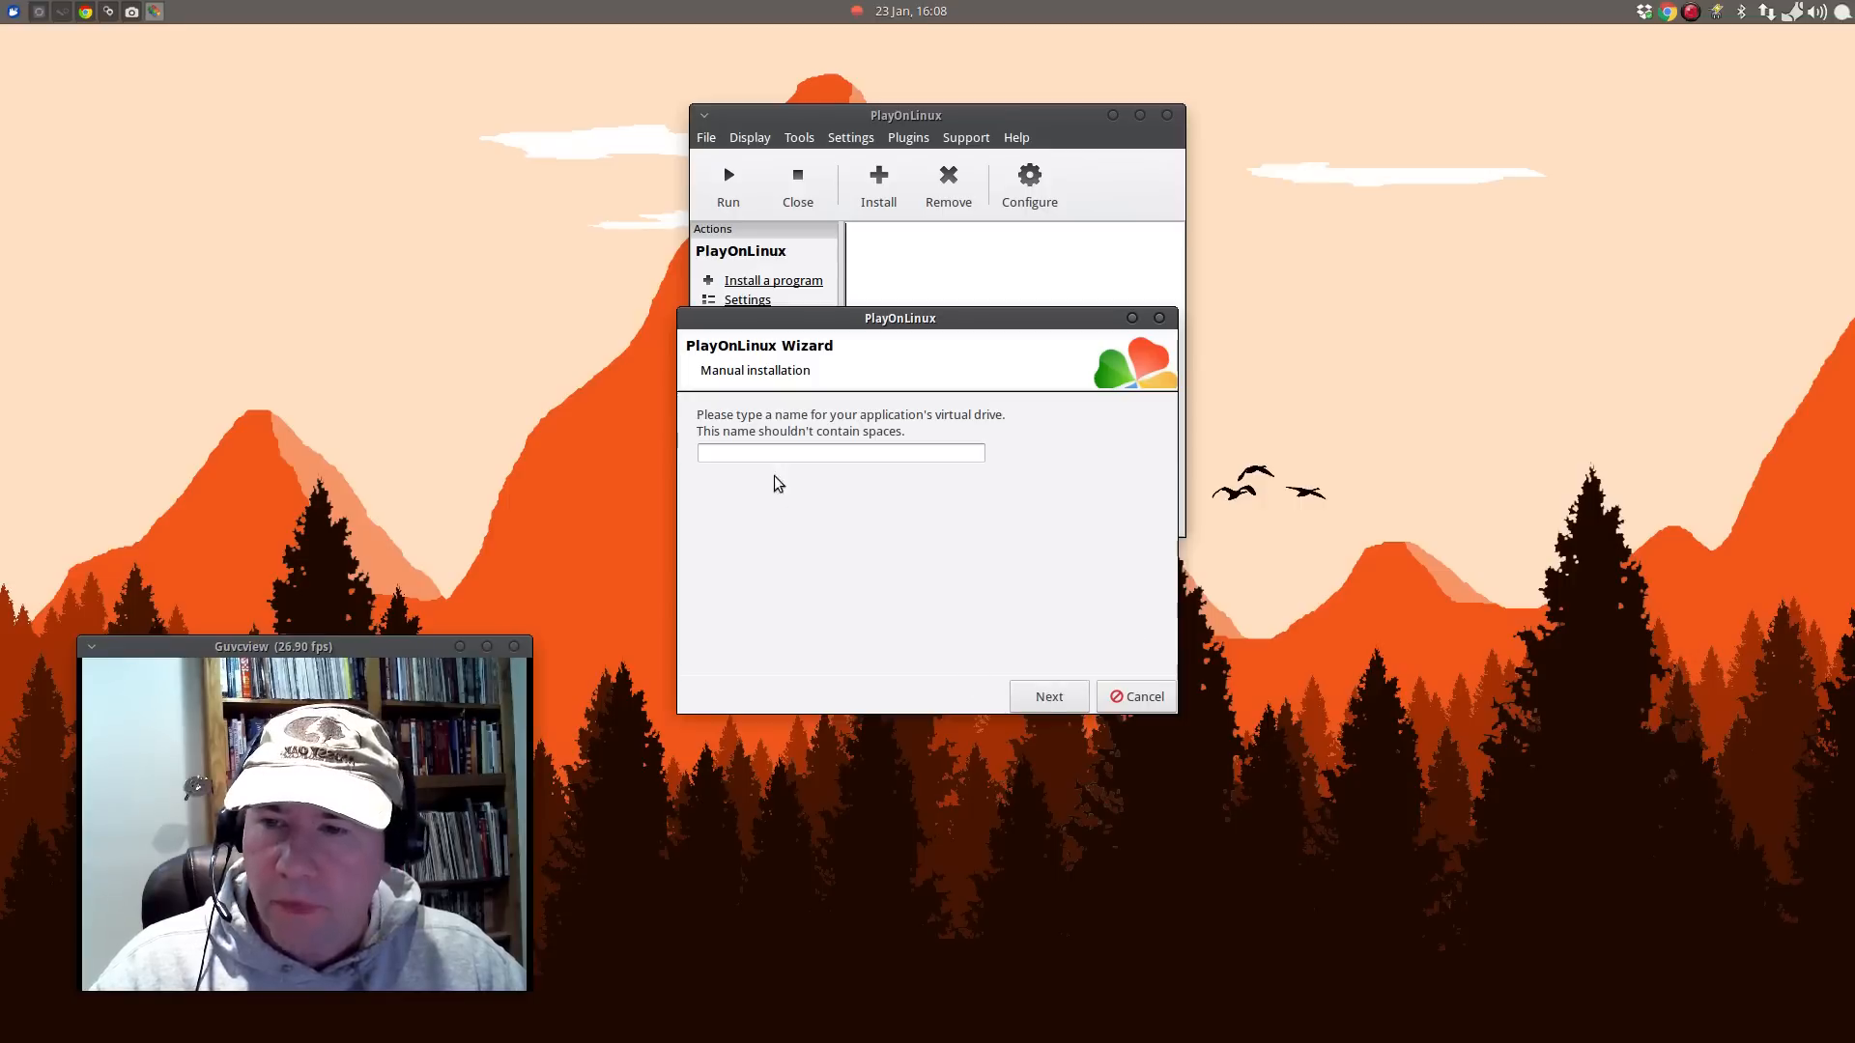
{"action": "type", "text": "Scrl"}
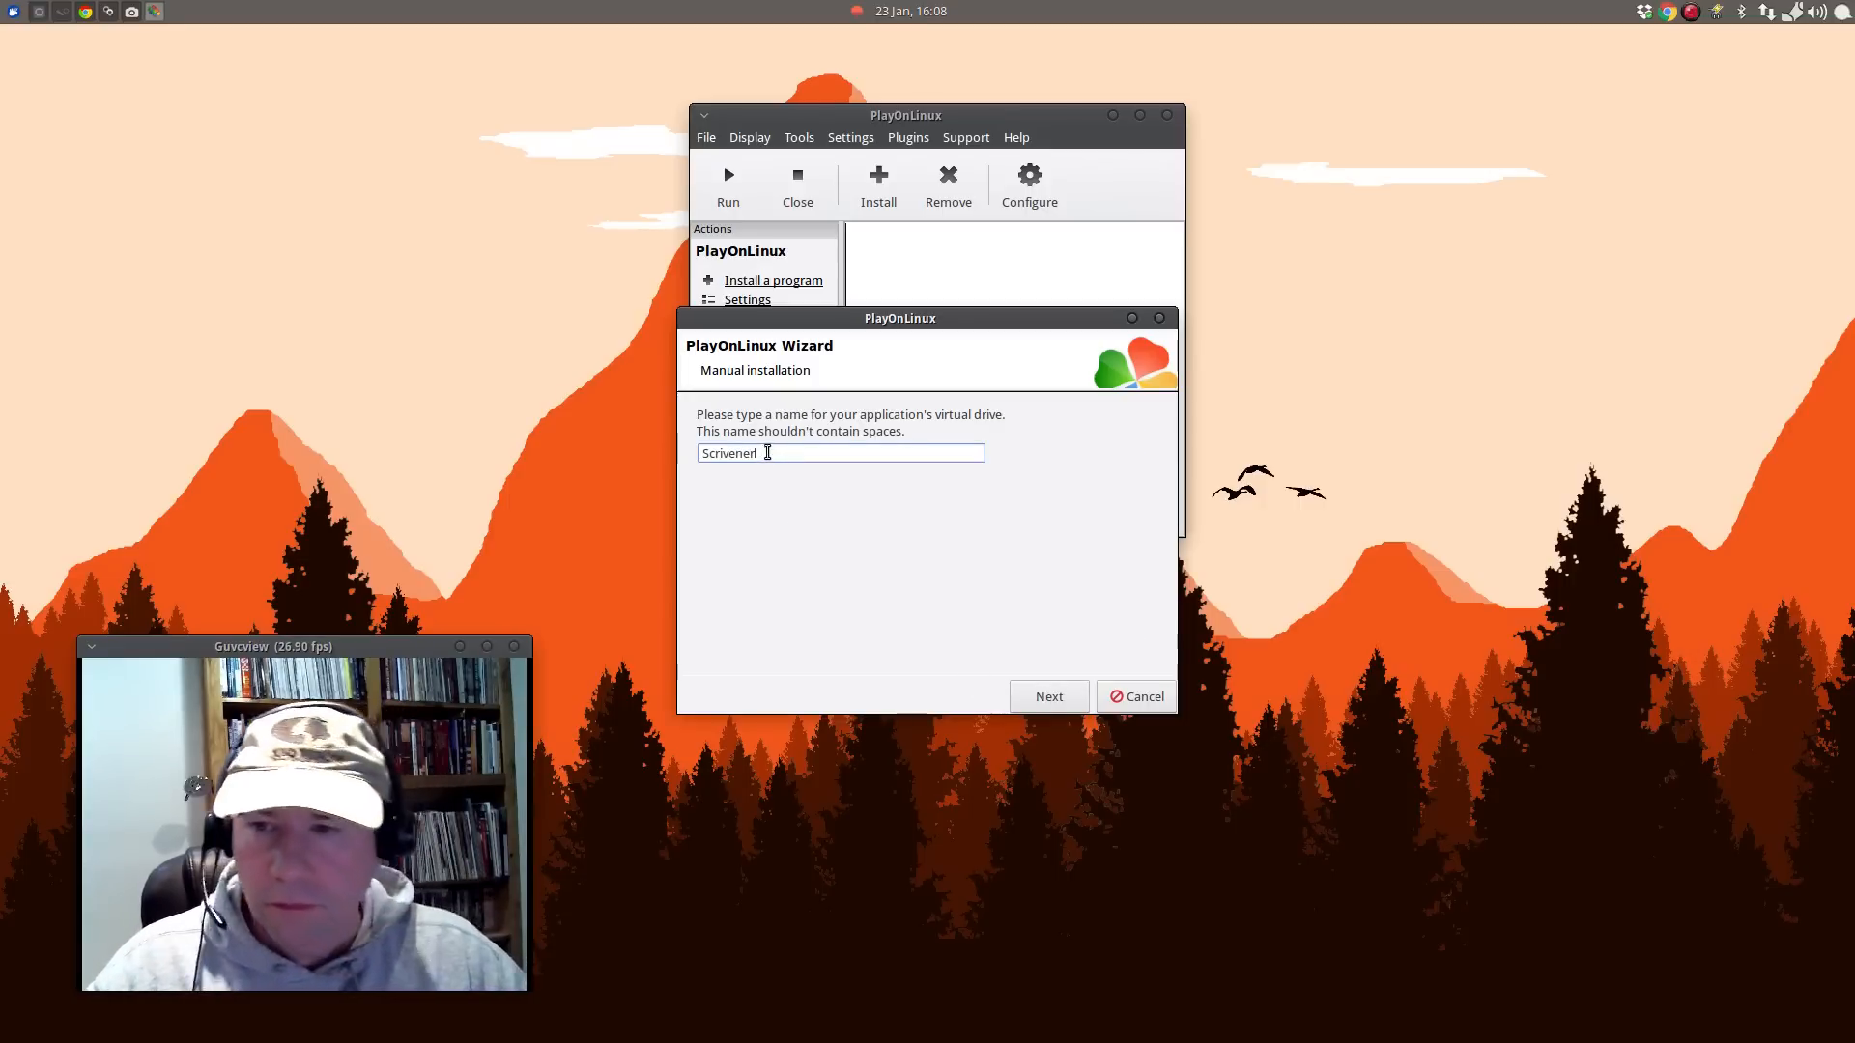
{"action": "left_click", "coordinate": [1048, 696]}
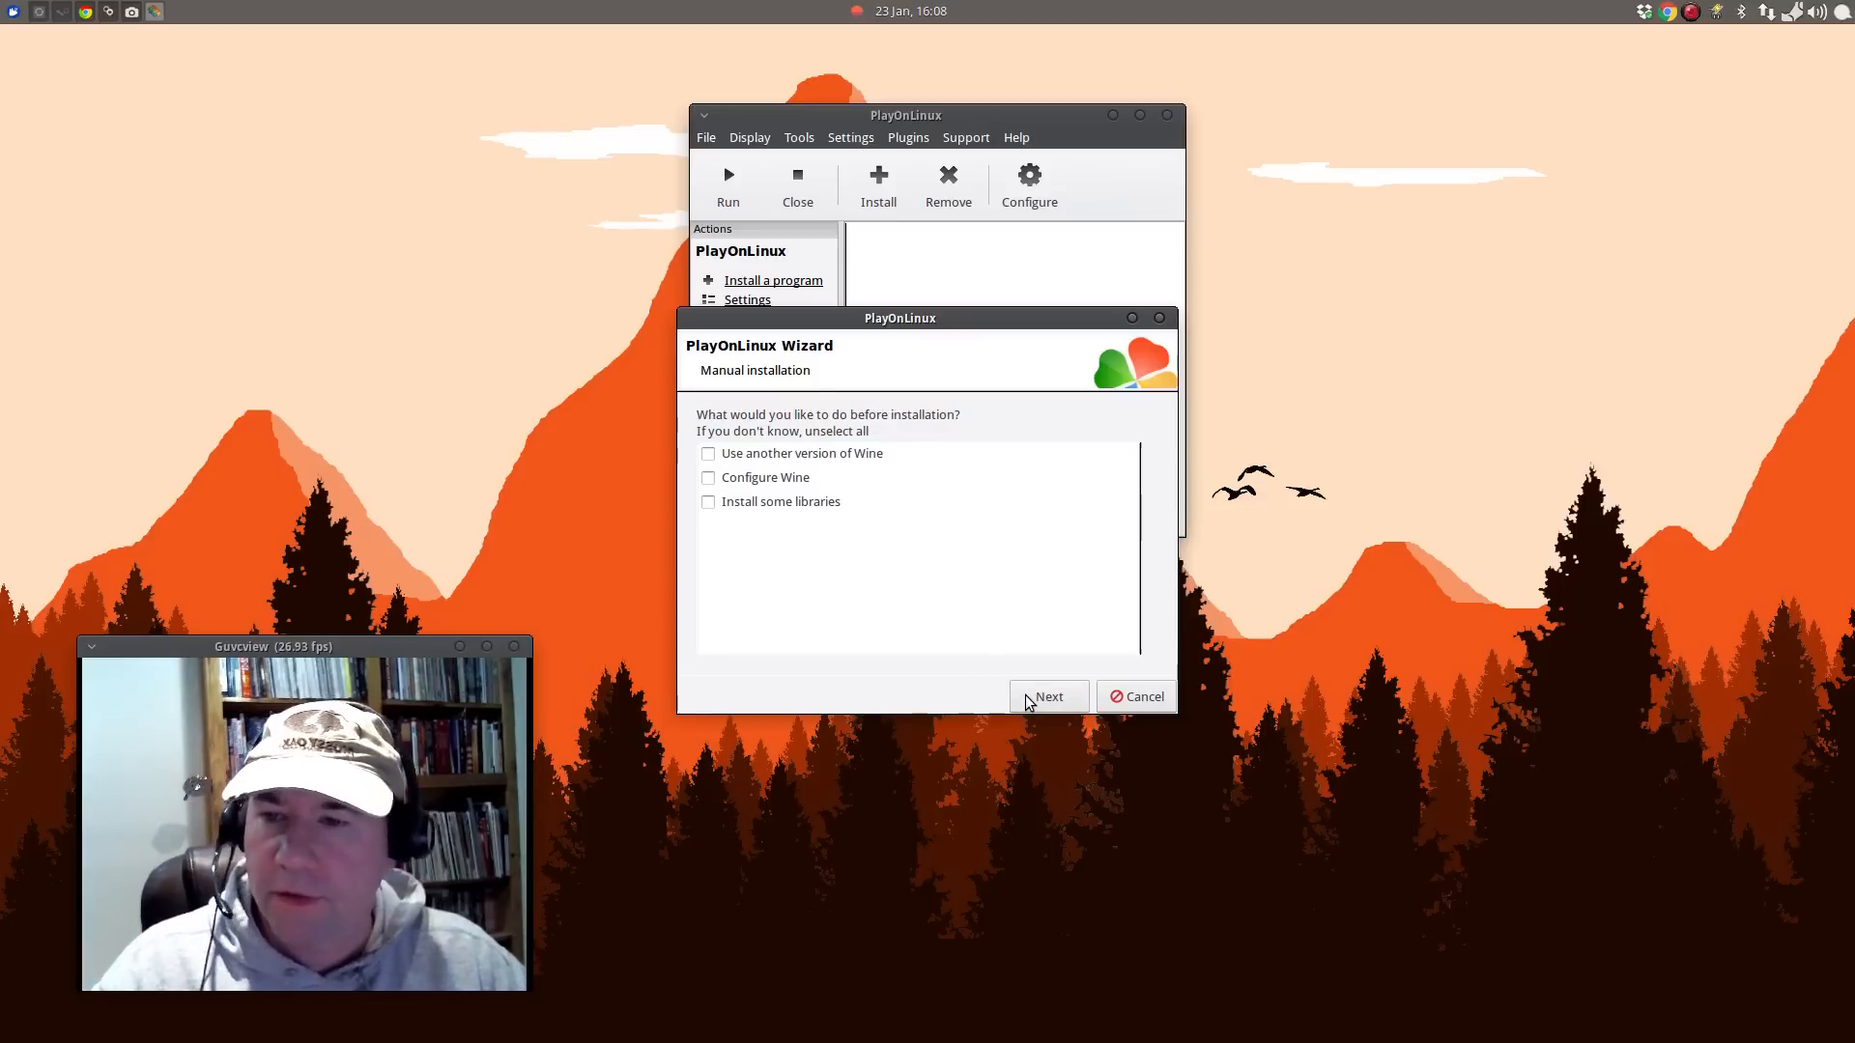
{"action": "mouse_move", "coordinate": [910, 439]}
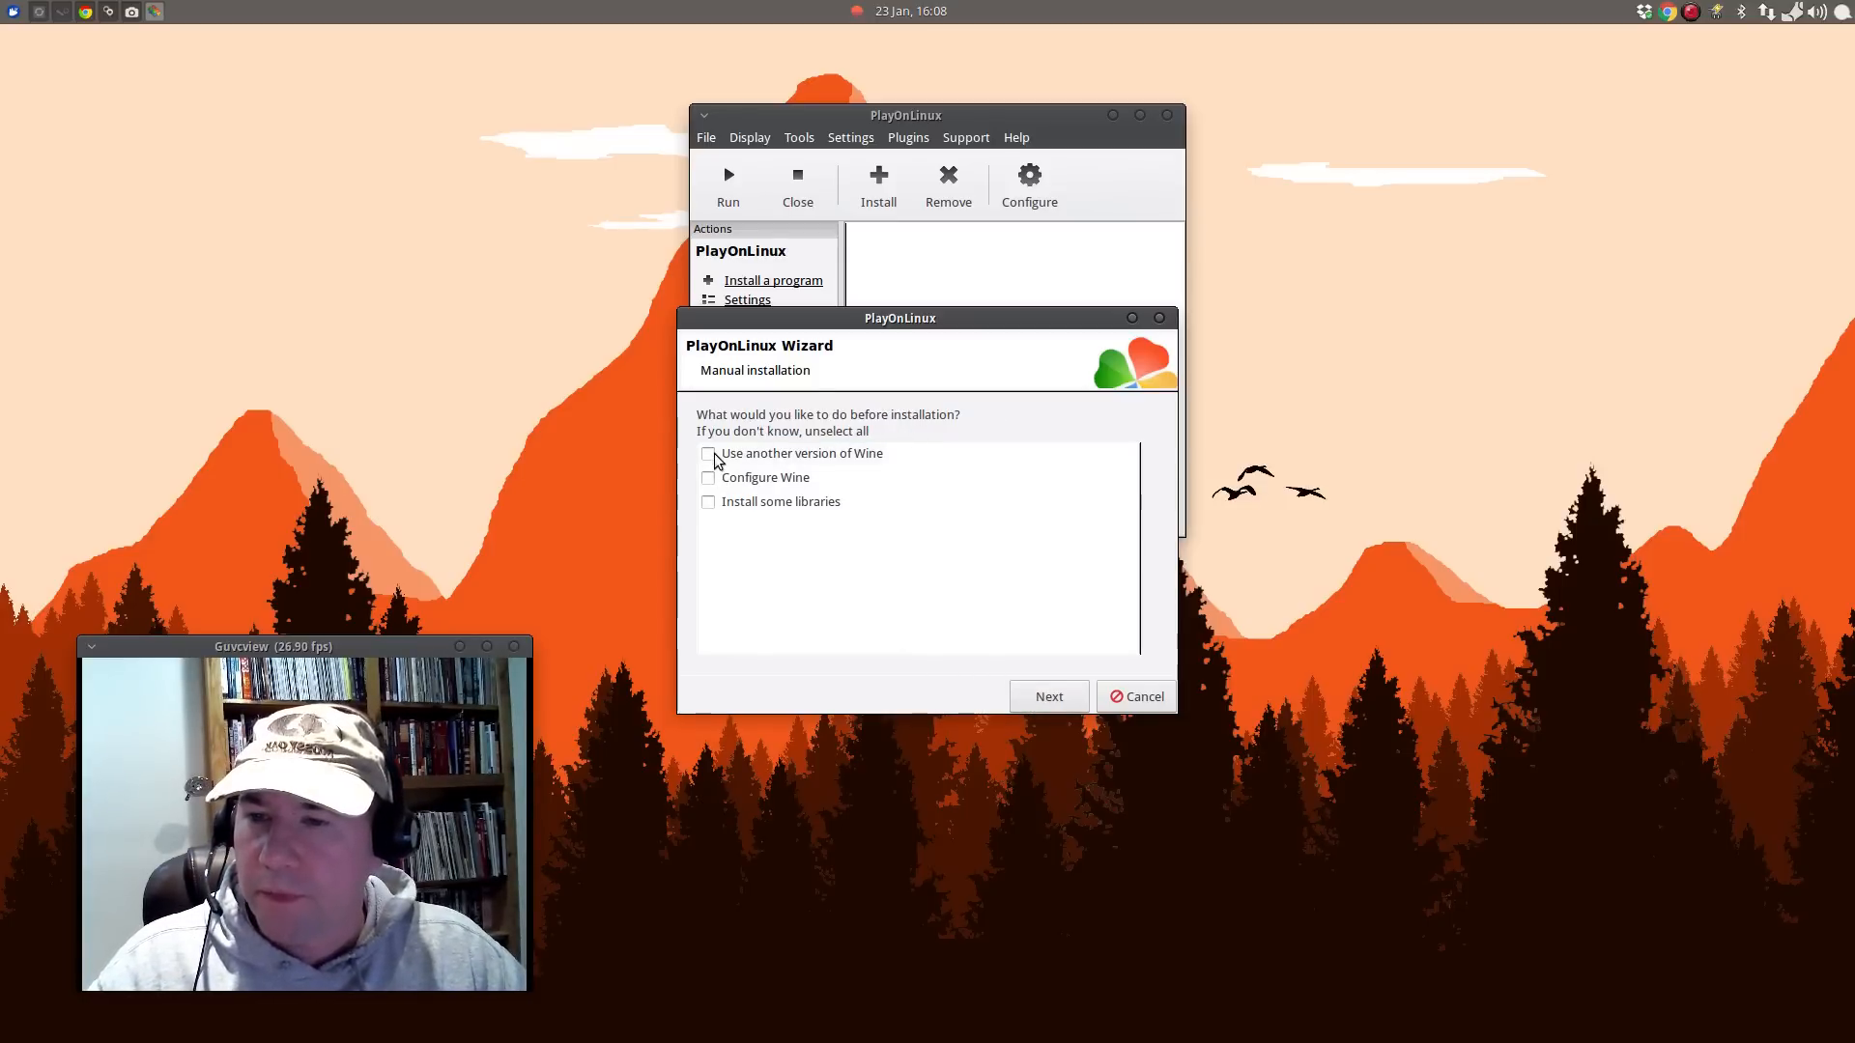
Assign Wine 1.7.36 and a 64-bit Windows installation to the drive and create it.
{"action": "left_click", "coordinate": [707, 456]}
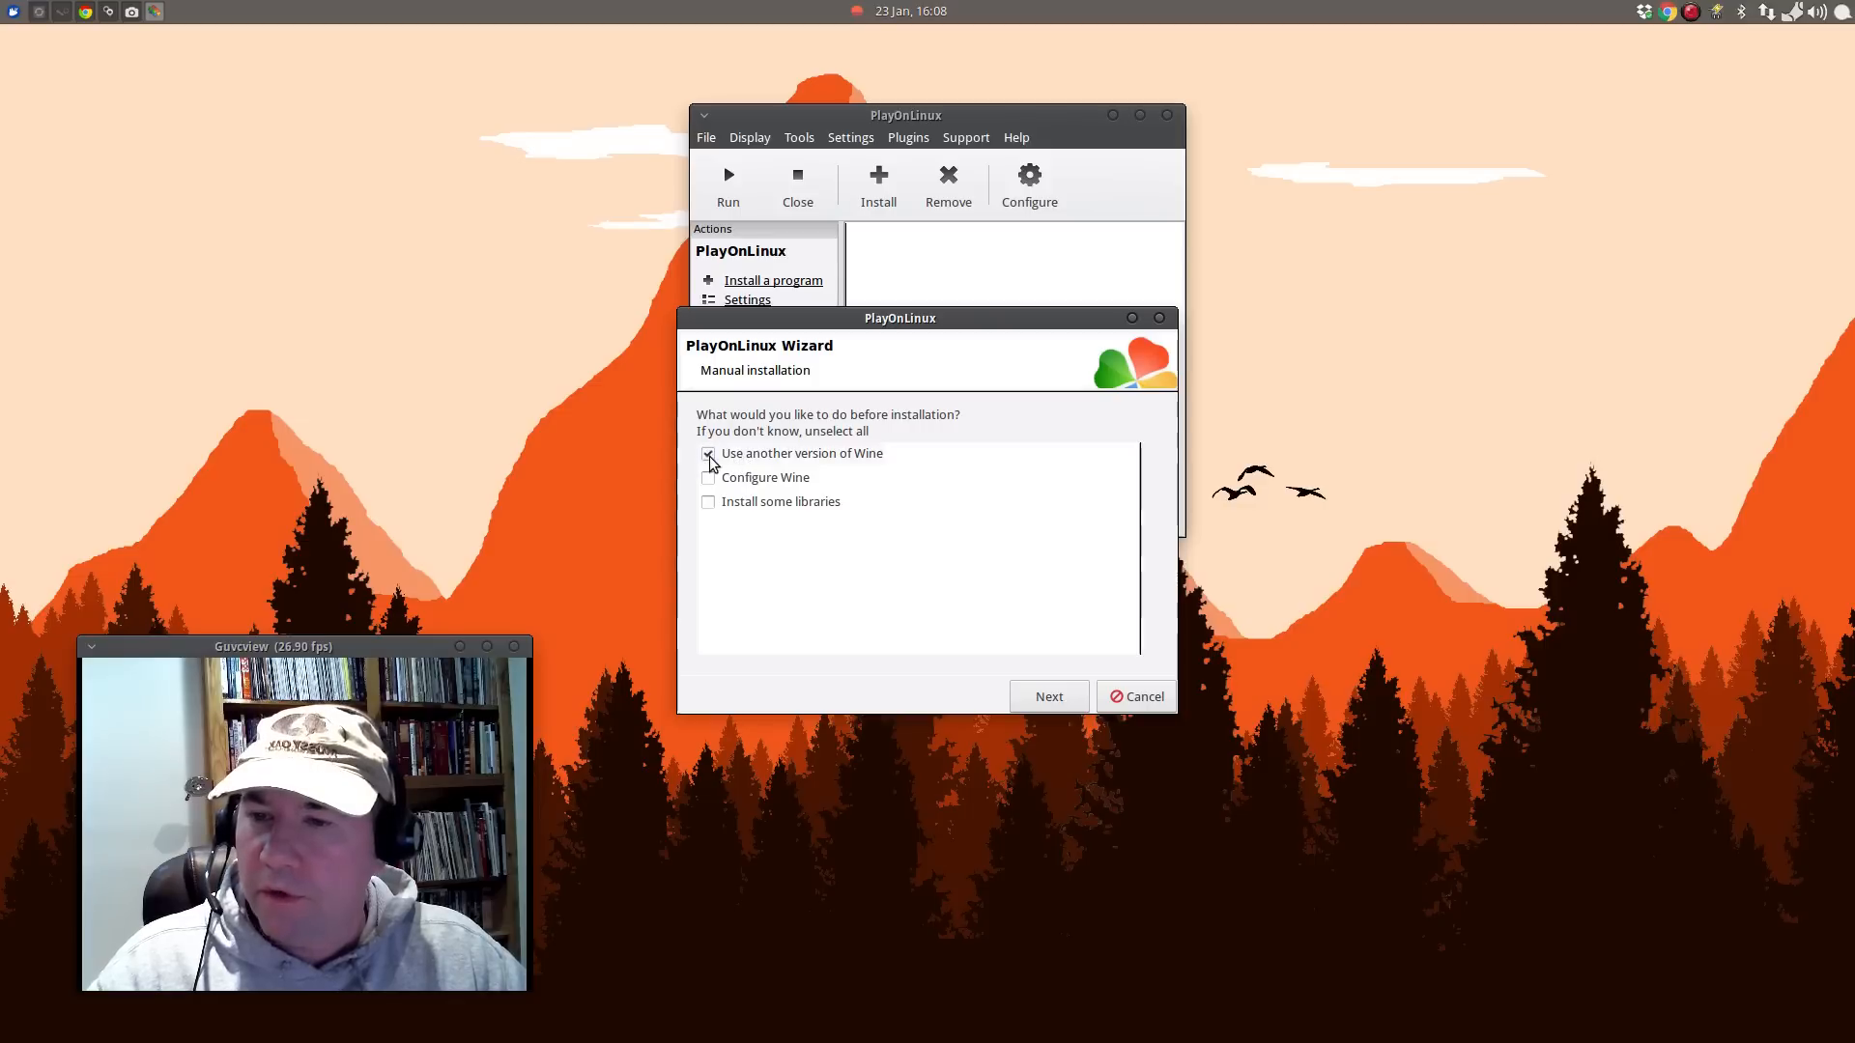
{"action": "left_click", "coordinate": [708, 454]}
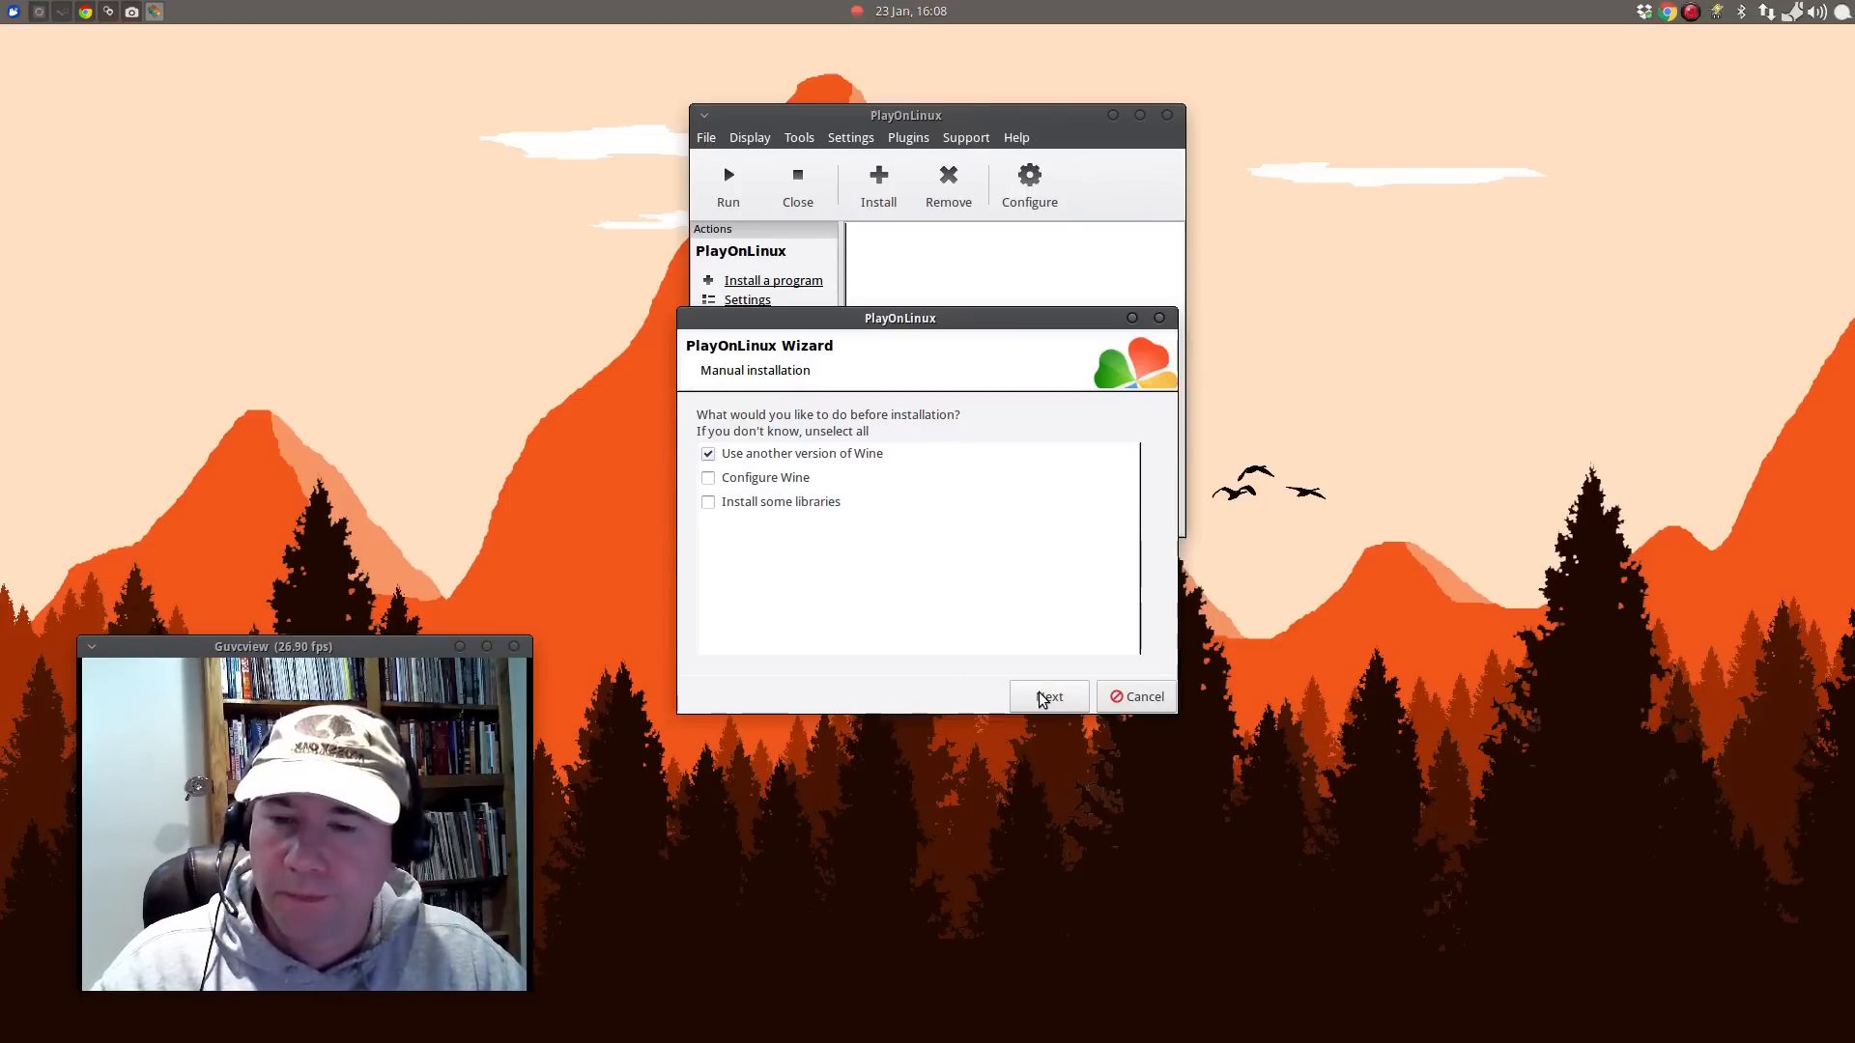
{"action": "left_click", "coordinate": [1048, 696]}
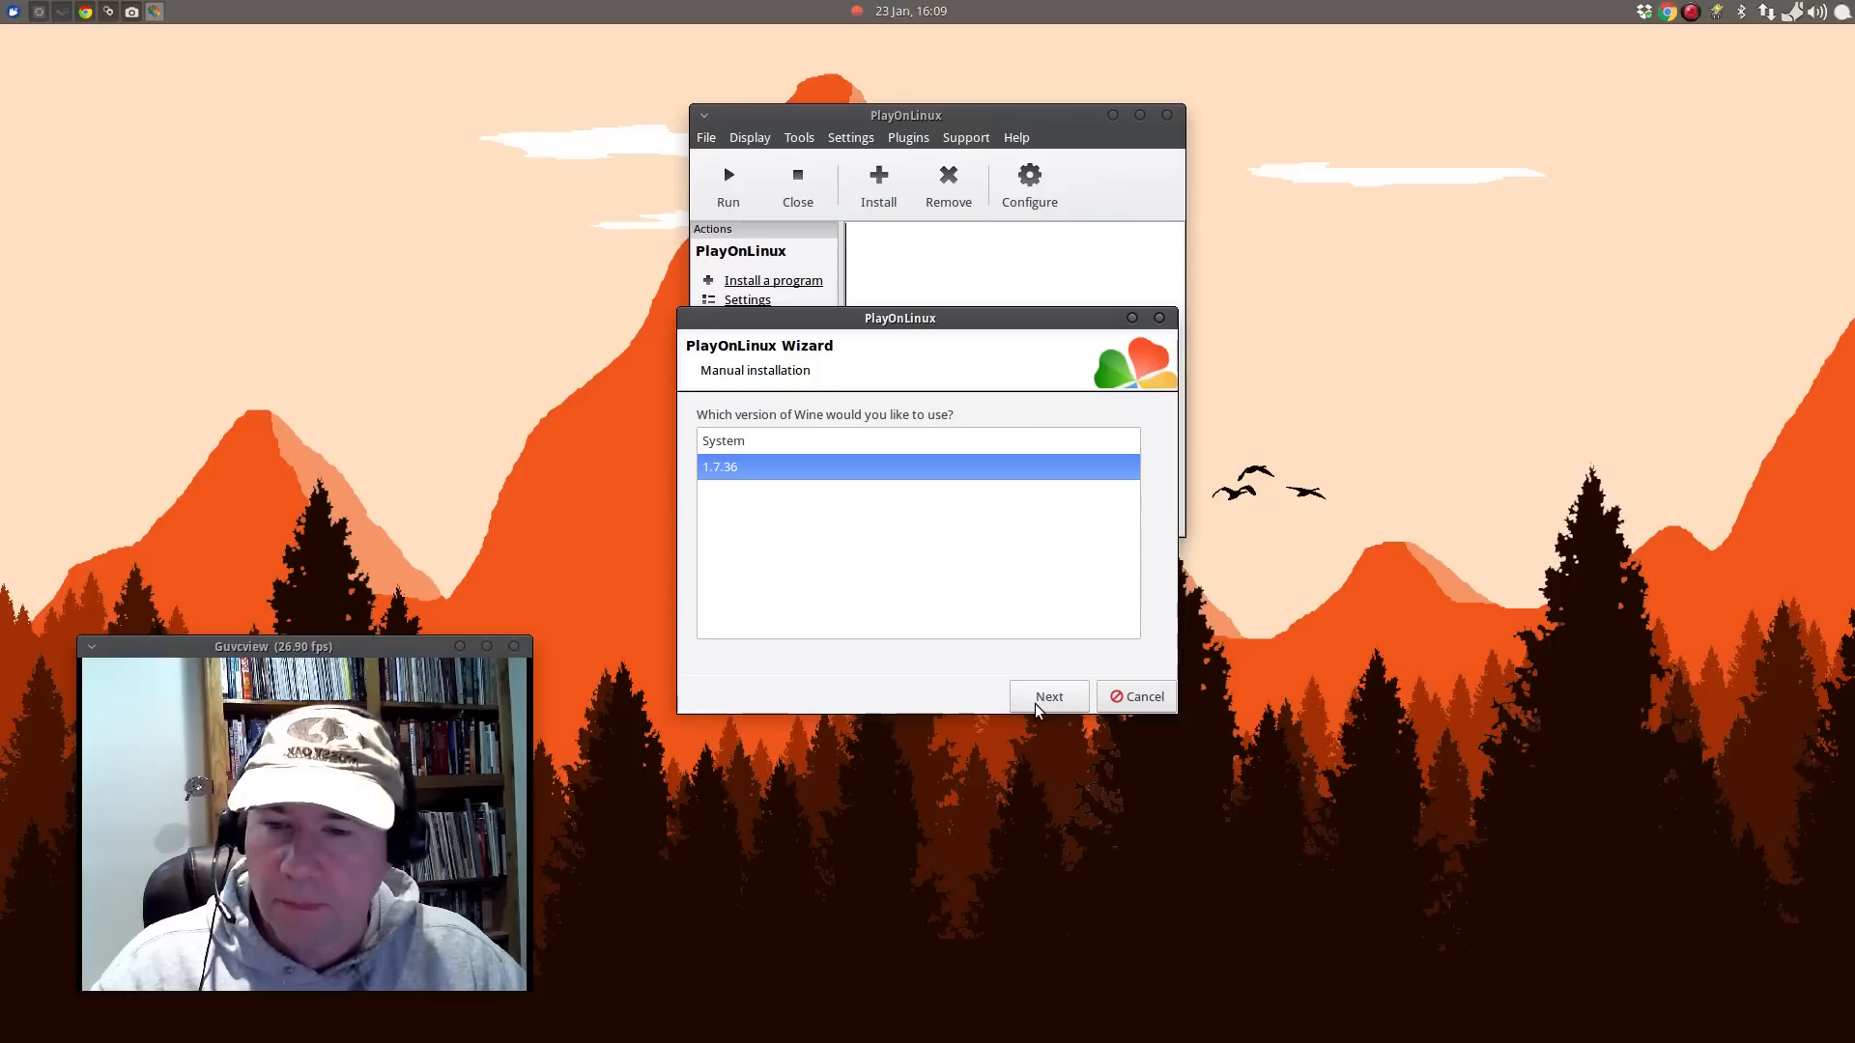
{"action": "left_click", "coordinate": [1047, 695]}
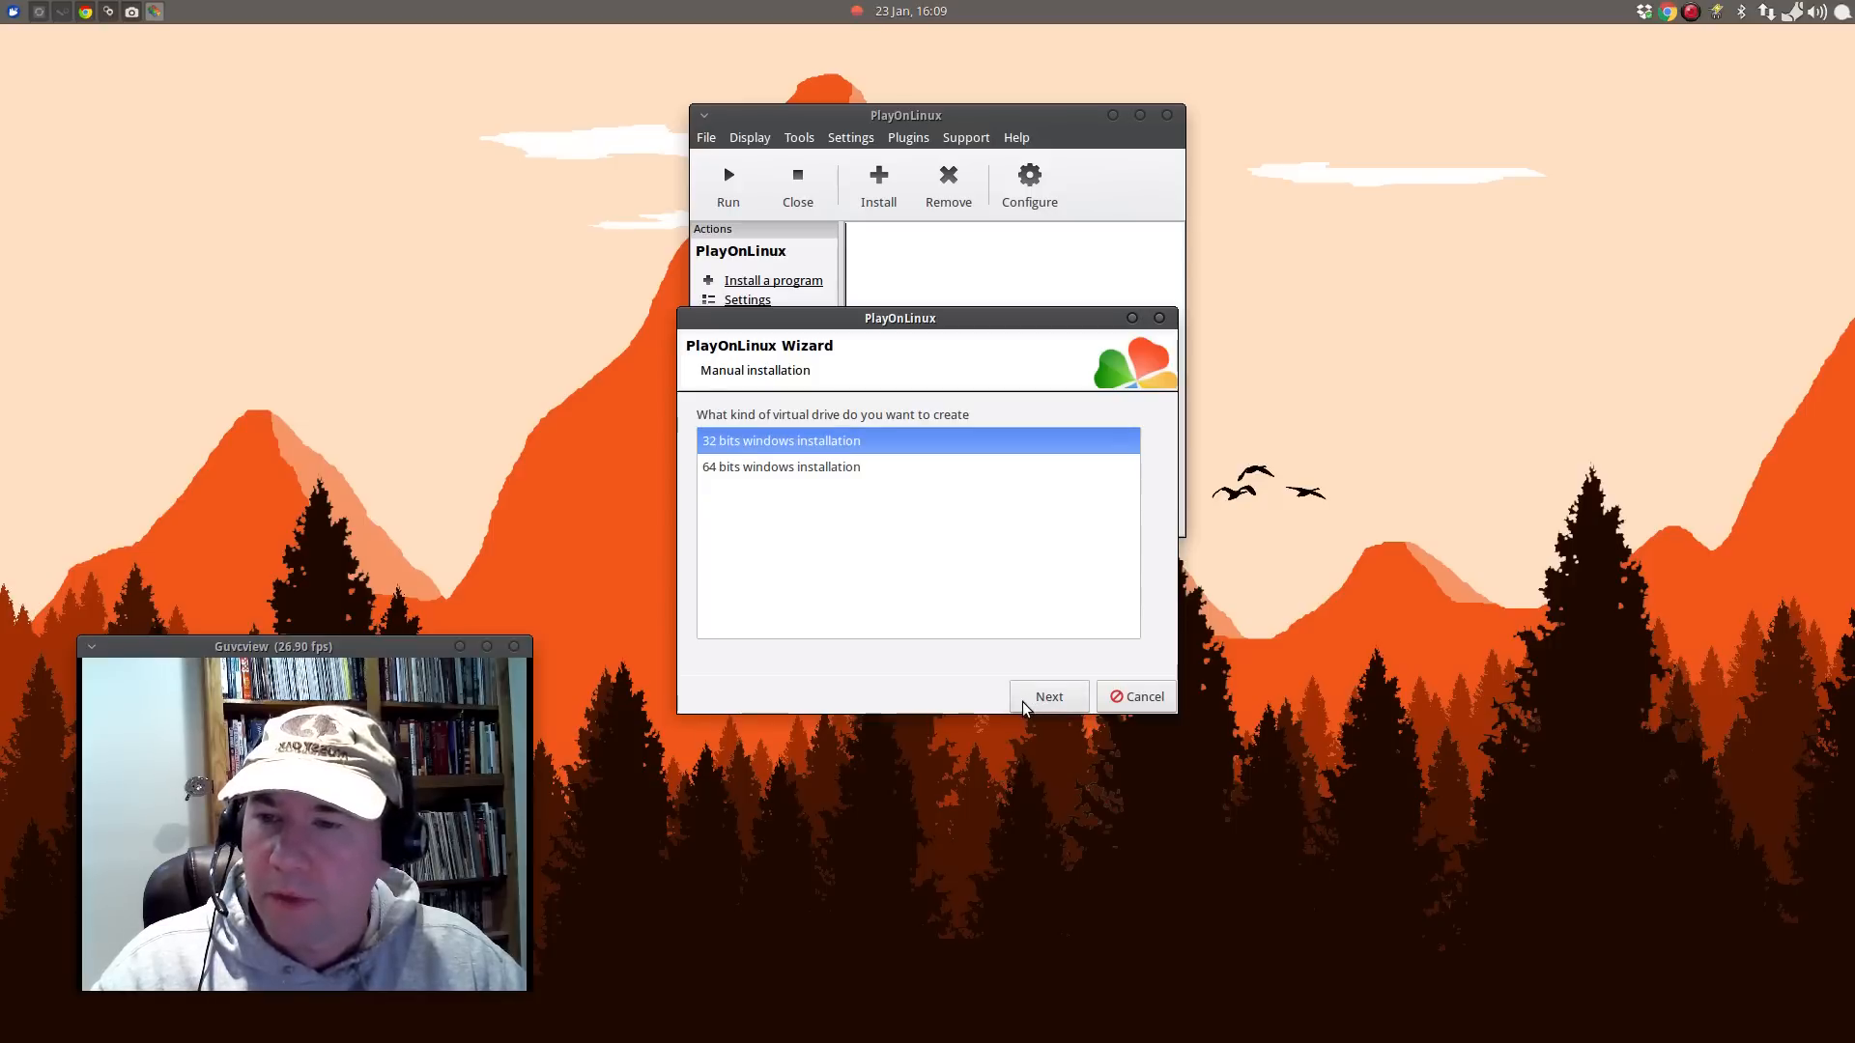
{"action": "mouse_move", "coordinate": [802, 446]}
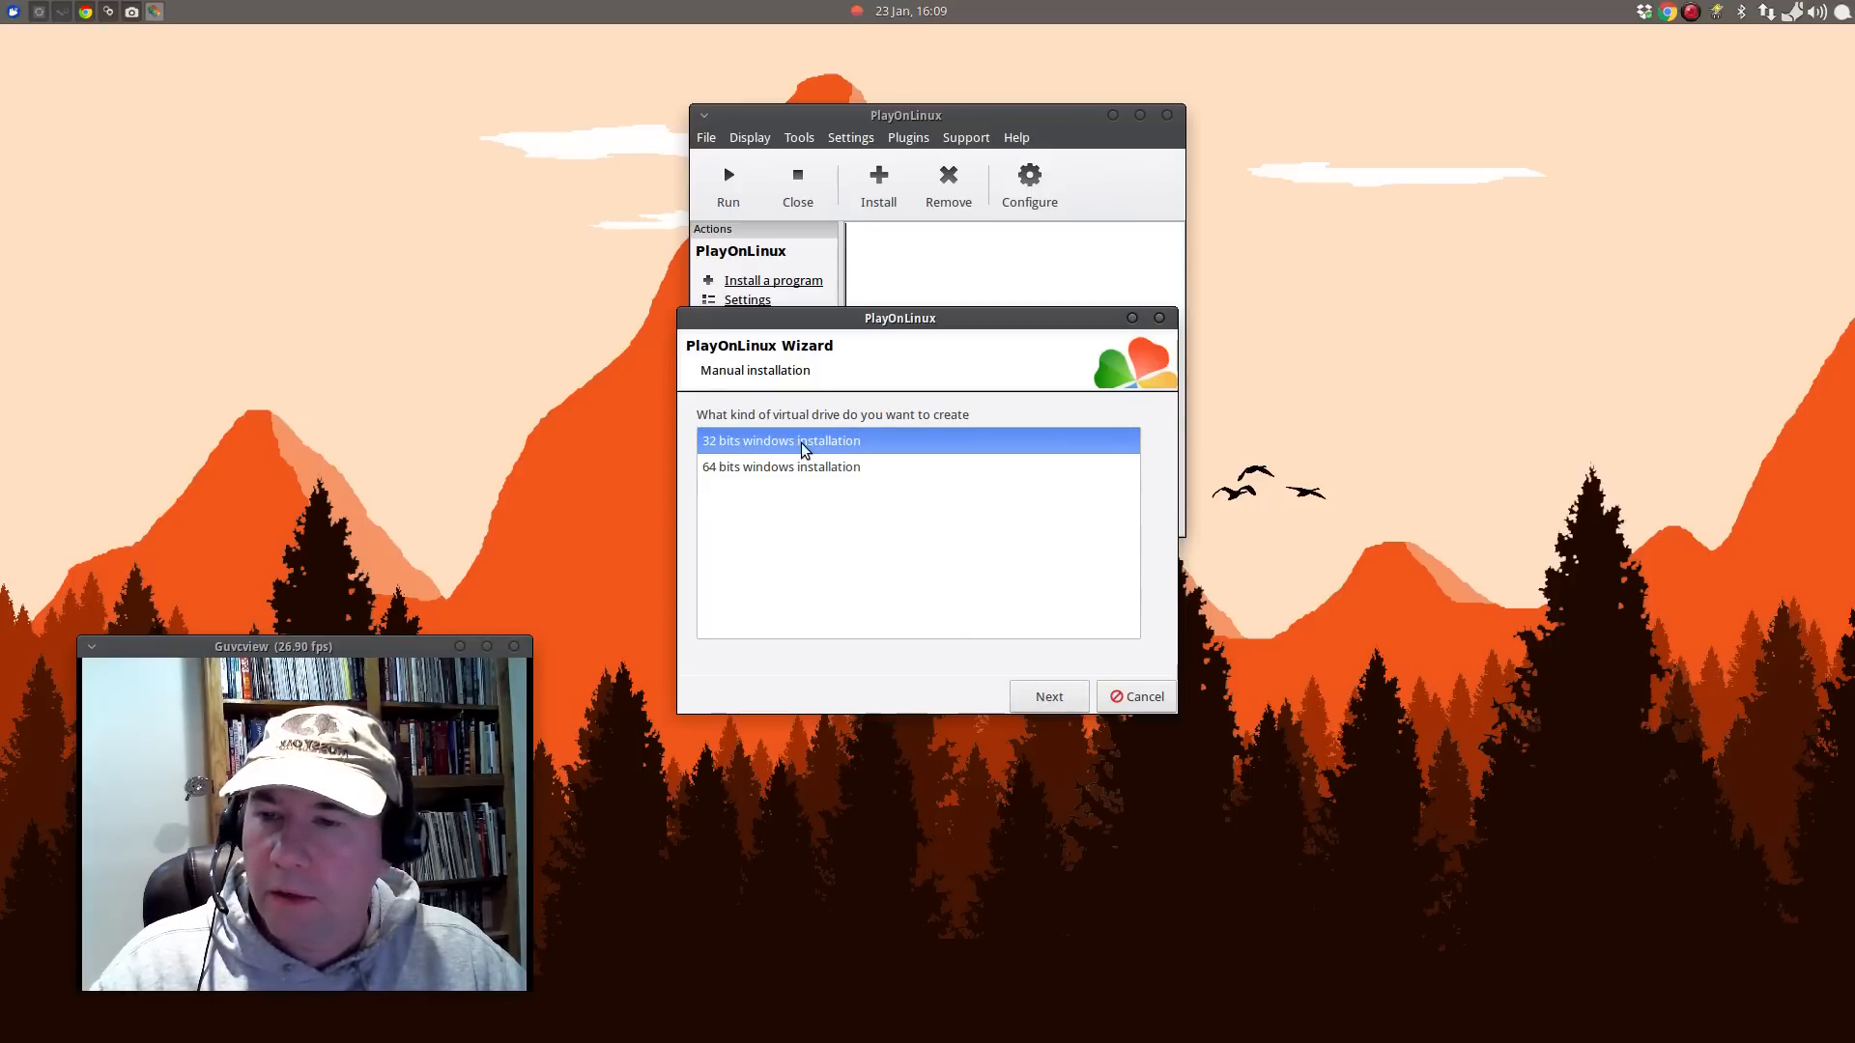
{"action": "mouse_move", "coordinate": [794, 466]}
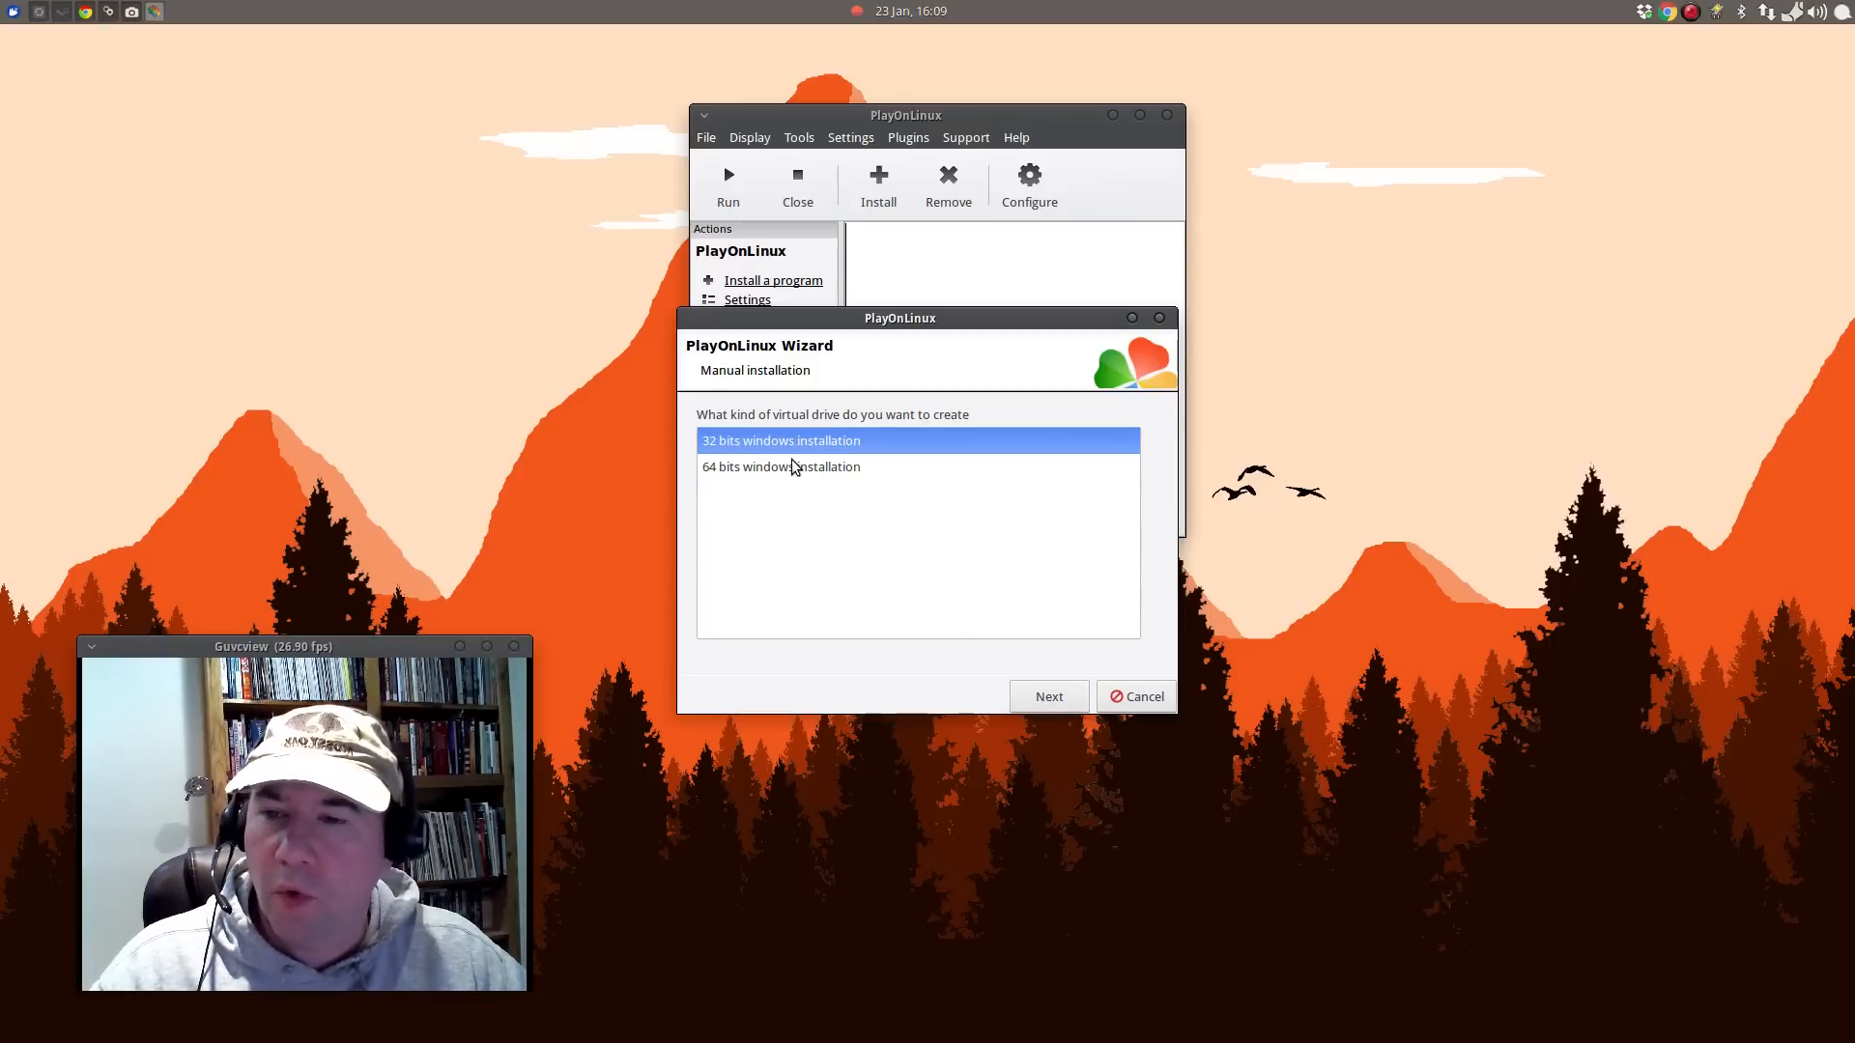
{"action": "left_click", "coordinate": [780, 465]}
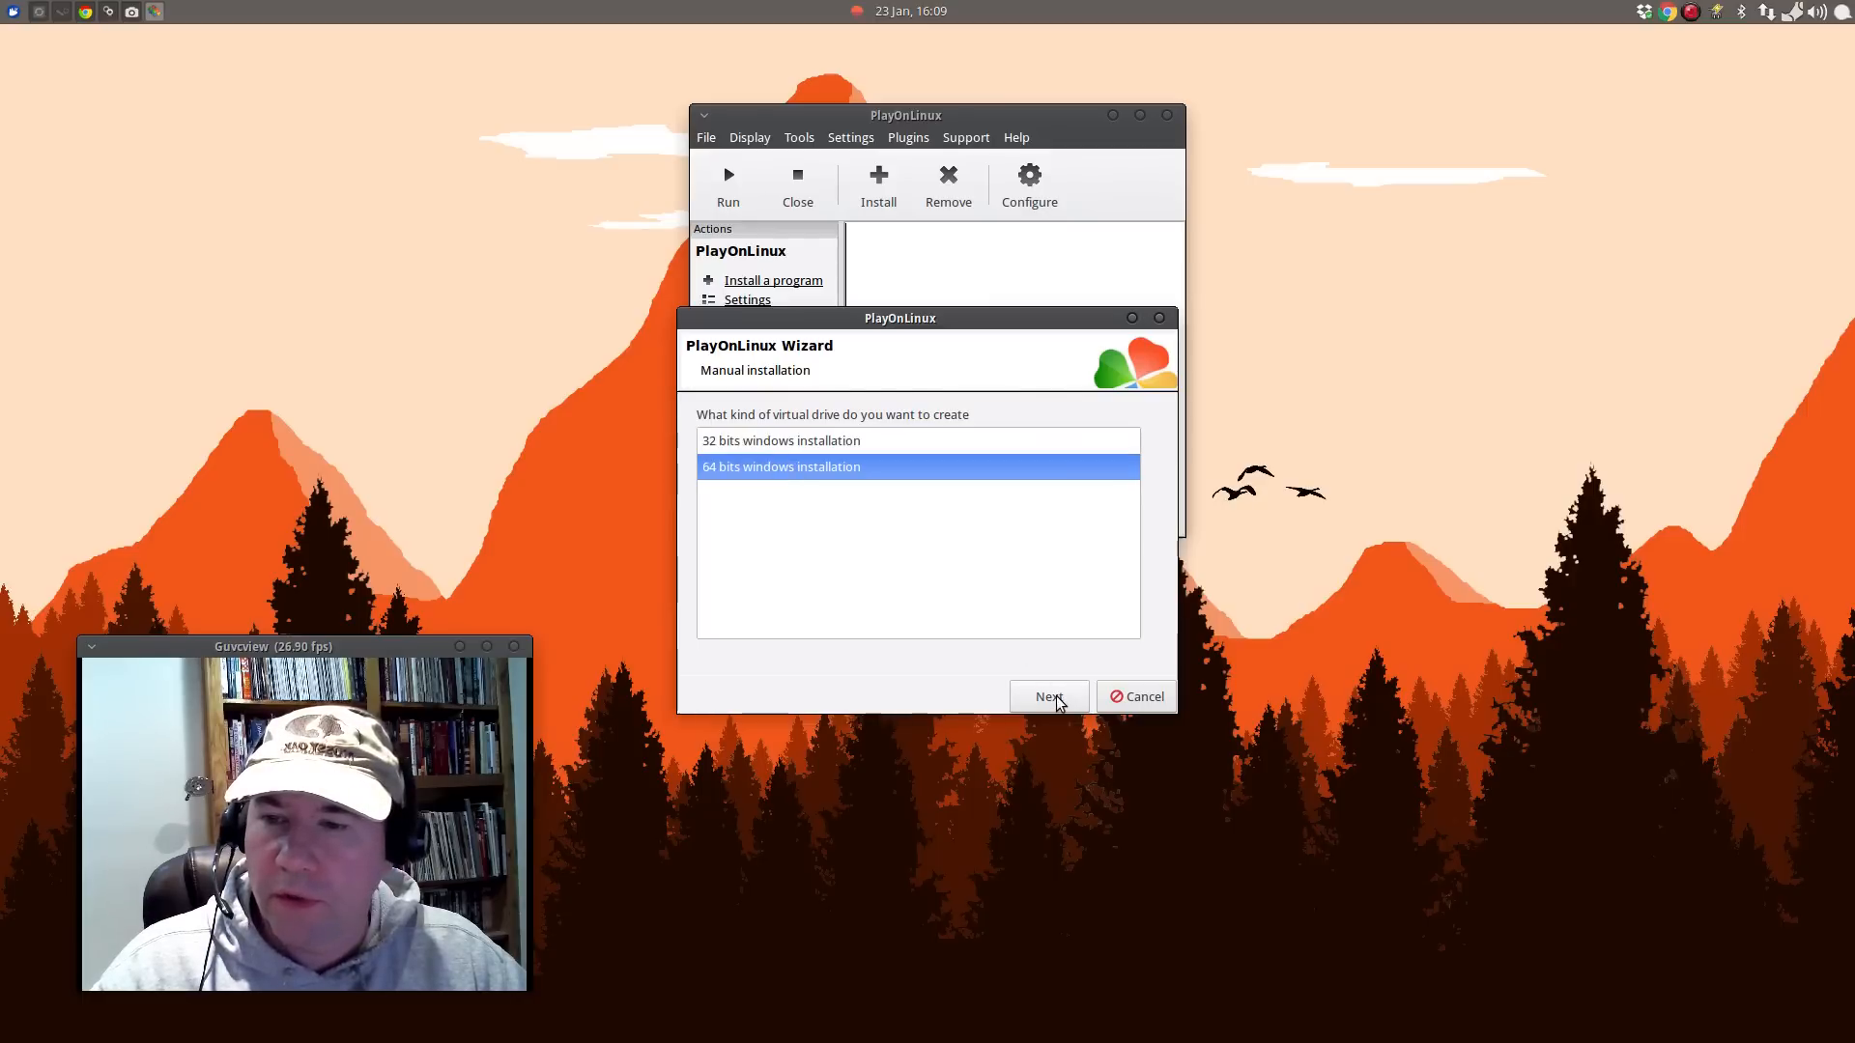
{"action": "left_click", "coordinate": [1046, 695]}
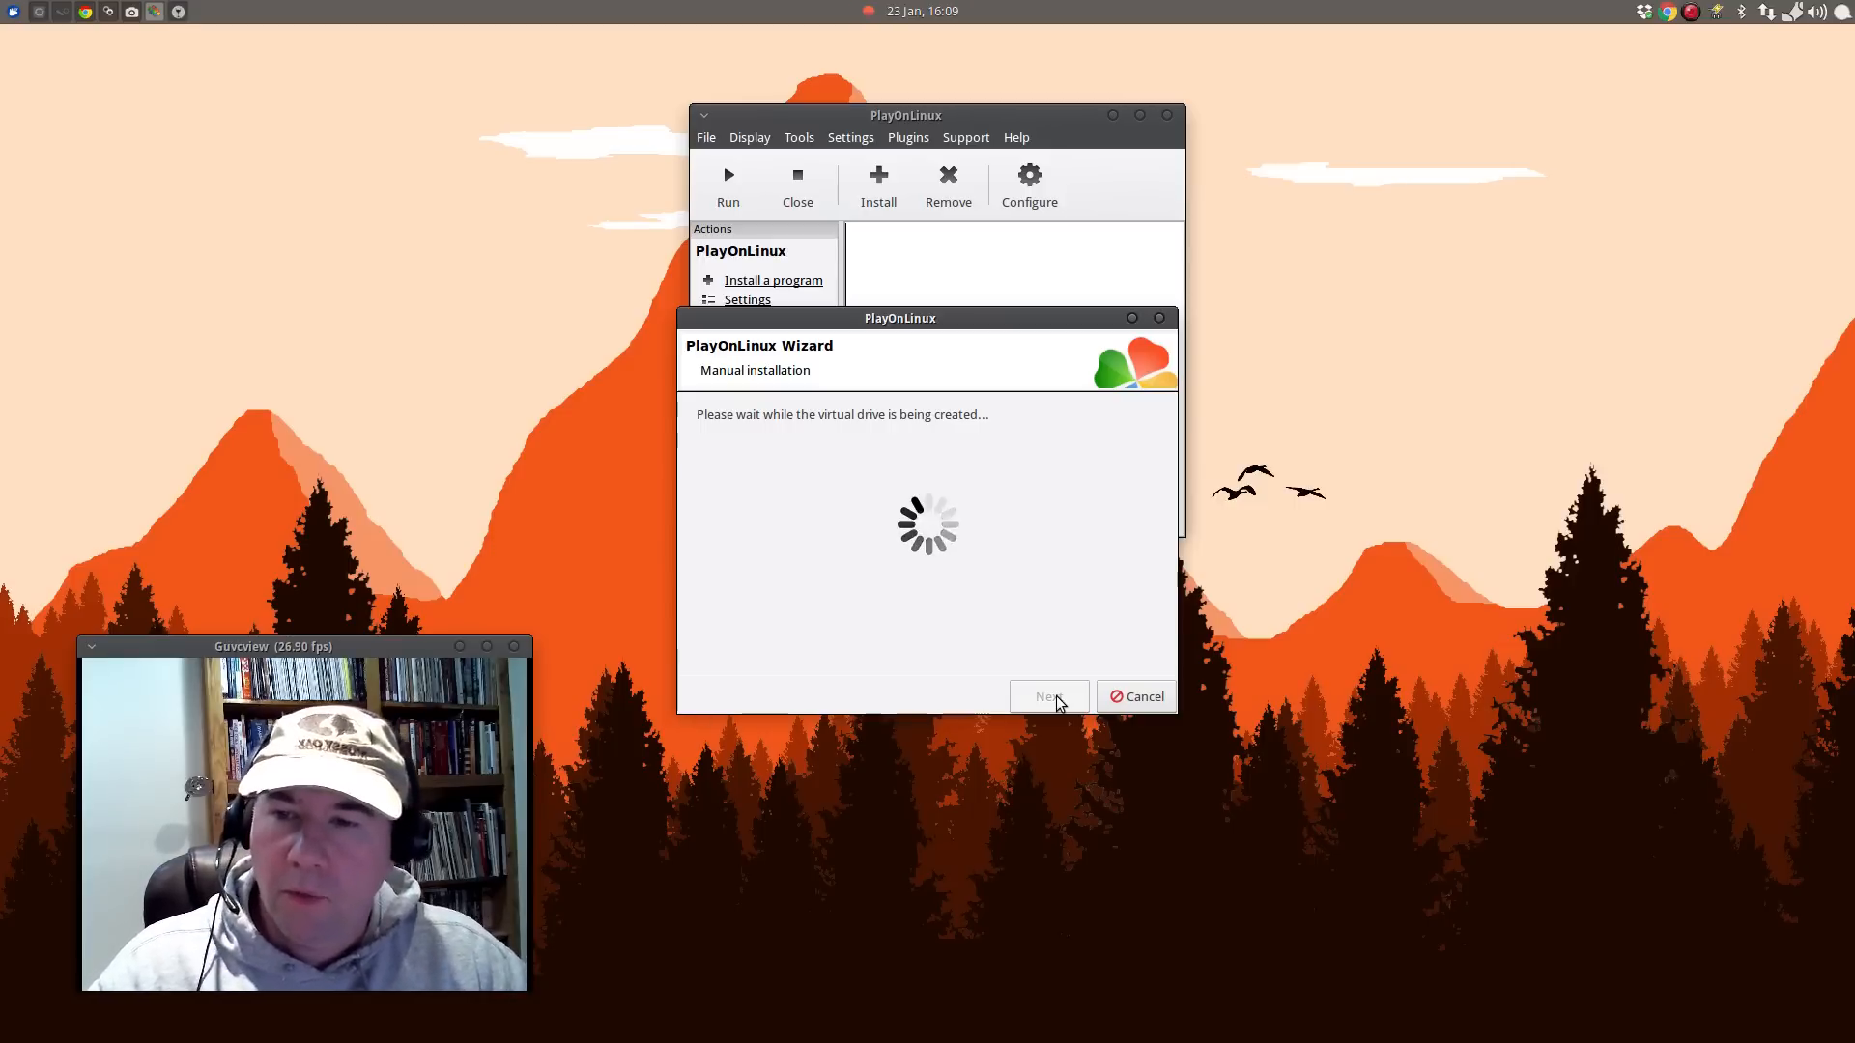
{"action": "mouse_move", "coordinate": [893, 608]}
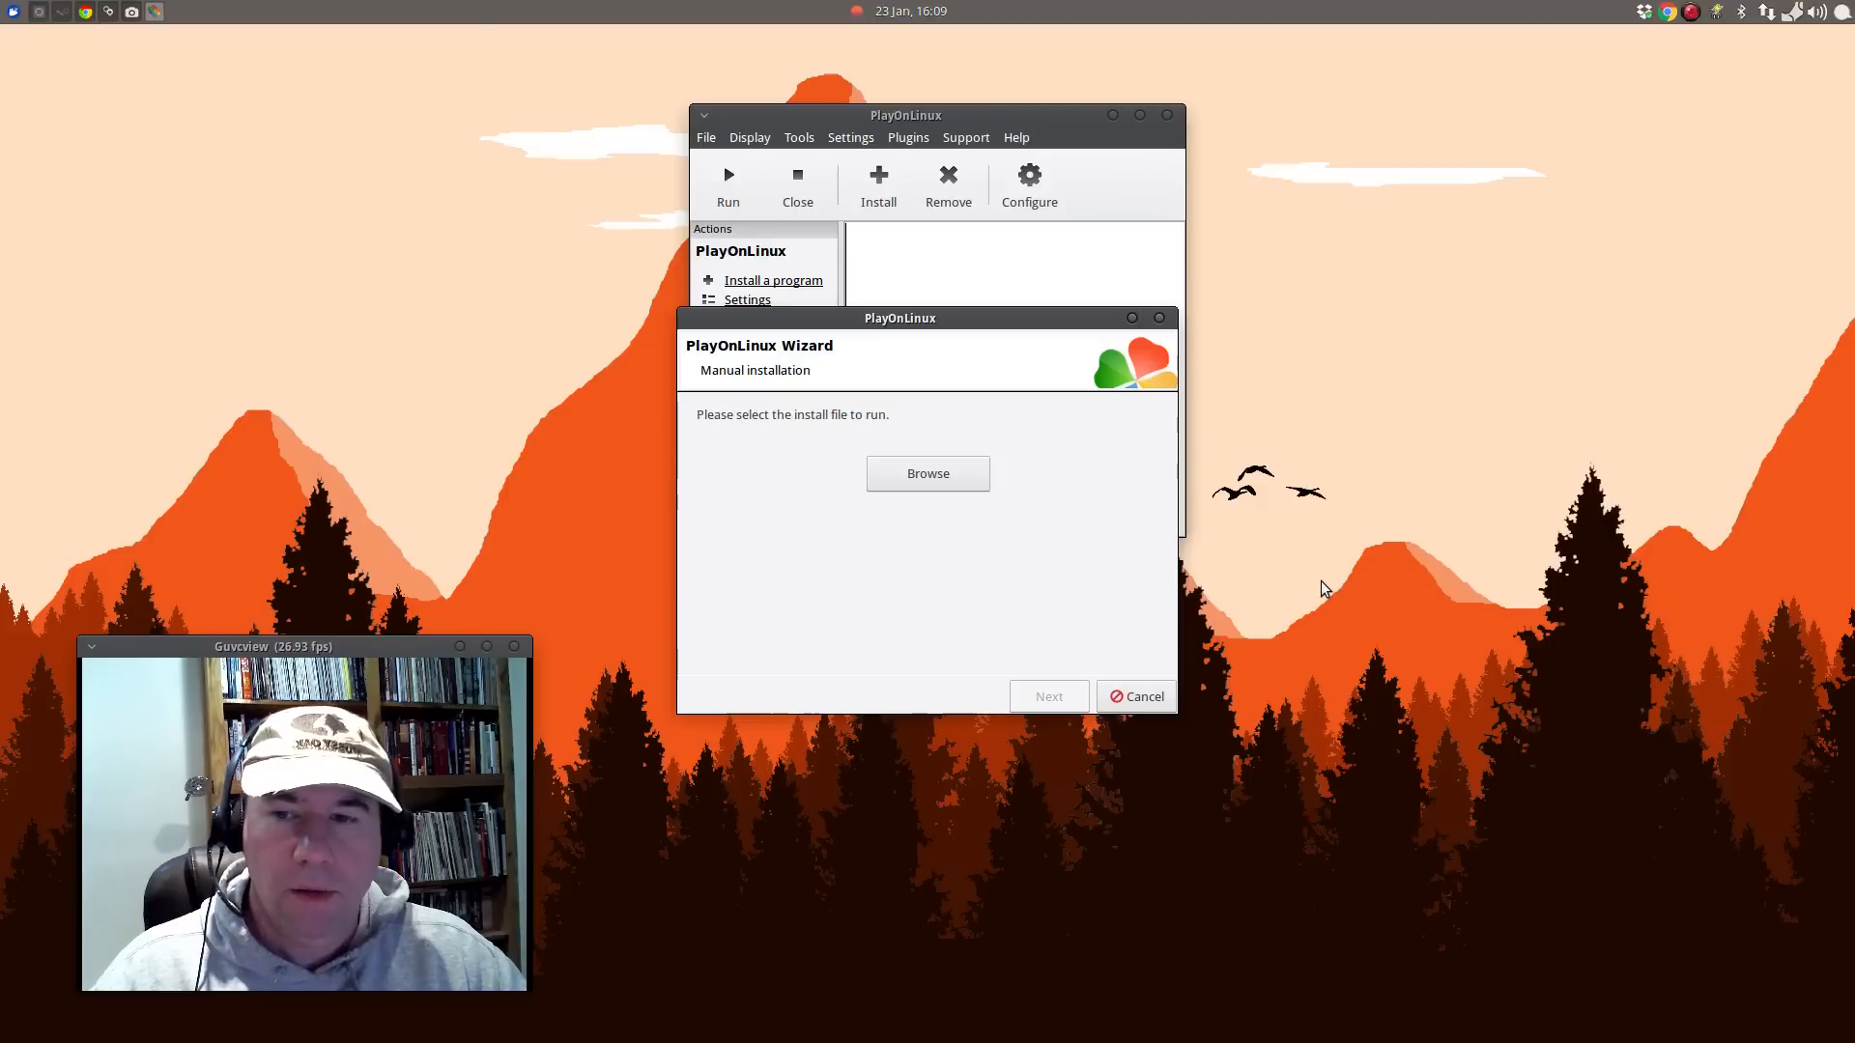
{"action": "mouse_move", "coordinate": [850, 696]}
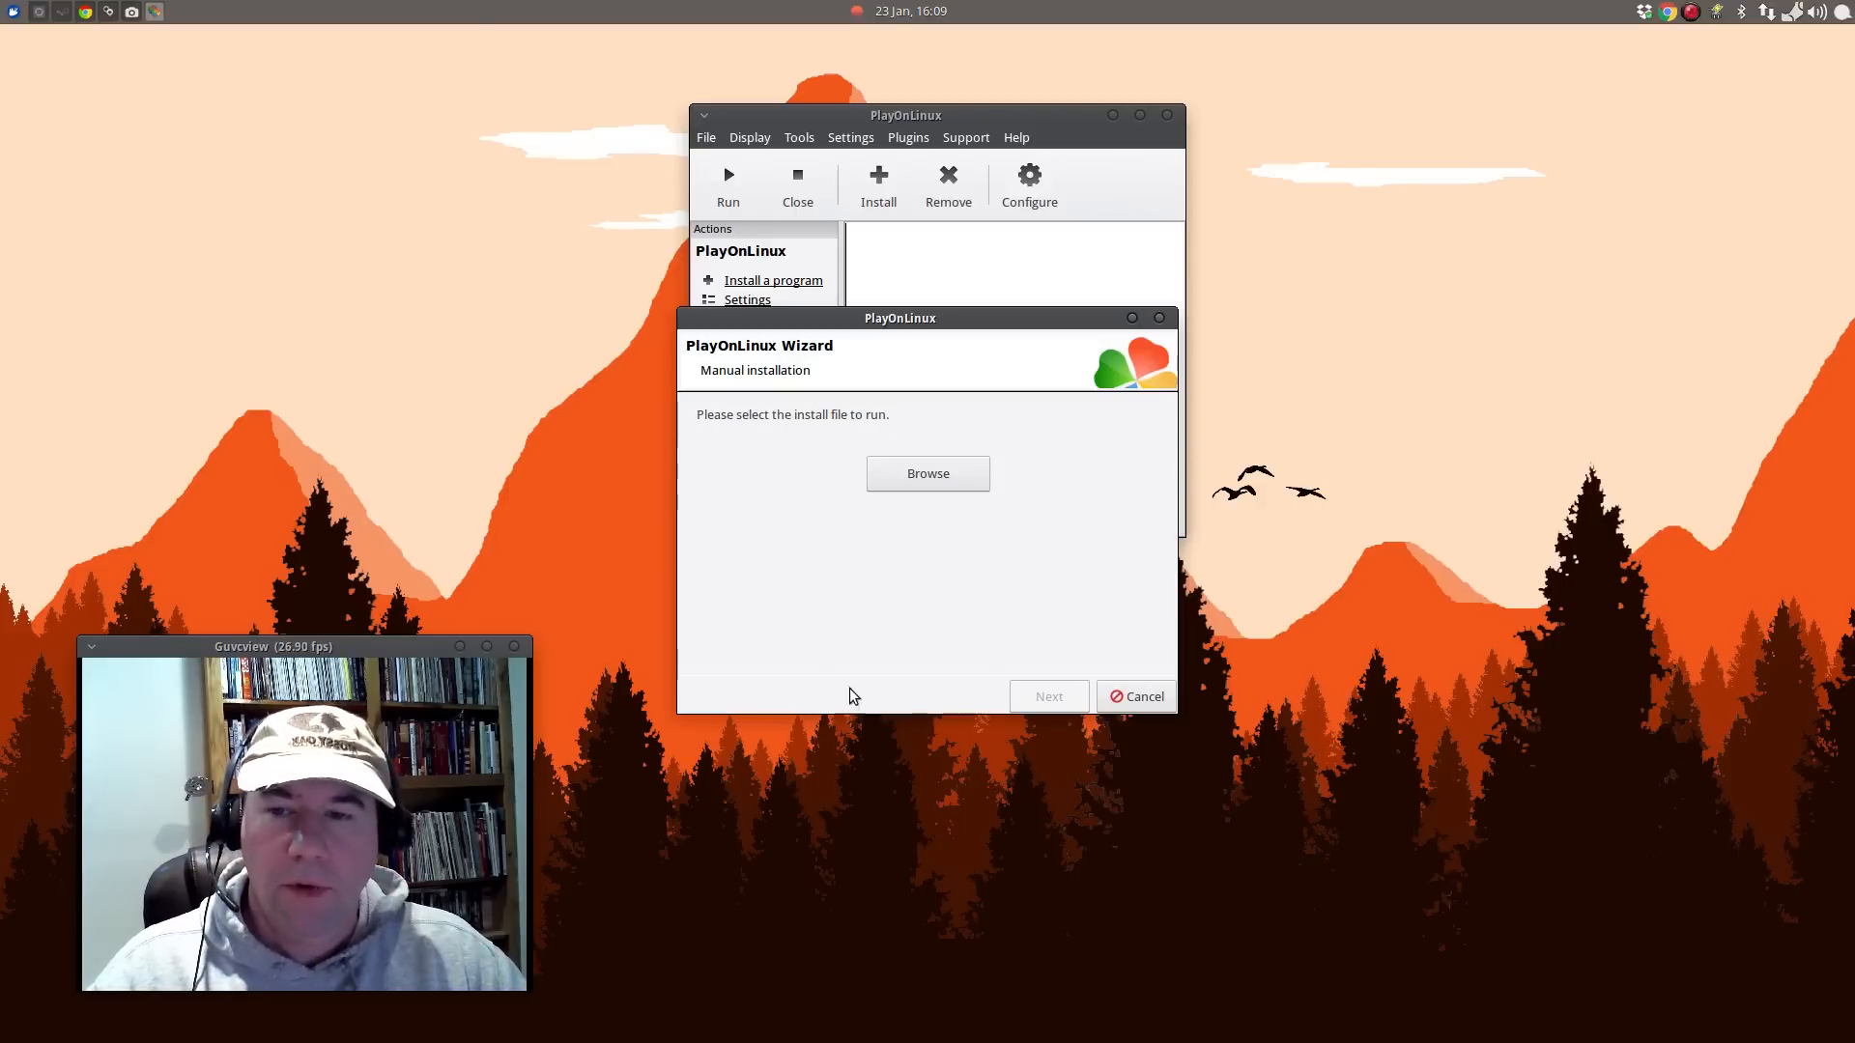
Select Scrivener-installer.exe from Downloads as the install file and run it.
{"action": "left_click", "coordinate": [927, 473]}
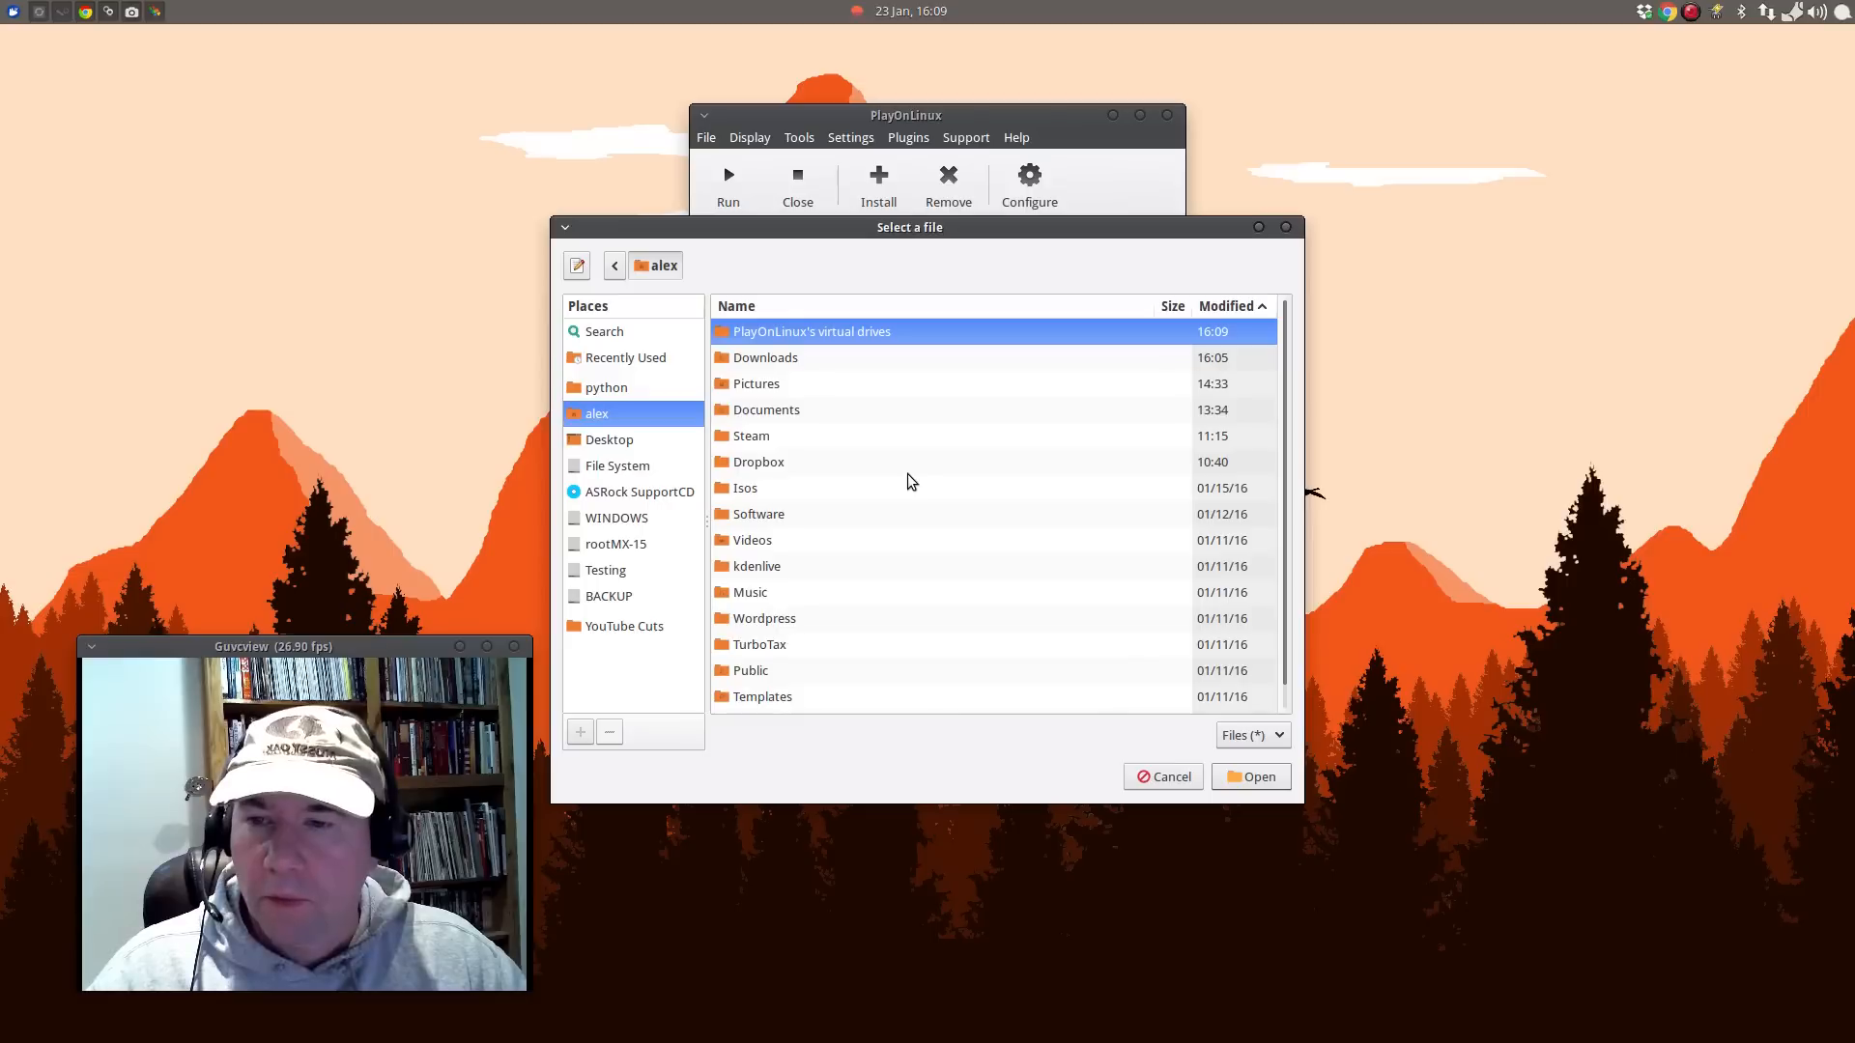
{"action": "mouse_move", "coordinate": [648, 297]}
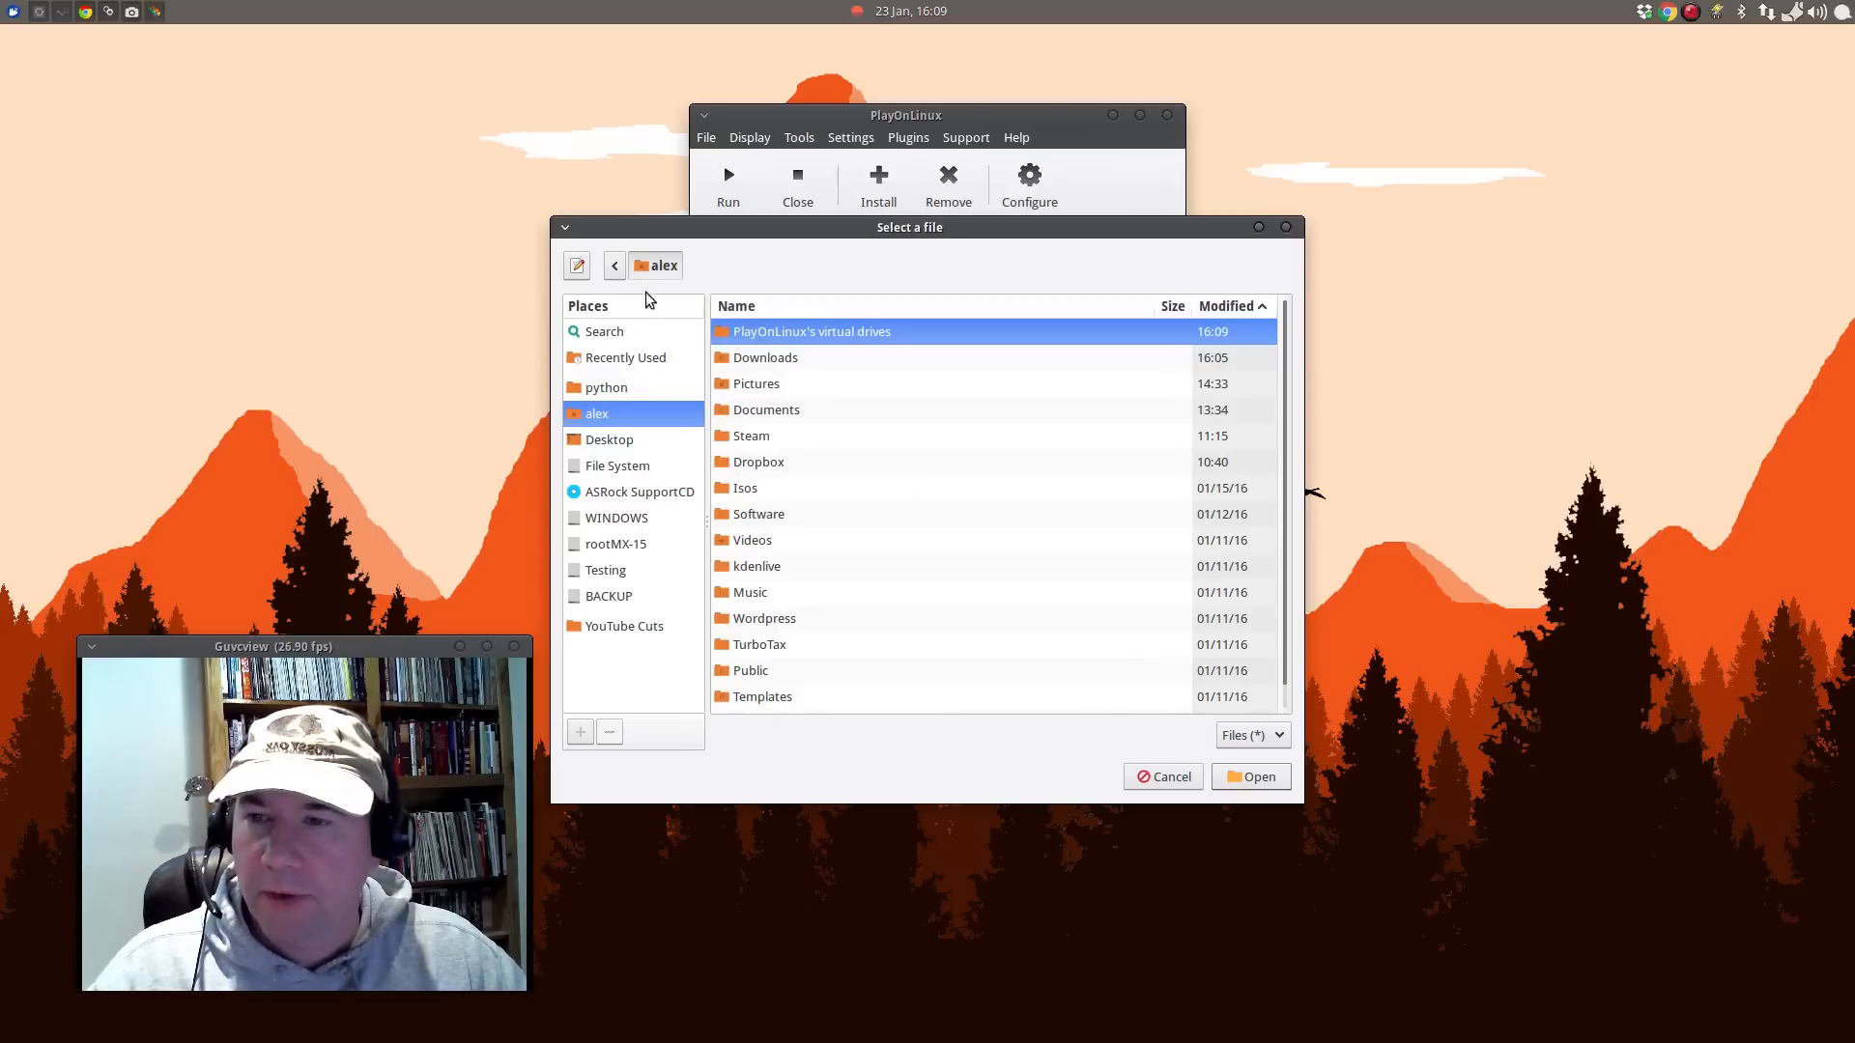
{"action": "left_click", "coordinate": [613, 265]}
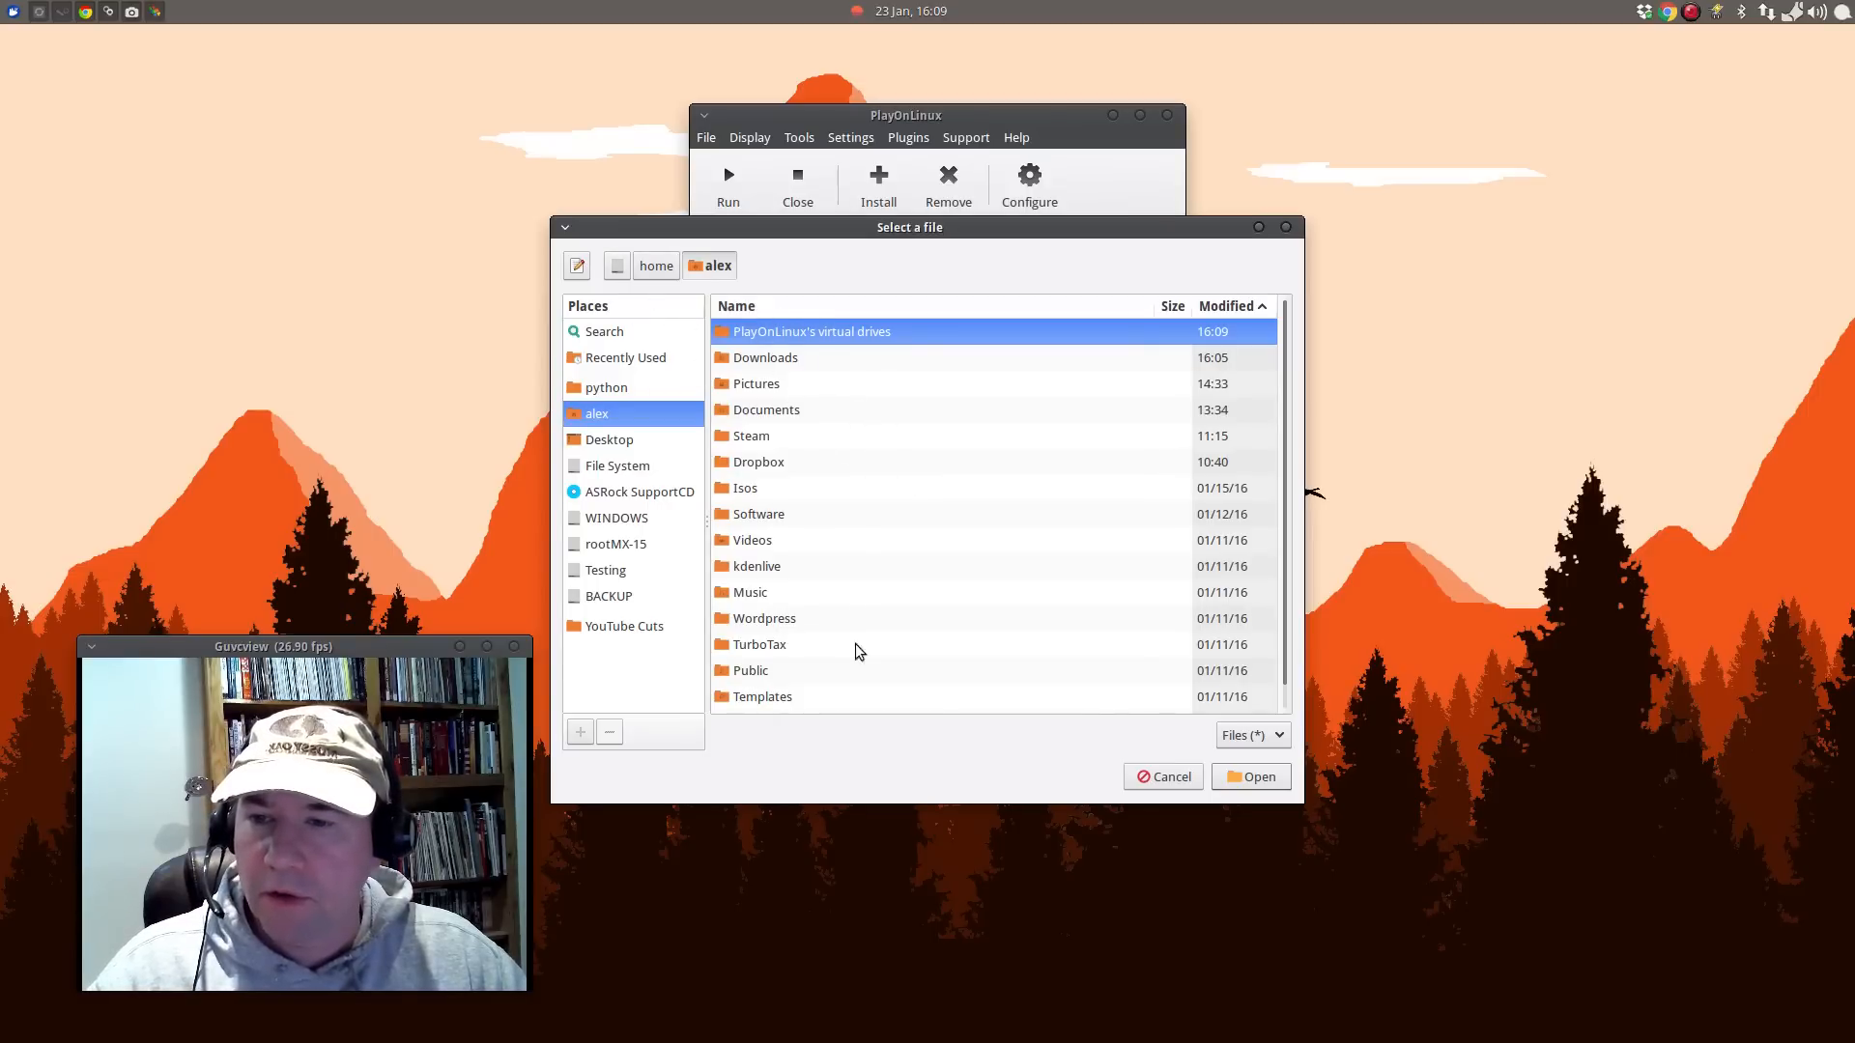
{"action": "mouse_move", "coordinate": [785, 371]}
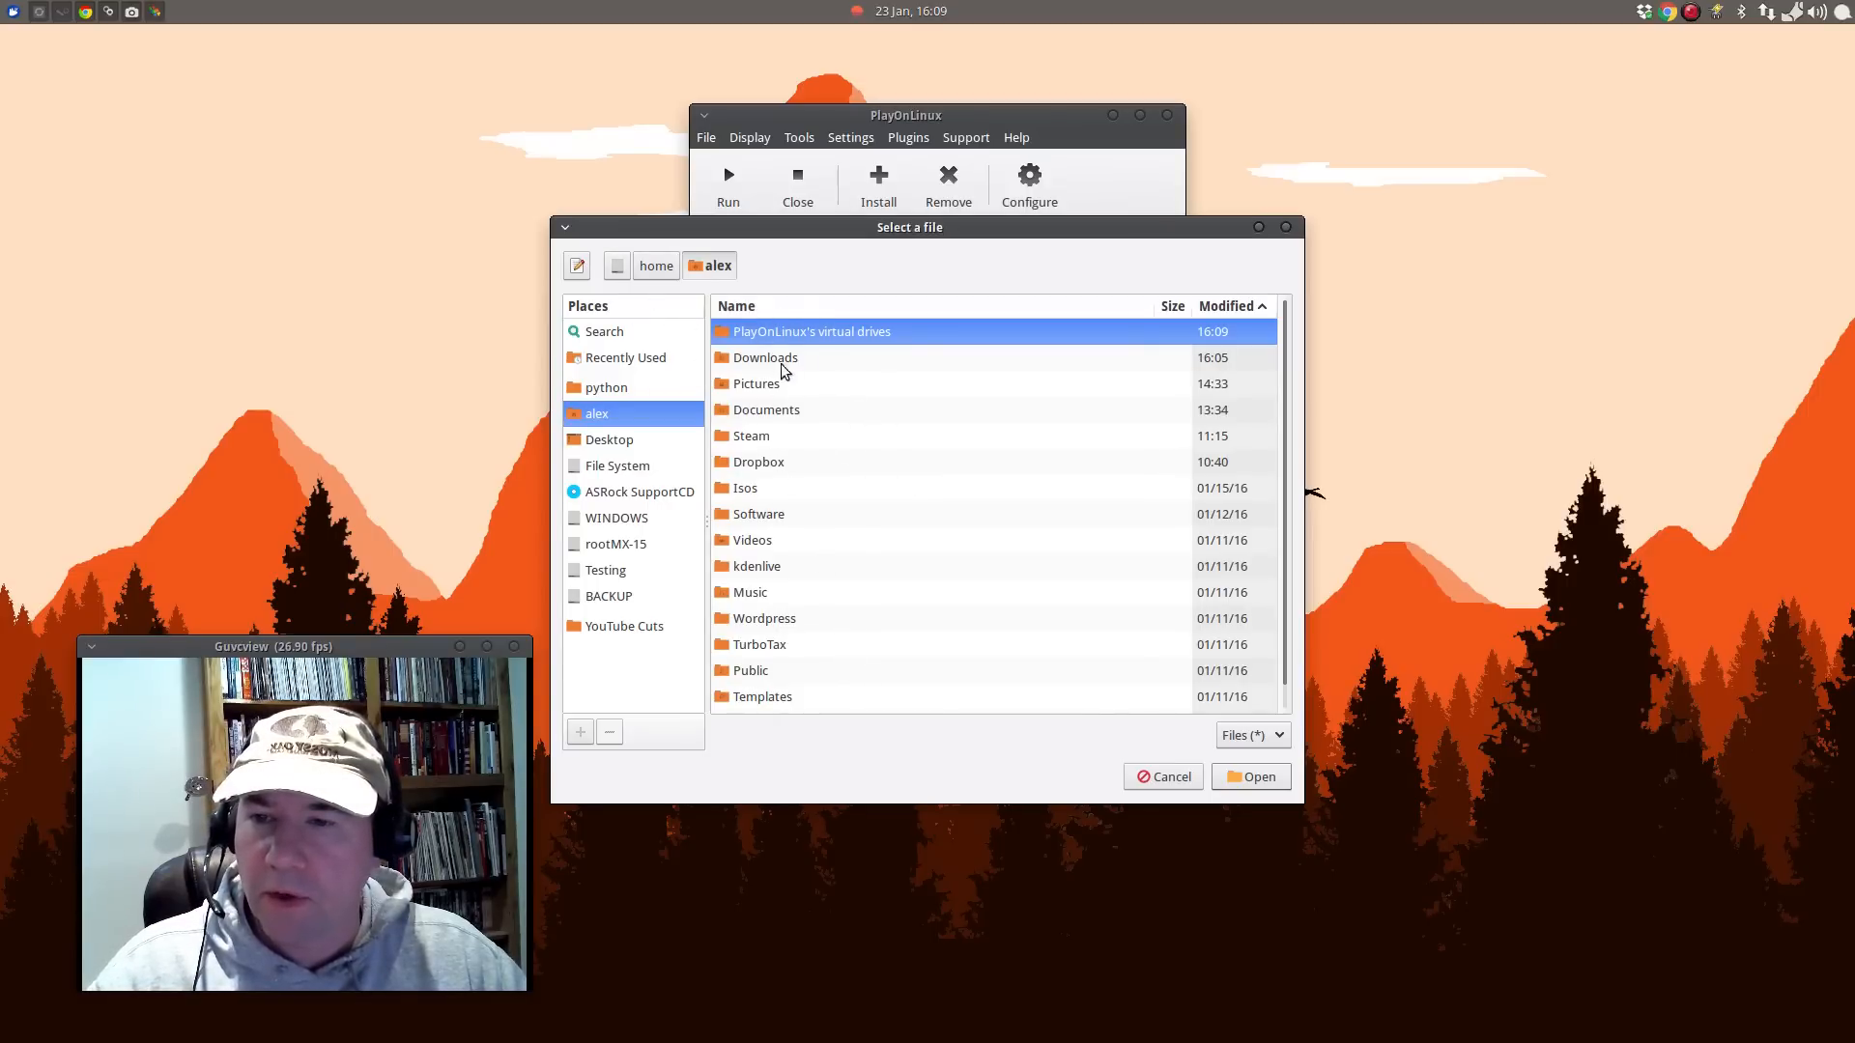
{"action": "double_click", "coordinate": [765, 357]}
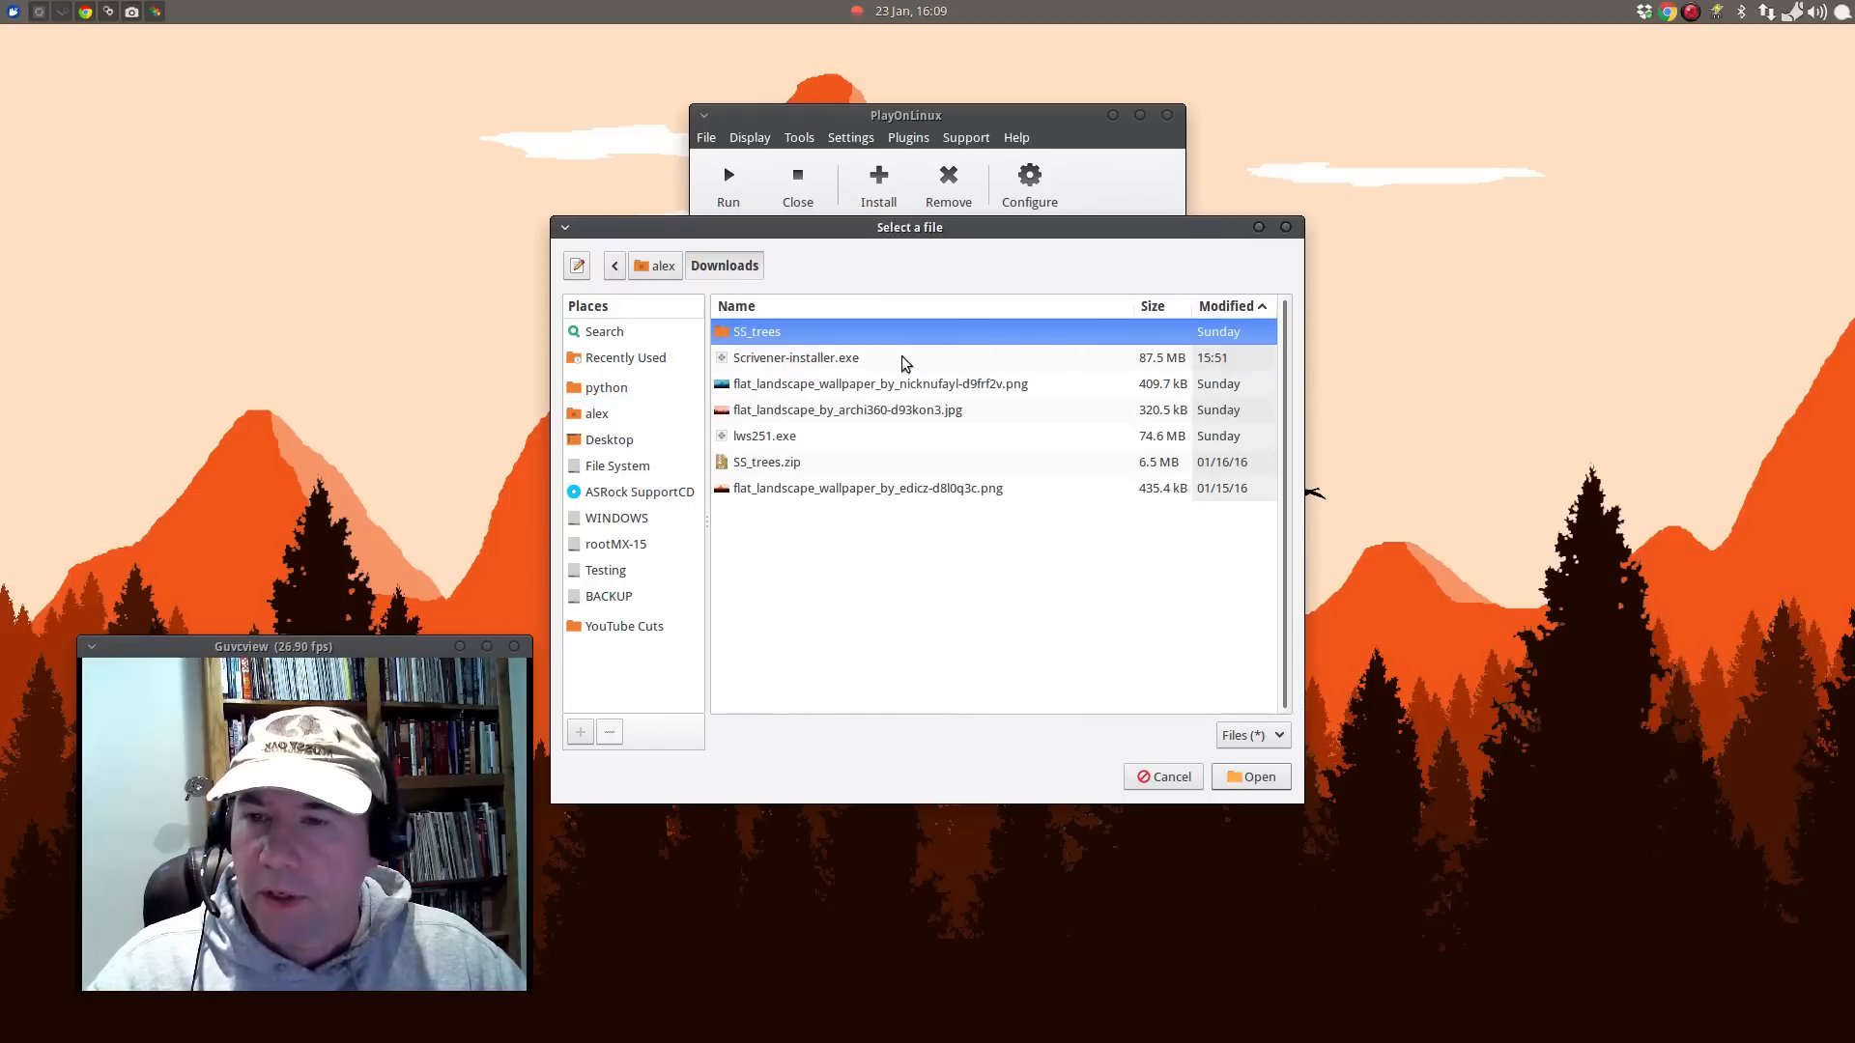
{"action": "left_click", "coordinate": [794, 357]}
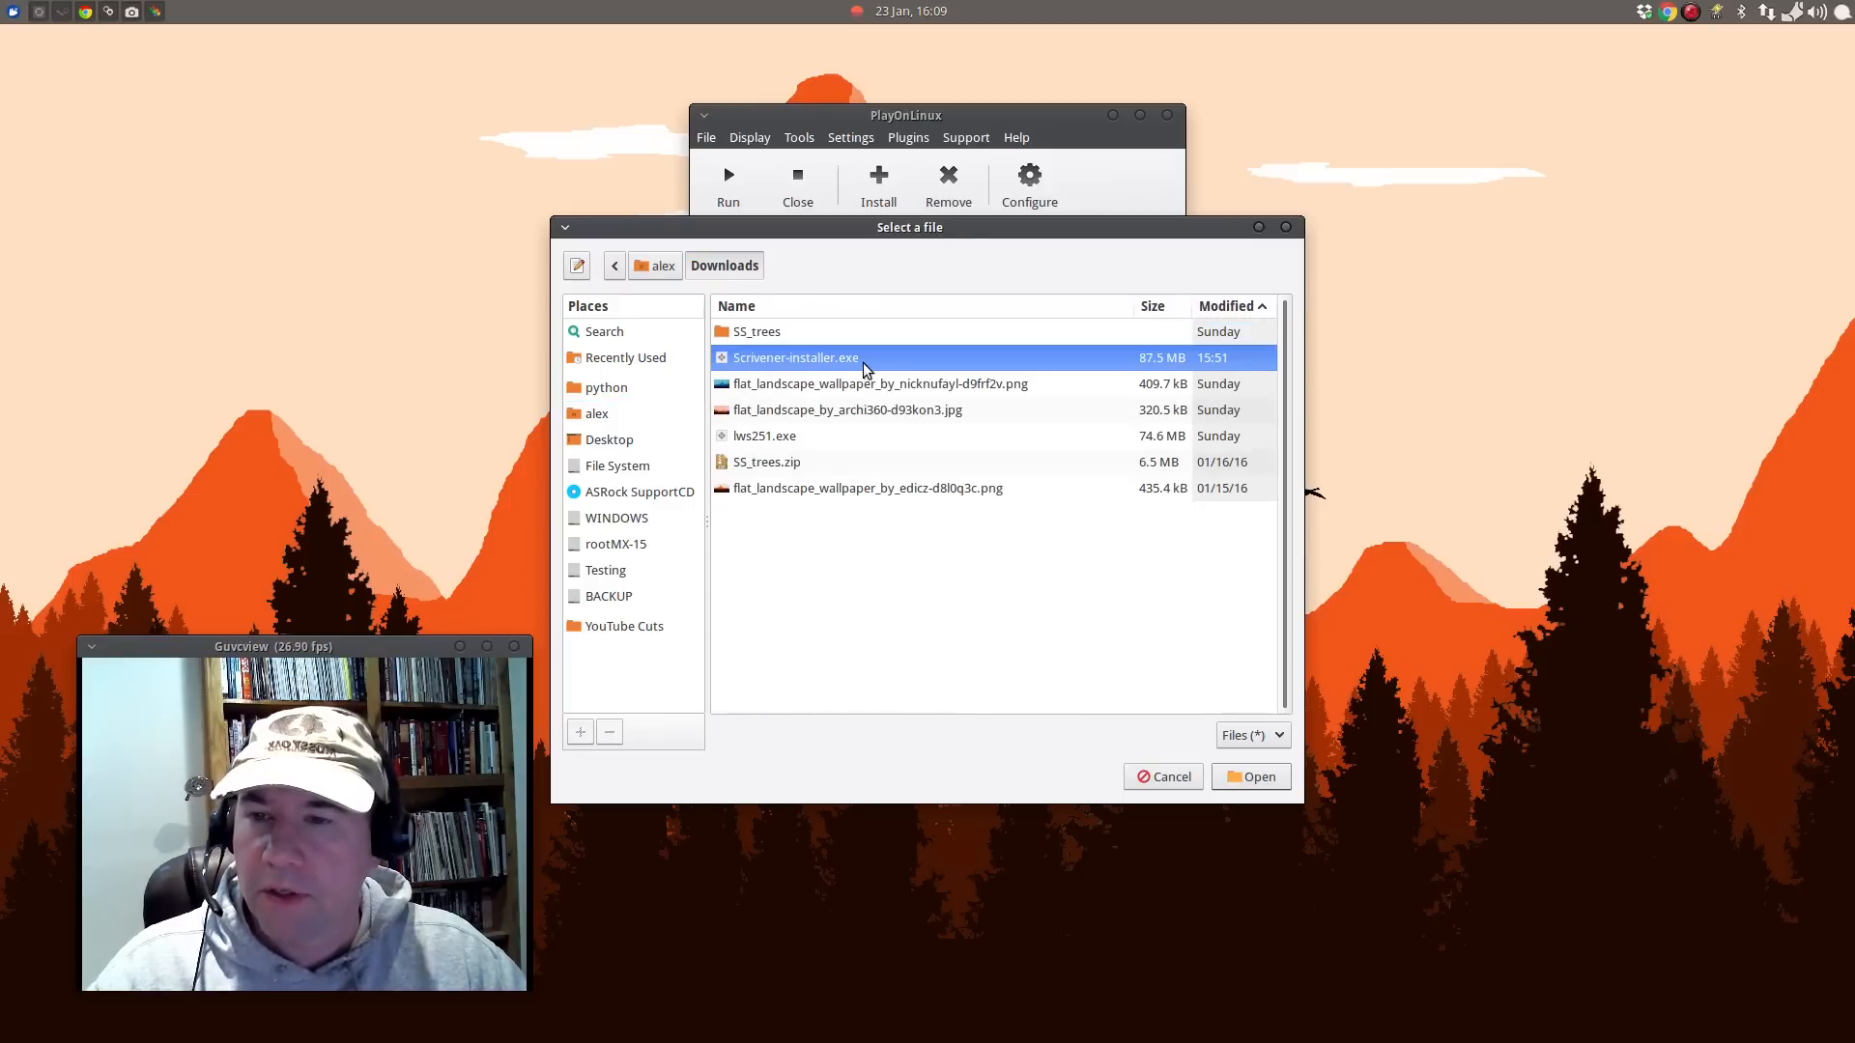
{"action": "mouse_move", "coordinate": [1069, 792]}
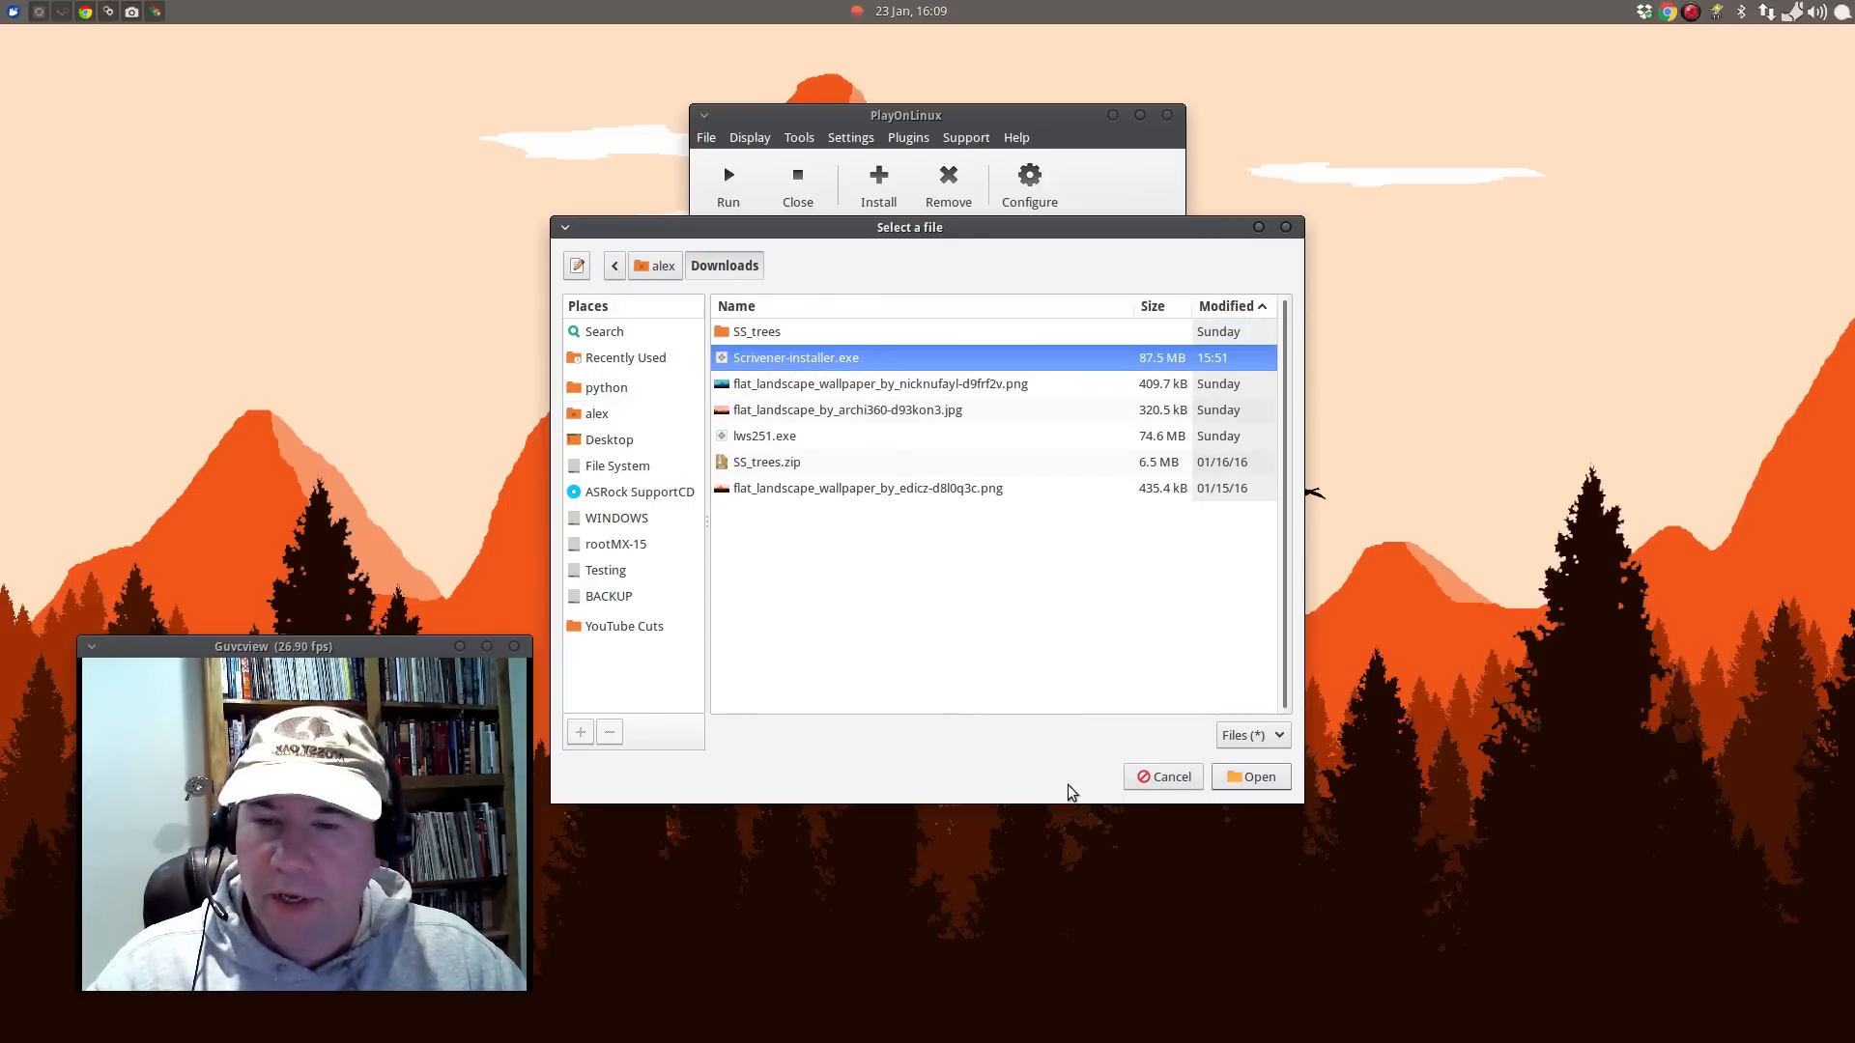
{"action": "left_click", "coordinate": [1250, 777]}
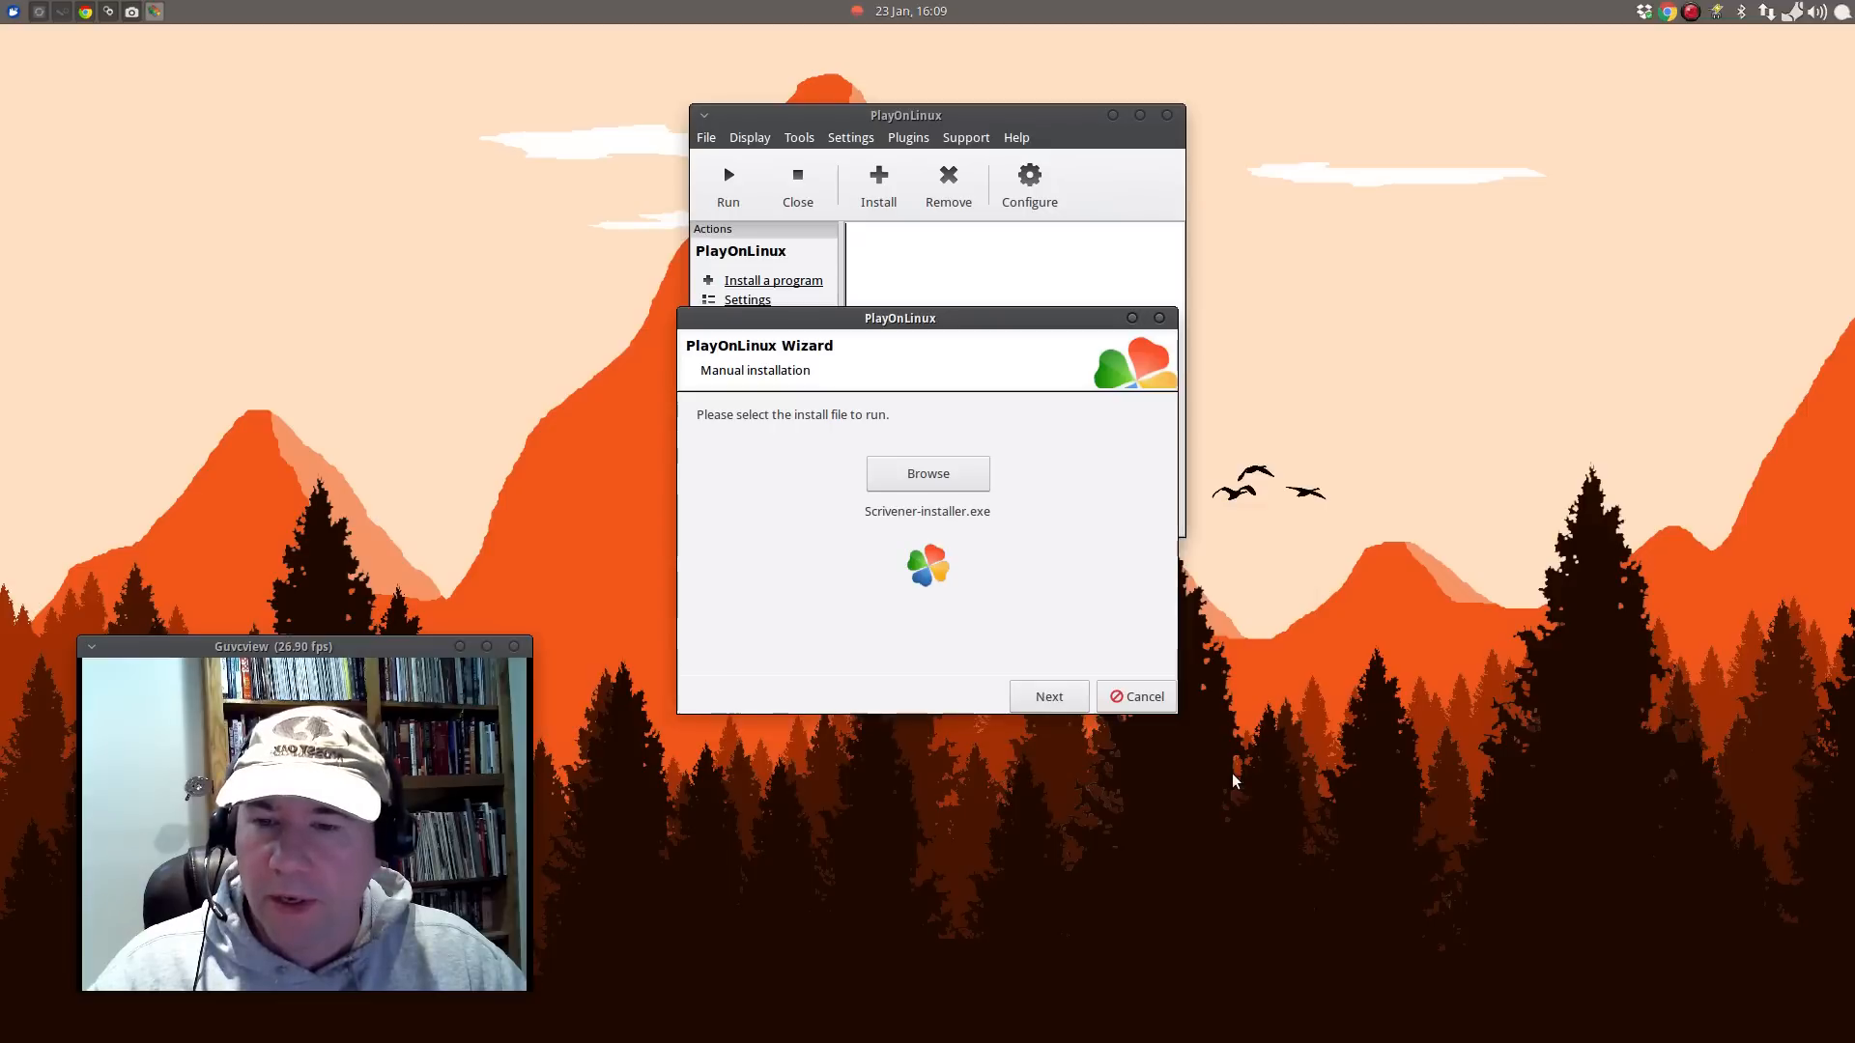
{"action": "left_click", "coordinate": [1045, 695]}
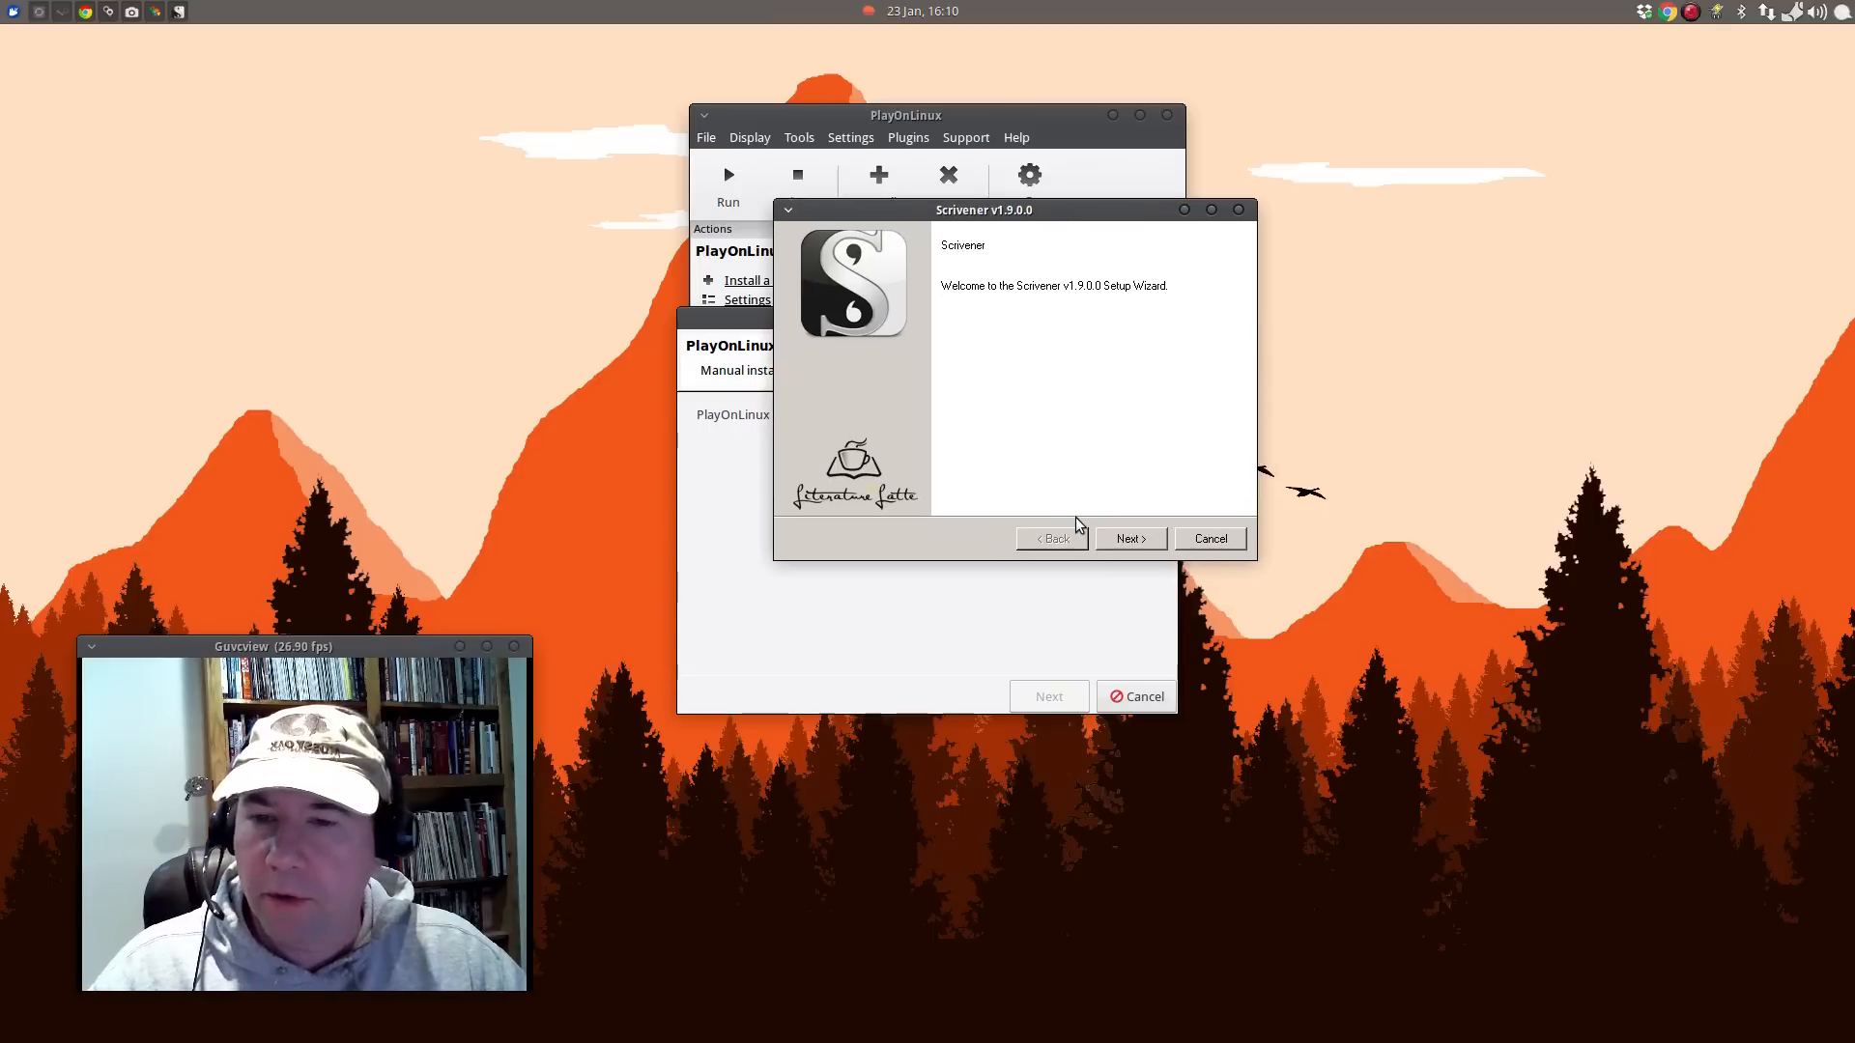
{"action": "mouse_move", "coordinate": [1109, 532]}
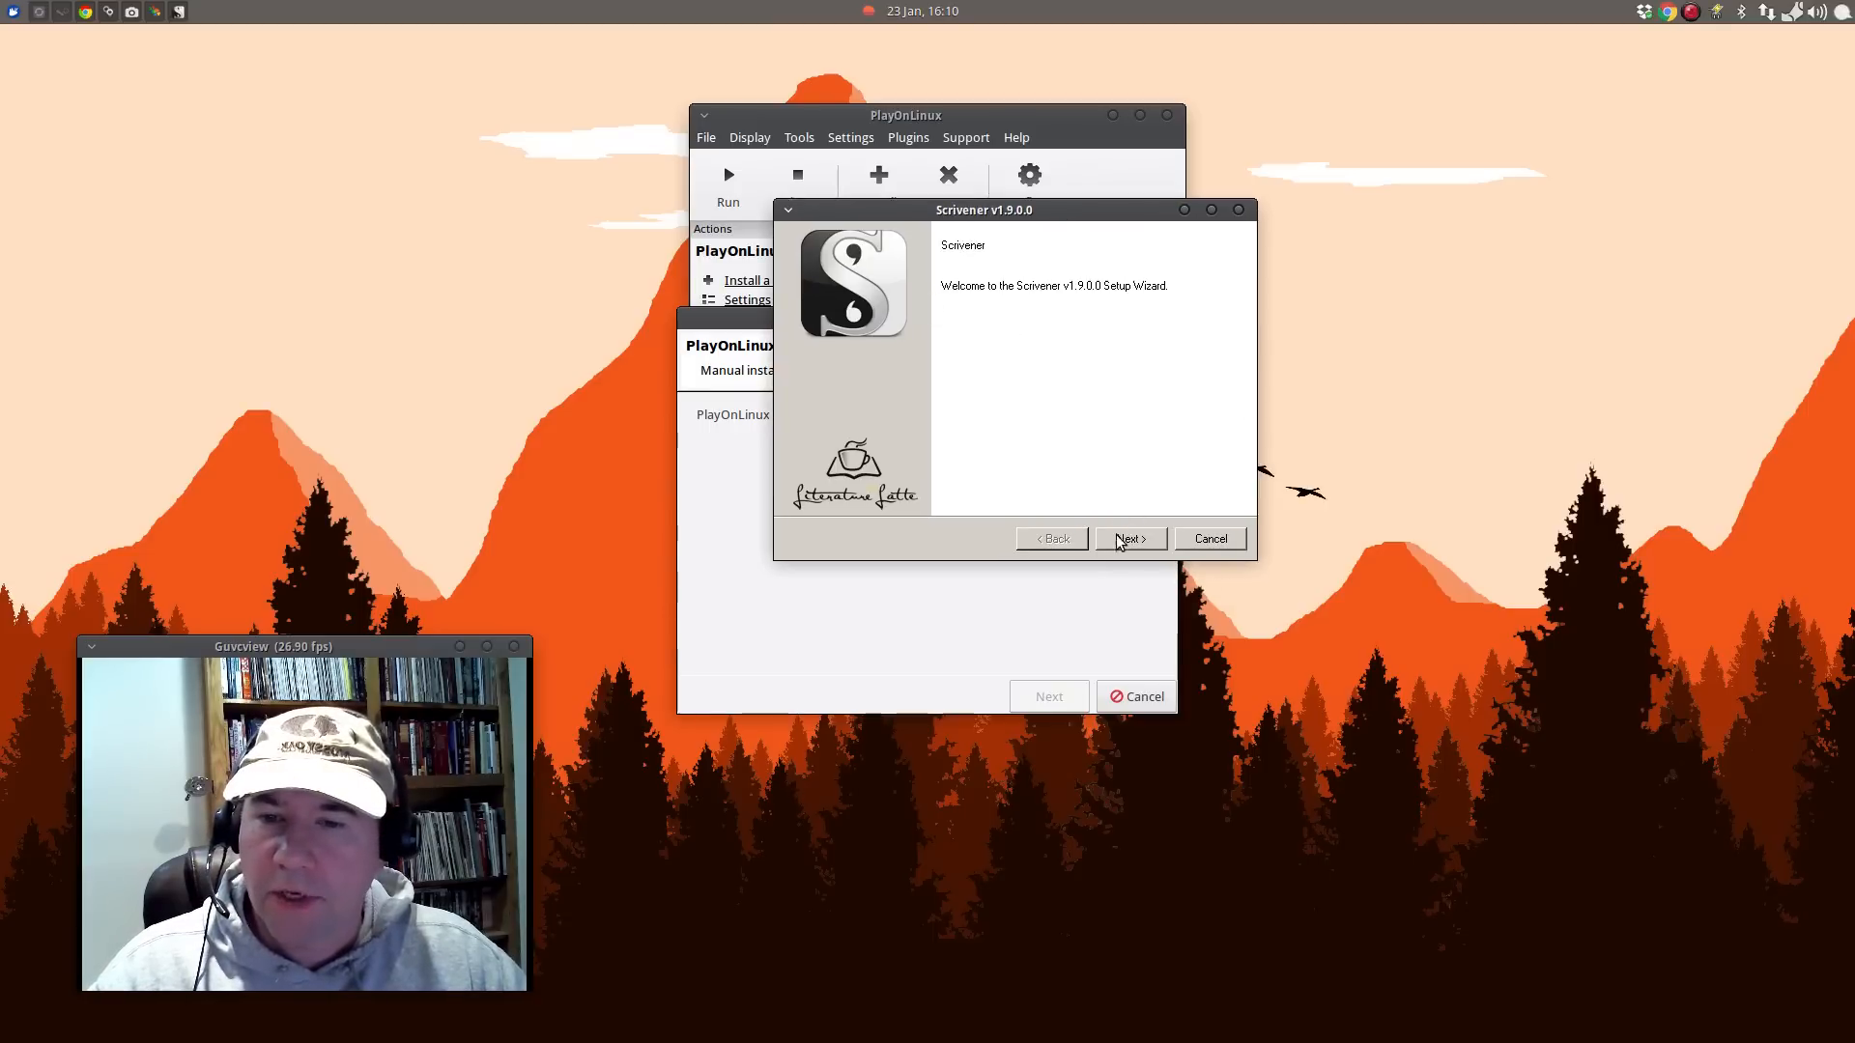
Accept the licence and install Scrivener to C:\Program Files (x86)\Scrivener.
{"action": "left_click", "coordinate": [1127, 539]}
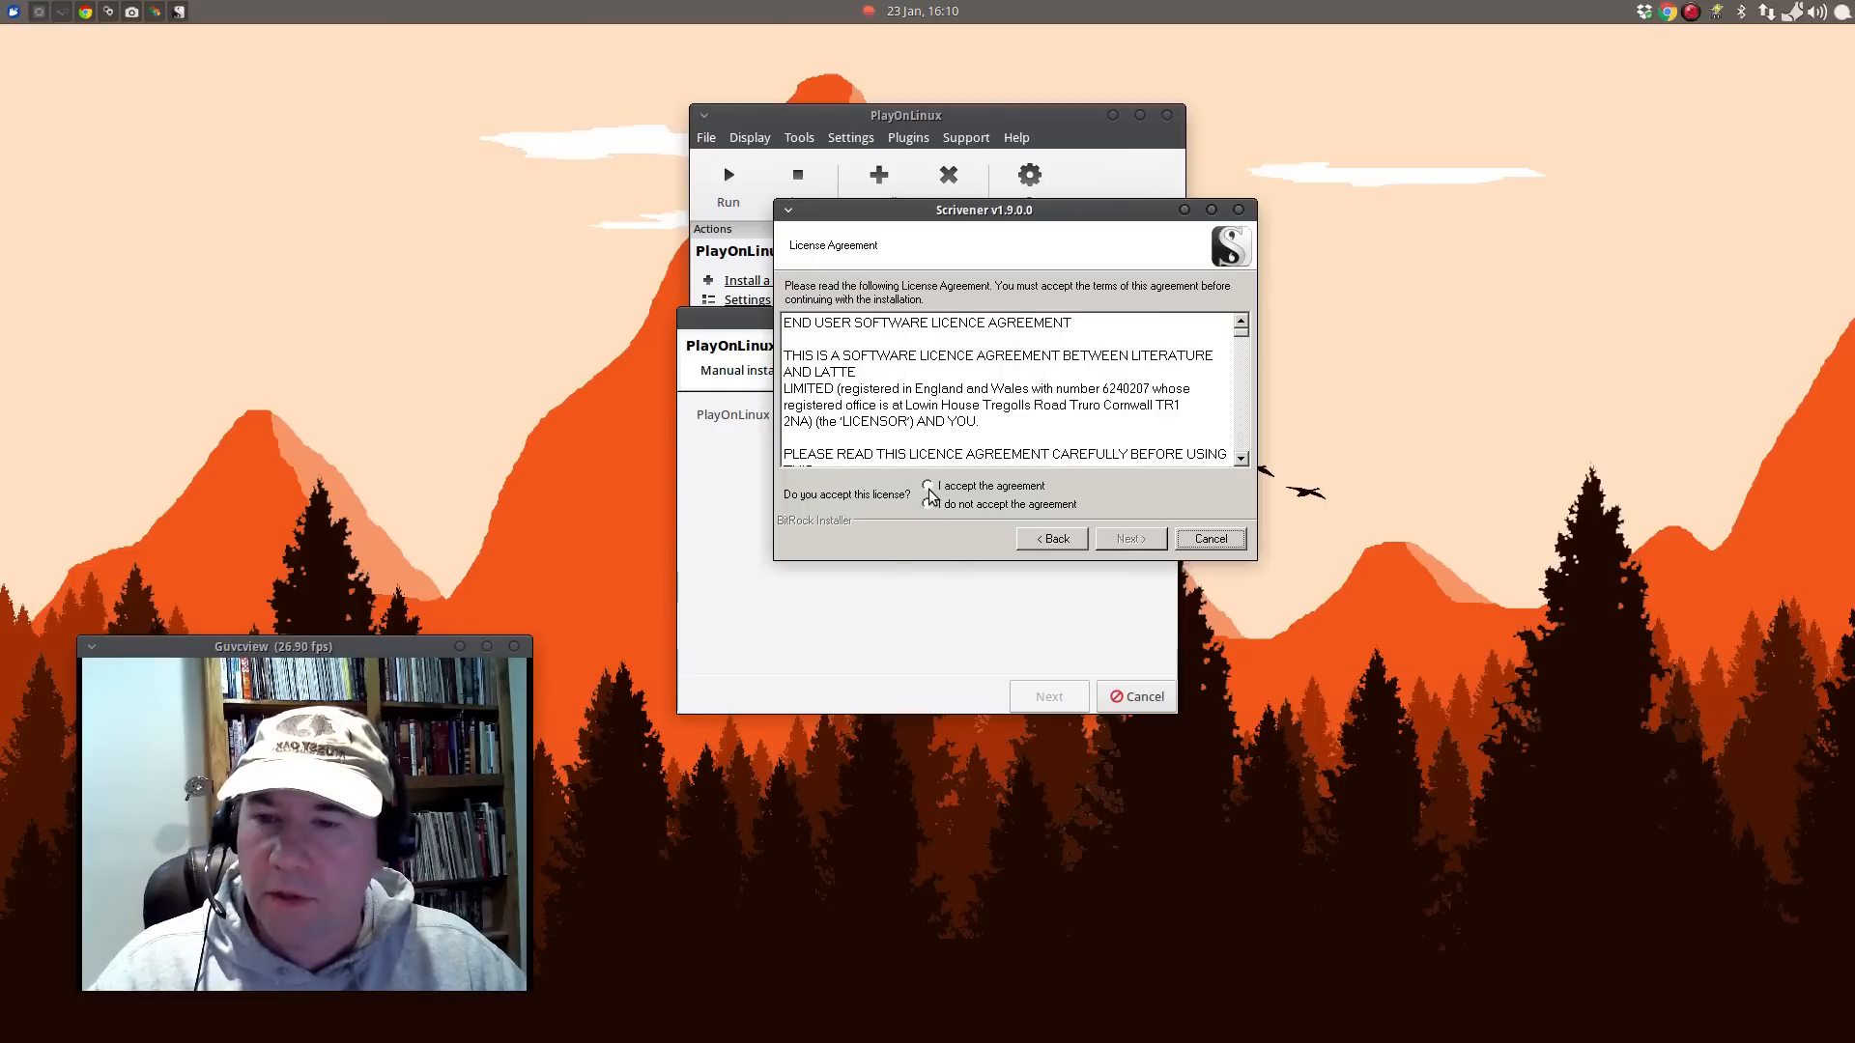
{"action": "left_click", "coordinate": [1127, 540]}
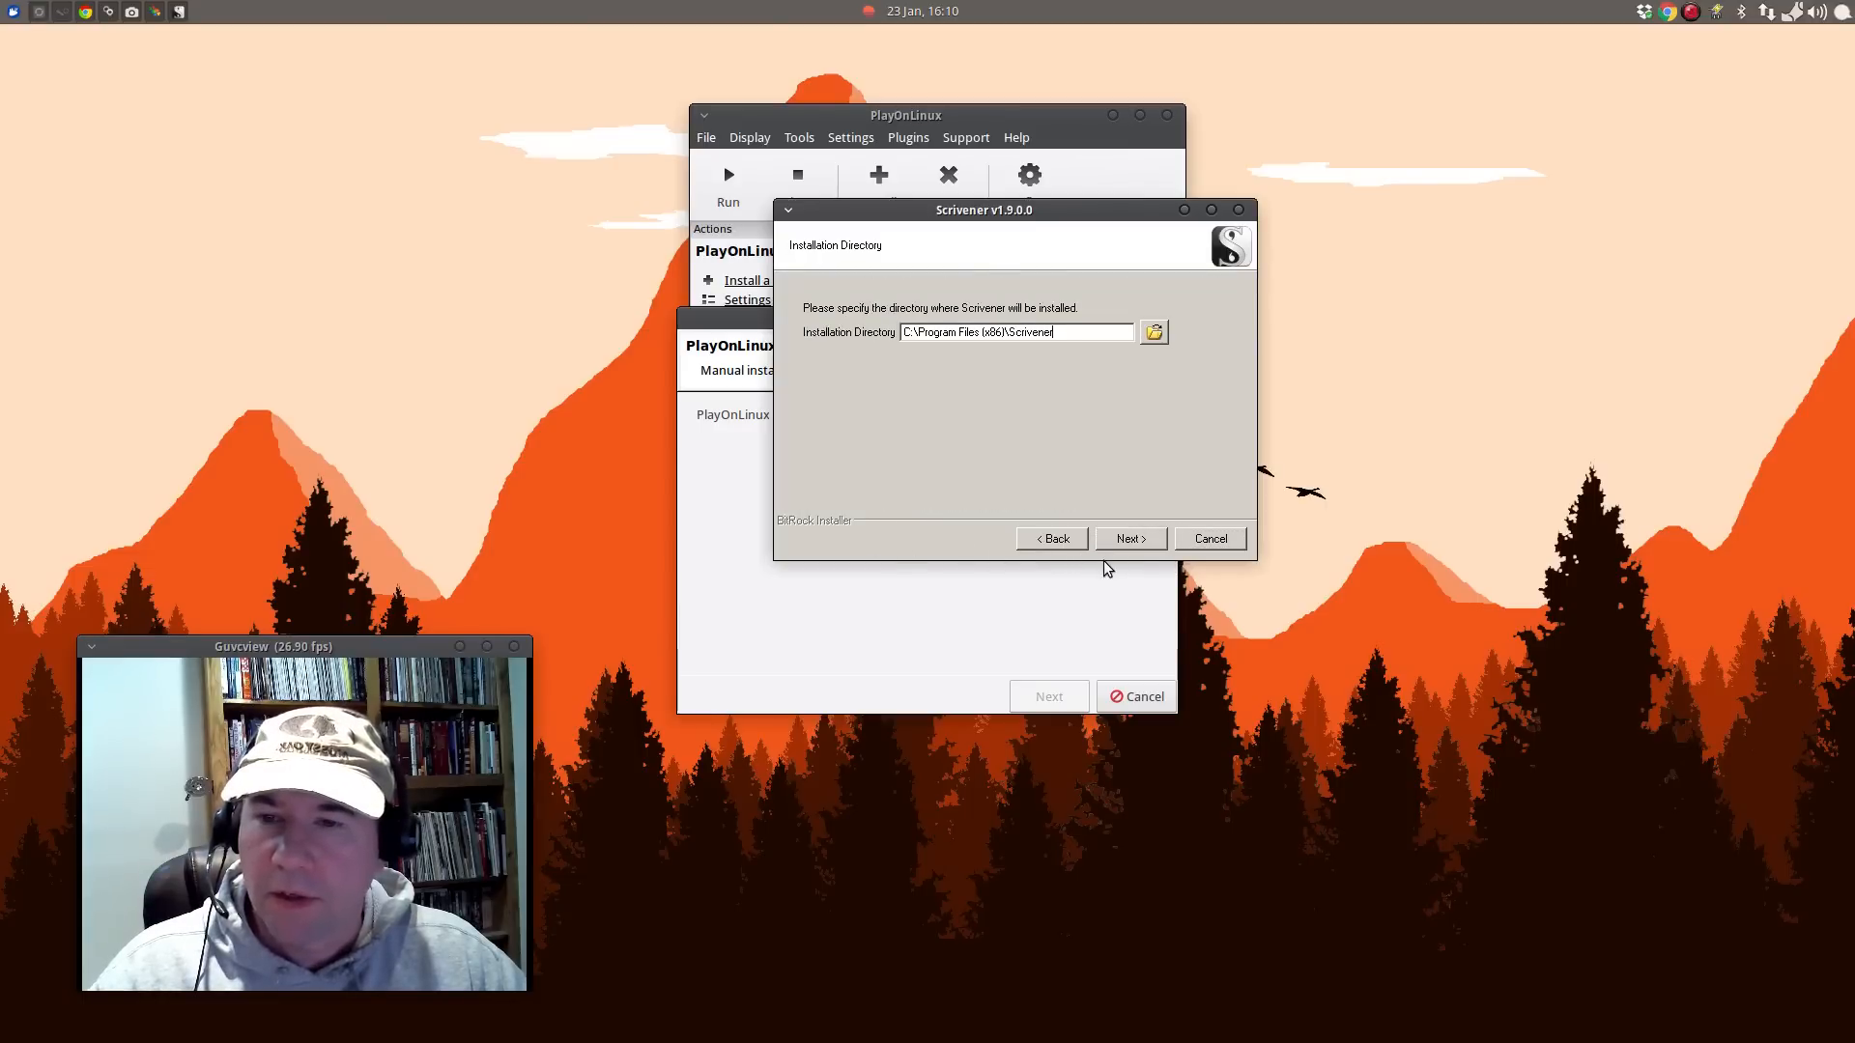
{"action": "left_click", "coordinate": [1126, 540]}
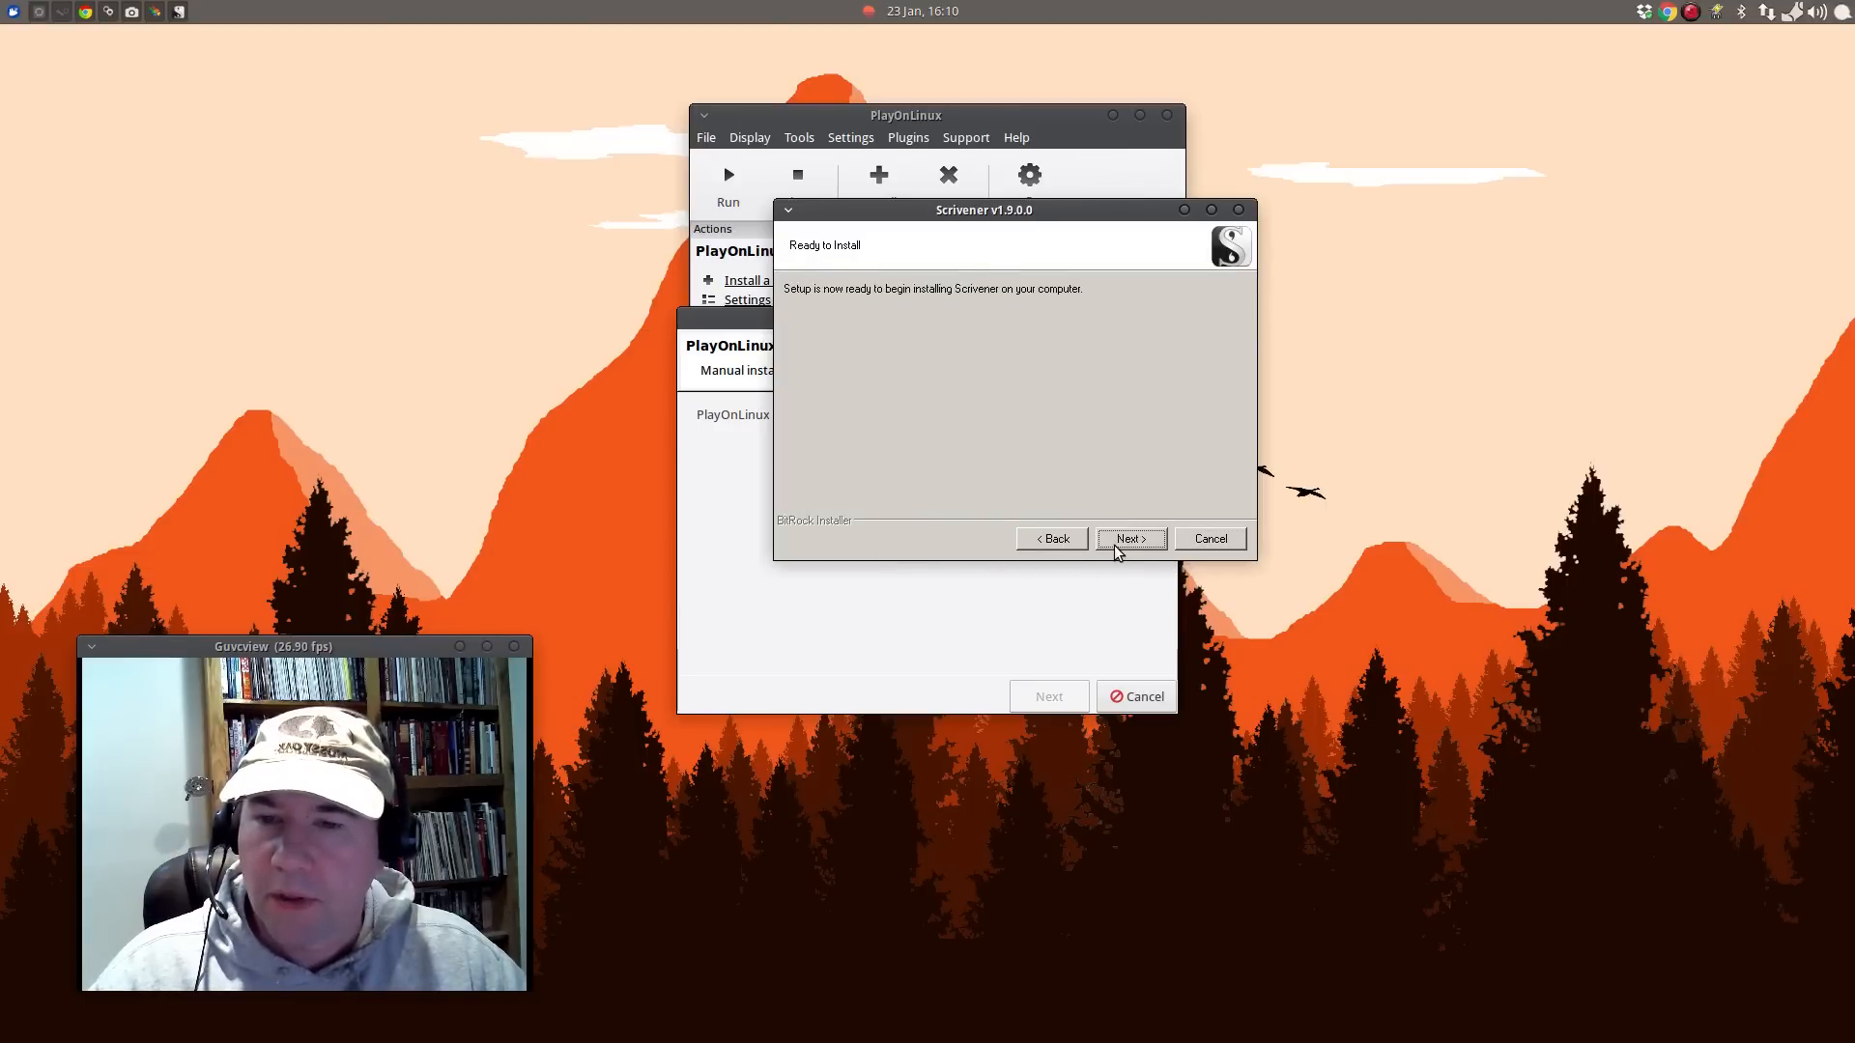
{"action": "left_click", "coordinate": [1127, 539]}
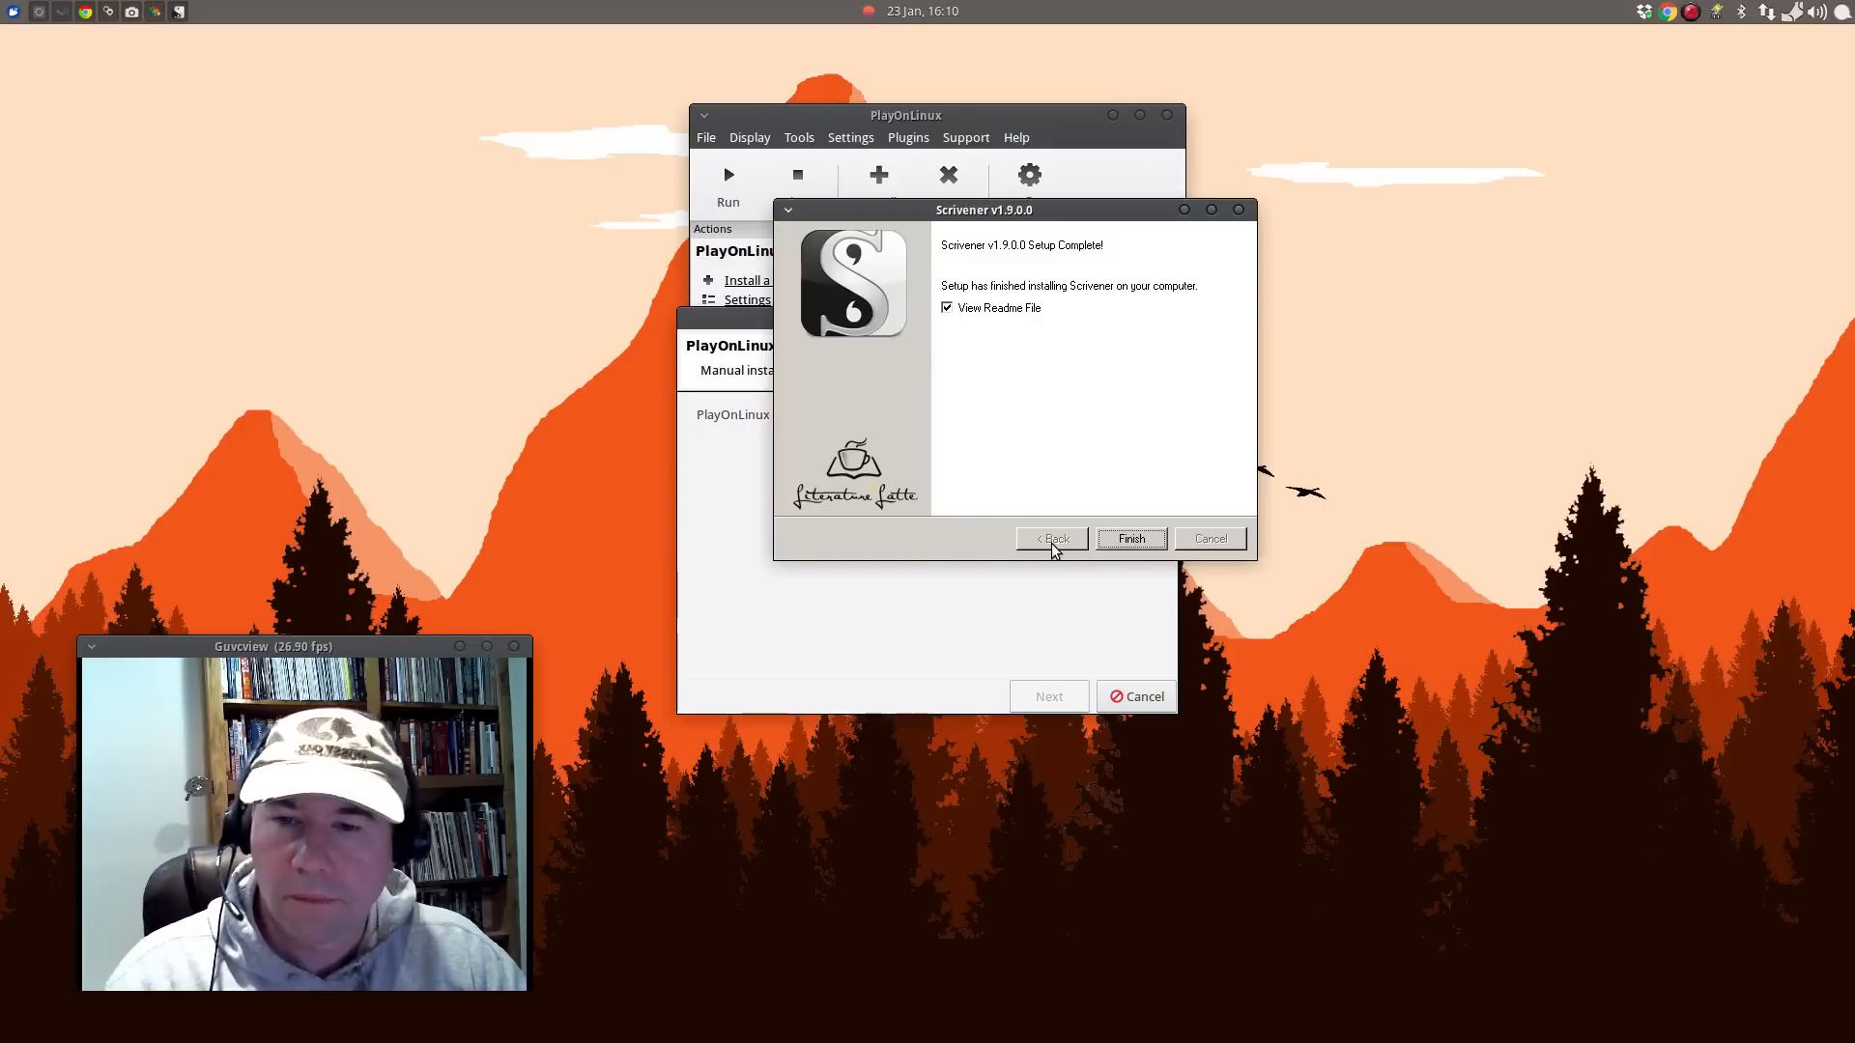
{"action": "mouse_move", "coordinate": [962, 328]}
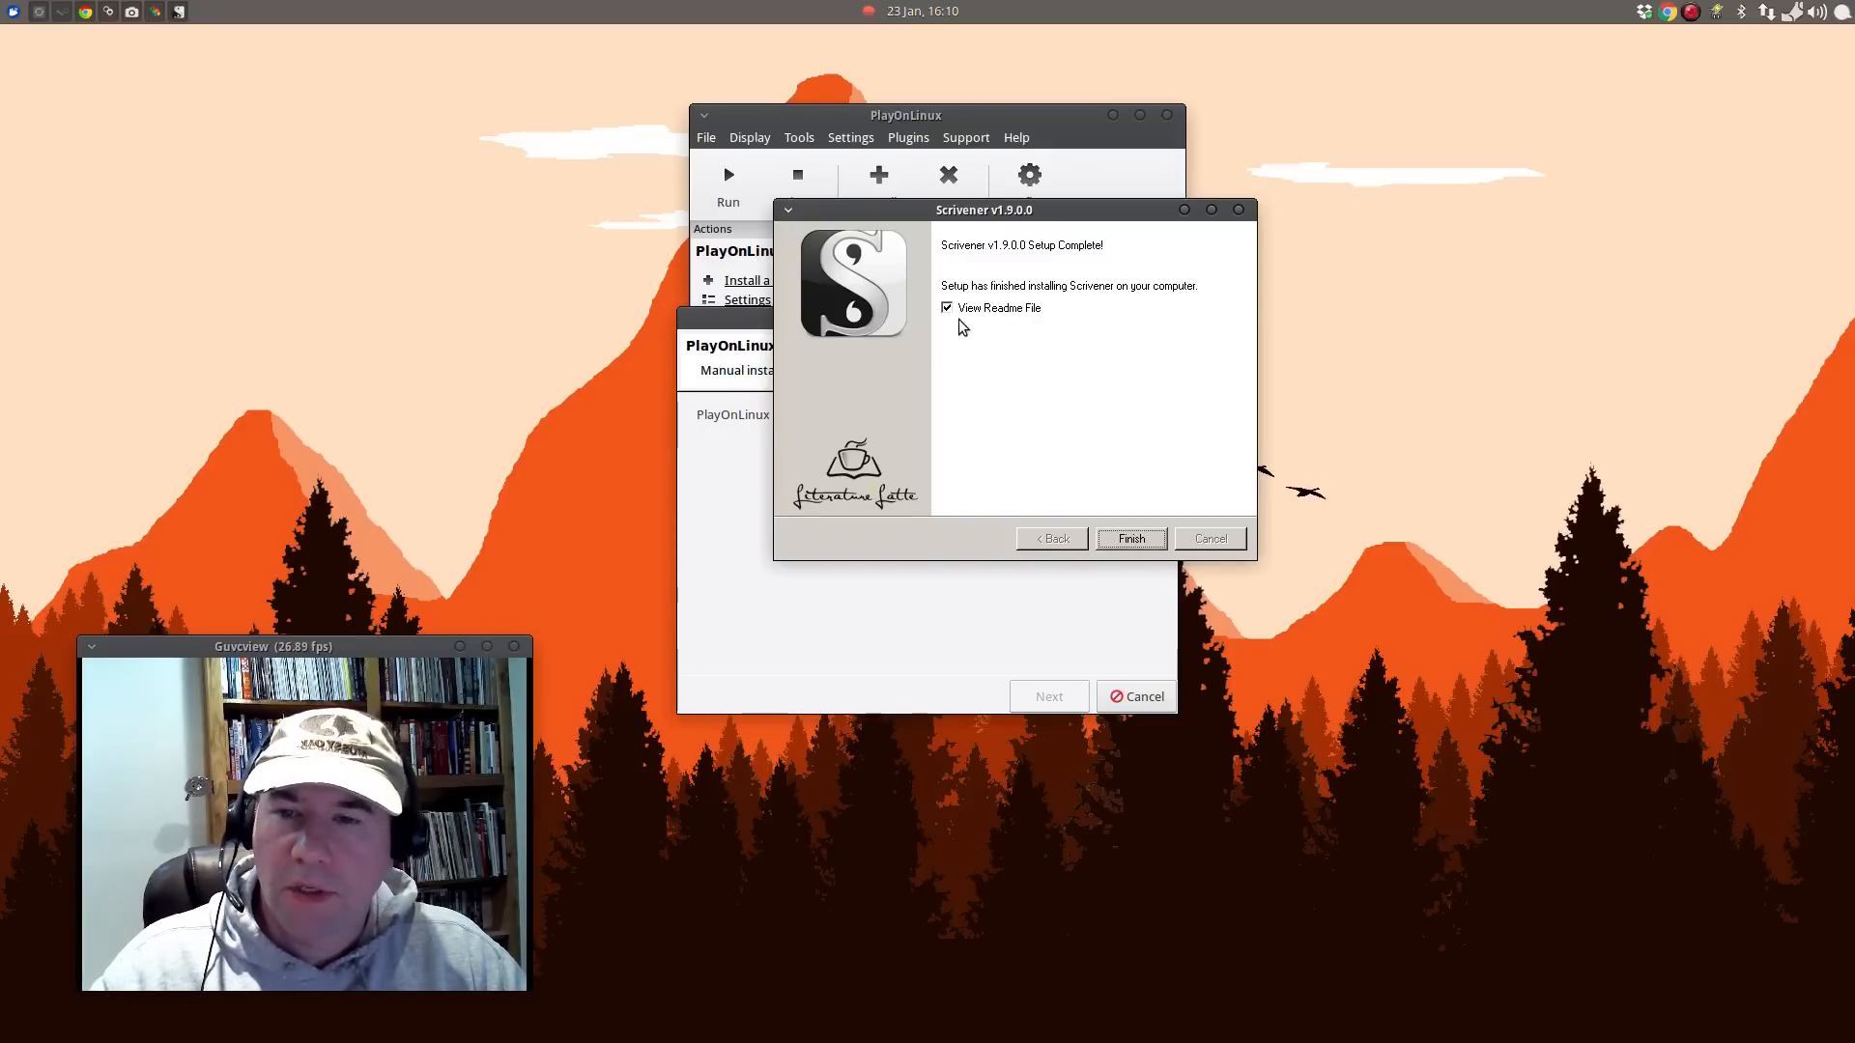
Finish setup with 'View Readme File' unticked.
{"action": "left_click", "coordinate": [946, 308]}
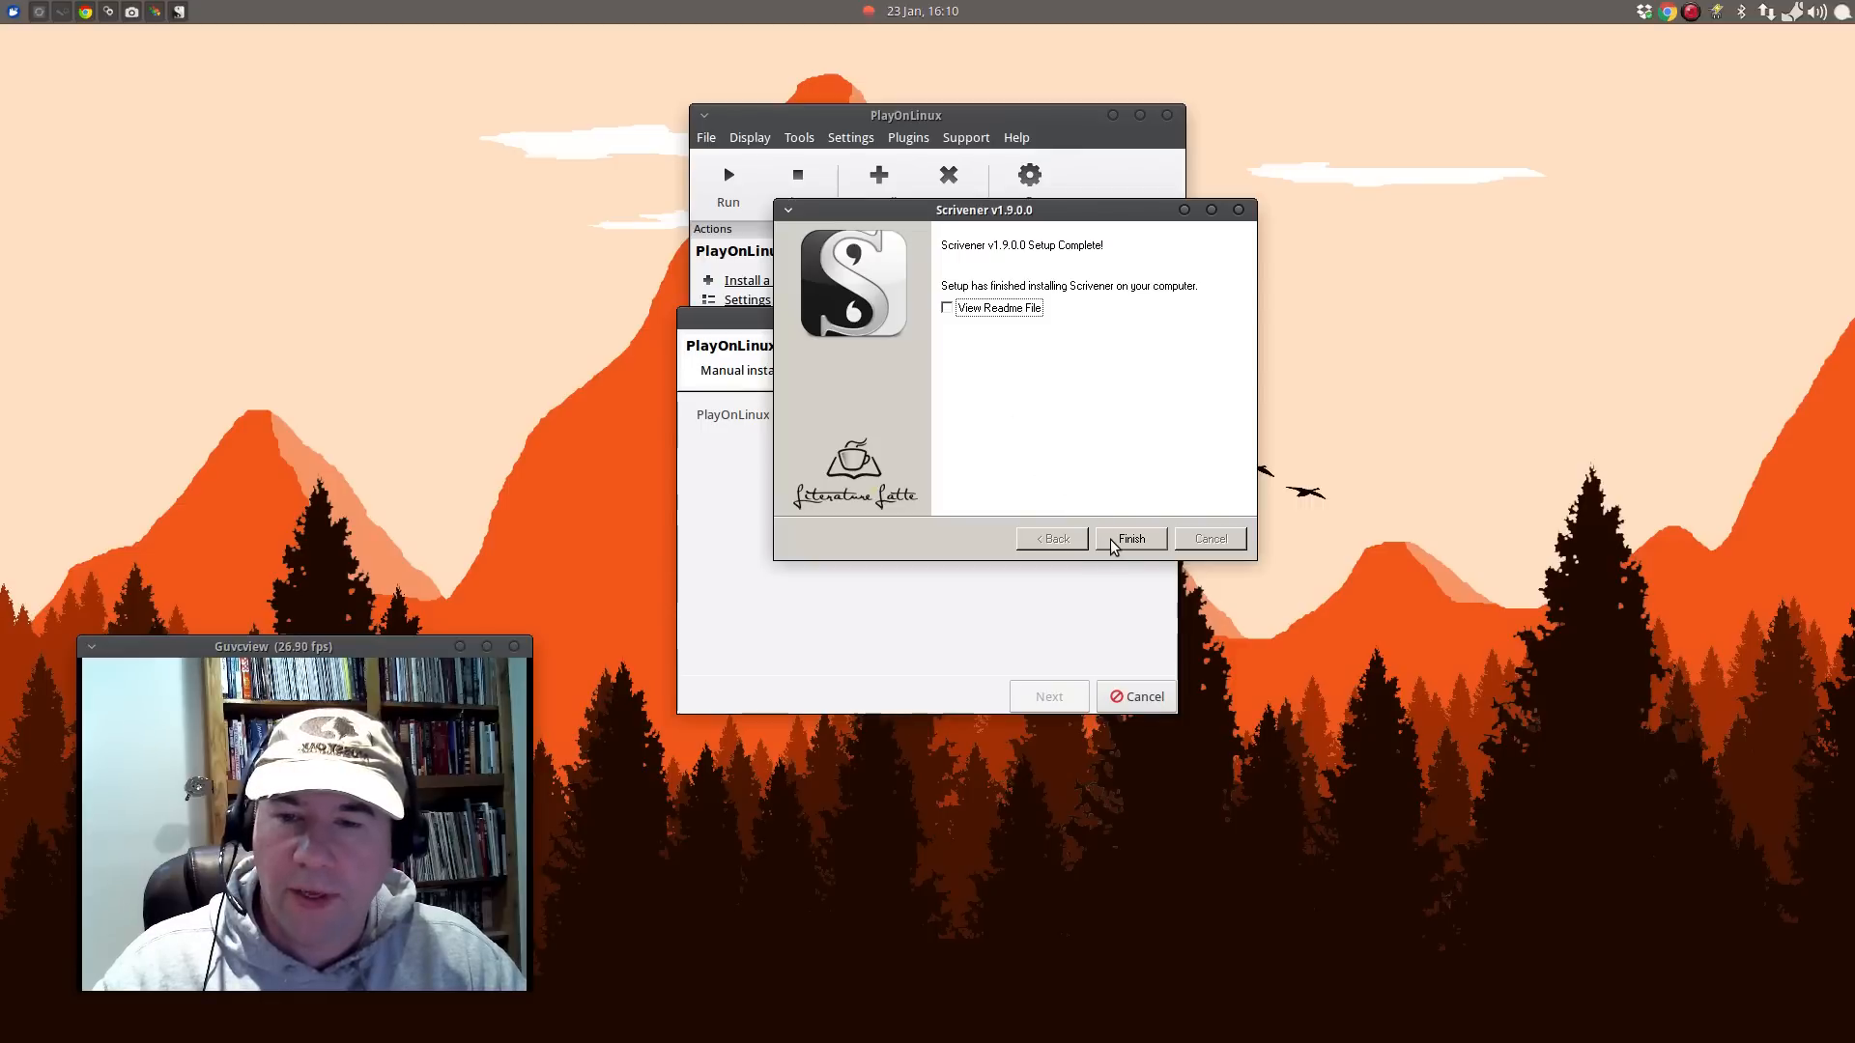
{"action": "left_click", "coordinate": [1128, 539]}
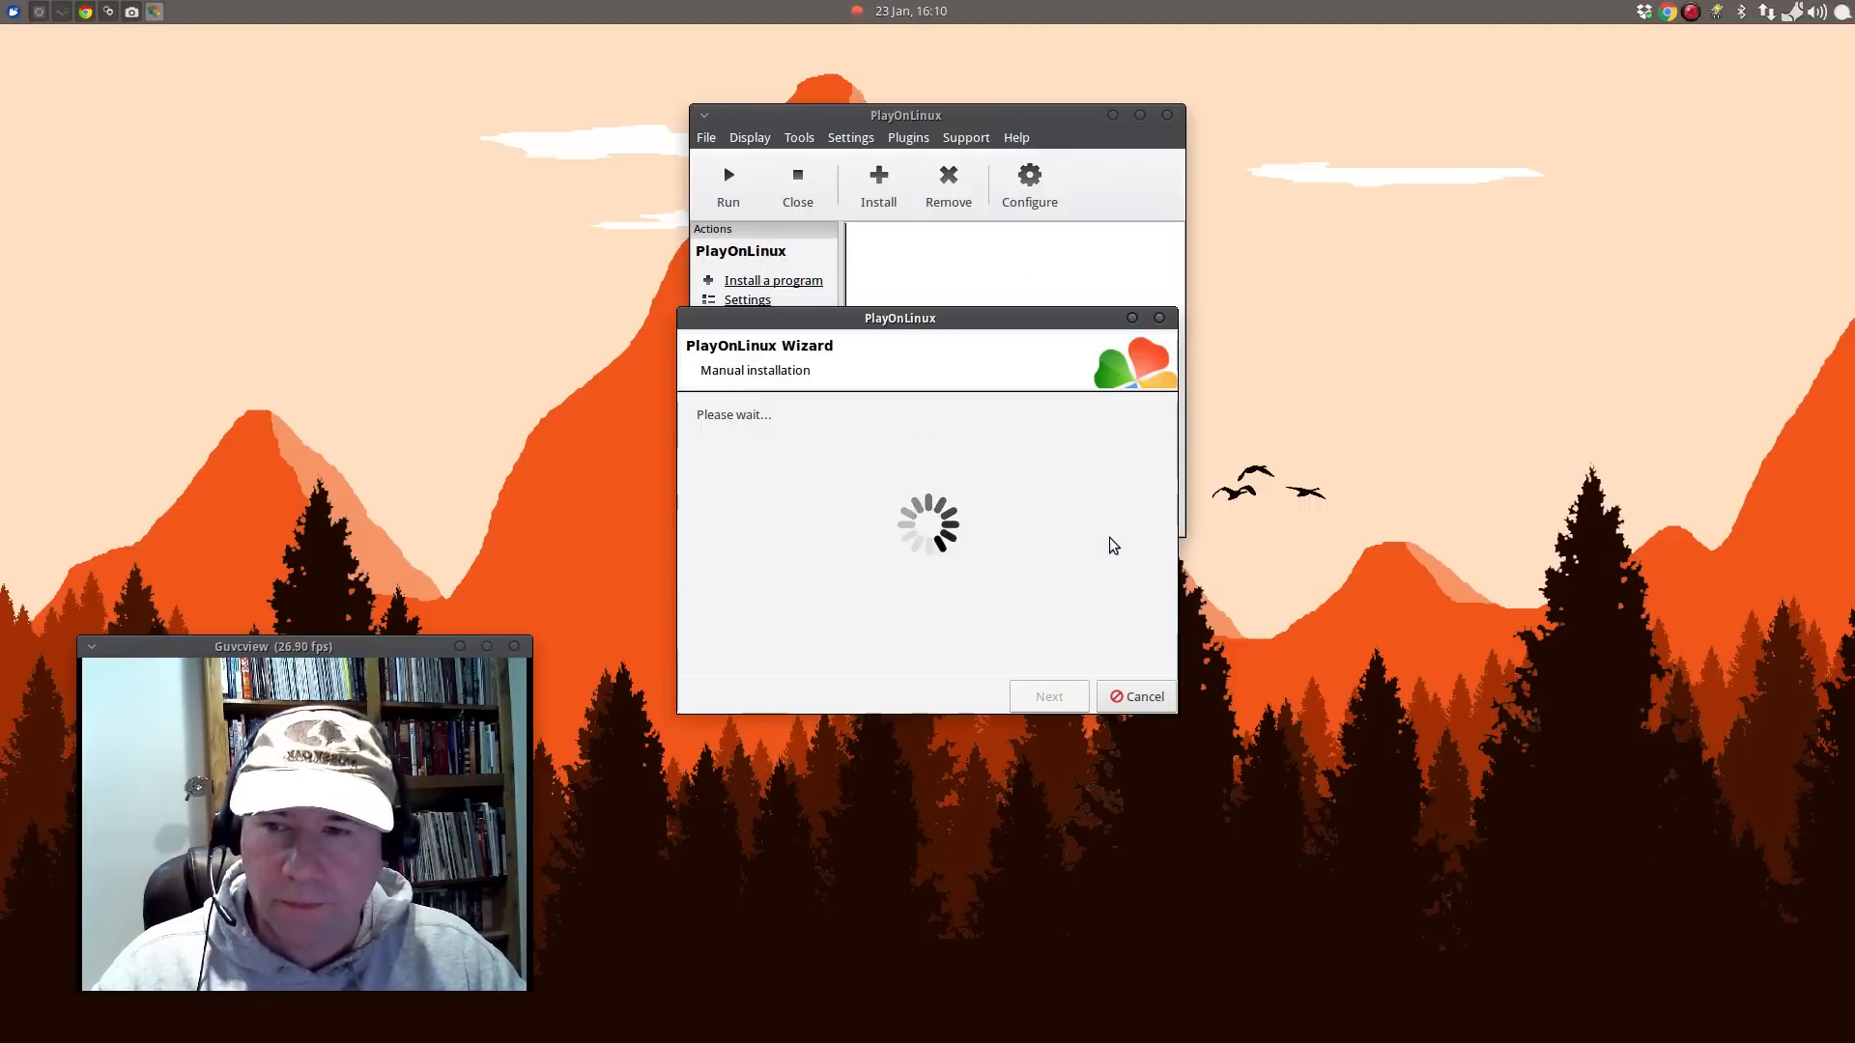
{"action": "mouse_move", "coordinate": [1104, 566]}
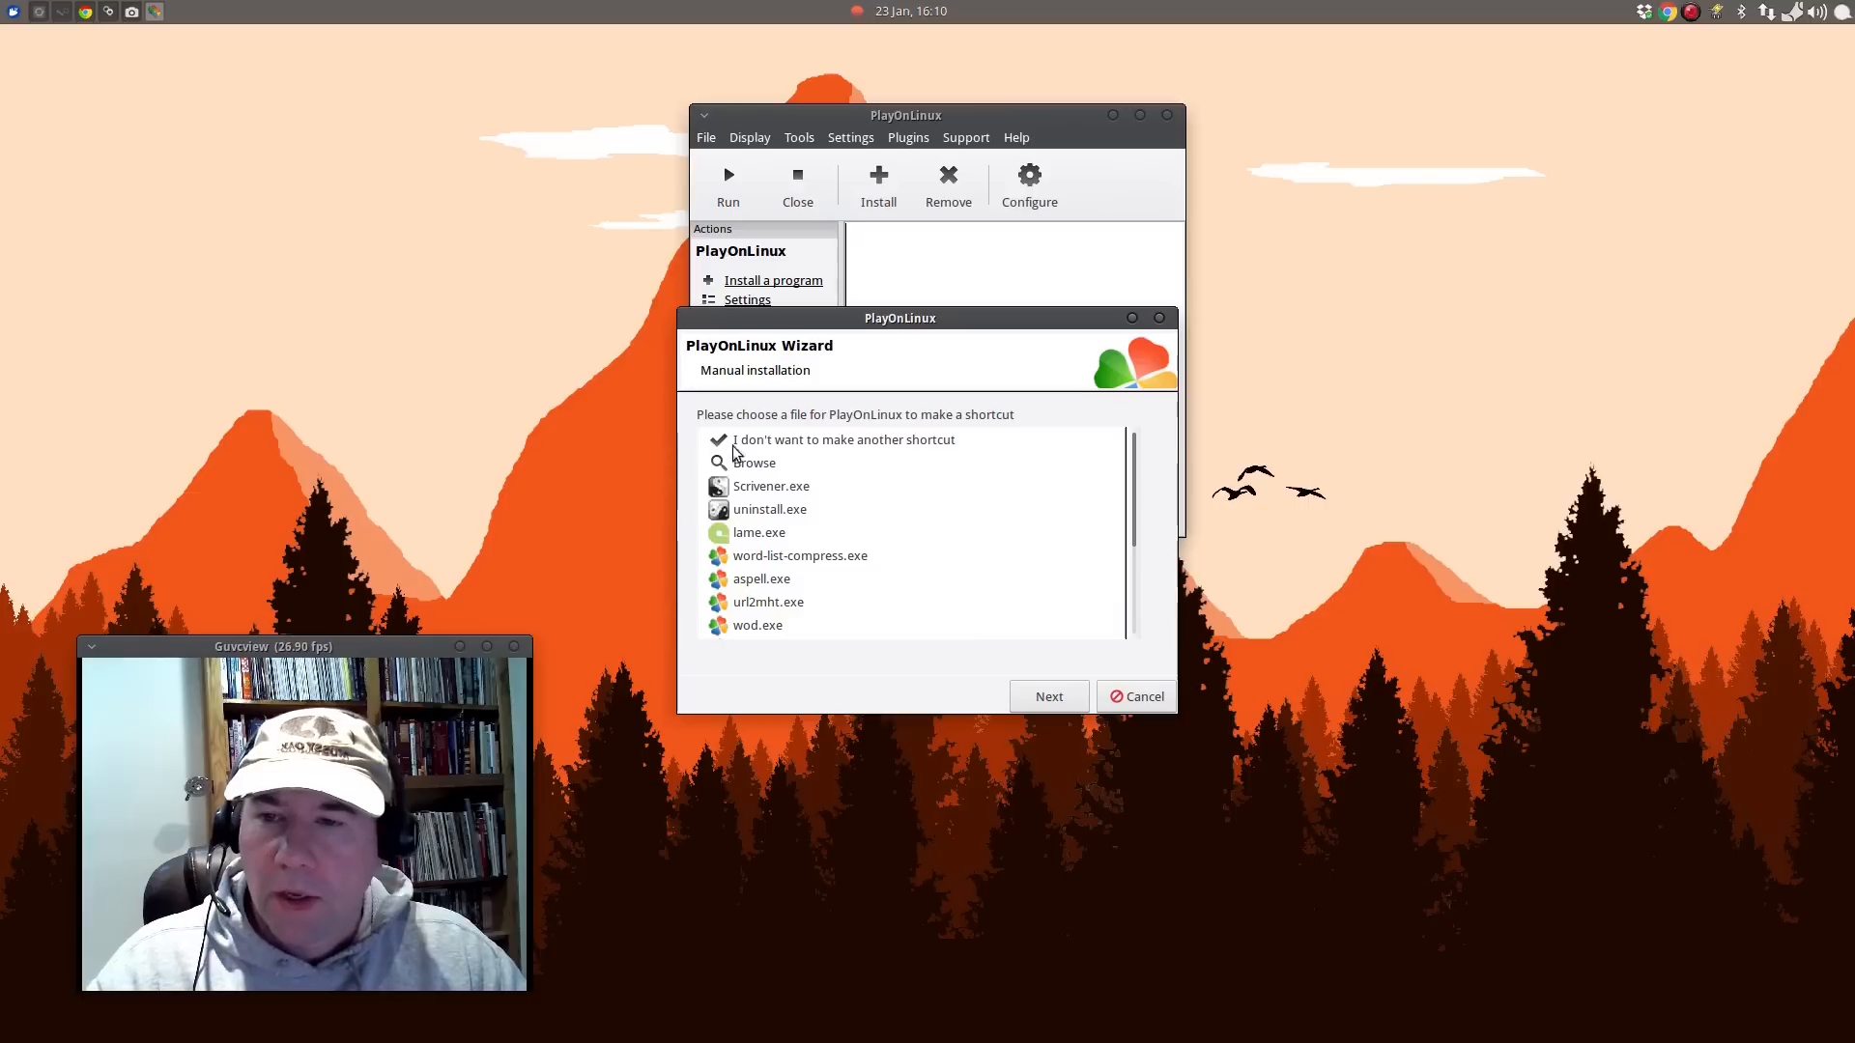
{"action": "mouse_move", "coordinate": [951, 442]}
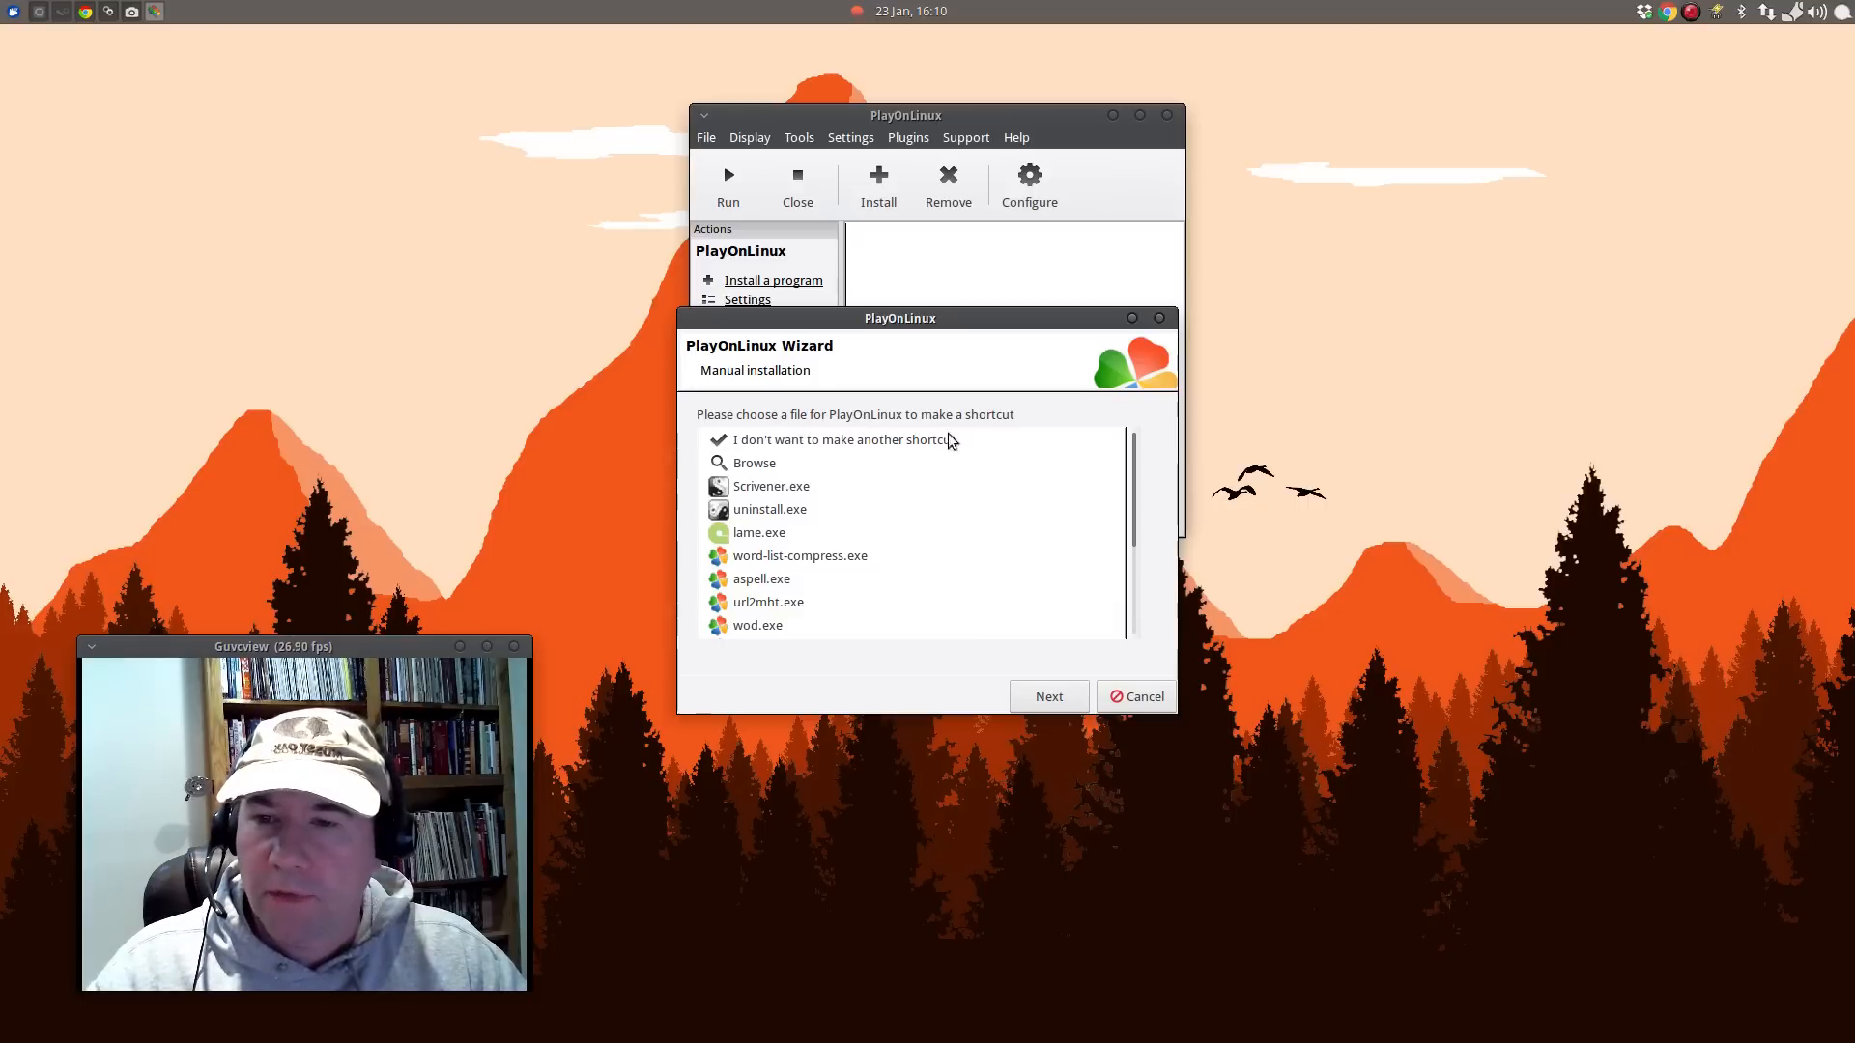
{"action": "mouse_move", "coordinate": [831, 547]}
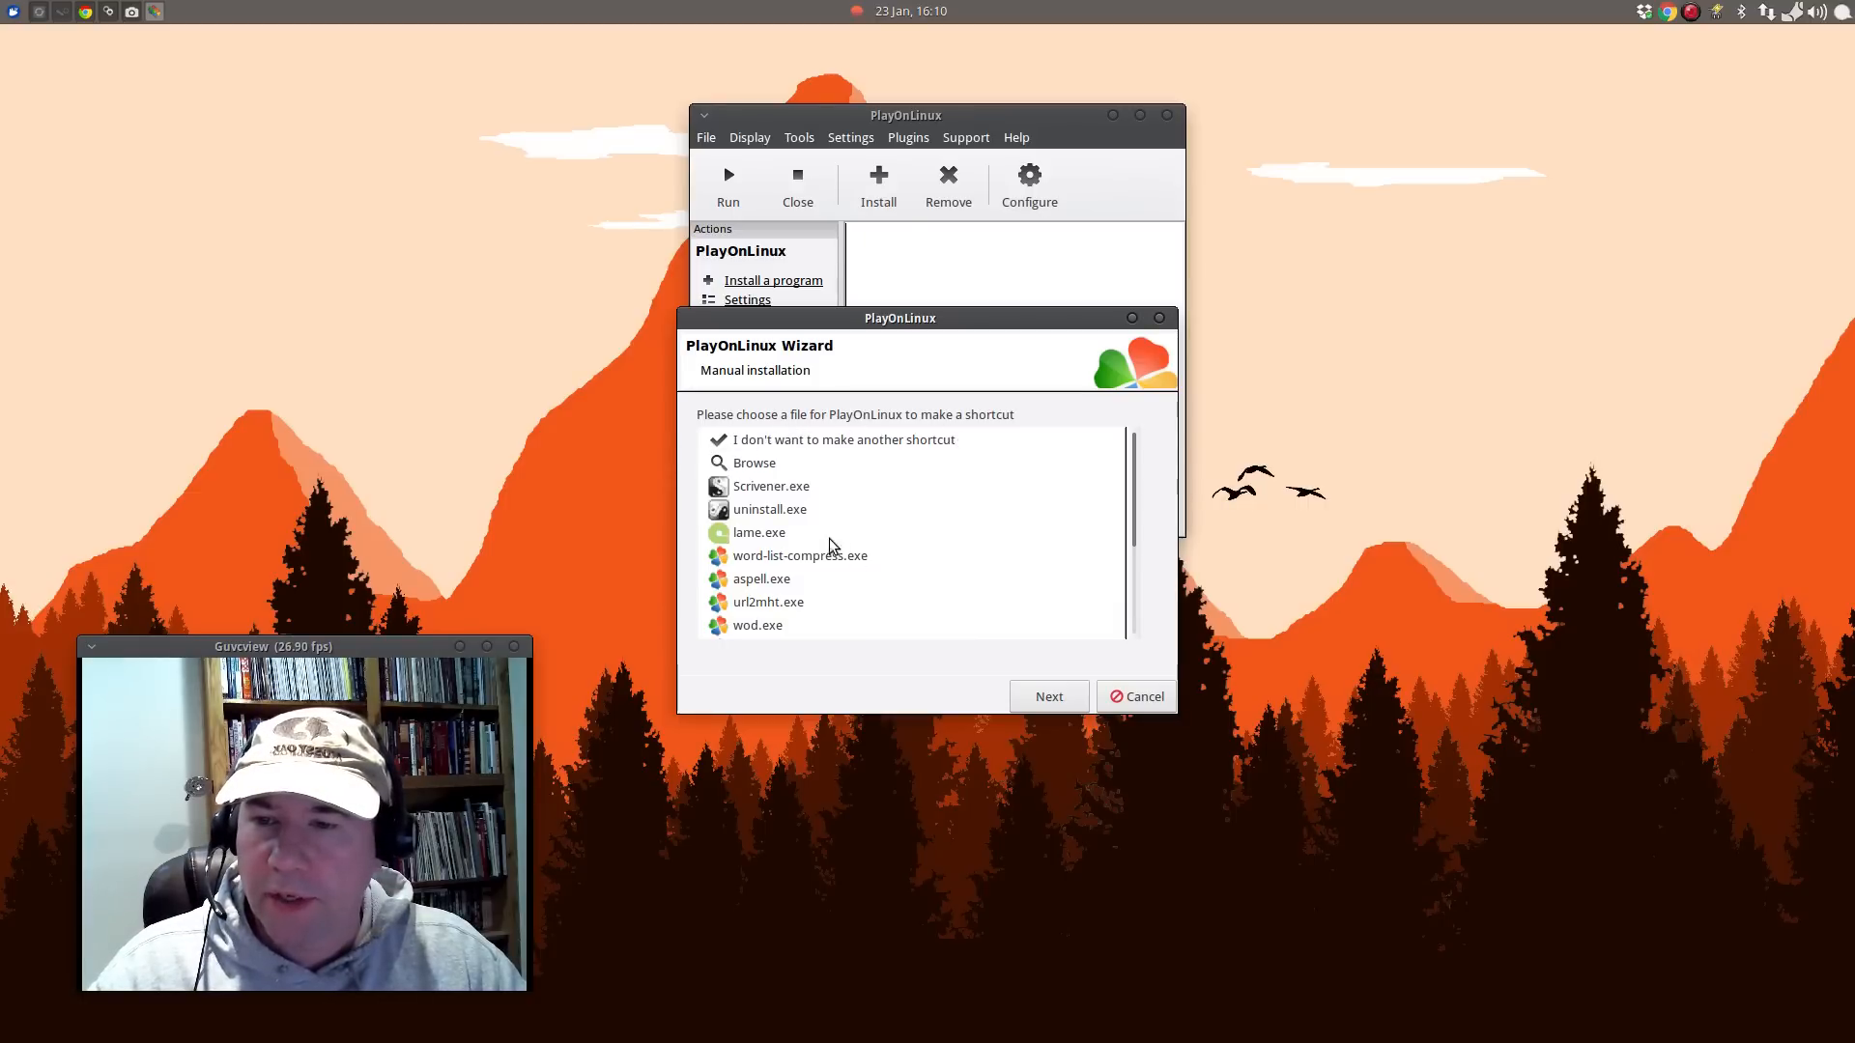
Create a shortcut named Scrivener from Scrivener.exe.
{"action": "left_click", "coordinate": [771, 487]}
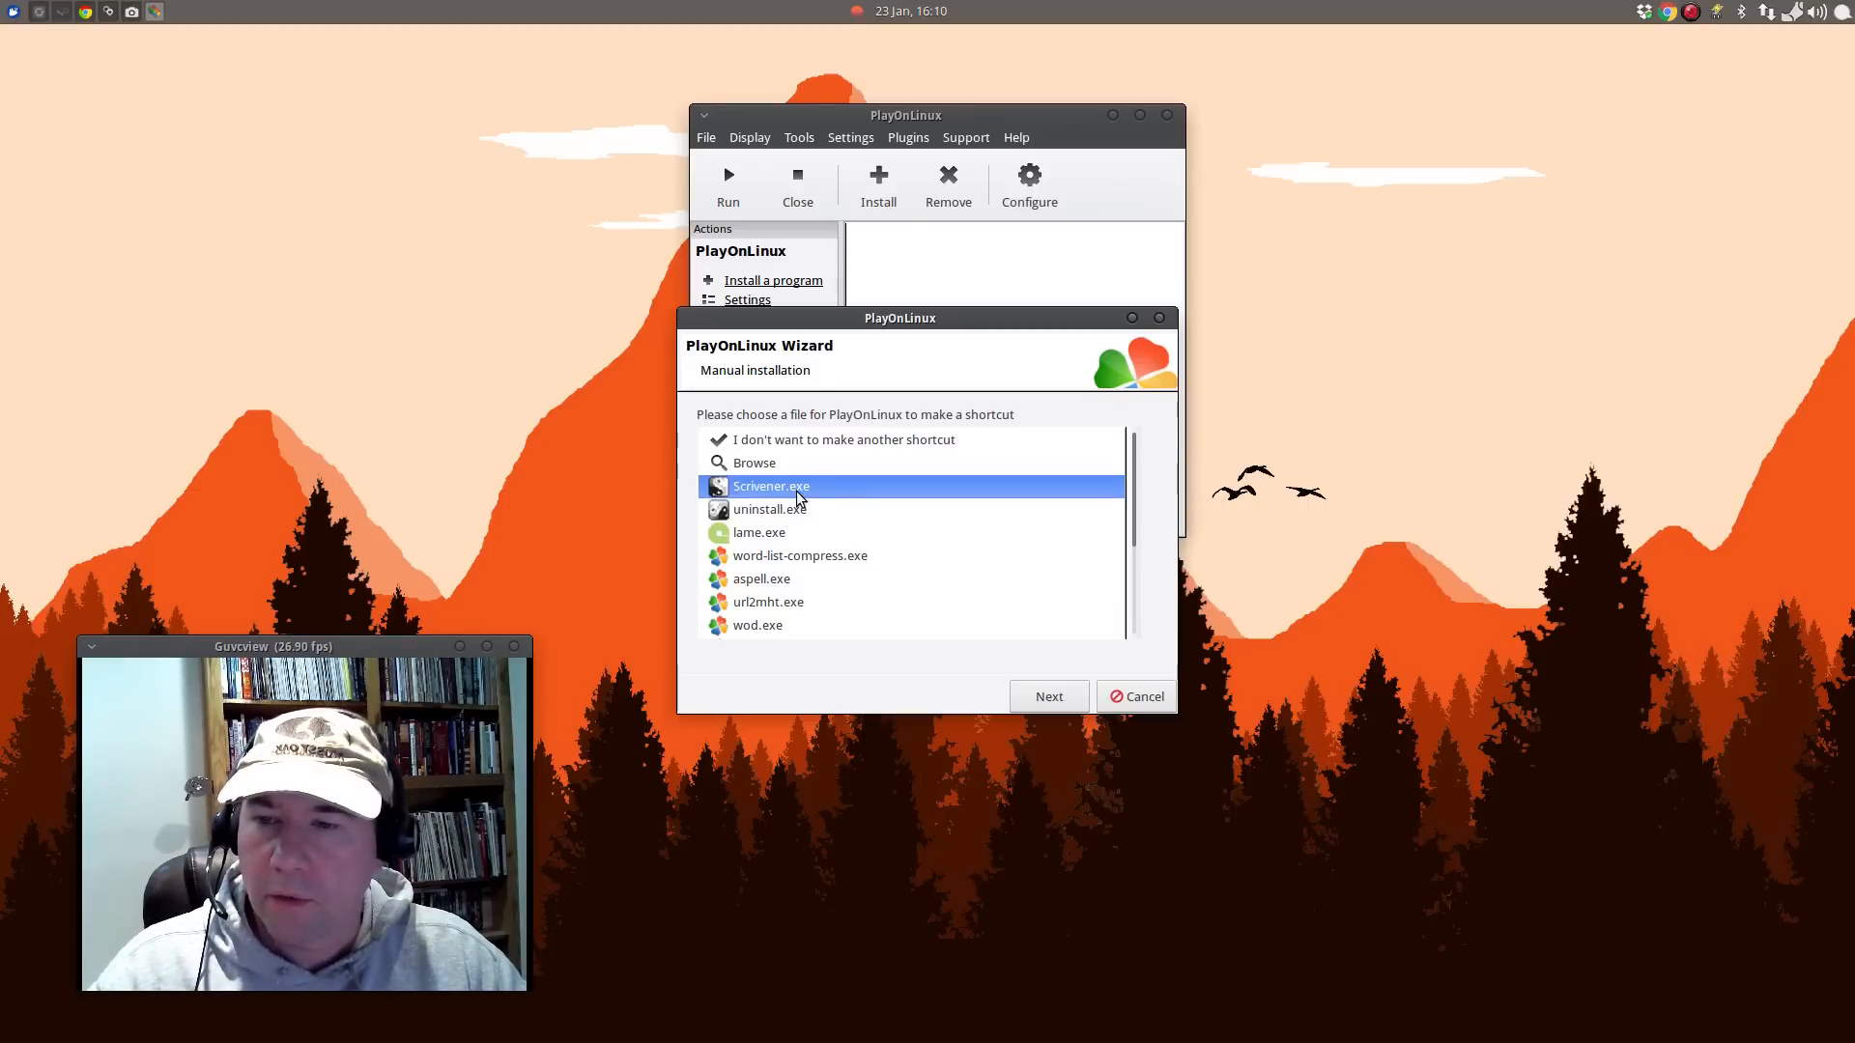
{"action": "left_click", "coordinate": [1048, 696]}
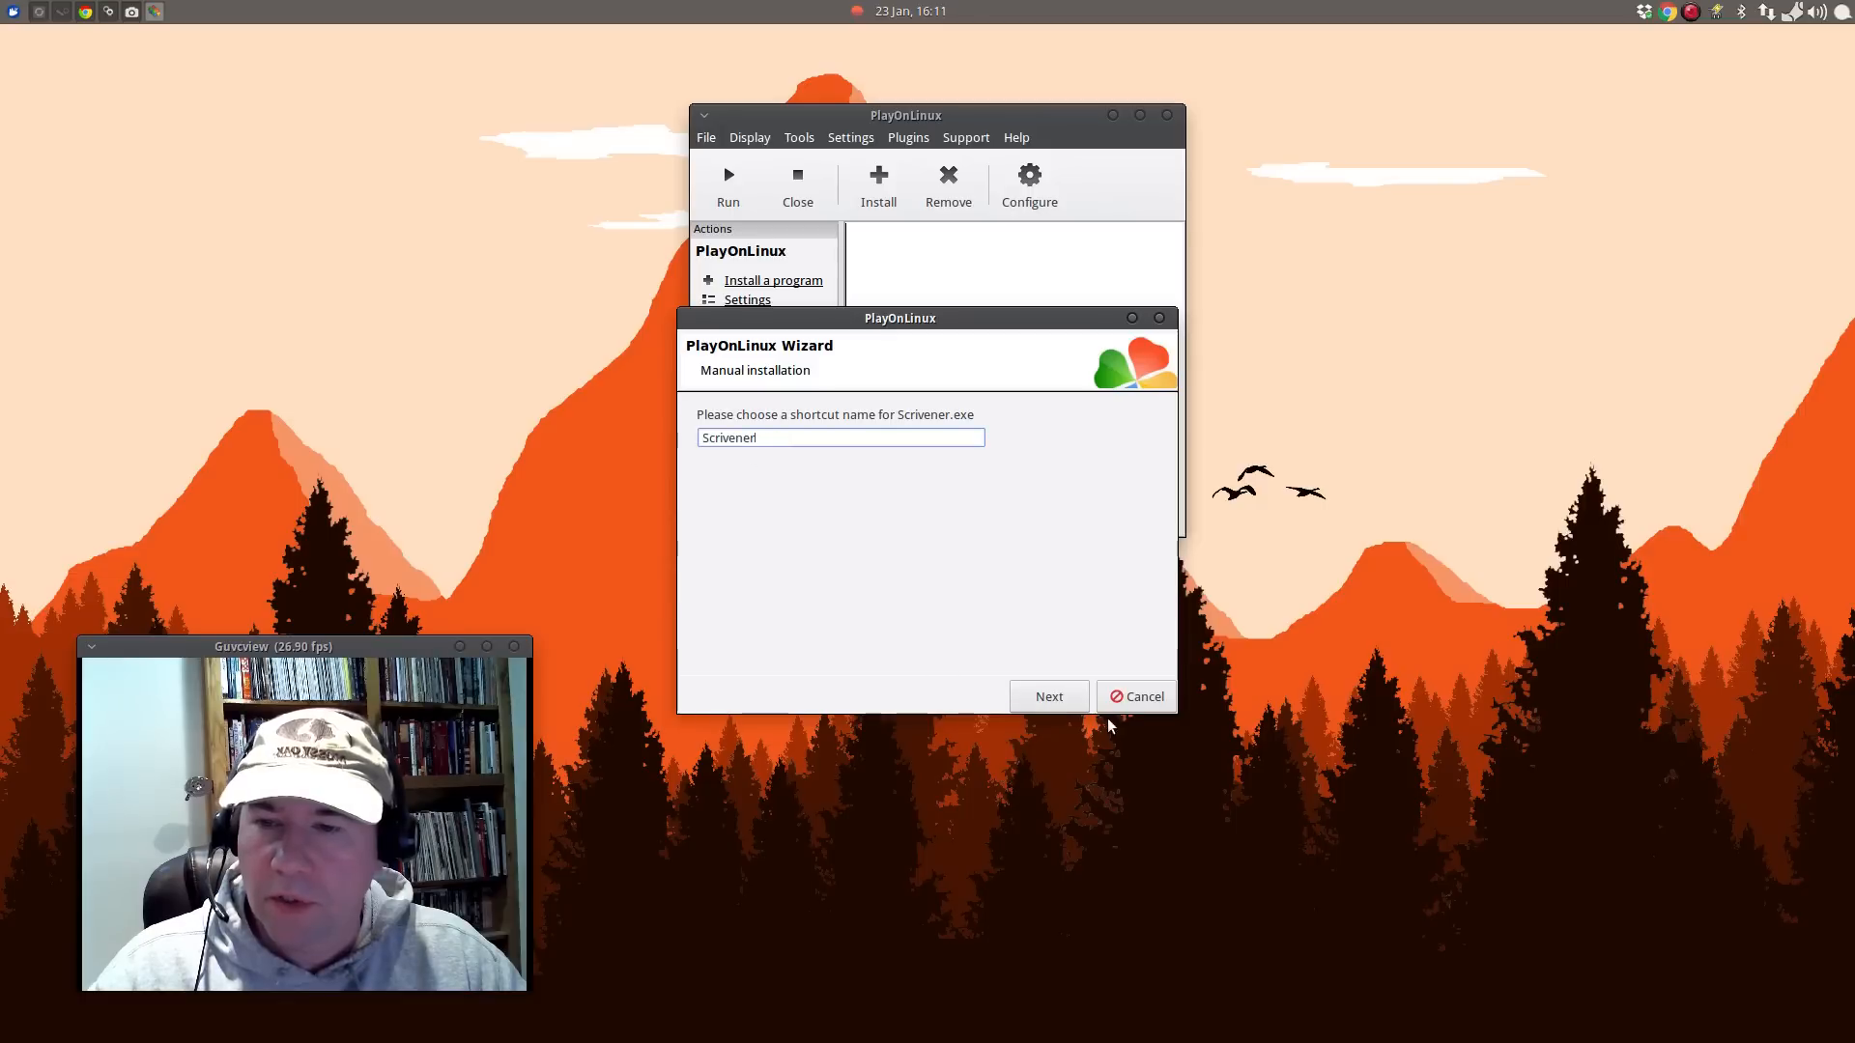
{"action": "left_click", "coordinate": [1047, 695]}
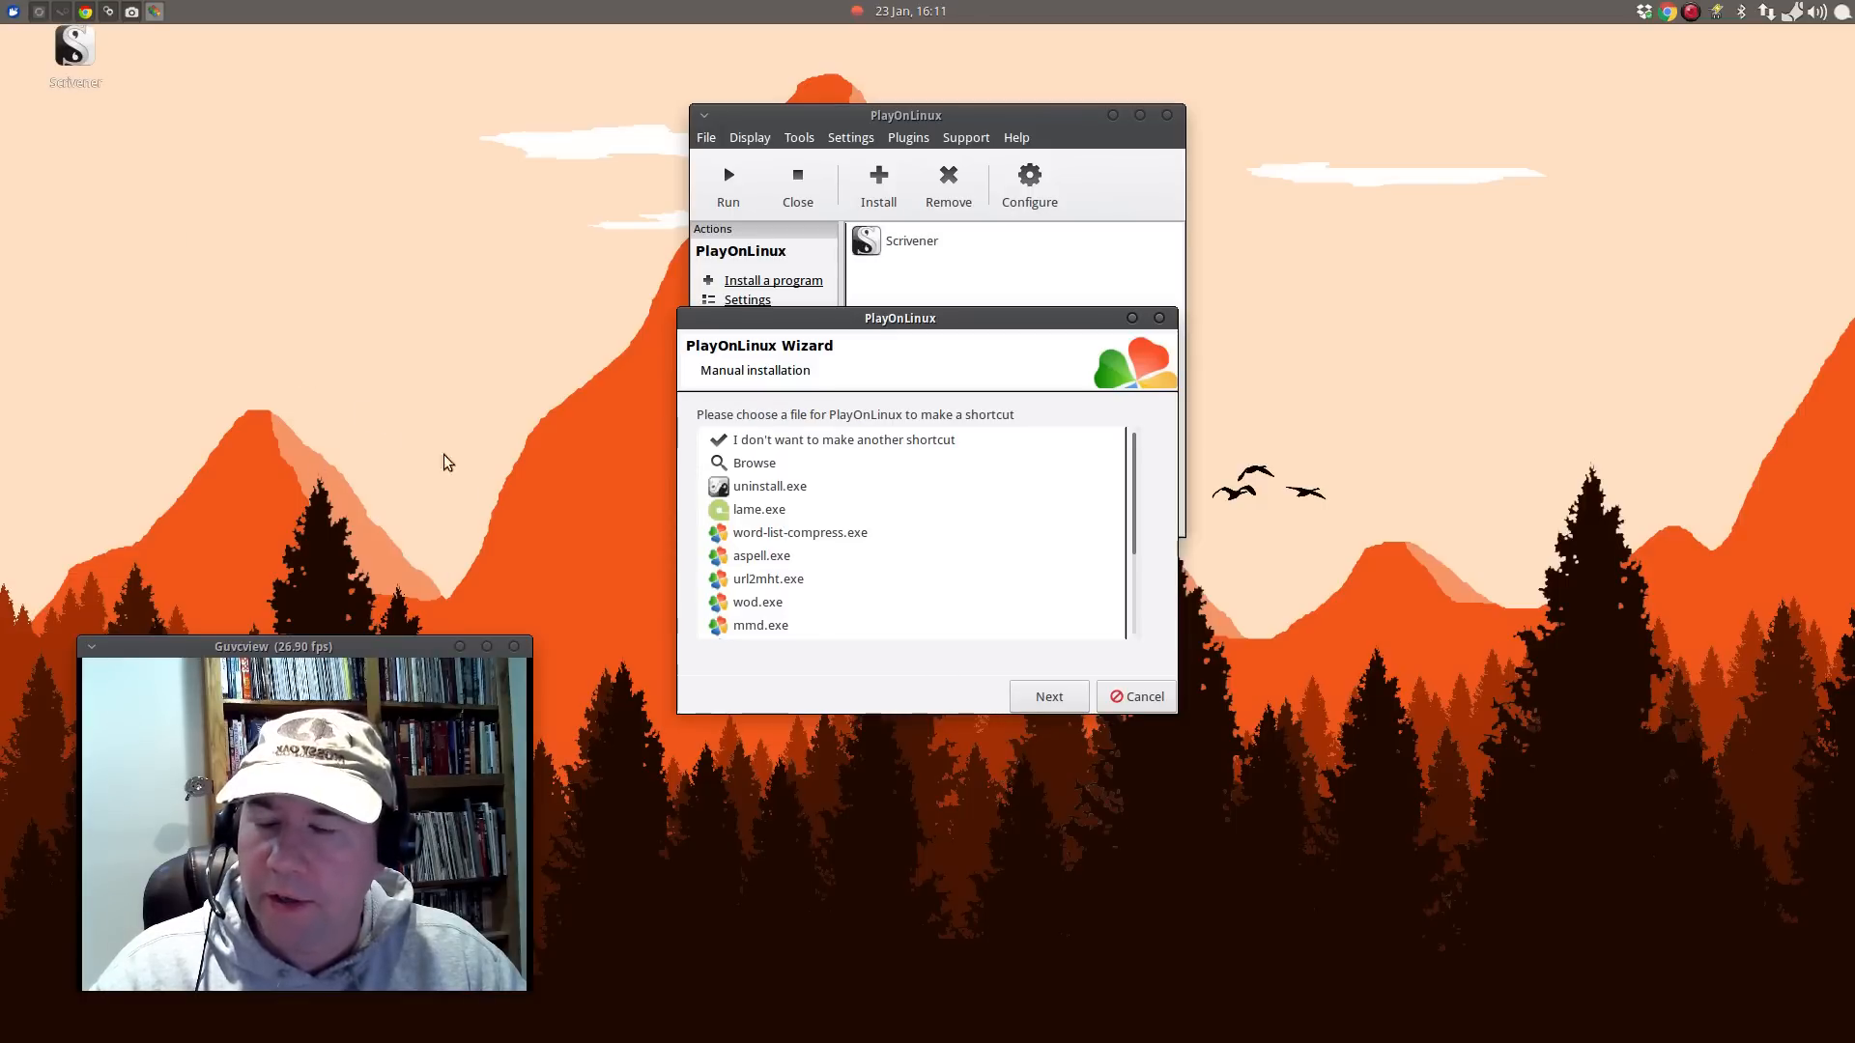
{"action": "mouse_move", "coordinate": [827, 470]}
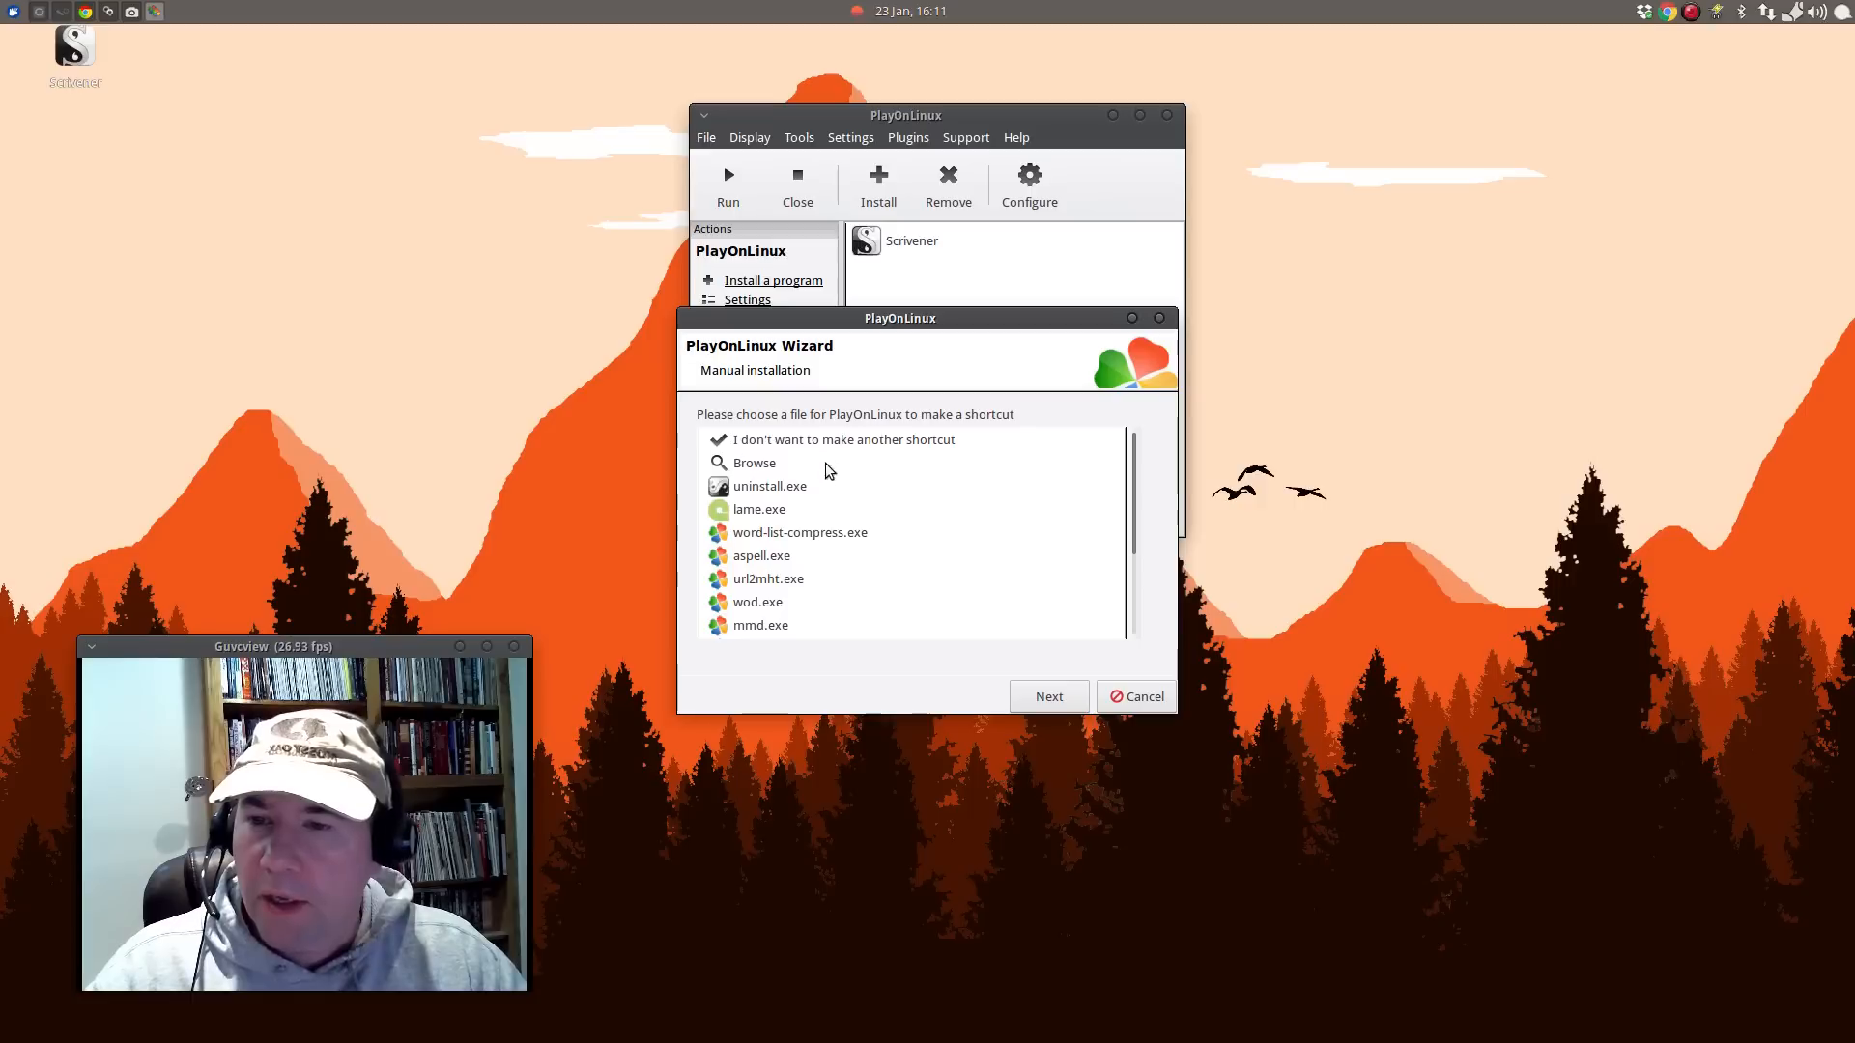
Decline further shortcuts, complete the wizard and close PlayOnLinux.
{"action": "left_click", "coordinate": [844, 439]}
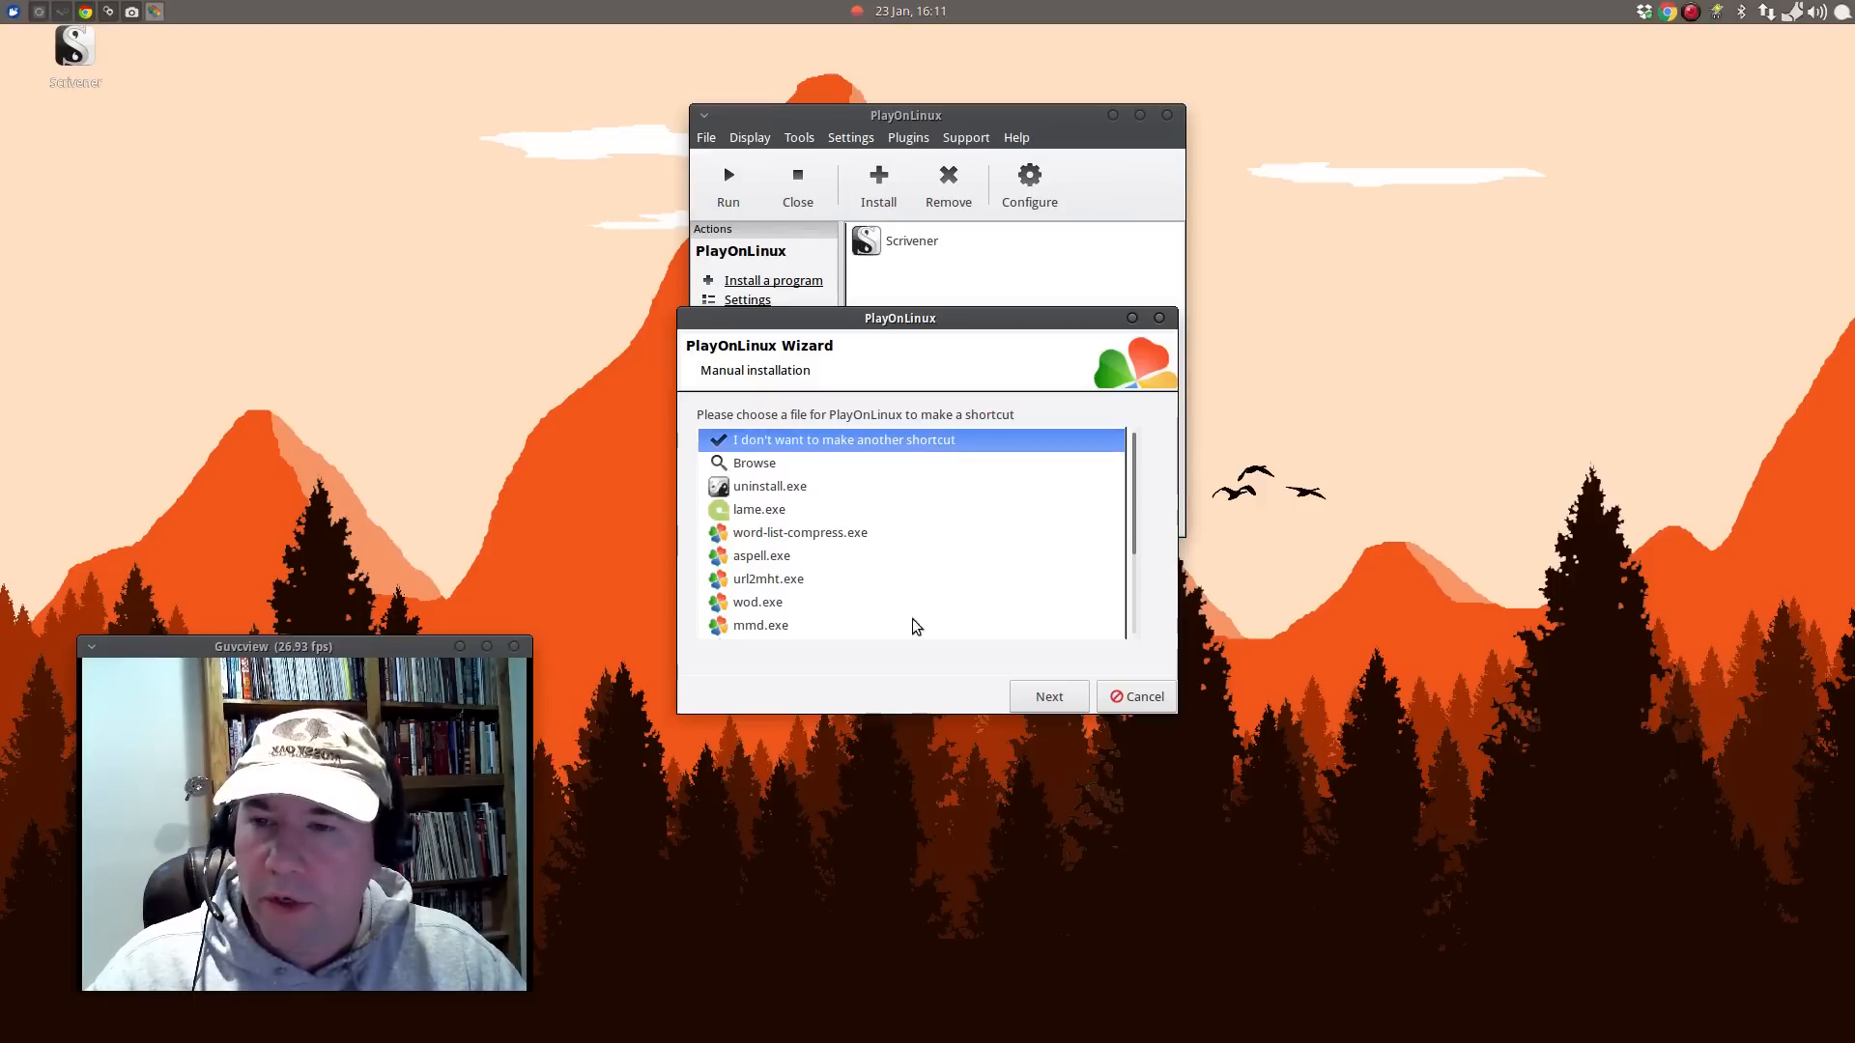
{"action": "left_click", "coordinate": [1048, 696]}
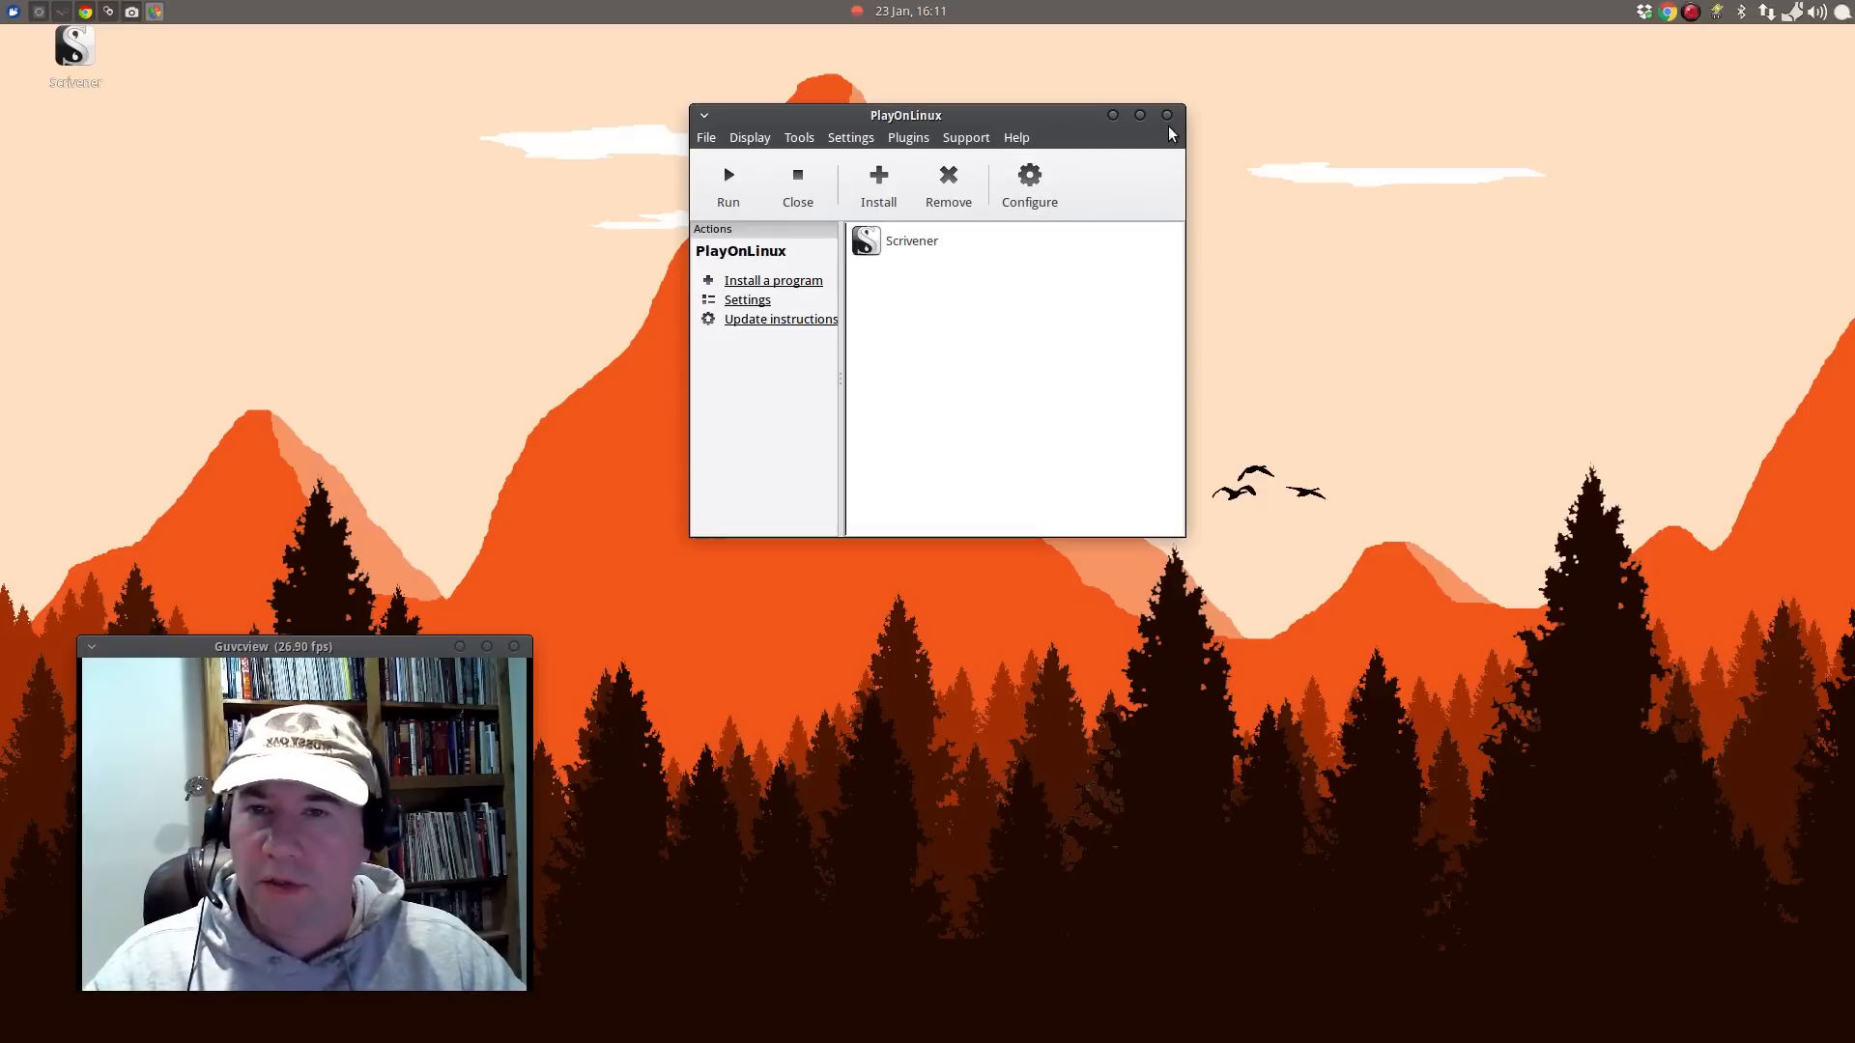
{"action": "left_click", "coordinate": [1167, 114]}
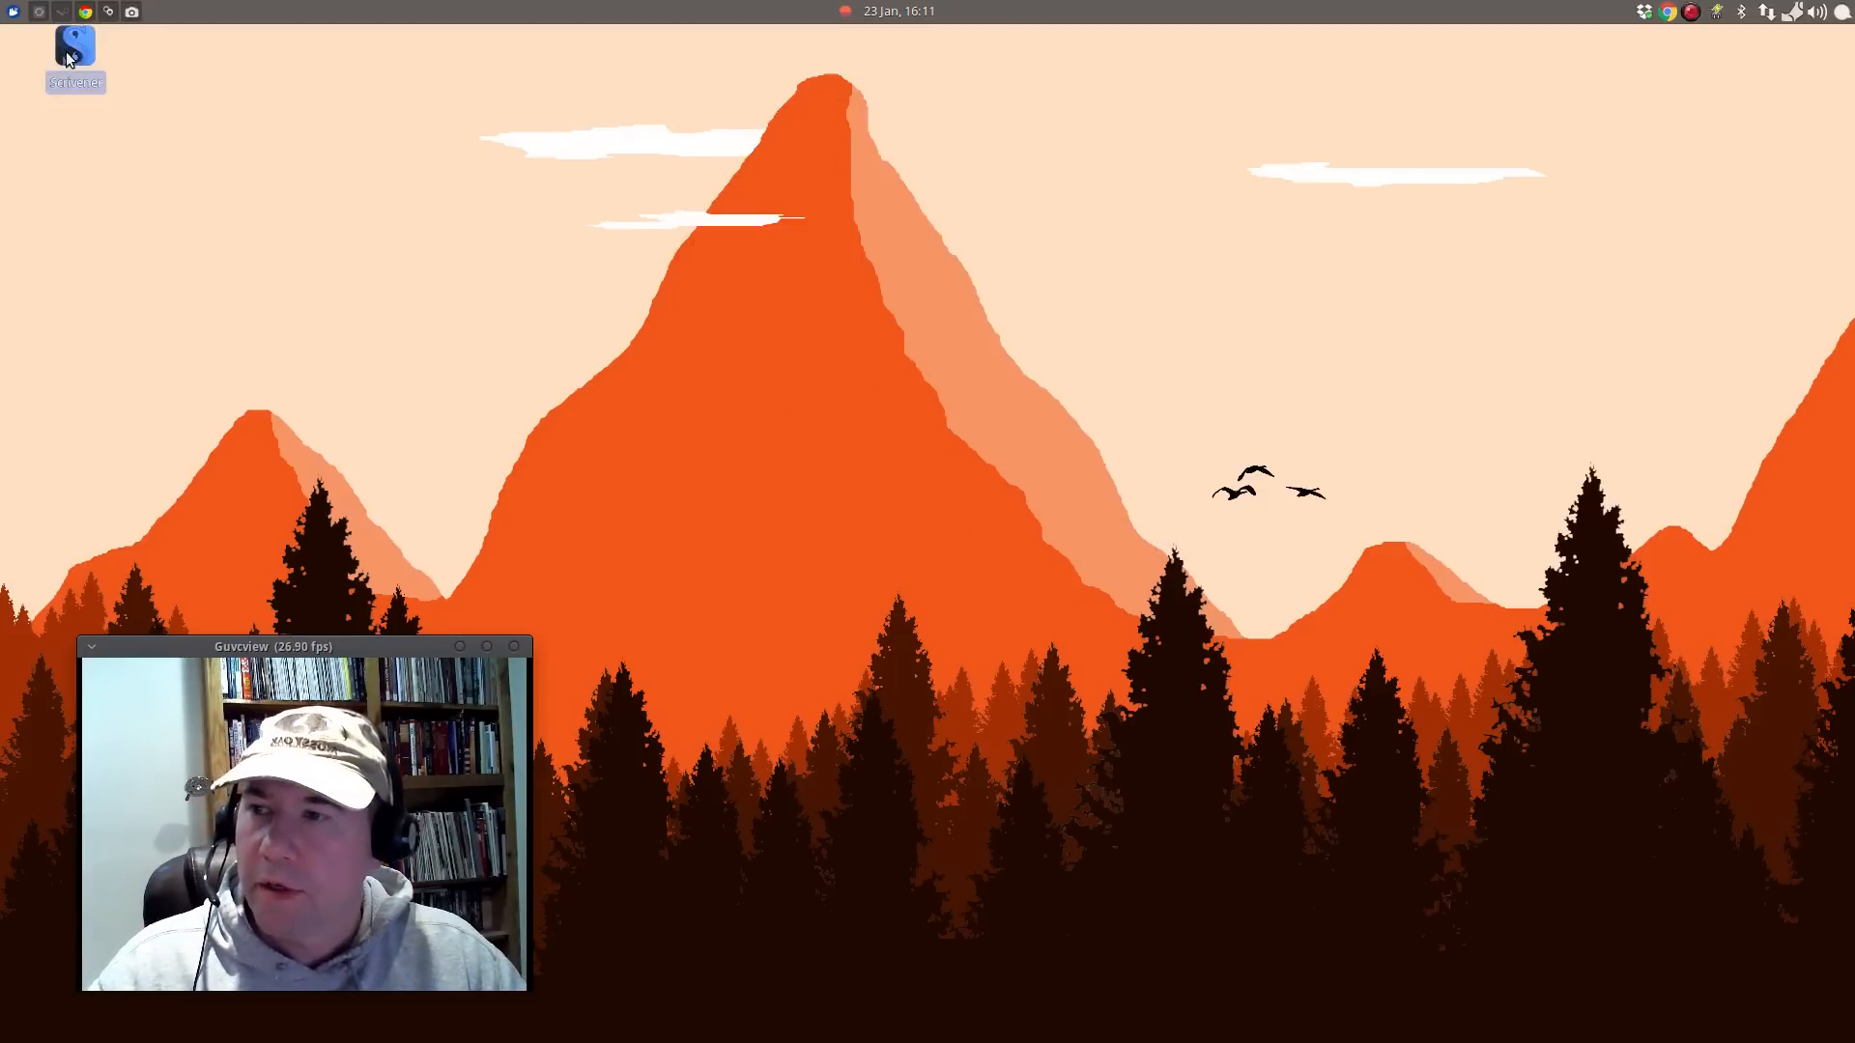
Launch Scrivener from its desktop shortcut and choose Try on the trial notice.
{"action": "double_click", "coordinate": [73, 52]}
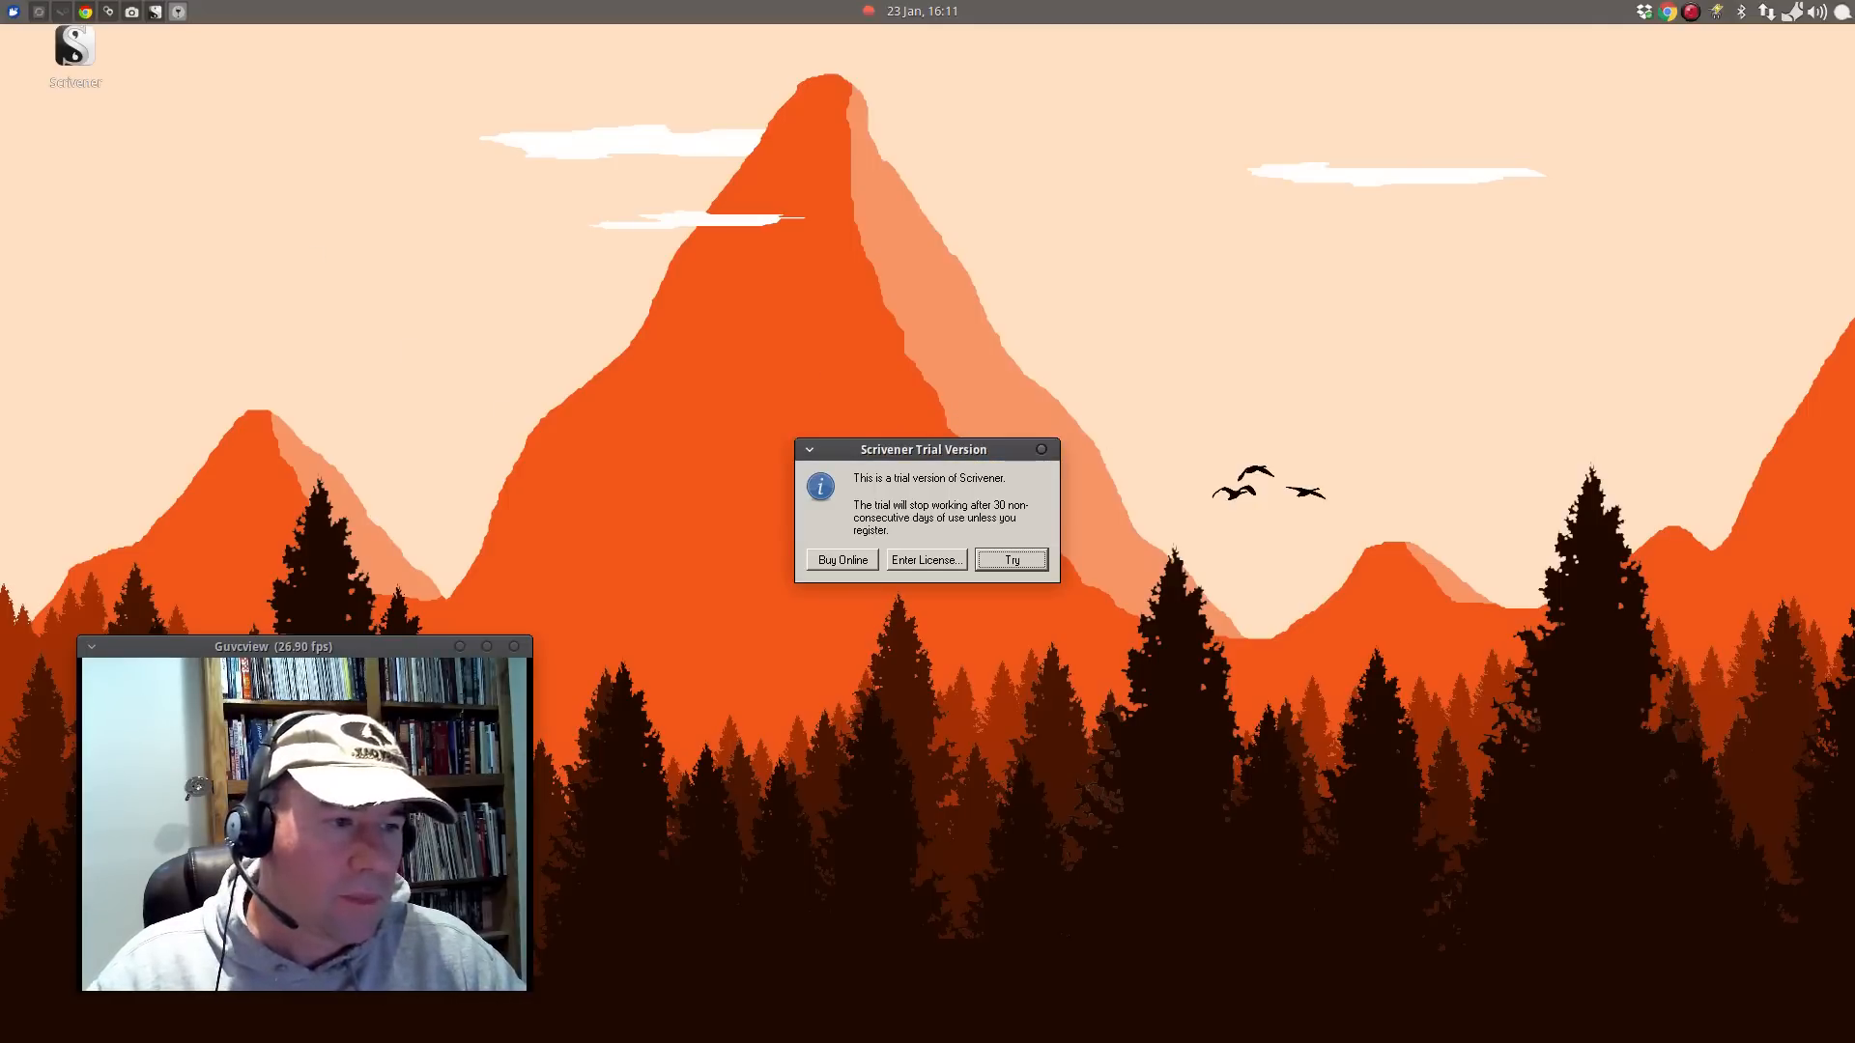
{"action": "left_click", "coordinate": [1008, 560]}
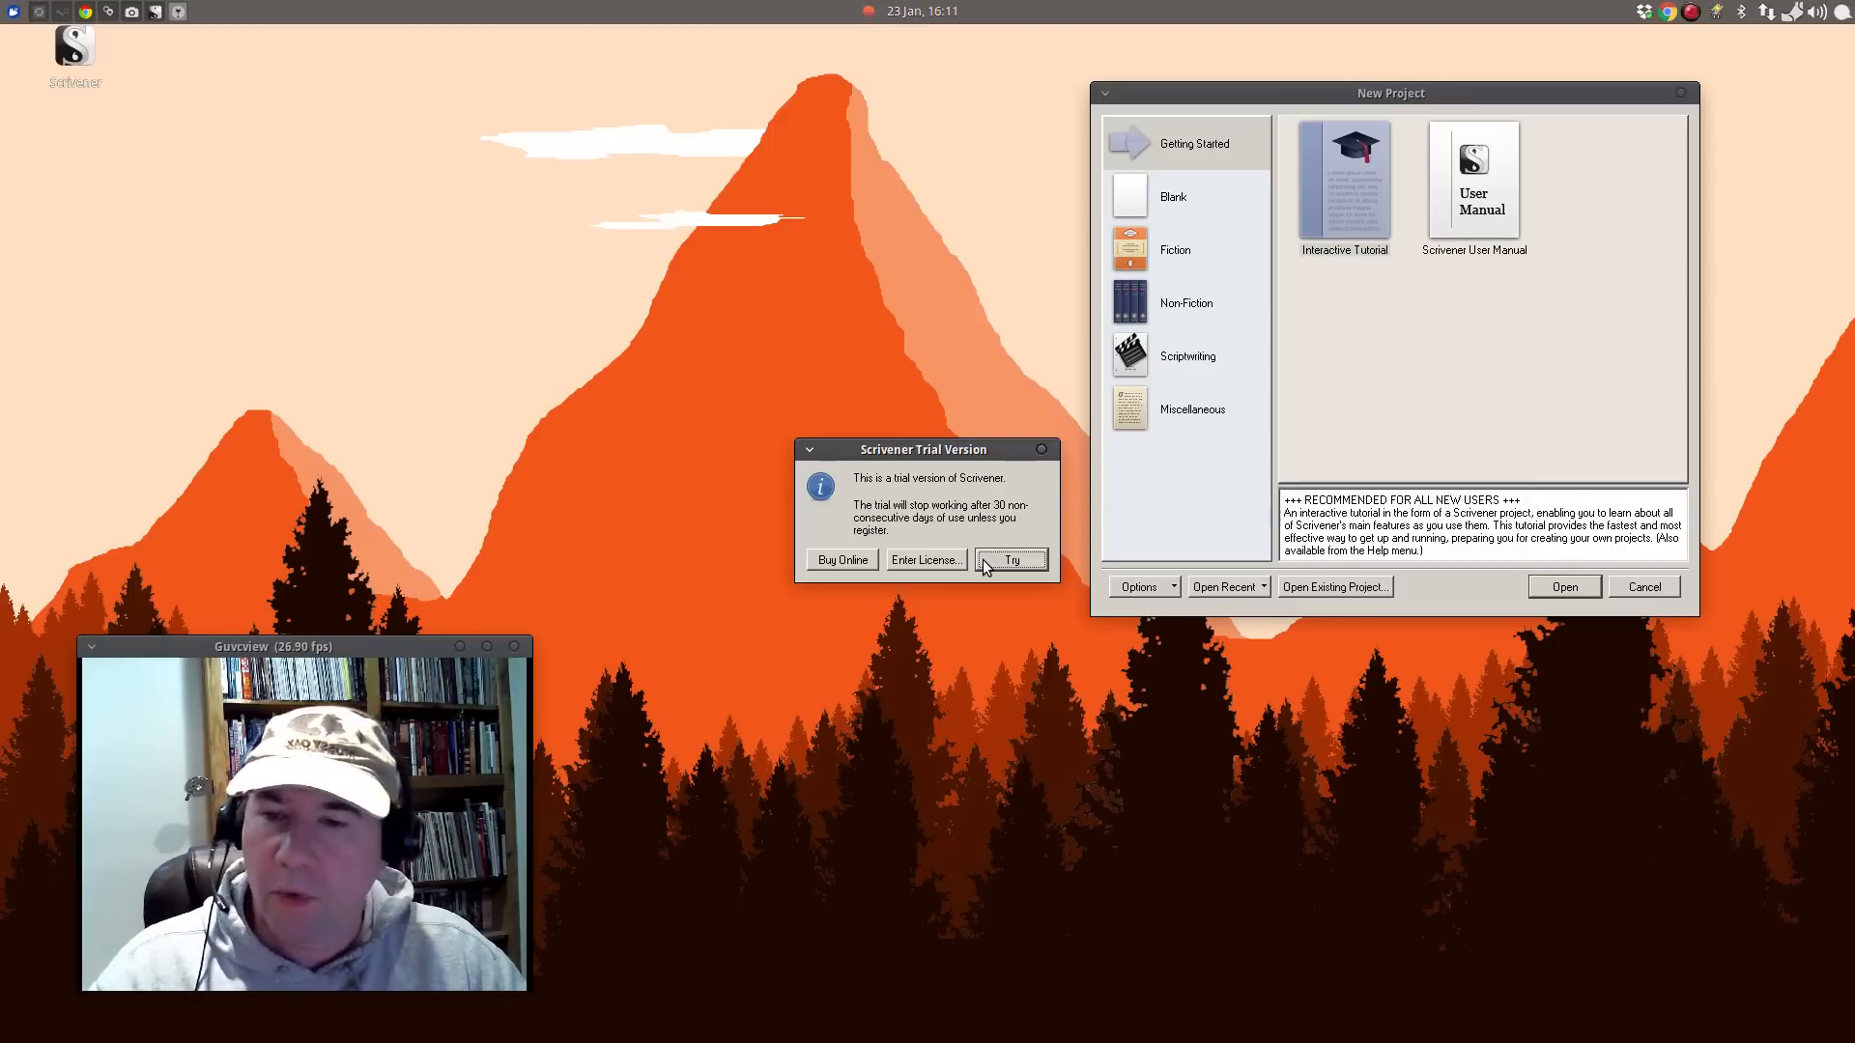
{"action": "mouse_move", "coordinate": [878, 494]}
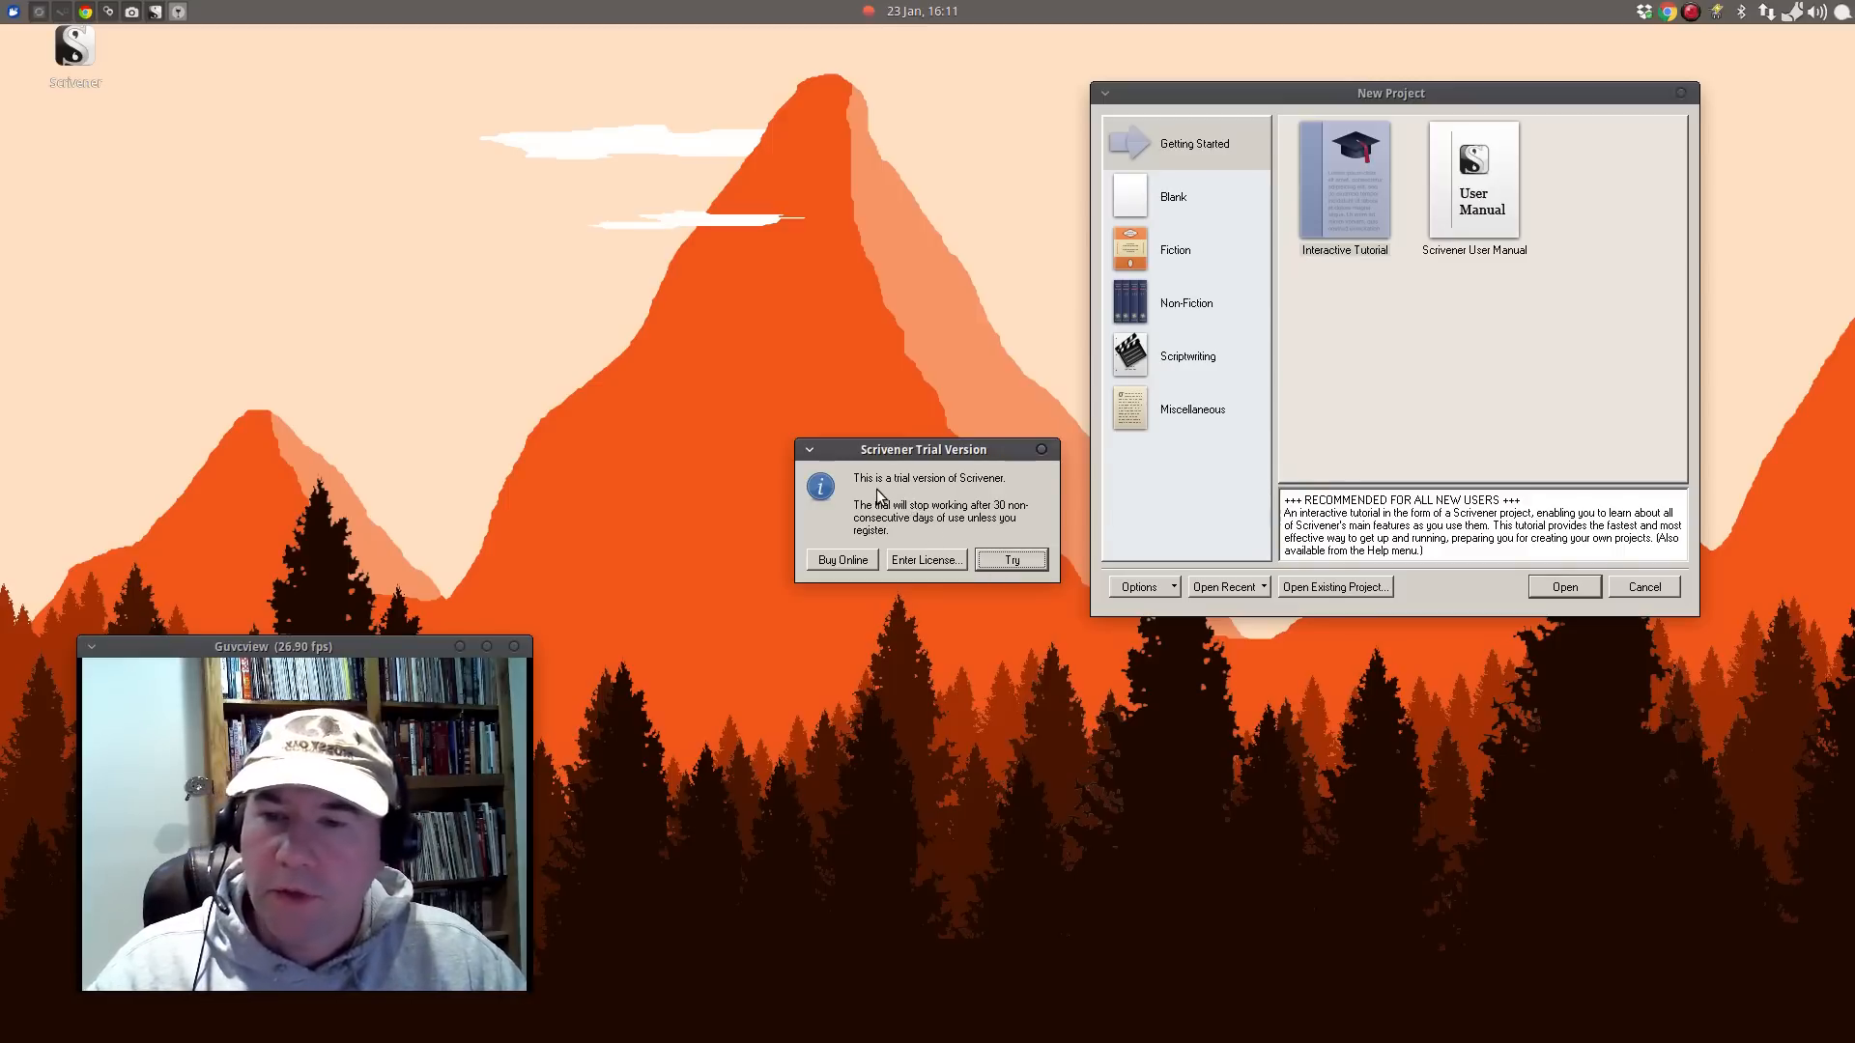
{"action": "mouse_move", "coordinate": [924, 523]}
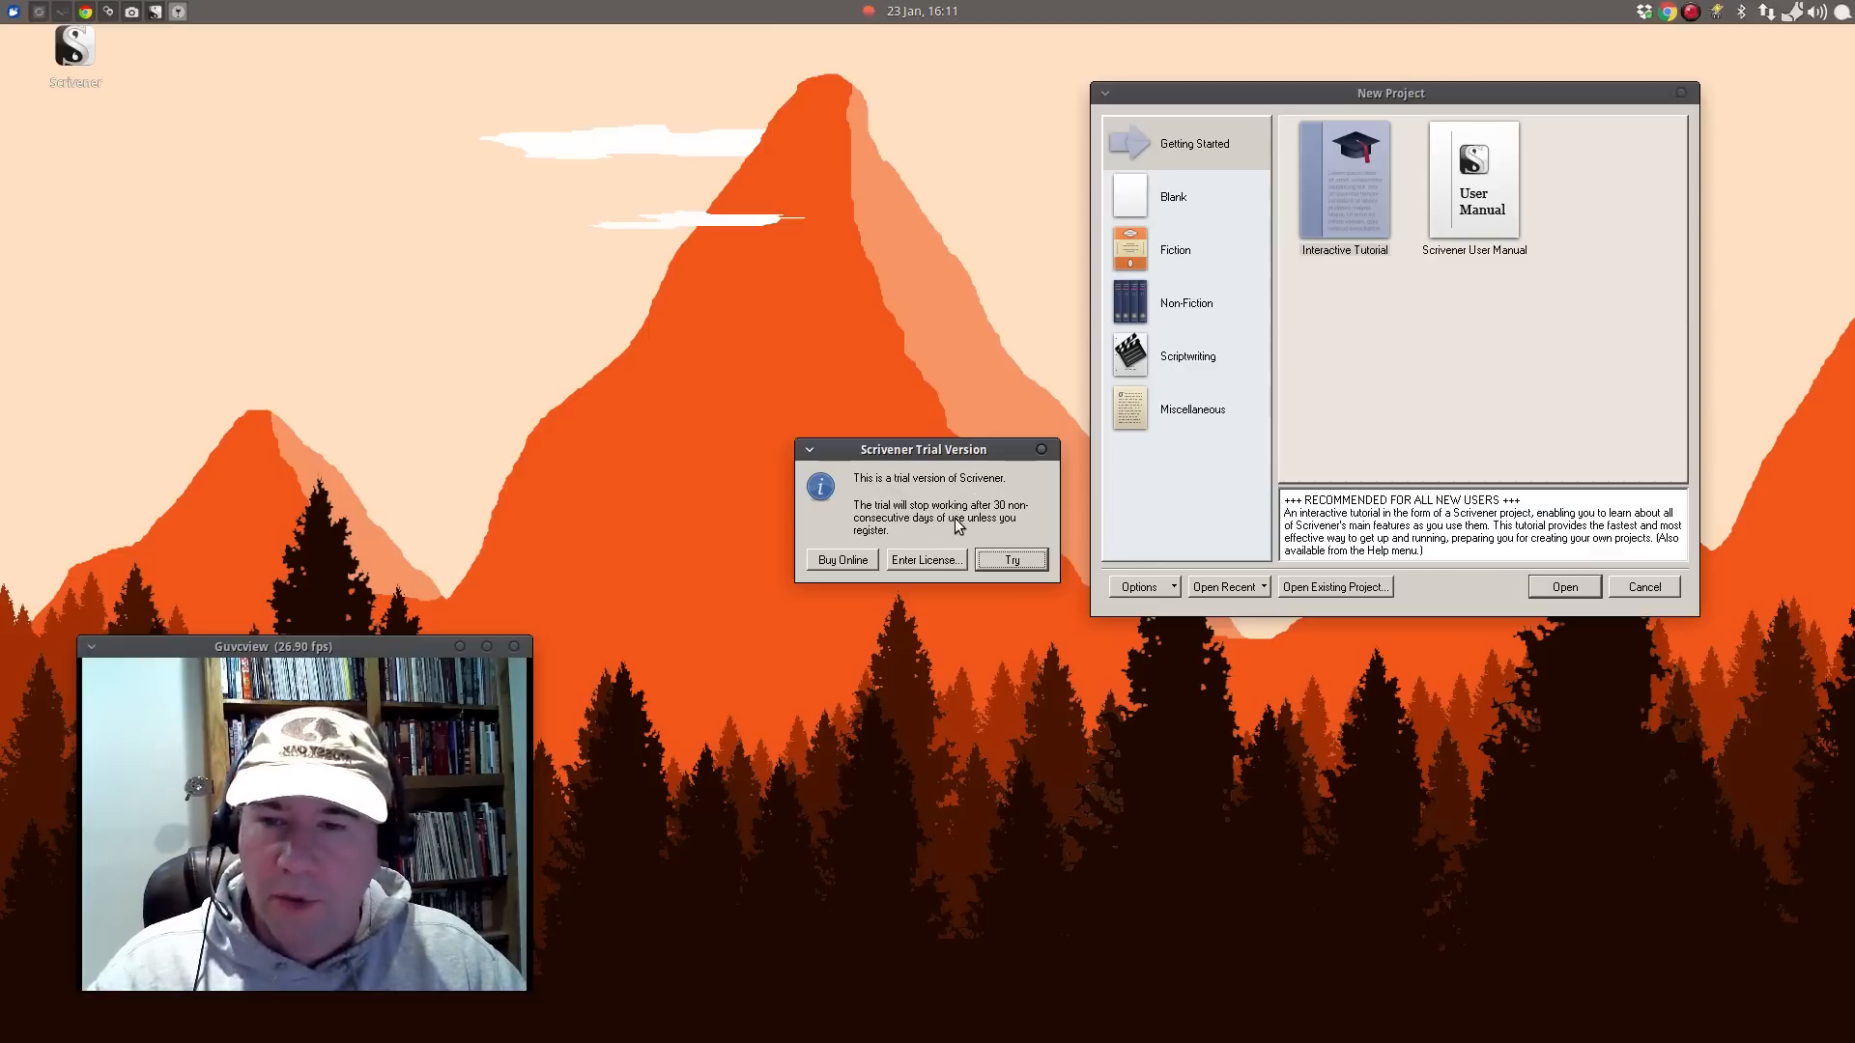
{"action": "mouse_move", "coordinate": [929, 568]}
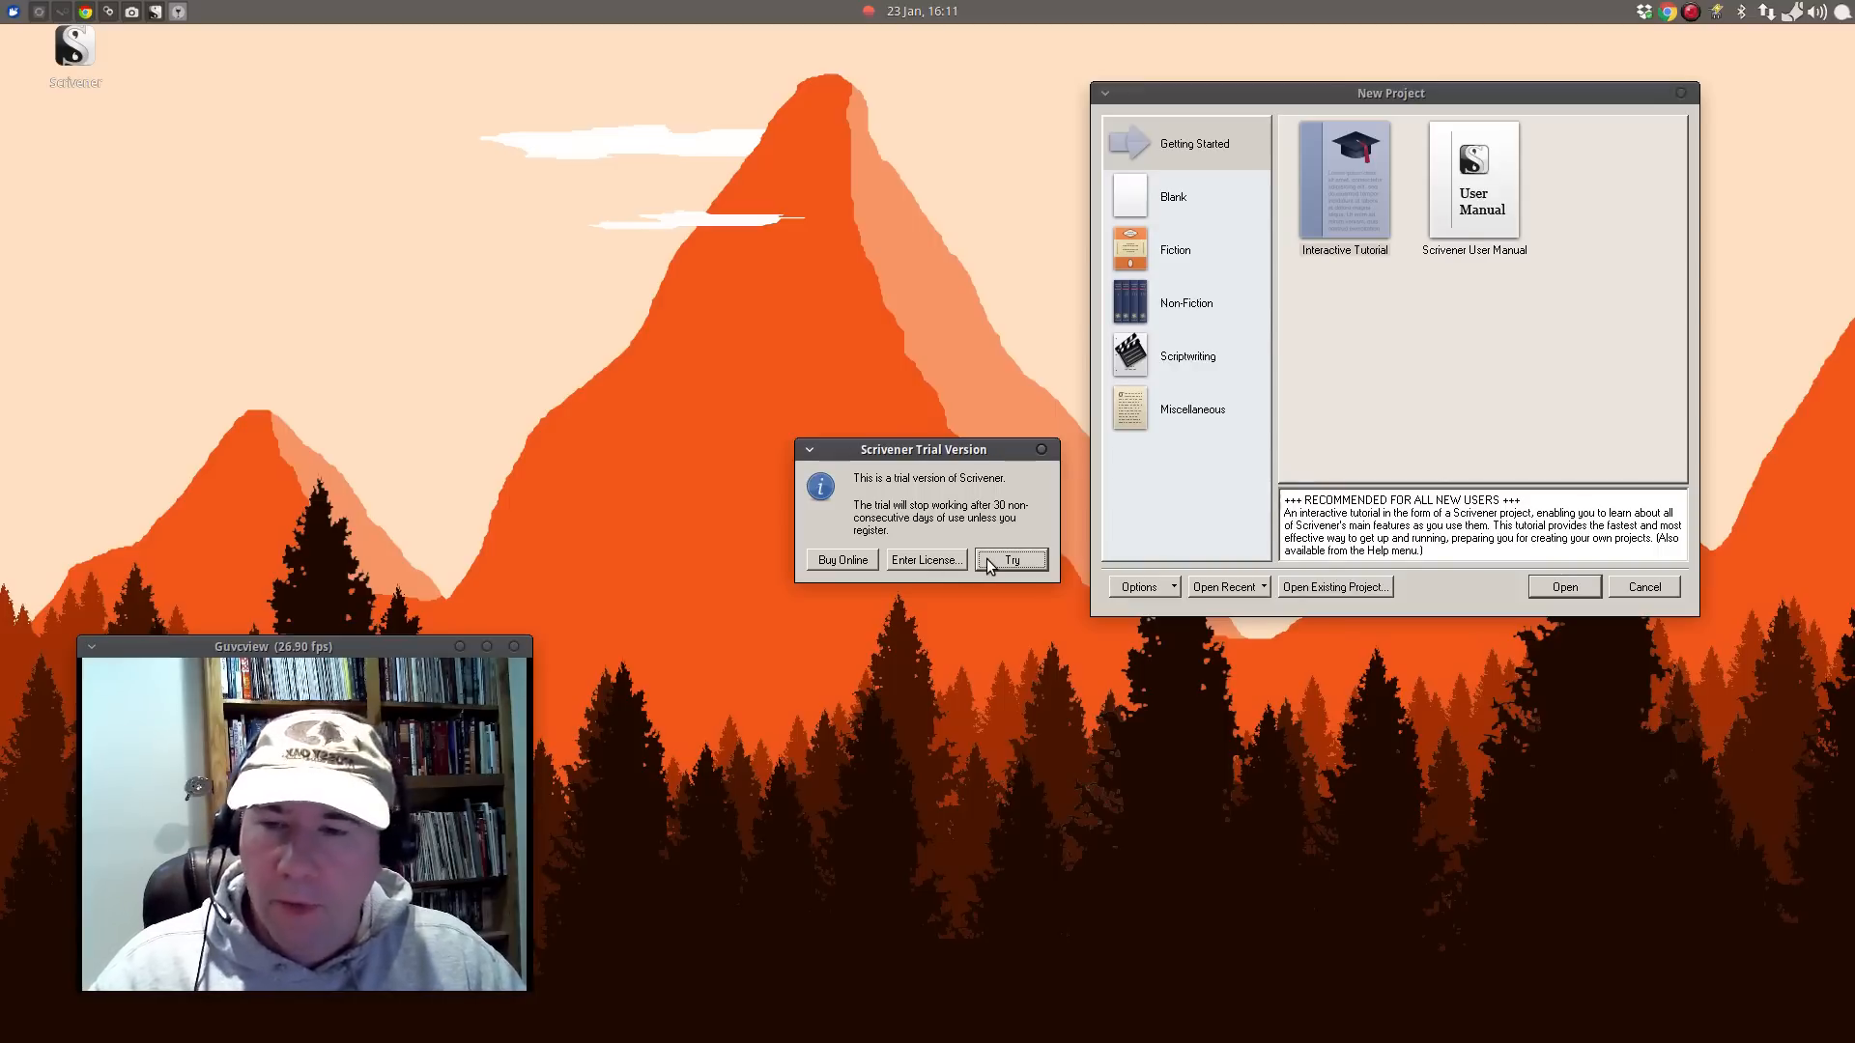
{"action": "left_click", "coordinate": [1009, 561]}
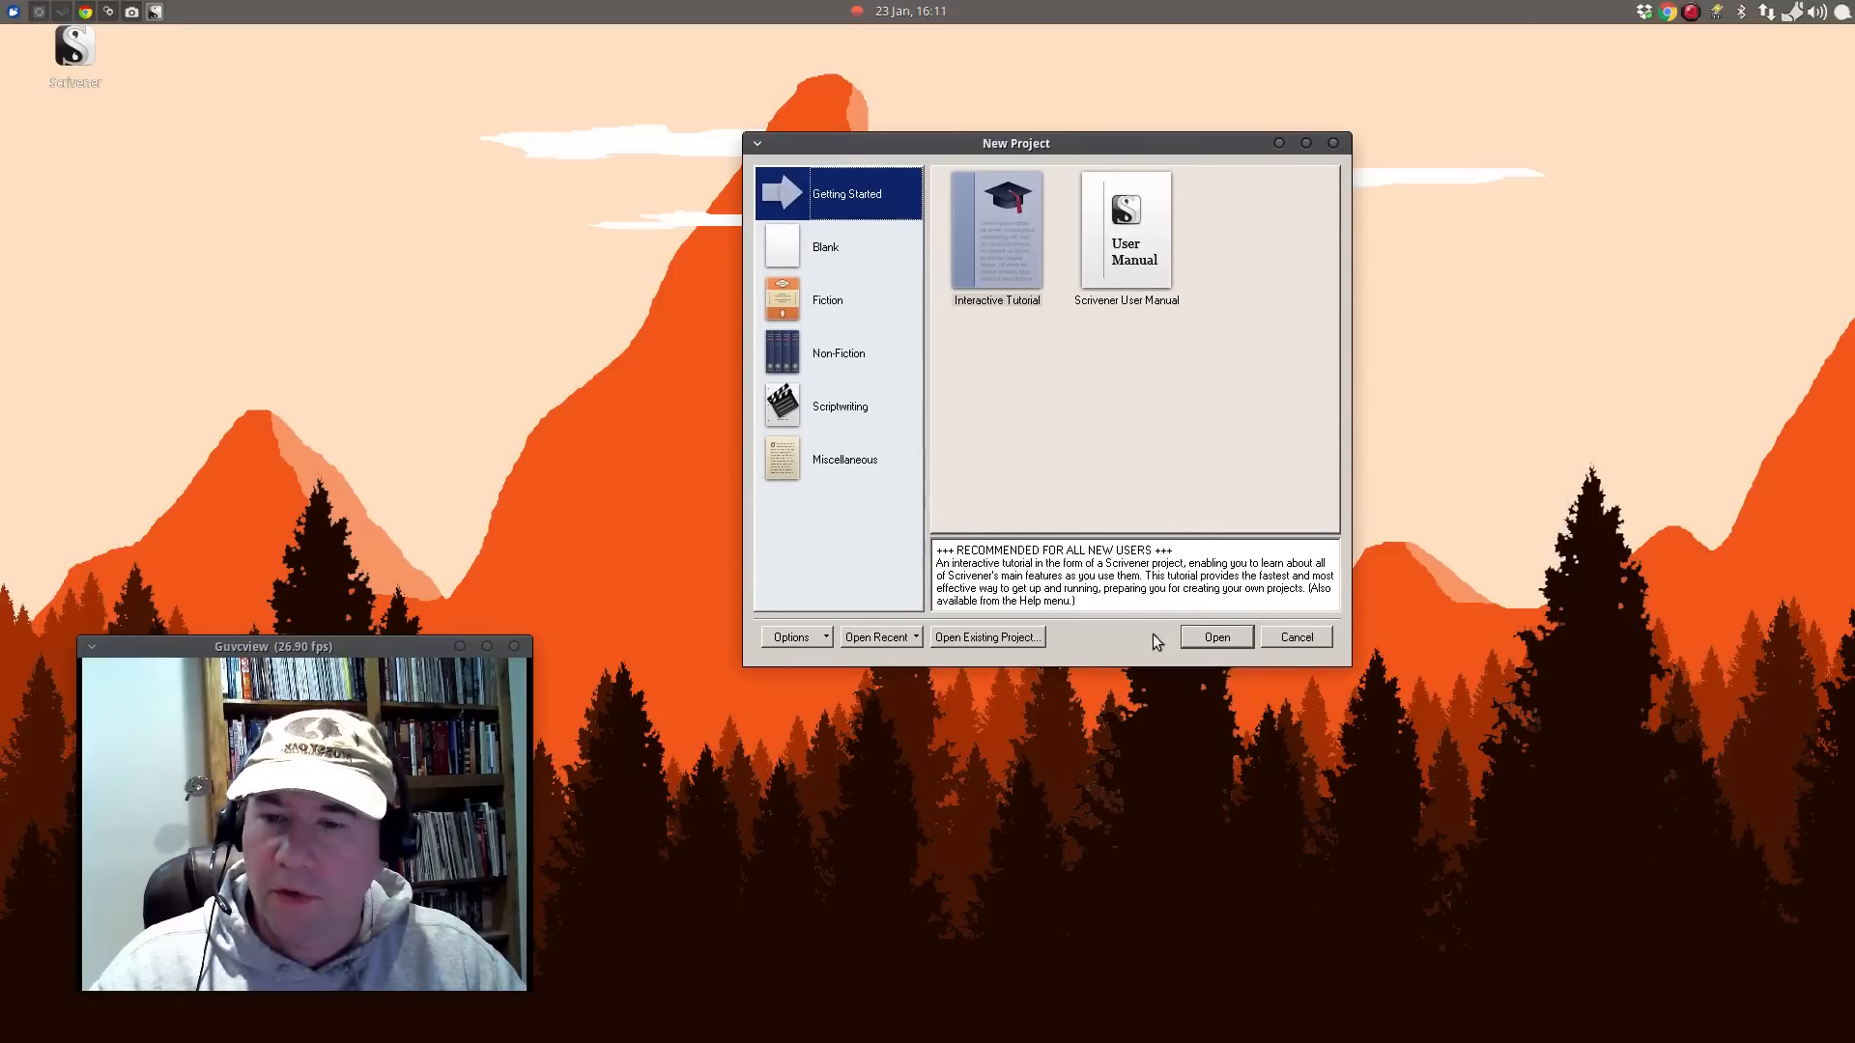
{"action": "mouse_move", "coordinate": [798, 686]}
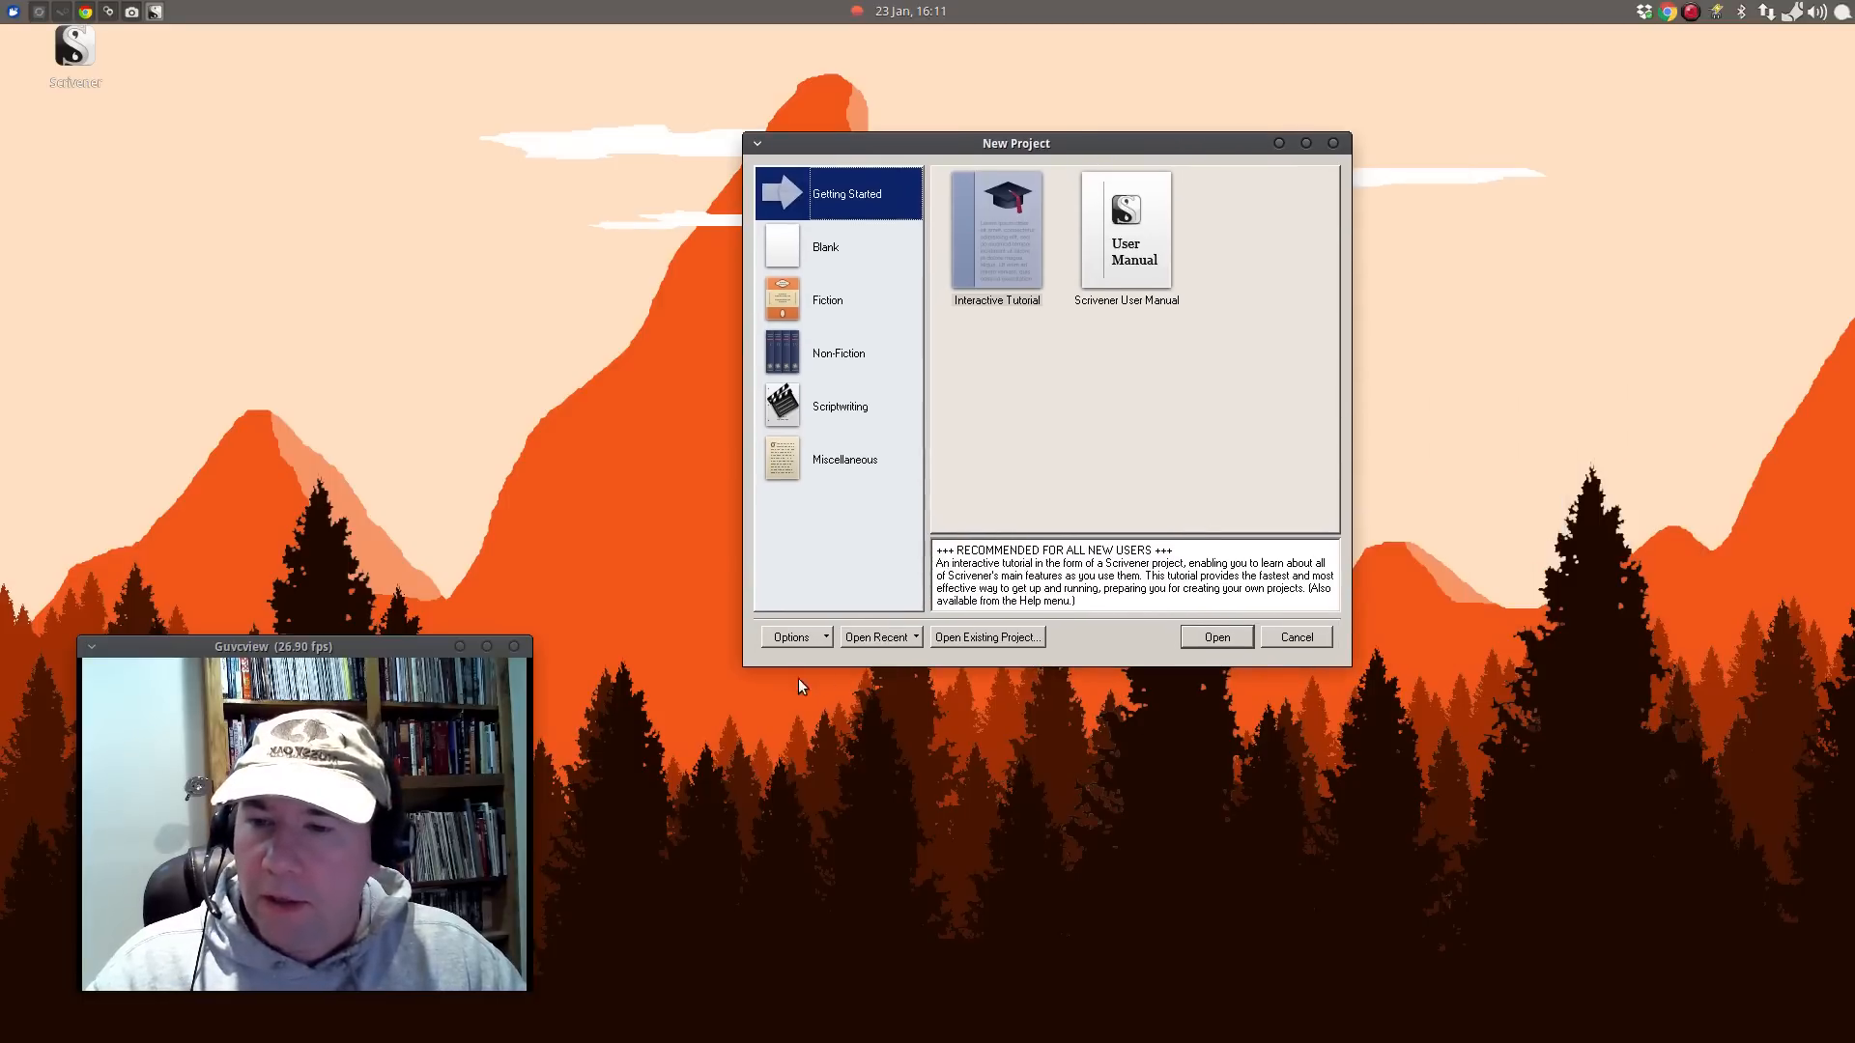
{"action": "mouse_move", "coordinate": [930, 659]}
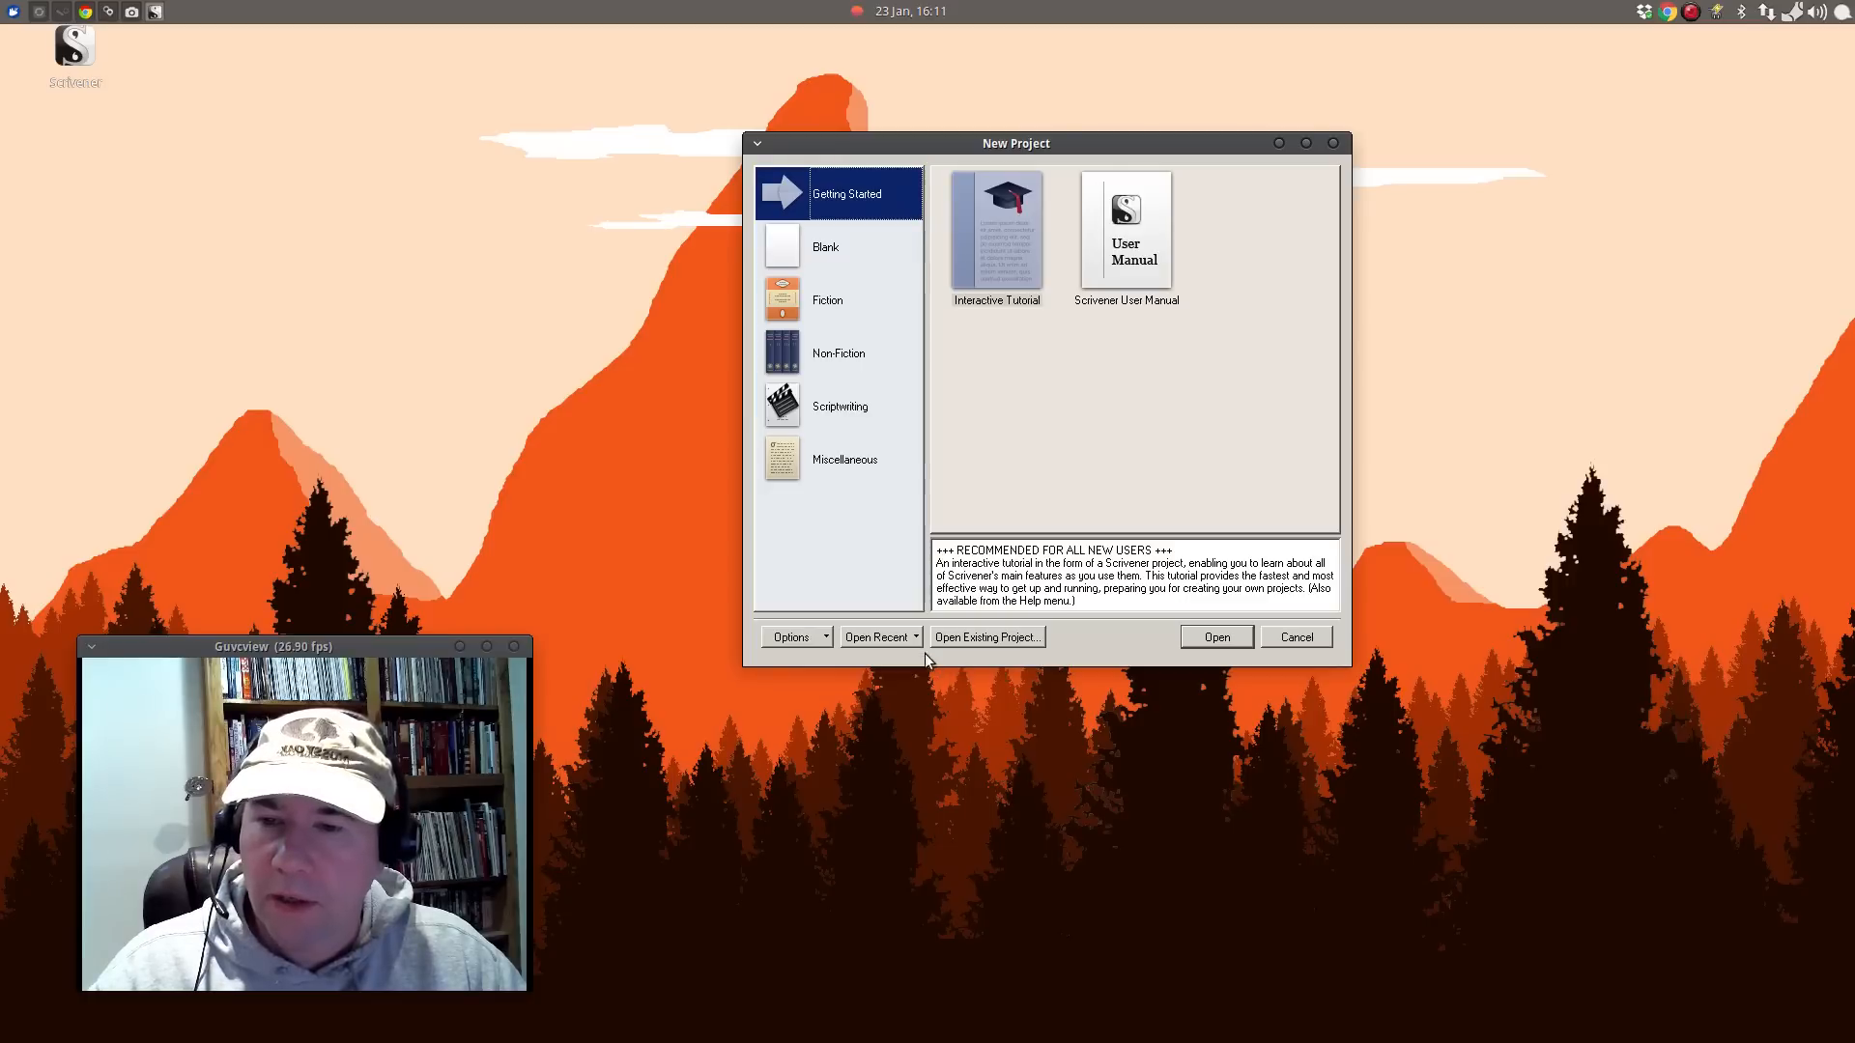
Browse to Dropbox and open Chronicles of Aria Prime.scrivx via Open Existing Project.
{"action": "left_click", "coordinate": [875, 636]}
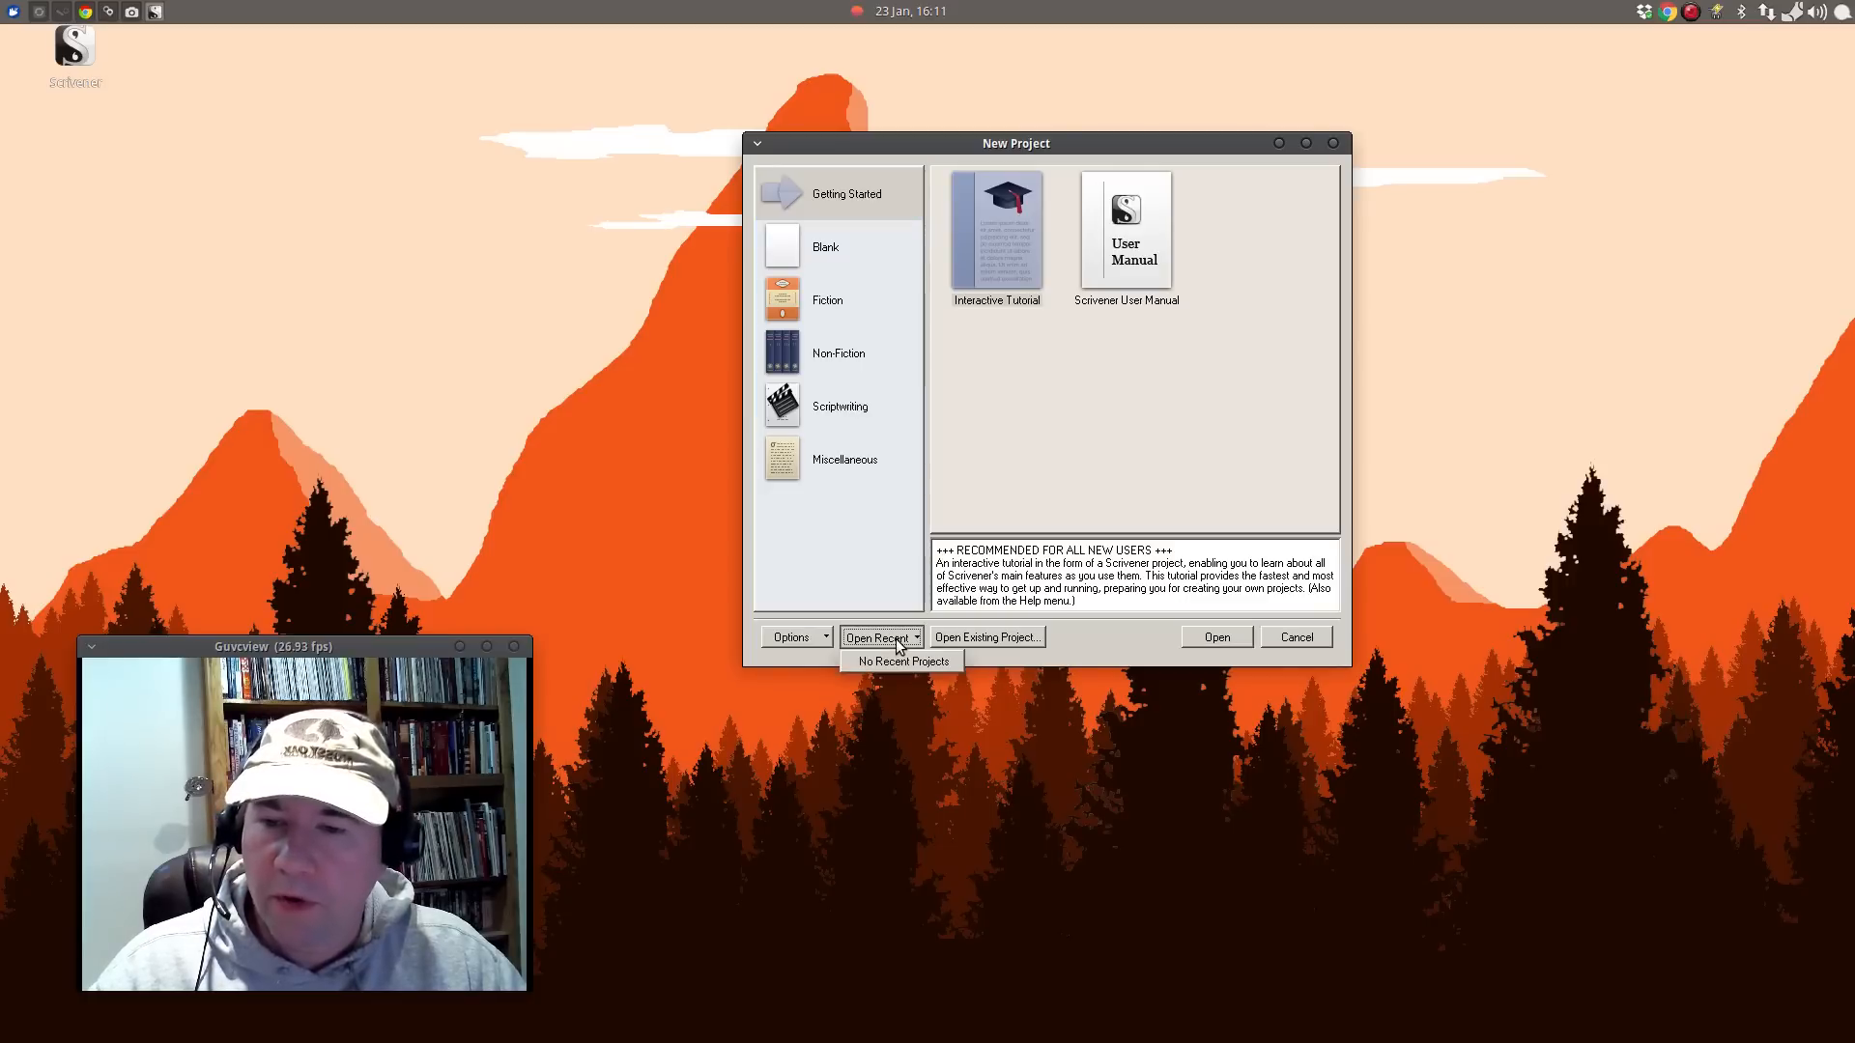
{"action": "mouse_move", "coordinate": [1051, 655]}
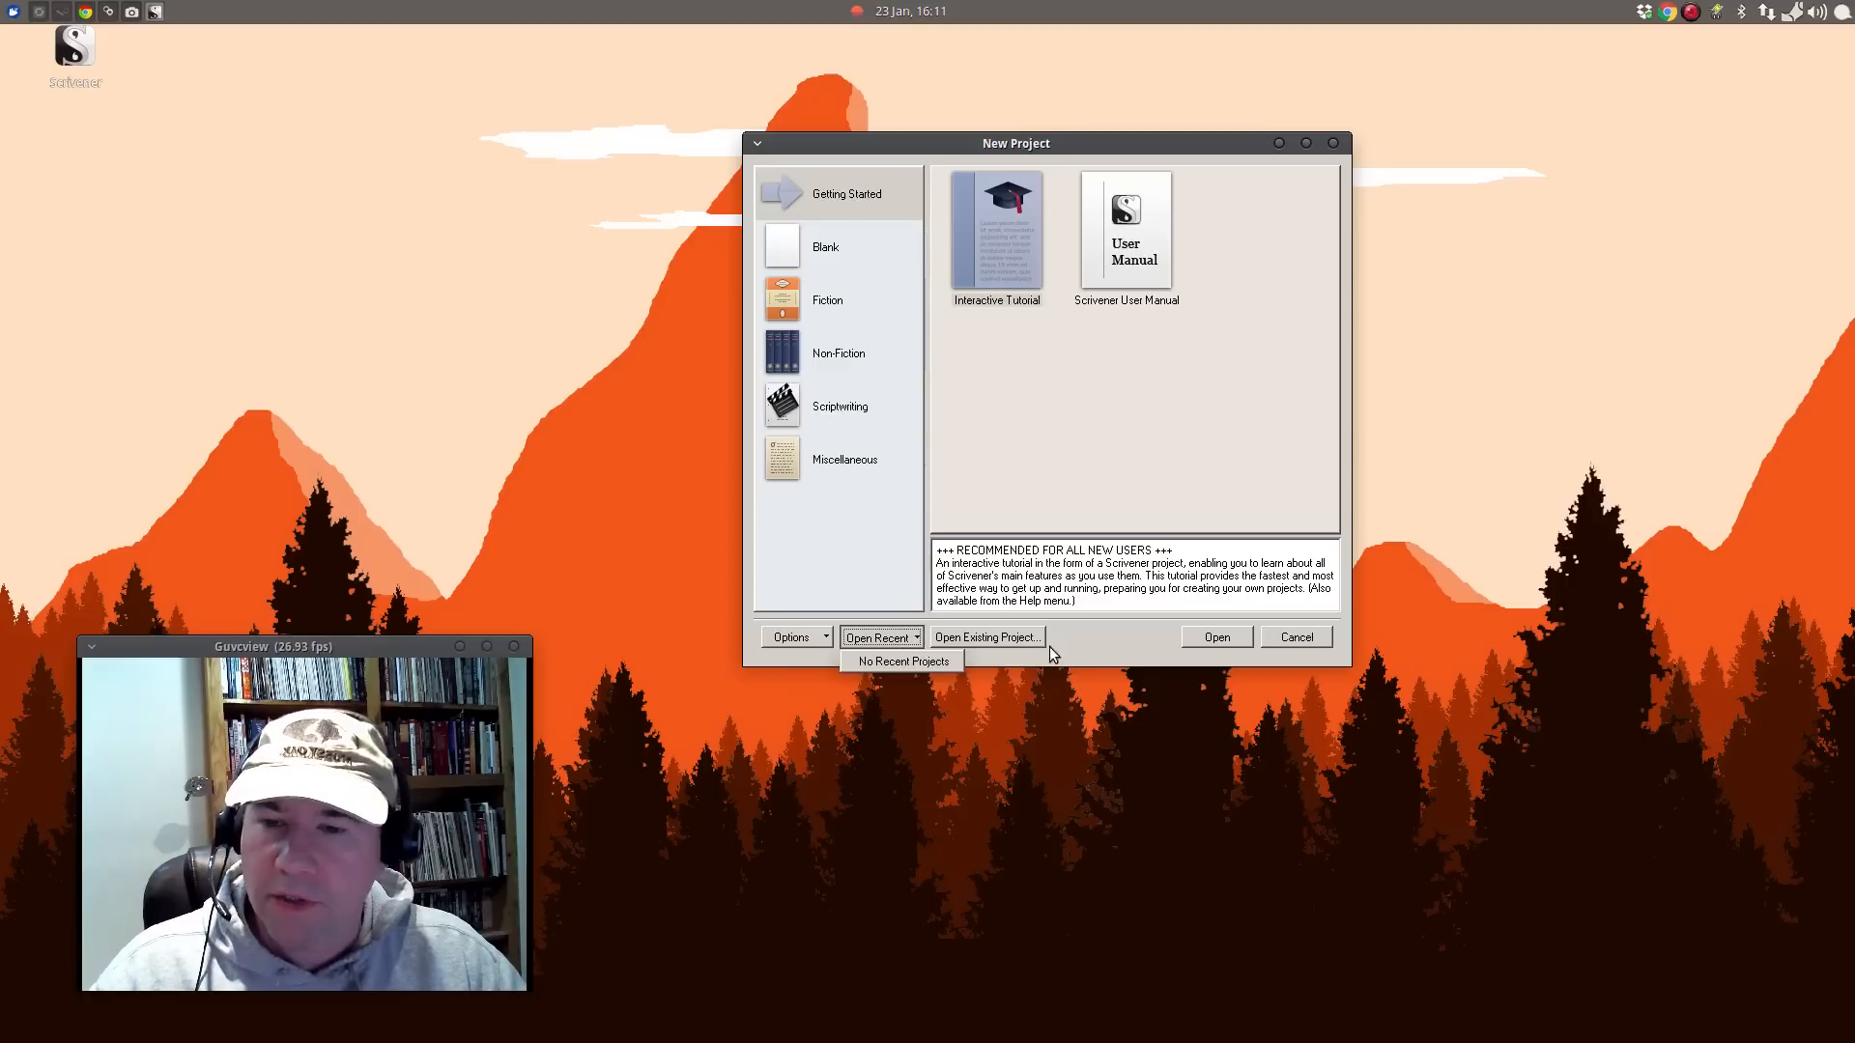
{"action": "left_click", "coordinate": [985, 636]}
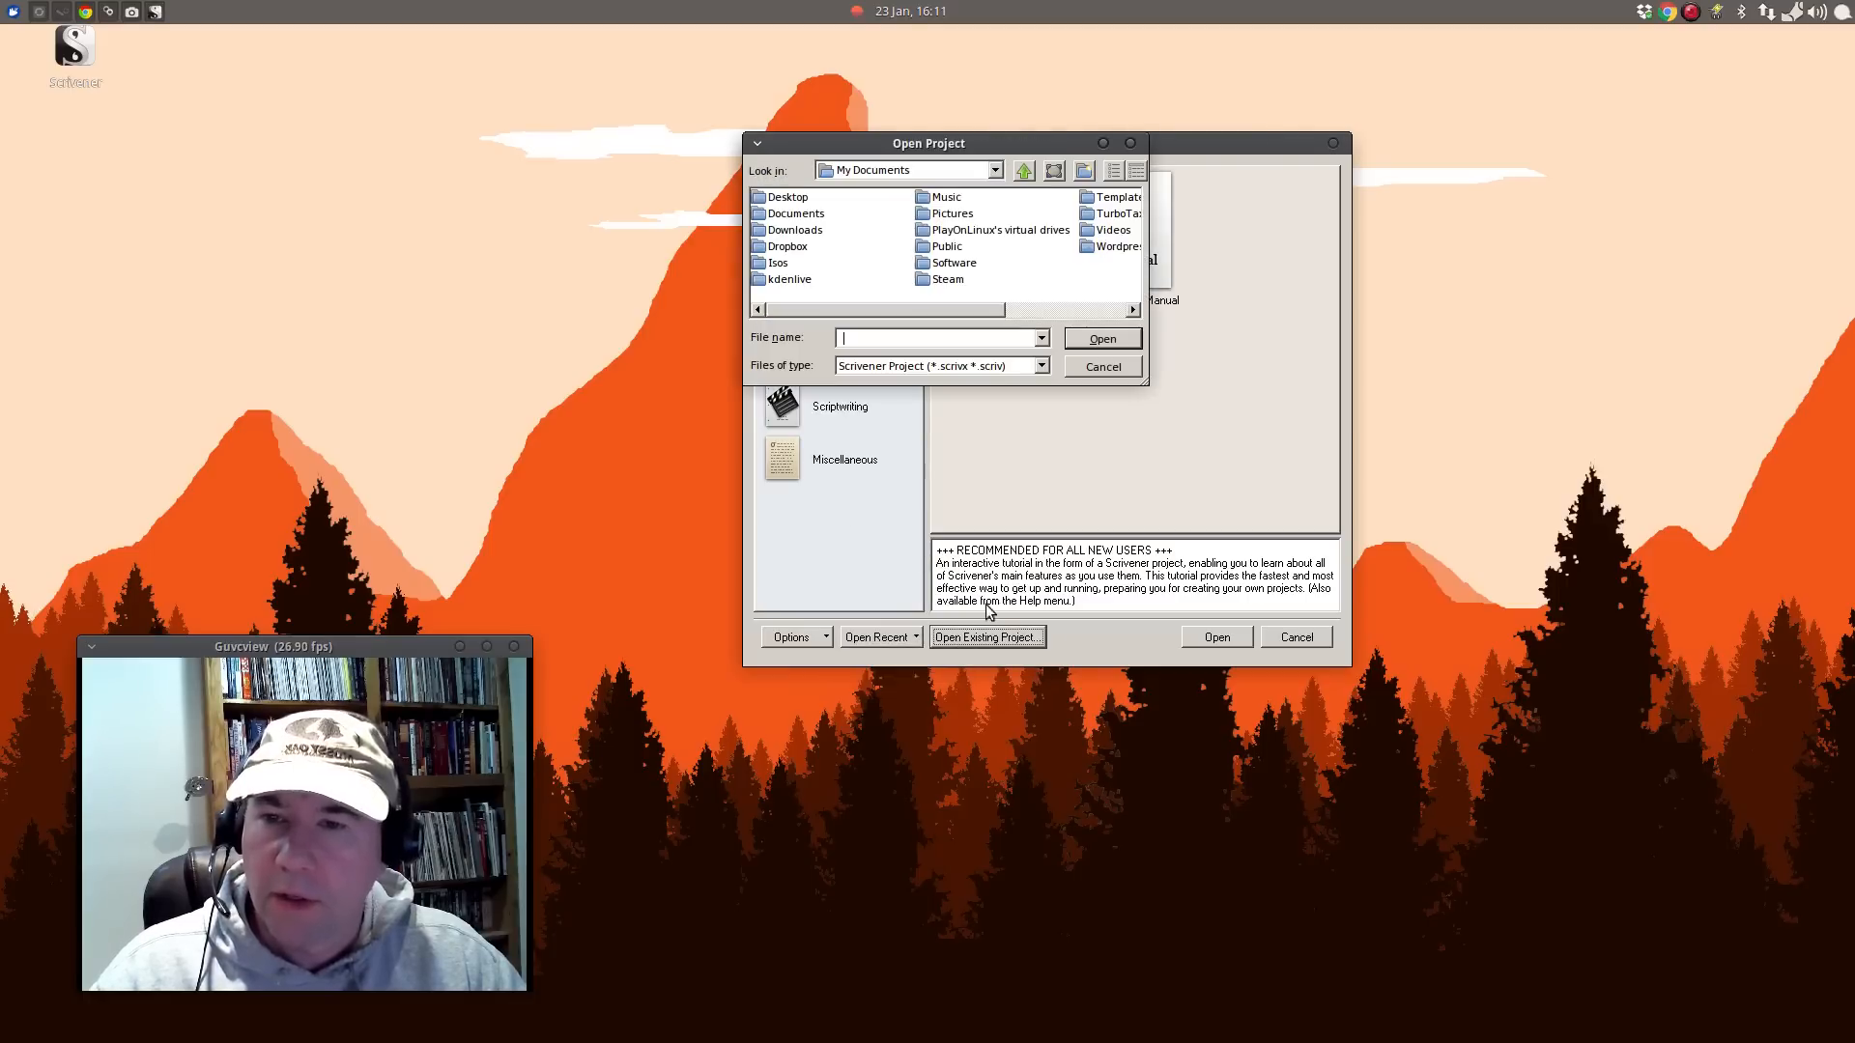
{"action": "mouse_move", "coordinate": [1015, 264]}
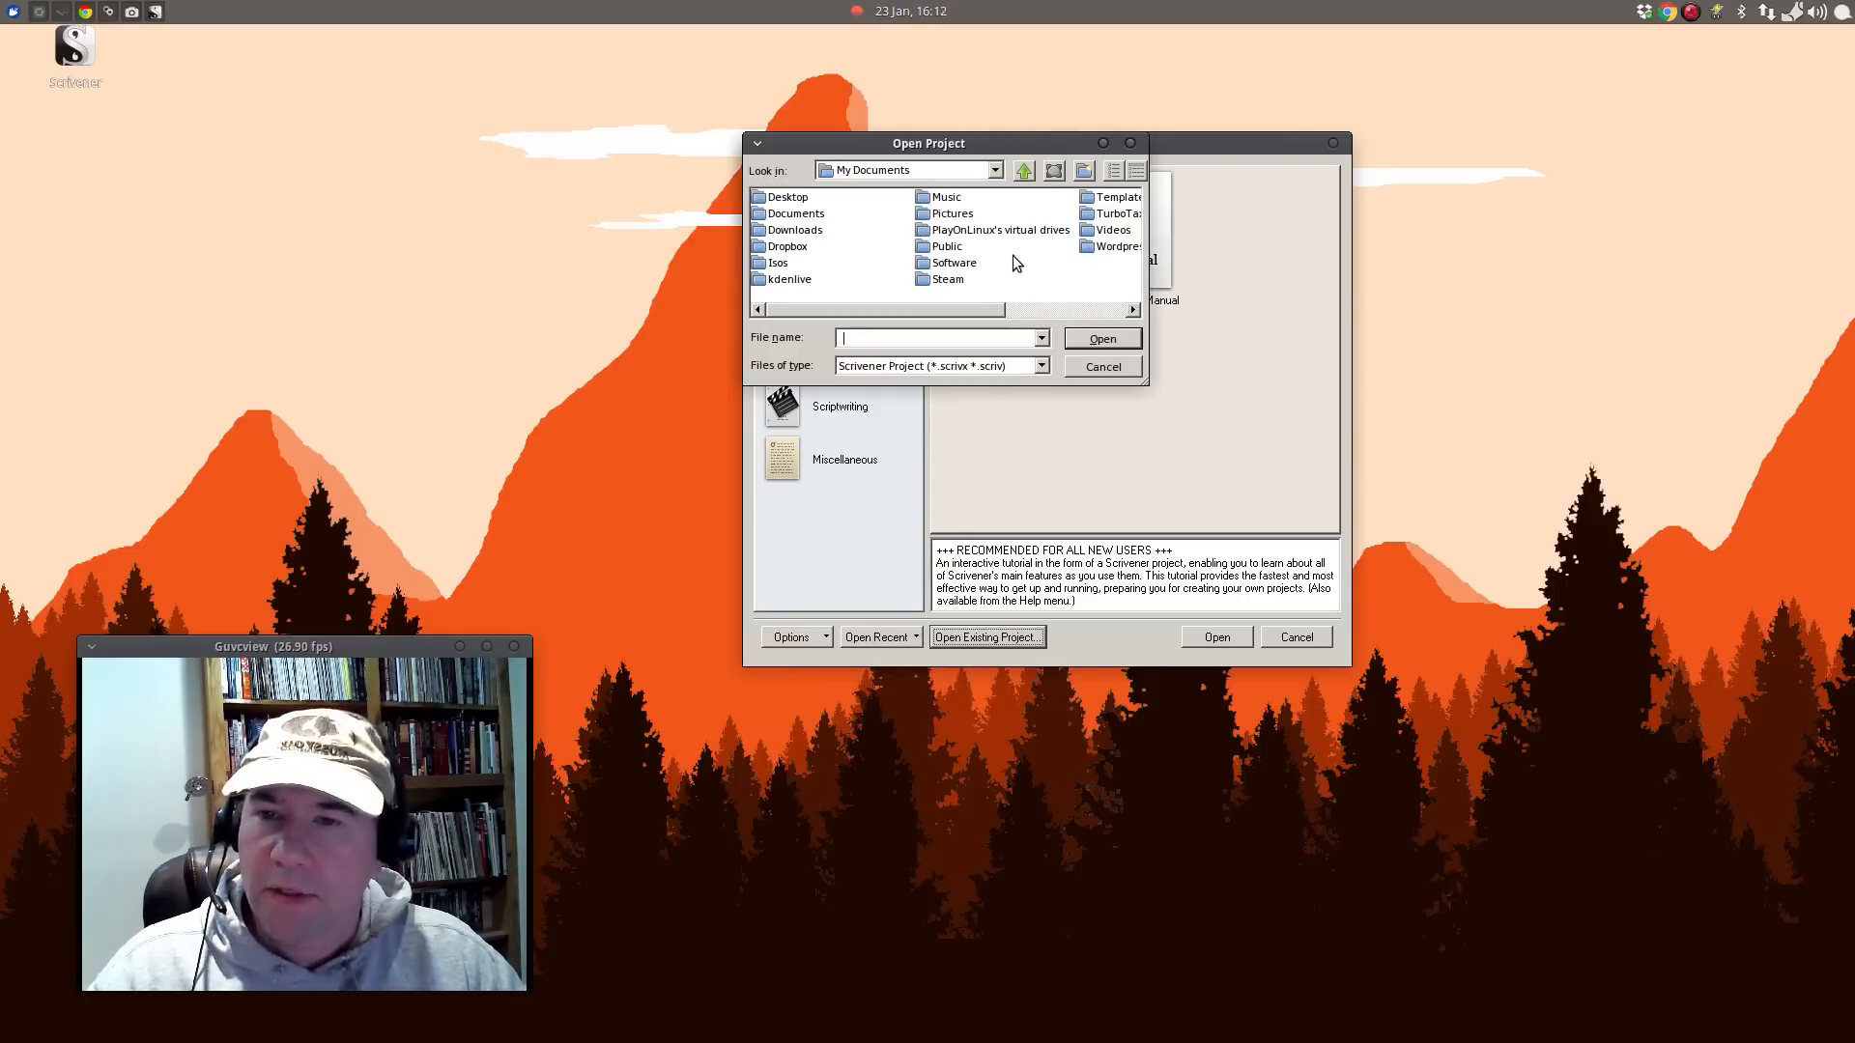
{"action": "left_click", "coordinate": [786, 245]}
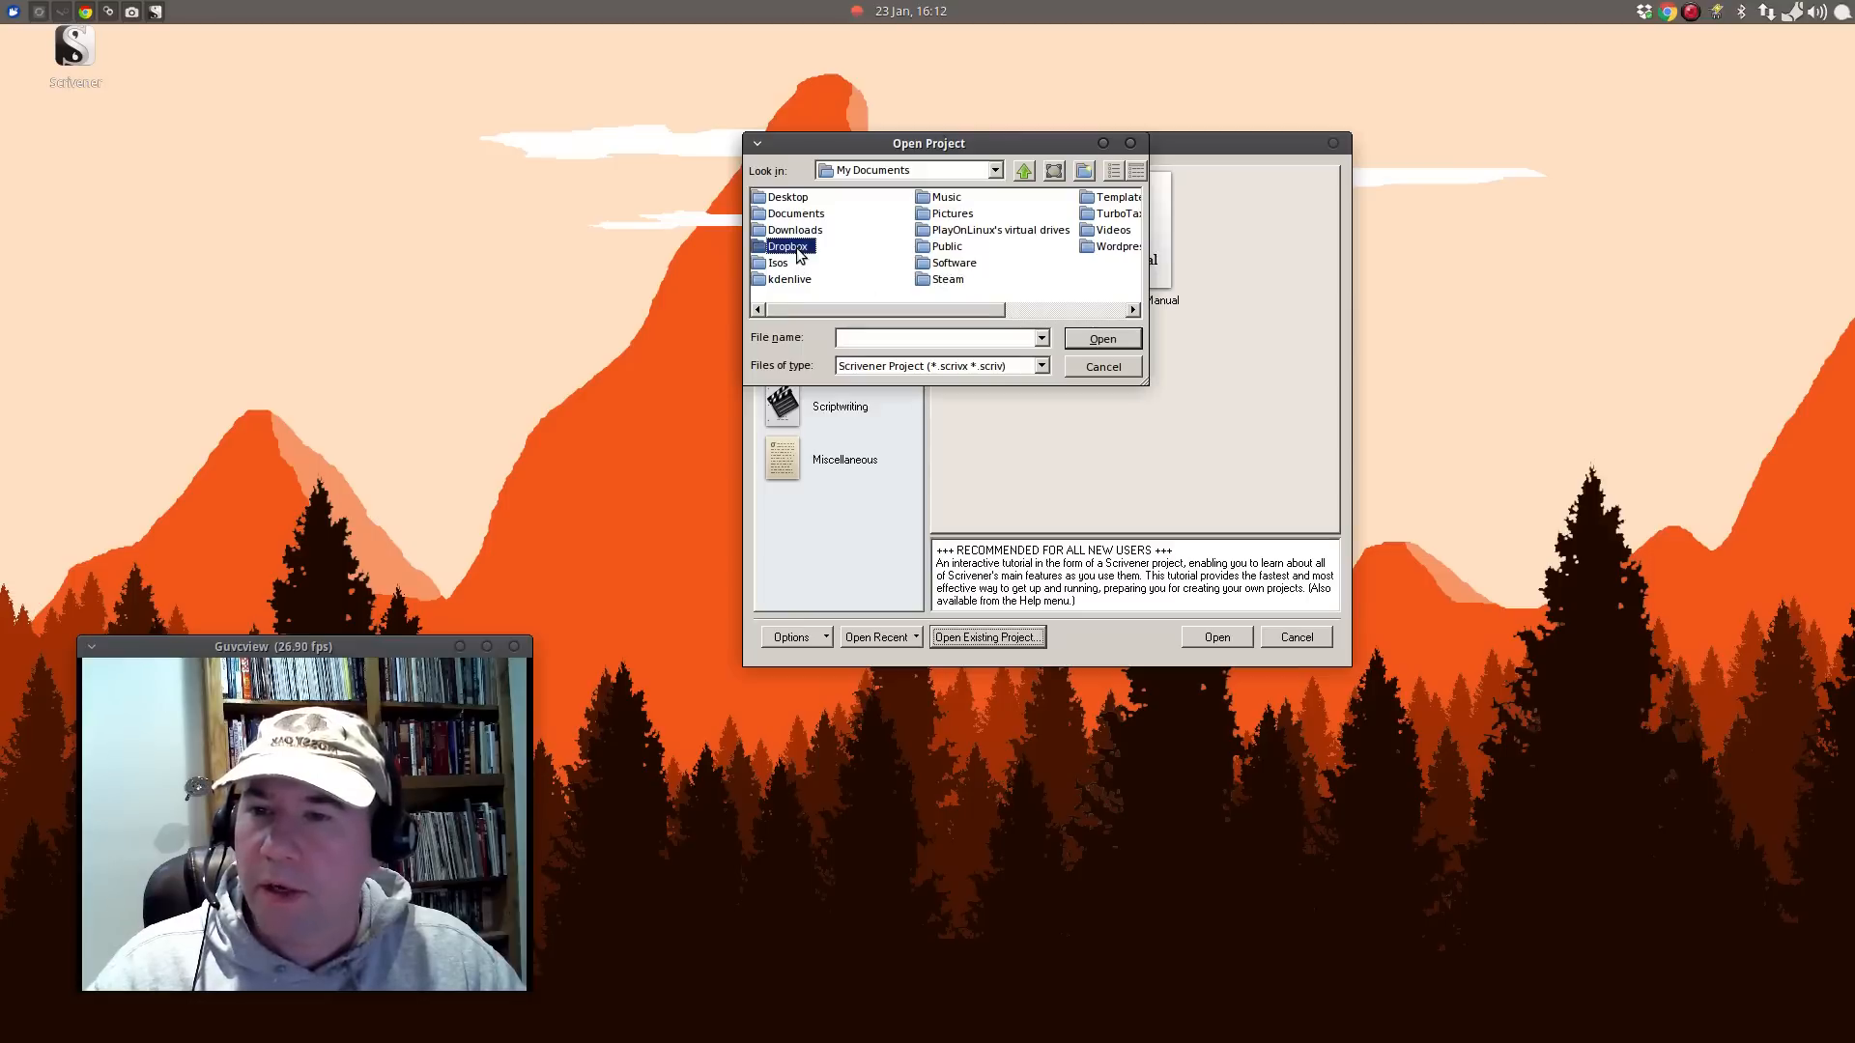
{"action": "double_click", "coordinate": [788, 245]}
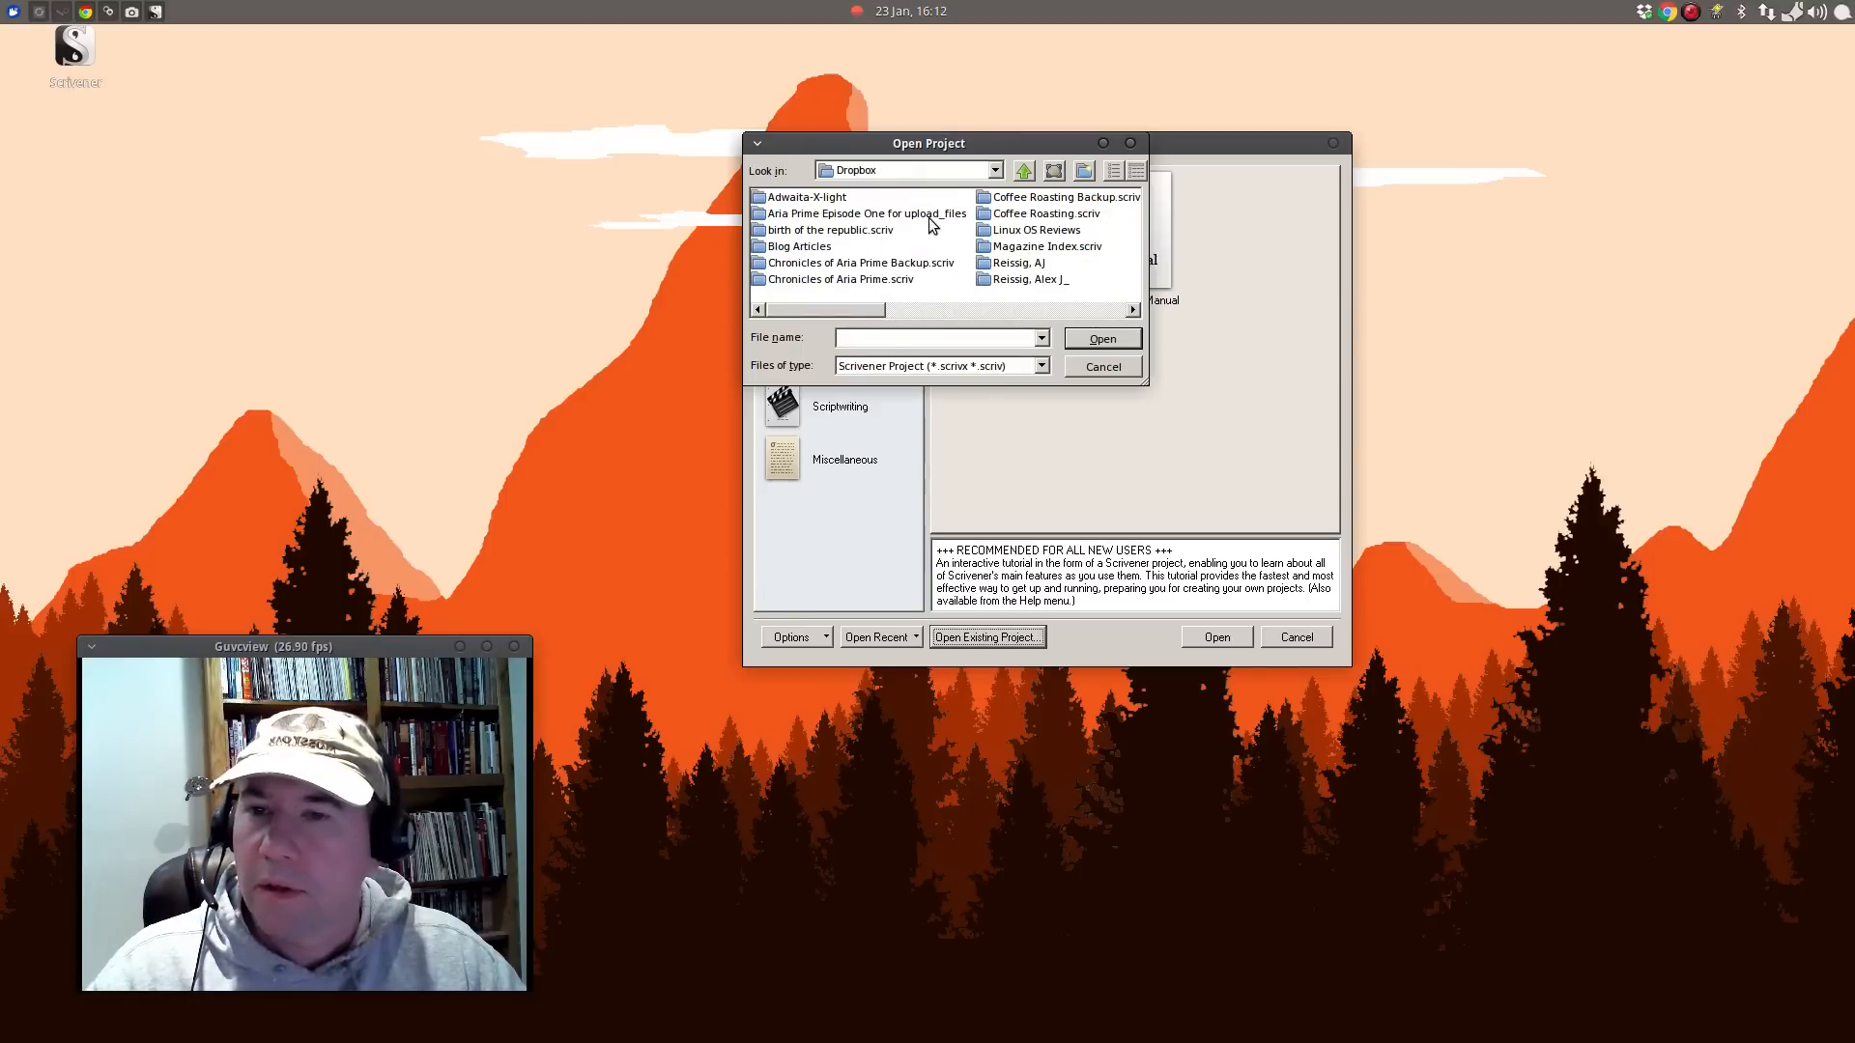
{"action": "mouse_move", "coordinate": [999, 274]}
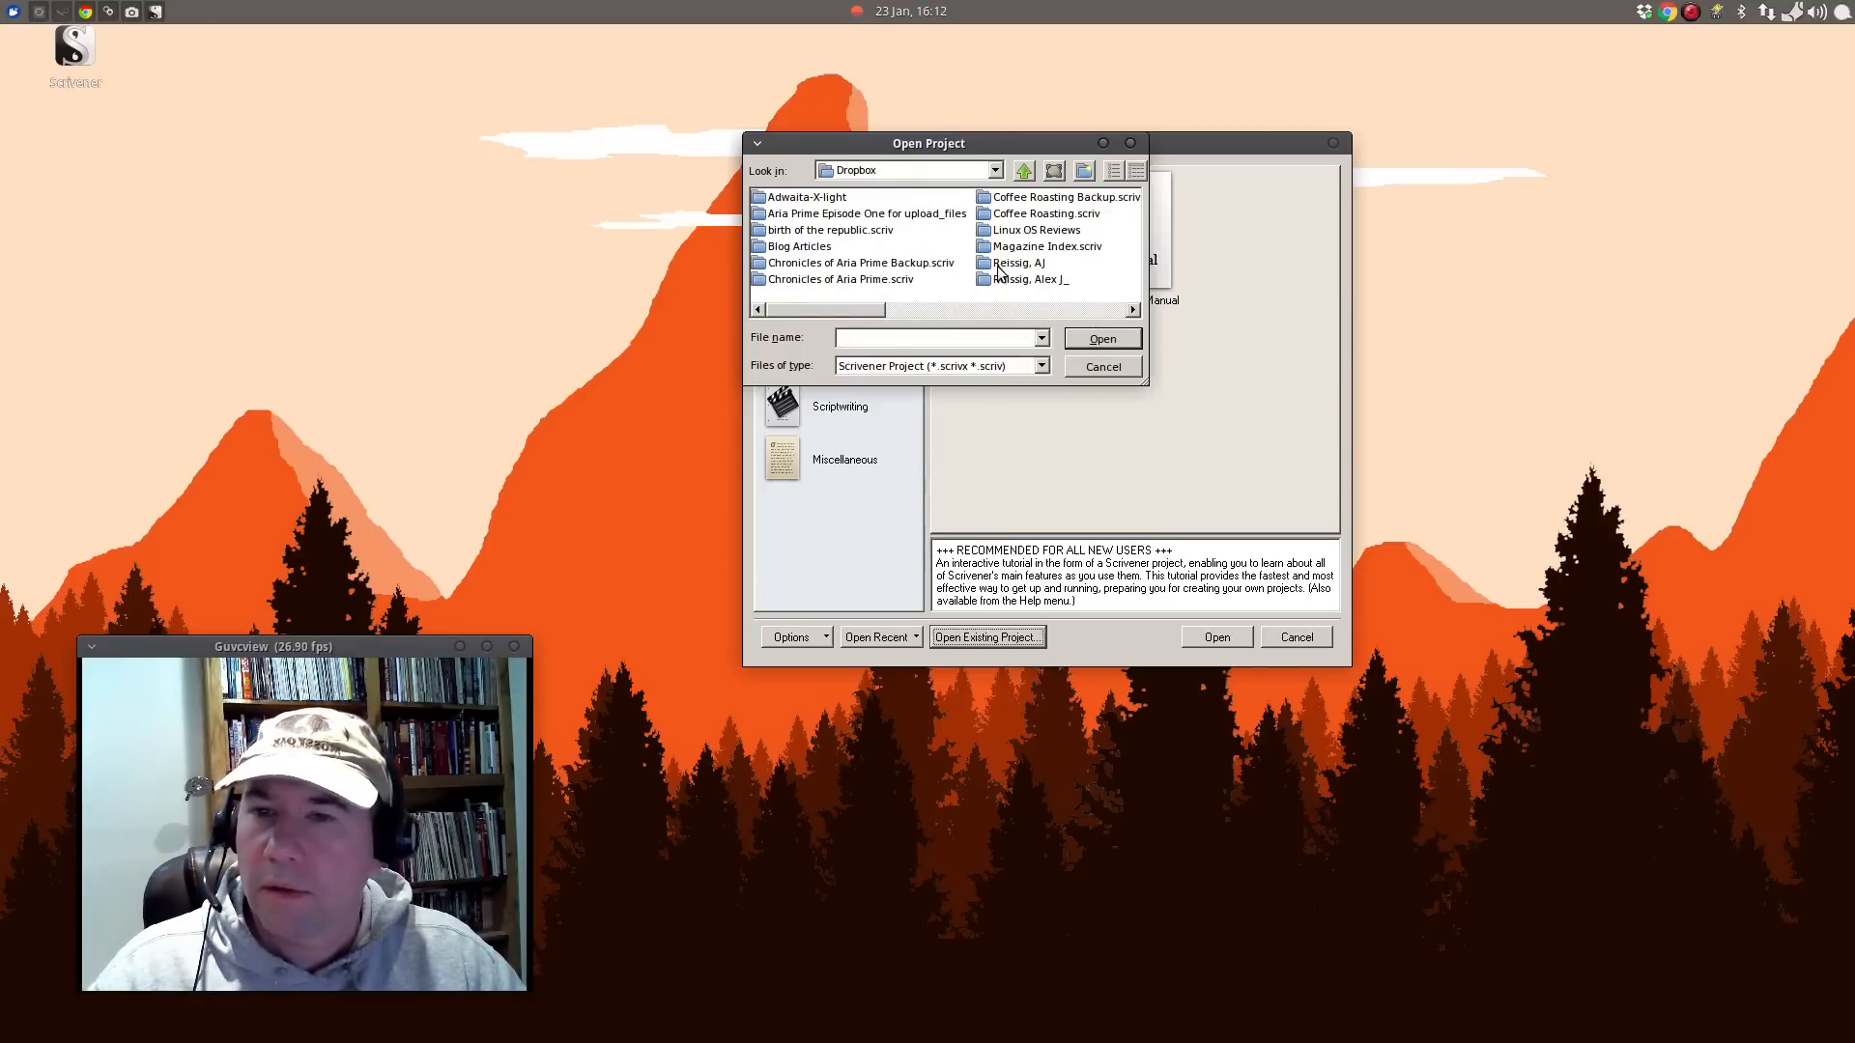
{"action": "scroll", "scroll_direction": "right", "scroll_amount": 3}
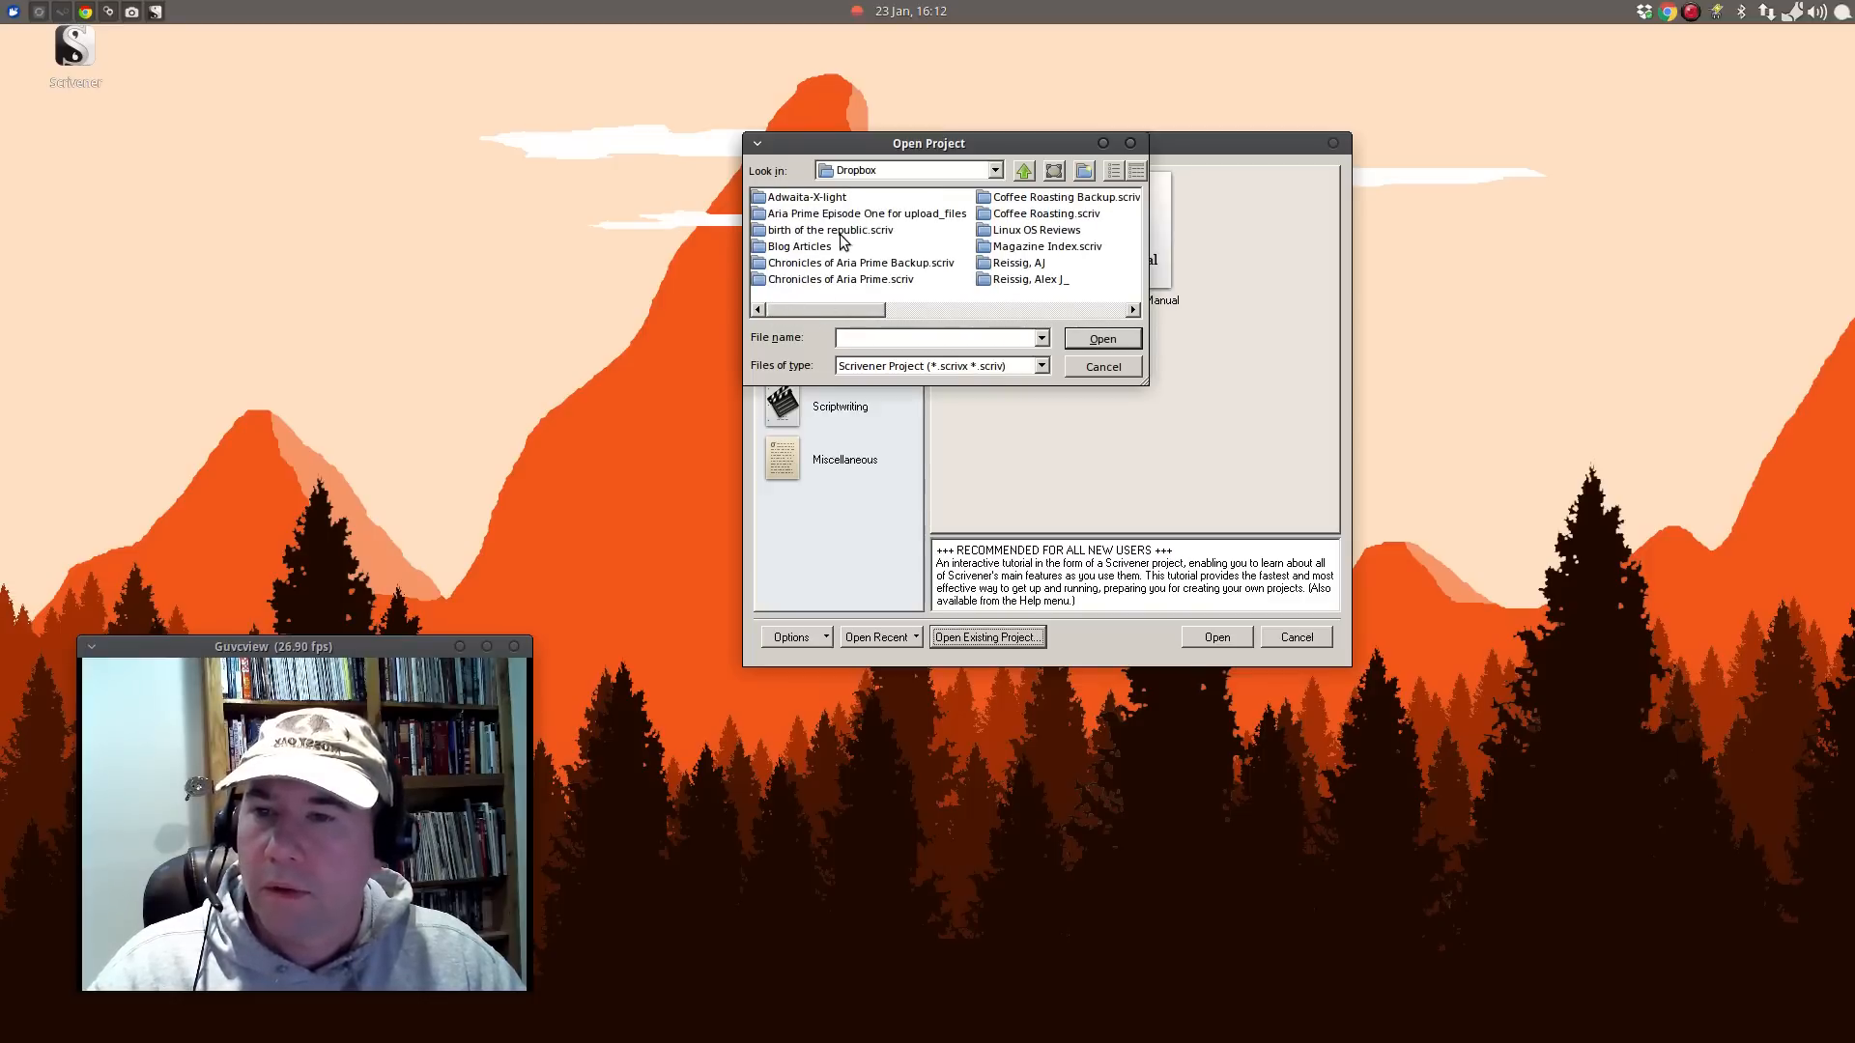
{"action": "mouse_move", "coordinate": [898, 282]}
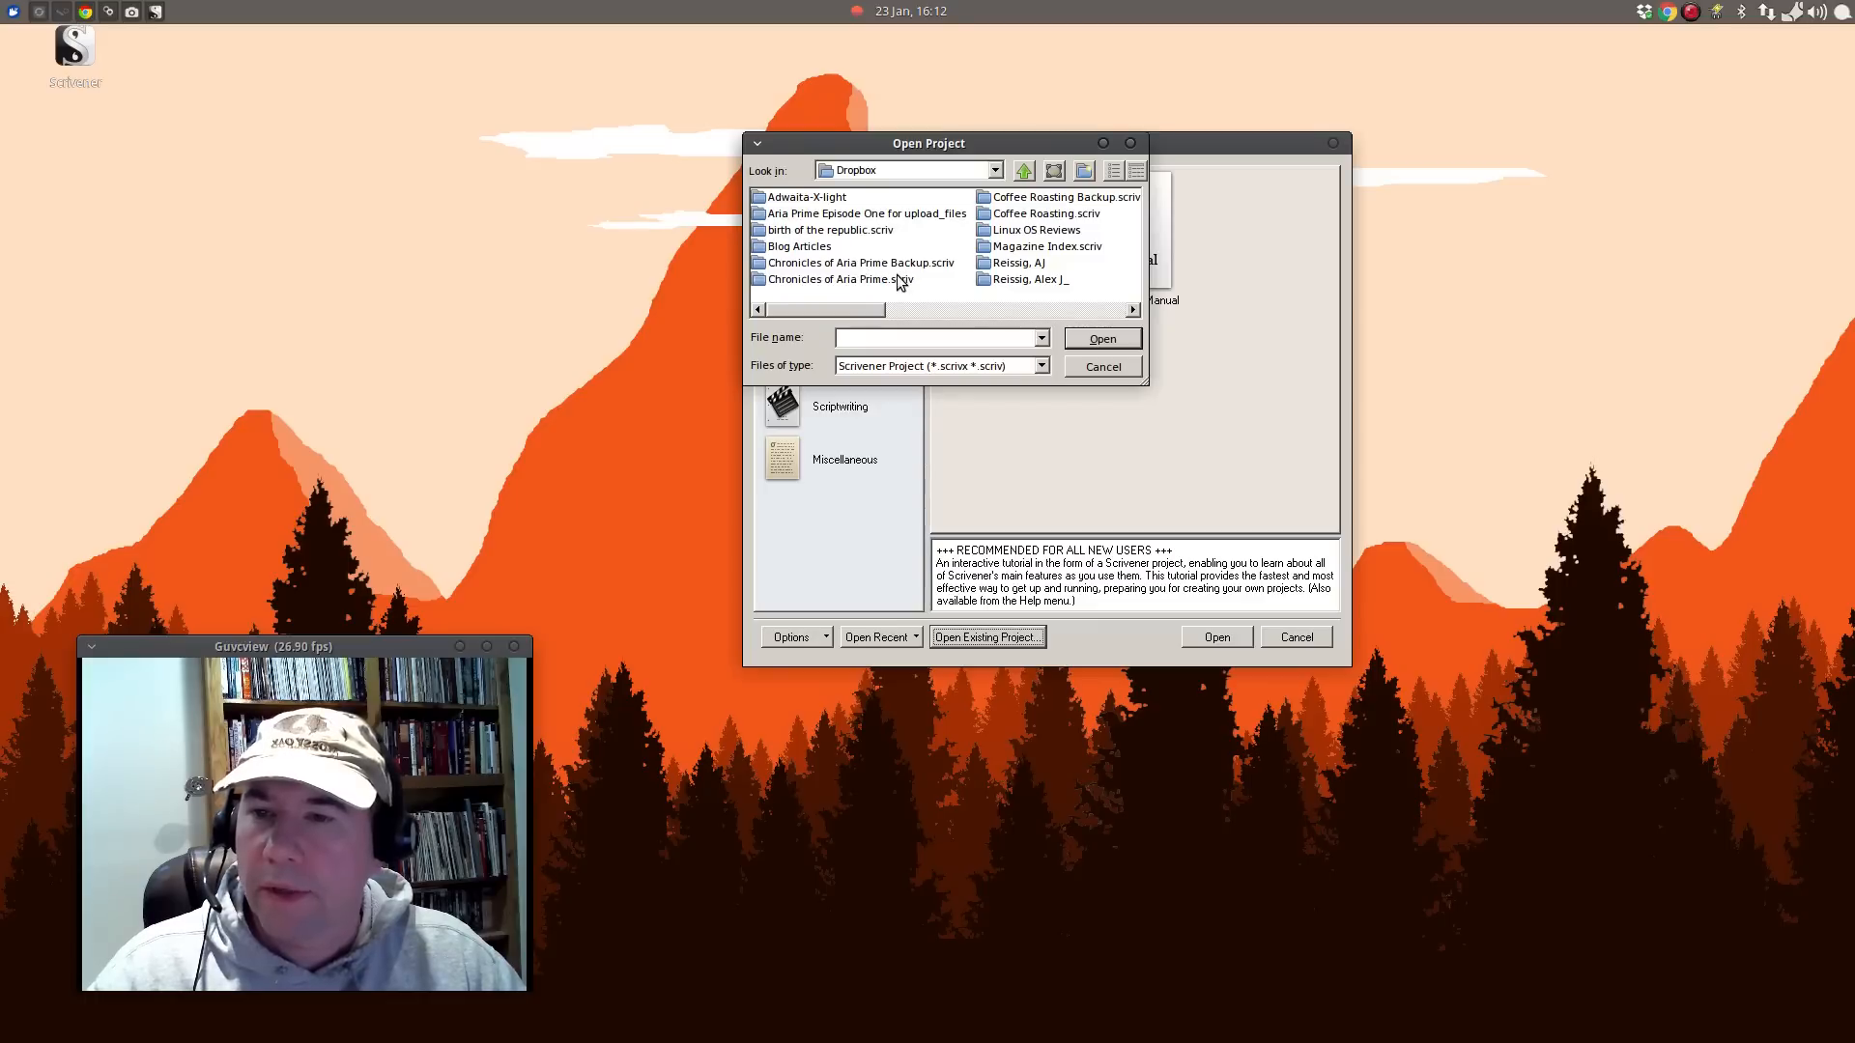
{"action": "double_click", "coordinate": [847, 278]}
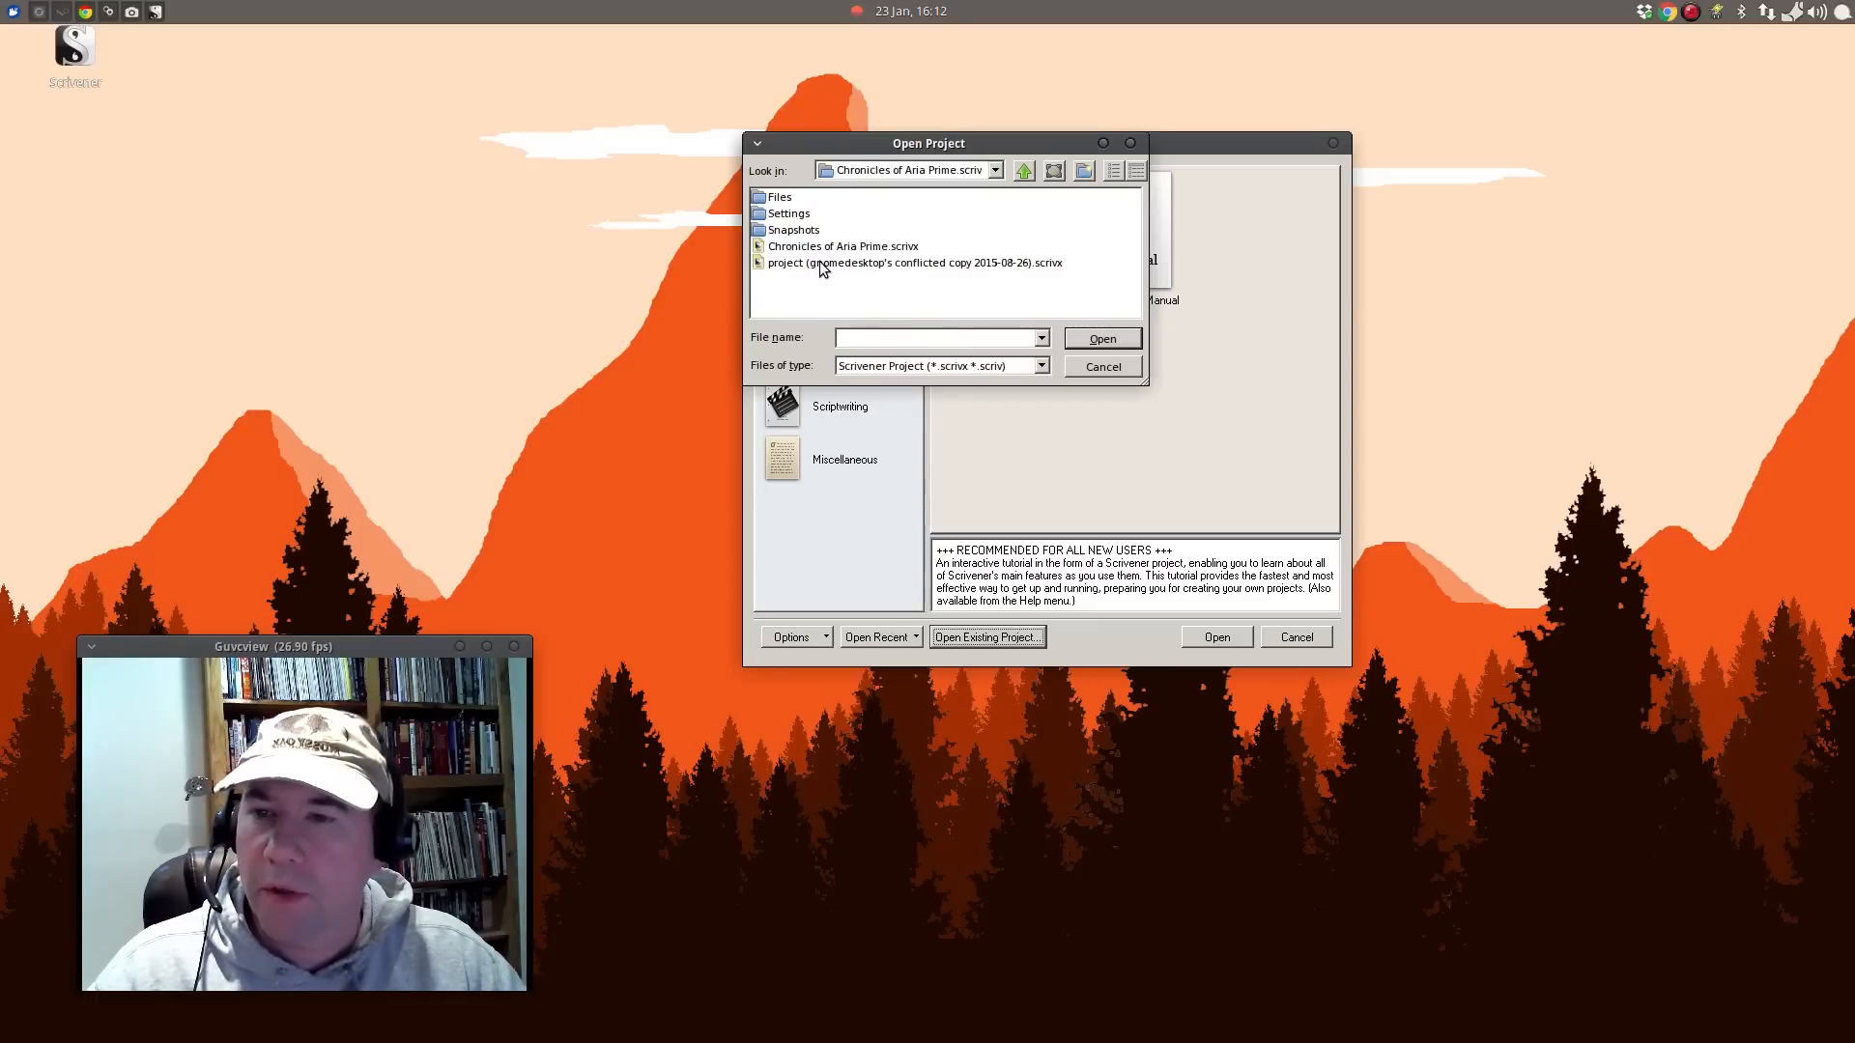
{"action": "left_click", "coordinate": [841, 245]}
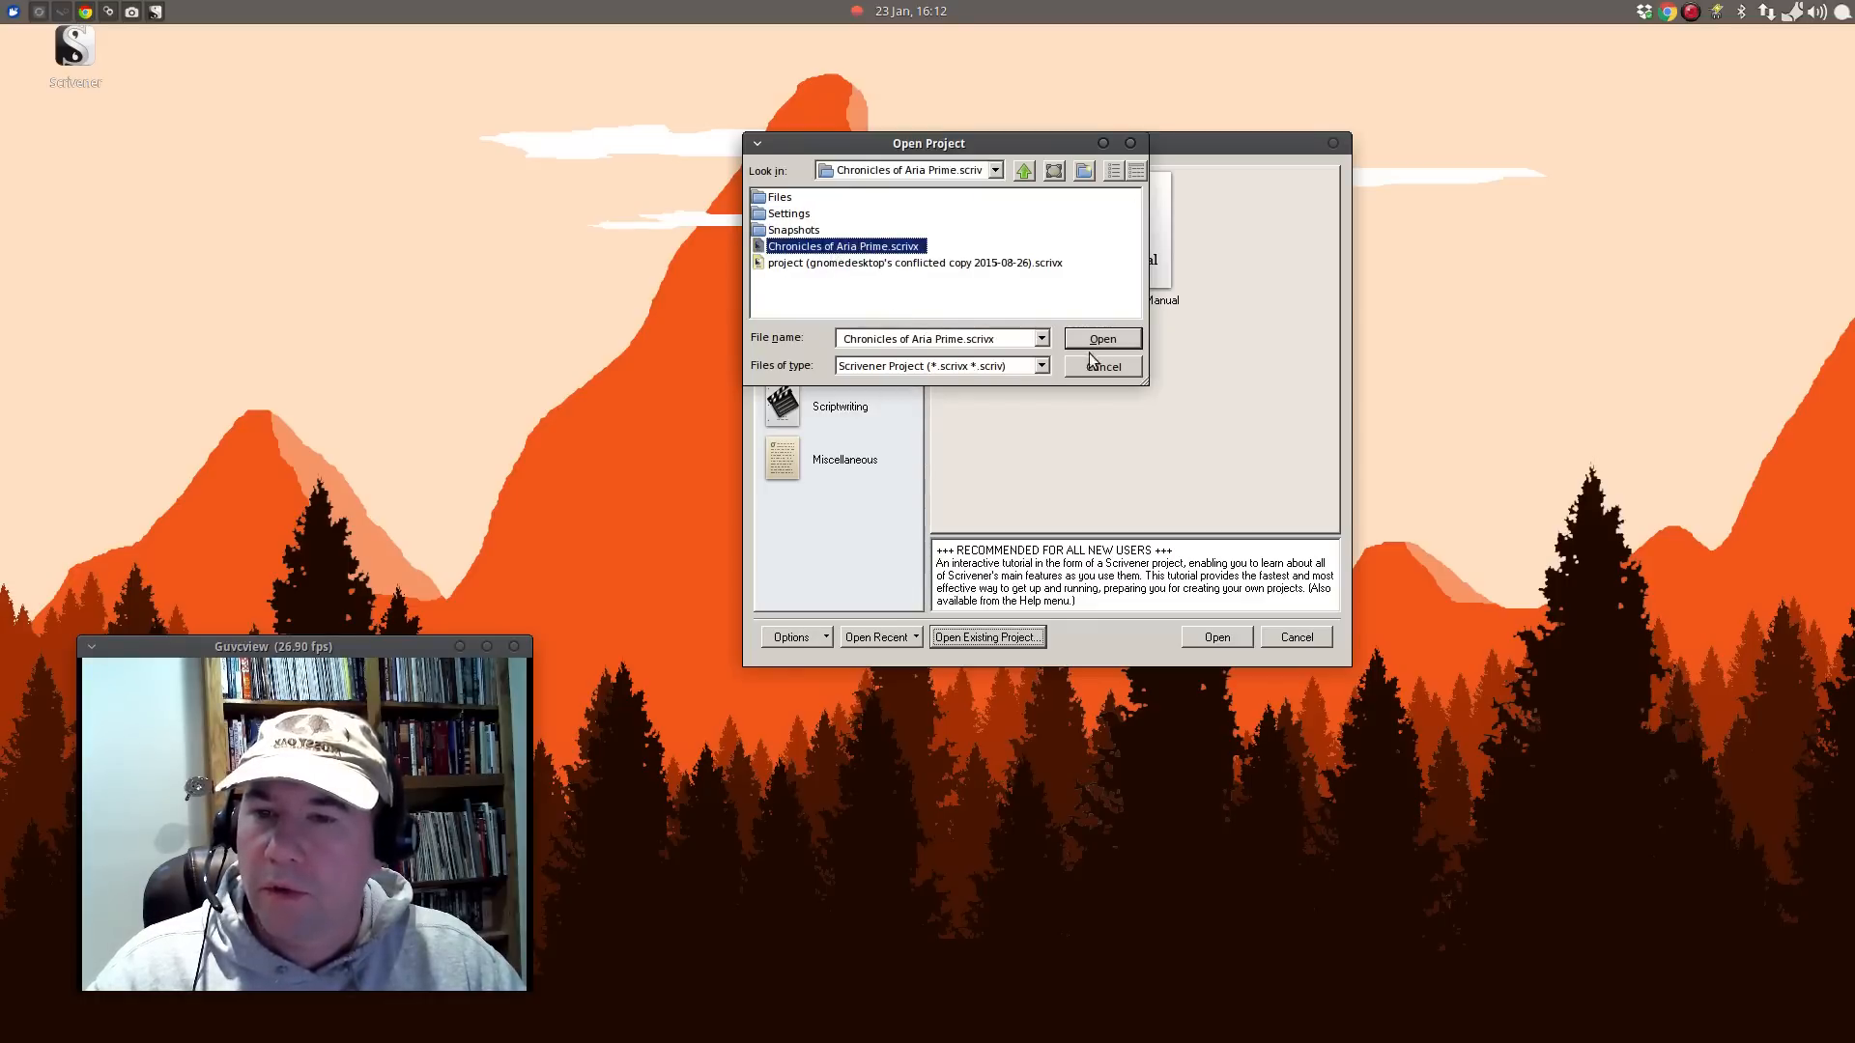
{"action": "left_click", "coordinate": [1099, 338]}
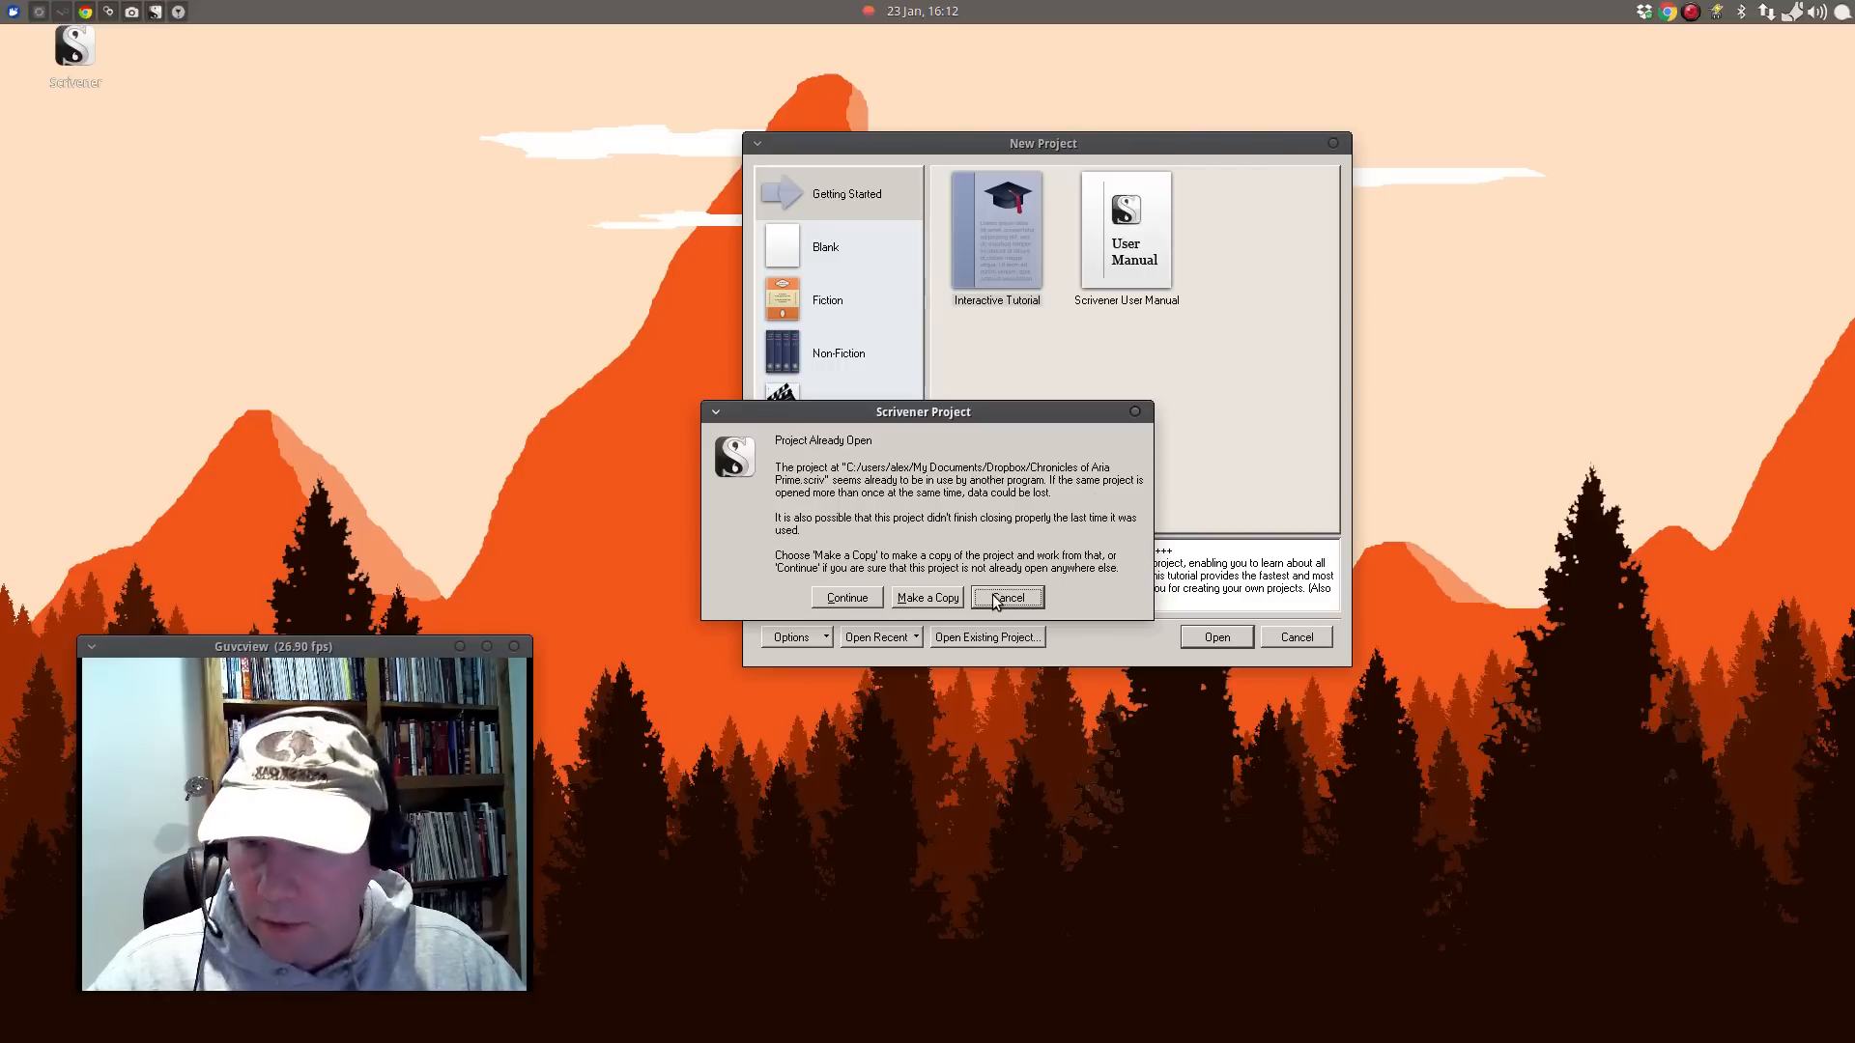
Continue past the Project Already Open warning and view Chapters 6, 3 and 1 in the Binder.
{"action": "left_click", "coordinate": [1005, 597]}
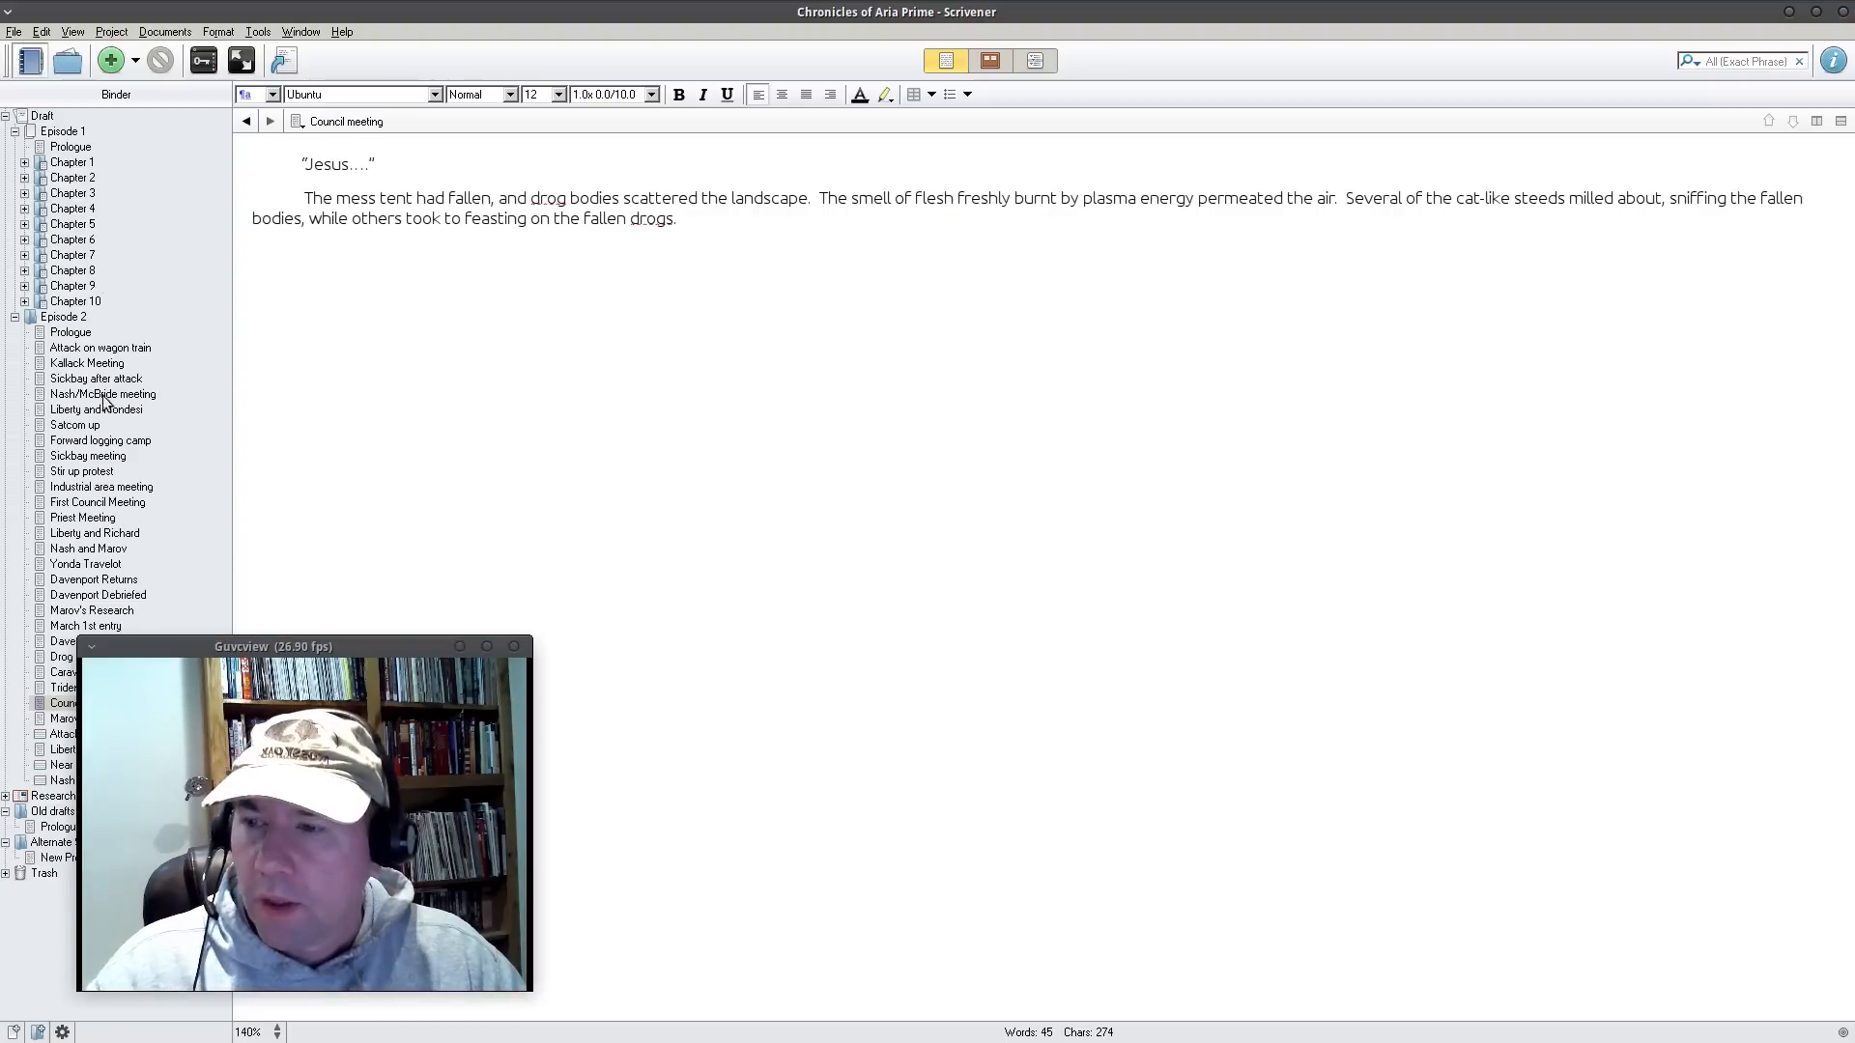
{"action": "left_click", "coordinate": [72, 239]}
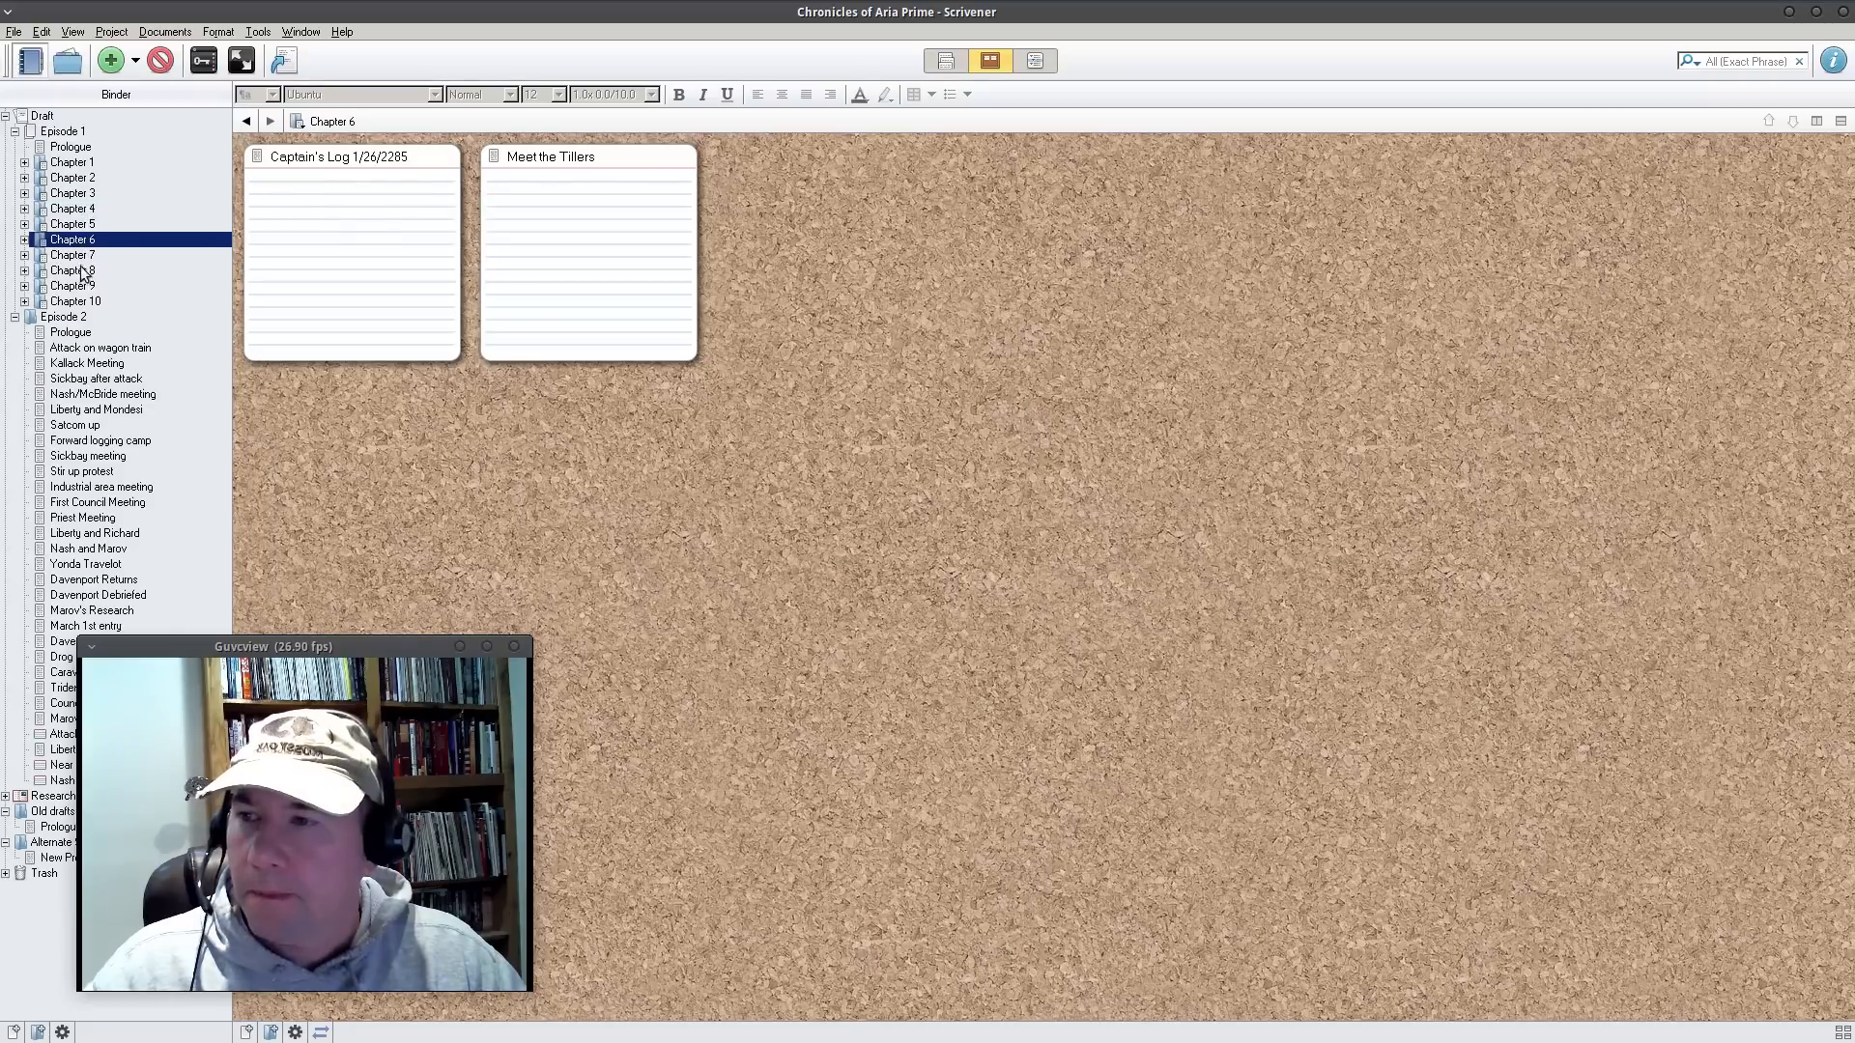
{"action": "left_click", "coordinate": [71, 193]}
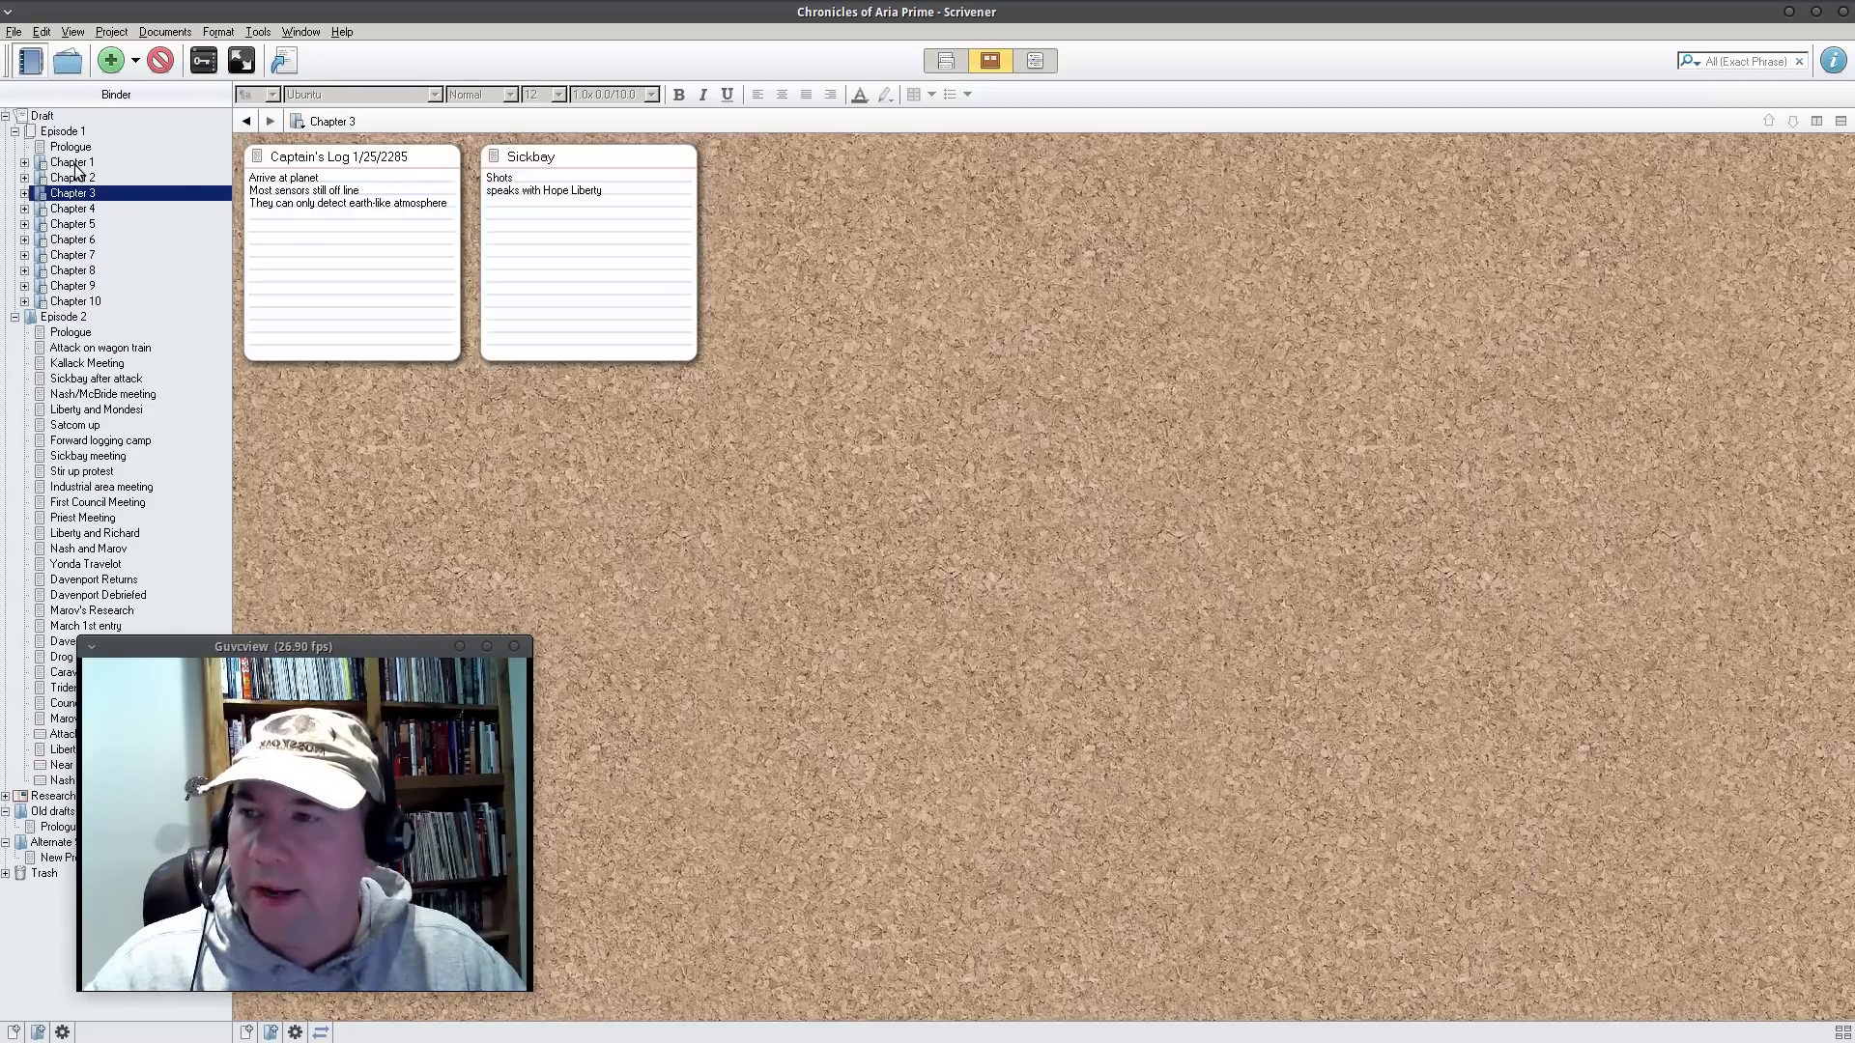
{"action": "left_click", "coordinate": [72, 163]}
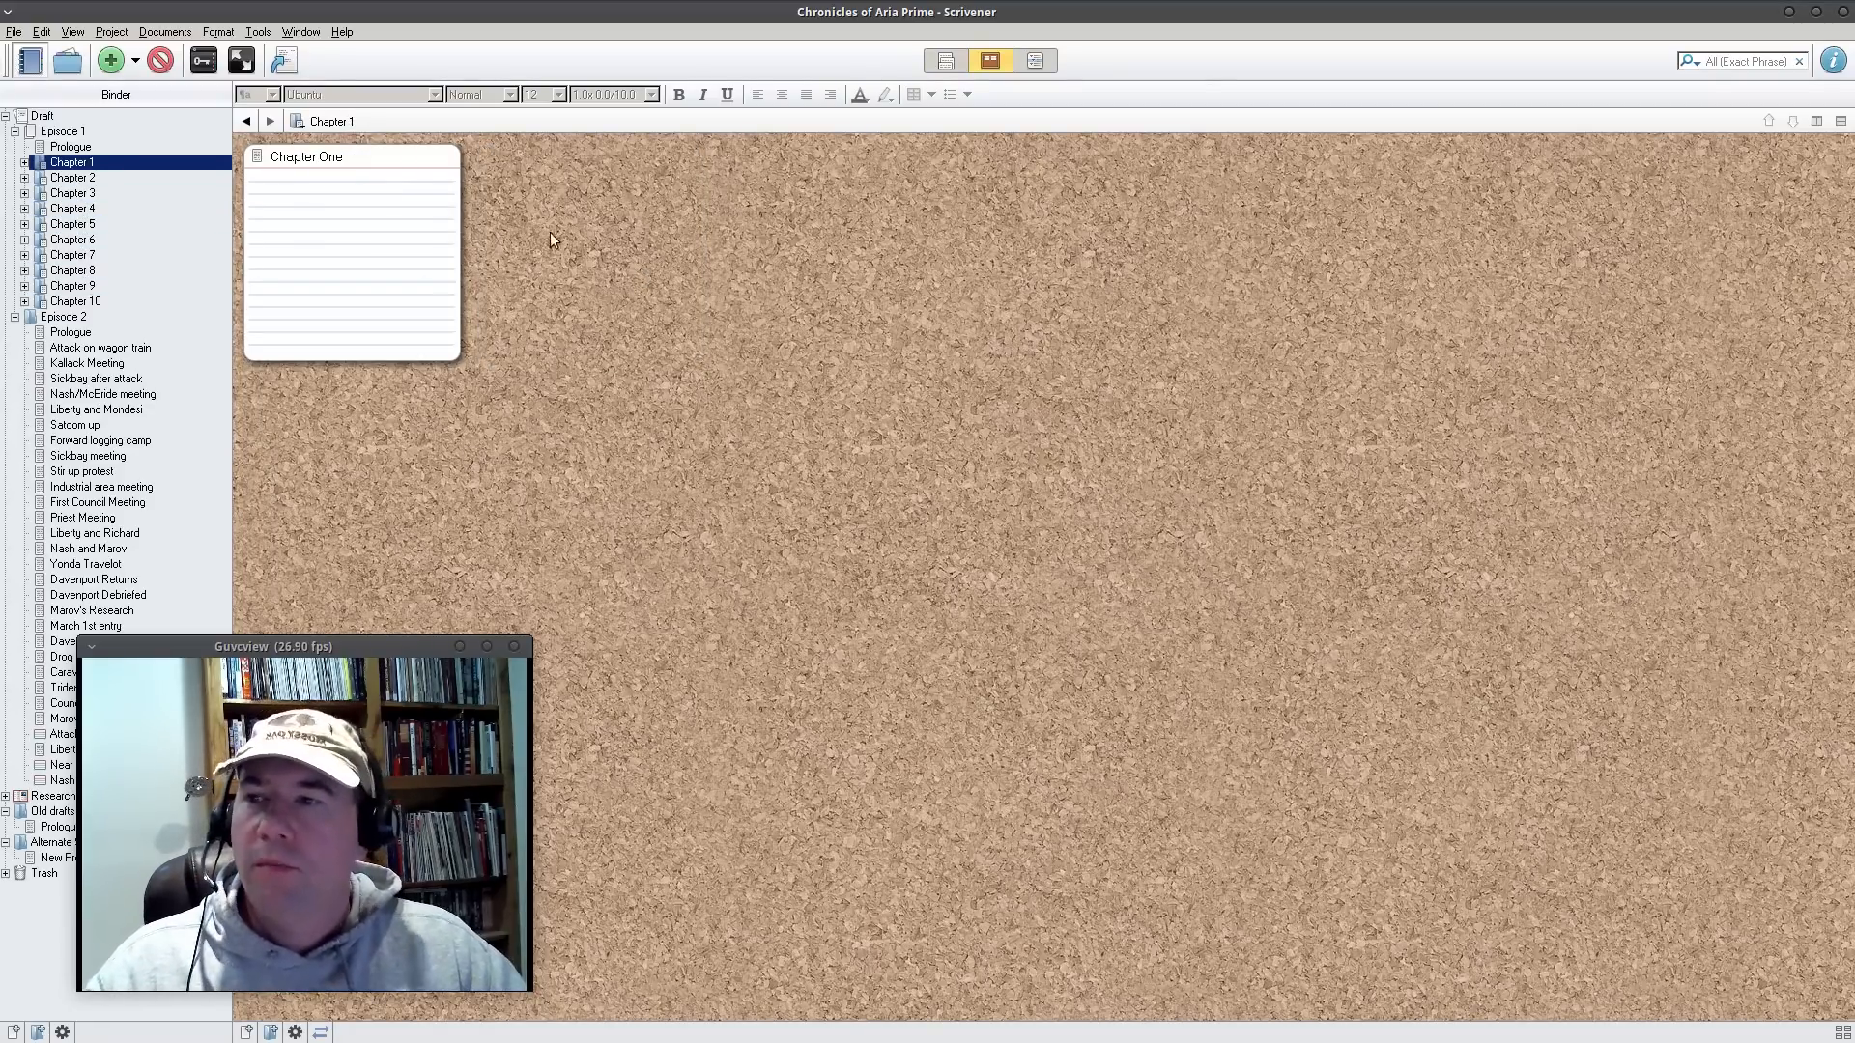
{"action": "mouse_move", "coordinate": [829, 279]}
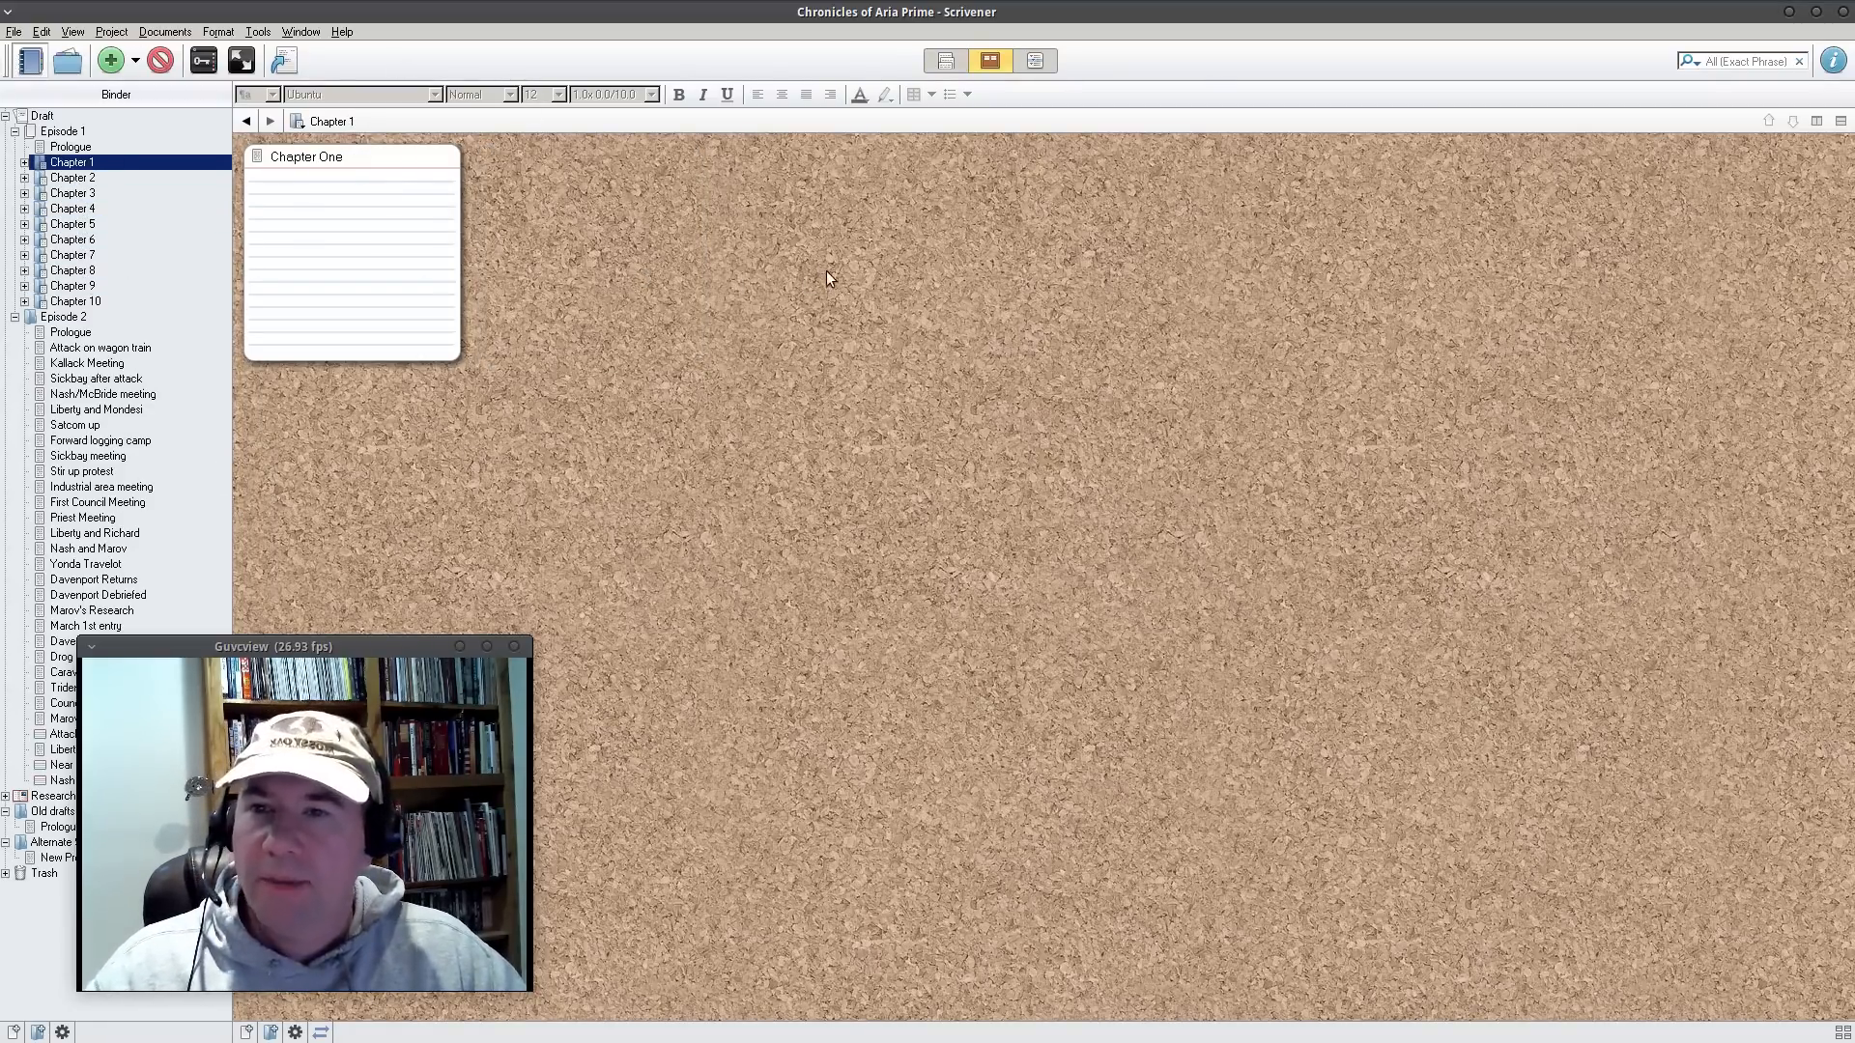
{"action": "mouse_move", "coordinate": [1133, 151]}
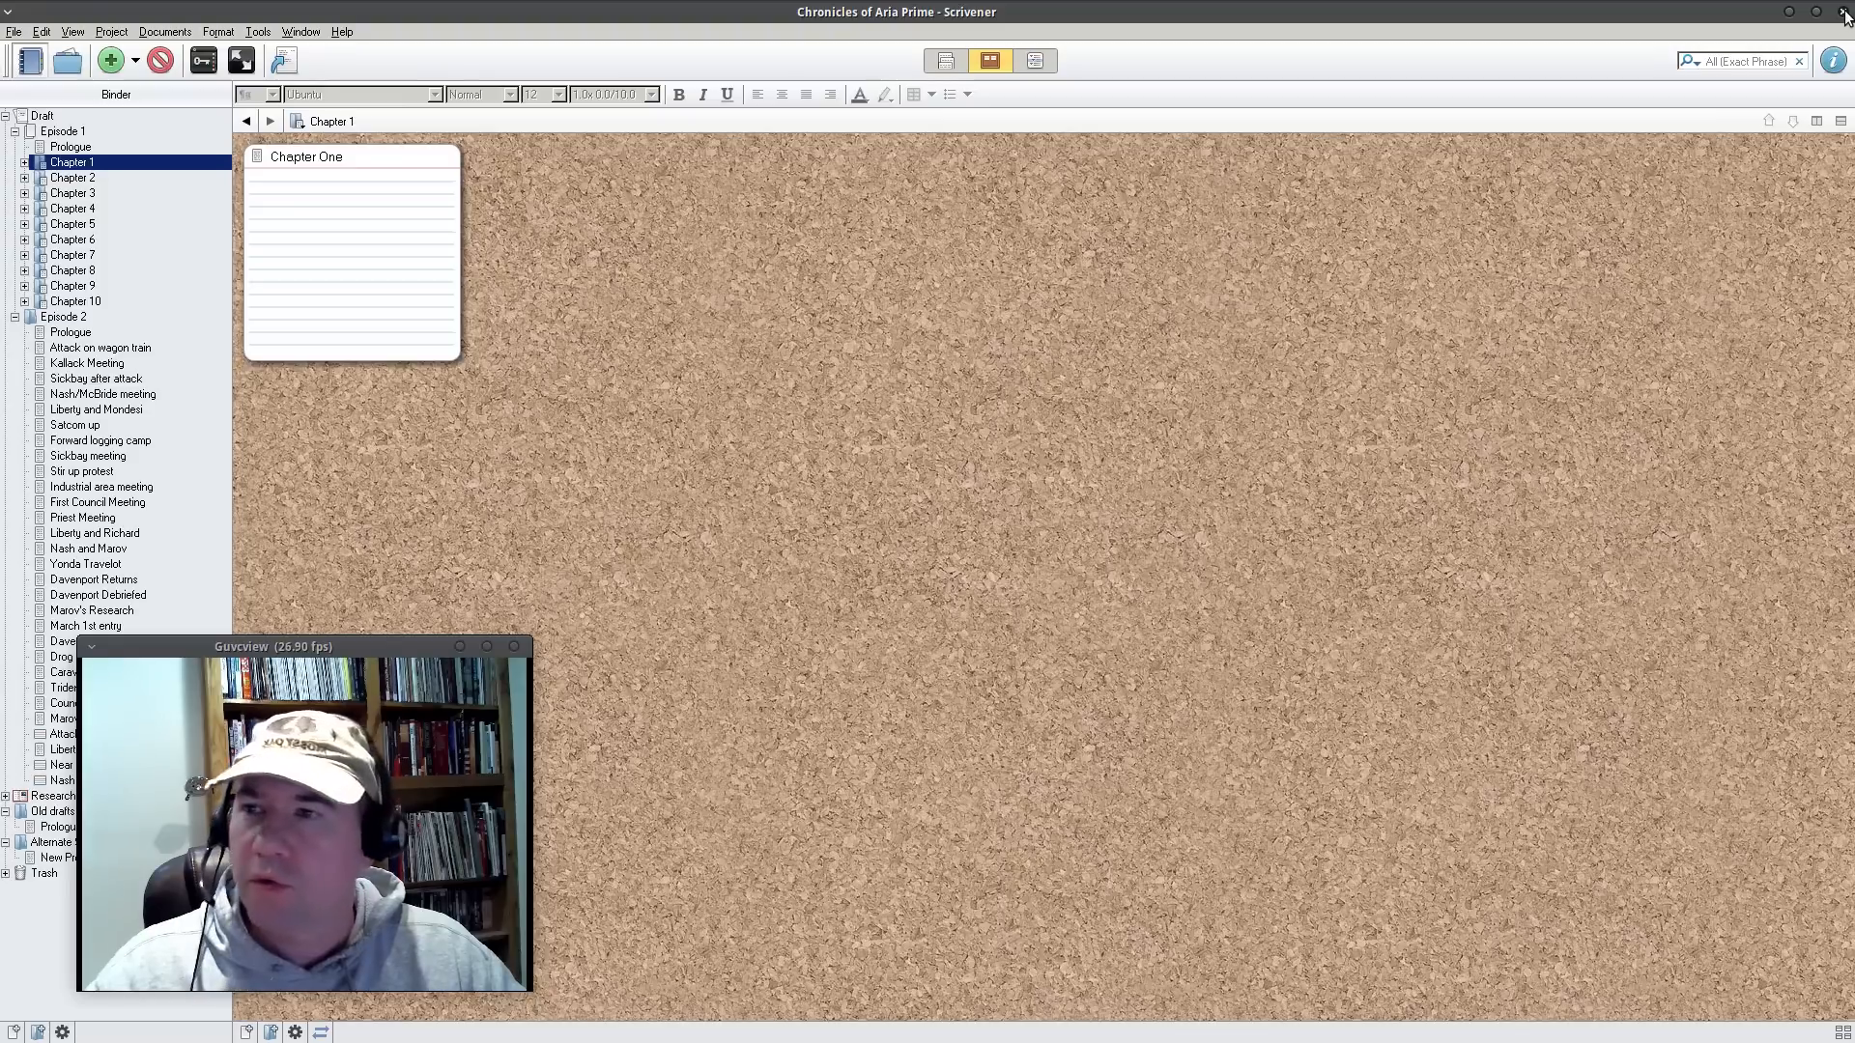
{"action": "mouse_move", "coordinate": [1026, 130]}
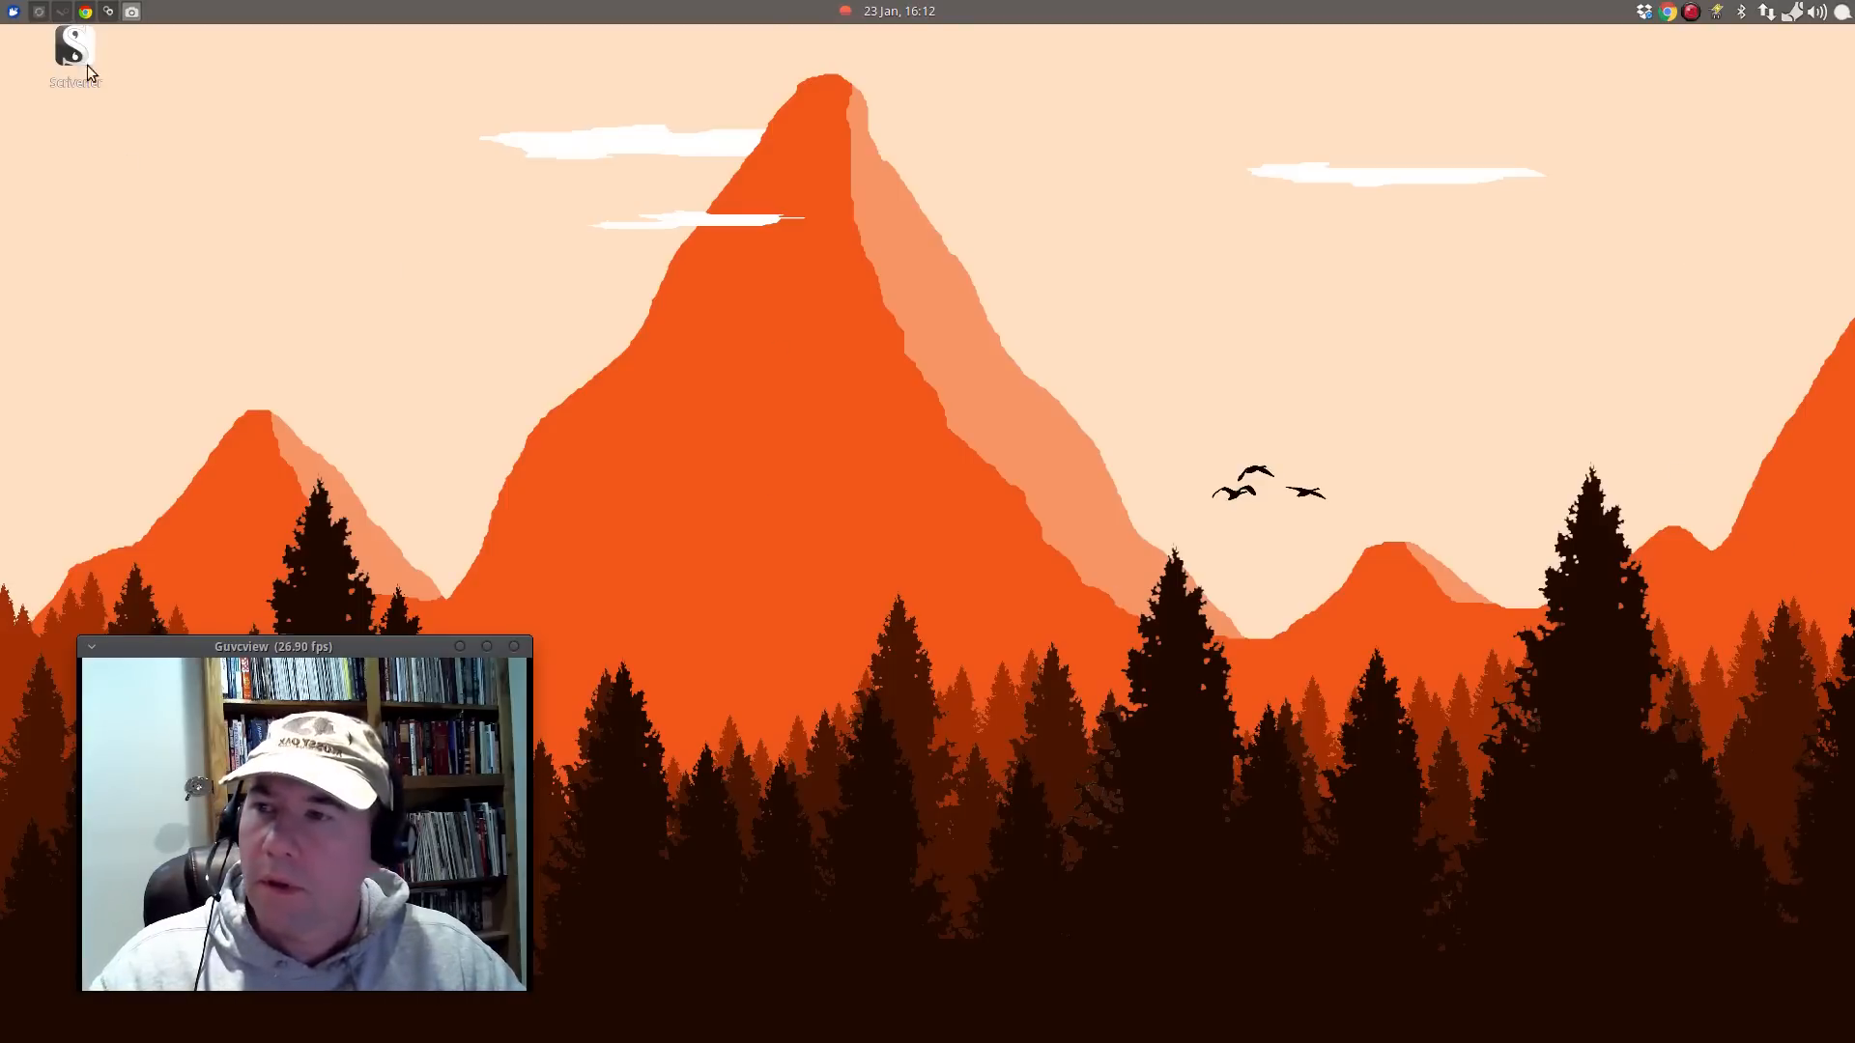
Launch PlayOnLinux from the applications menu by searching 'pla'.
{"action": "left_click", "coordinate": [14, 11]}
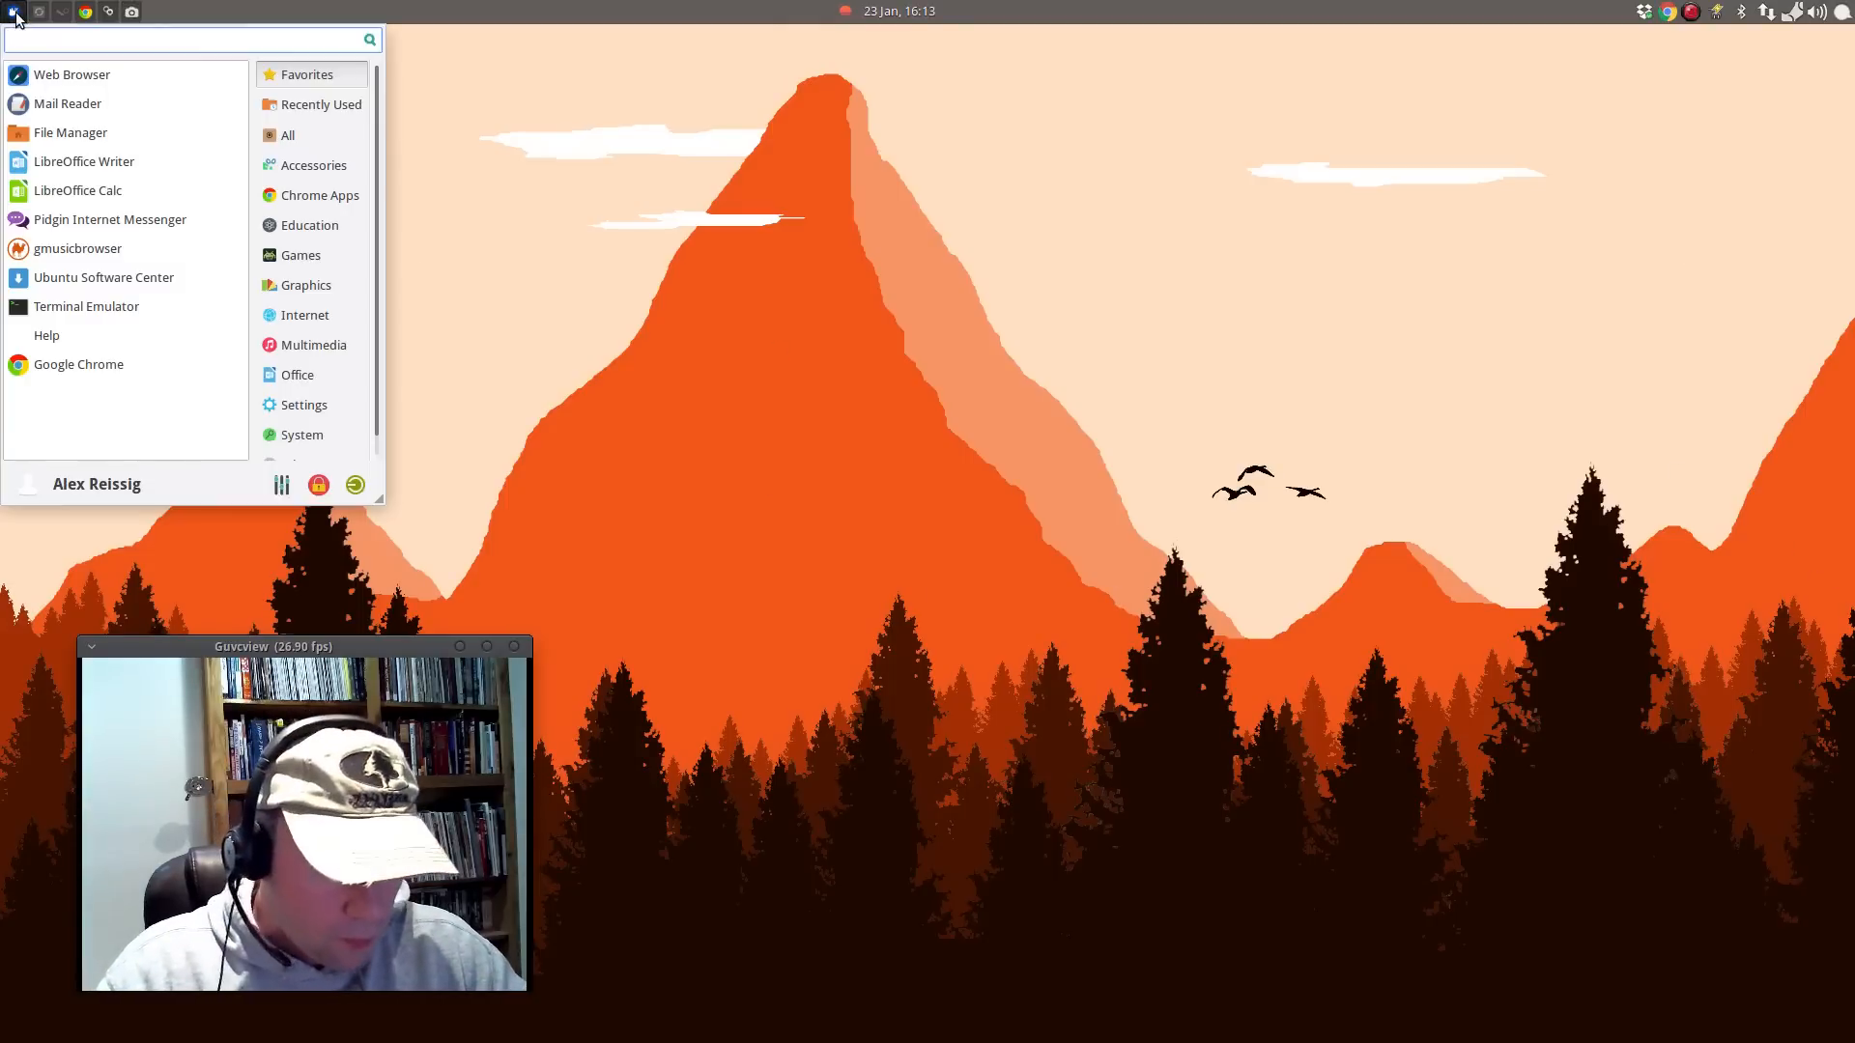
{"action": "type", "text": "pla"}
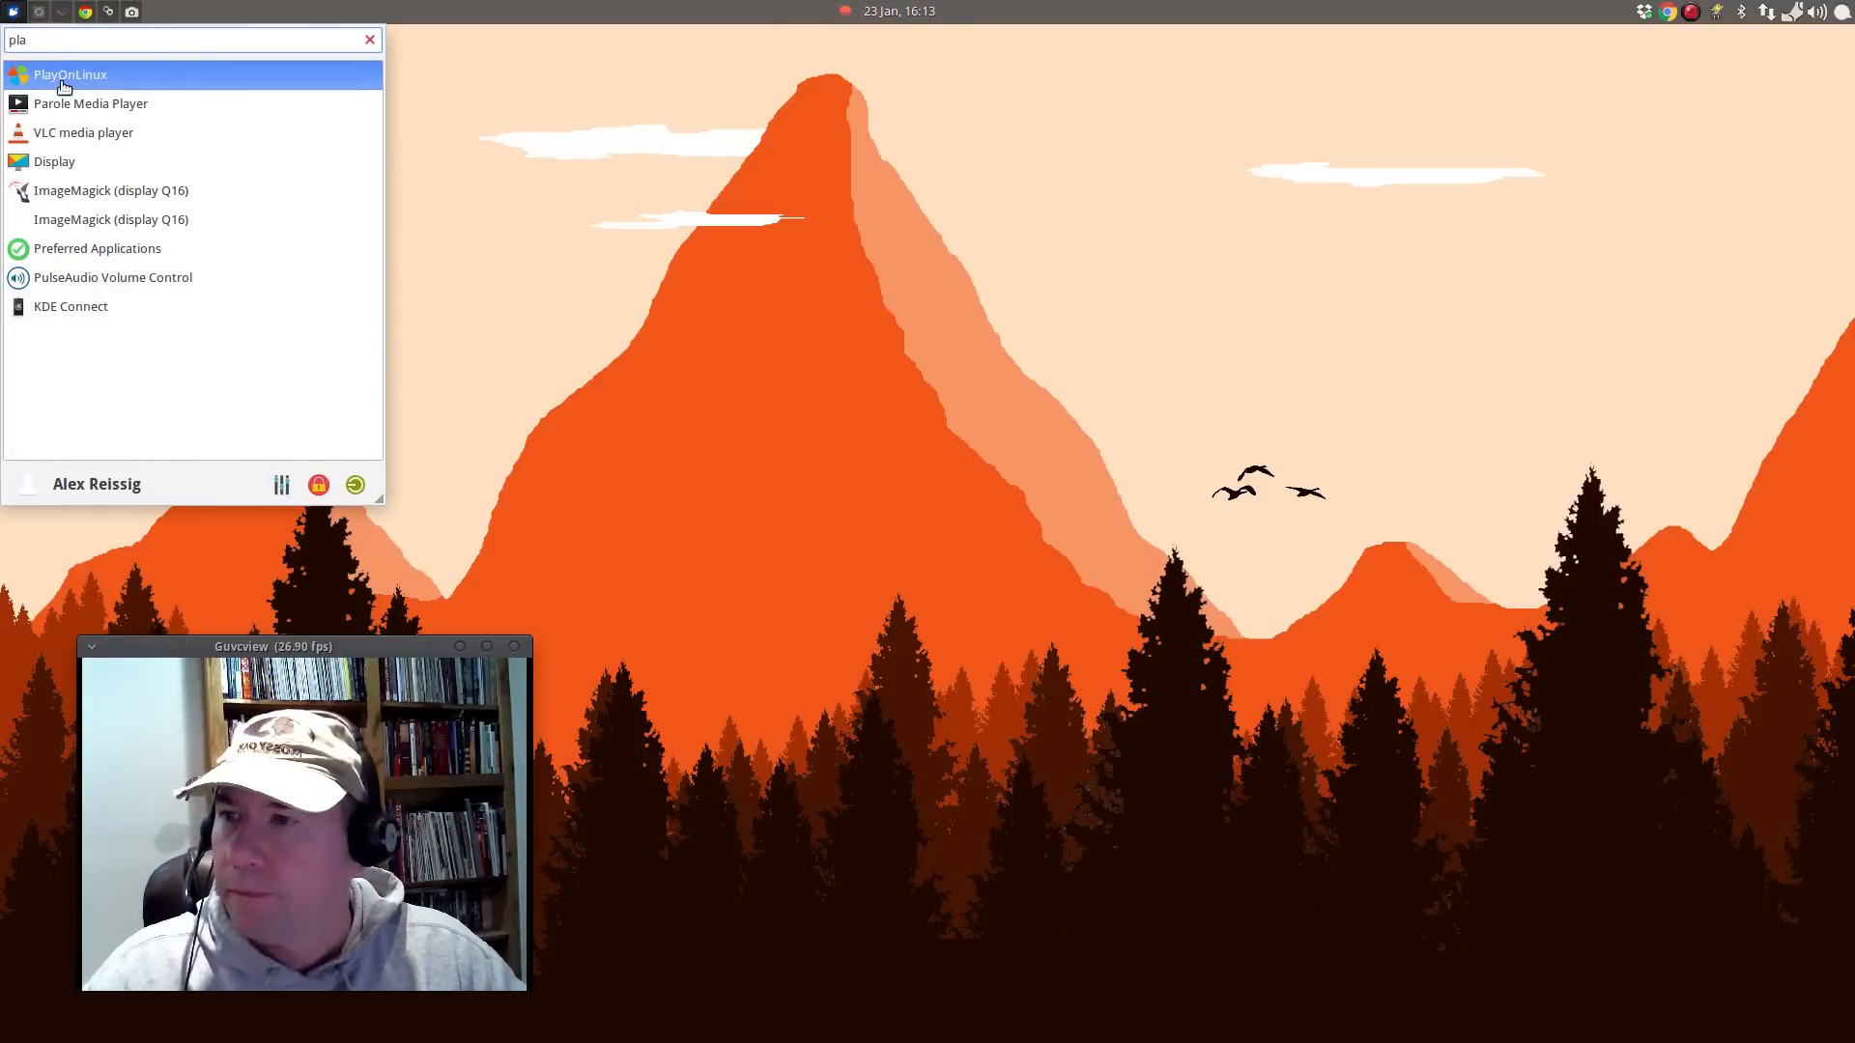
{"action": "left_click", "coordinate": [69, 74]}
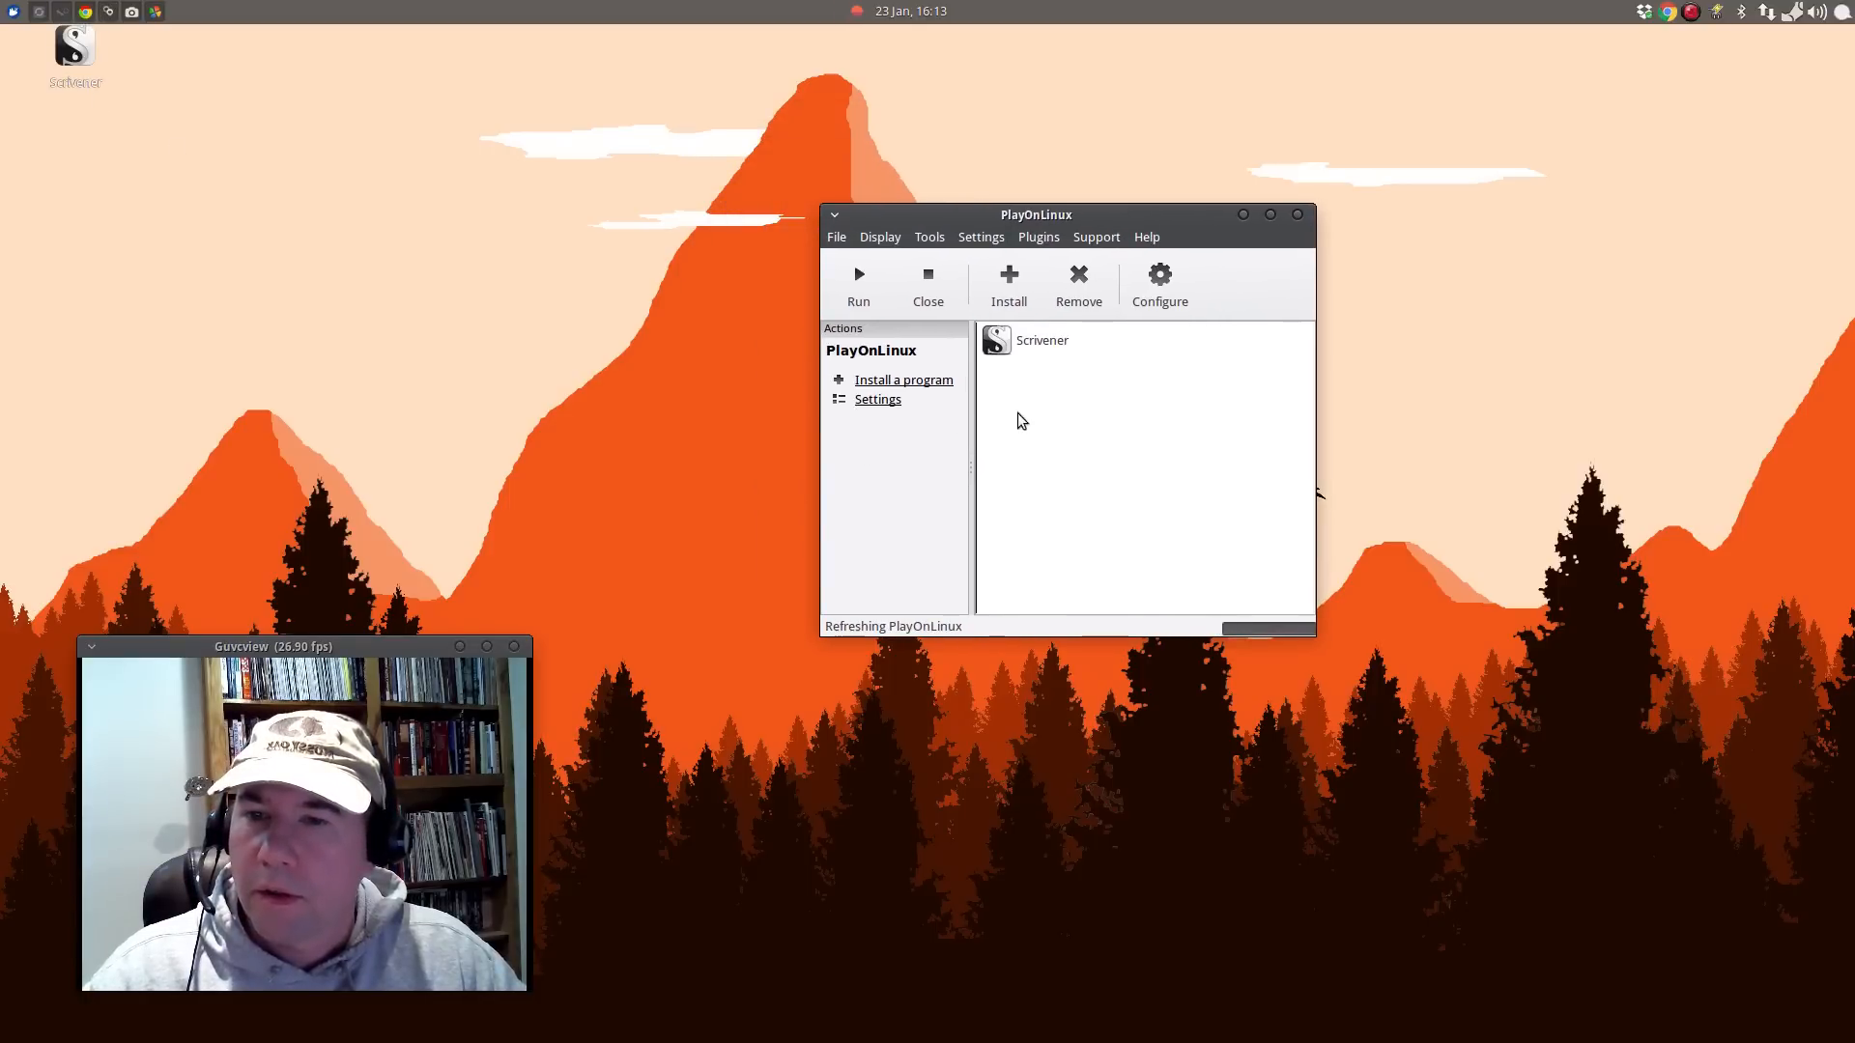
Open Configure, select the Scrivener virtual drive and show its Wine tools.
{"action": "left_click", "coordinate": [1157, 284]}
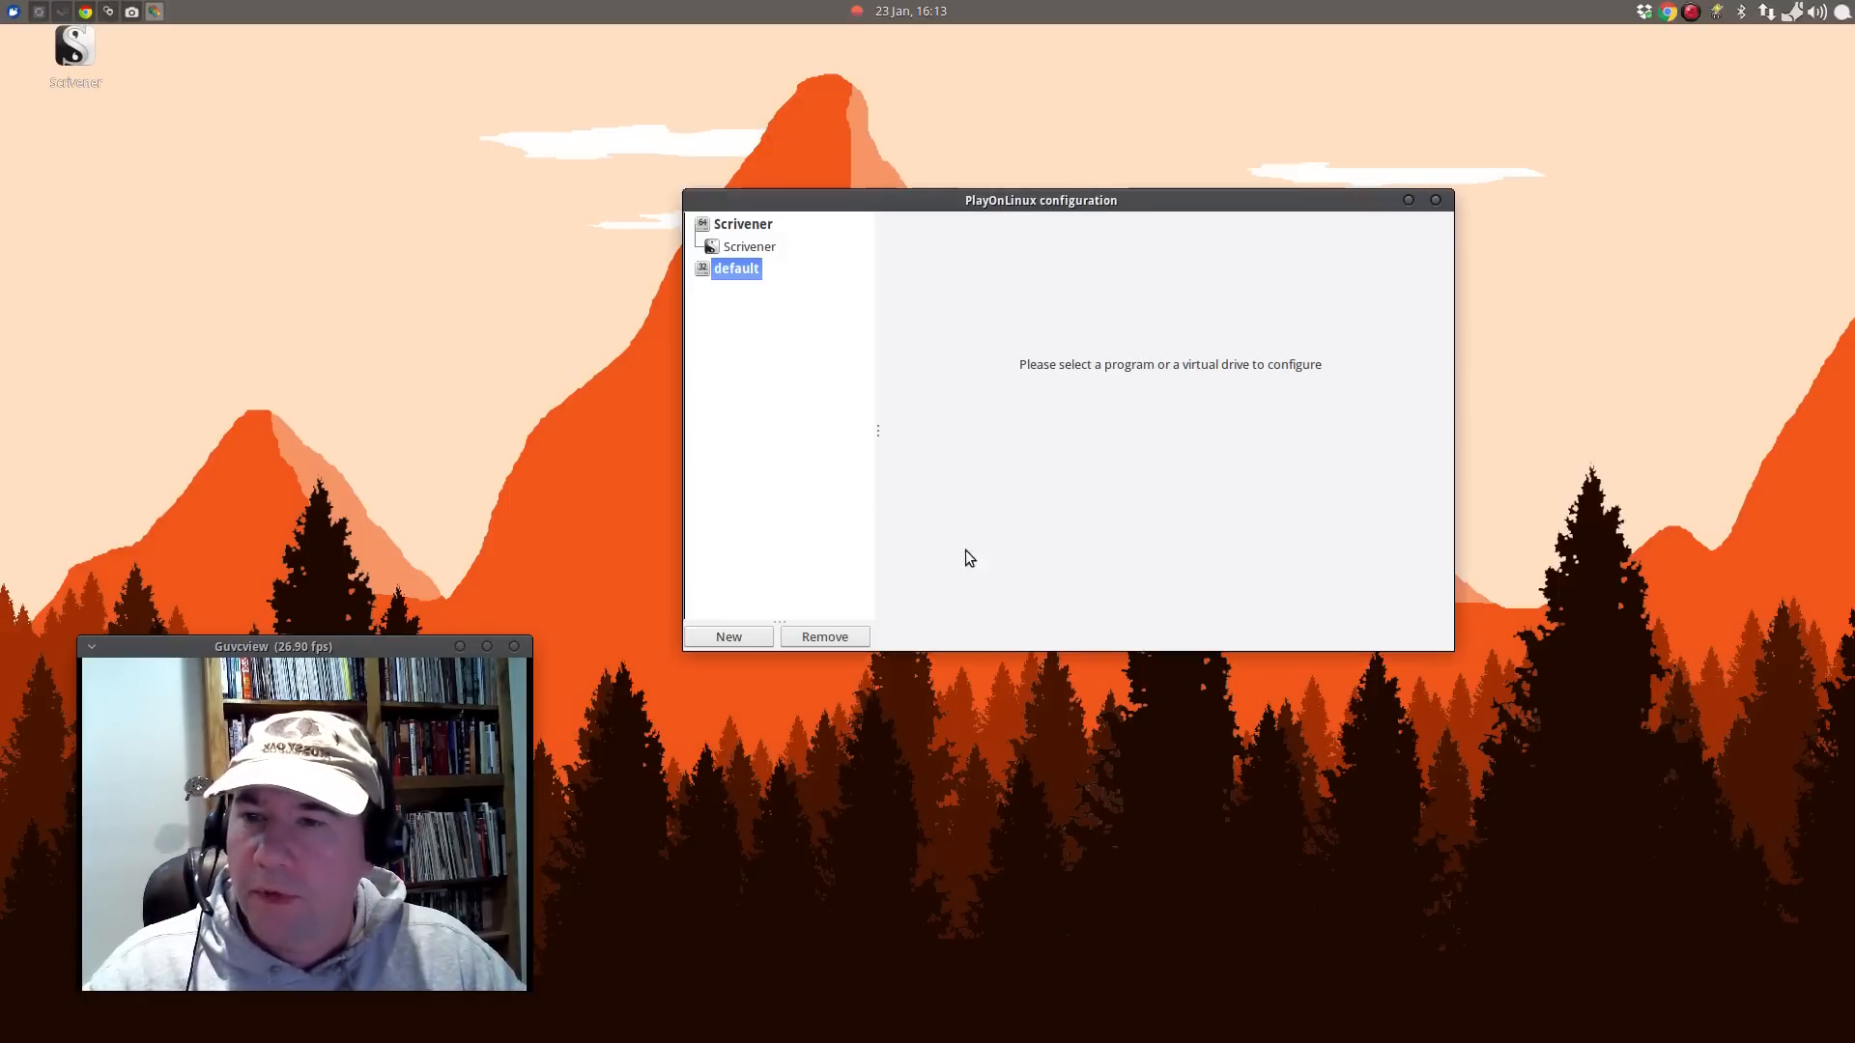
{"action": "left_click", "coordinate": [750, 245]}
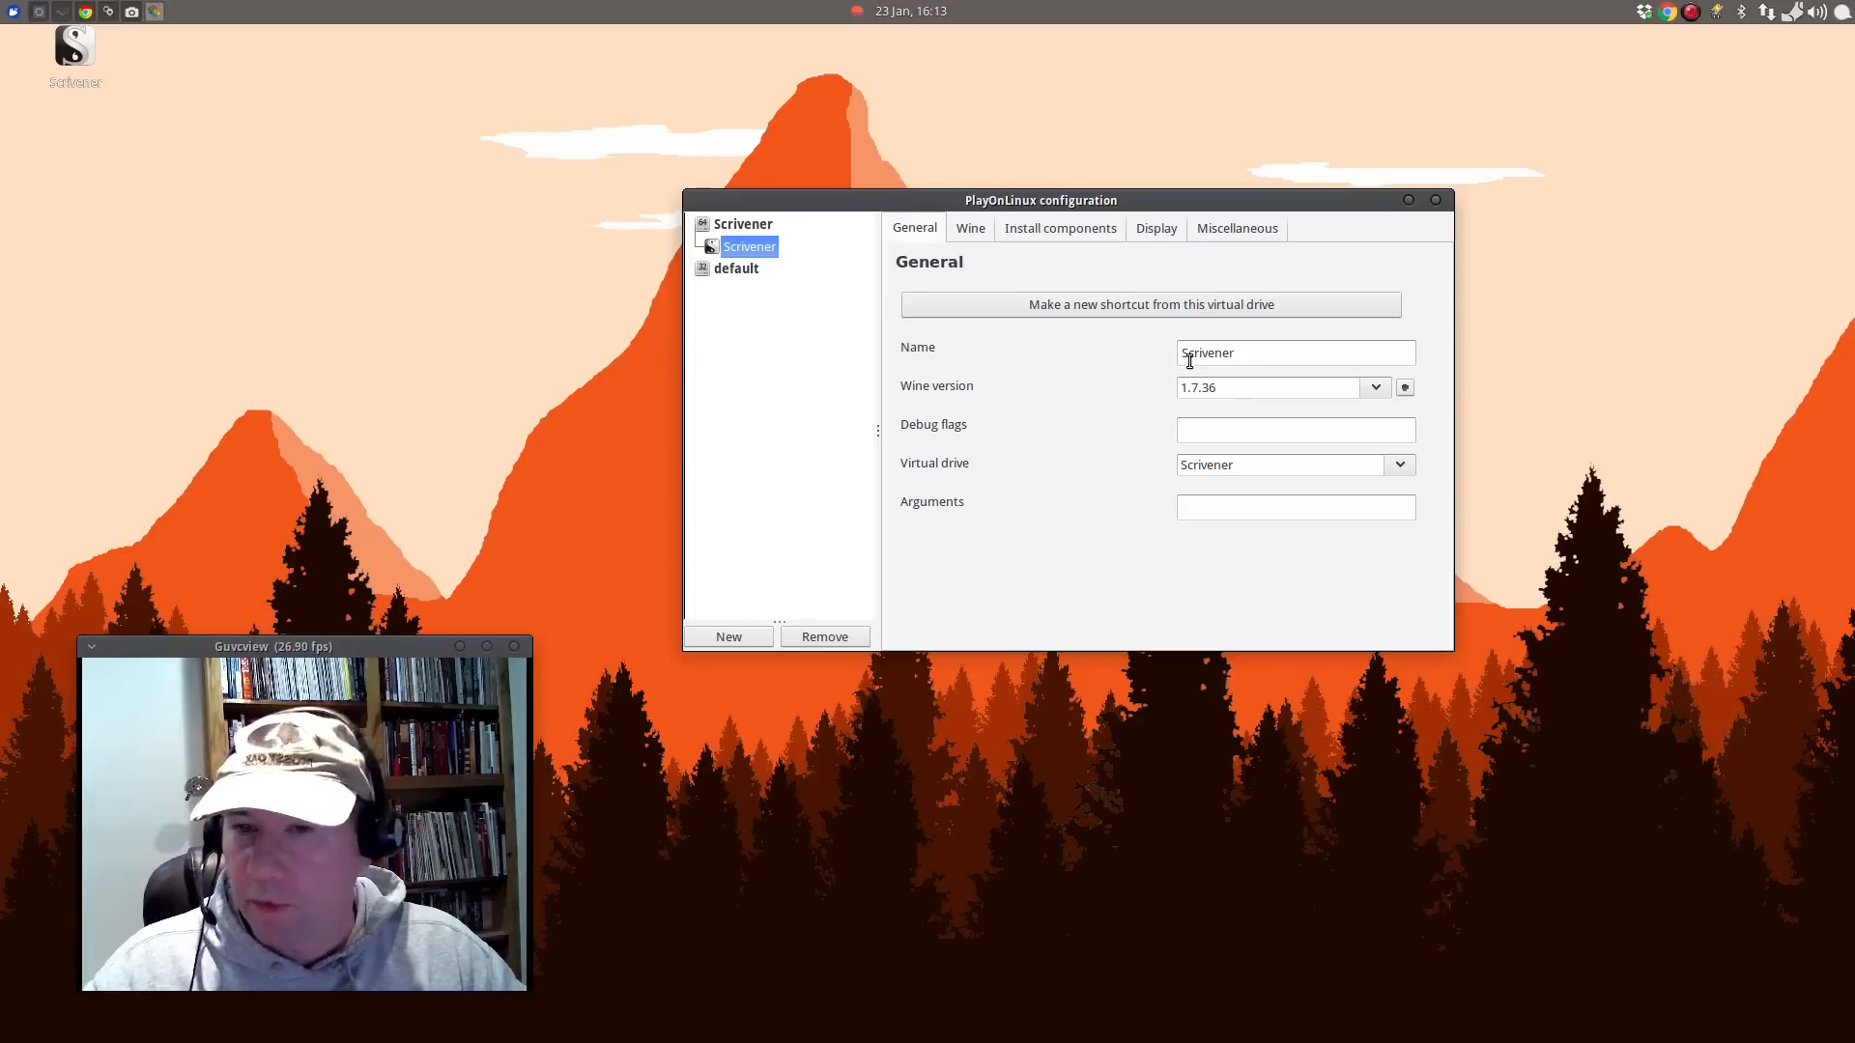
{"action": "mouse_move", "coordinate": [1157, 567]}
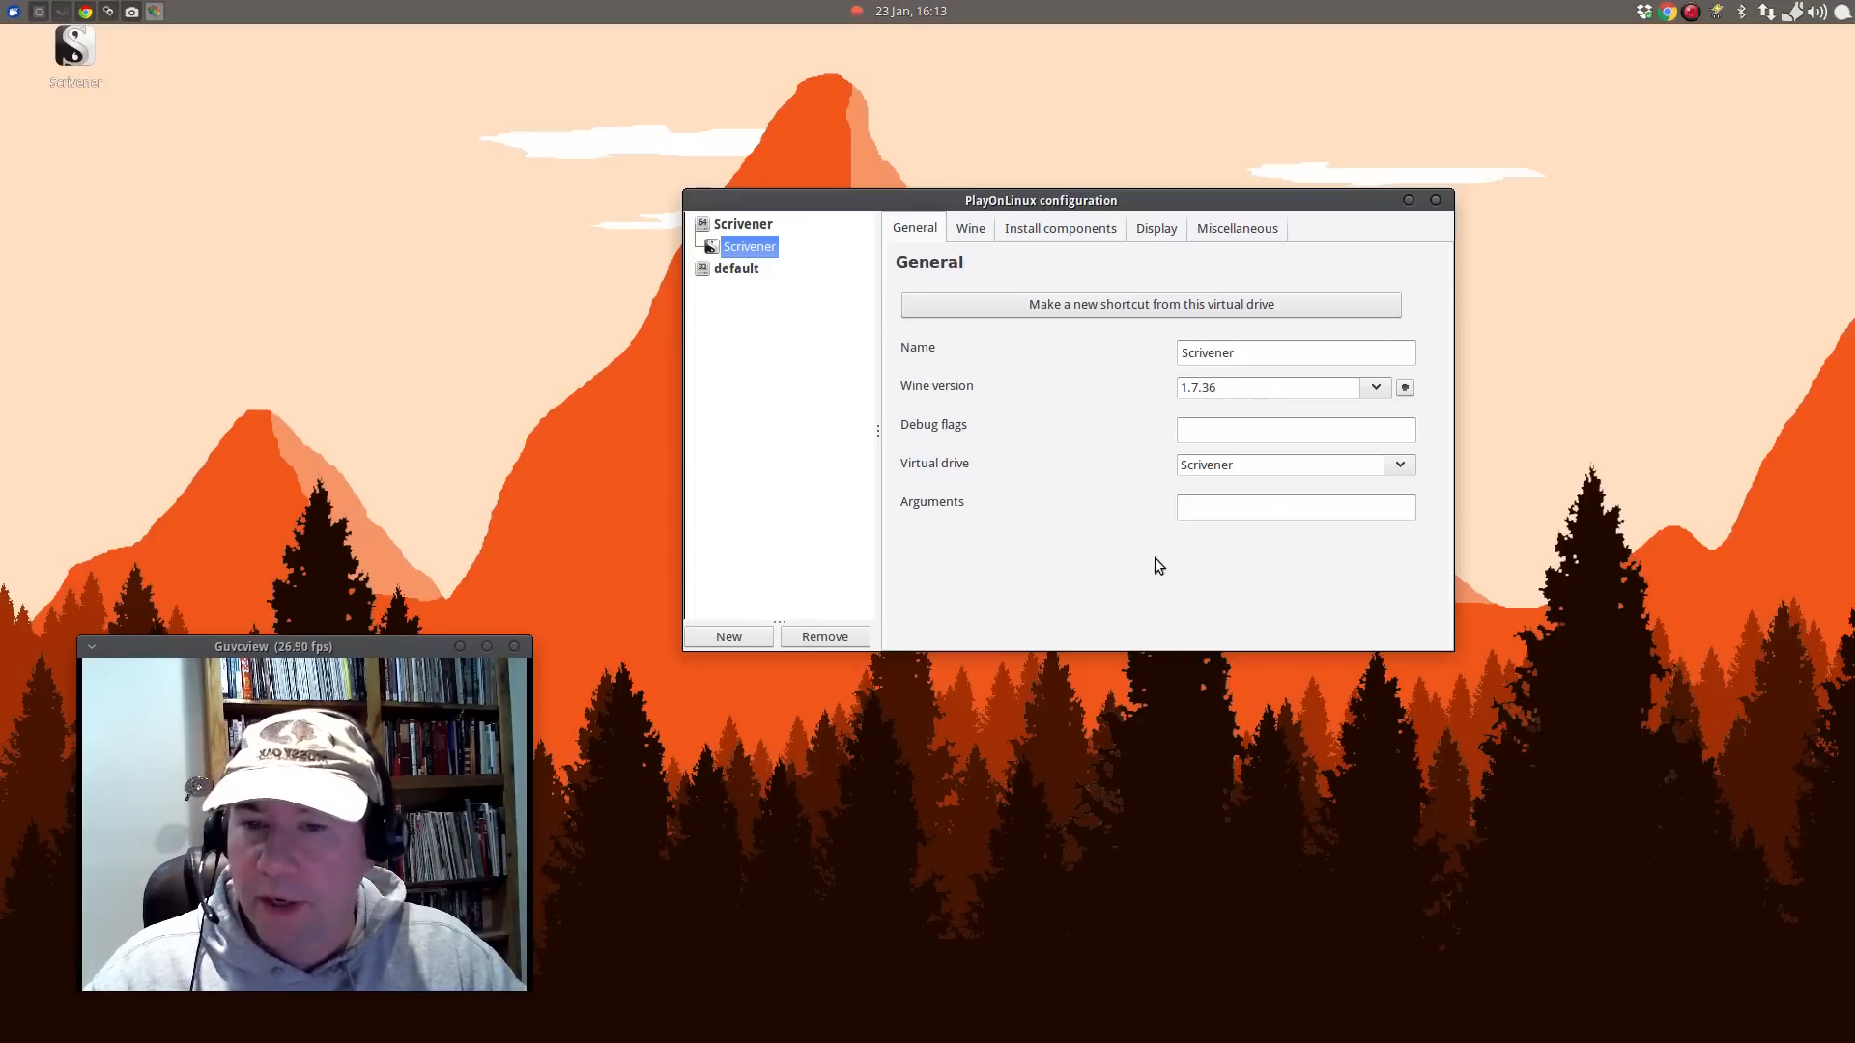
{"action": "mouse_move", "coordinate": [1376, 501]}
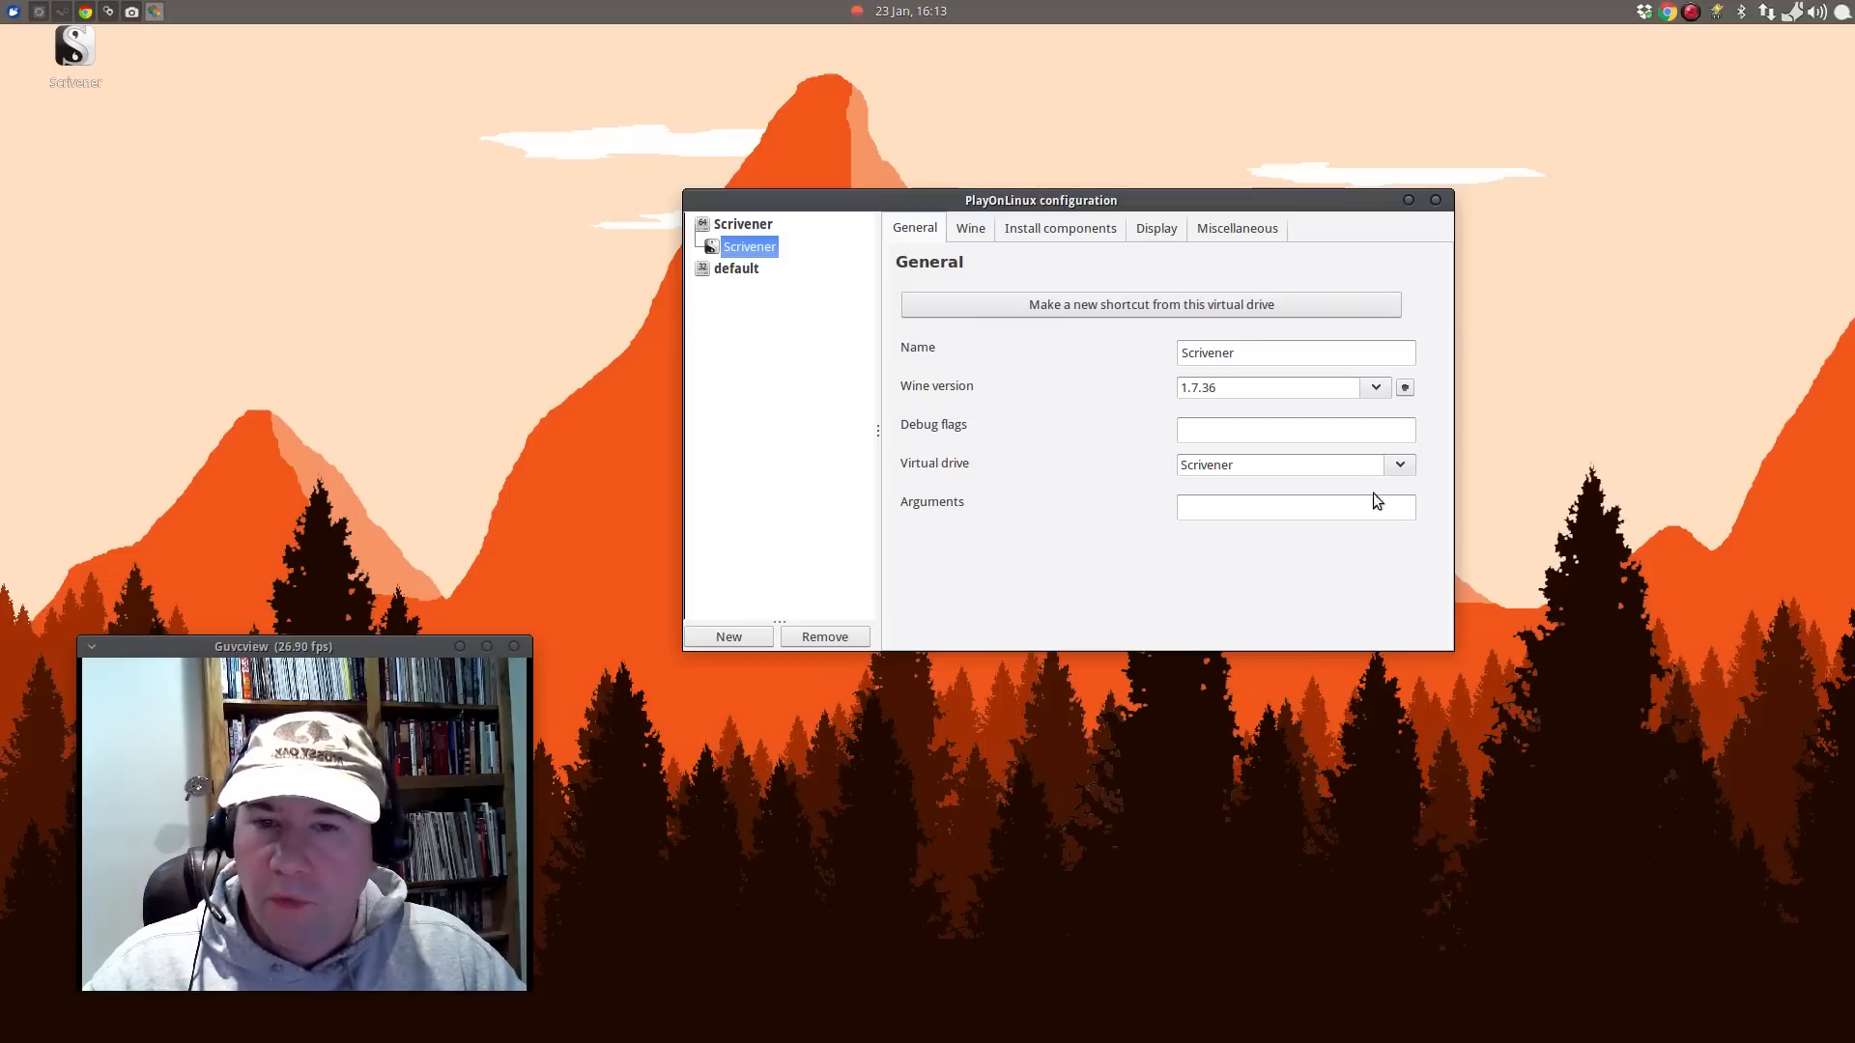
{"action": "mouse_move", "coordinate": [999, 276]}
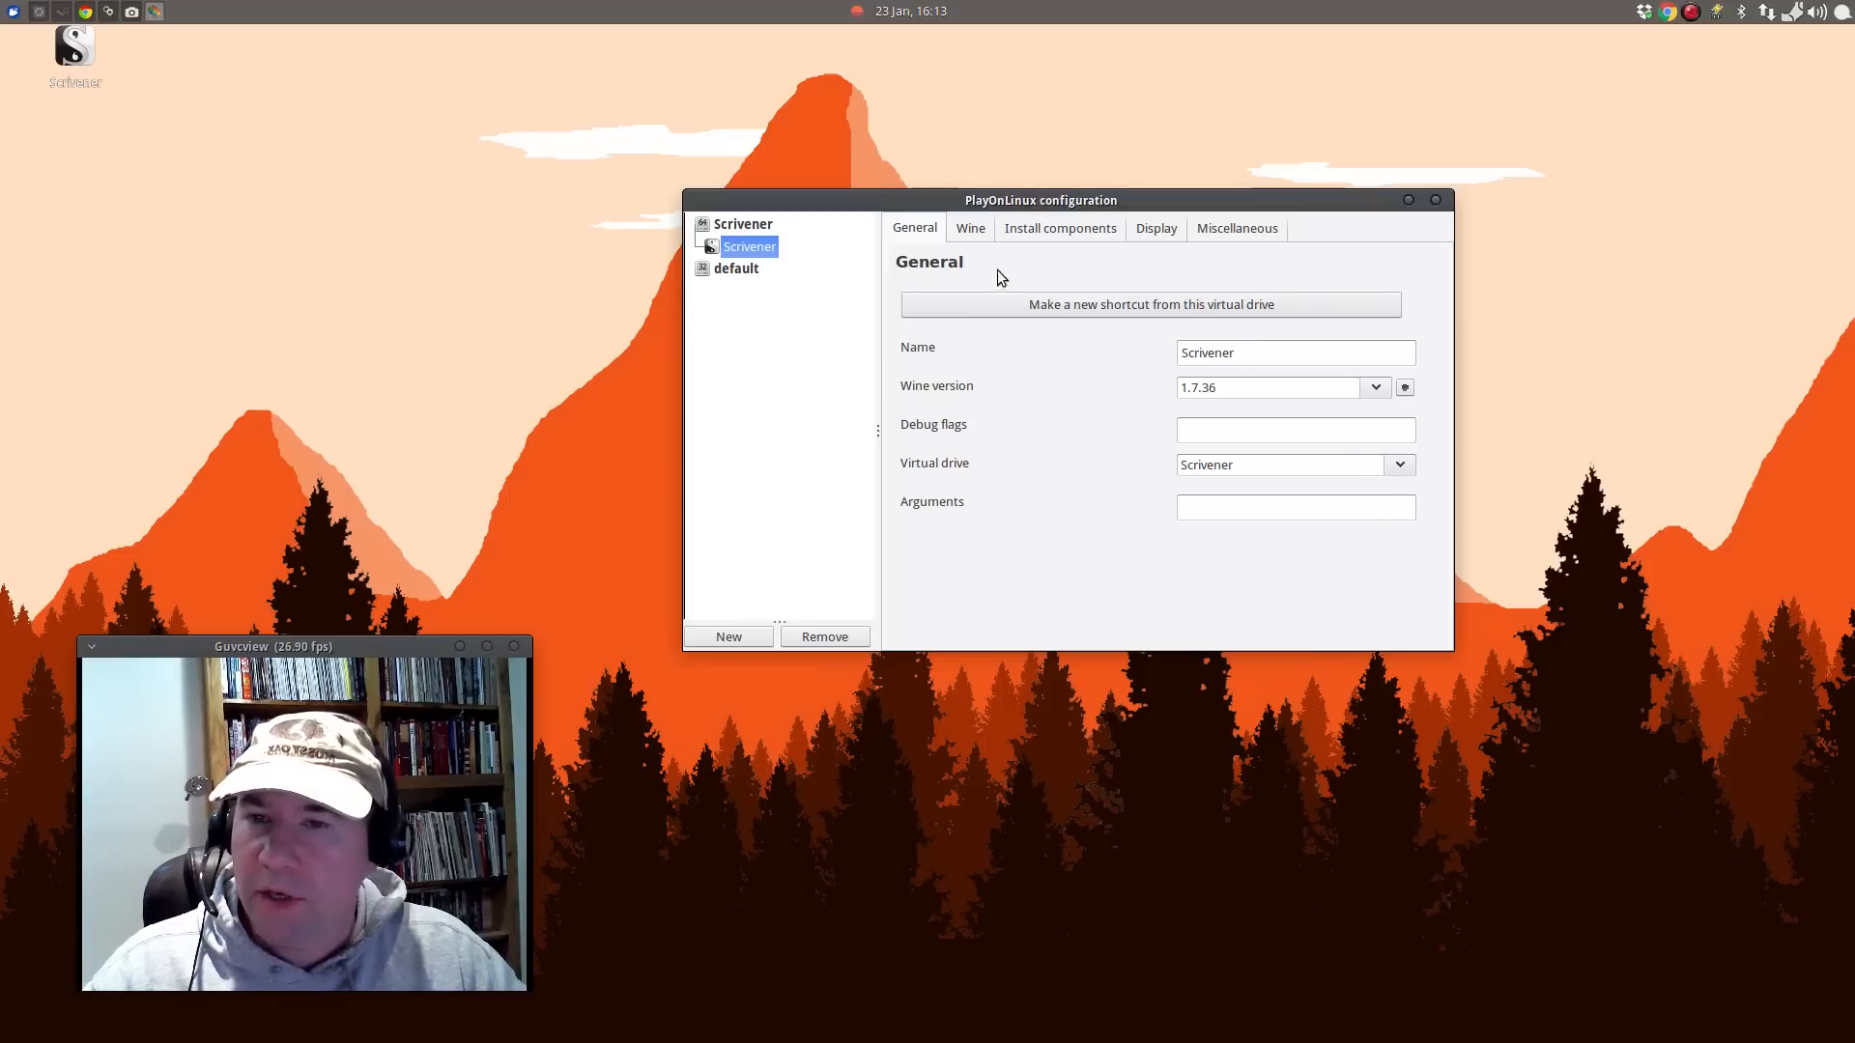
{"action": "left_click", "coordinate": [969, 228]}
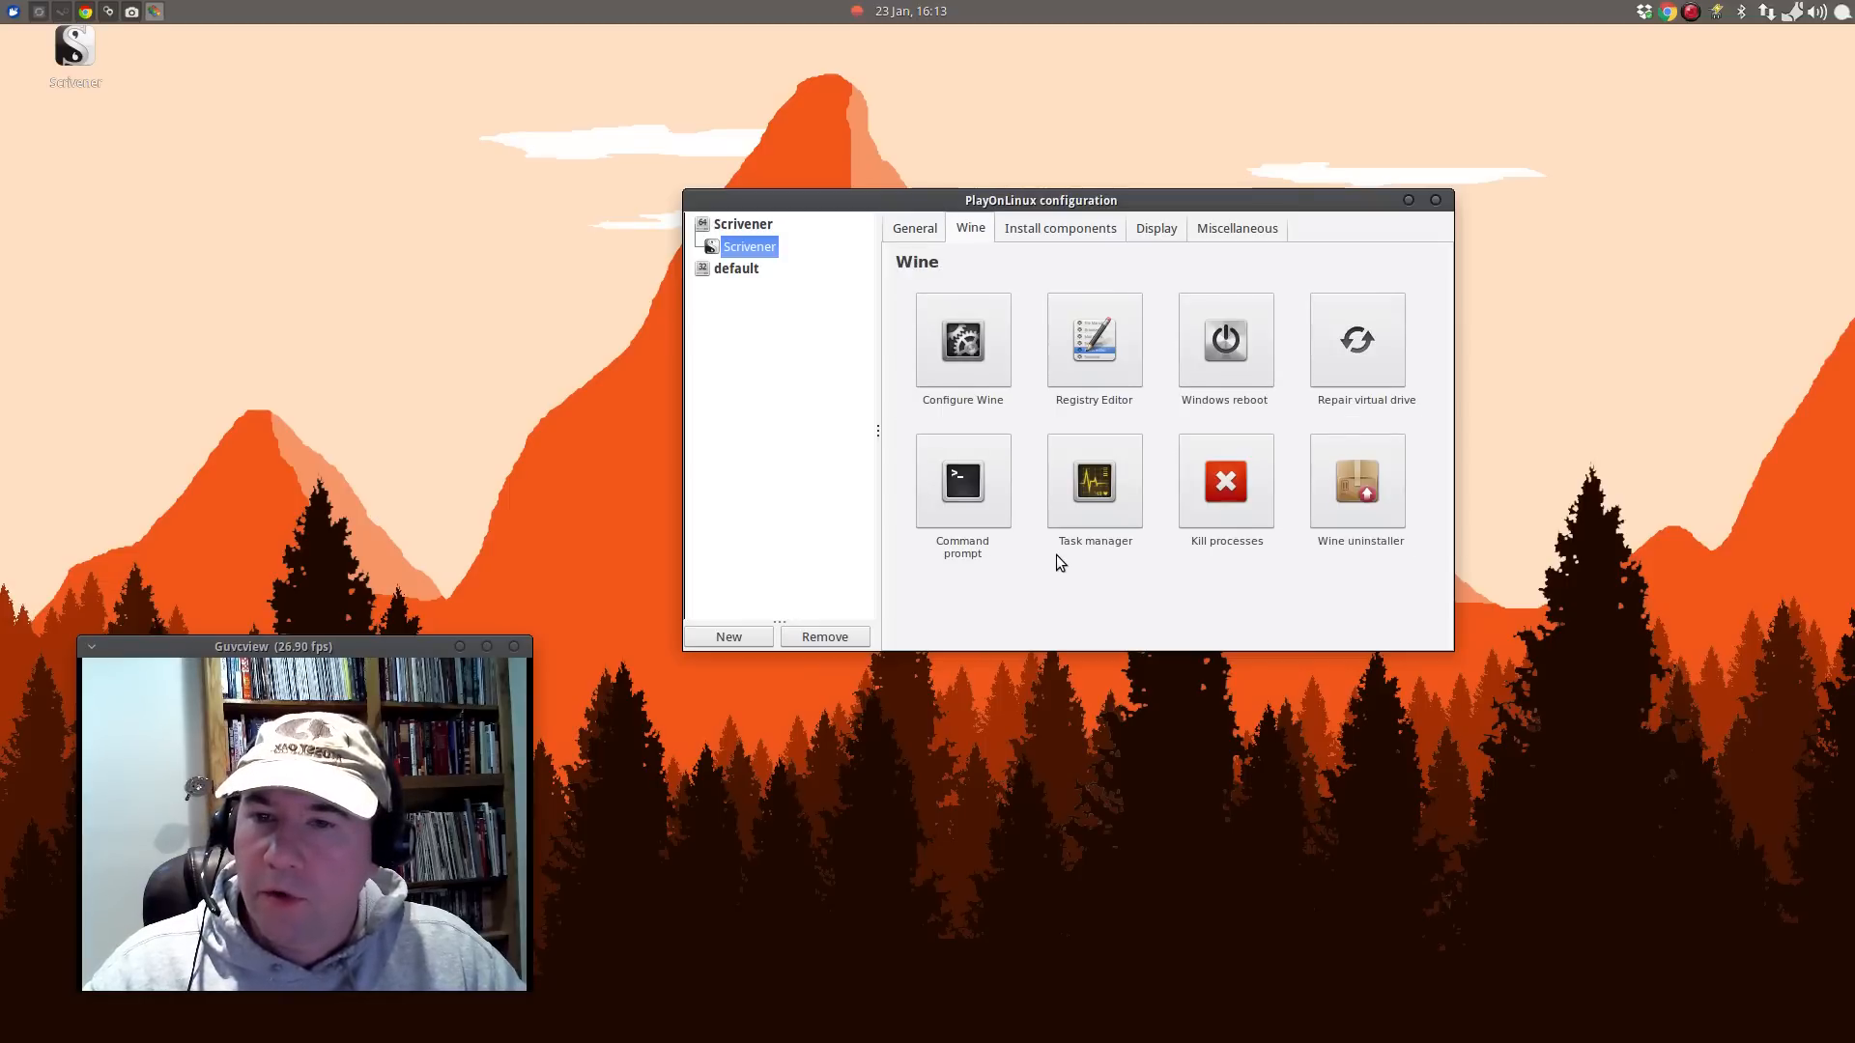
Install Microsoft Core Fonts from Install components, accepting the fonts licence.
{"action": "left_click", "coordinate": [1058, 228]}
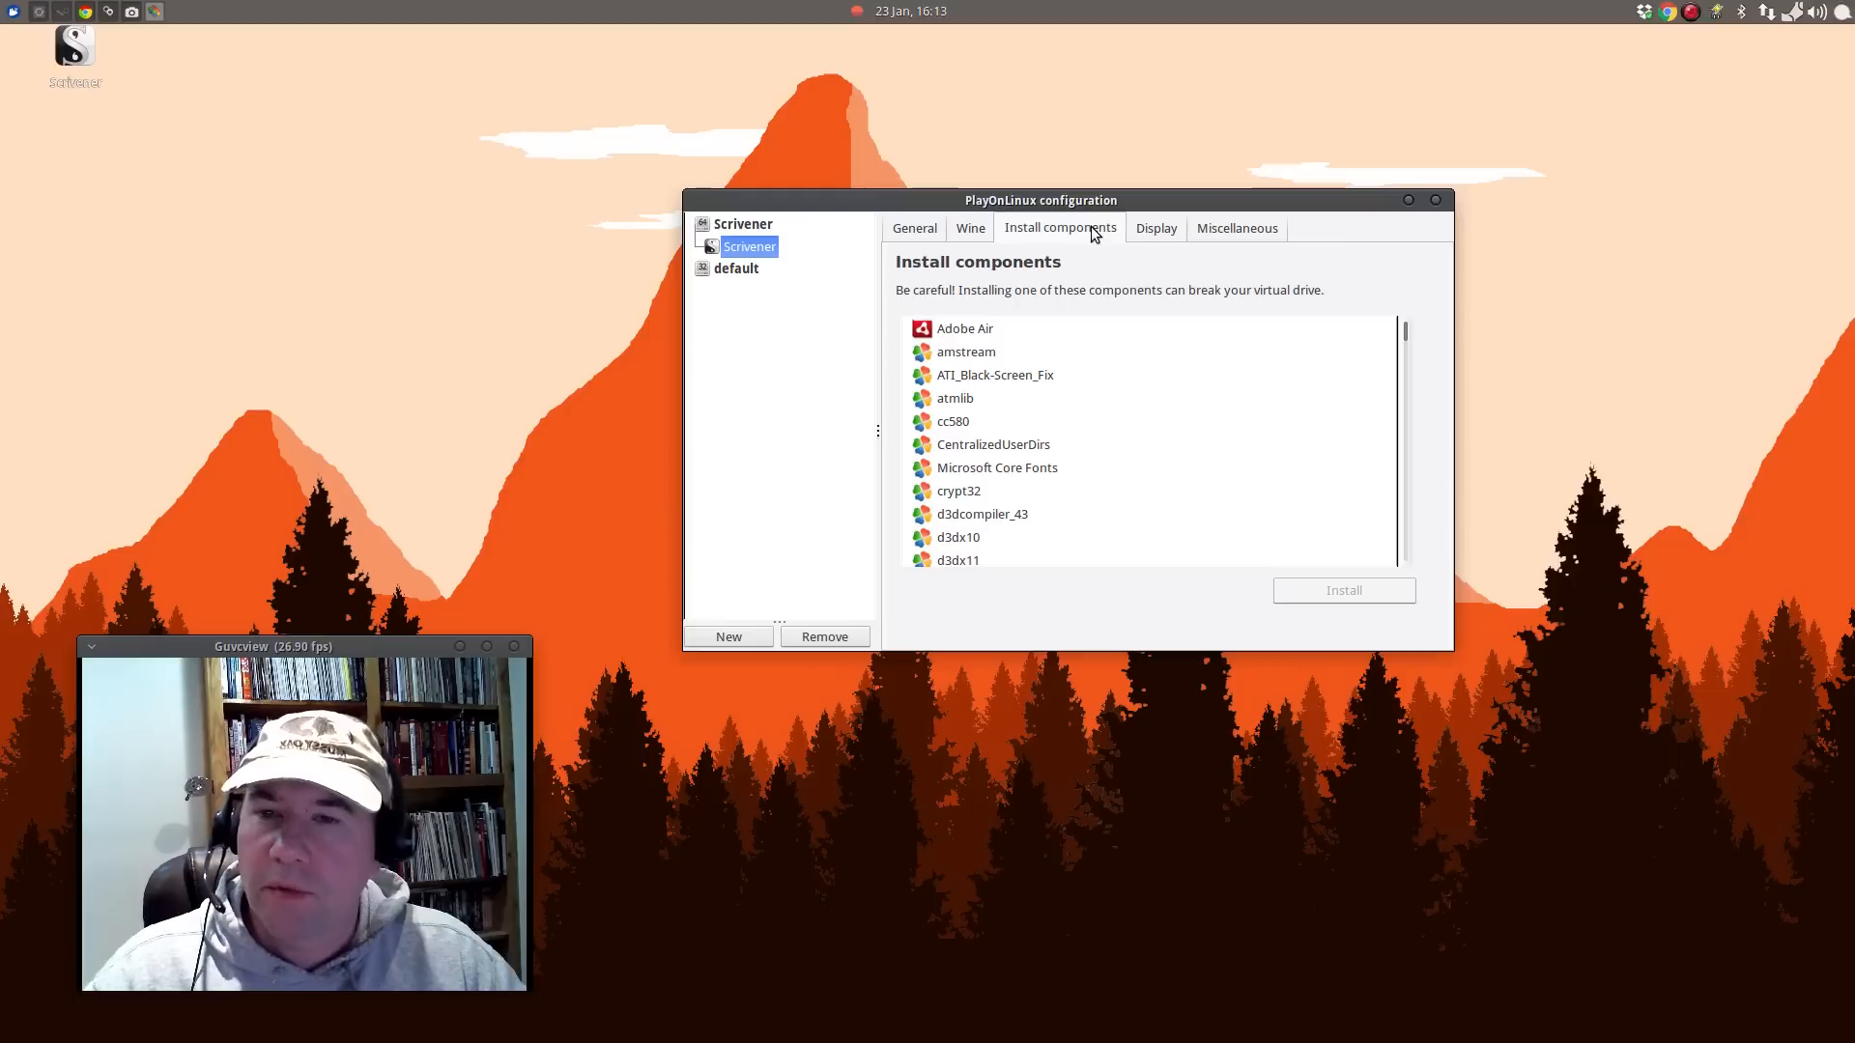
{"action": "mouse_move", "coordinate": [1163, 497]}
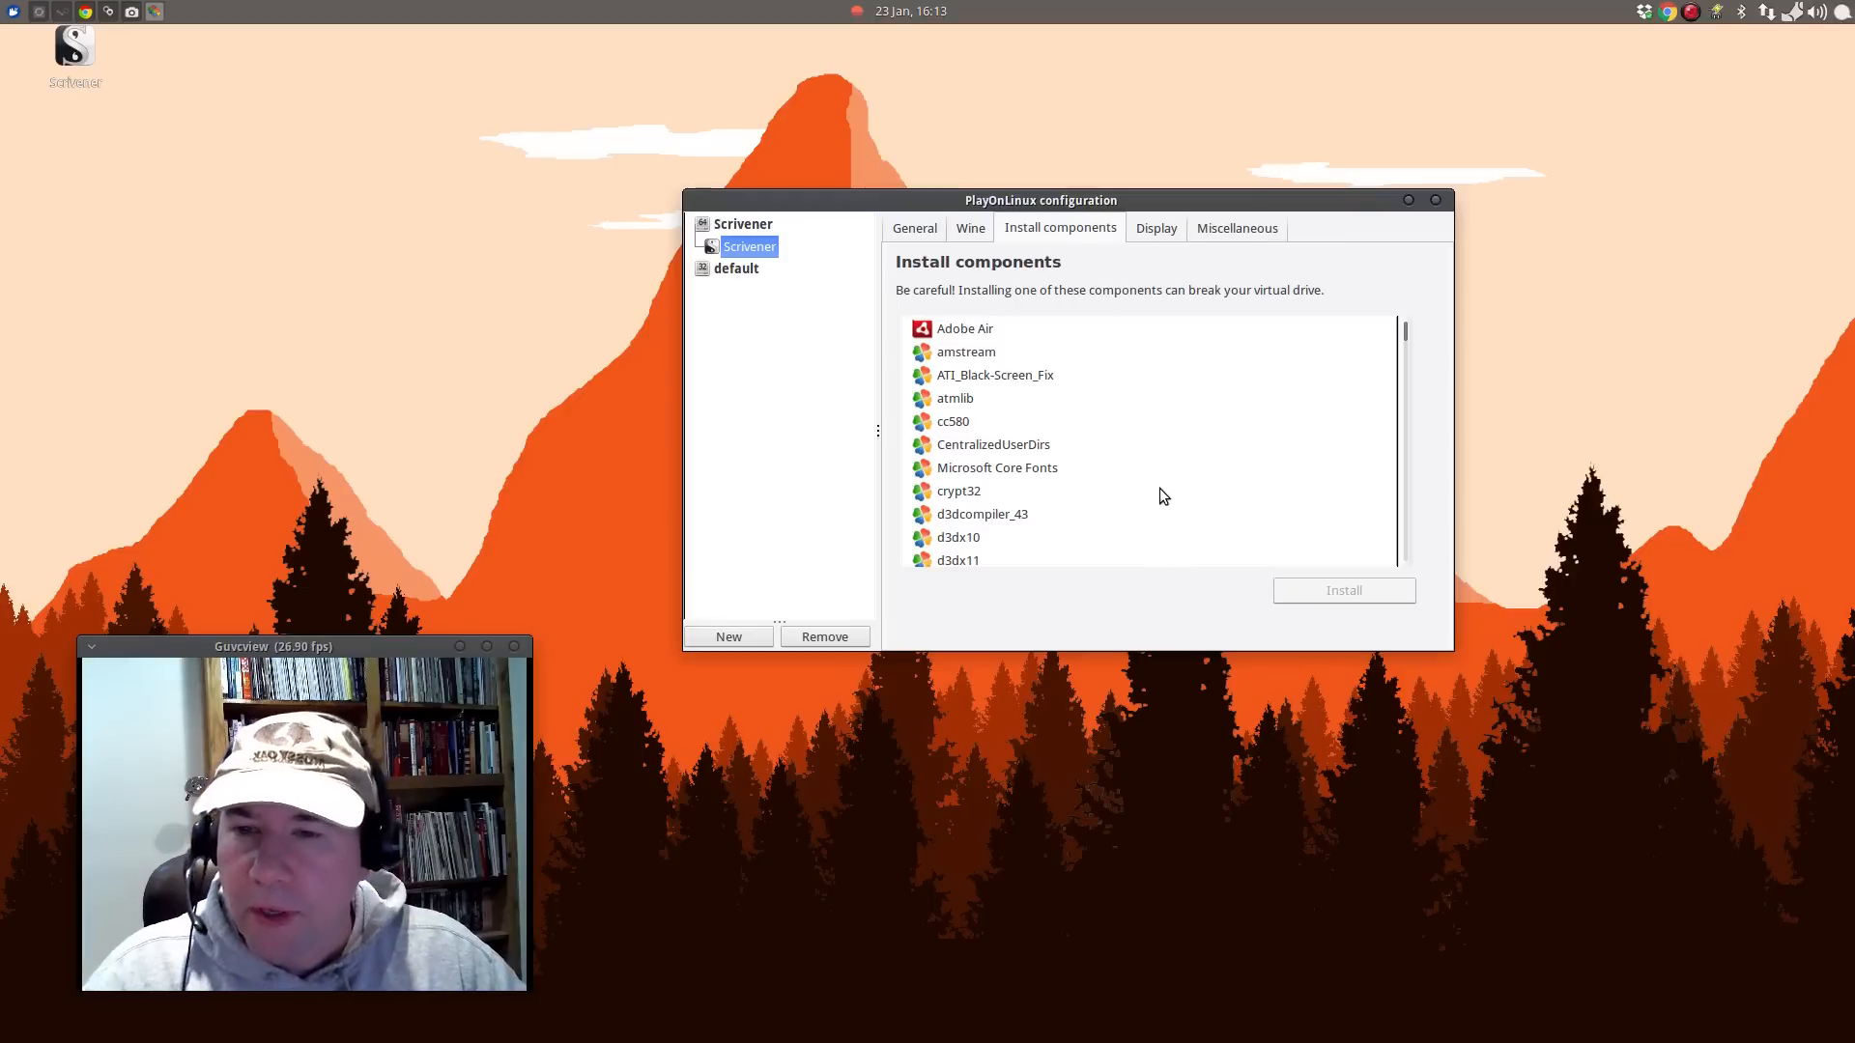
{"action": "left_click", "coordinate": [997, 468]}
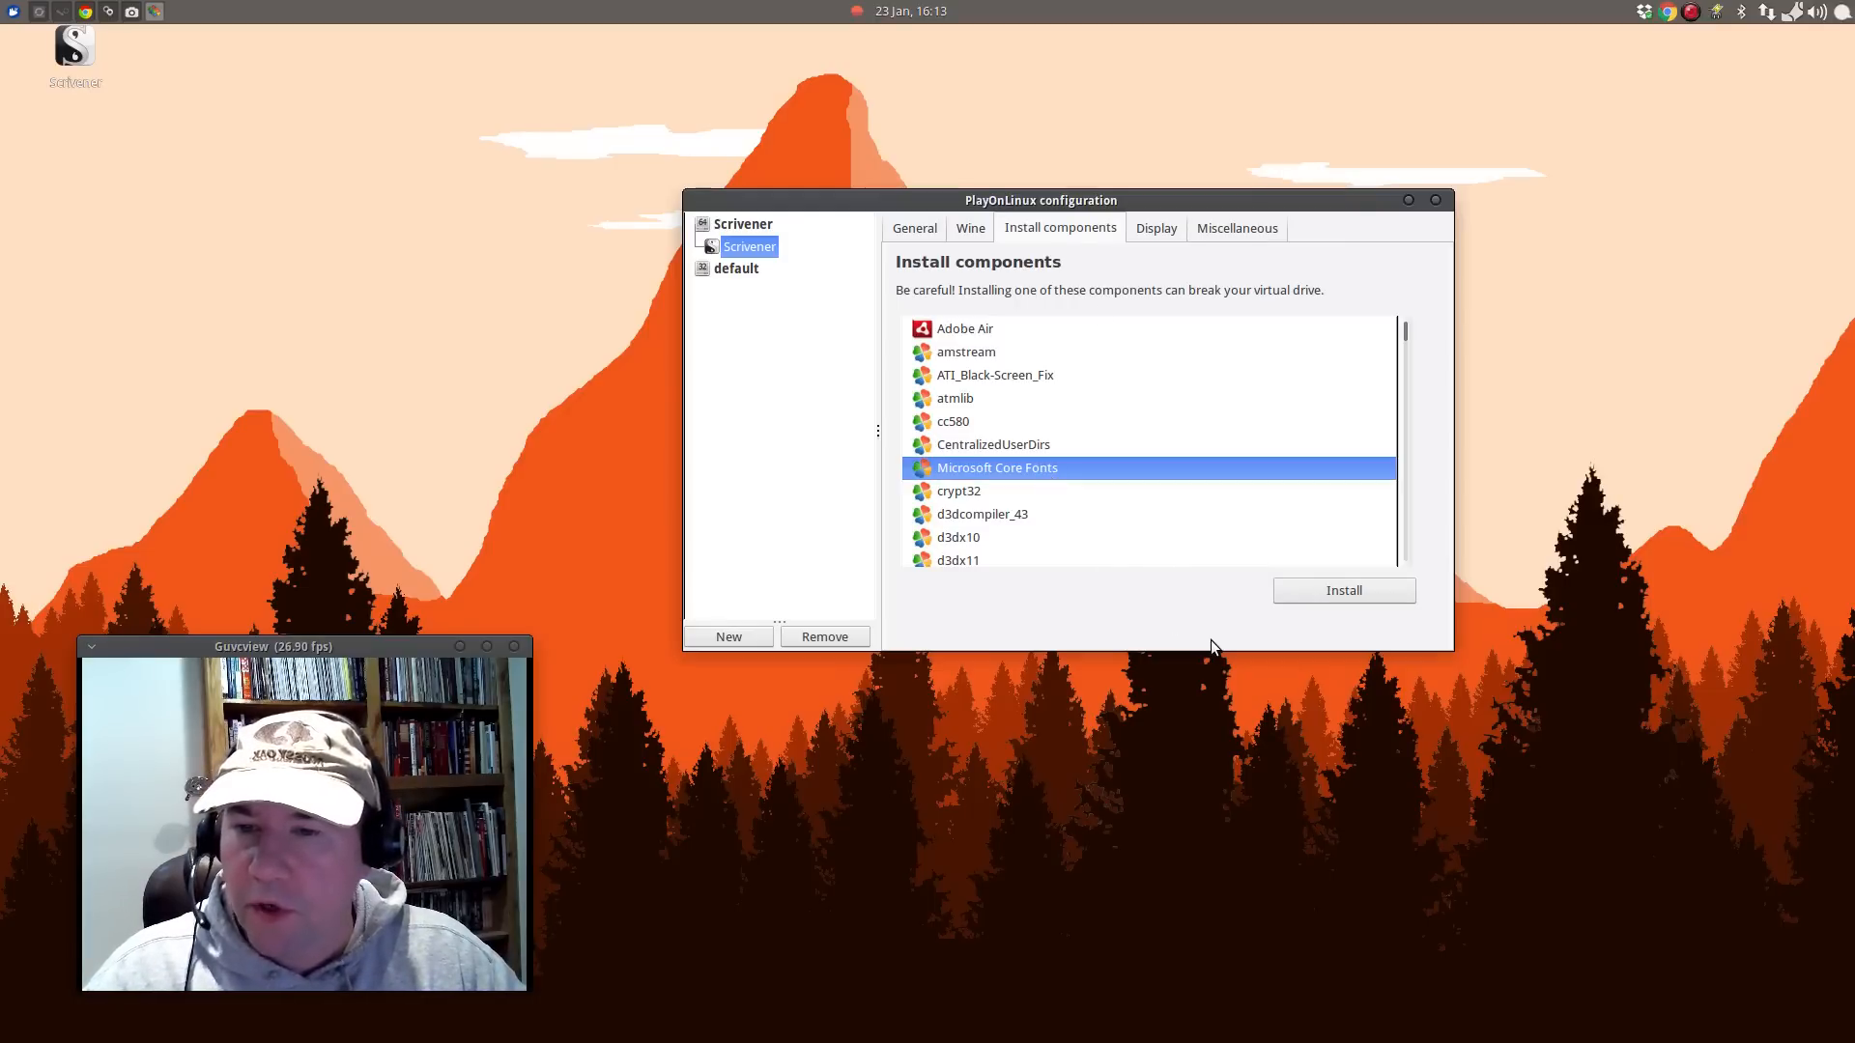
{"action": "mouse_move", "coordinate": [1283, 607]}
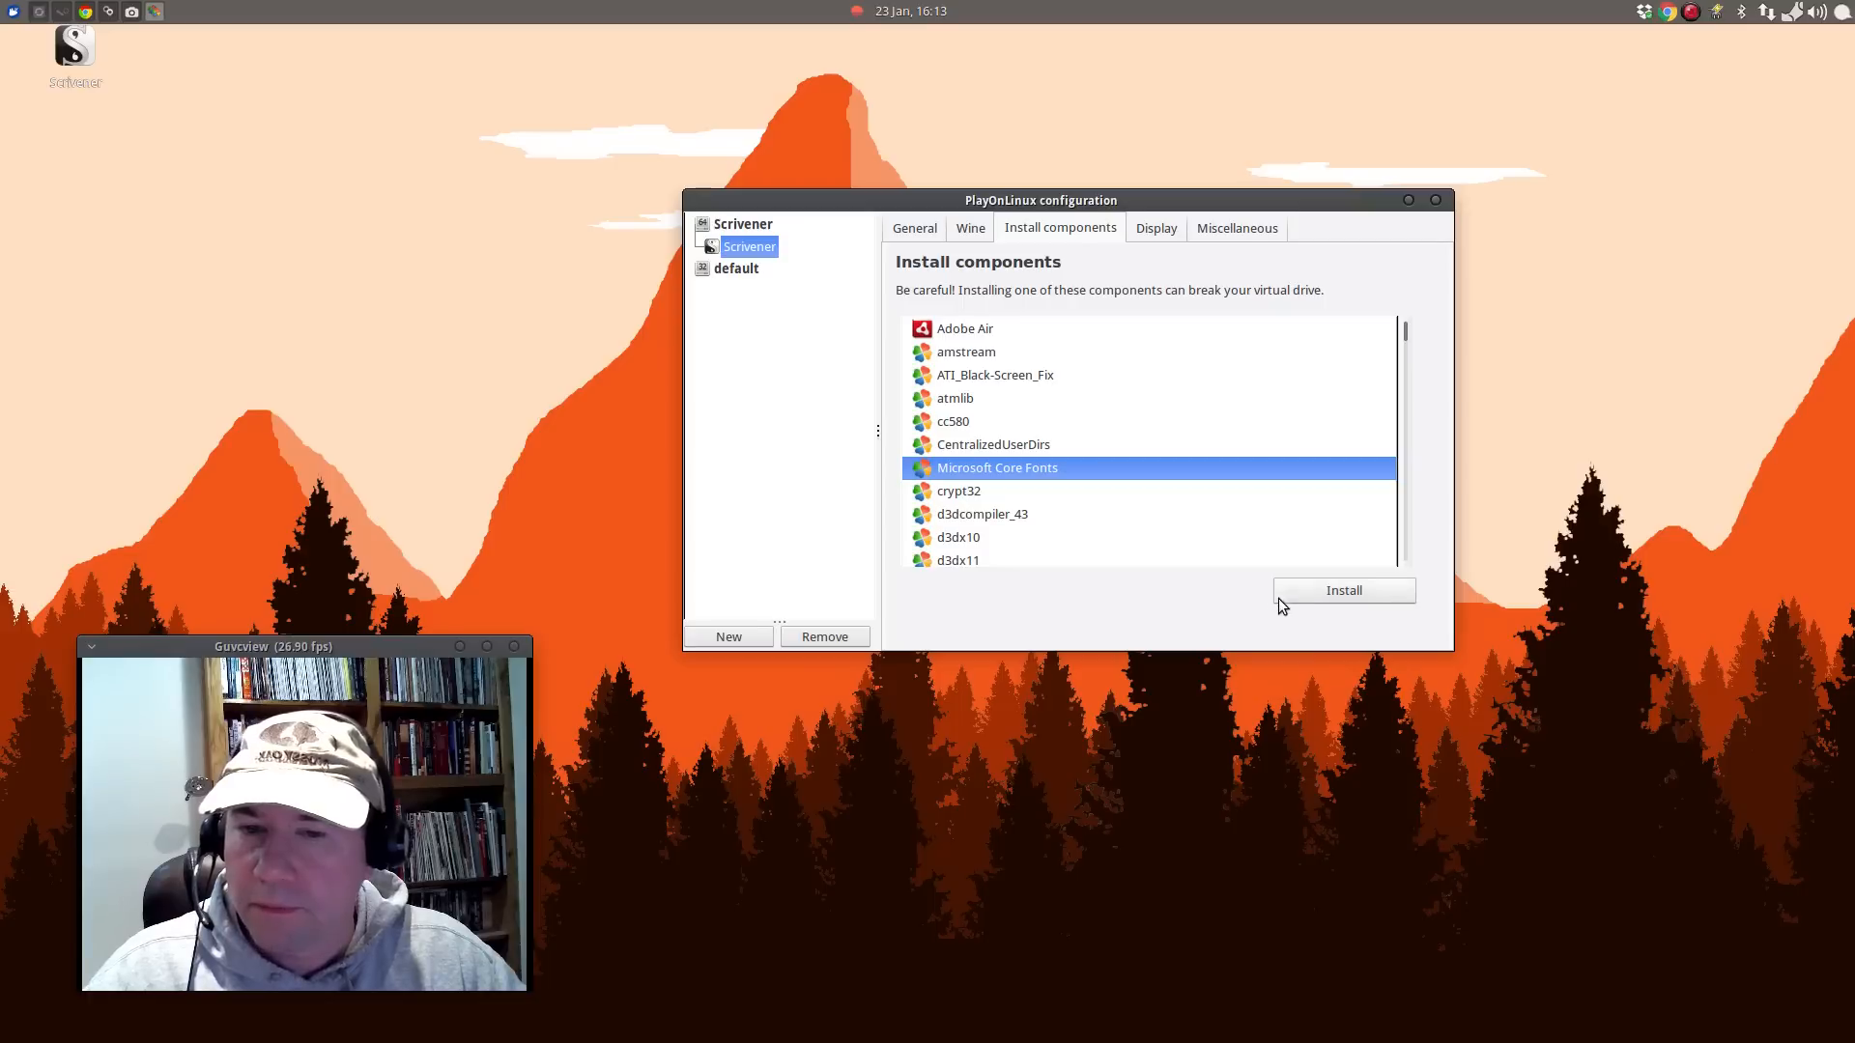
{"action": "left_click", "coordinate": [1343, 592]}
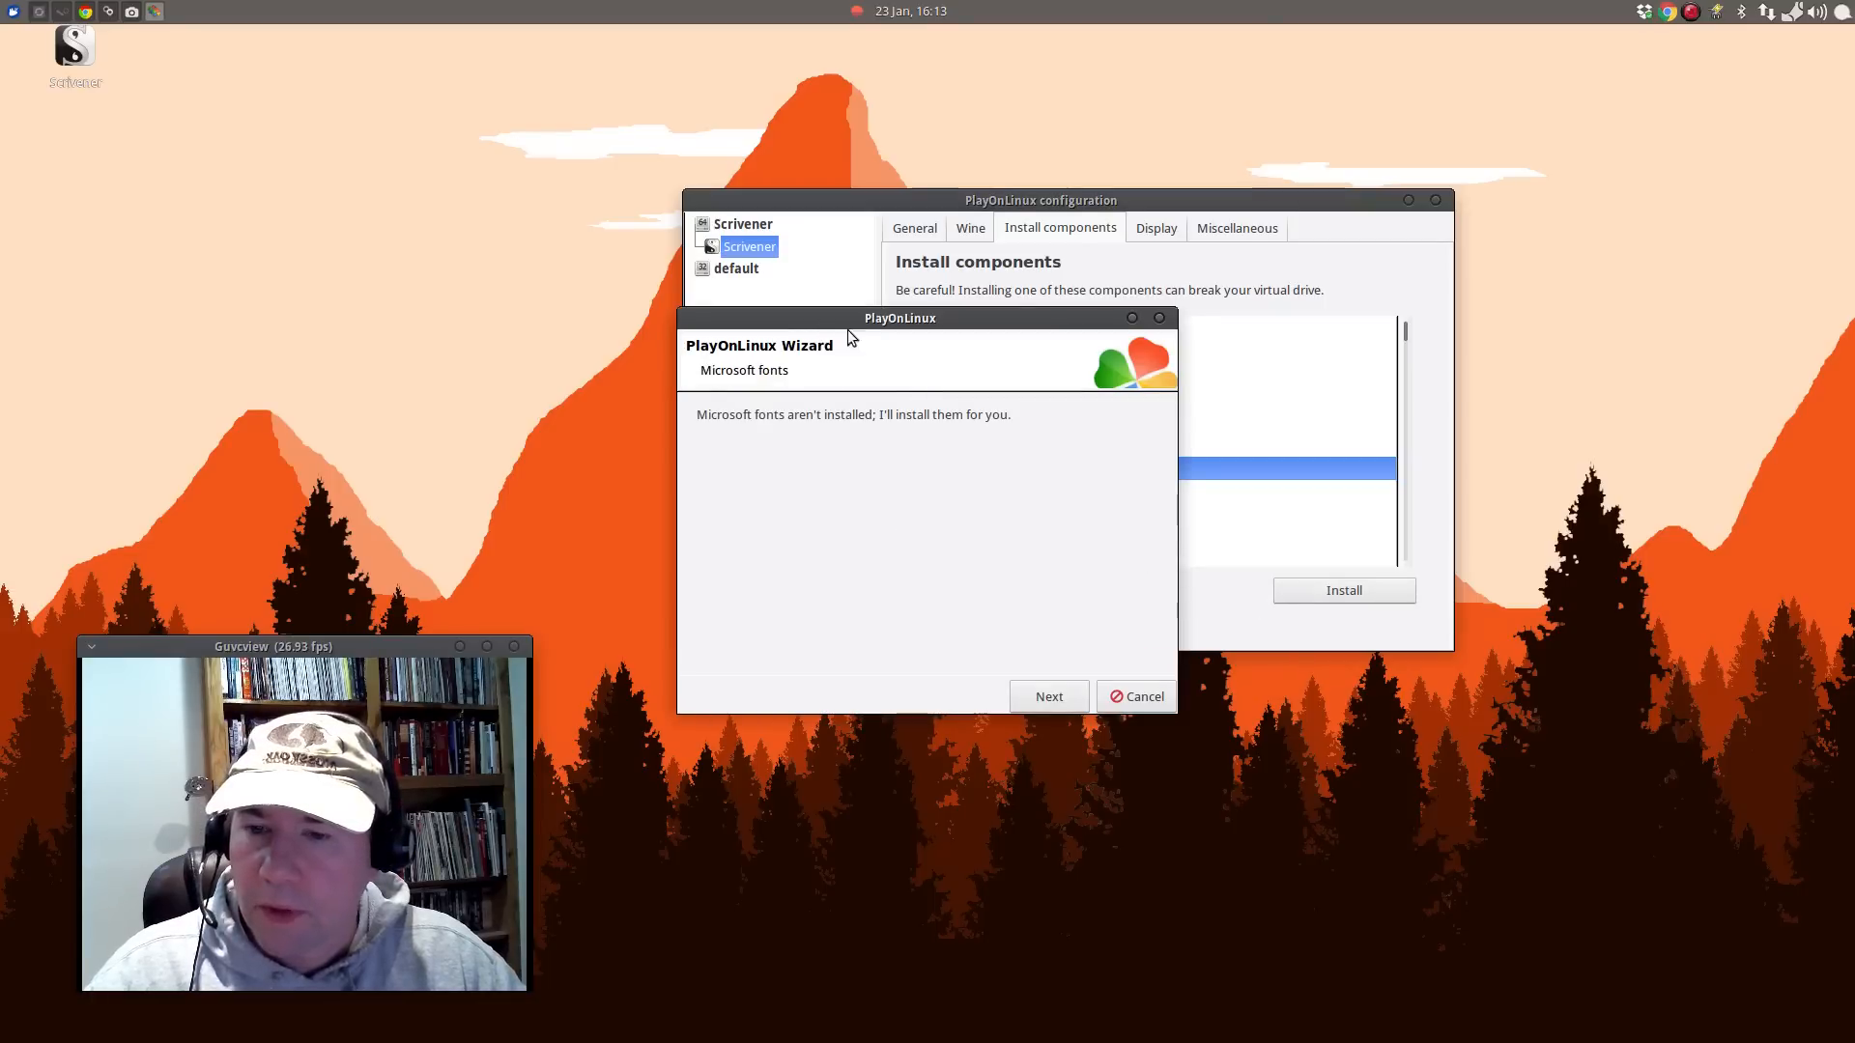
{"action": "left_click", "coordinate": [1047, 696]}
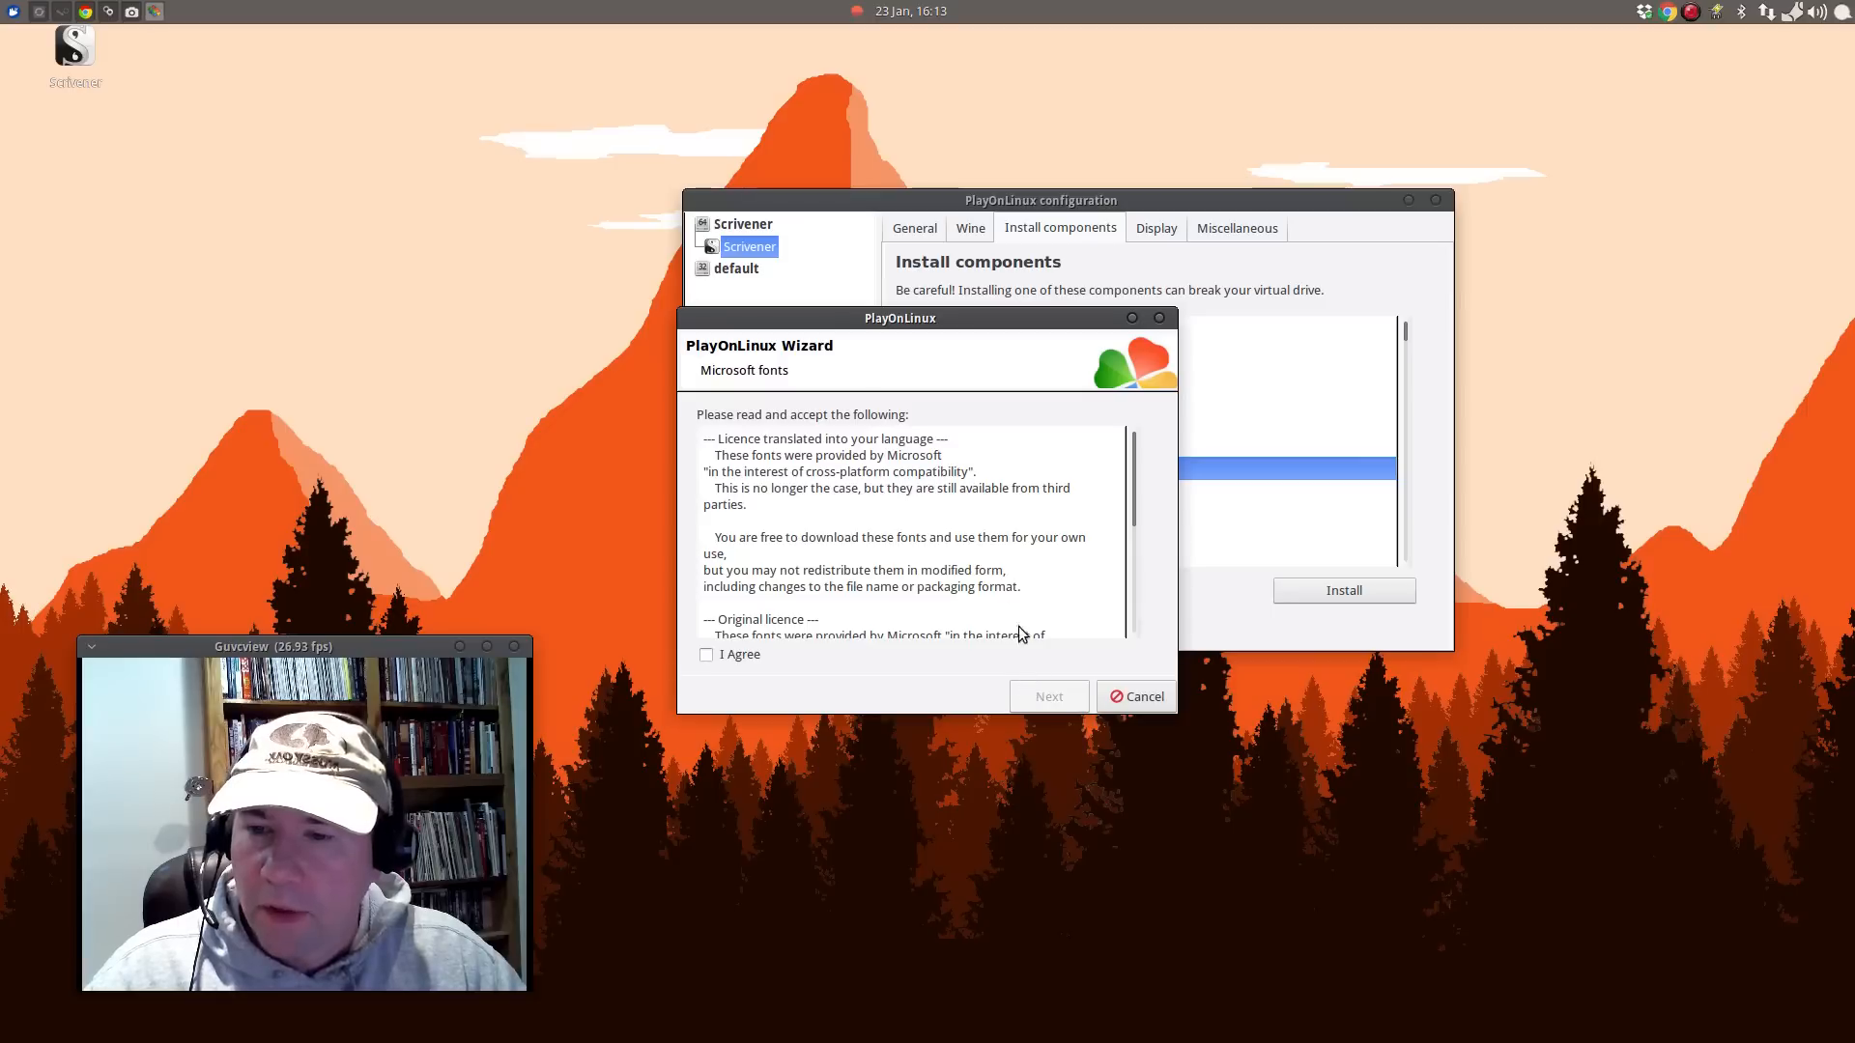
{"action": "left_click", "coordinate": [707, 655]}
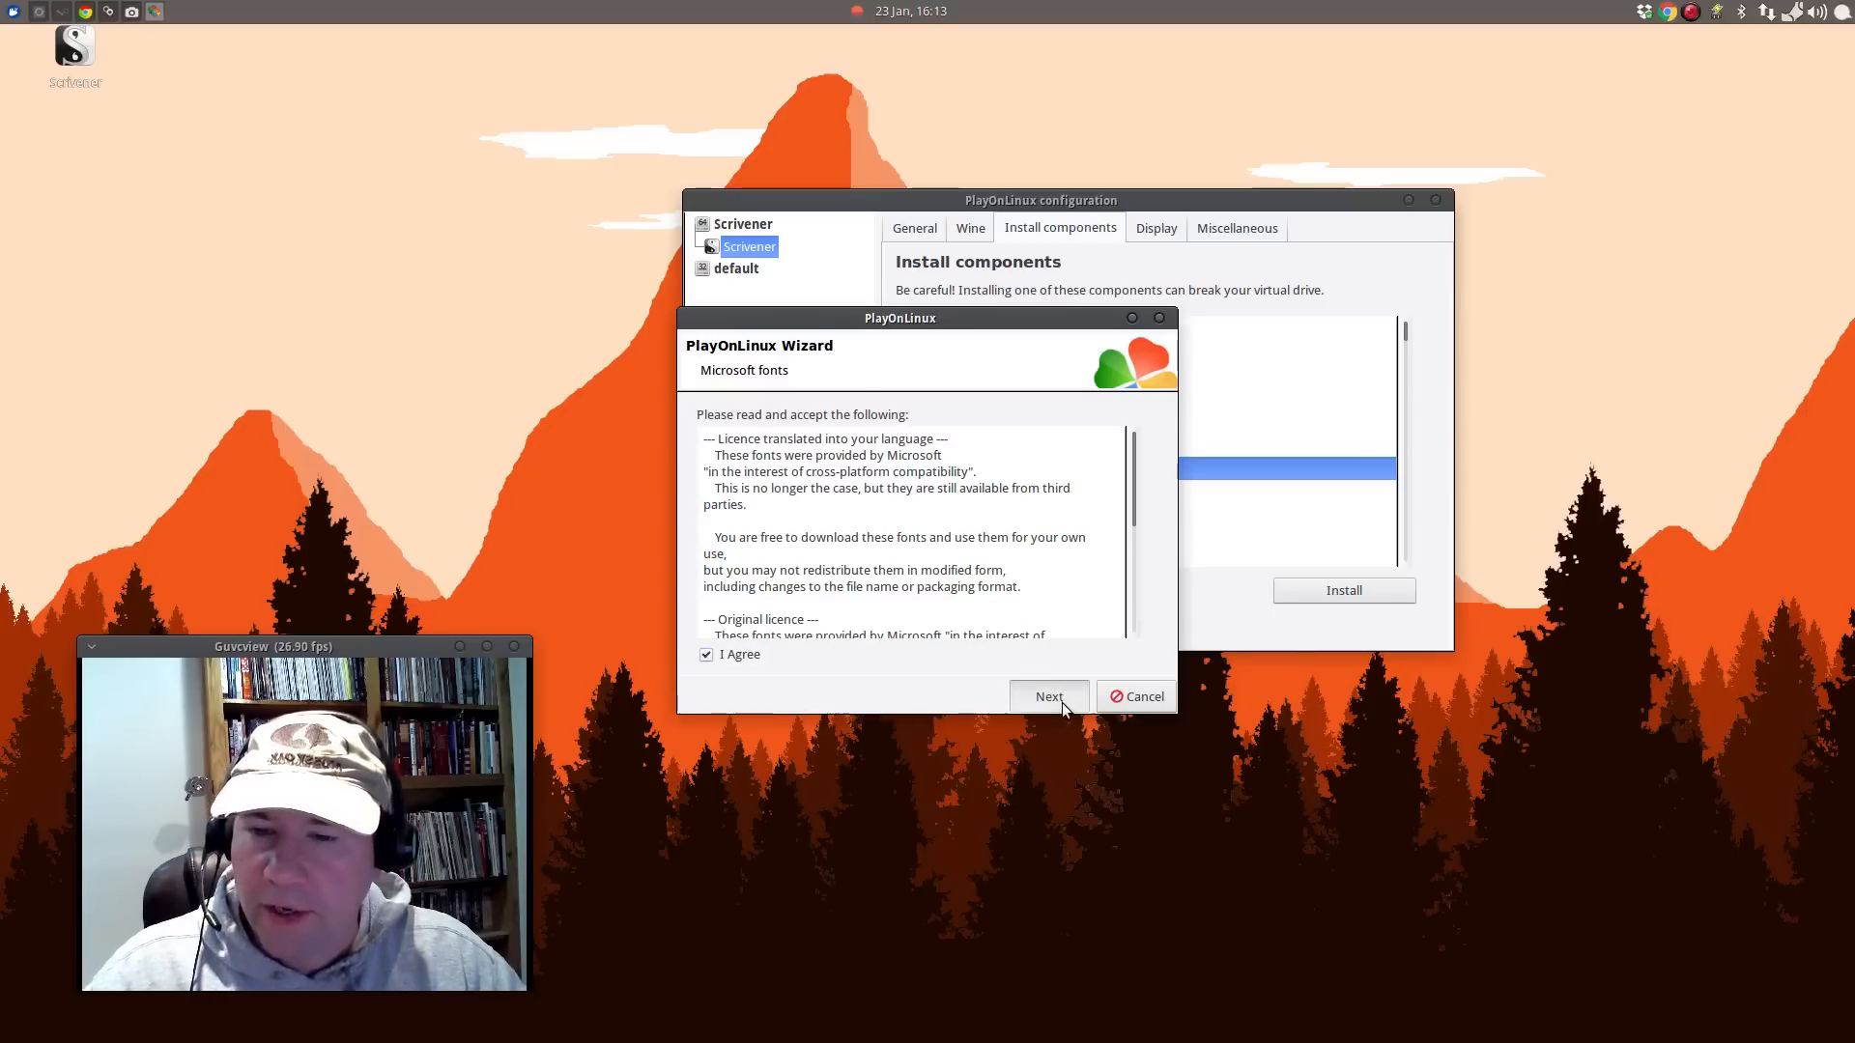
{"action": "left_click", "coordinate": [1047, 697]}
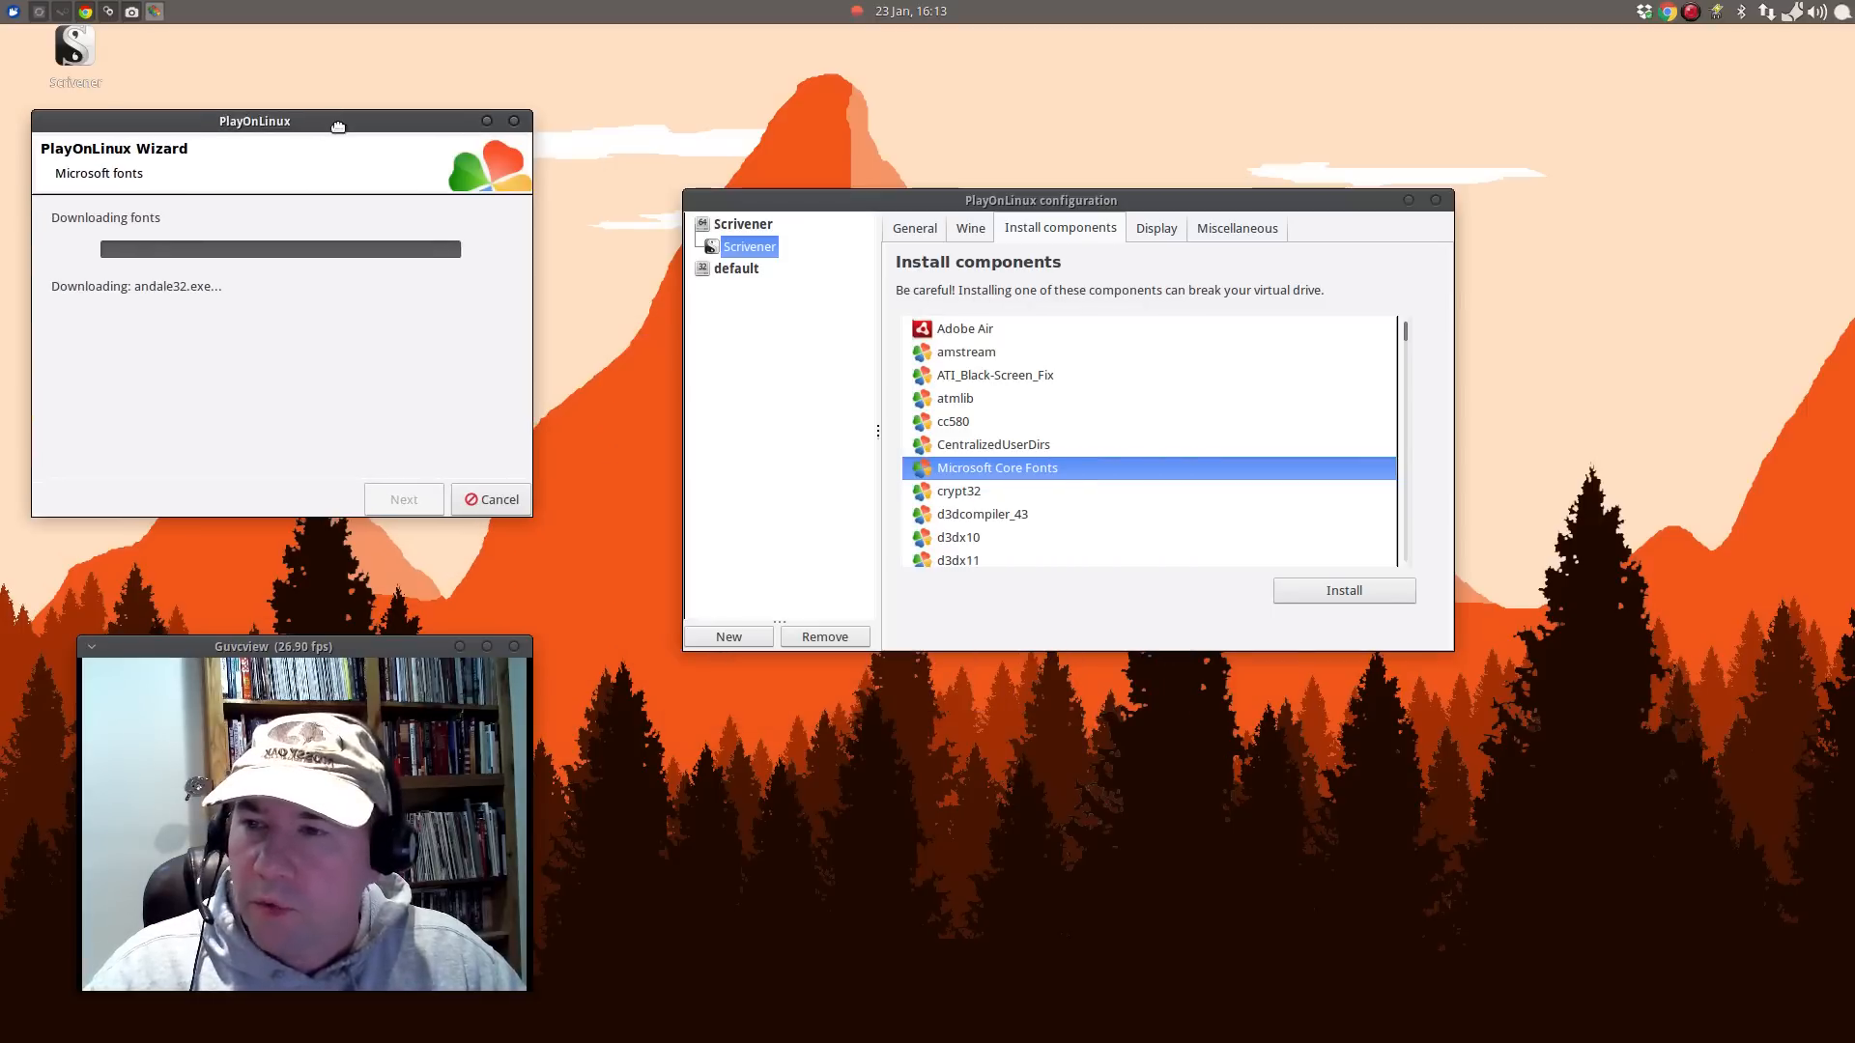
Install the FontsSmoothRGB, LunaTheme and tahoma2 components into the Scrivener drive.
{"action": "scroll", "scroll_direction": "down", "scroll_amount": 3}
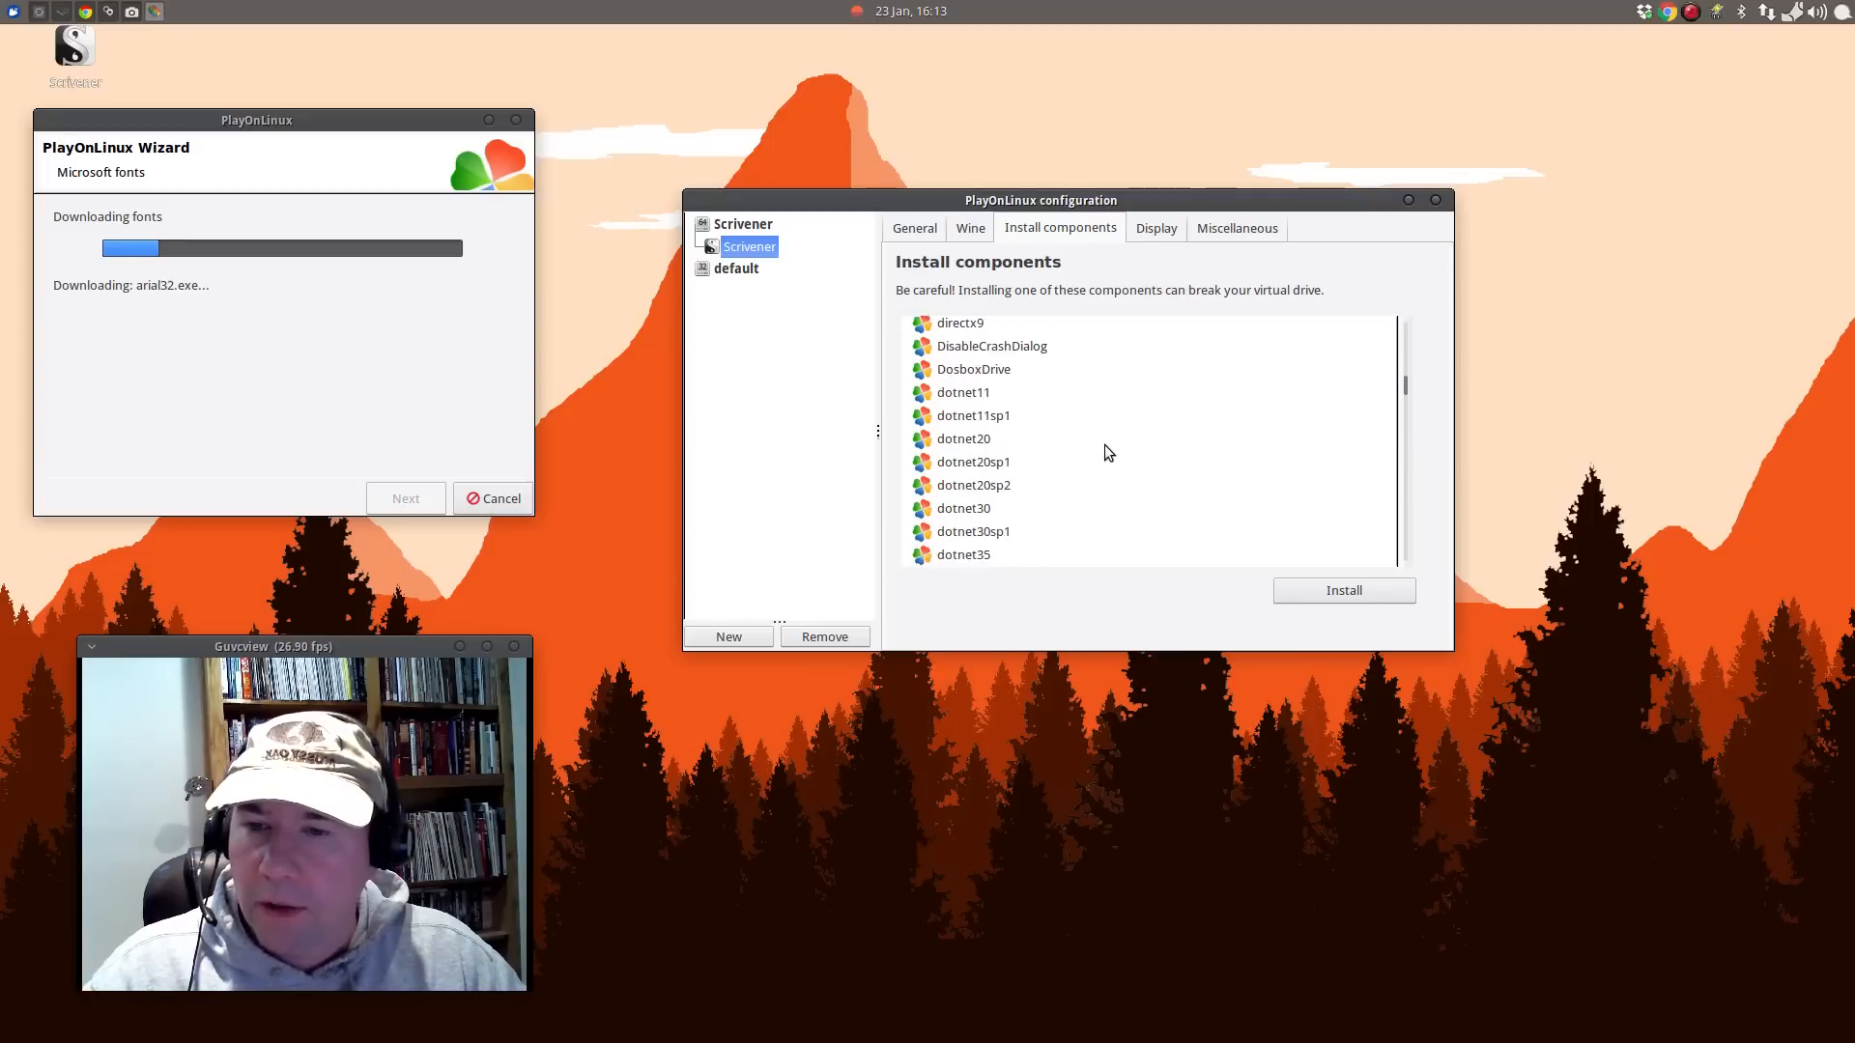
{"action": "scroll", "scroll_direction": "down", "scroll_amount": 3}
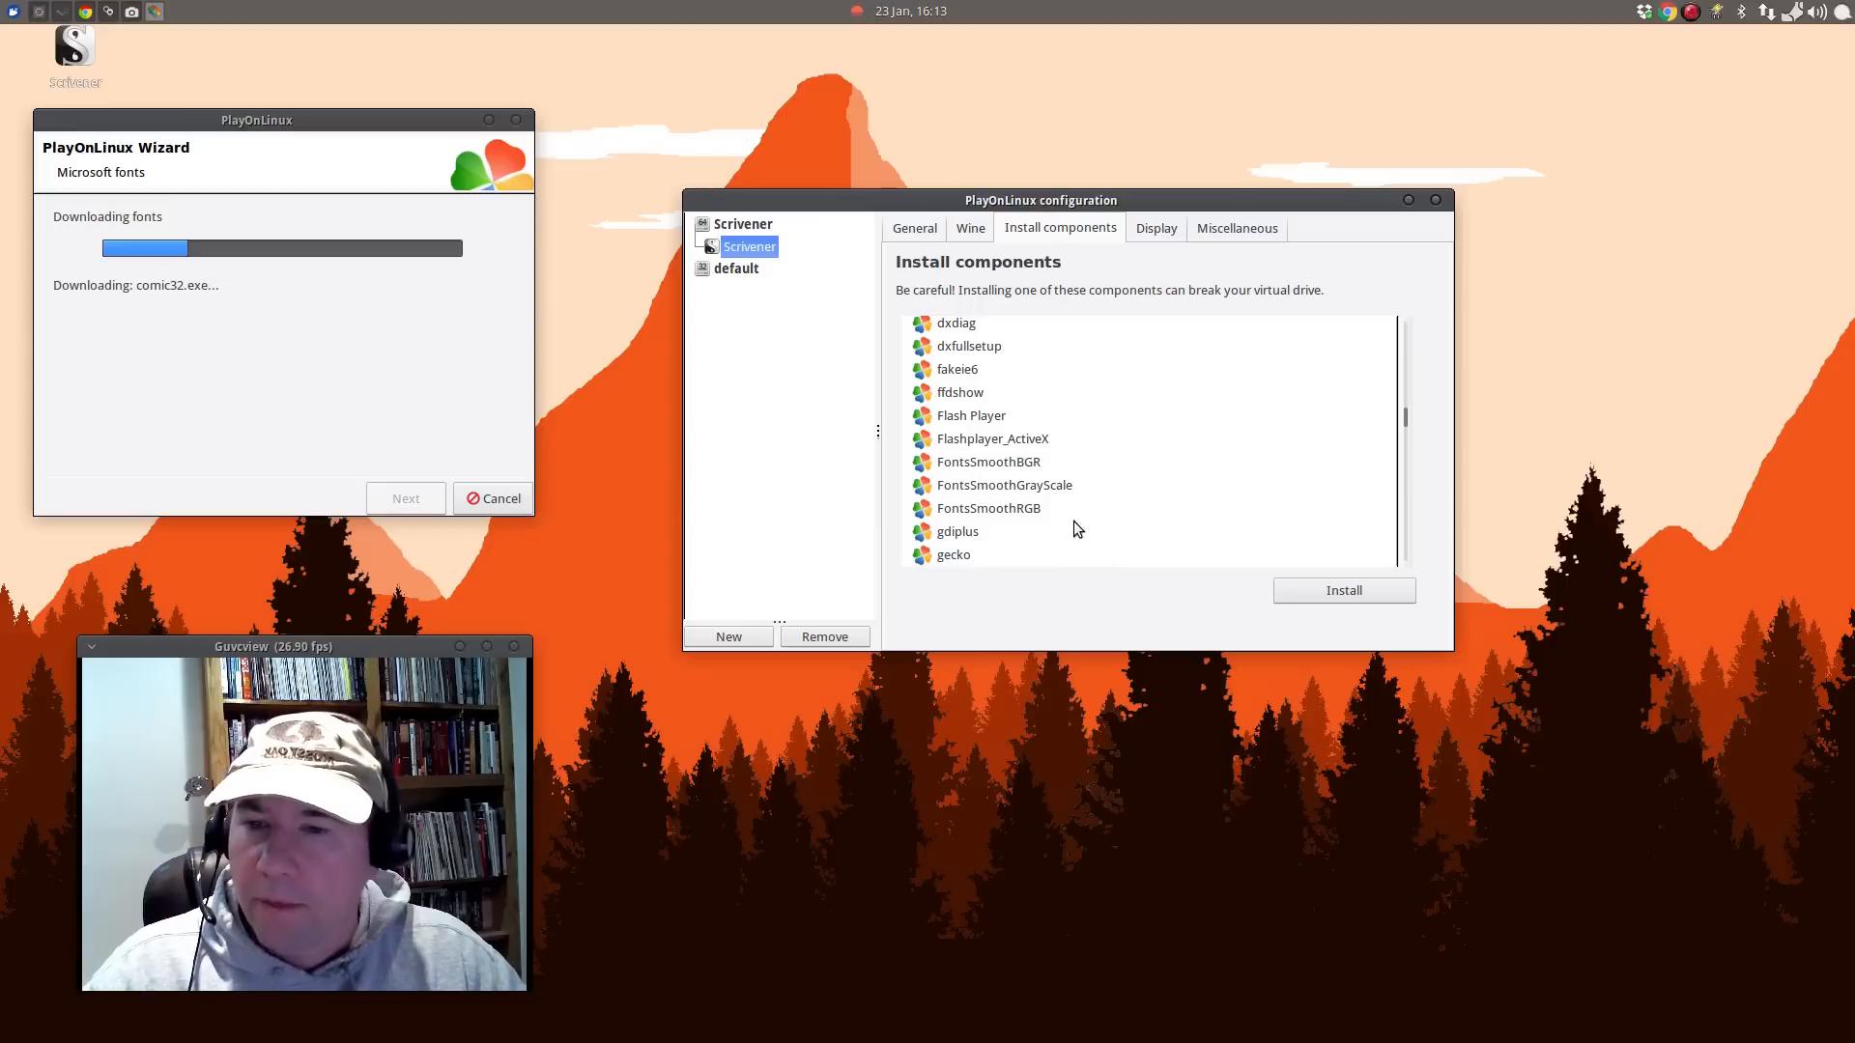
{"action": "left_click", "coordinate": [987, 508]}
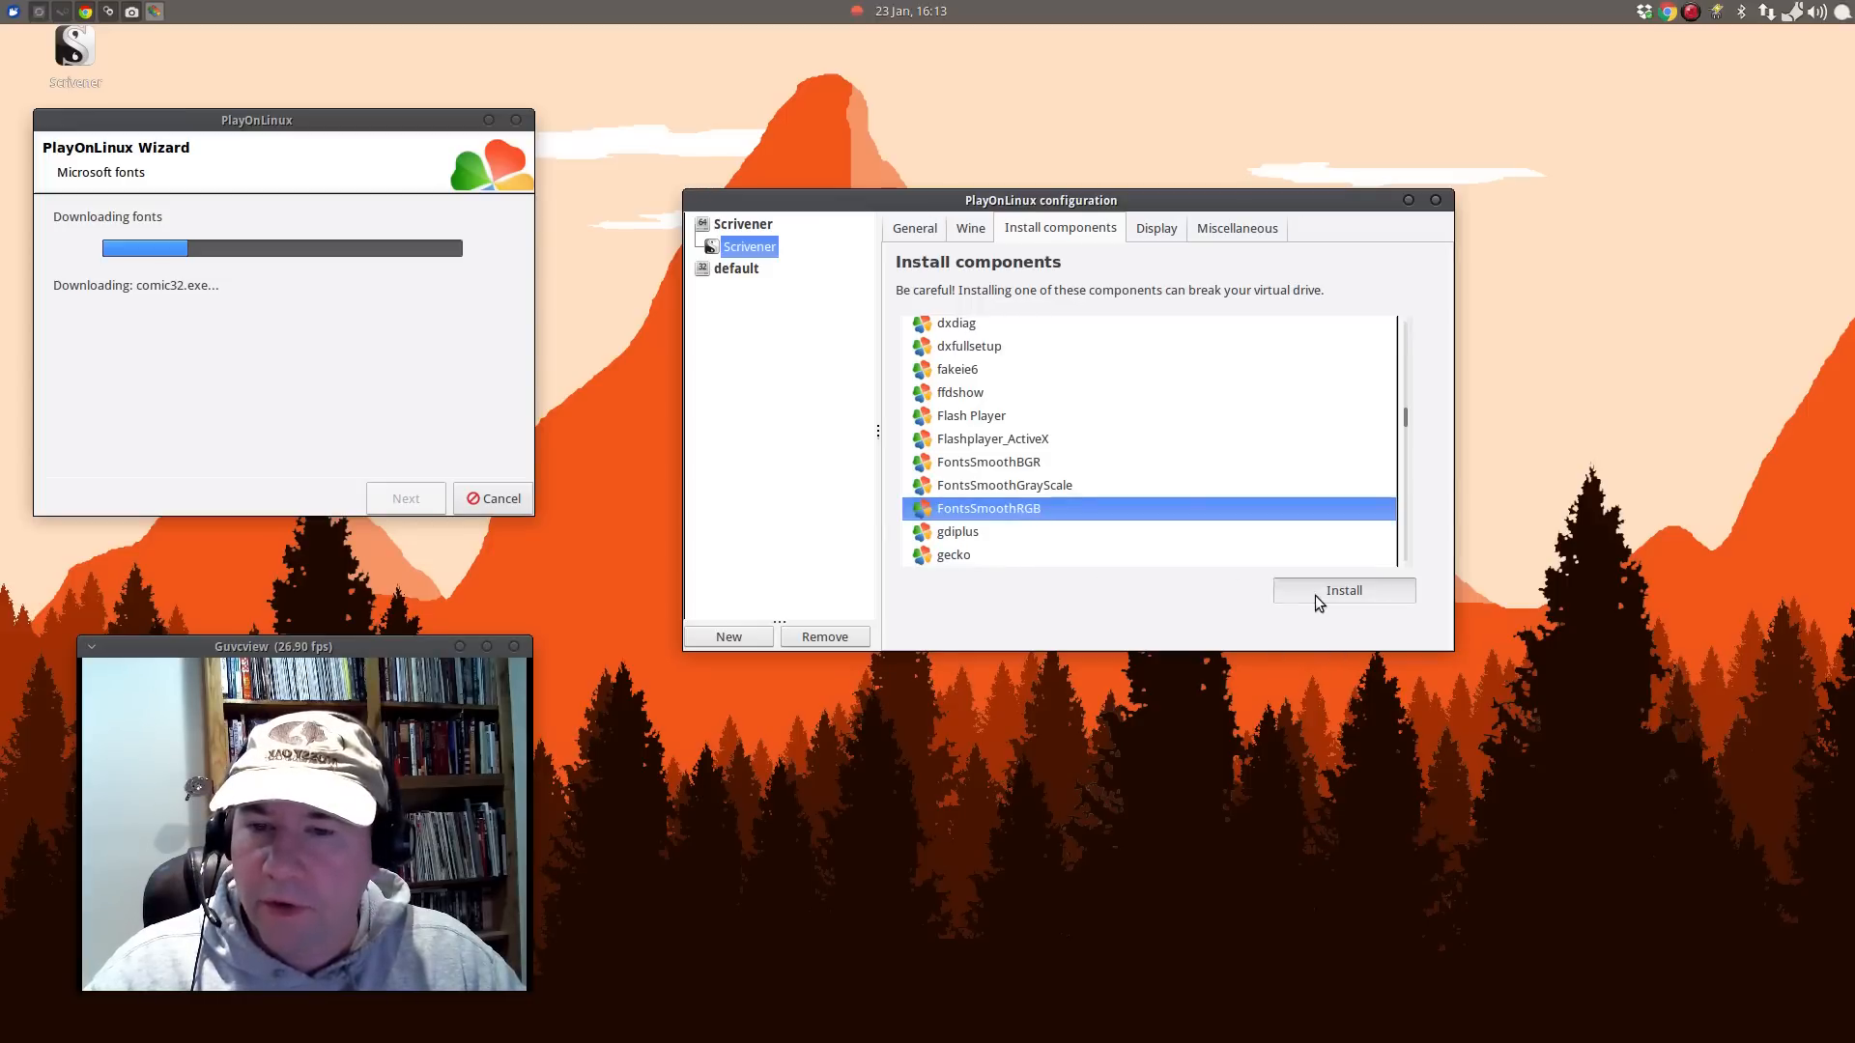
{"action": "left_click", "coordinate": [1343, 592]}
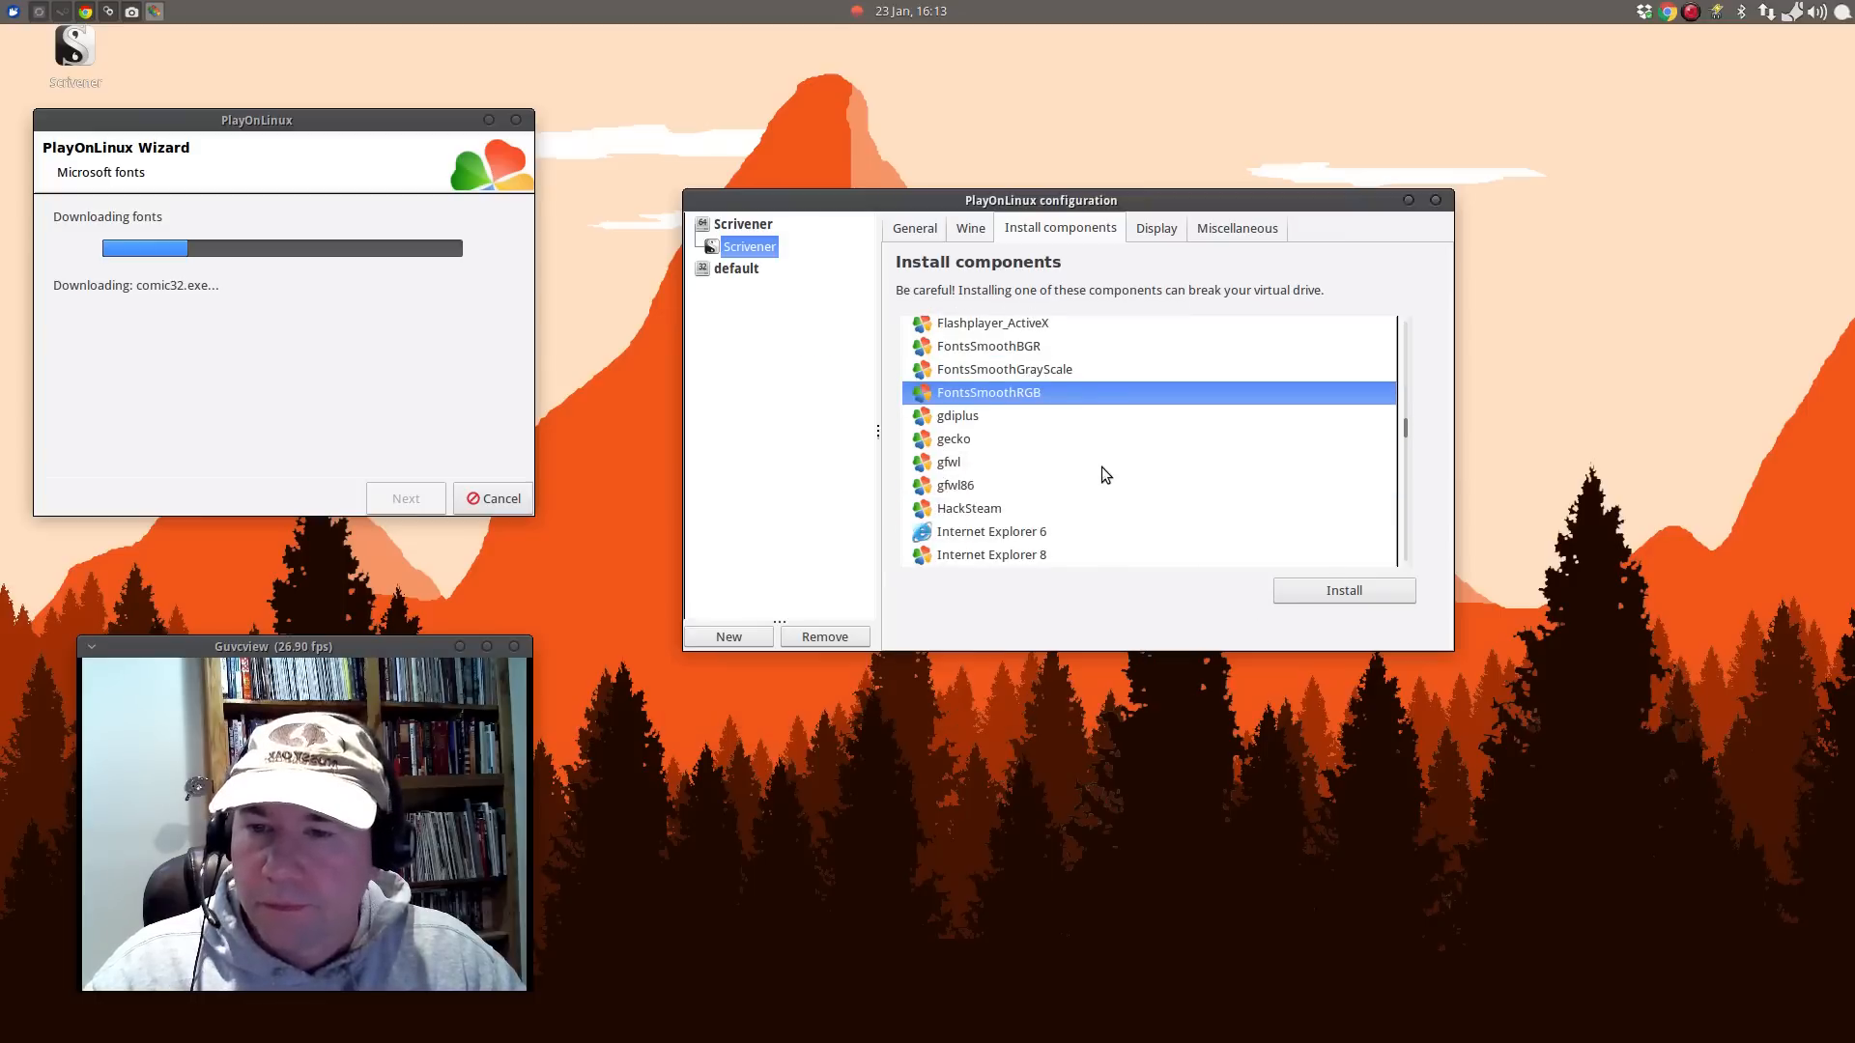
{"action": "scroll", "scroll_direction": "down", "scroll_amount": 3}
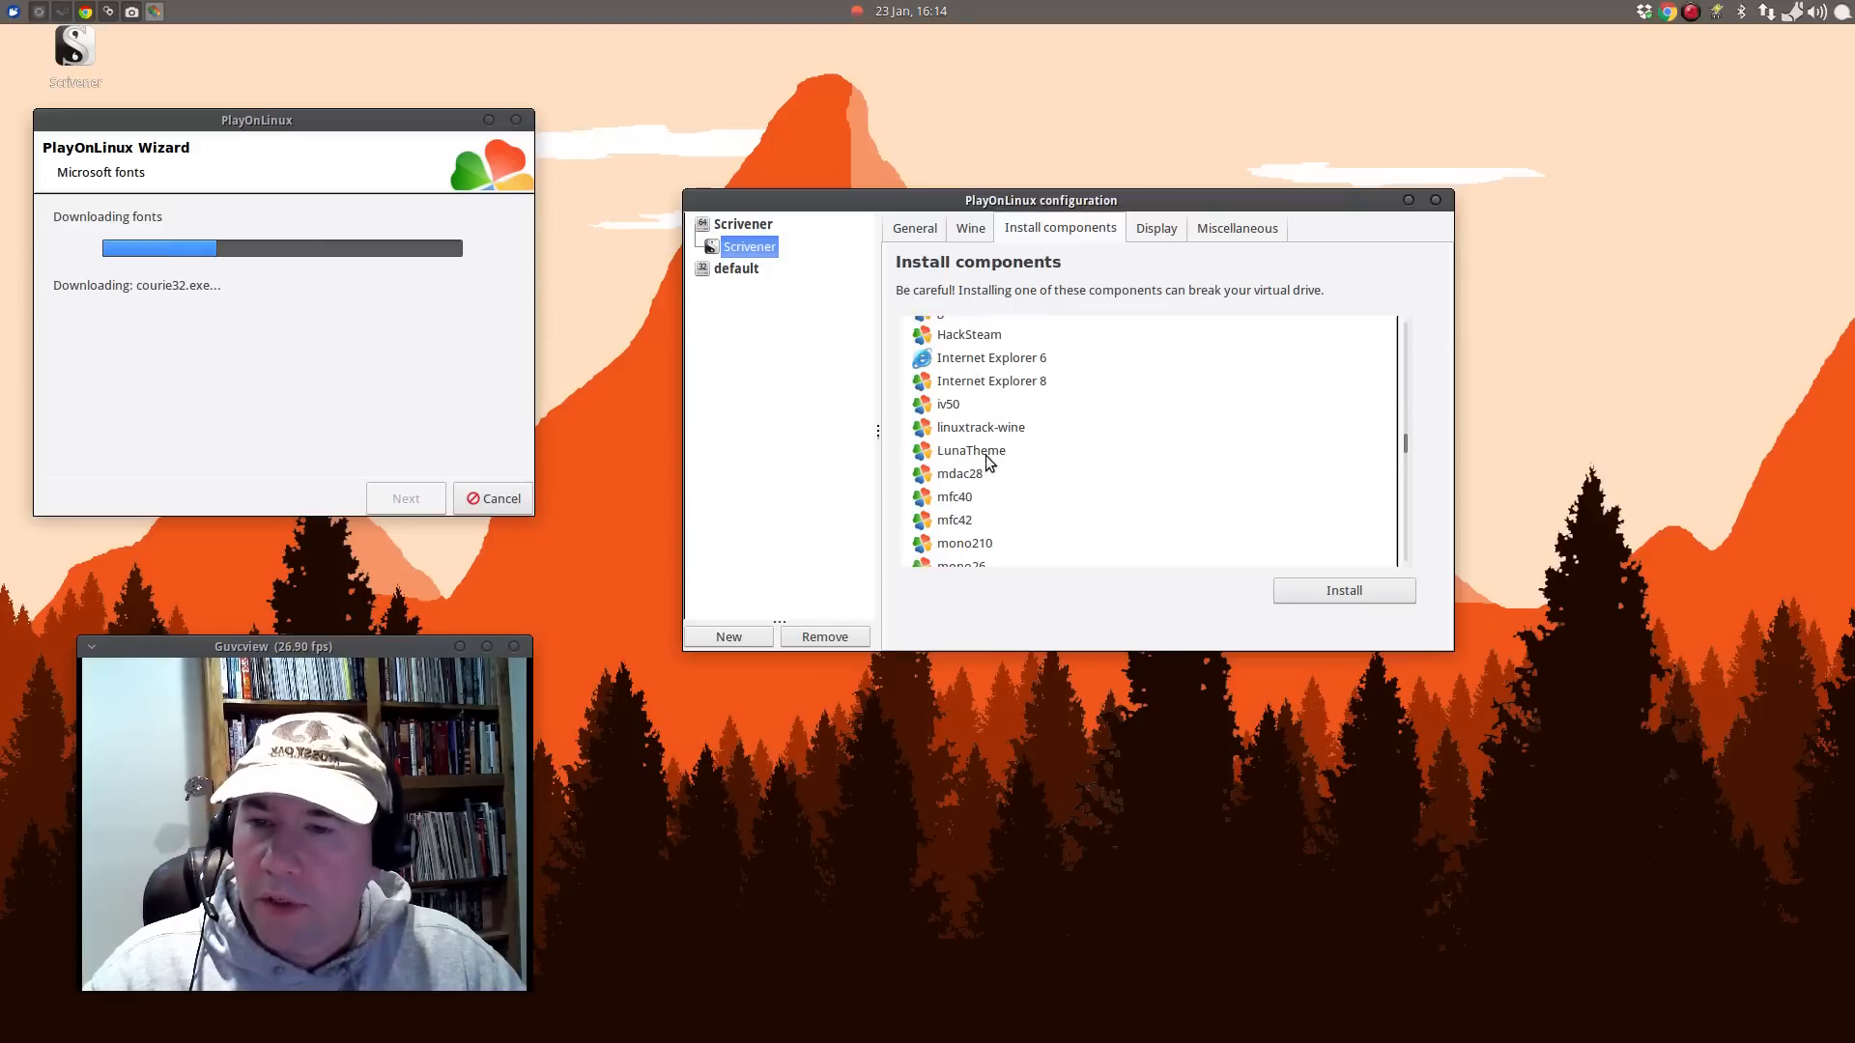
{"action": "left_click", "coordinate": [970, 450]}
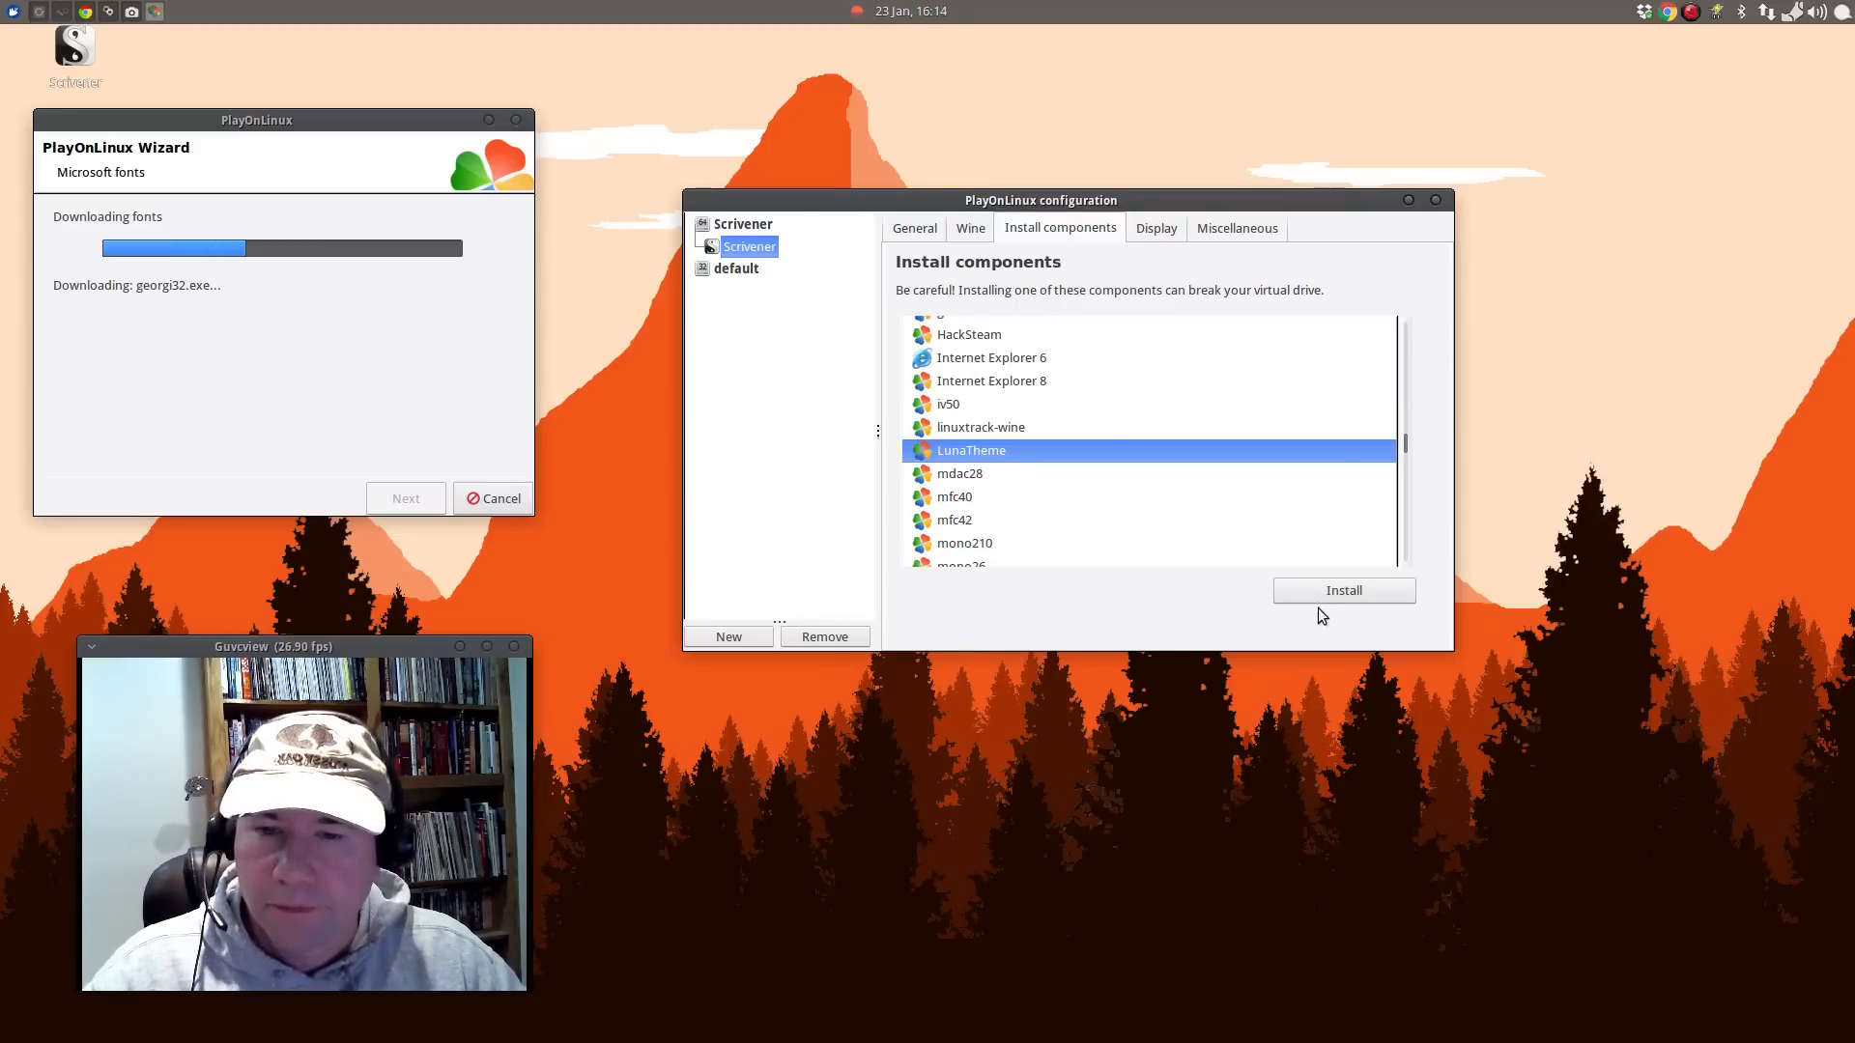
{"action": "left_click", "coordinate": [1343, 591]}
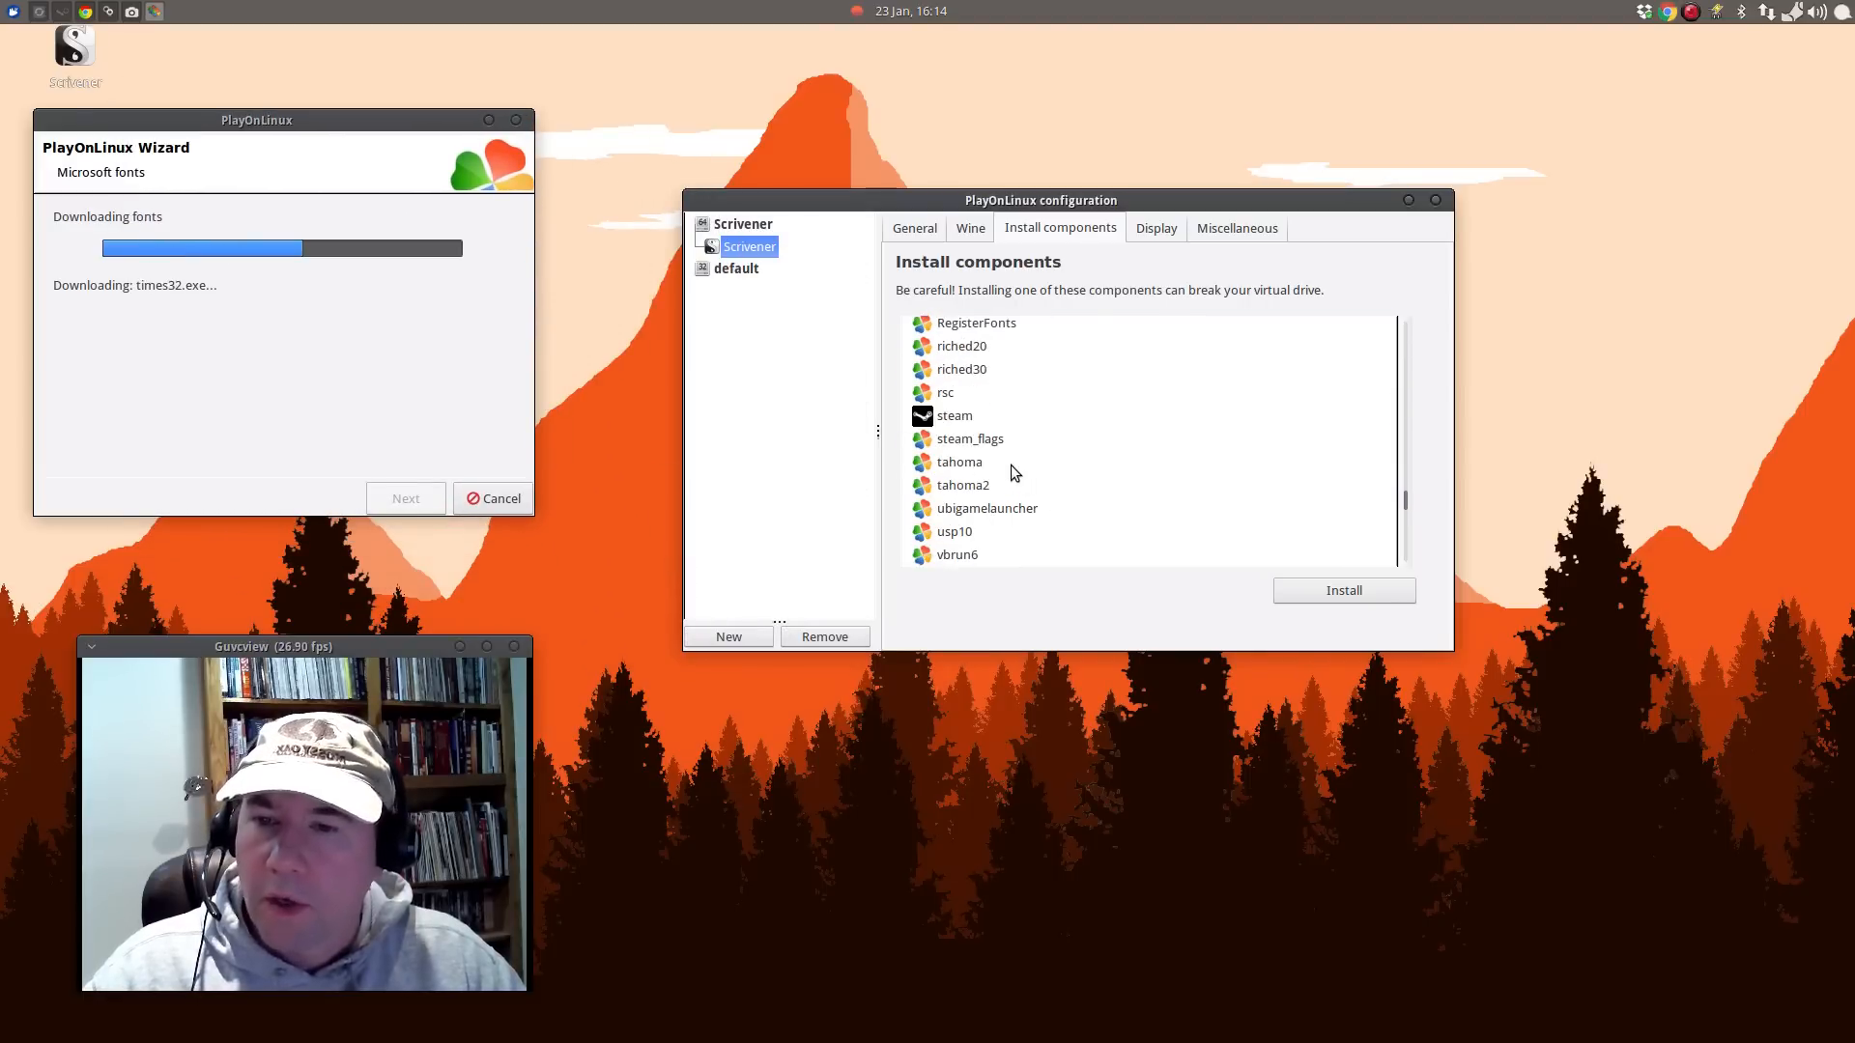
{"action": "left_click", "coordinate": [1343, 591]}
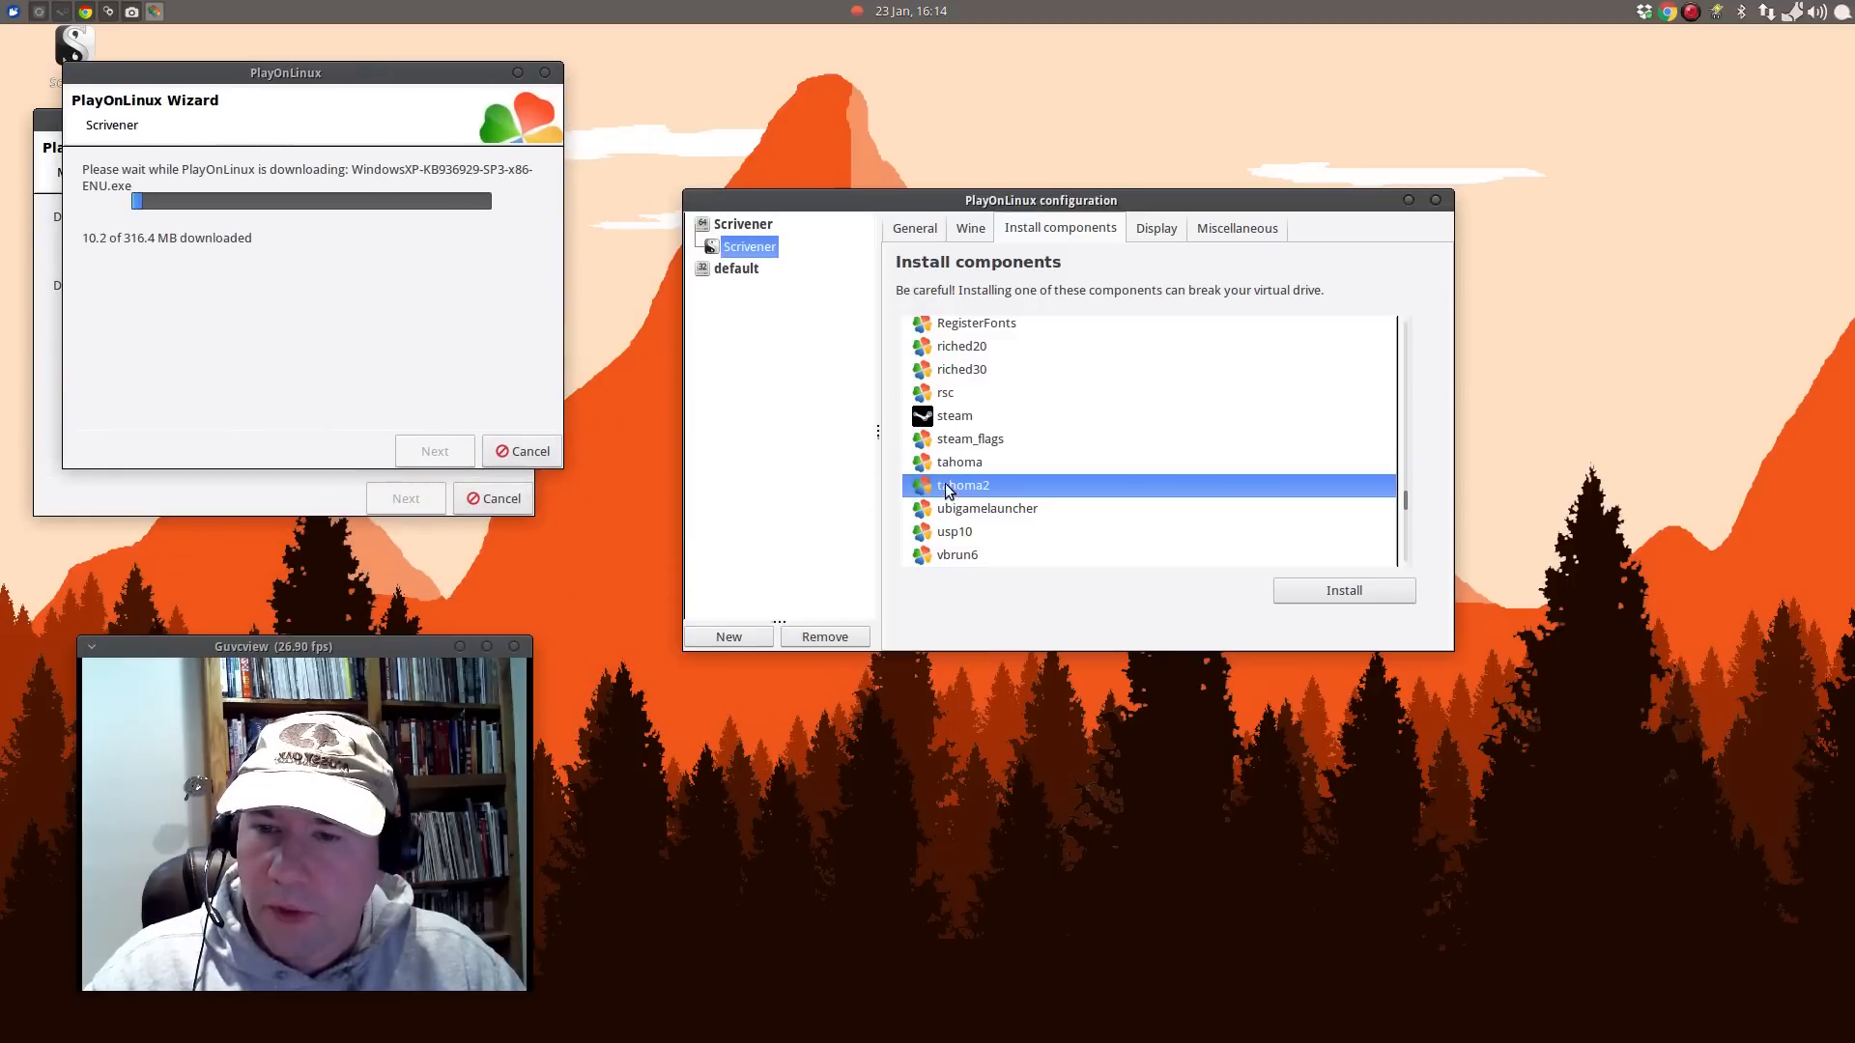
{"action": "left_click", "coordinate": [1343, 592]}
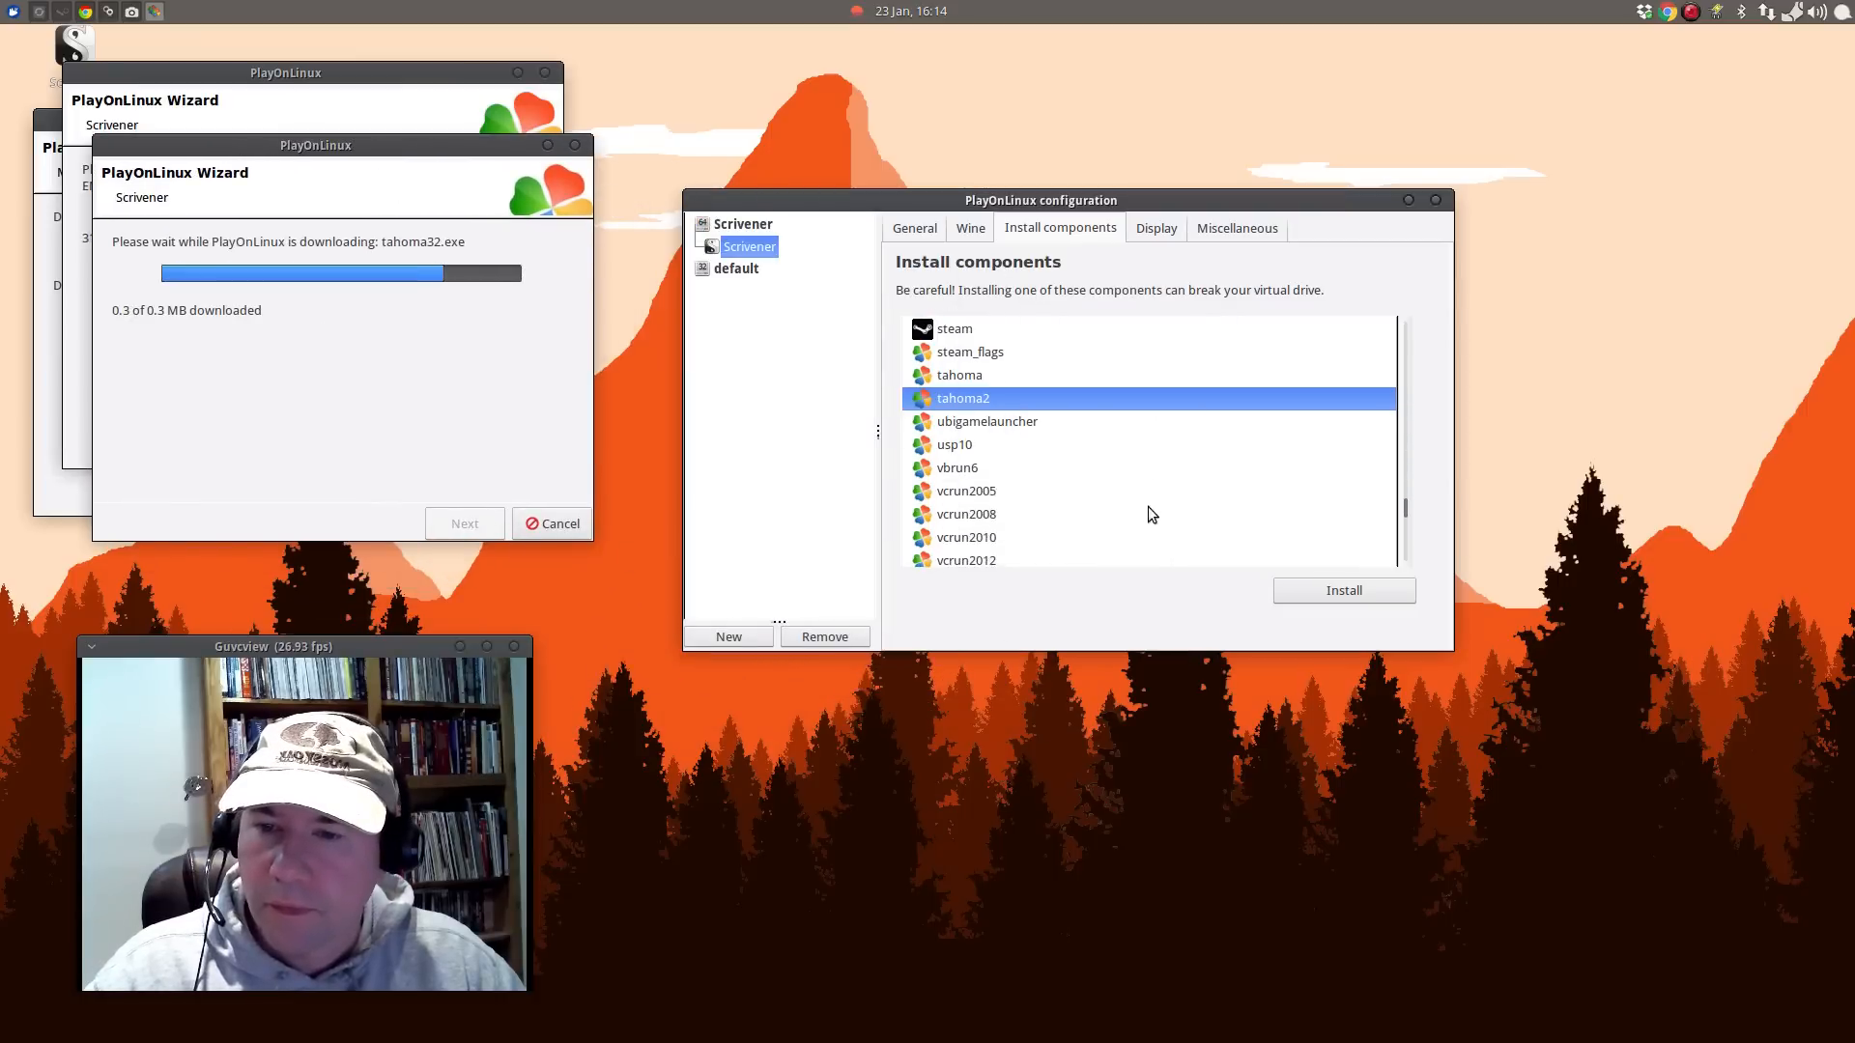
{"action": "scroll", "scroll_direction": "down", "scroll_amount": 3}
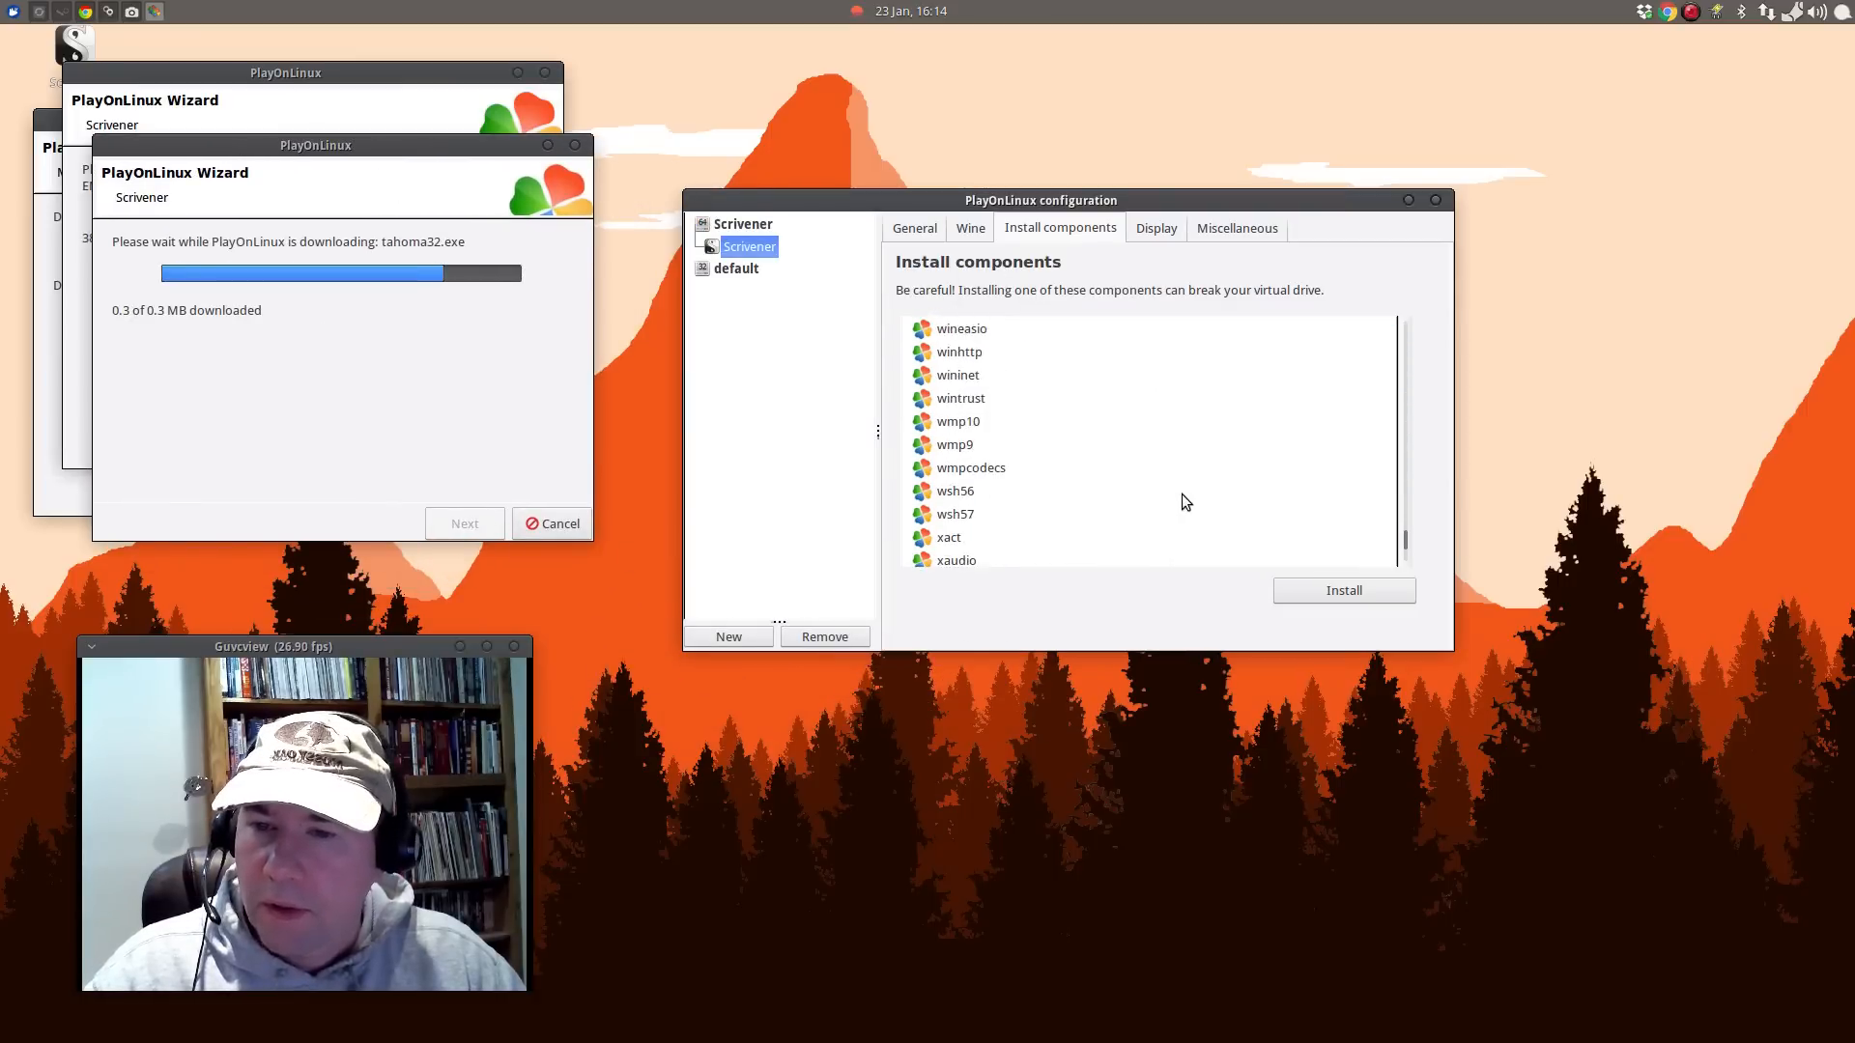
{"action": "scroll", "scroll_direction": "down", "scroll_amount": 3}
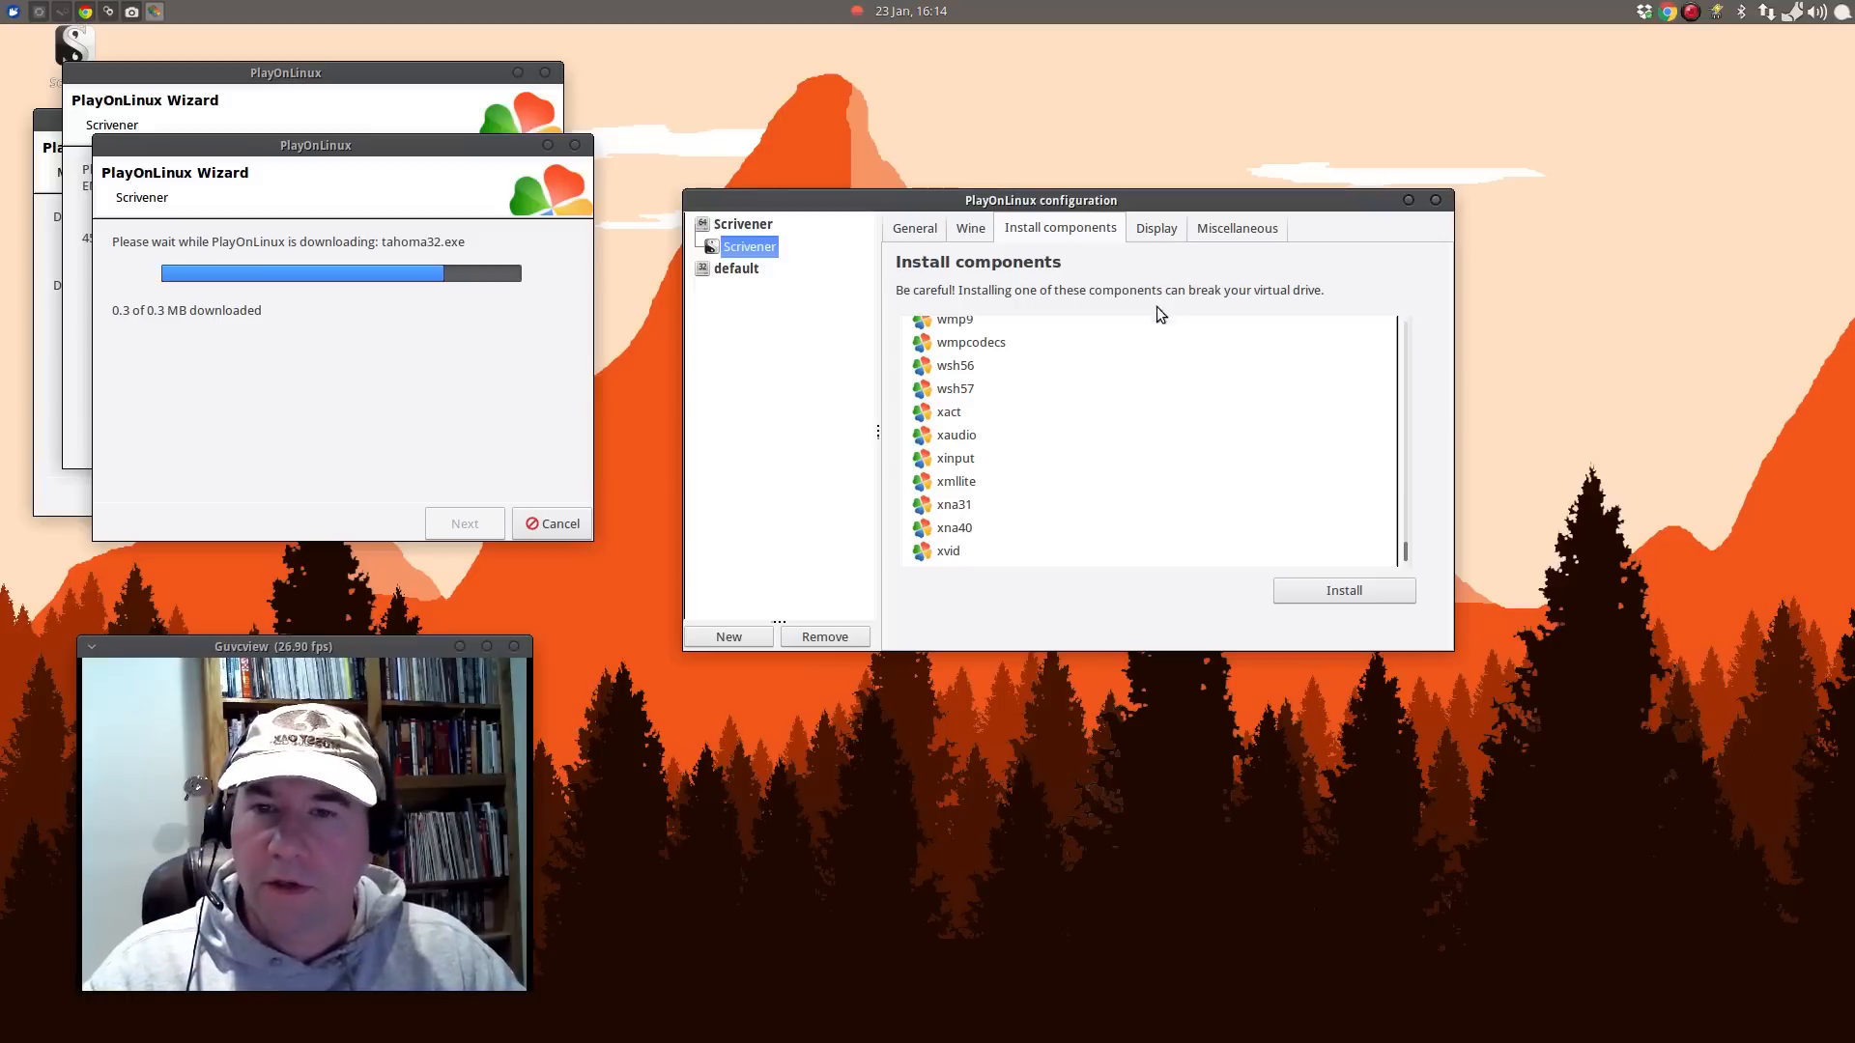
Glance at the Display and Miscellaneous settings, then start Configure Wine from the Wine tab.
{"action": "left_click", "coordinate": [1156, 228]}
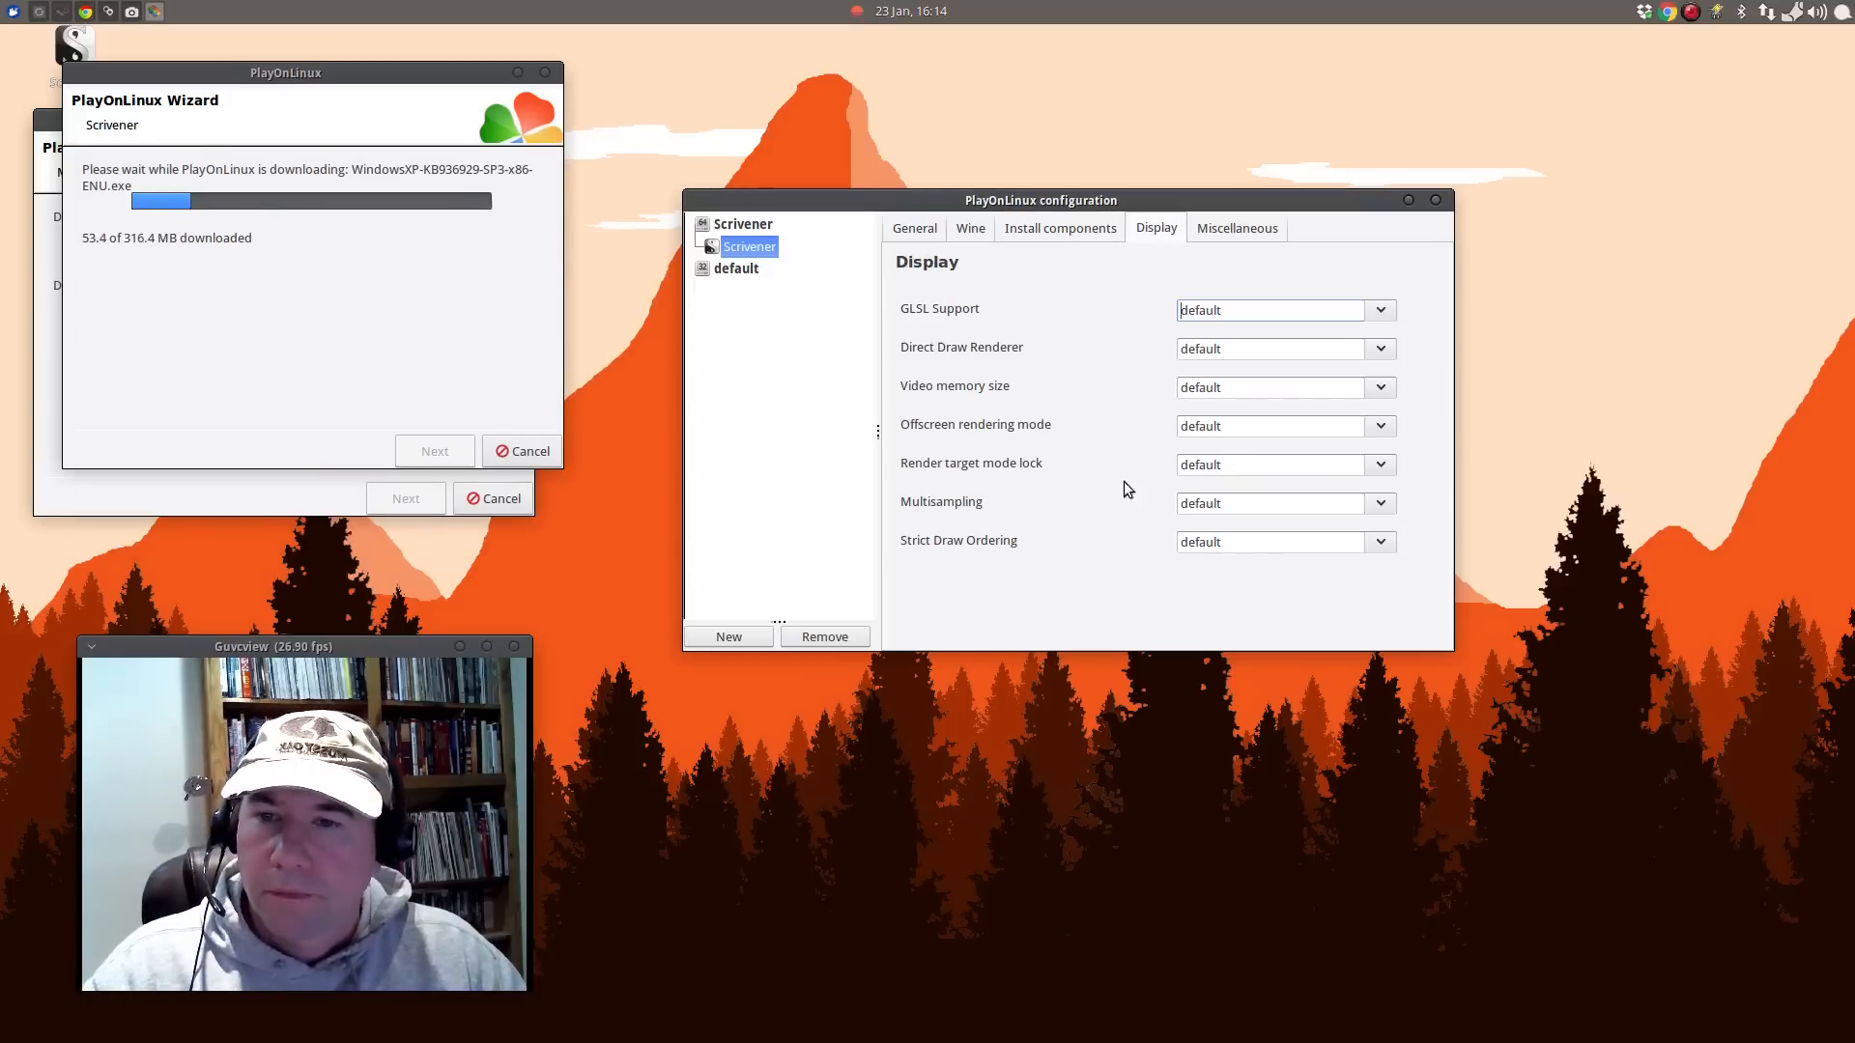
{"action": "left_click", "coordinate": [1237, 228]}
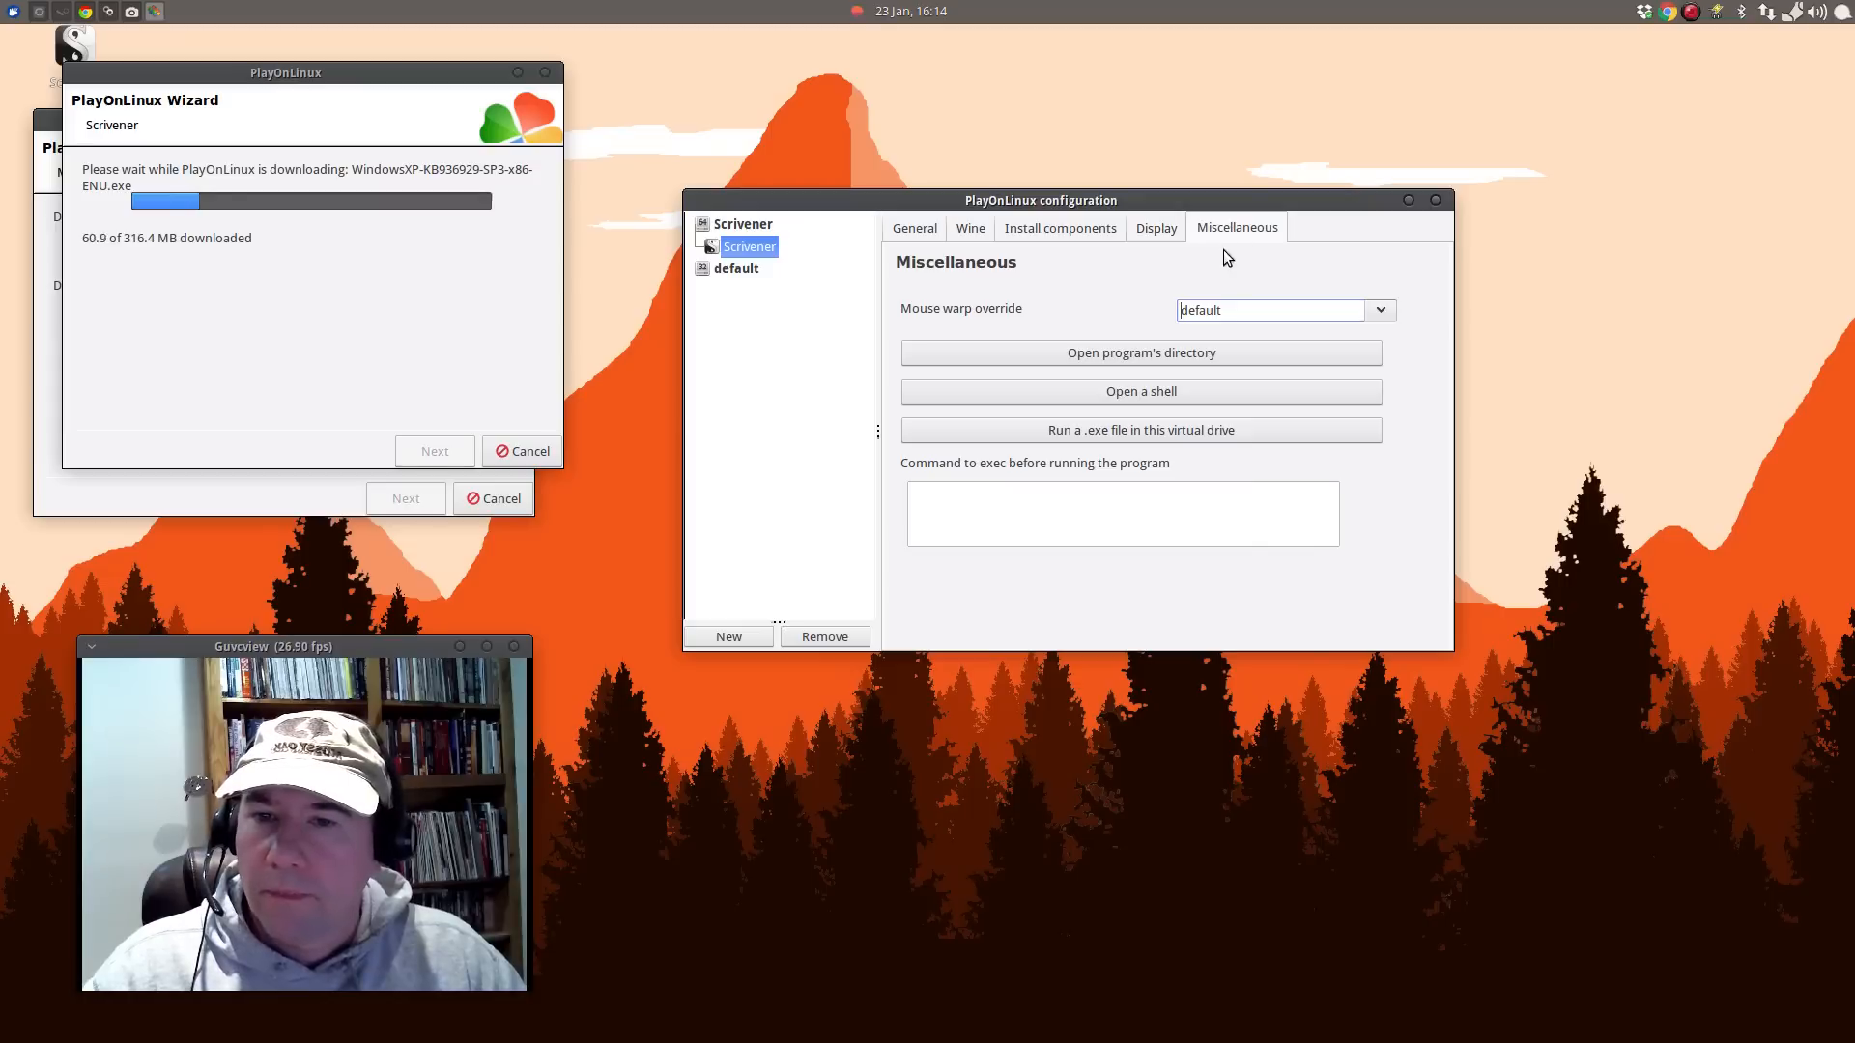
{"action": "mouse_move", "coordinate": [976, 242]}
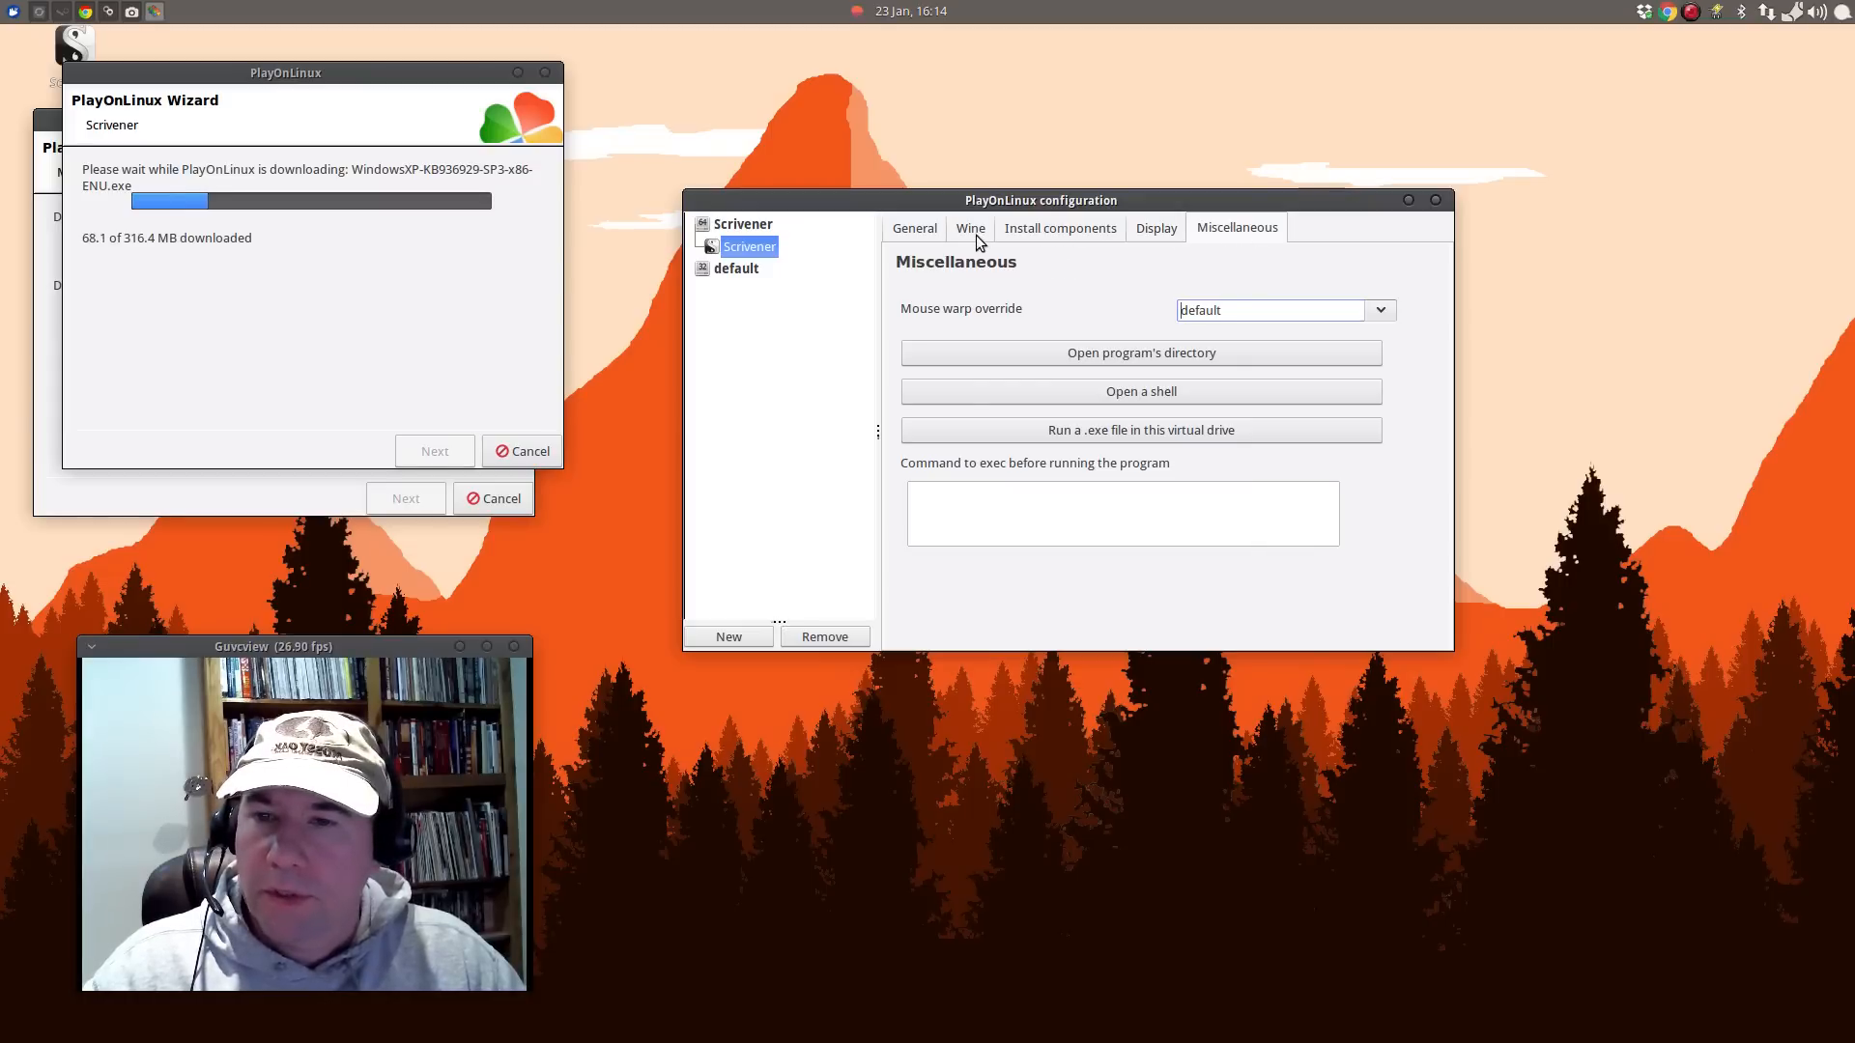
{"action": "left_click", "coordinate": [969, 228]}
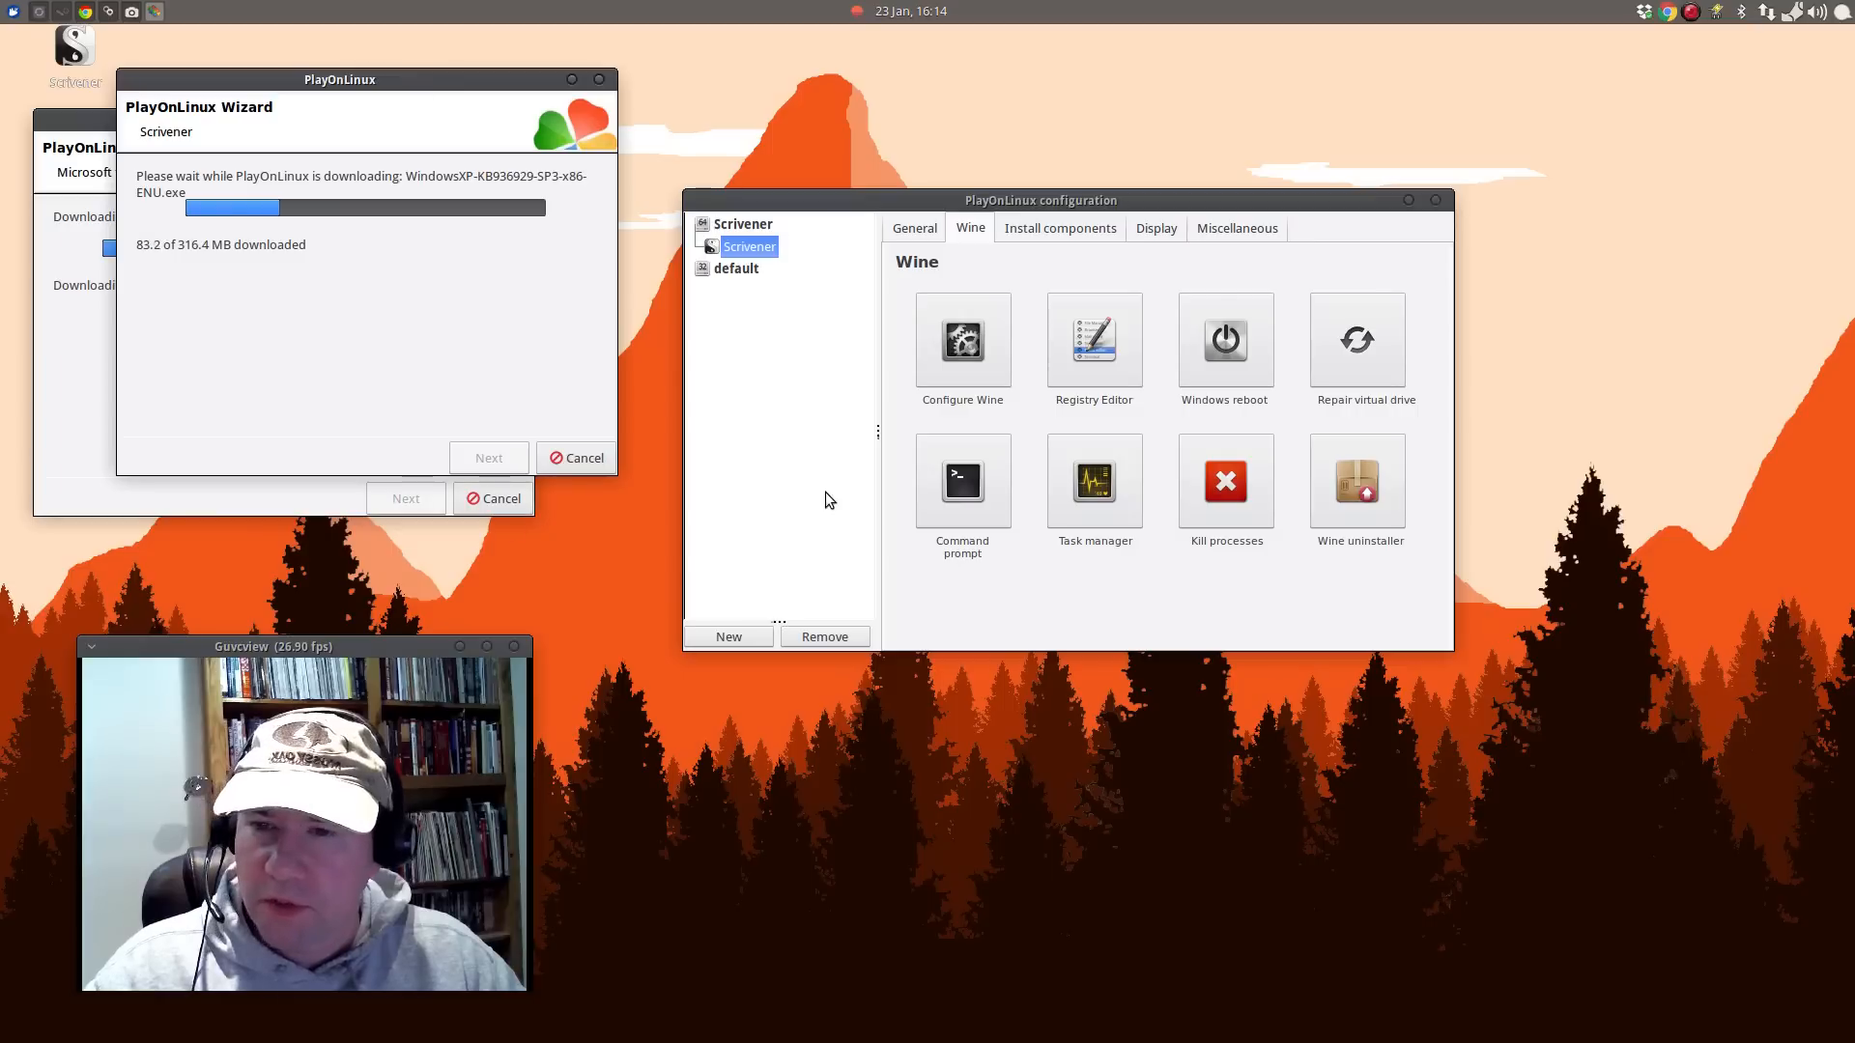
{"action": "mouse_move", "coordinate": [1188, 630]}
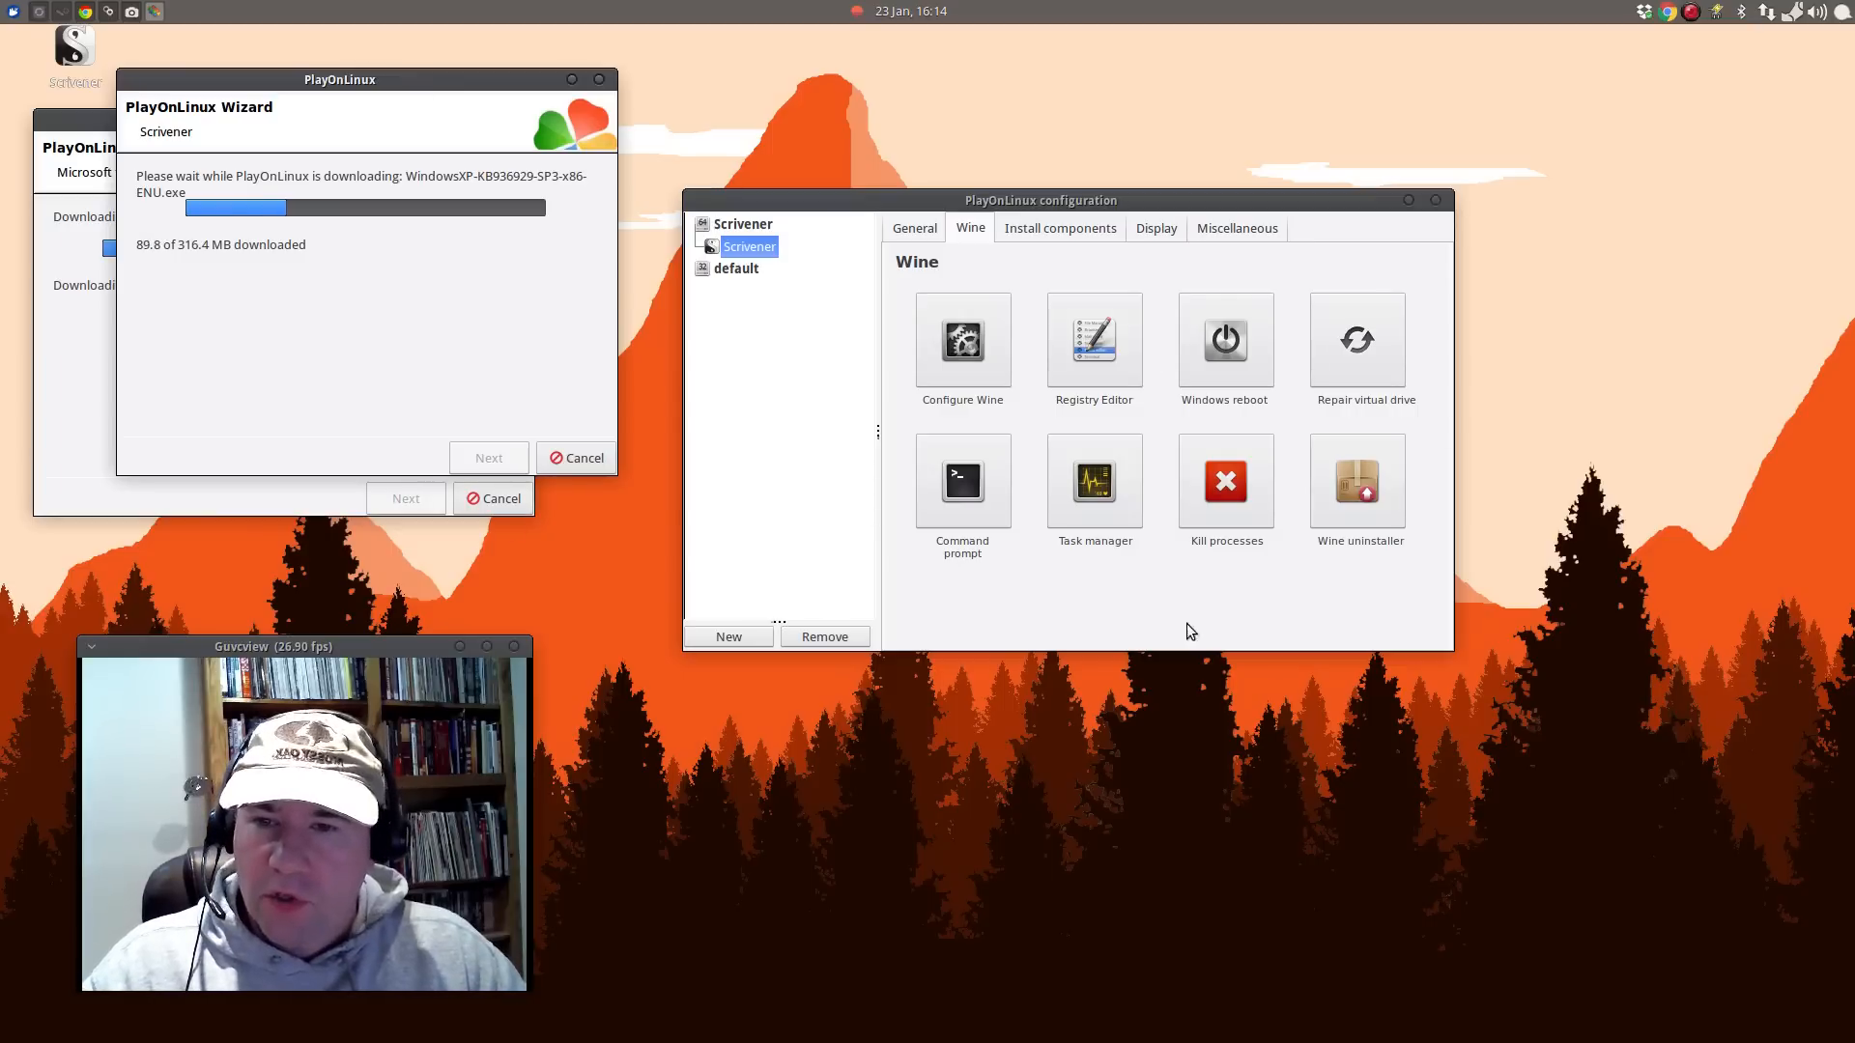
{"action": "mouse_move", "coordinate": [1005, 617]}
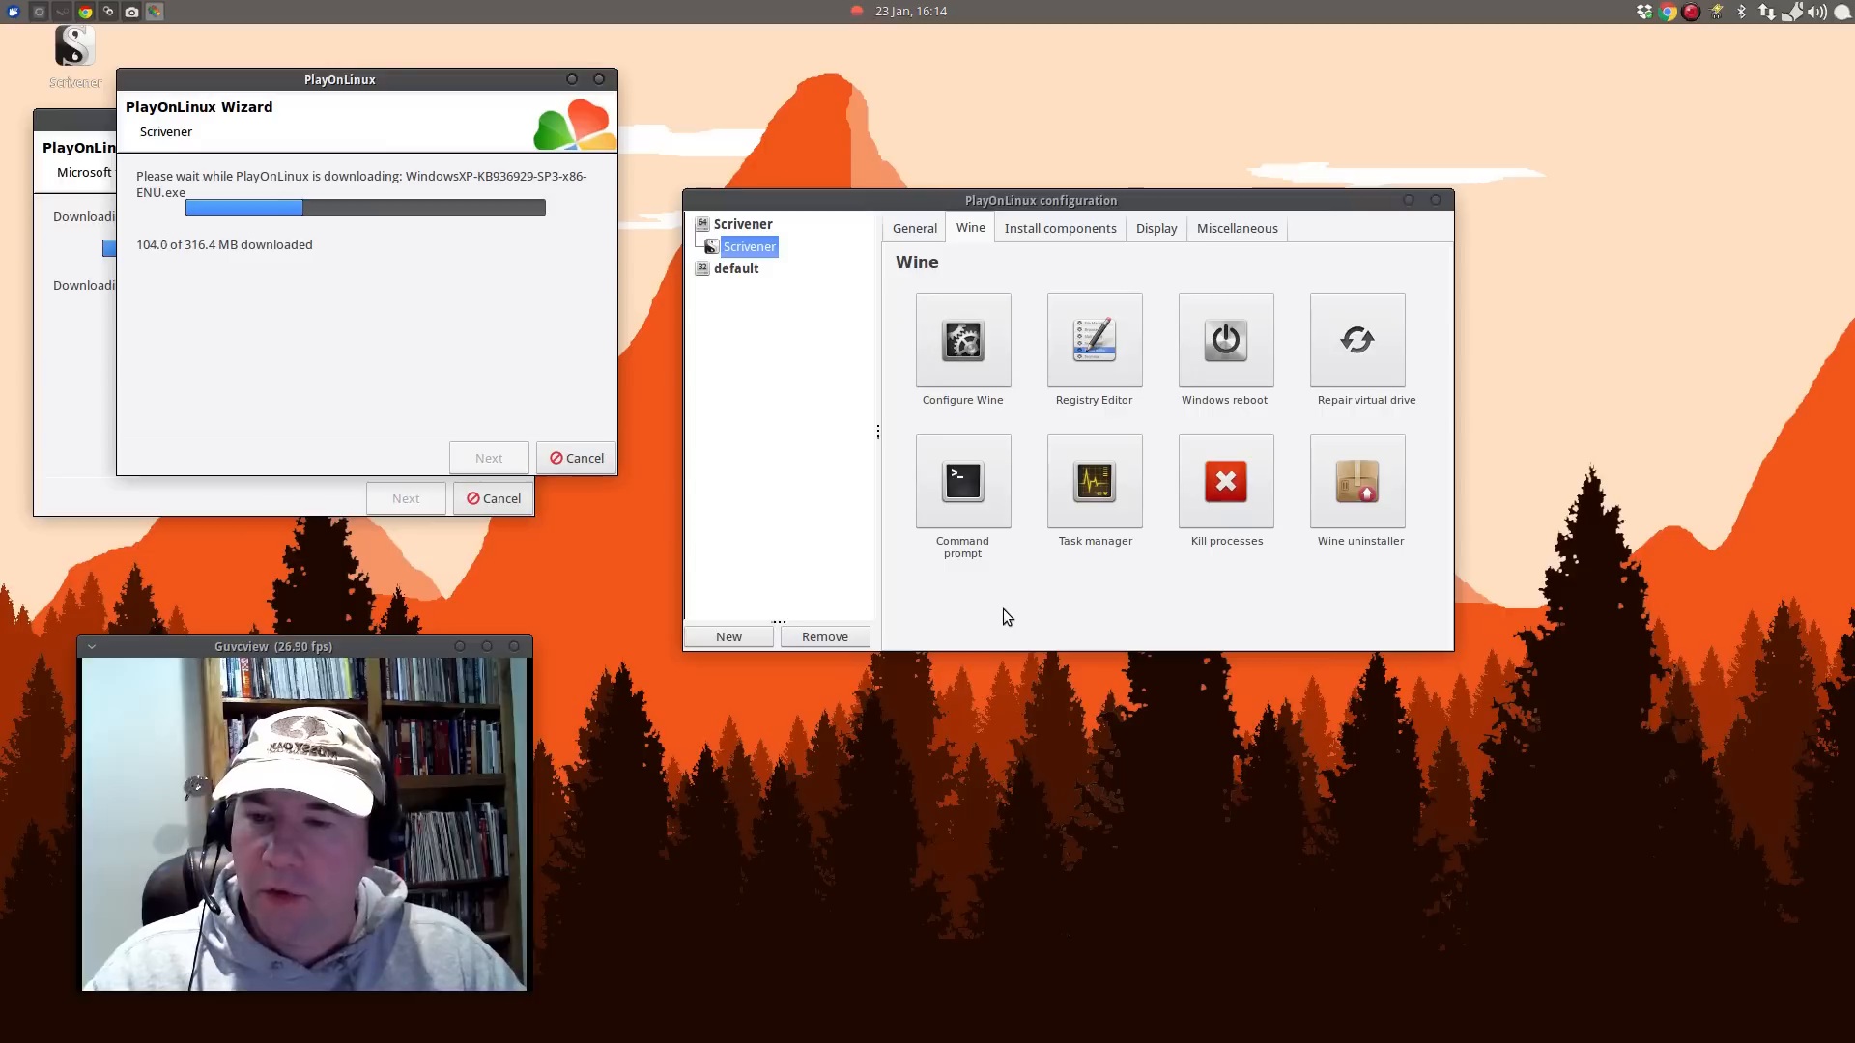
{"action": "mouse_move", "coordinate": [1823, 191]}
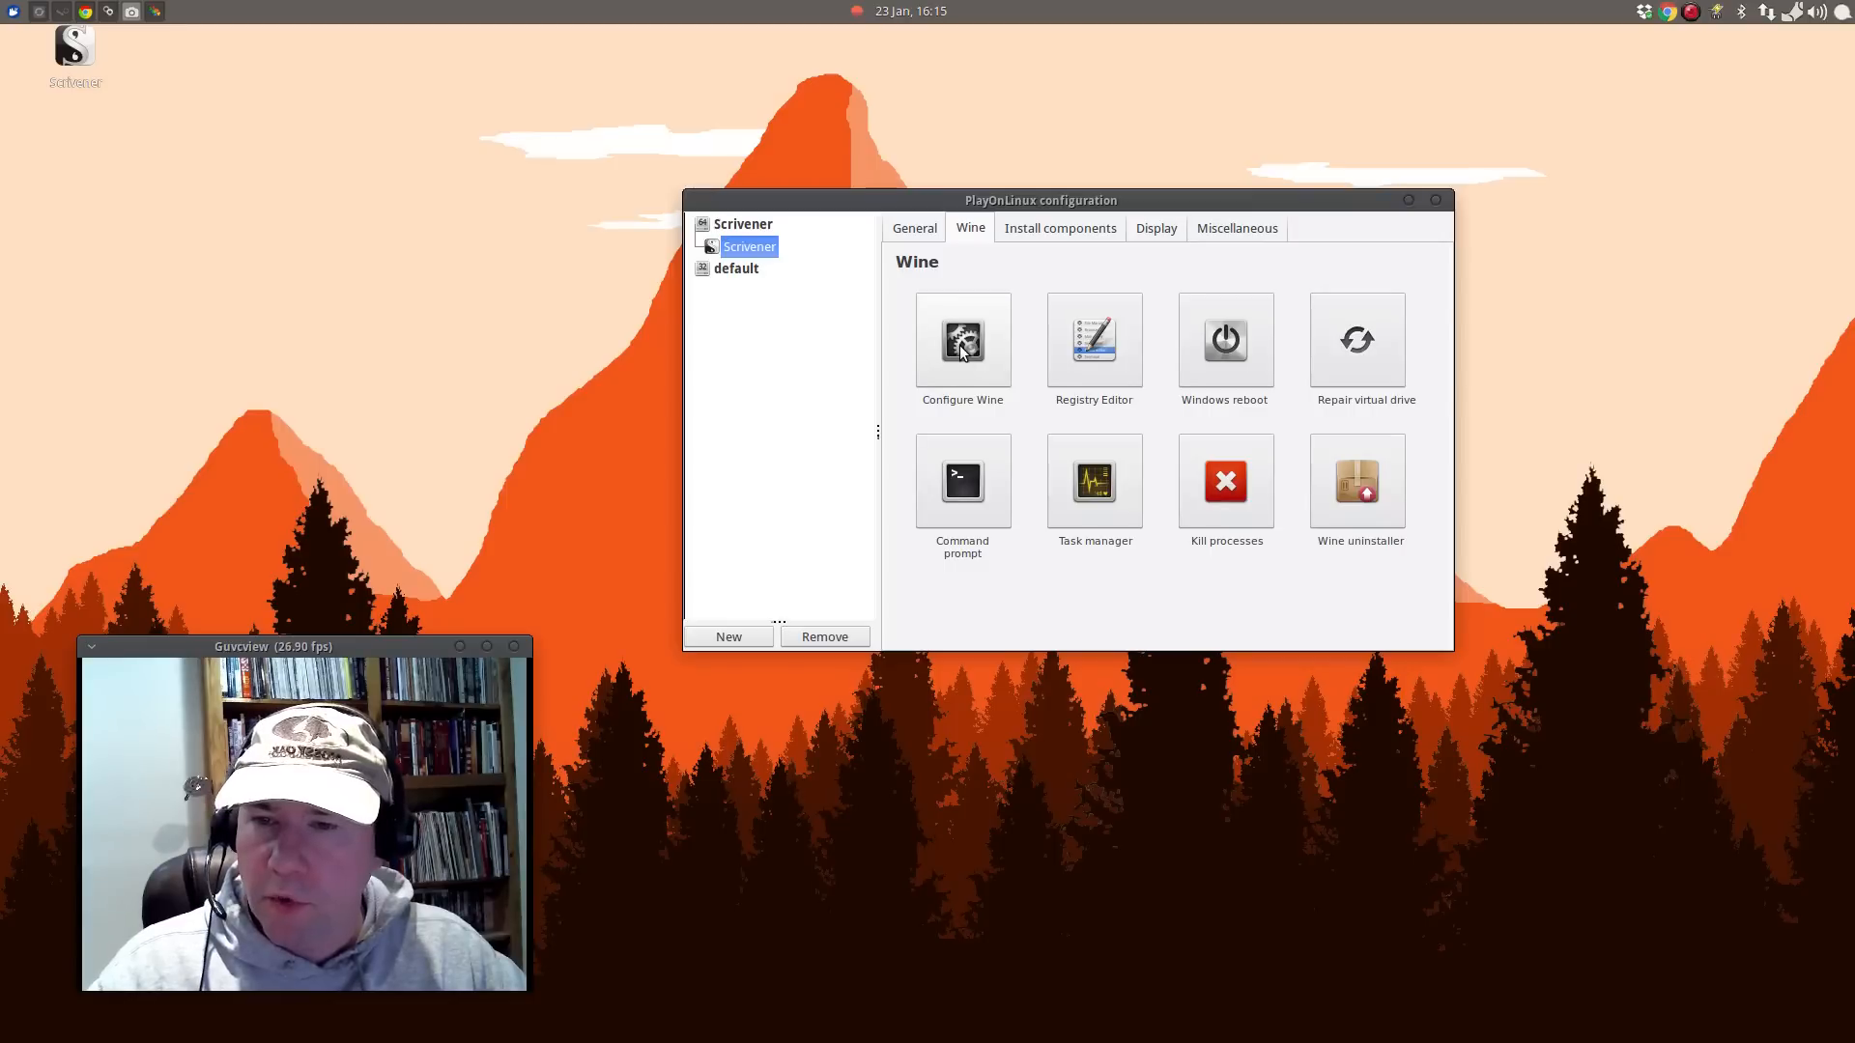
{"action": "left_click", "coordinate": [963, 340]}
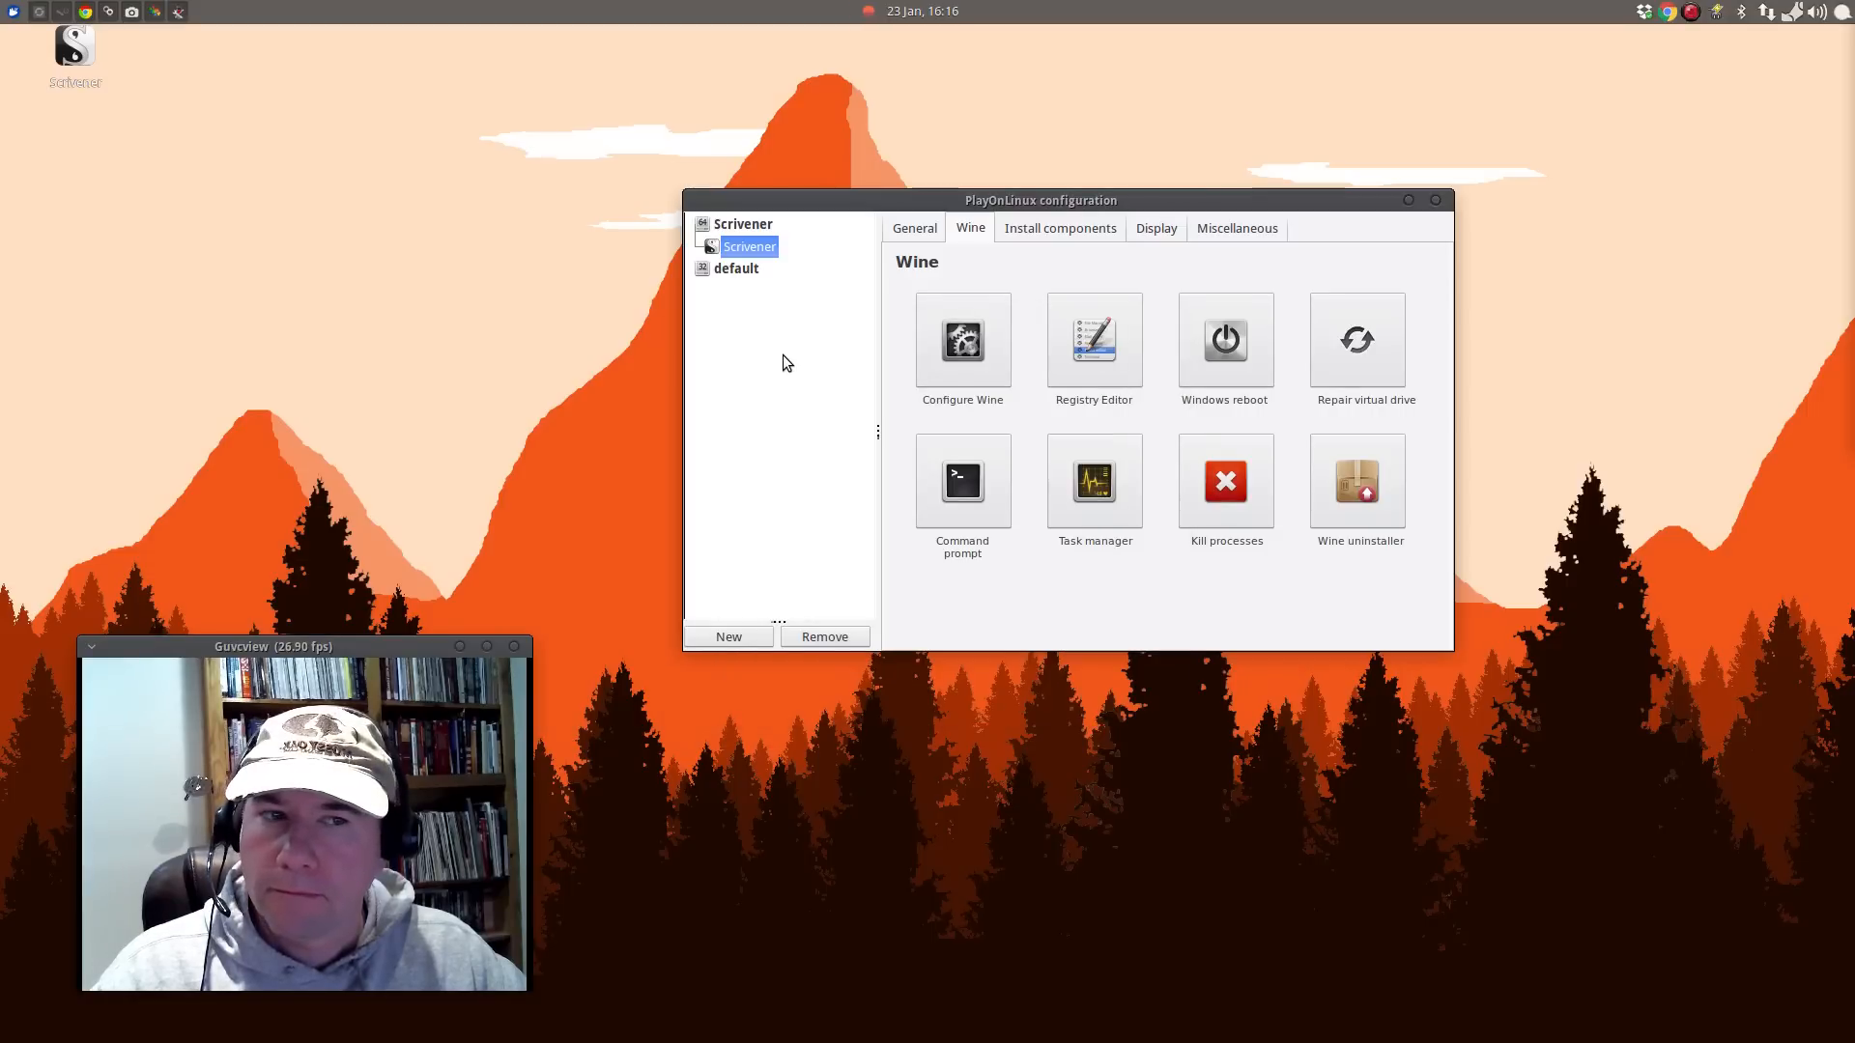
On the Graphics tab set Screen resolution to 115 dpi and apply it.
{"action": "left_click", "coordinate": [963, 340]}
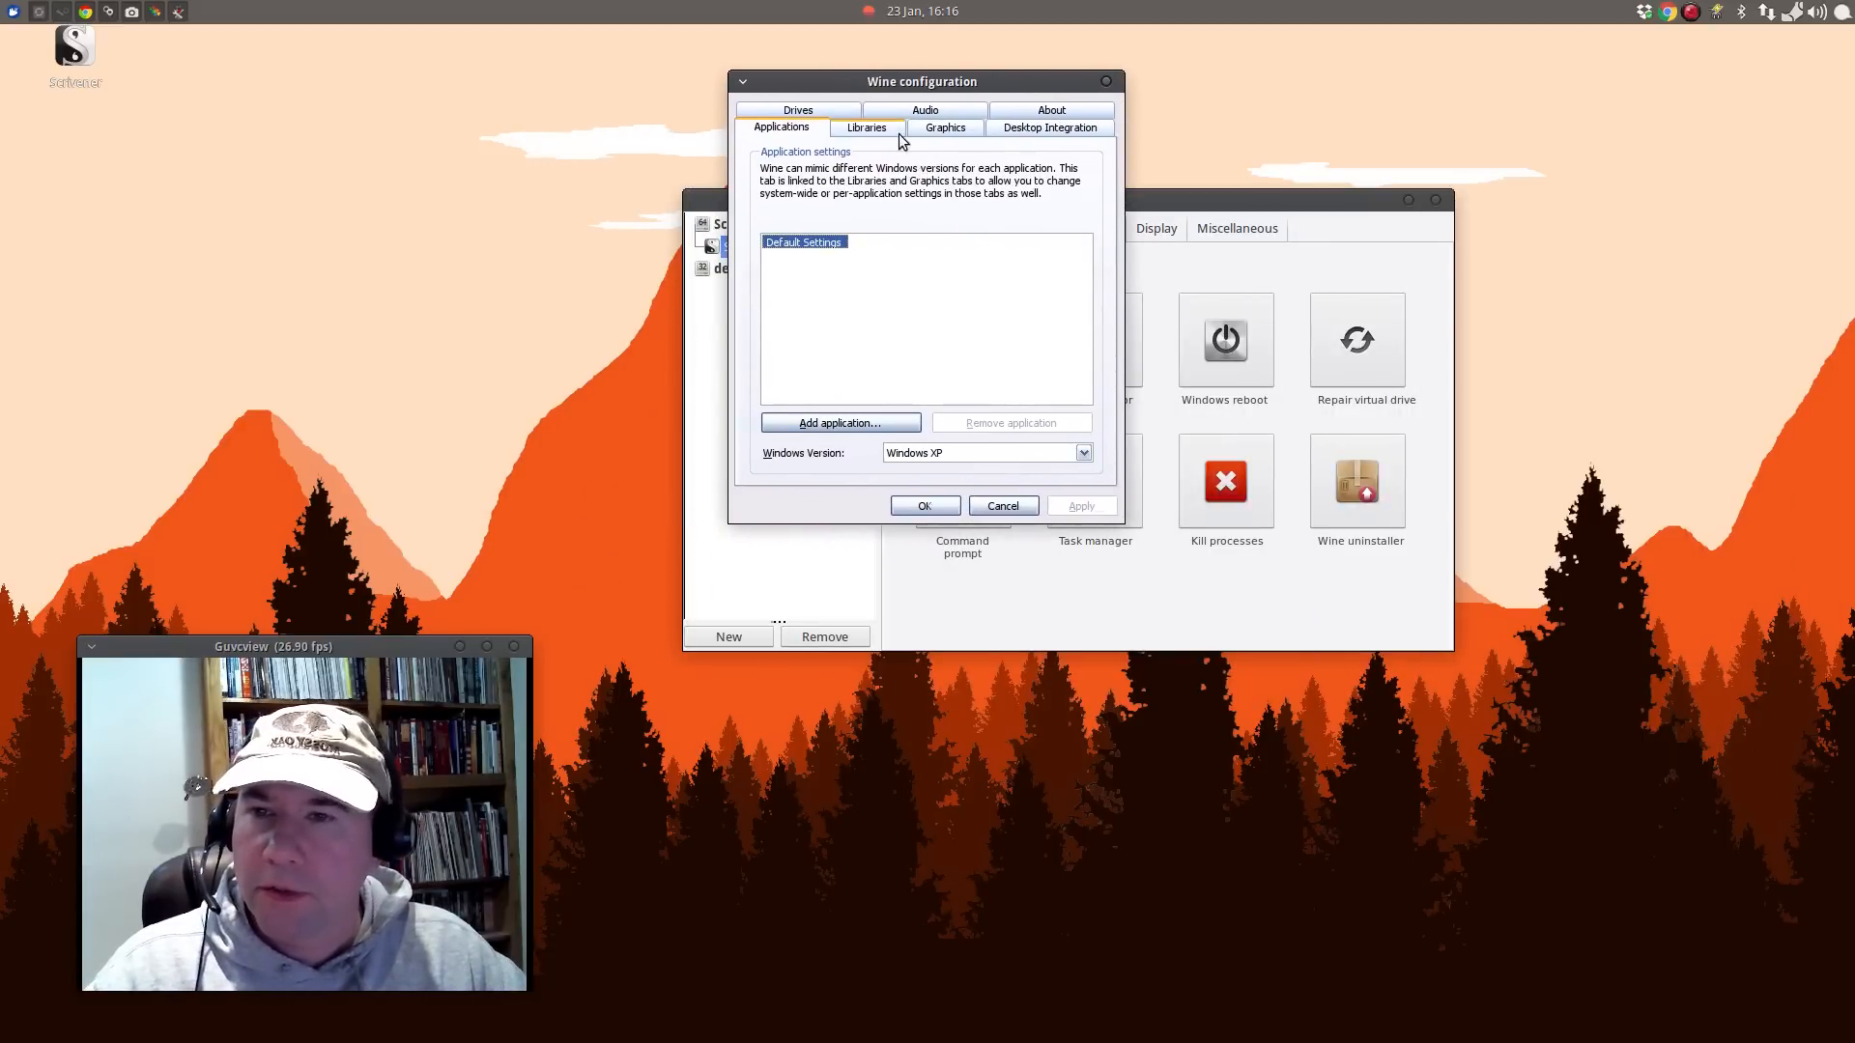
{"action": "left_click", "coordinate": [866, 128]}
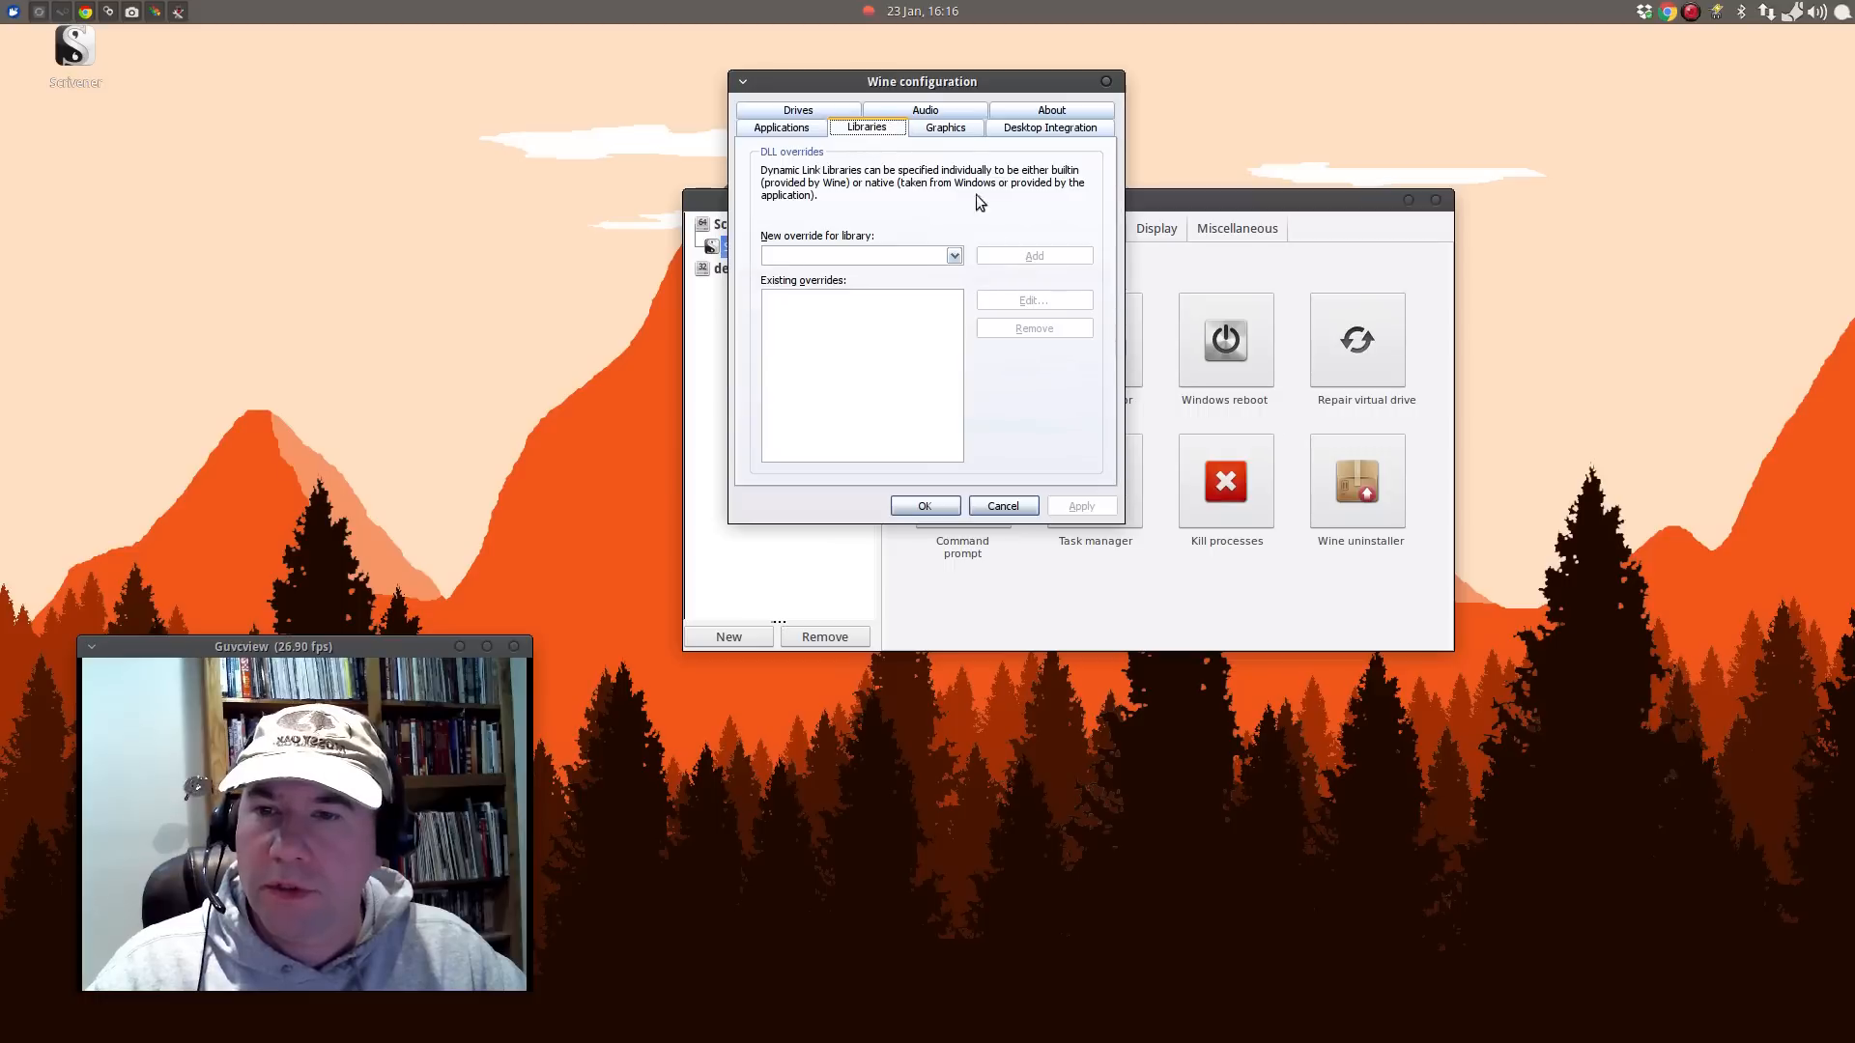
{"action": "left_click", "coordinate": [943, 127]}
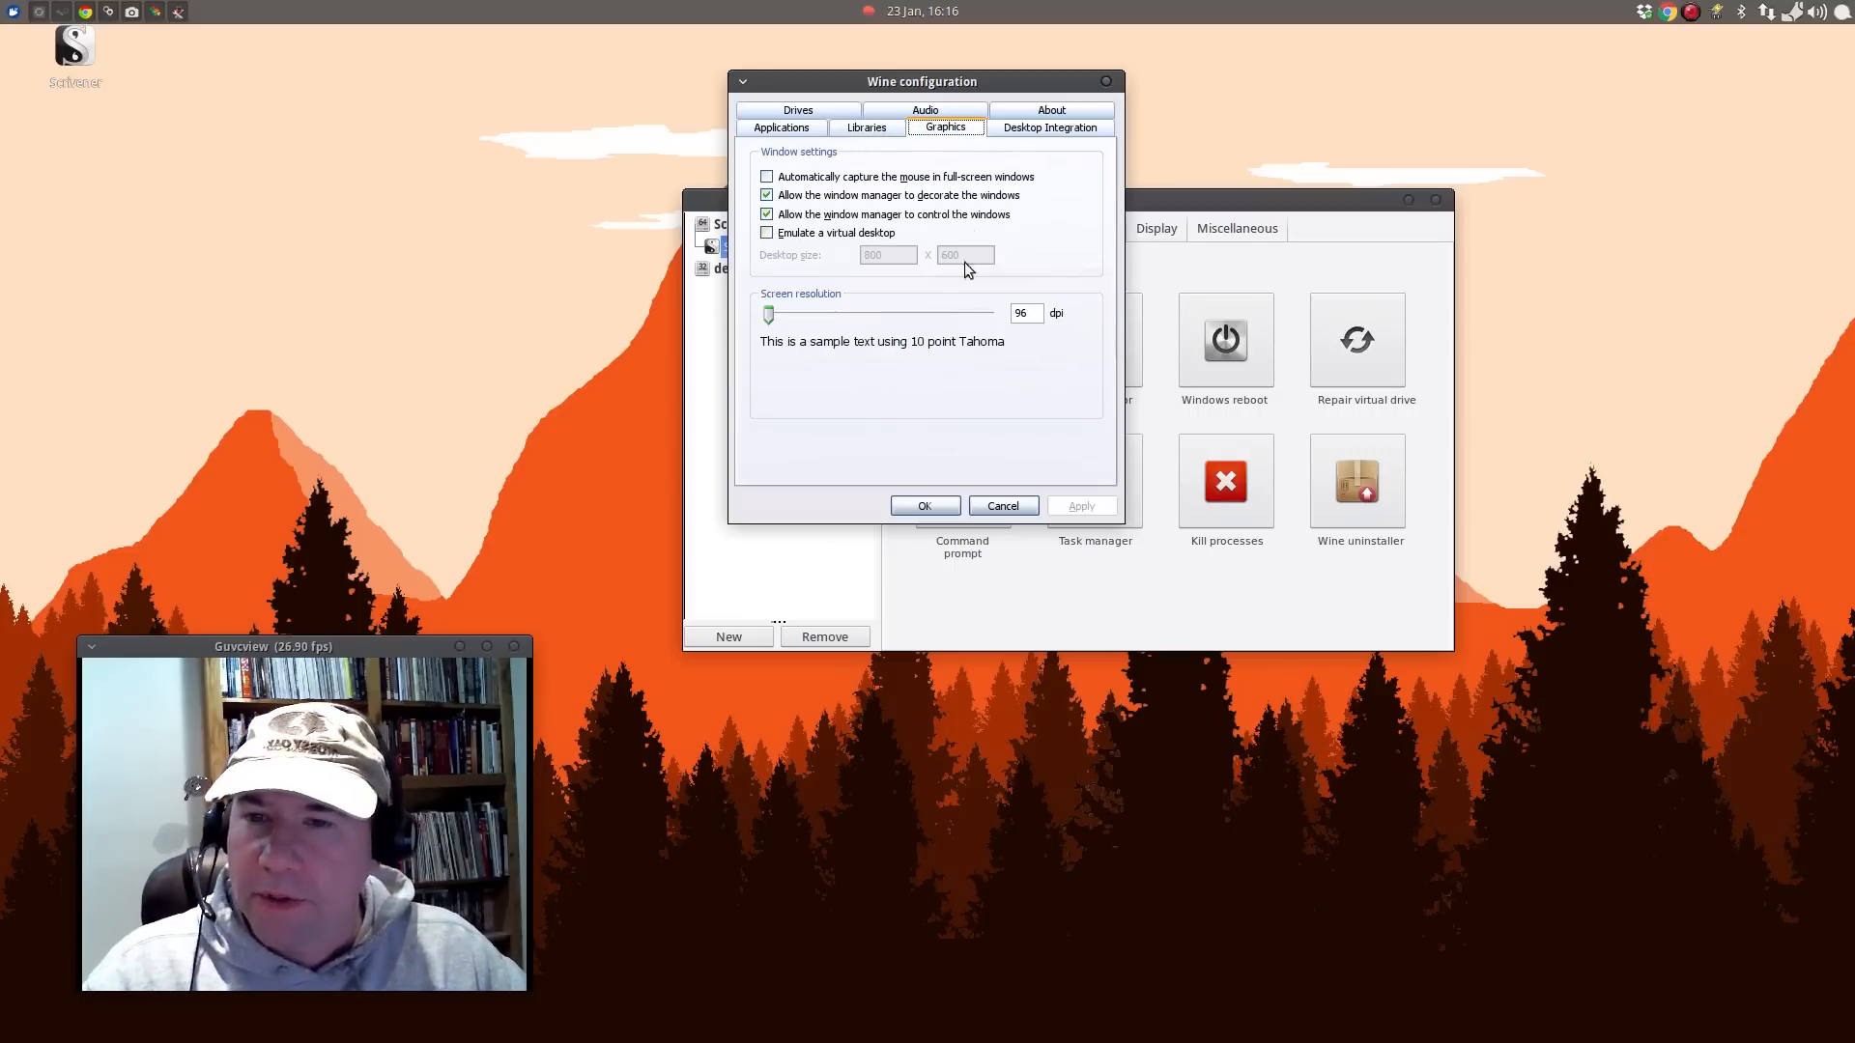
{"action": "mouse_move", "coordinate": [861, 298]}
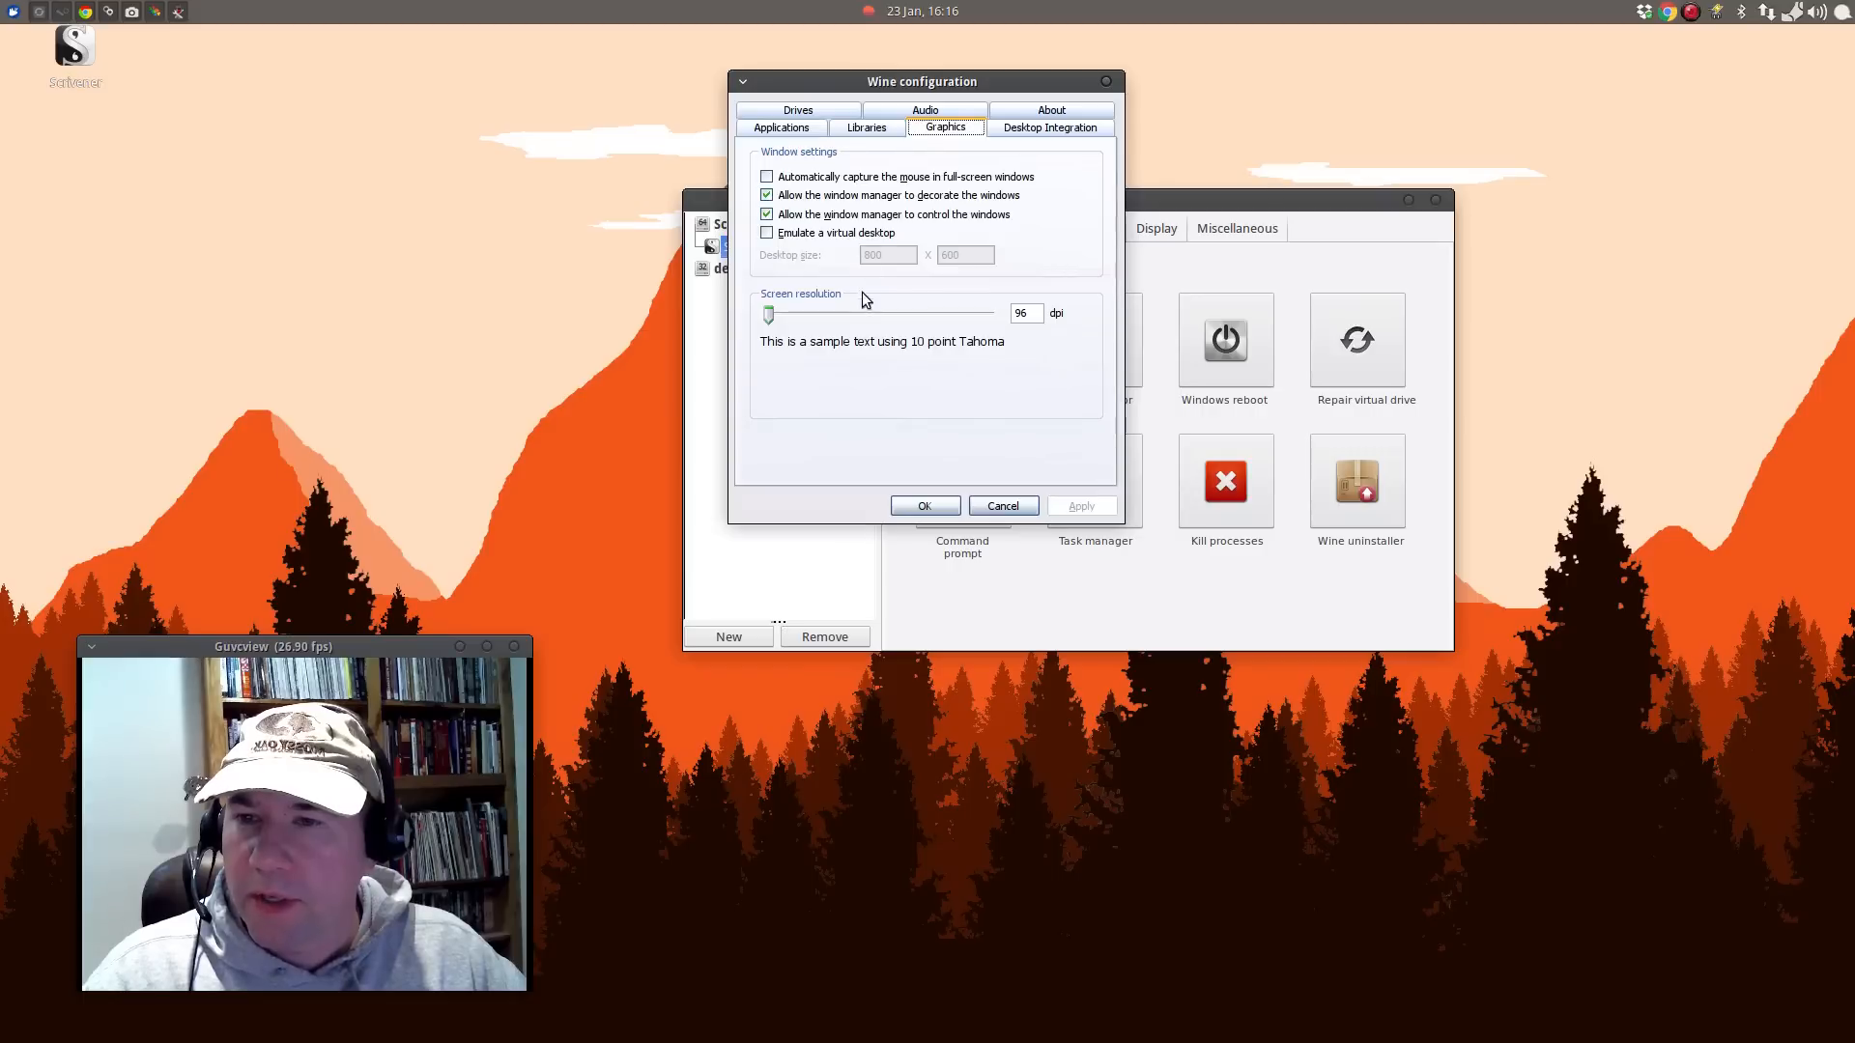
{"action": "mouse_move", "coordinate": [1020, 343]}
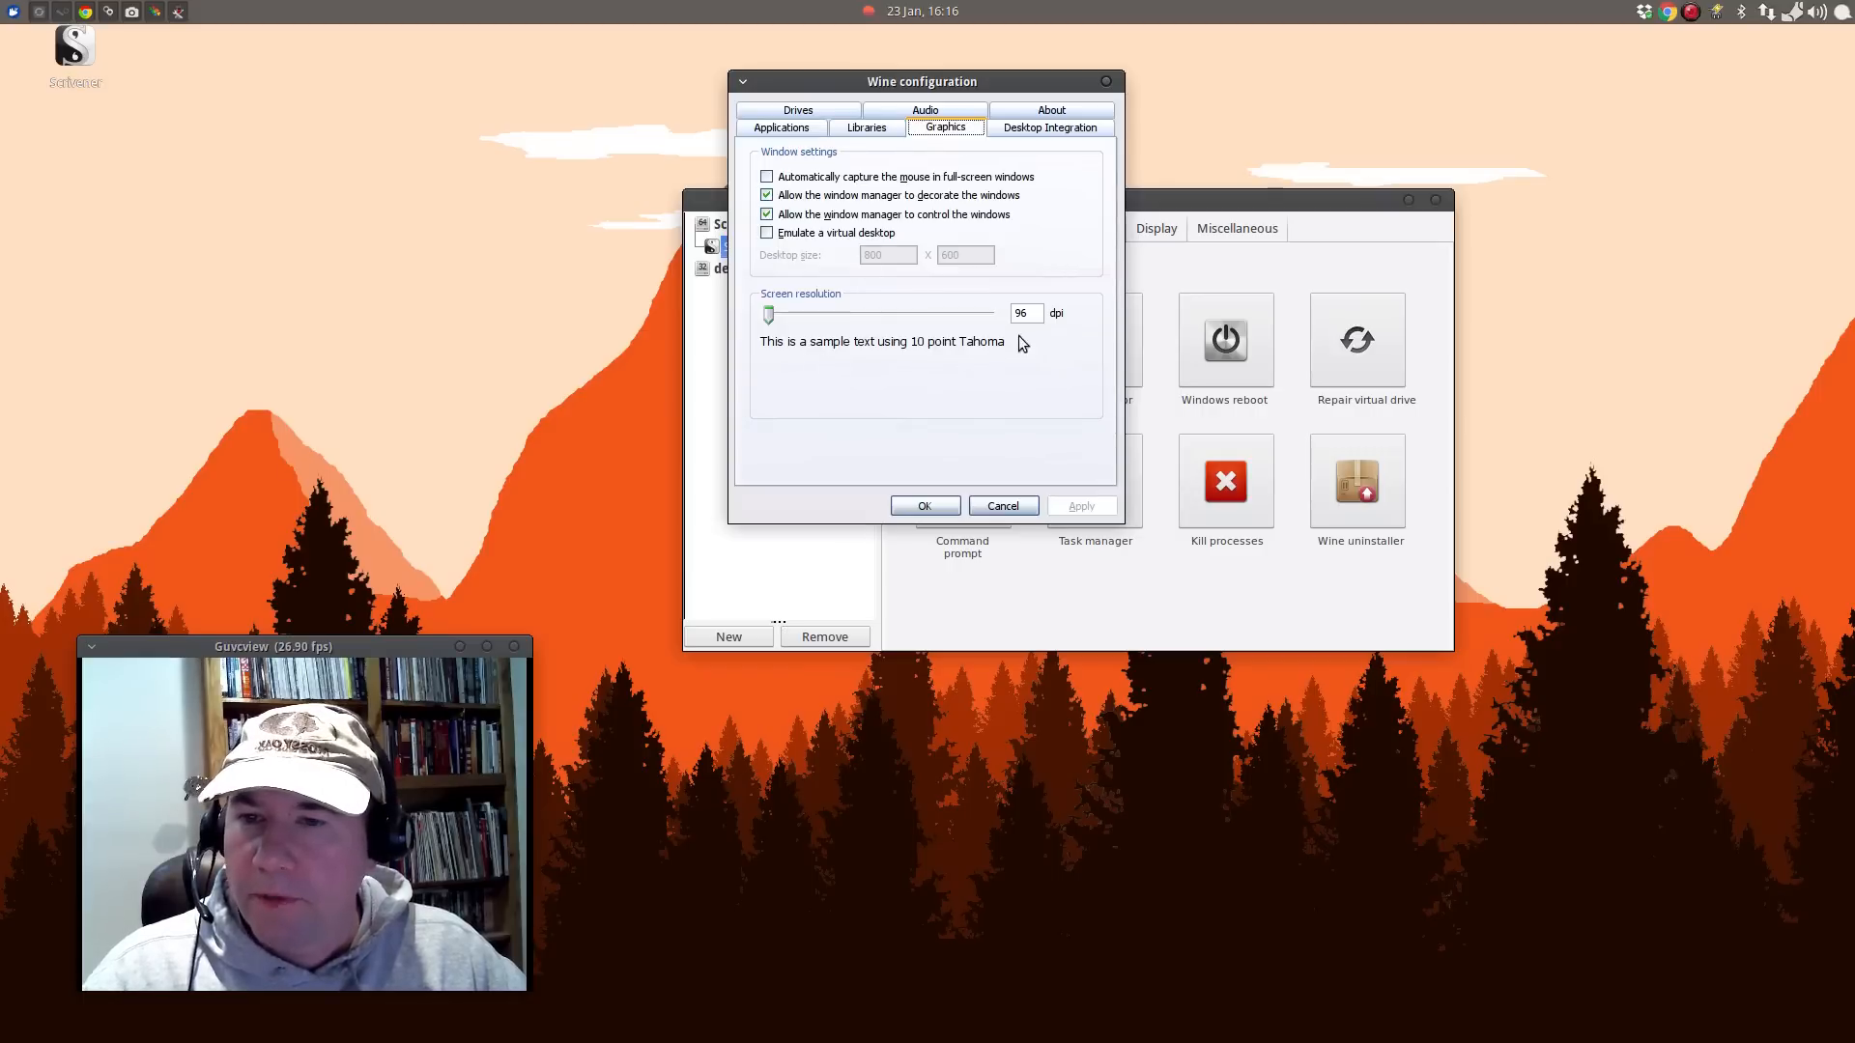
{"action": "mouse_move", "coordinate": [1034, 332]}
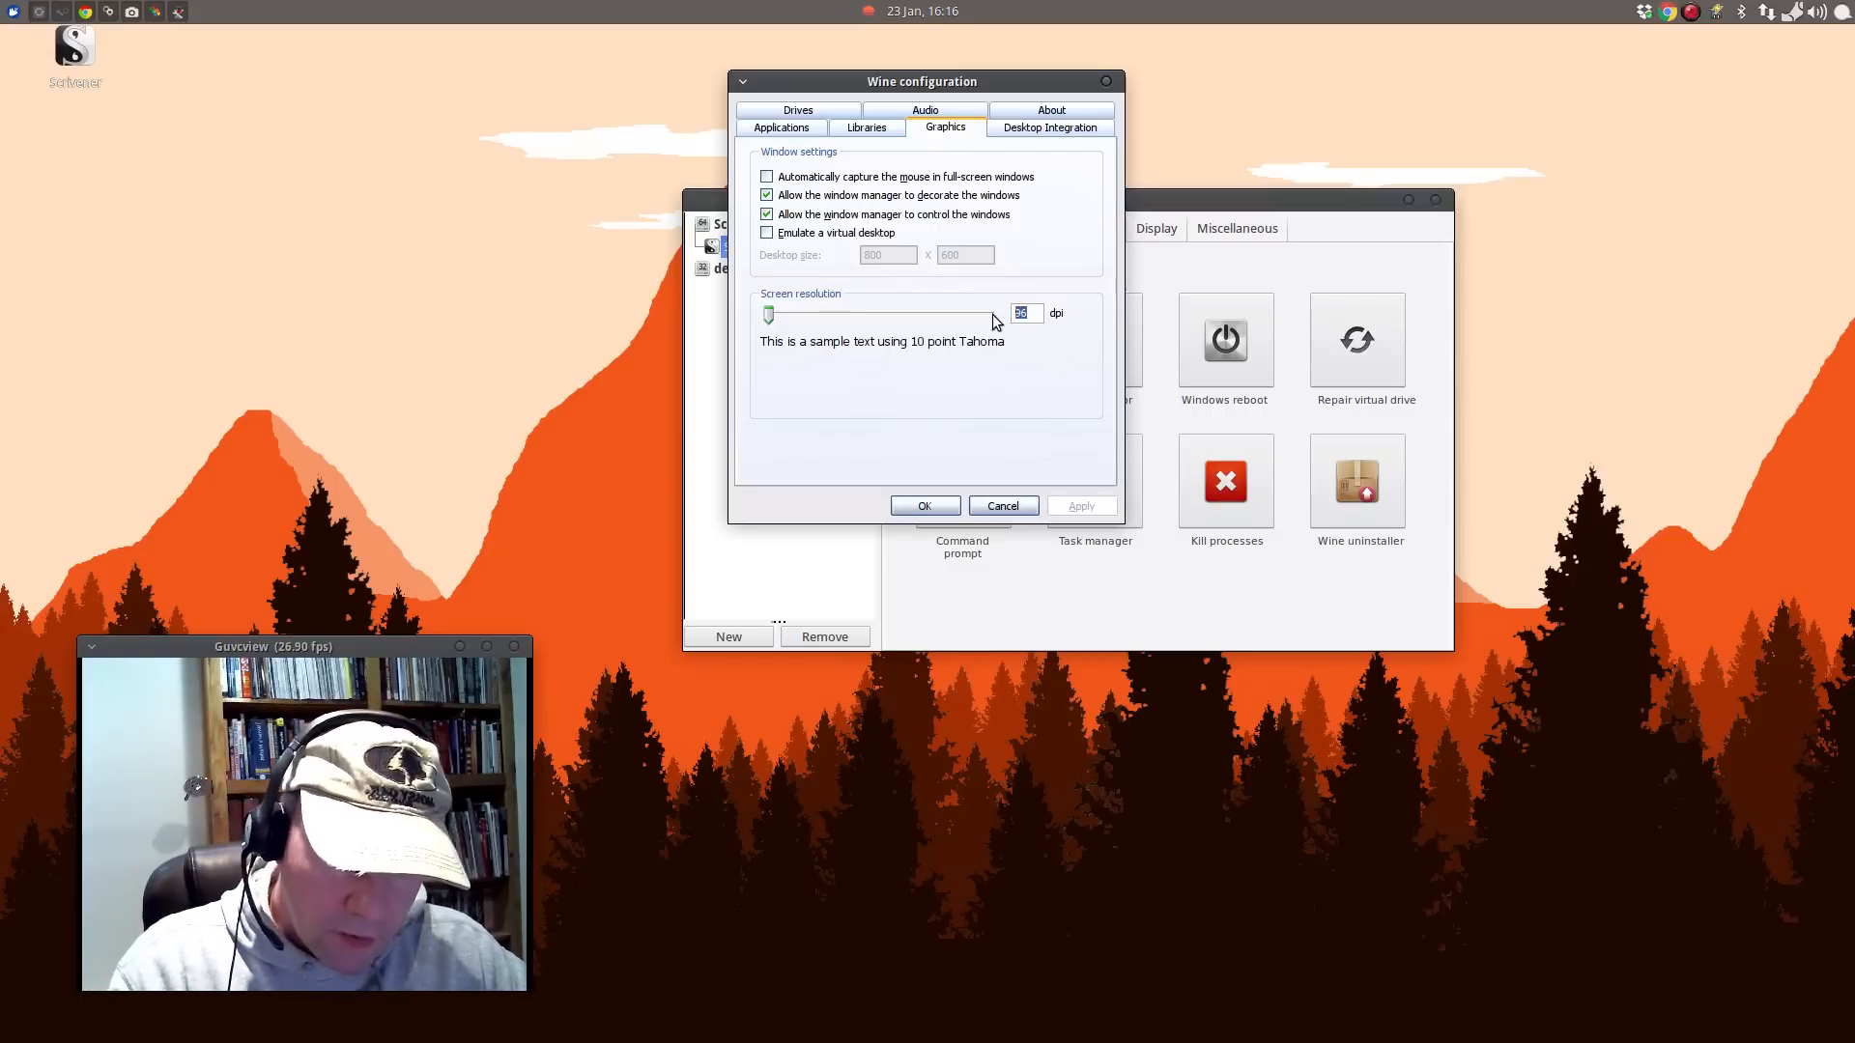
{"action": "left_click_drag", "start_coordinate": [767, 313], "coordinate": [779, 313]}
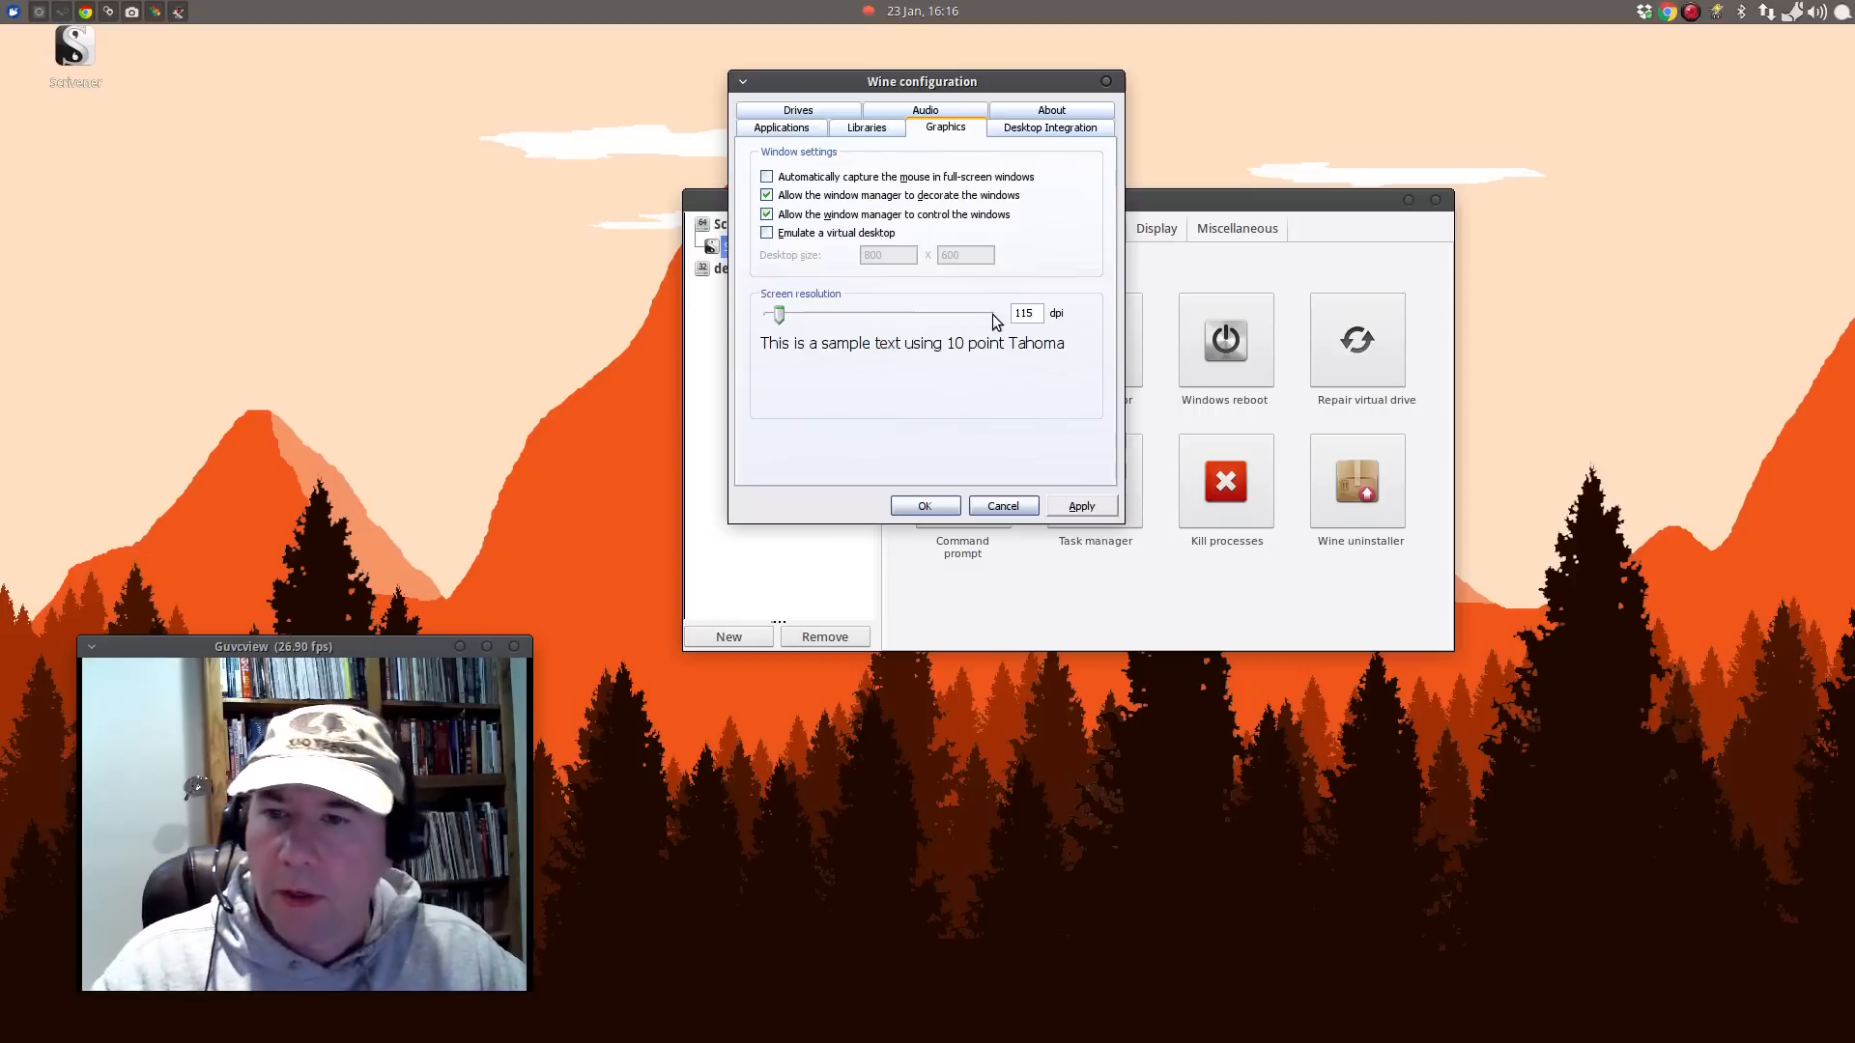
{"action": "left_click", "coordinate": [1080, 504]}
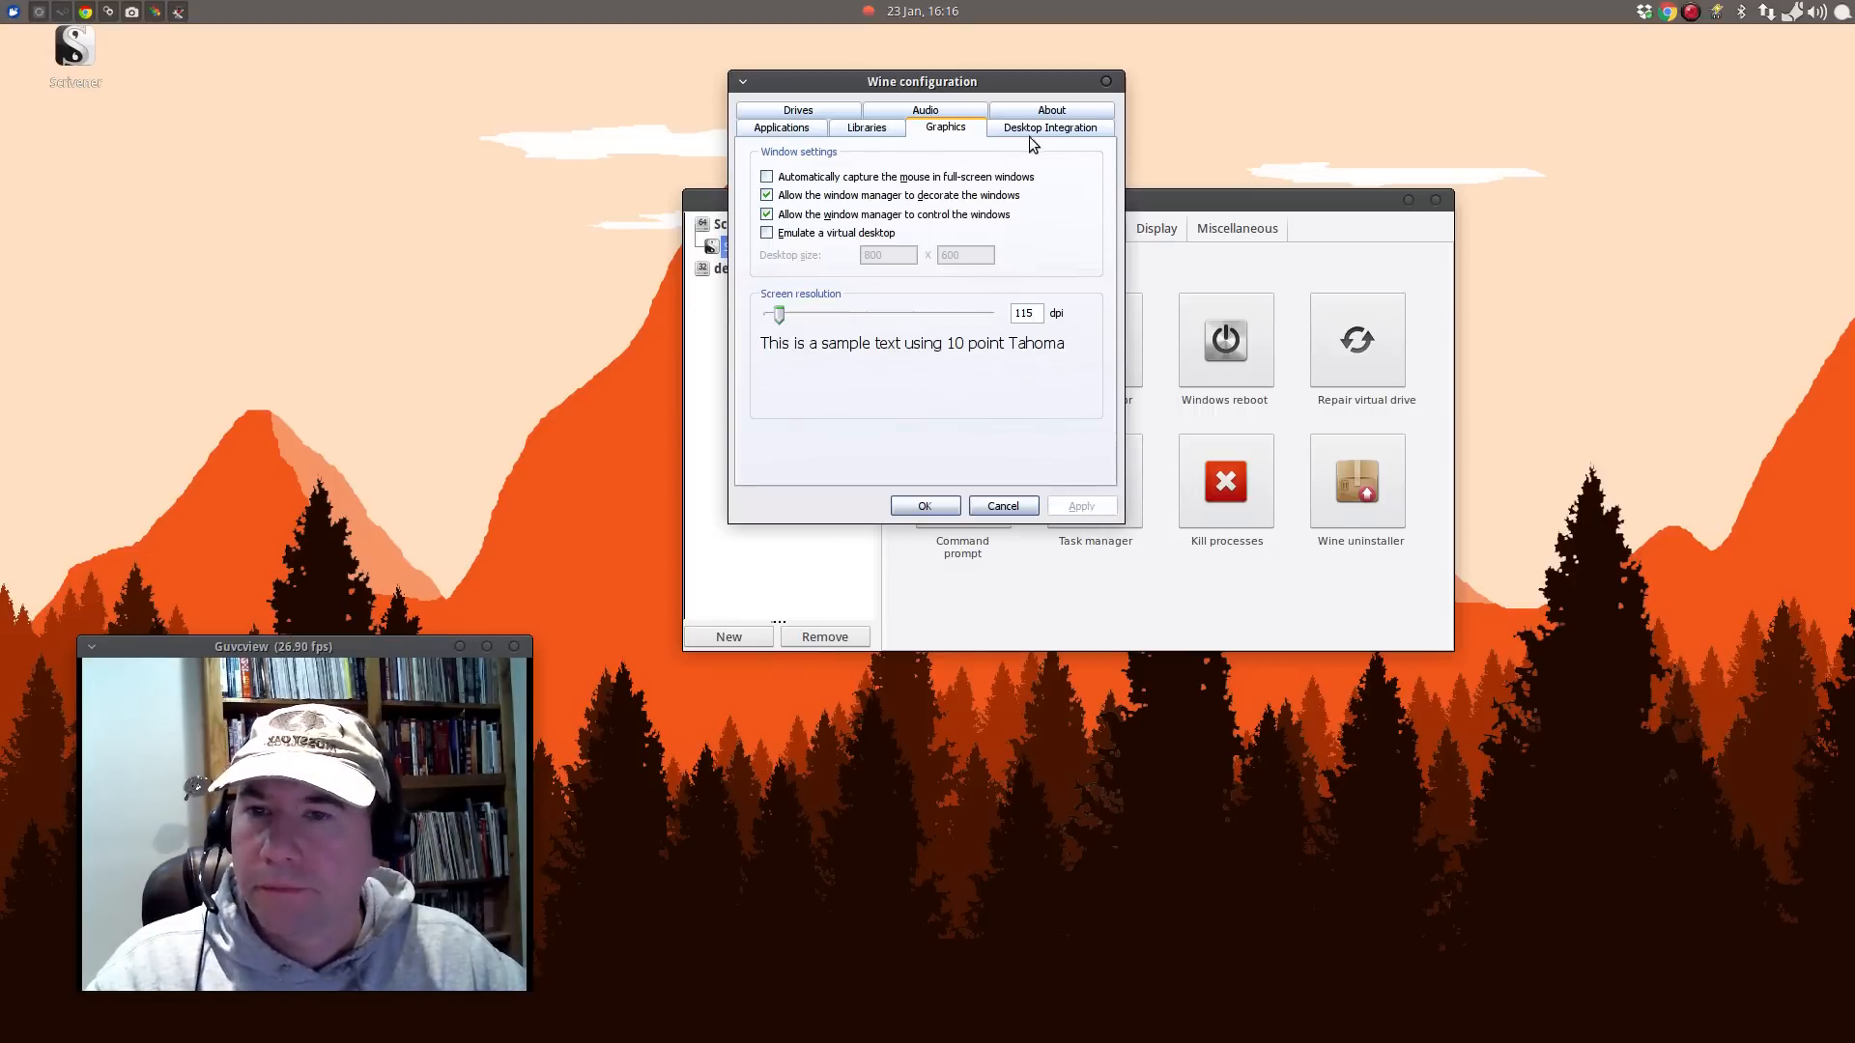
Under Desktop Integration pick the Royale Noir colour scheme and apply it.
{"action": "left_click", "coordinate": [1049, 127]}
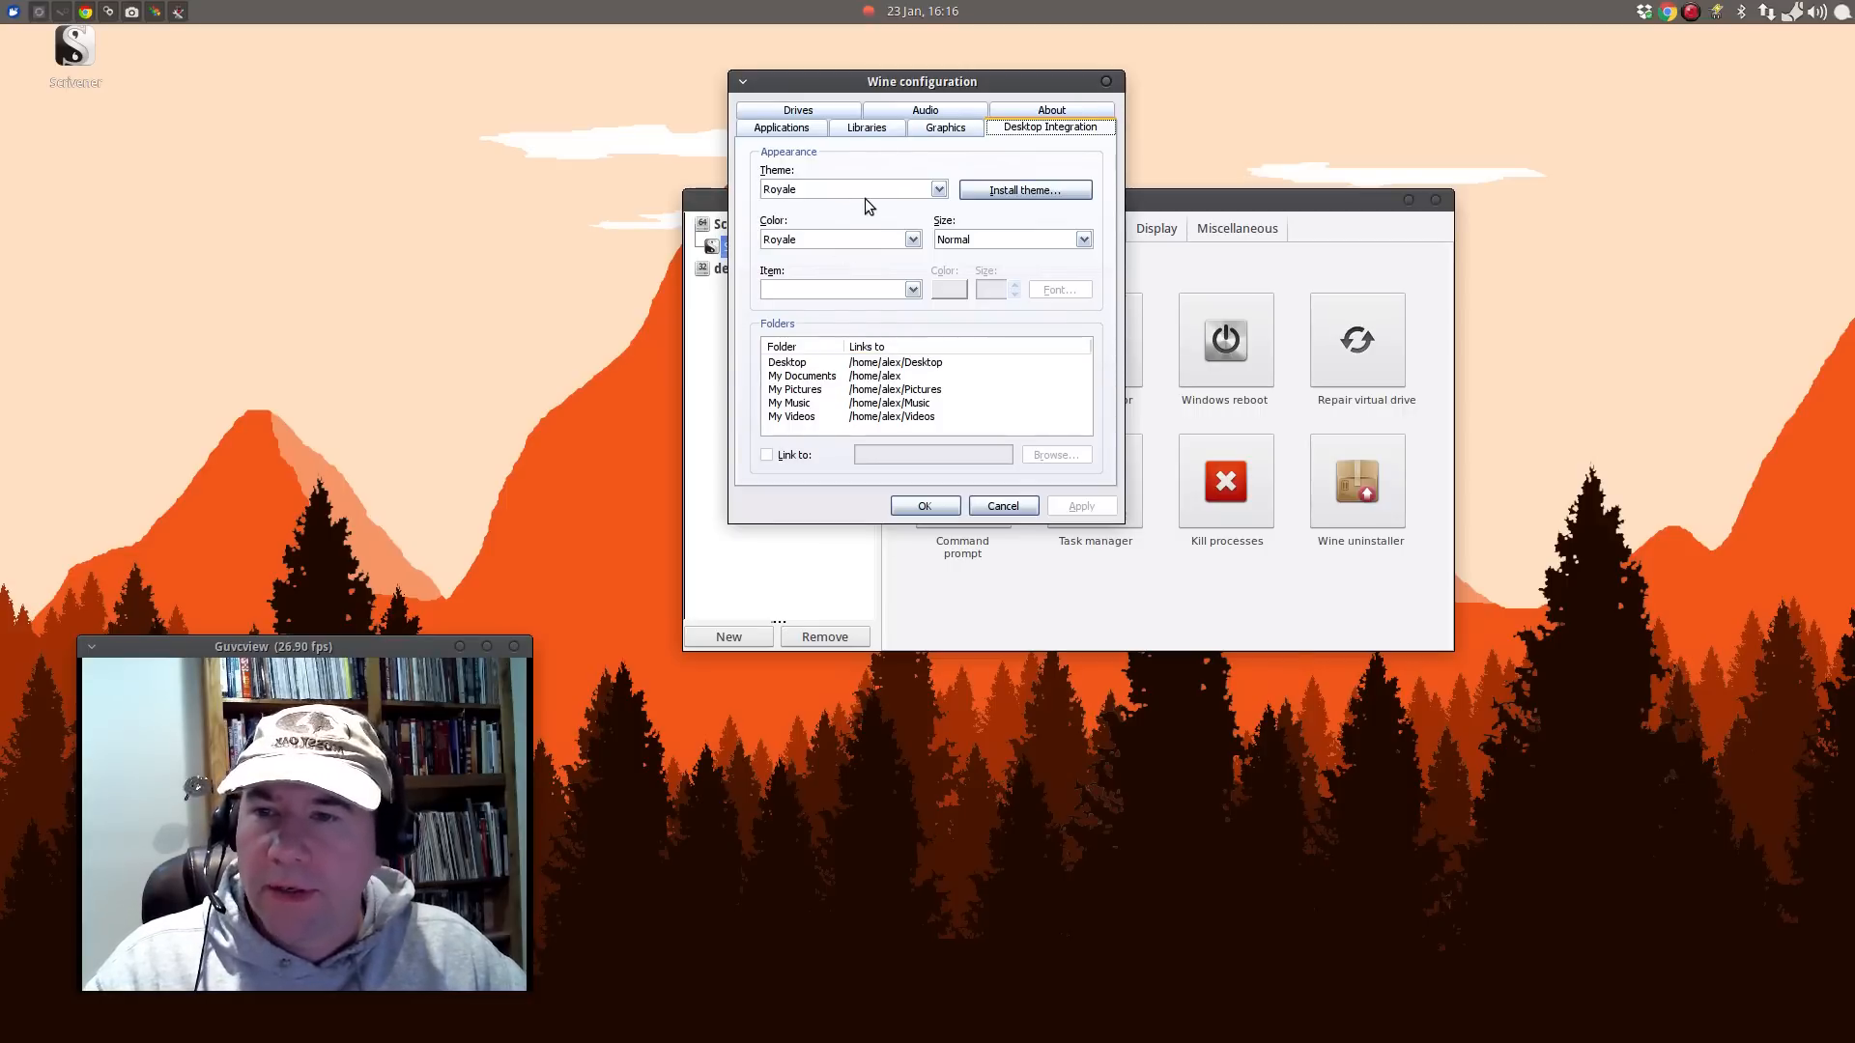
{"action": "mouse_move", "coordinate": [865, 216]}
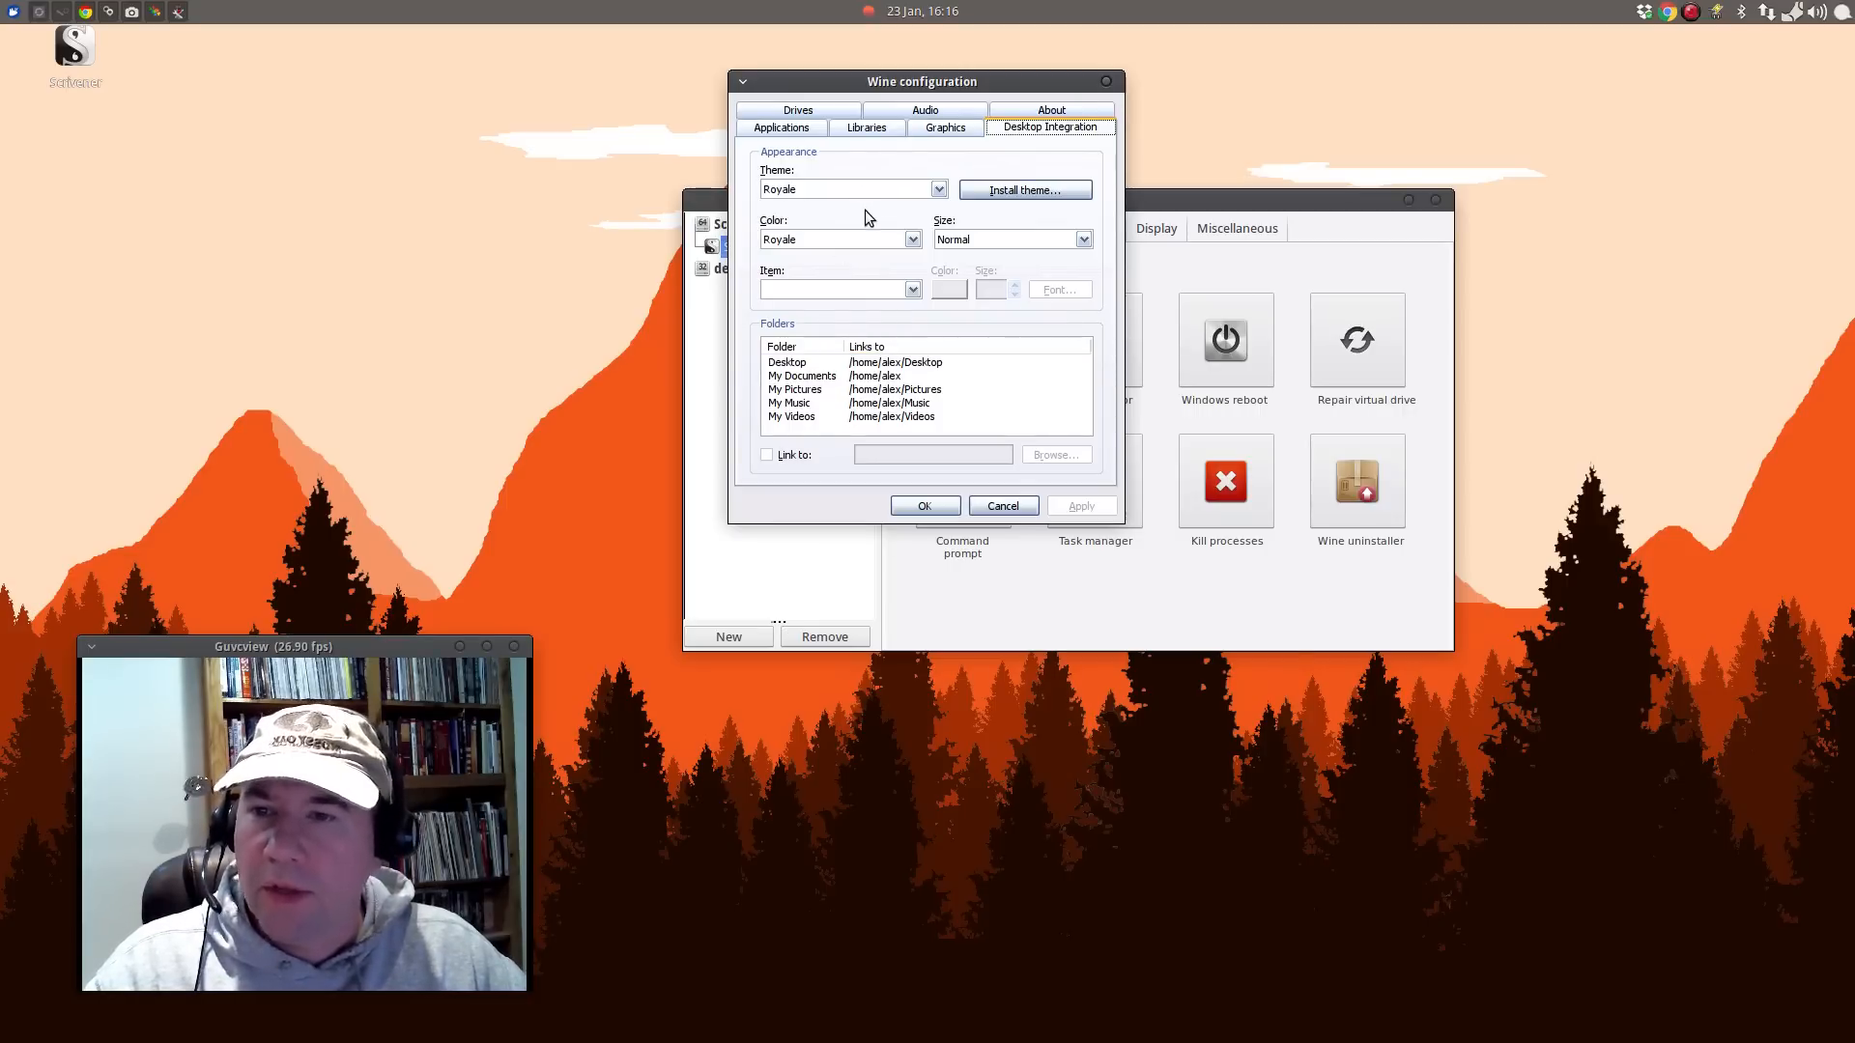
{"action": "left_click", "coordinate": [911, 239]}
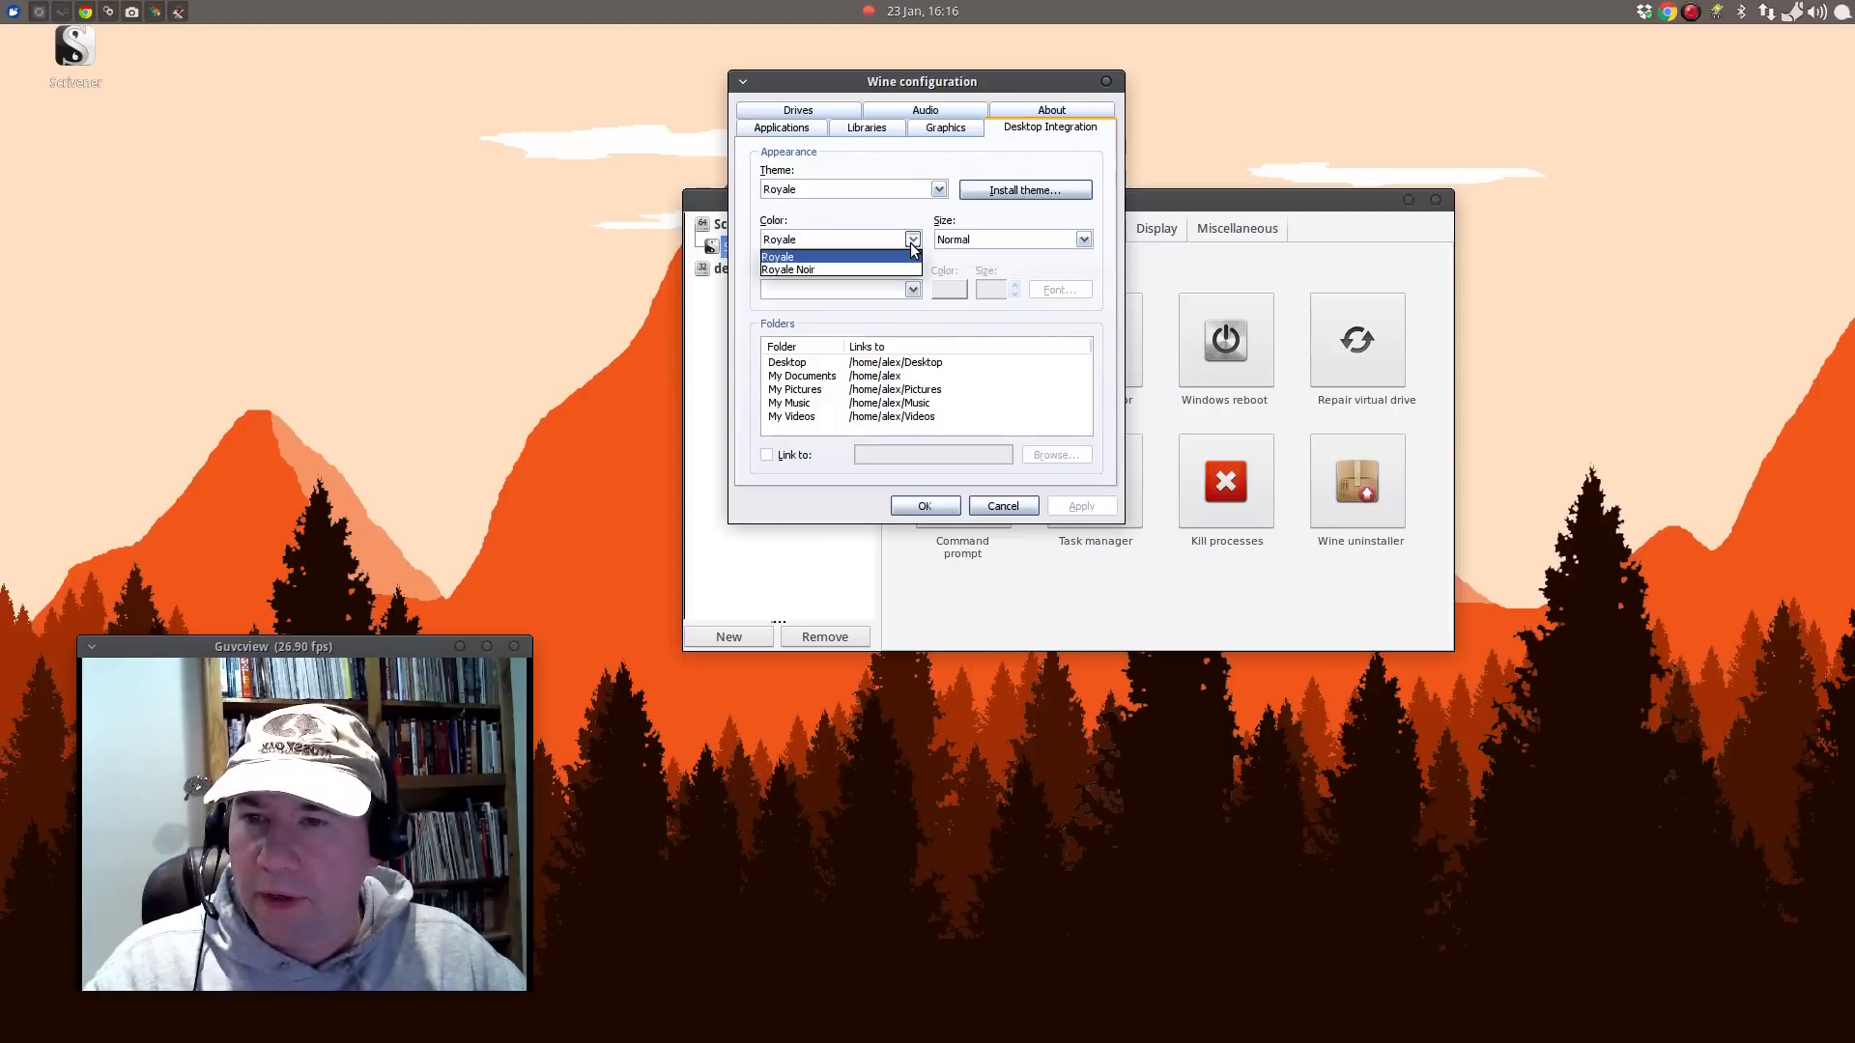
{"action": "left_click", "coordinate": [787, 269]}
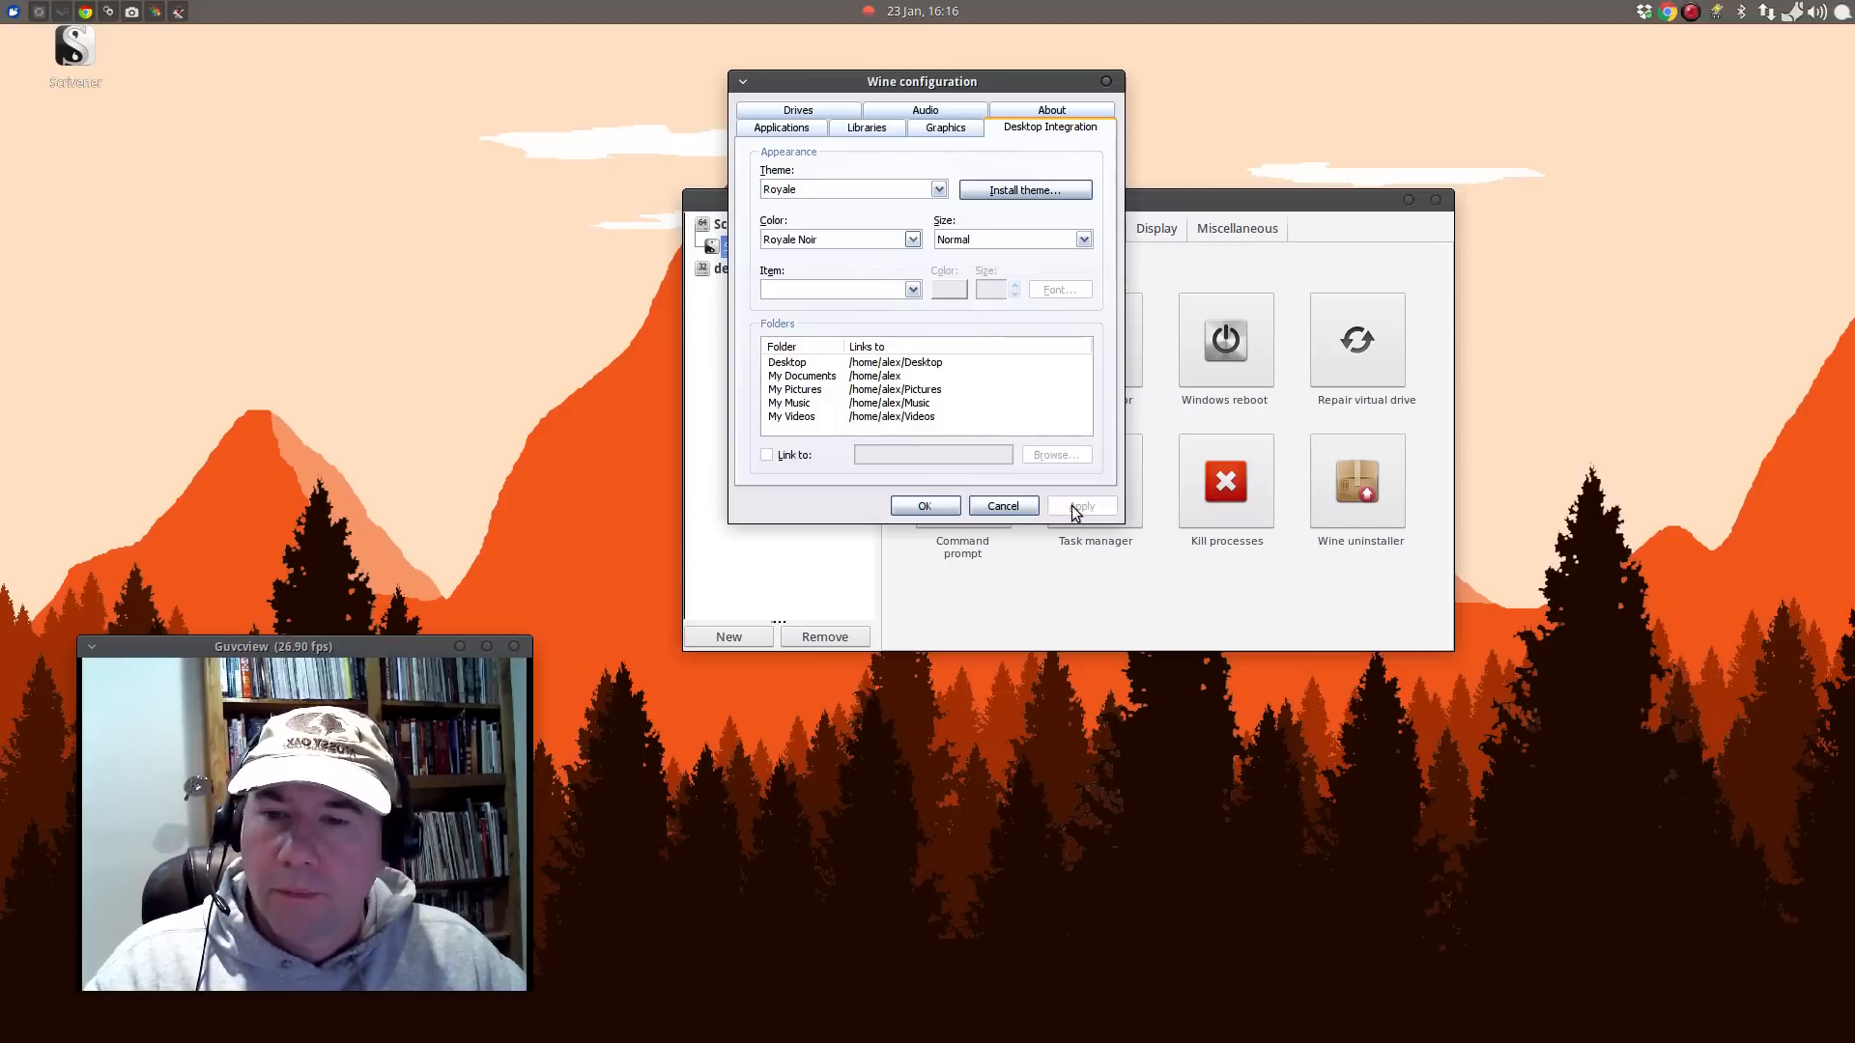
{"action": "left_click", "coordinate": [804, 362]}
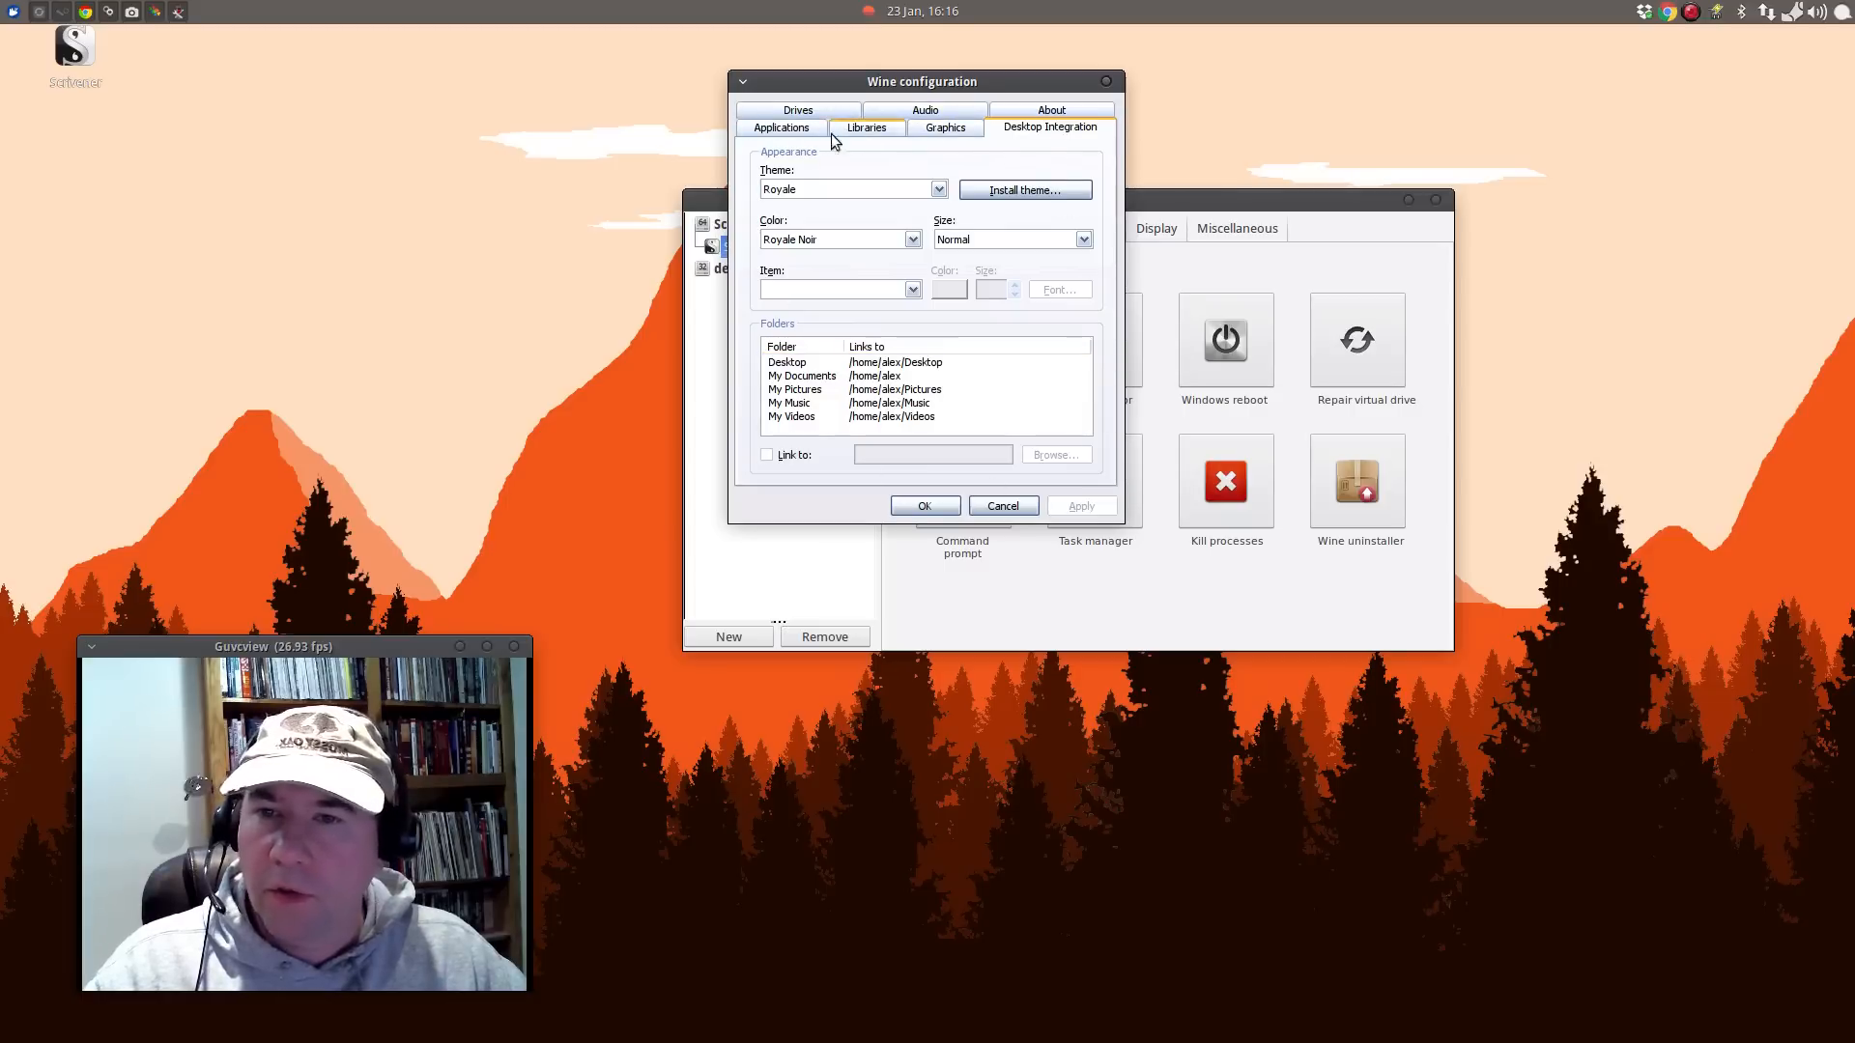
{"action": "mouse_move", "coordinate": [1024, 154]}
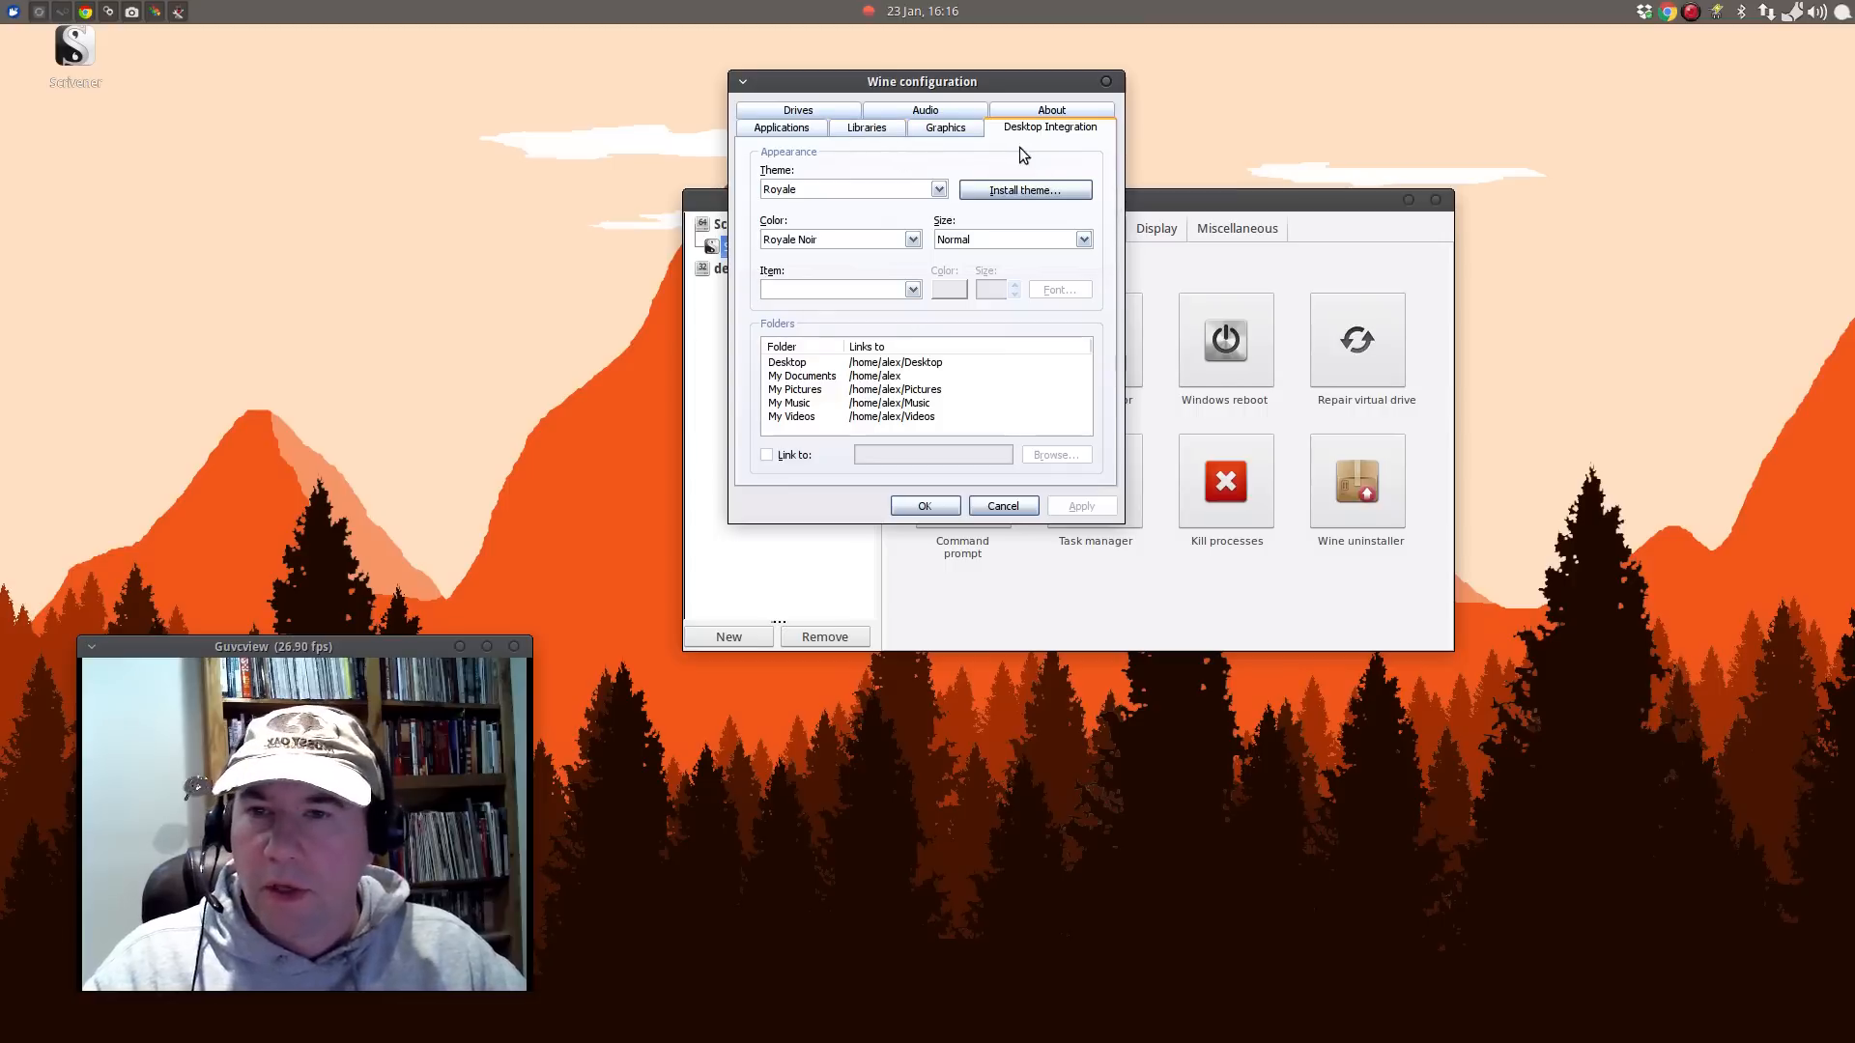
{"action": "mouse_move", "coordinate": [1018, 176]}
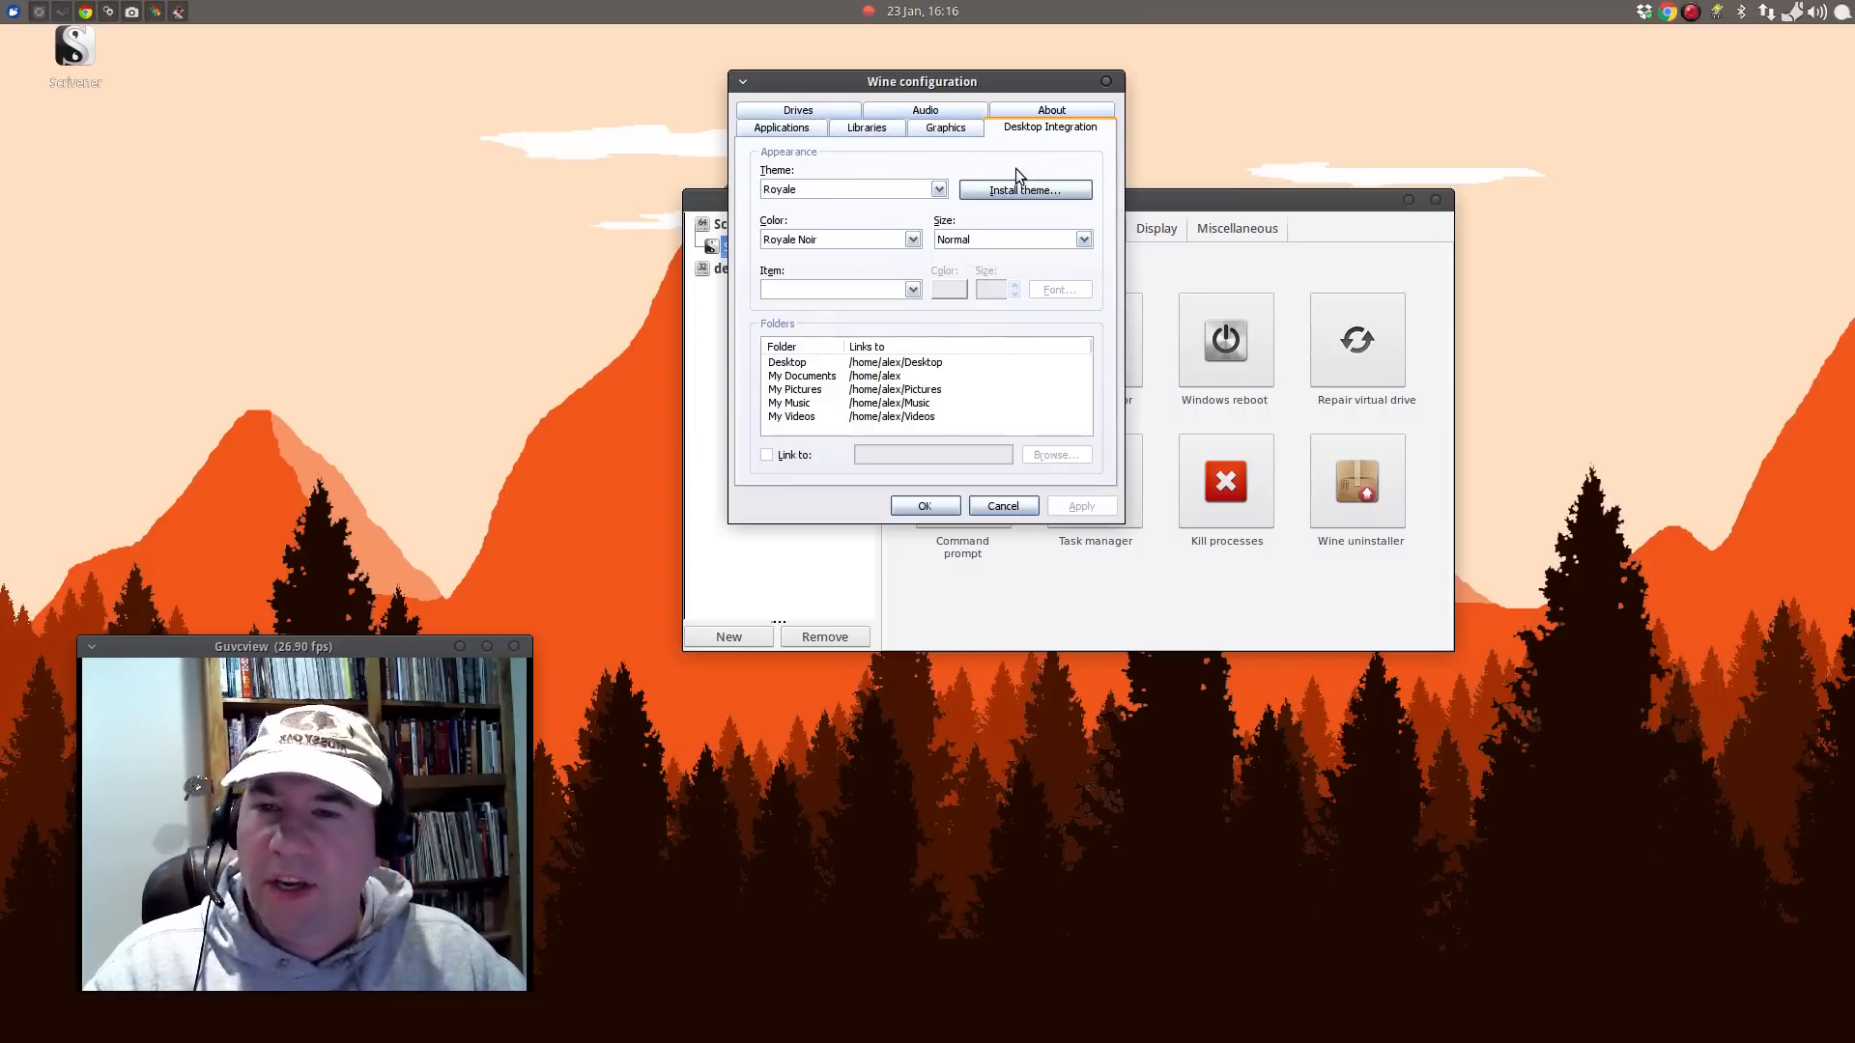
{"action": "mouse_move", "coordinate": [1024, 166]}
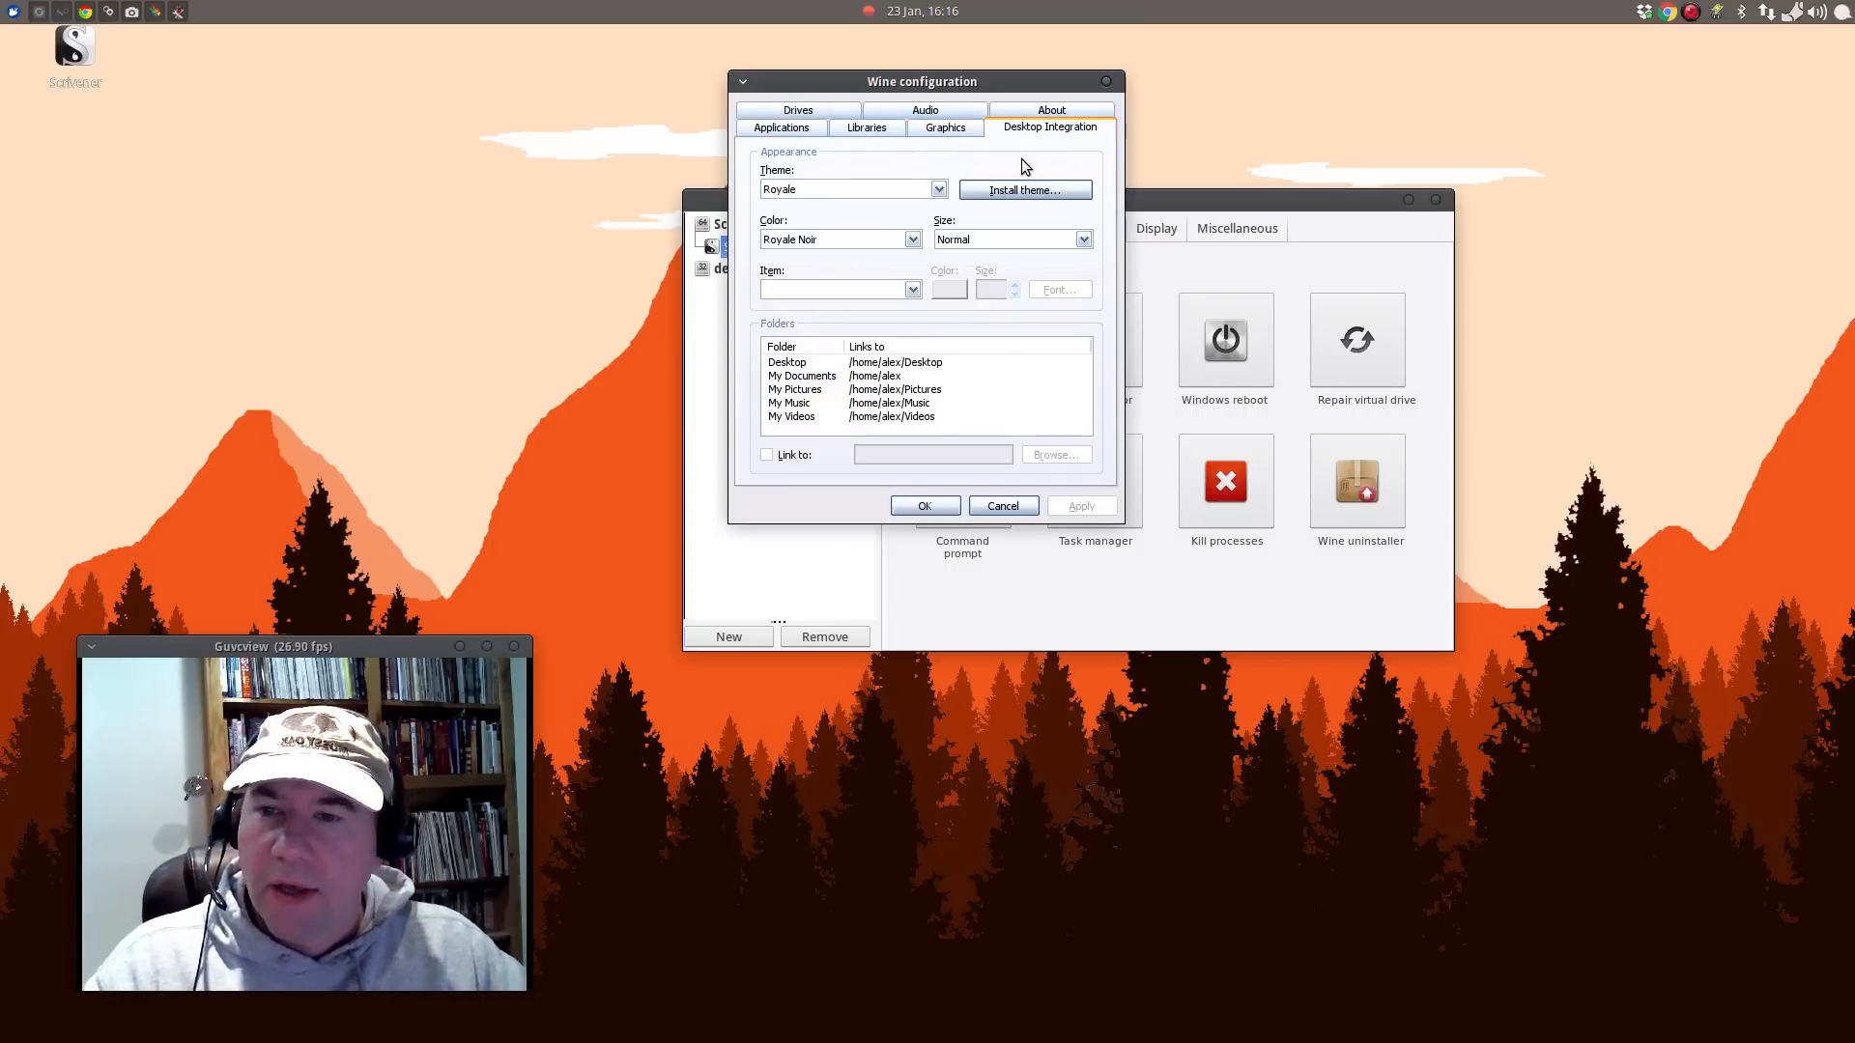
{"action": "mouse_move", "coordinate": [1089, 333]}
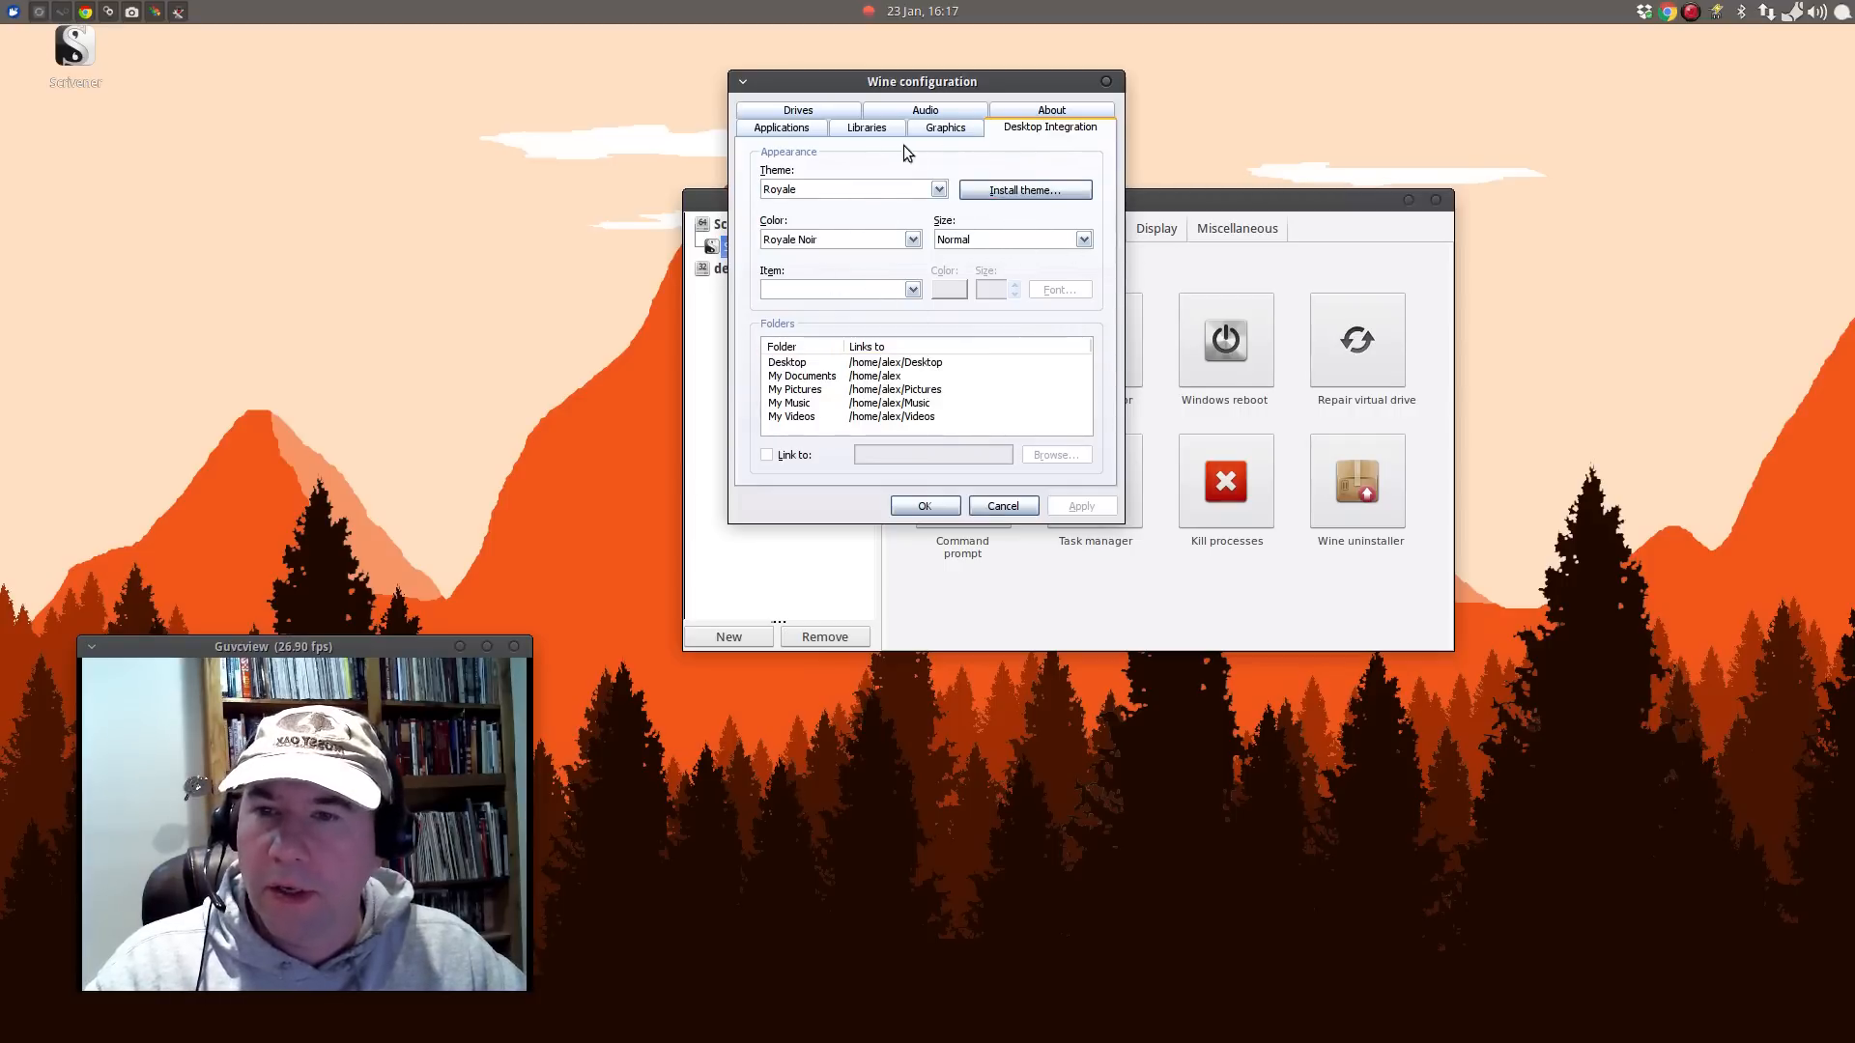
{"action": "mouse_move", "coordinate": [916, 433]}
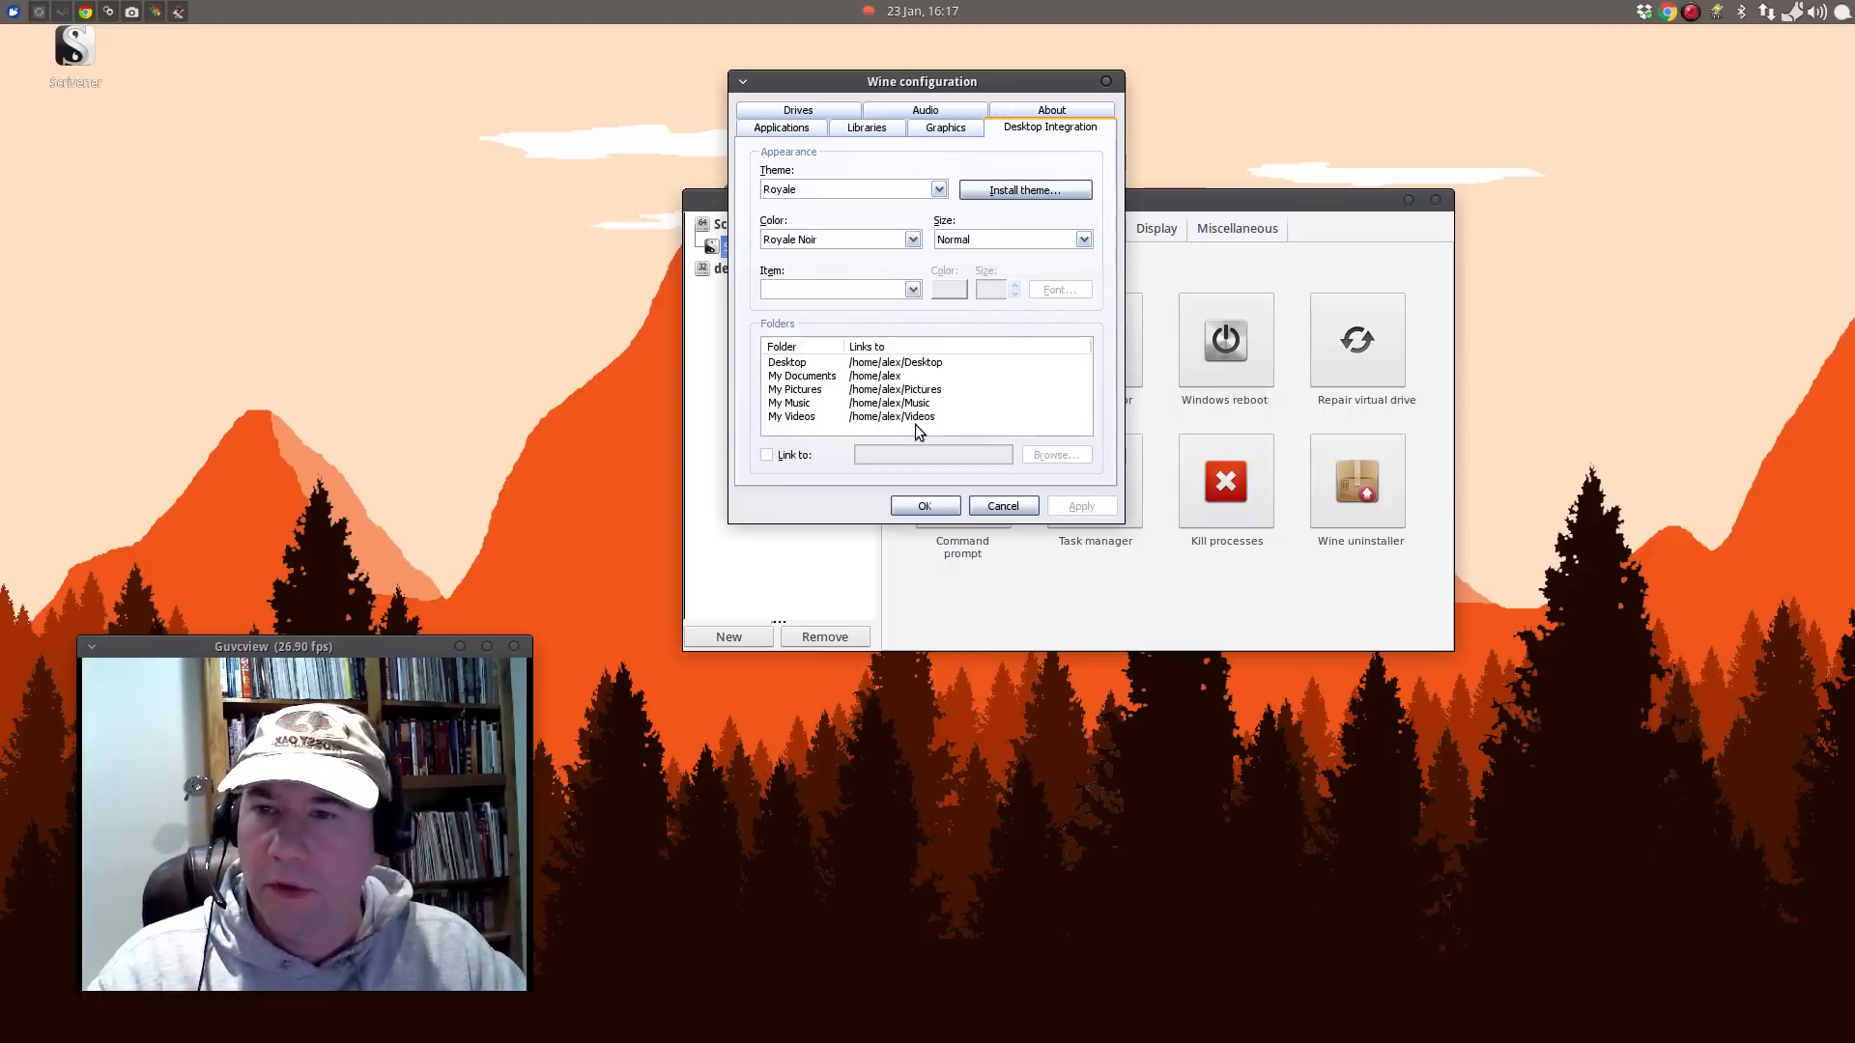
{"action": "mouse_move", "coordinate": [947, 431]}
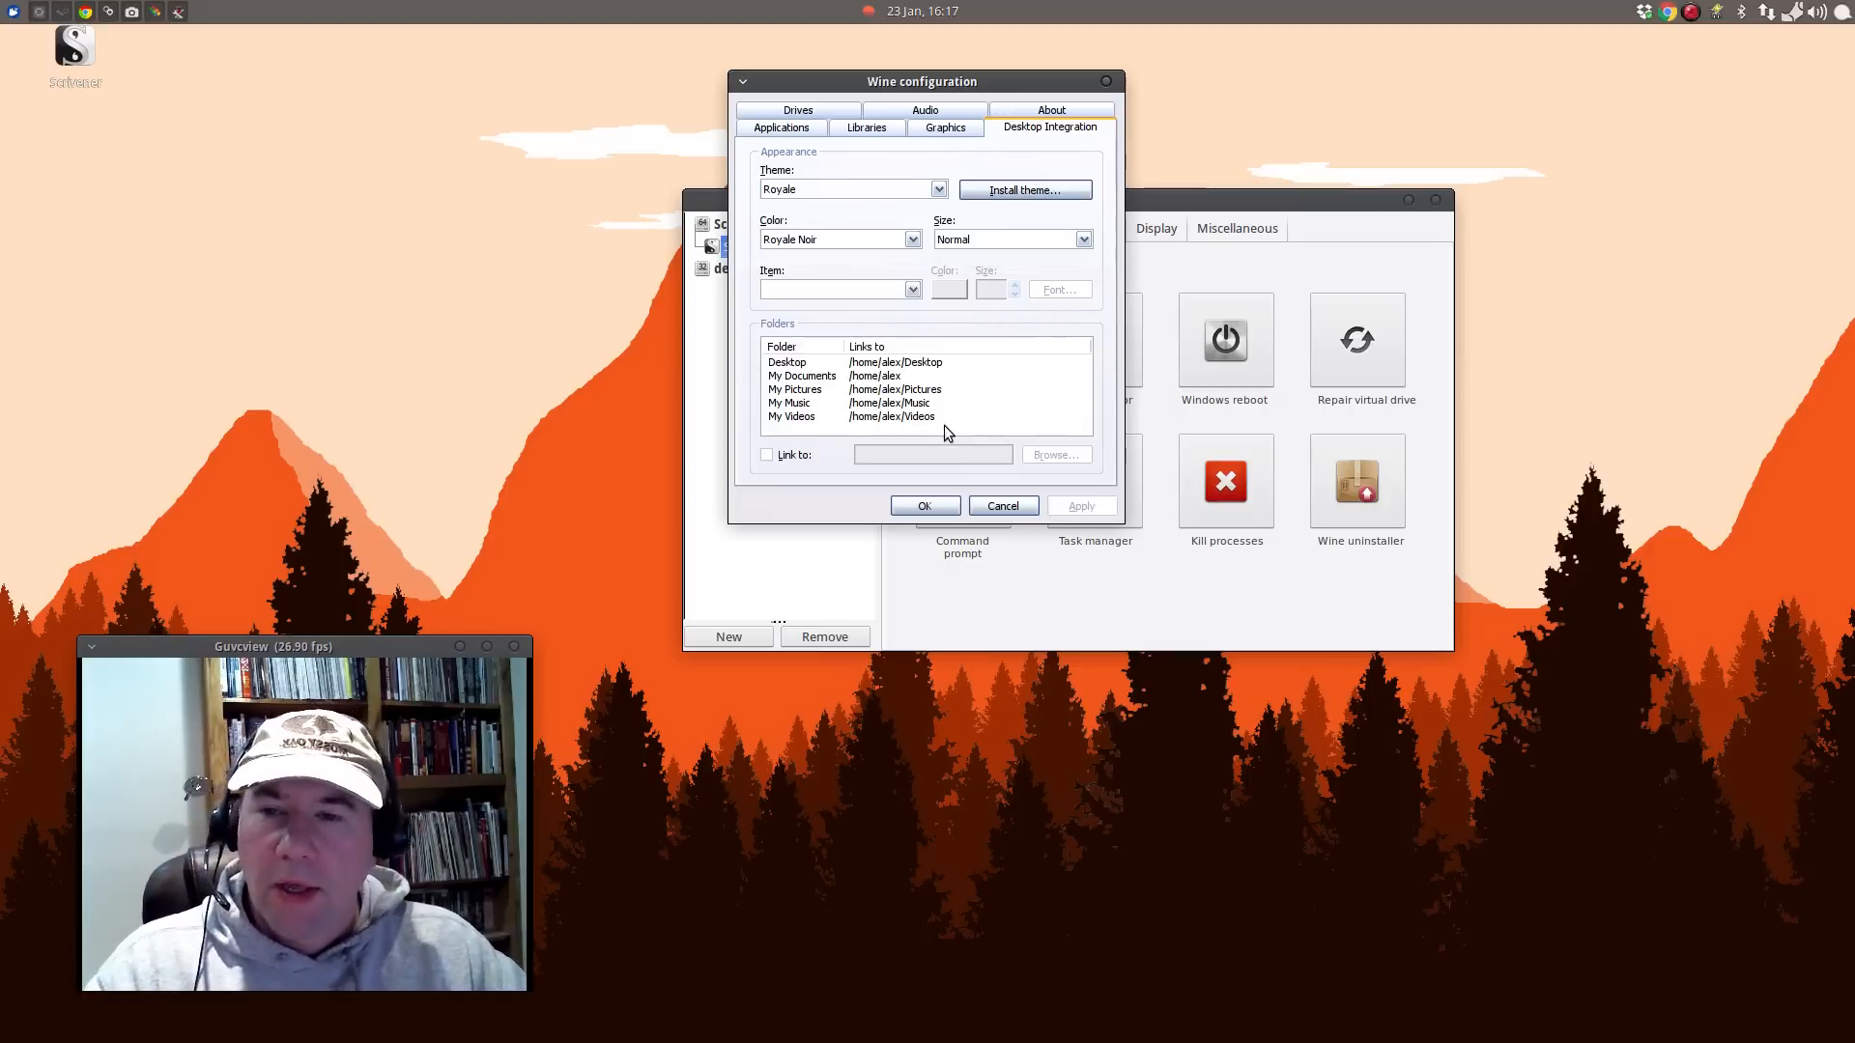
{"action": "mouse_move", "coordinate": [994, 423]}
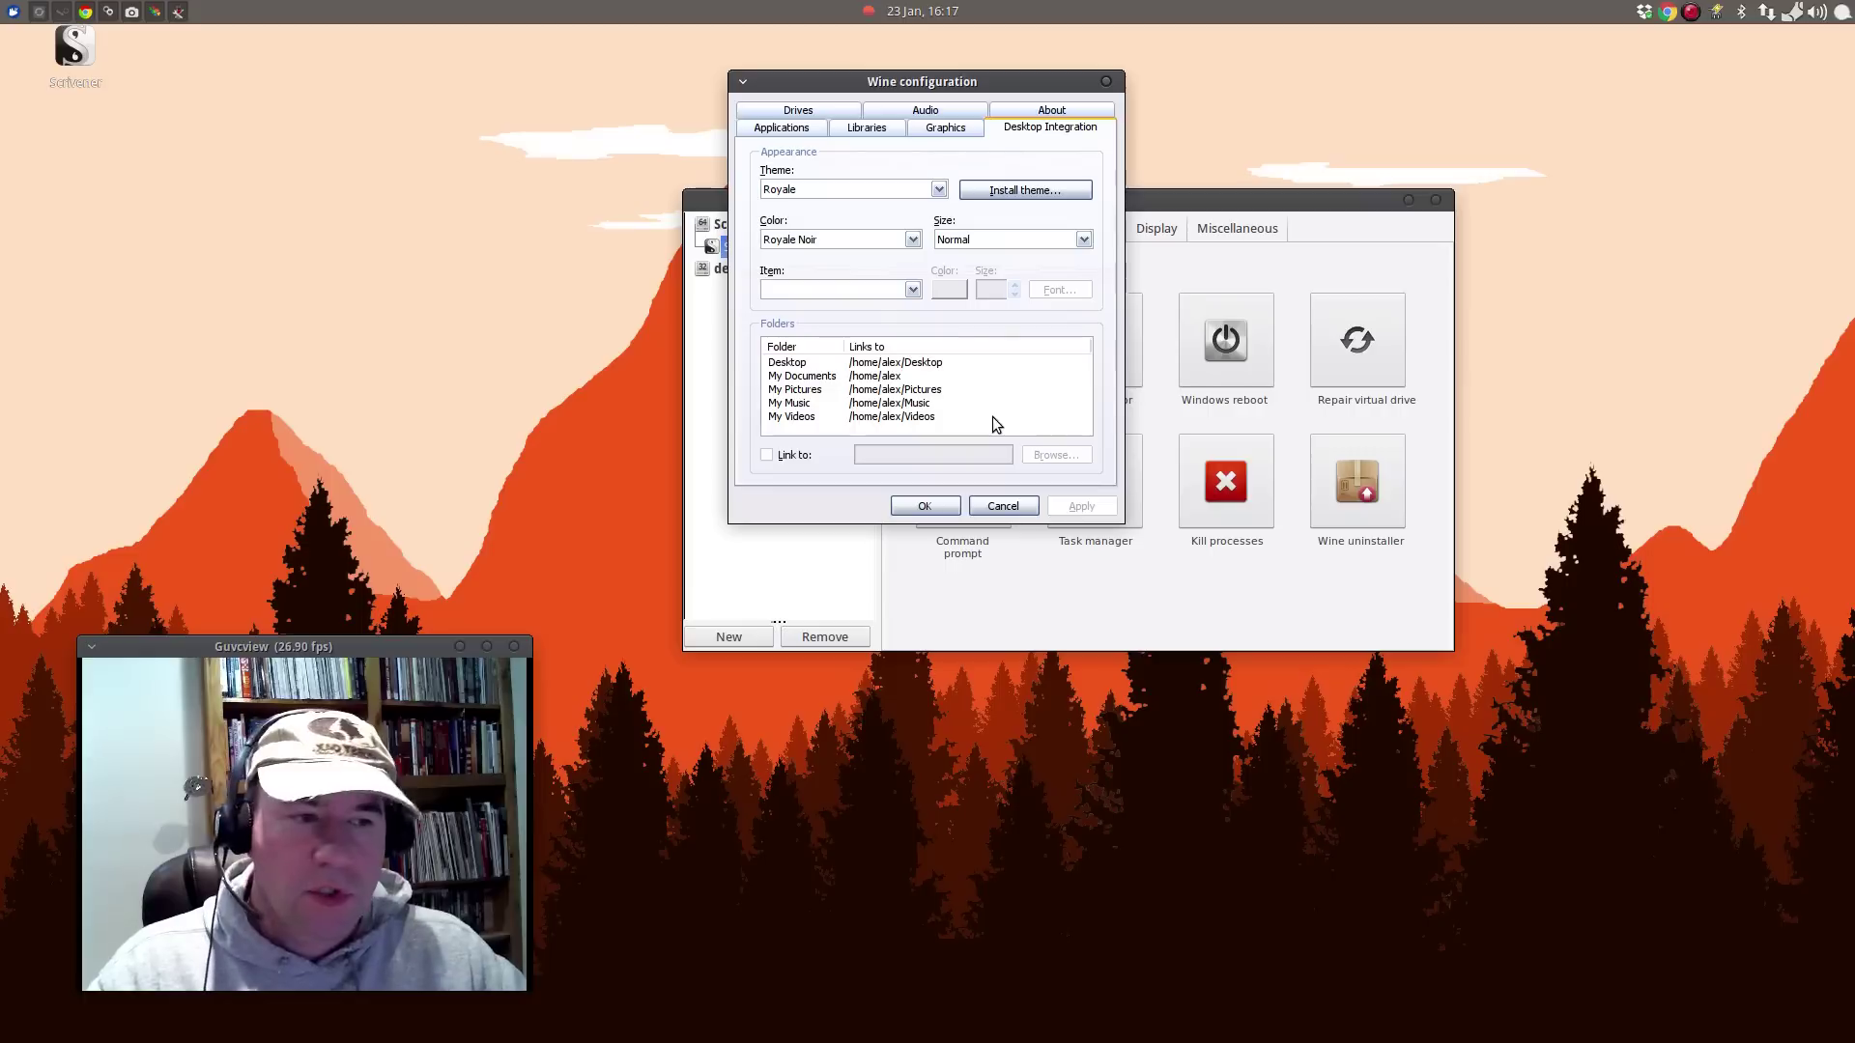
{"action": "mouse_move", "coordinate": [1003, 408]}
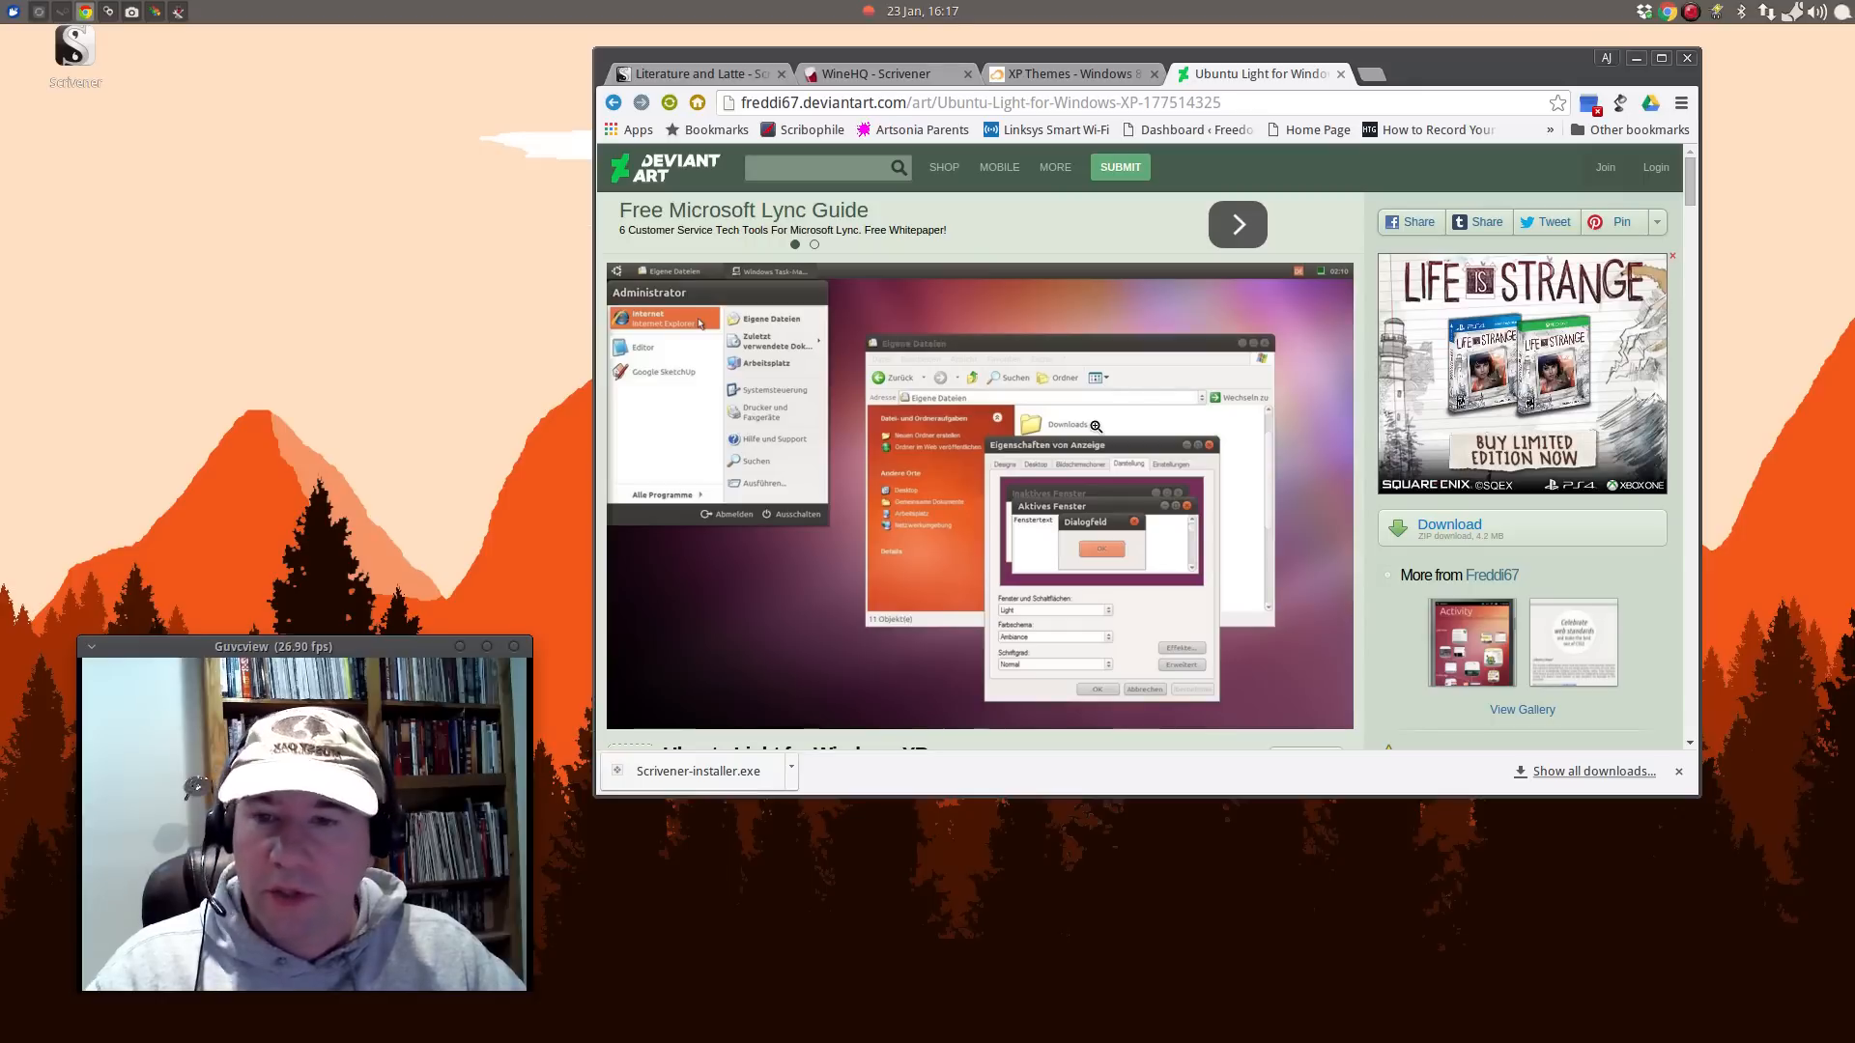
{"action": "mouse_move", "coordinate": [1289, 568]}
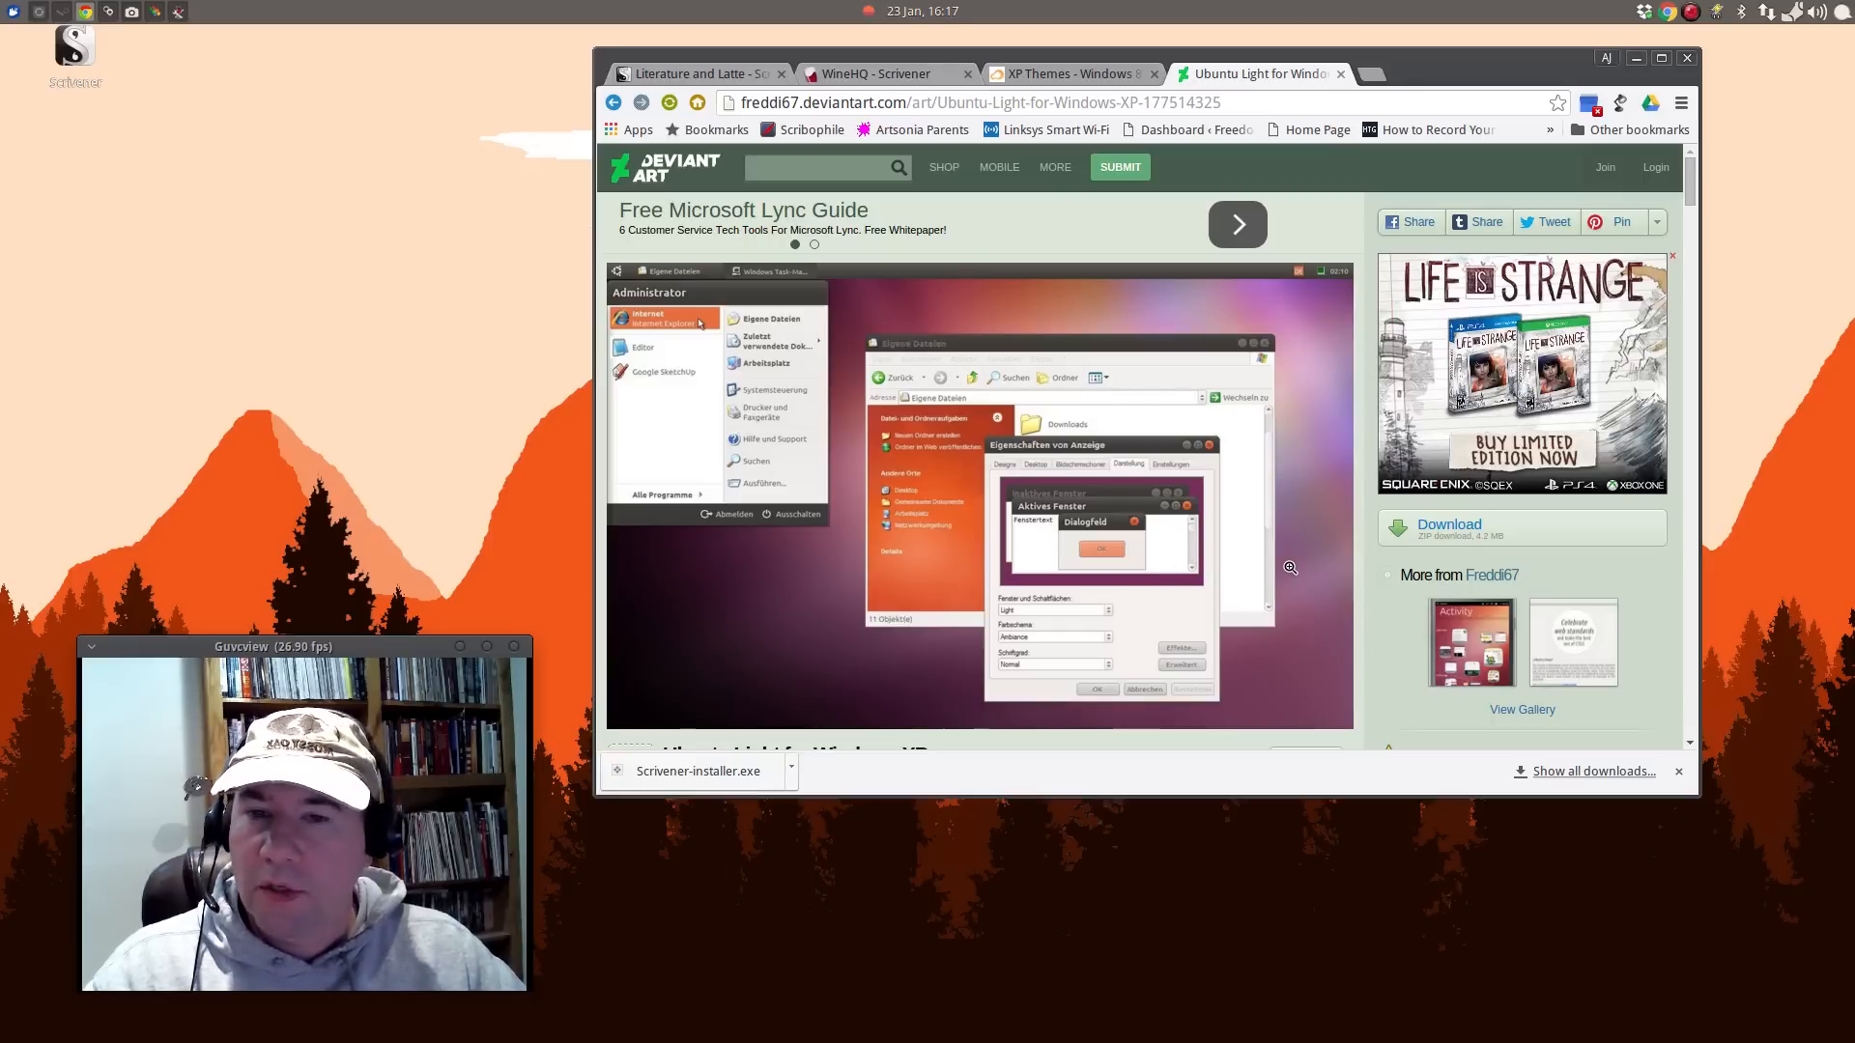
{"action": "mouse_move", "coordinate": [989, 344]}
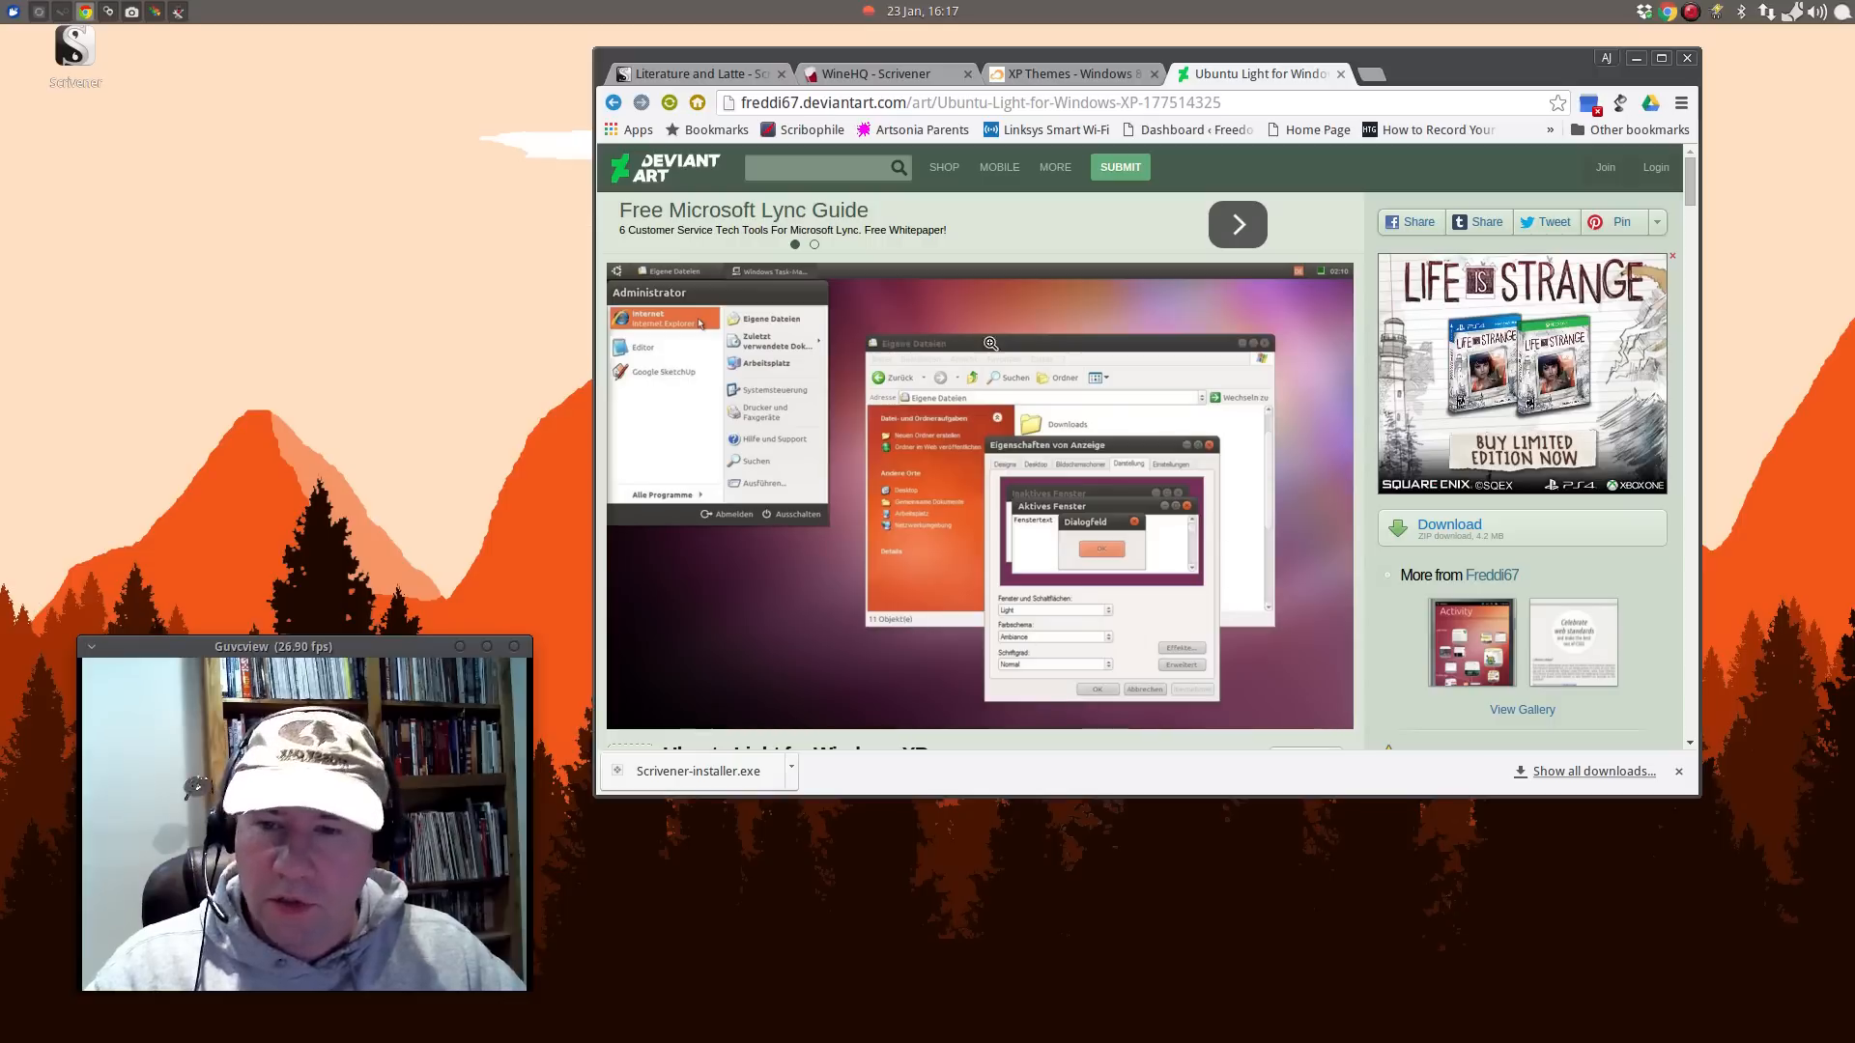
{"action": "mouse_move", "coordinate": [922, 493]}
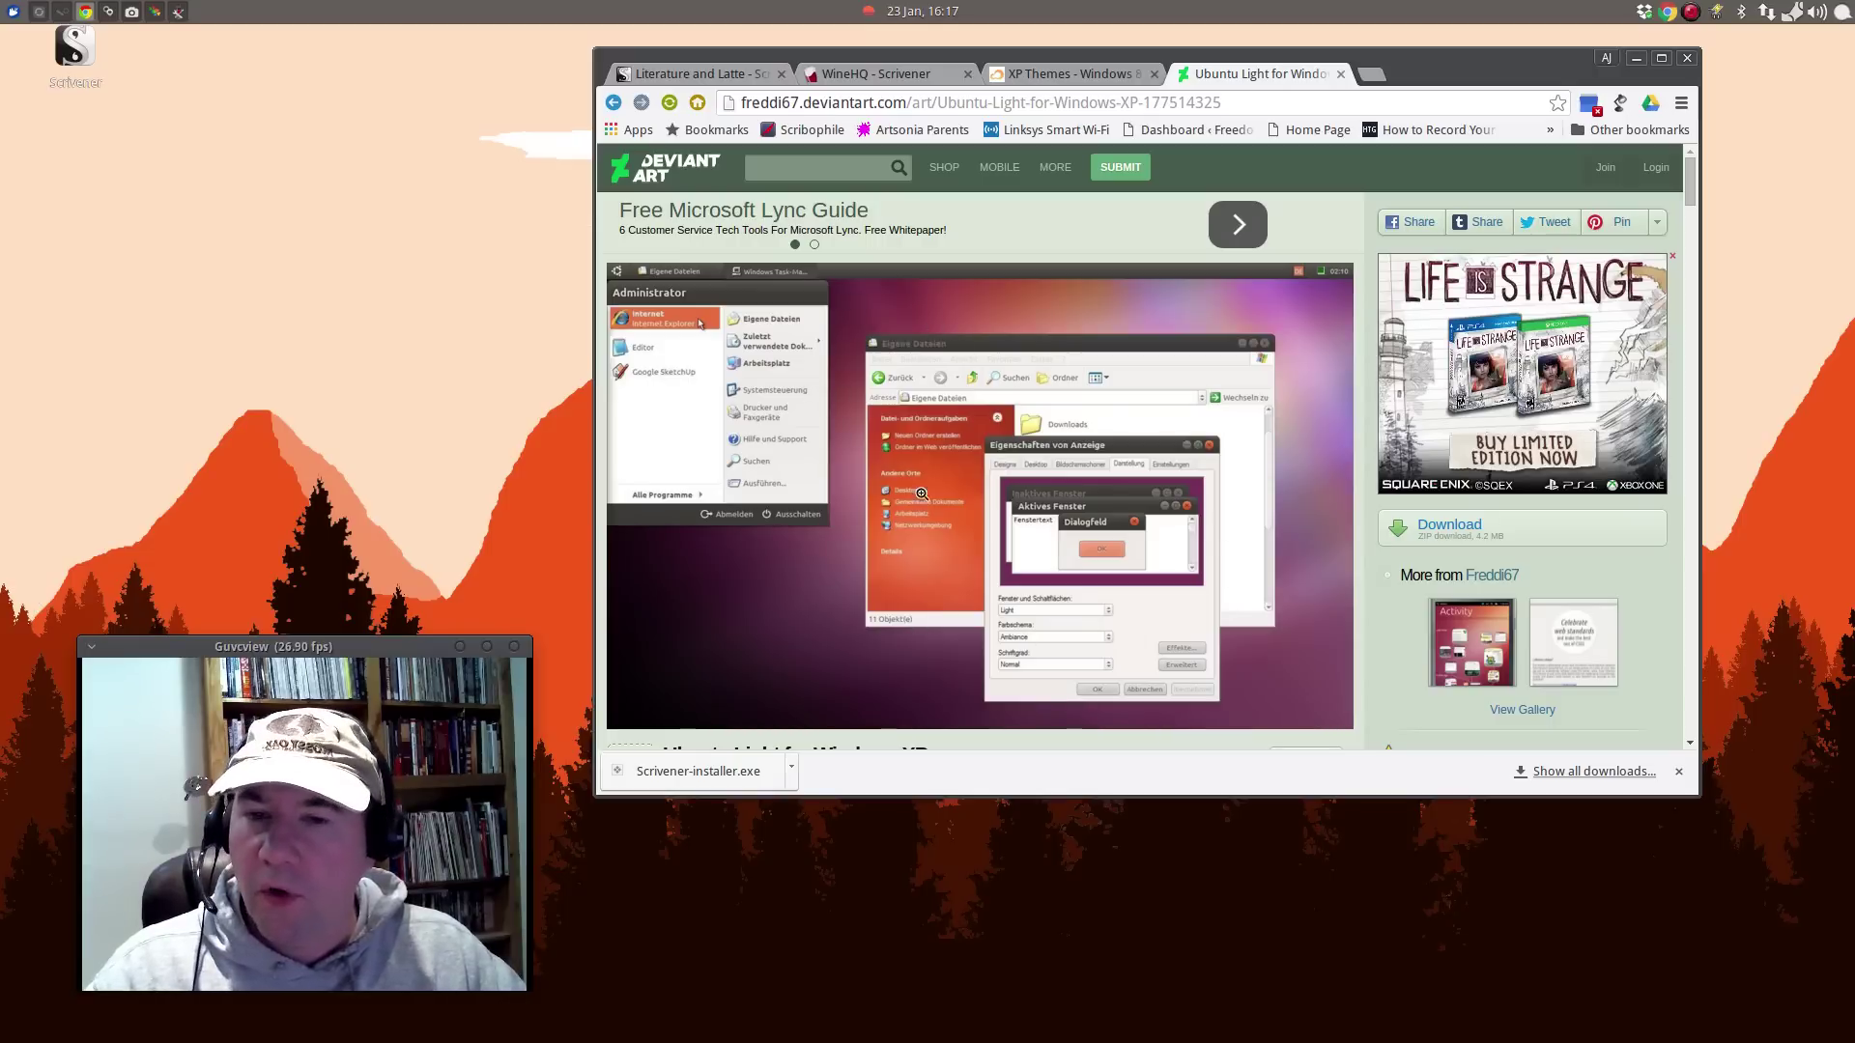
{"action": "mouse_move", "coordinate": [1450, 533]}
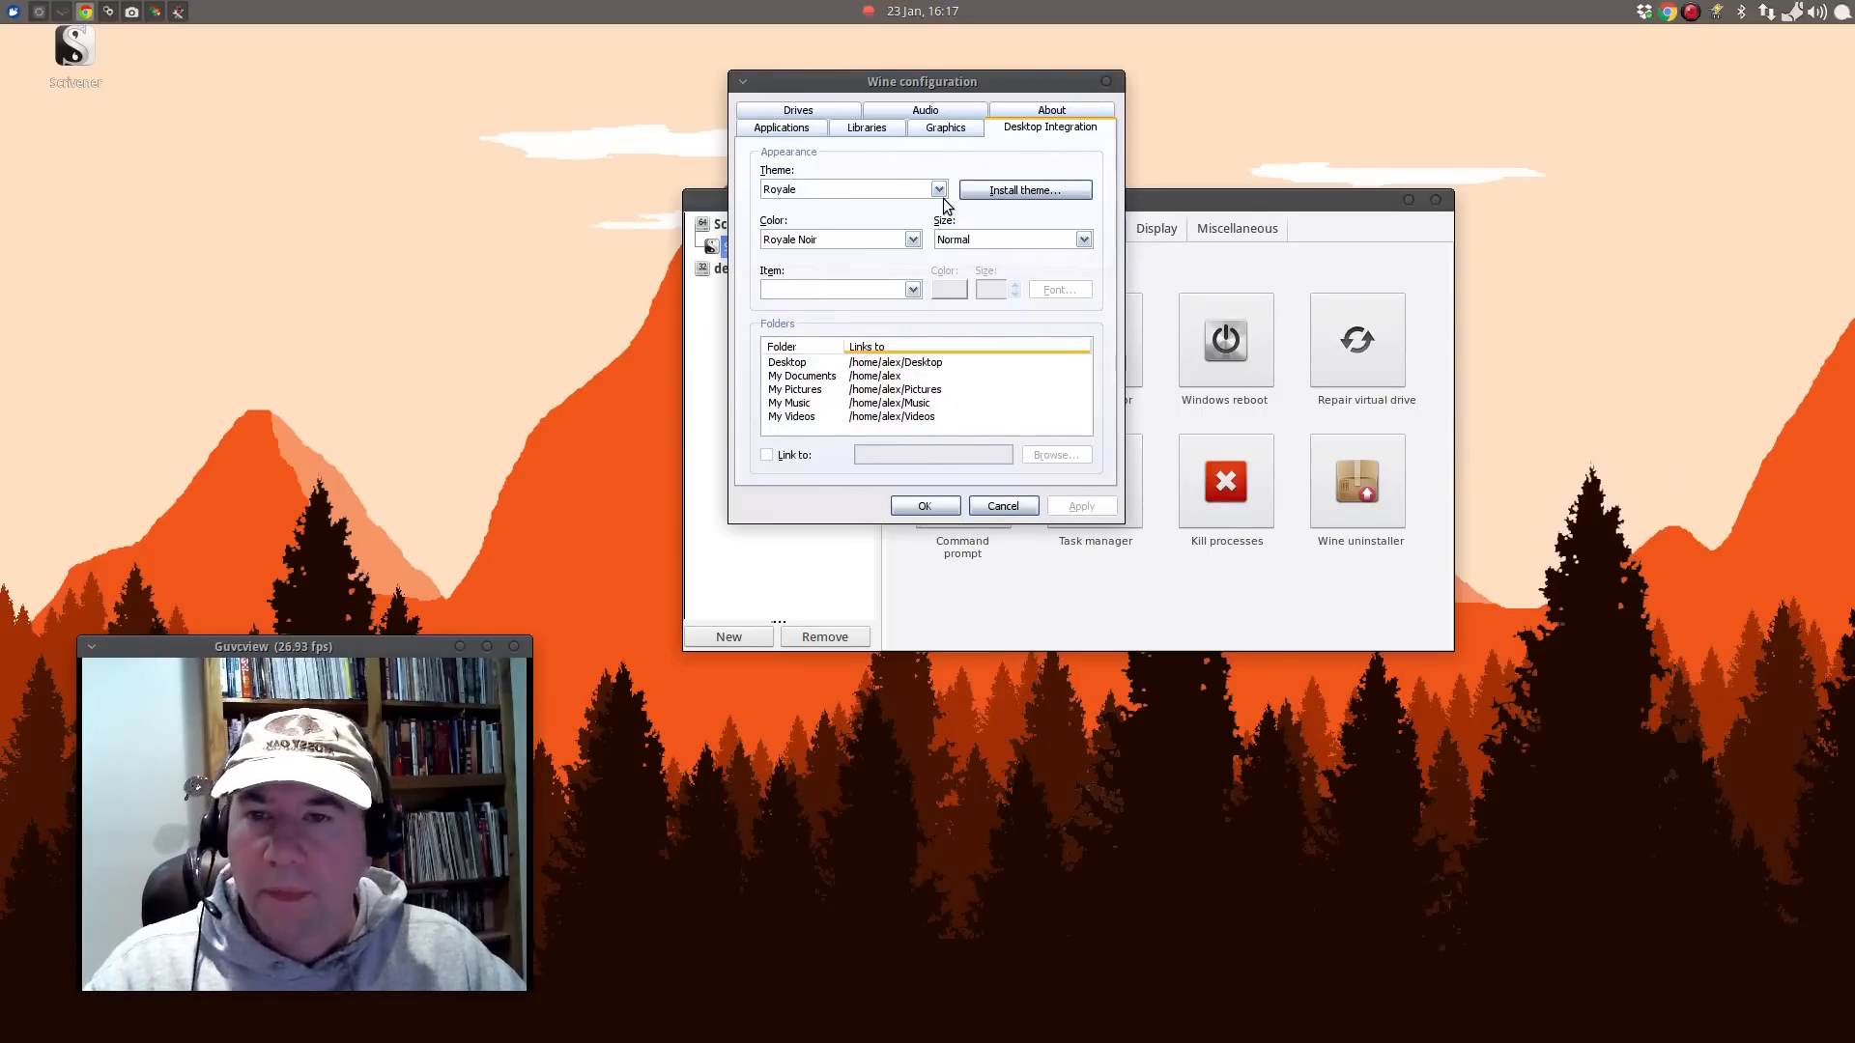
{"action": "mouse_move", "coordinate": [1015, 334]}
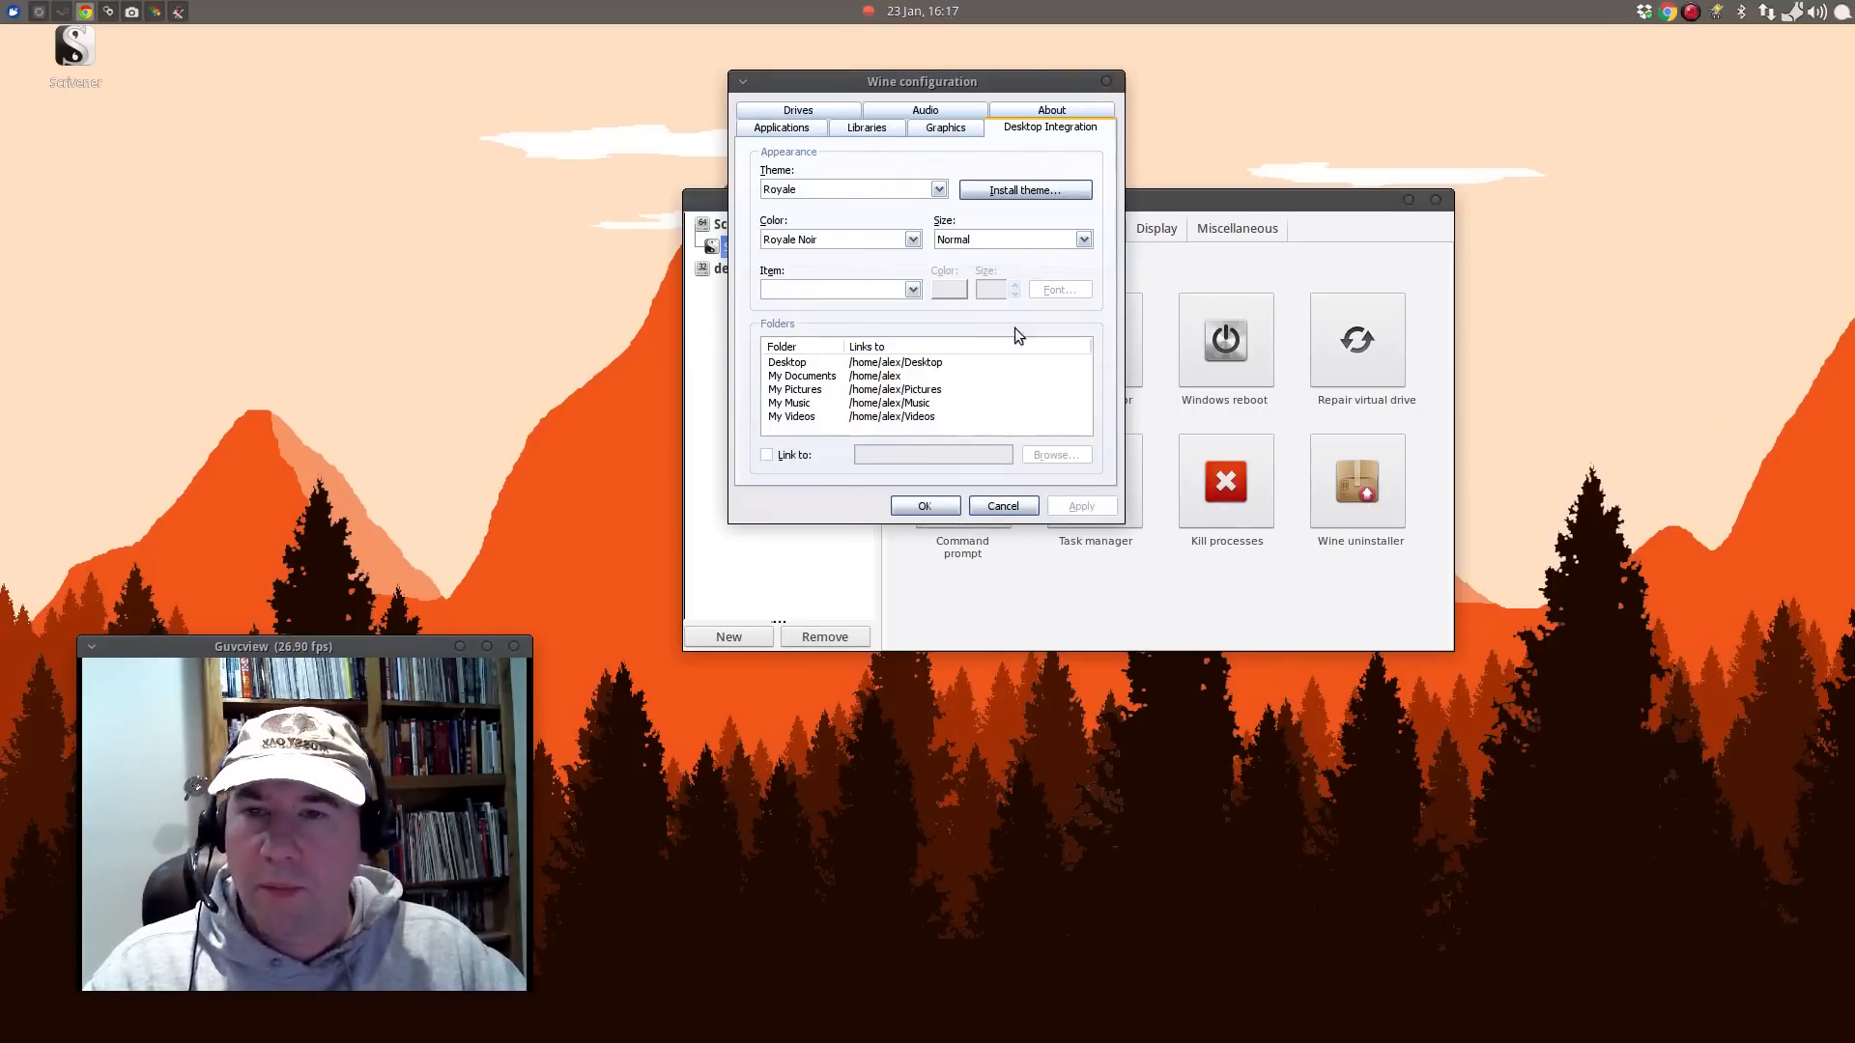
{"action": "mouse_move", "coordinate": [1287, 445]}
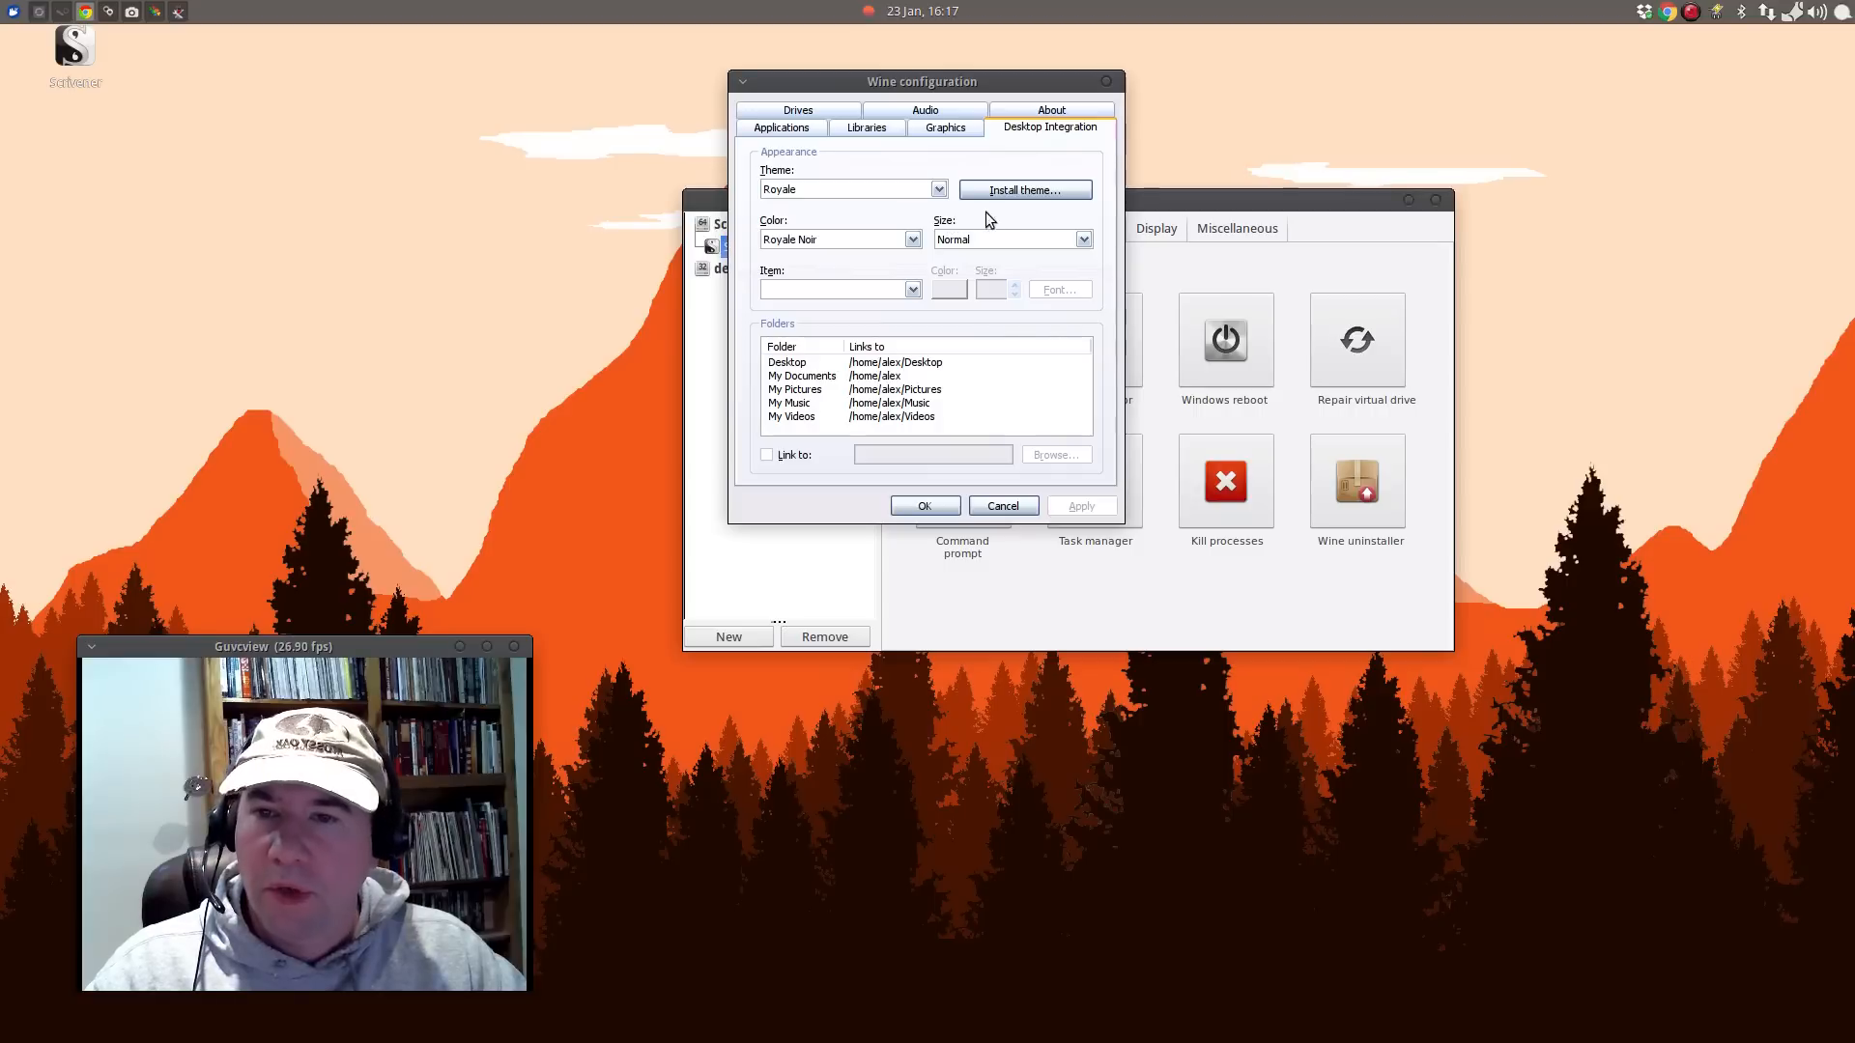
{"action": "mouse_move", "coordinate": [1009, 228]}
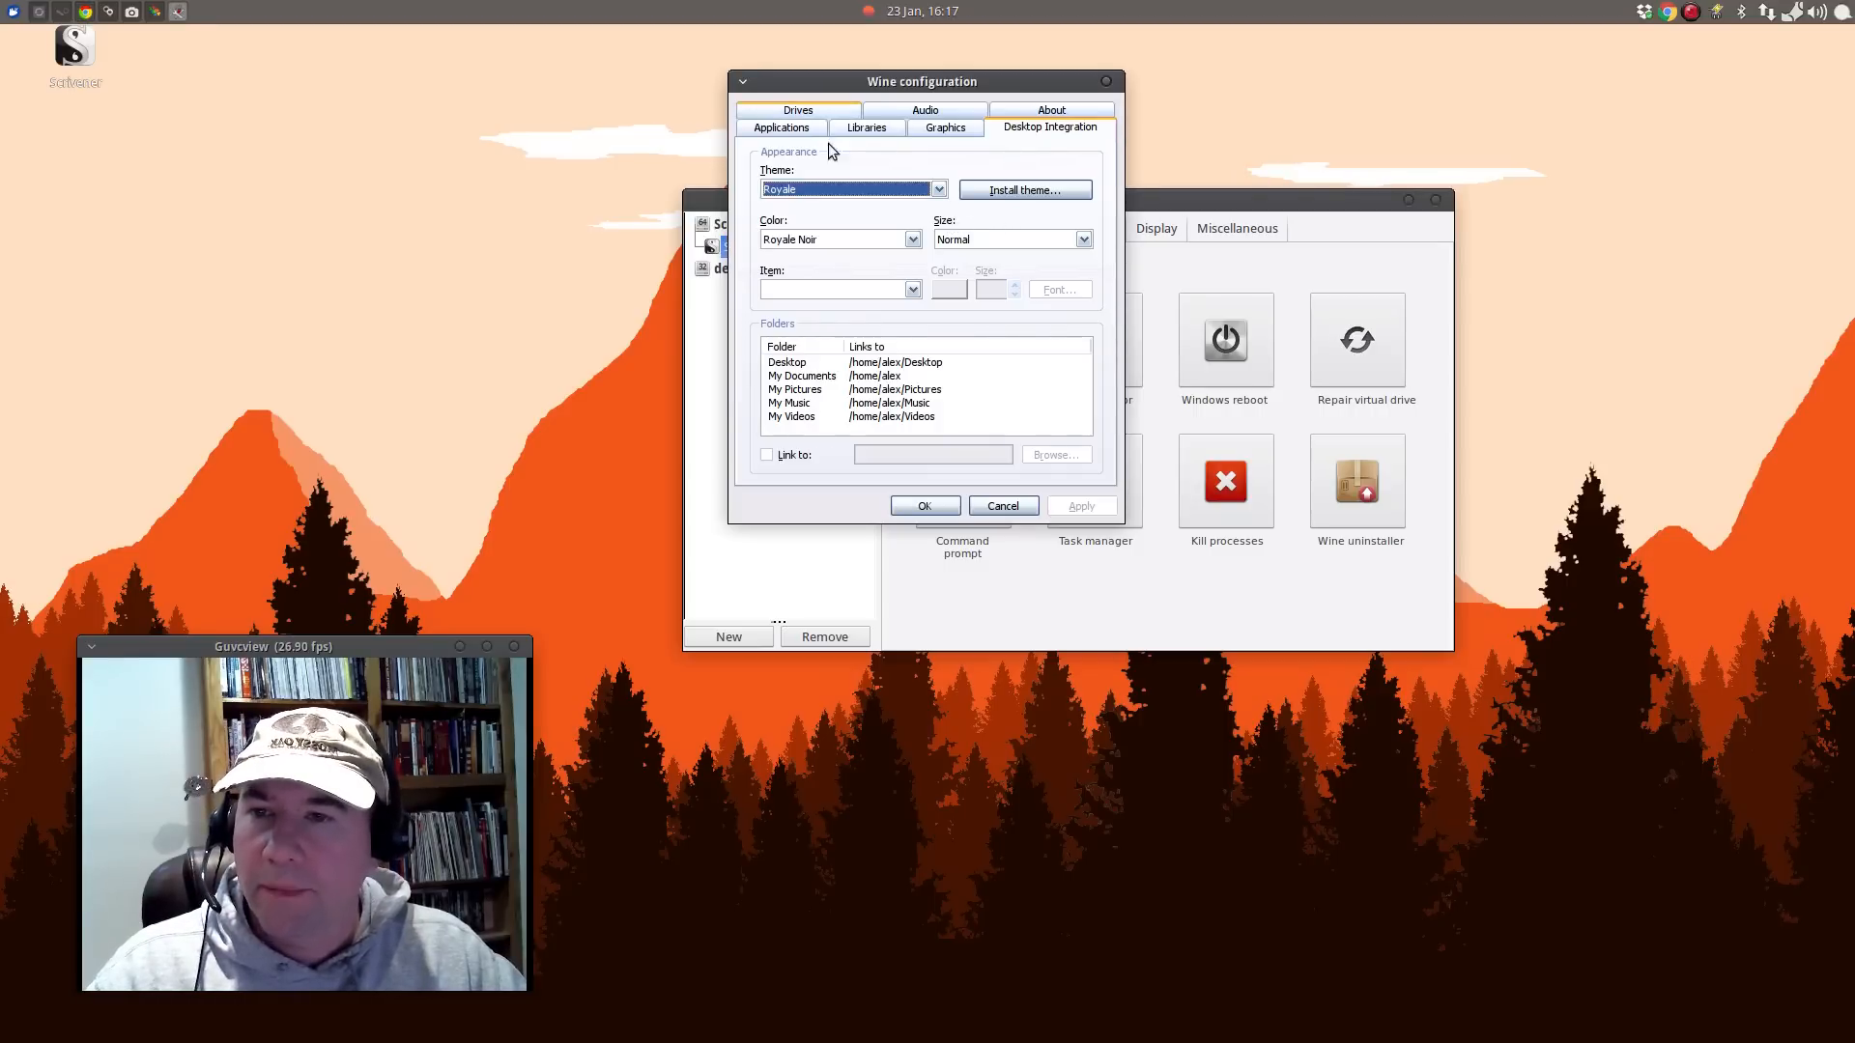
Review the Libraries, Audio and Drives tabs, then close Wine configuration with OK.
{"action": "left_click", "coordinate": [866, 128]}
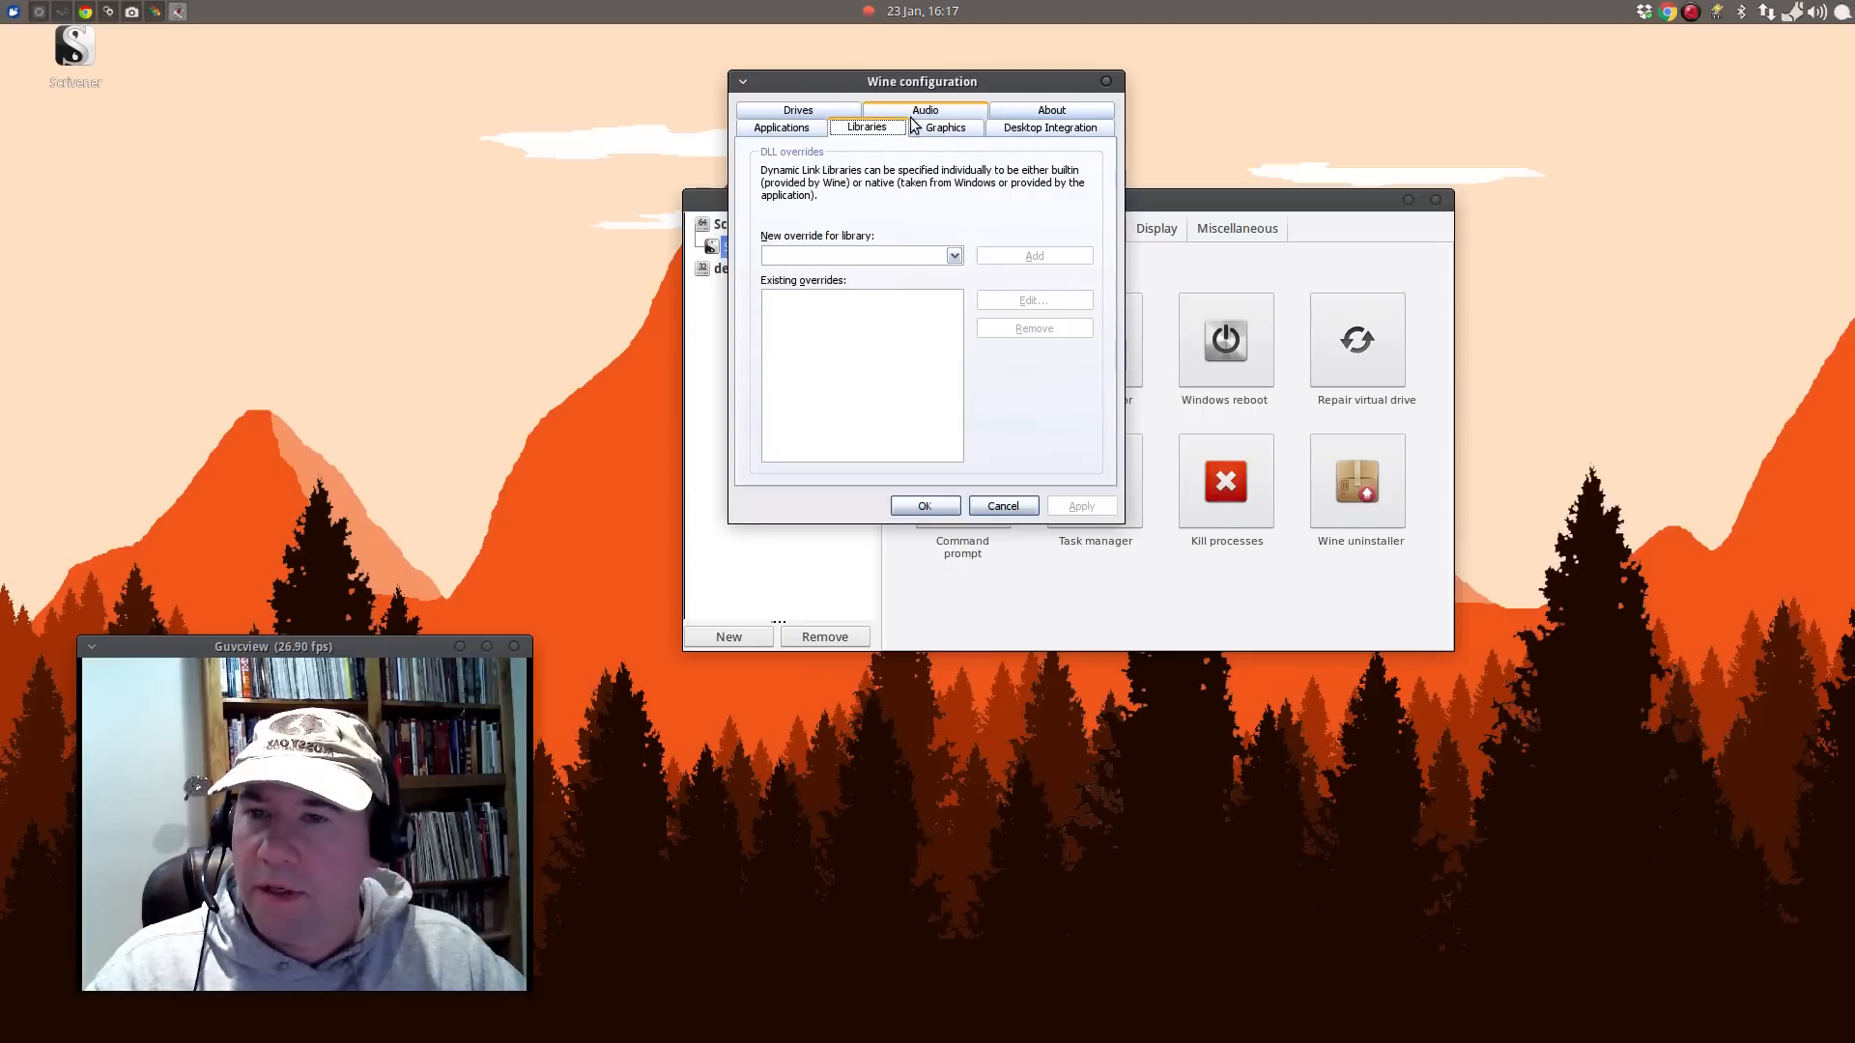
{"action": "left_click", "coordinate": [925, 111]}
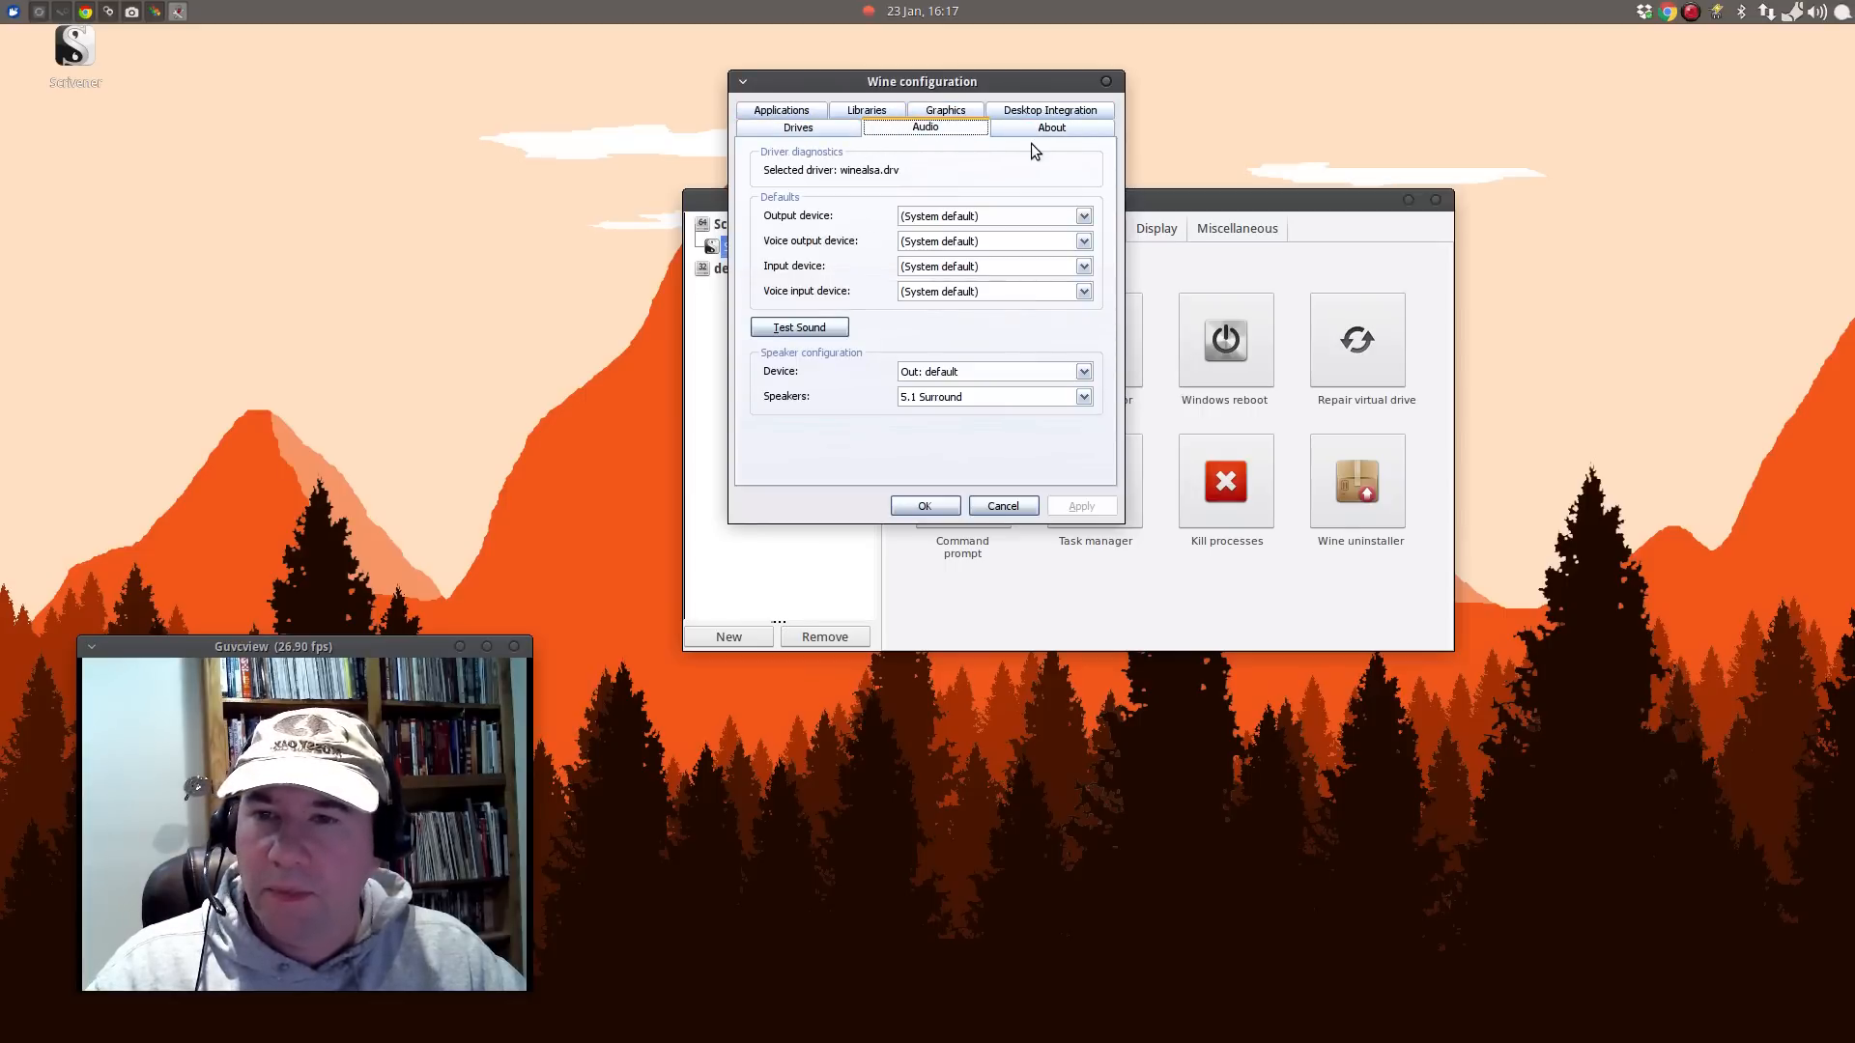
{"action": "left_click", "coordinate": [798, 127]}
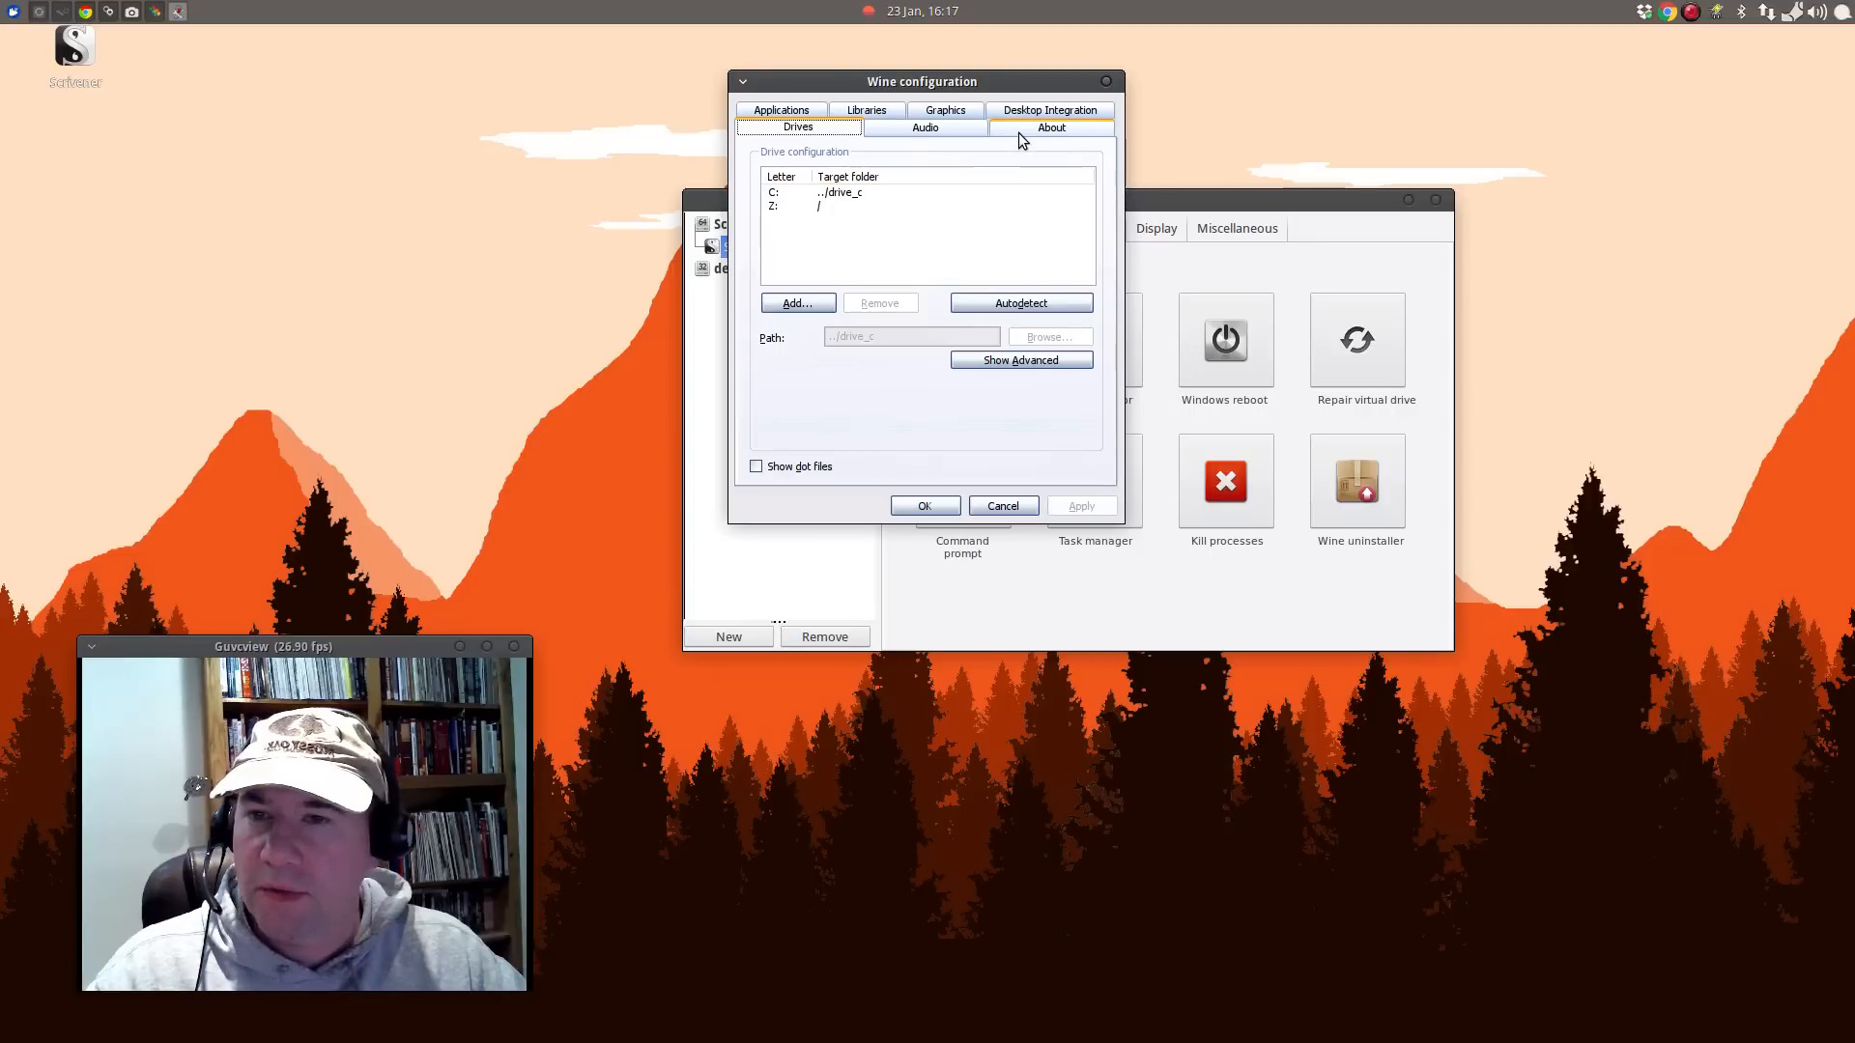
{"action": "left_click", "coordinate": [1050, 128]}
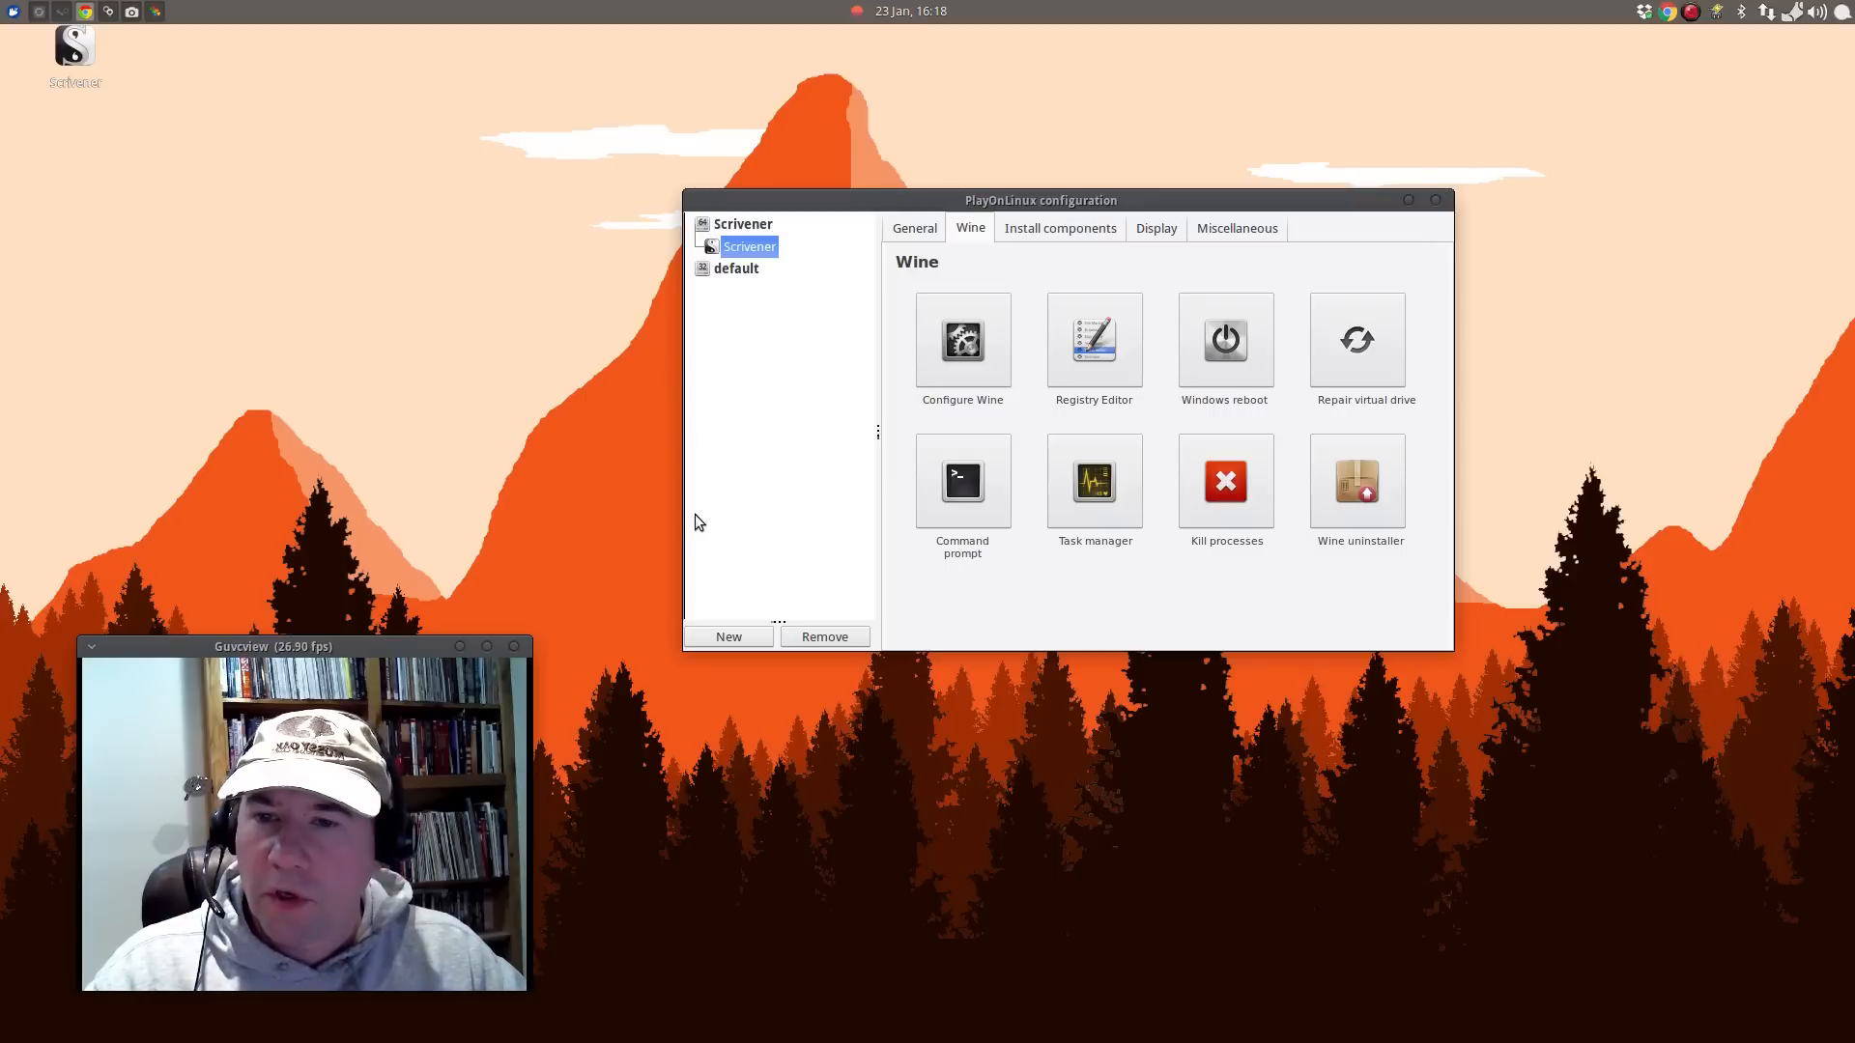
{"action": "mouse_move", "coordinate": [1227, 361]}
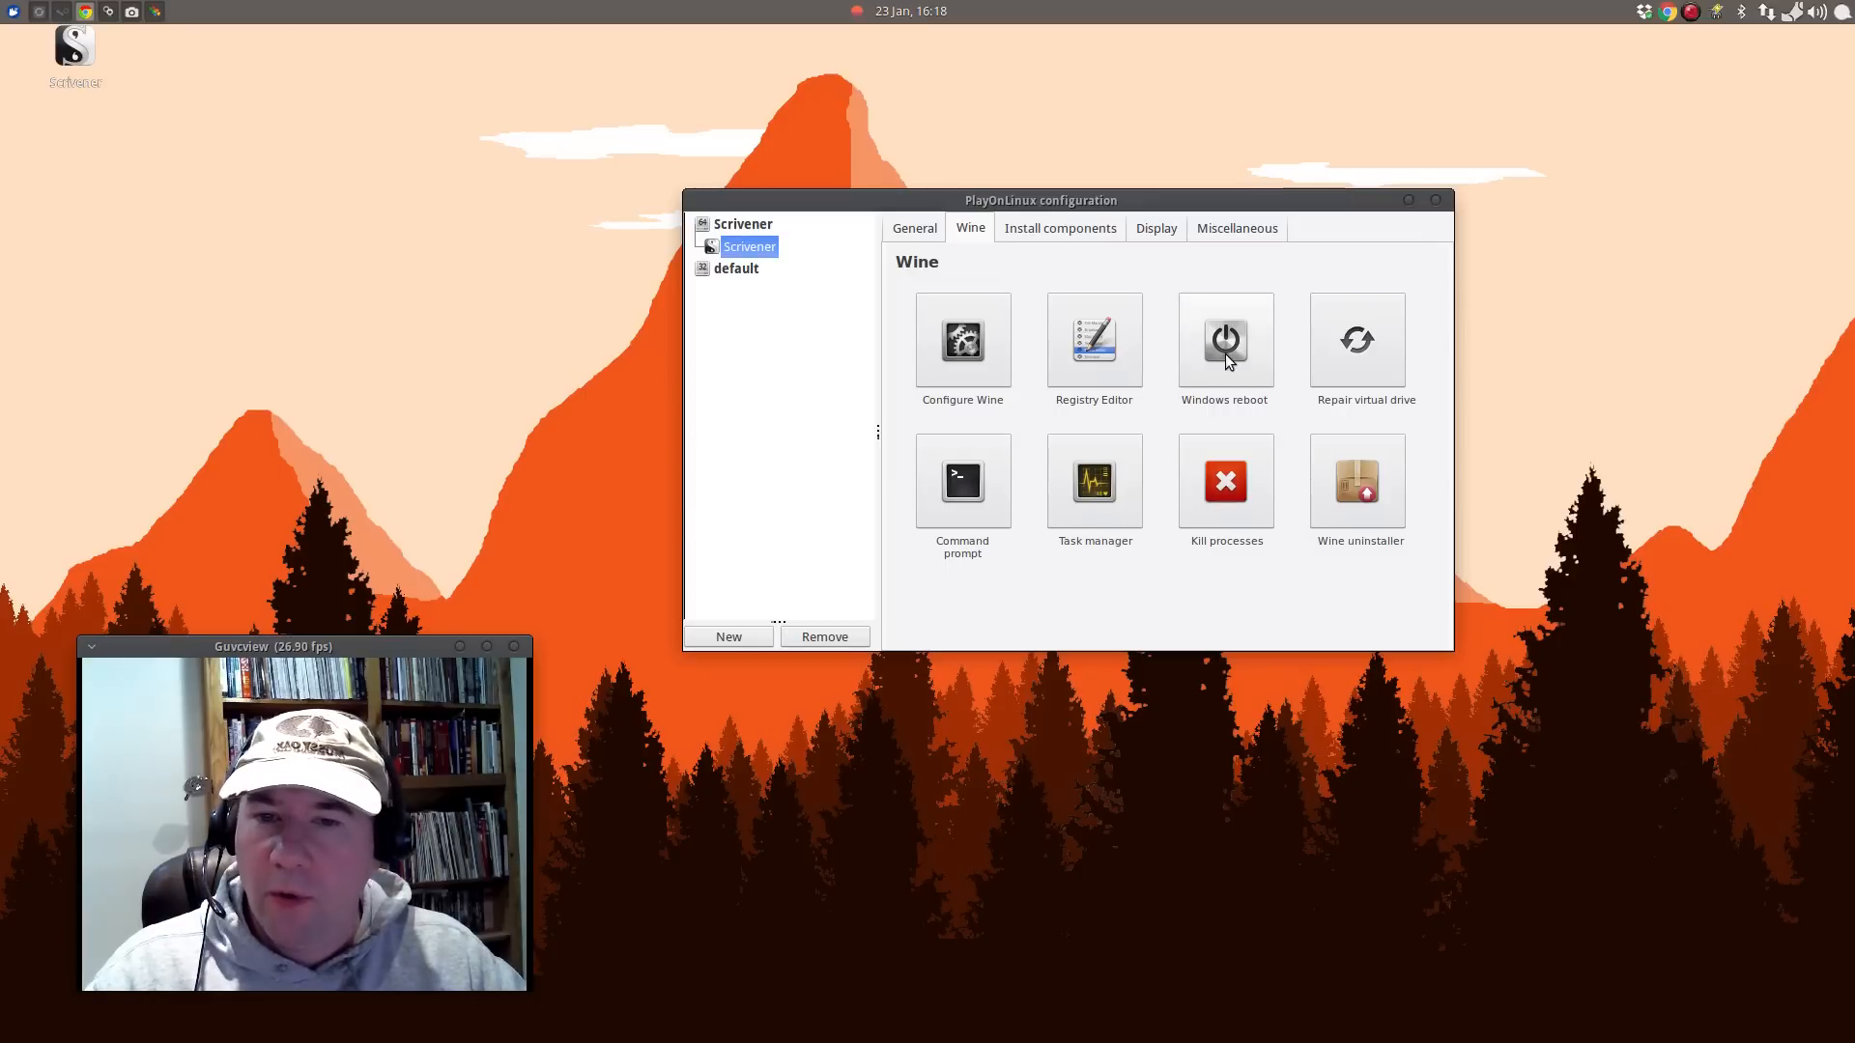
Restart the Scrivener Windows environment and relaunch Scrivener from its desktop shortcut.
{"action": "left_click", "coordinate": [1436, 199]}
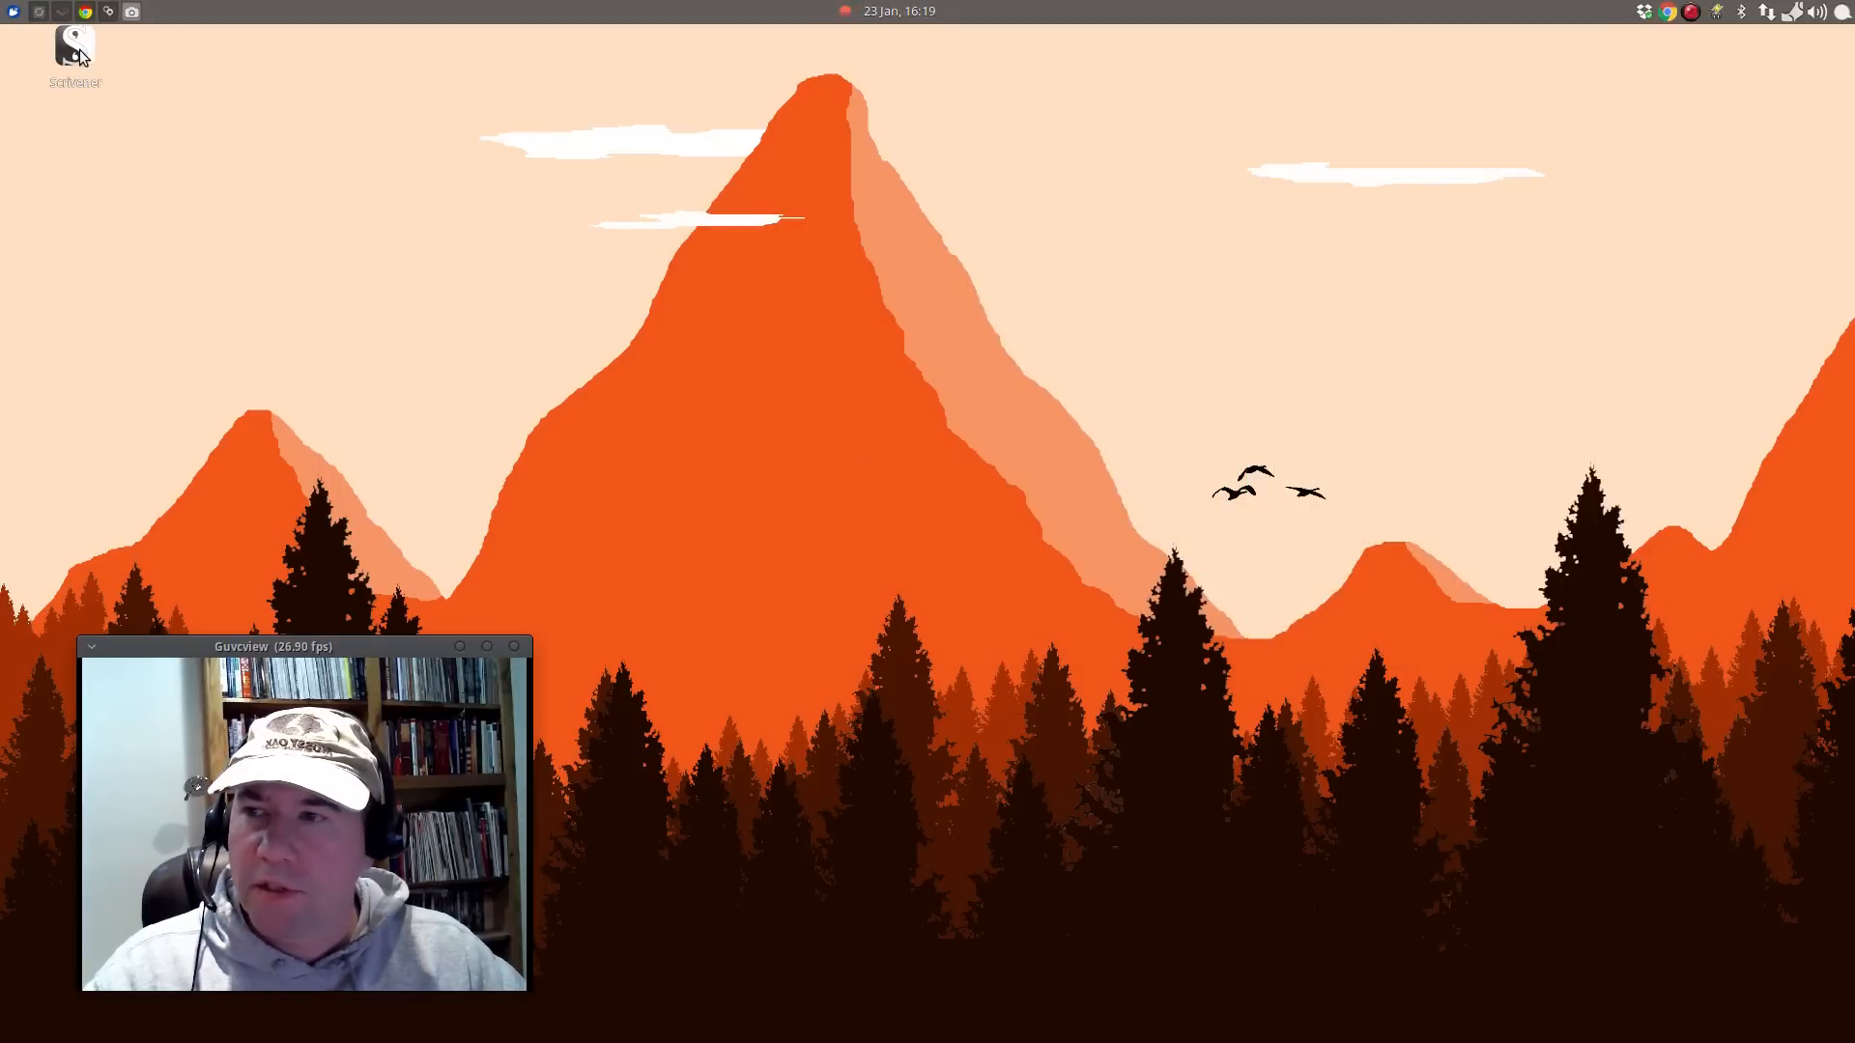
{"action": "double_click", "coordinate": [73, 46]}
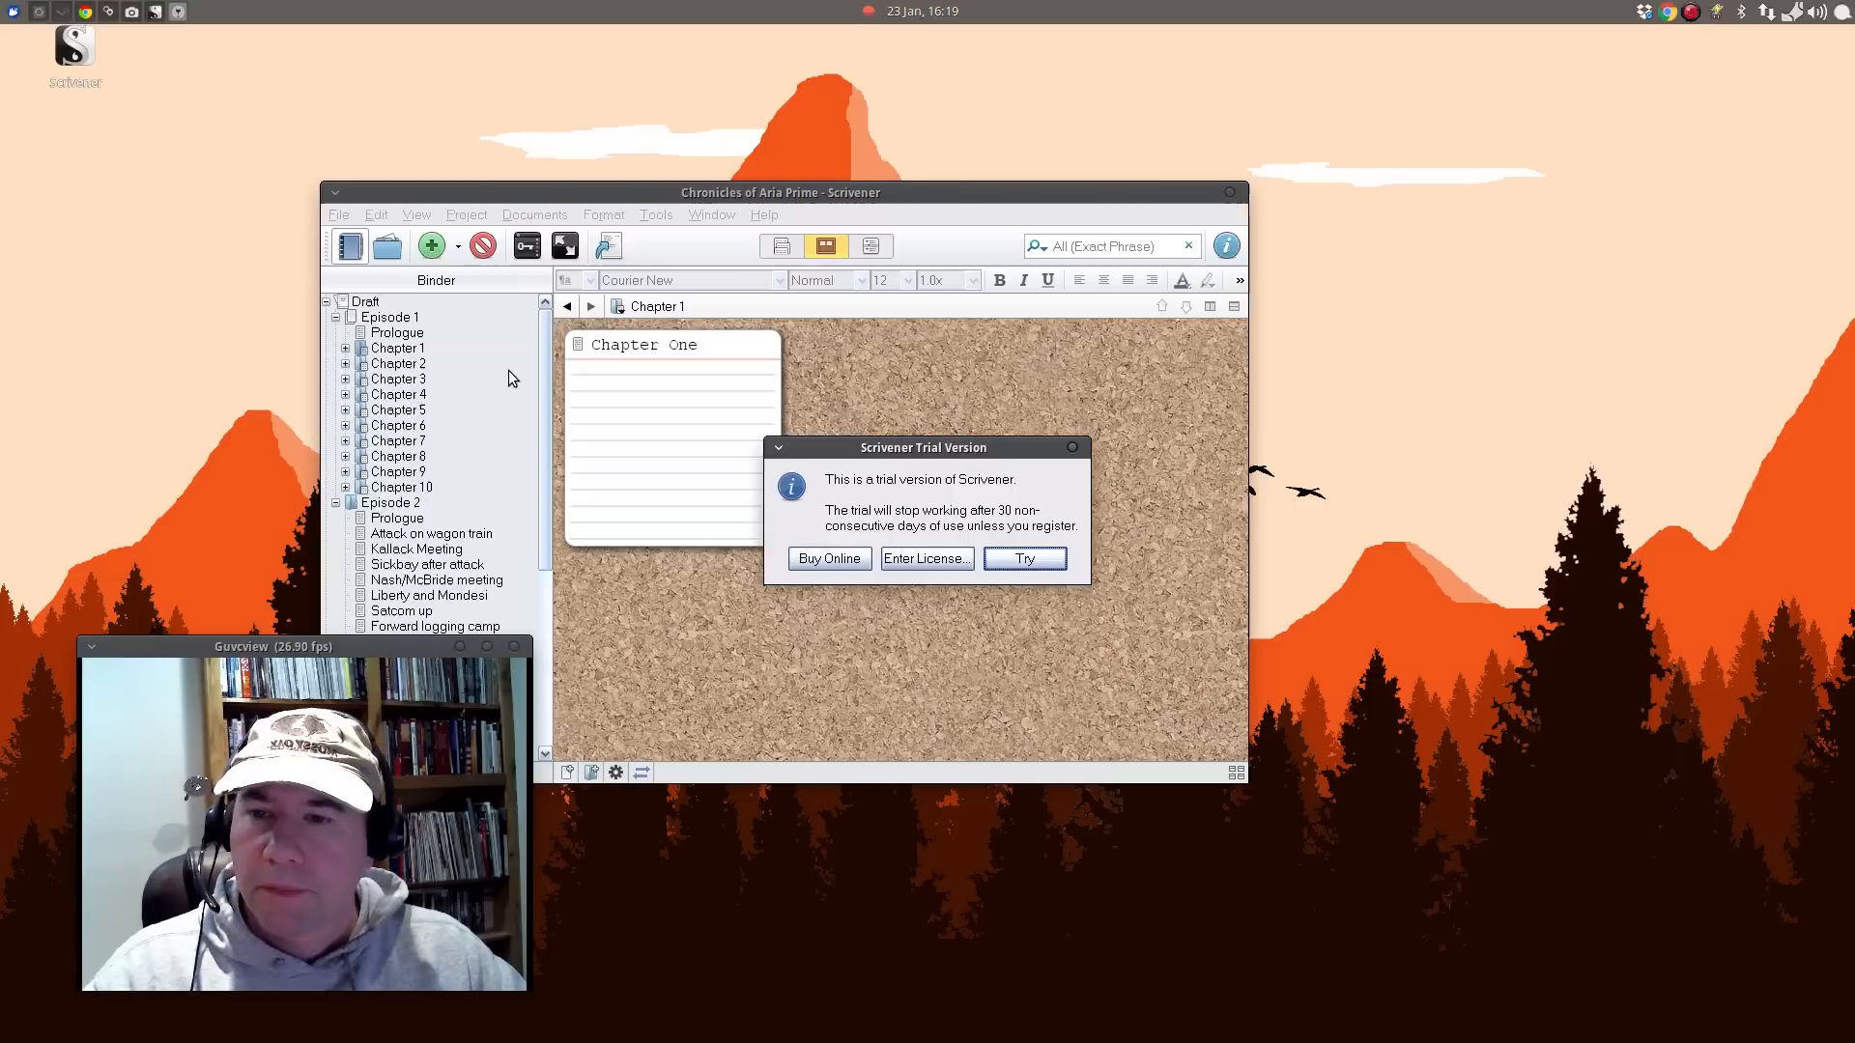
Continue the trial with Try and maximize the Chronicles of Aria Prime window.
{"action": "left_click", "coordinate": [1023, 557]}
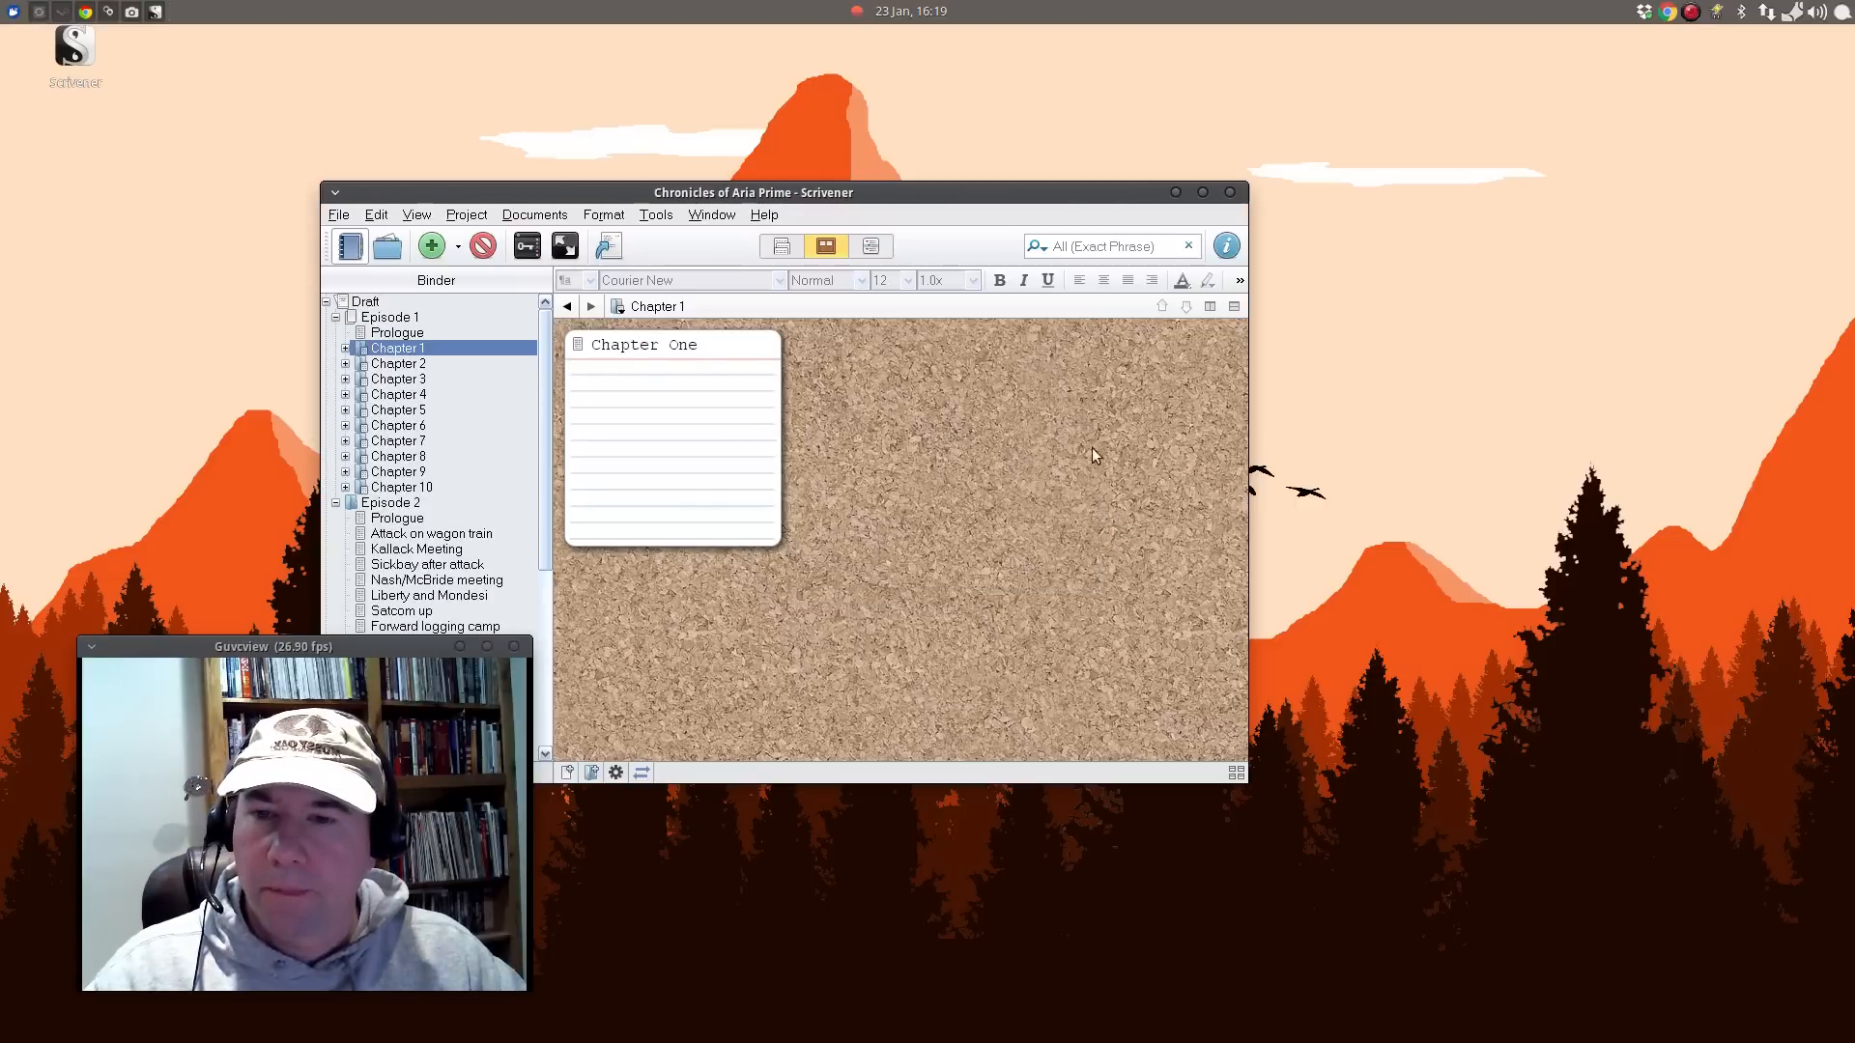
{"action": "left_click", "coordinate": [1202, 191]}
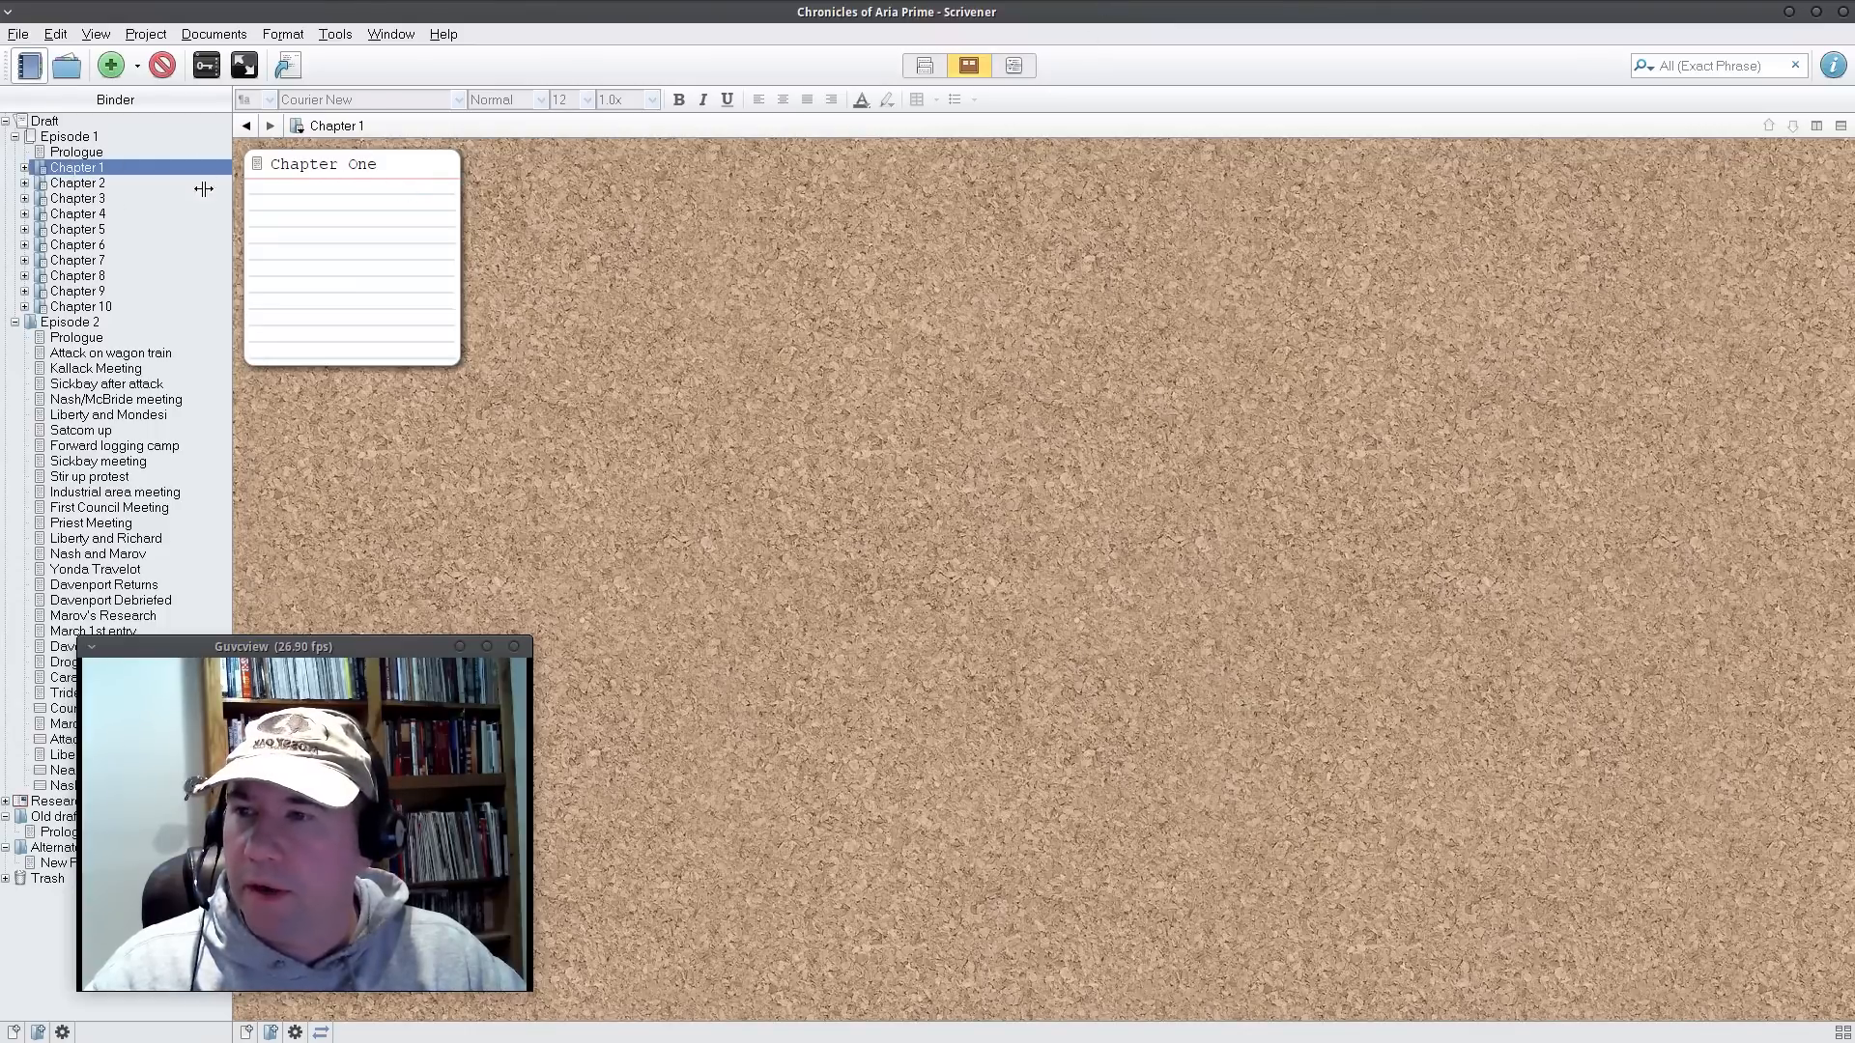
View Chapter 1 as text, then show Chapter 6's Captain's Log and Meet the Tillers cards on the corkboard.
{"action": "left_click", "coordinate": [921, 65]}
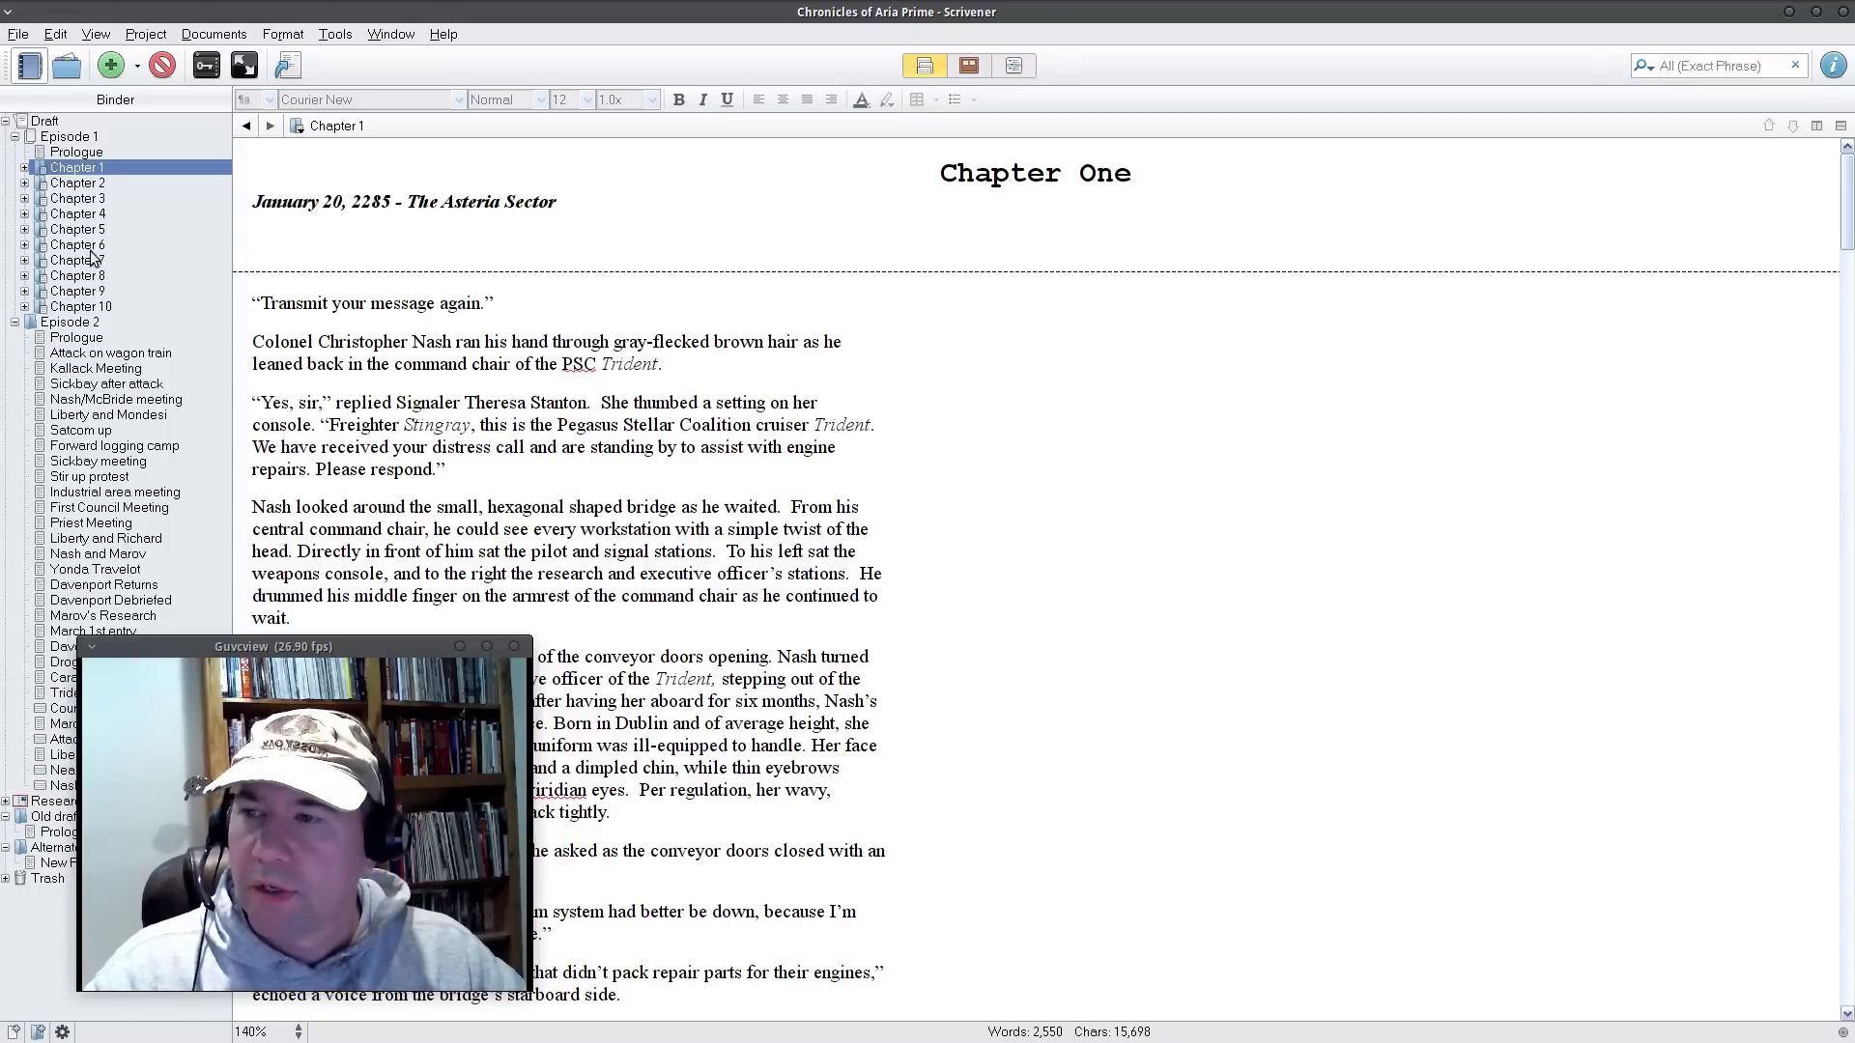
{"action": "left_click", "coordinate": [75, 245]}
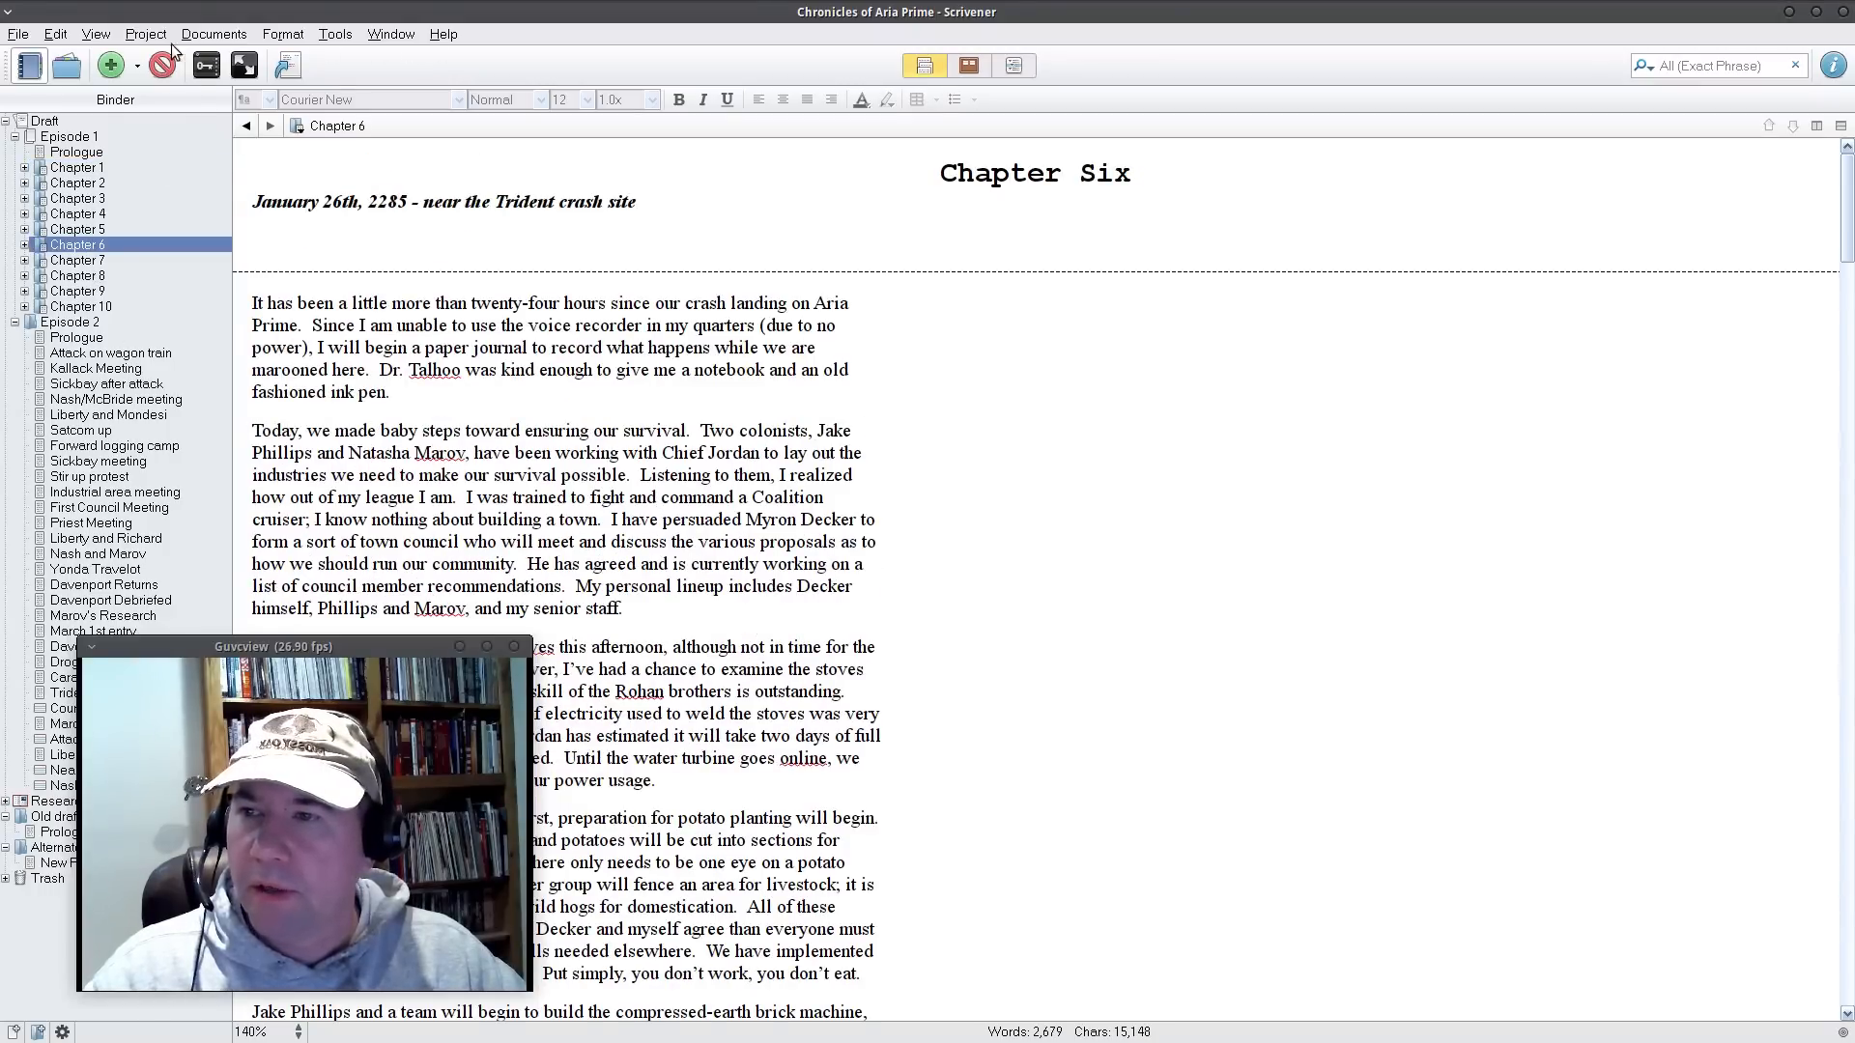
{"action": "left_click", "coordinate": [966, 66]}
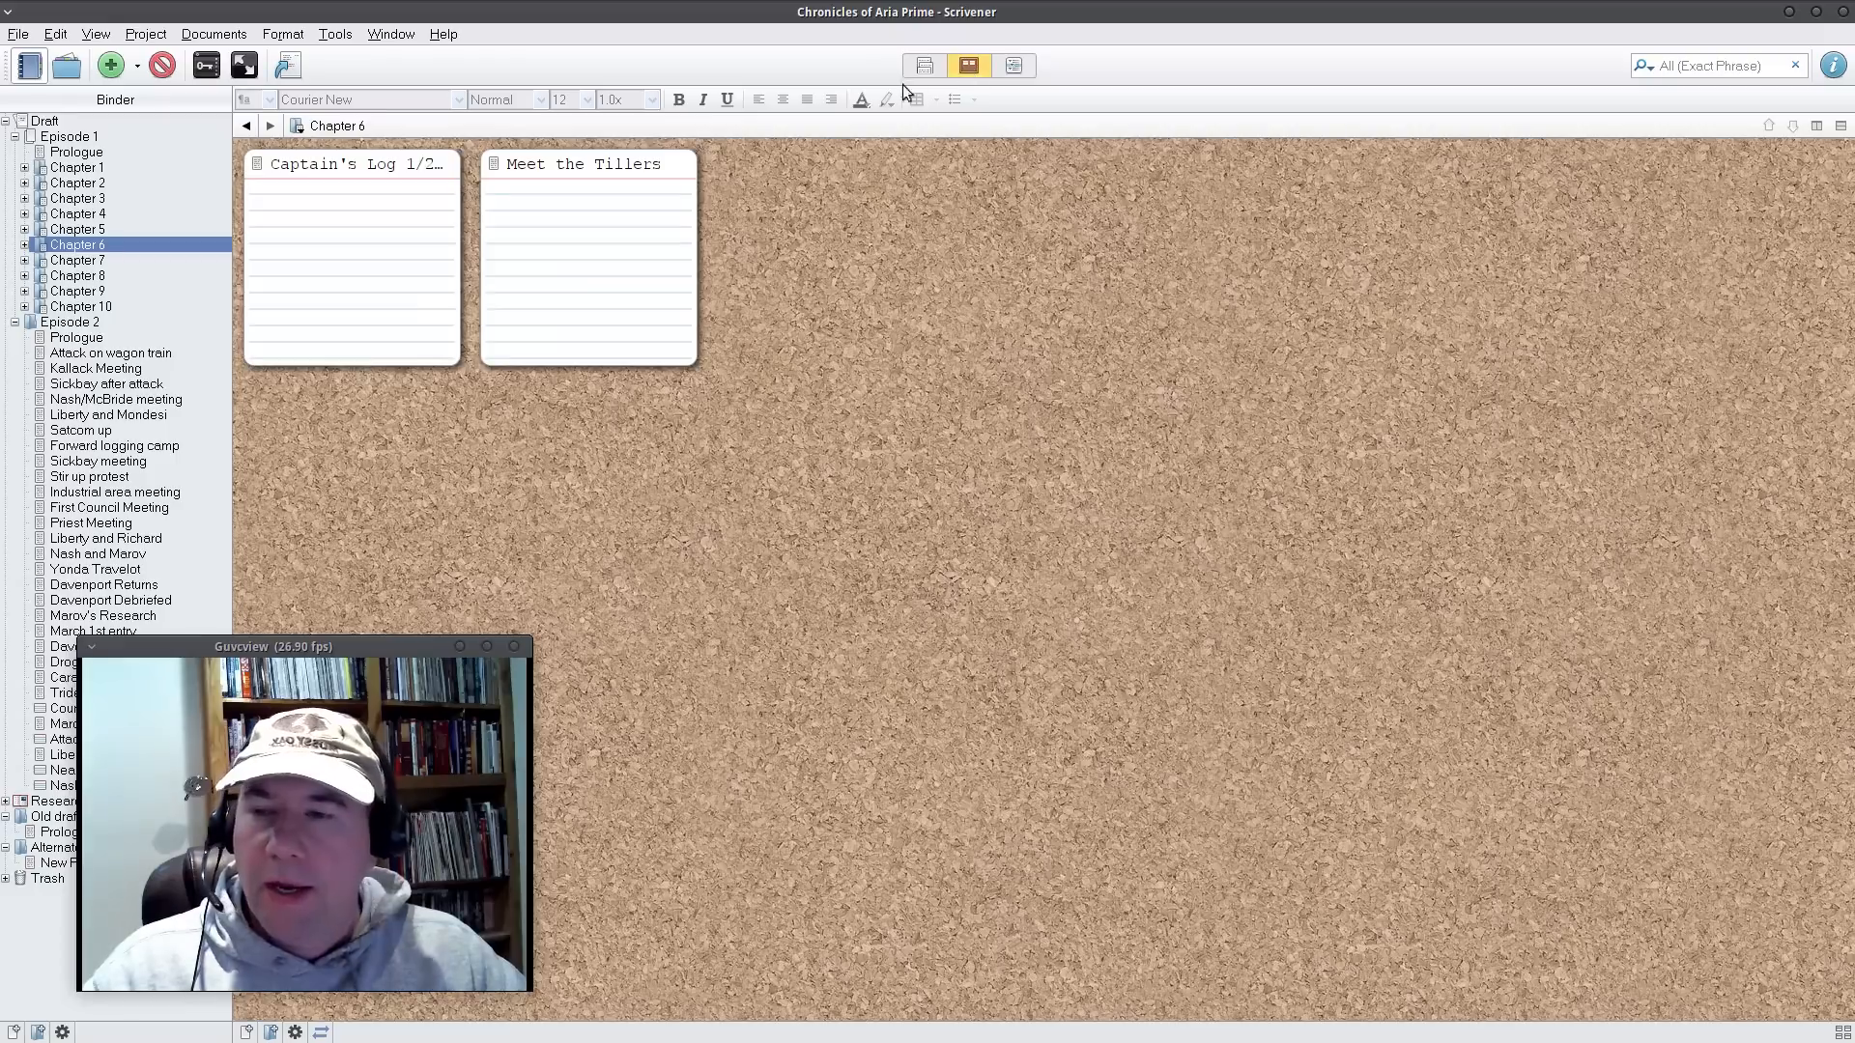
{"action": "mouse_move", "coordinate": [187, 122]}
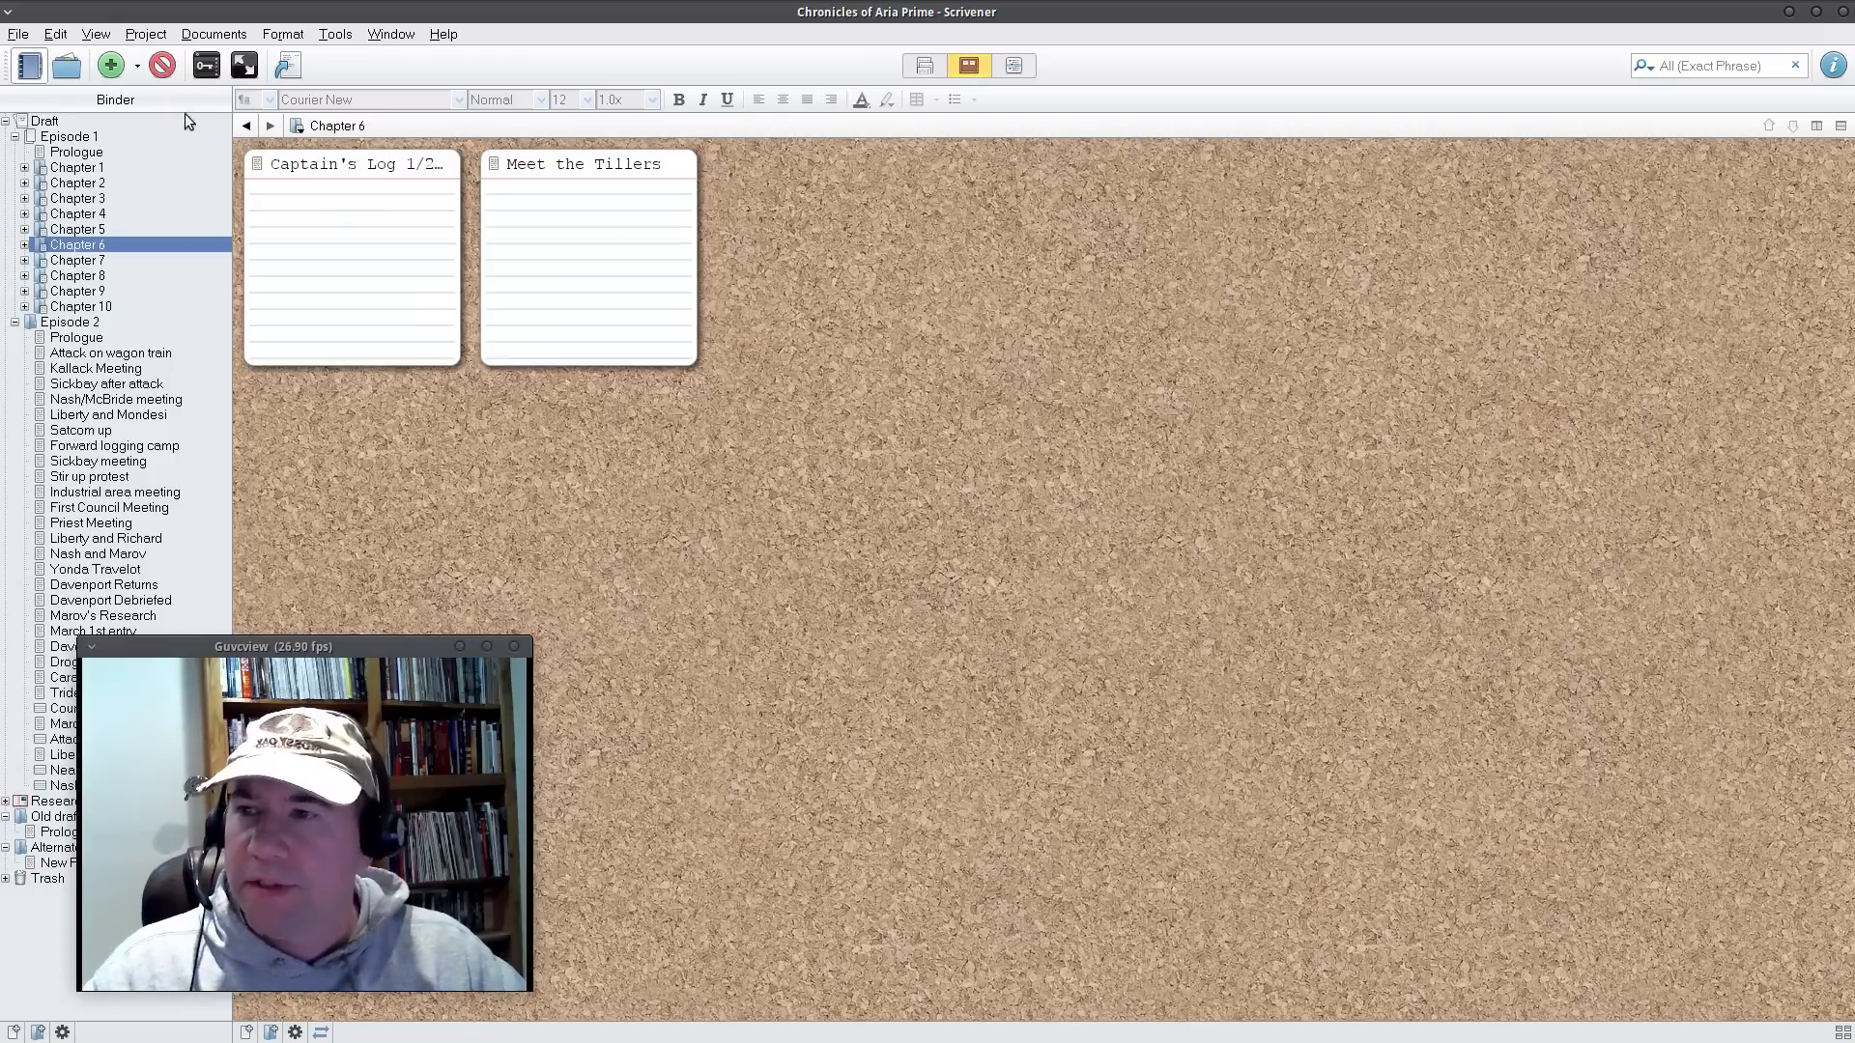
{"action": "mouse_move", "coordinate": [860, 409]}
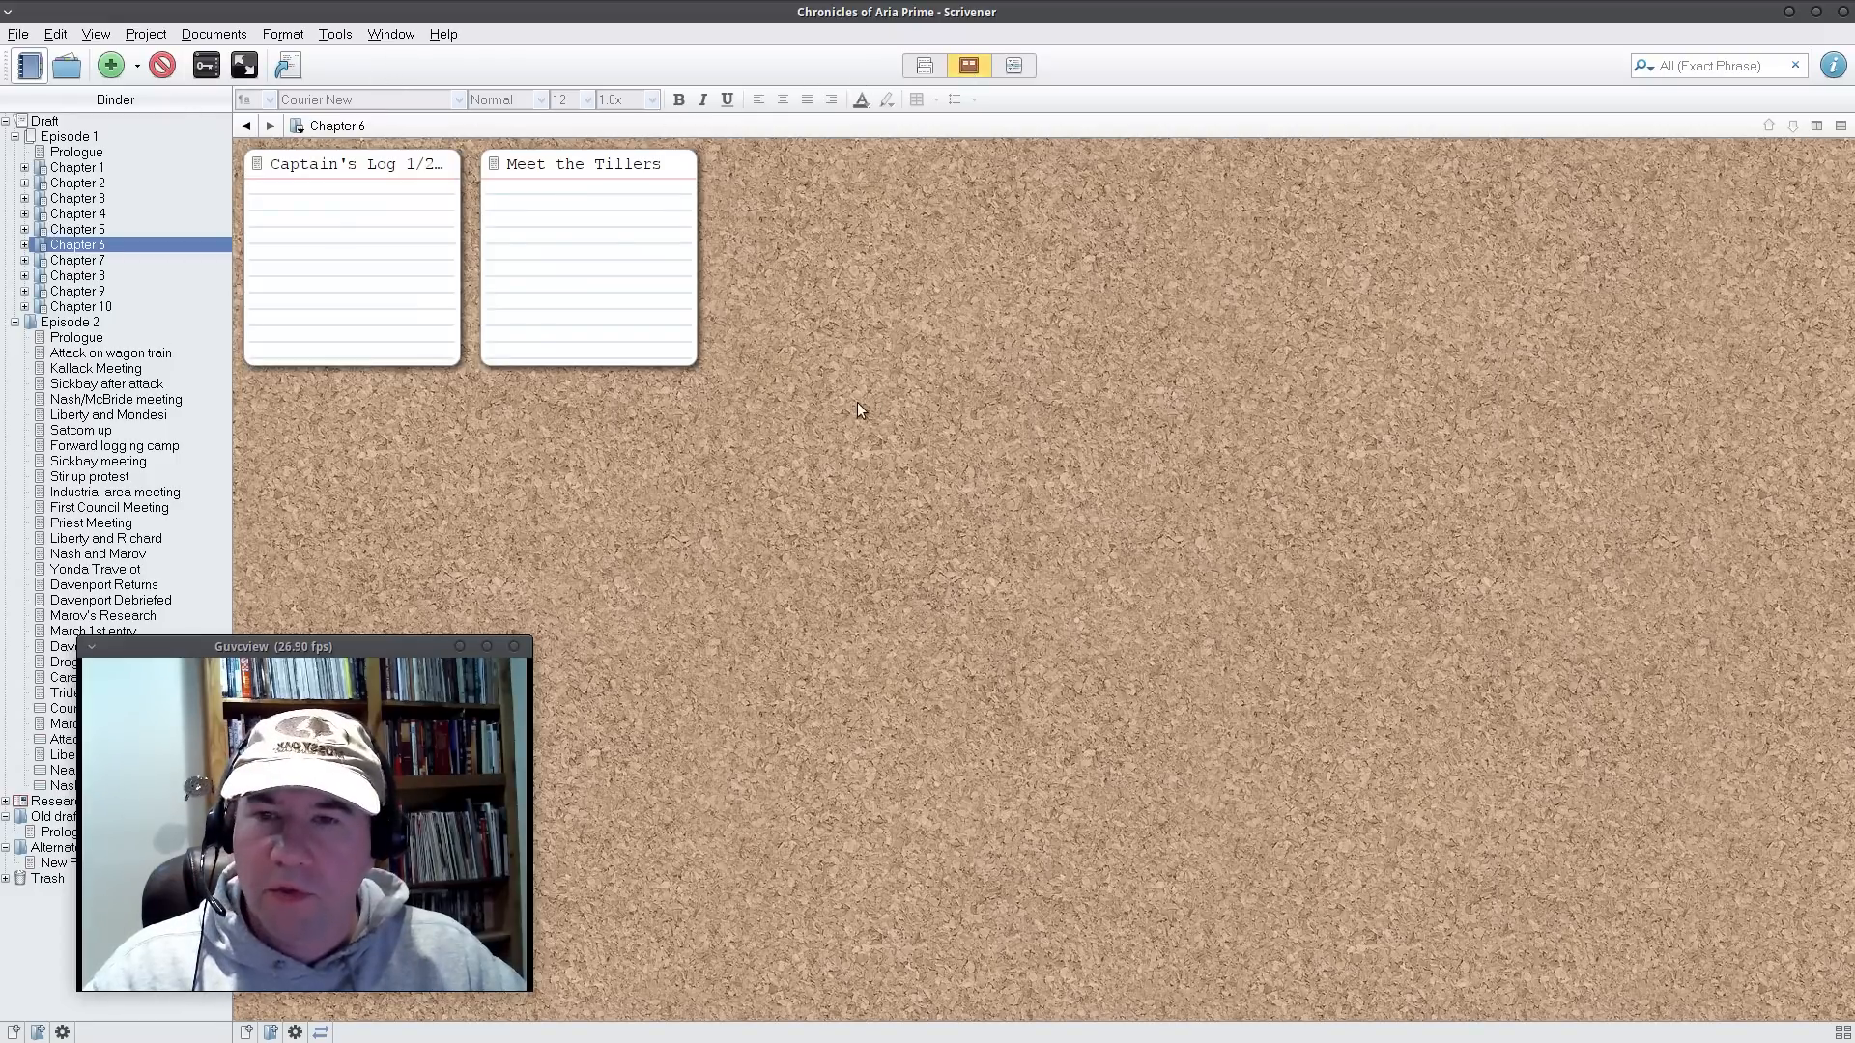
{"action": "mouse_move", "coordinate": [703, 390]}
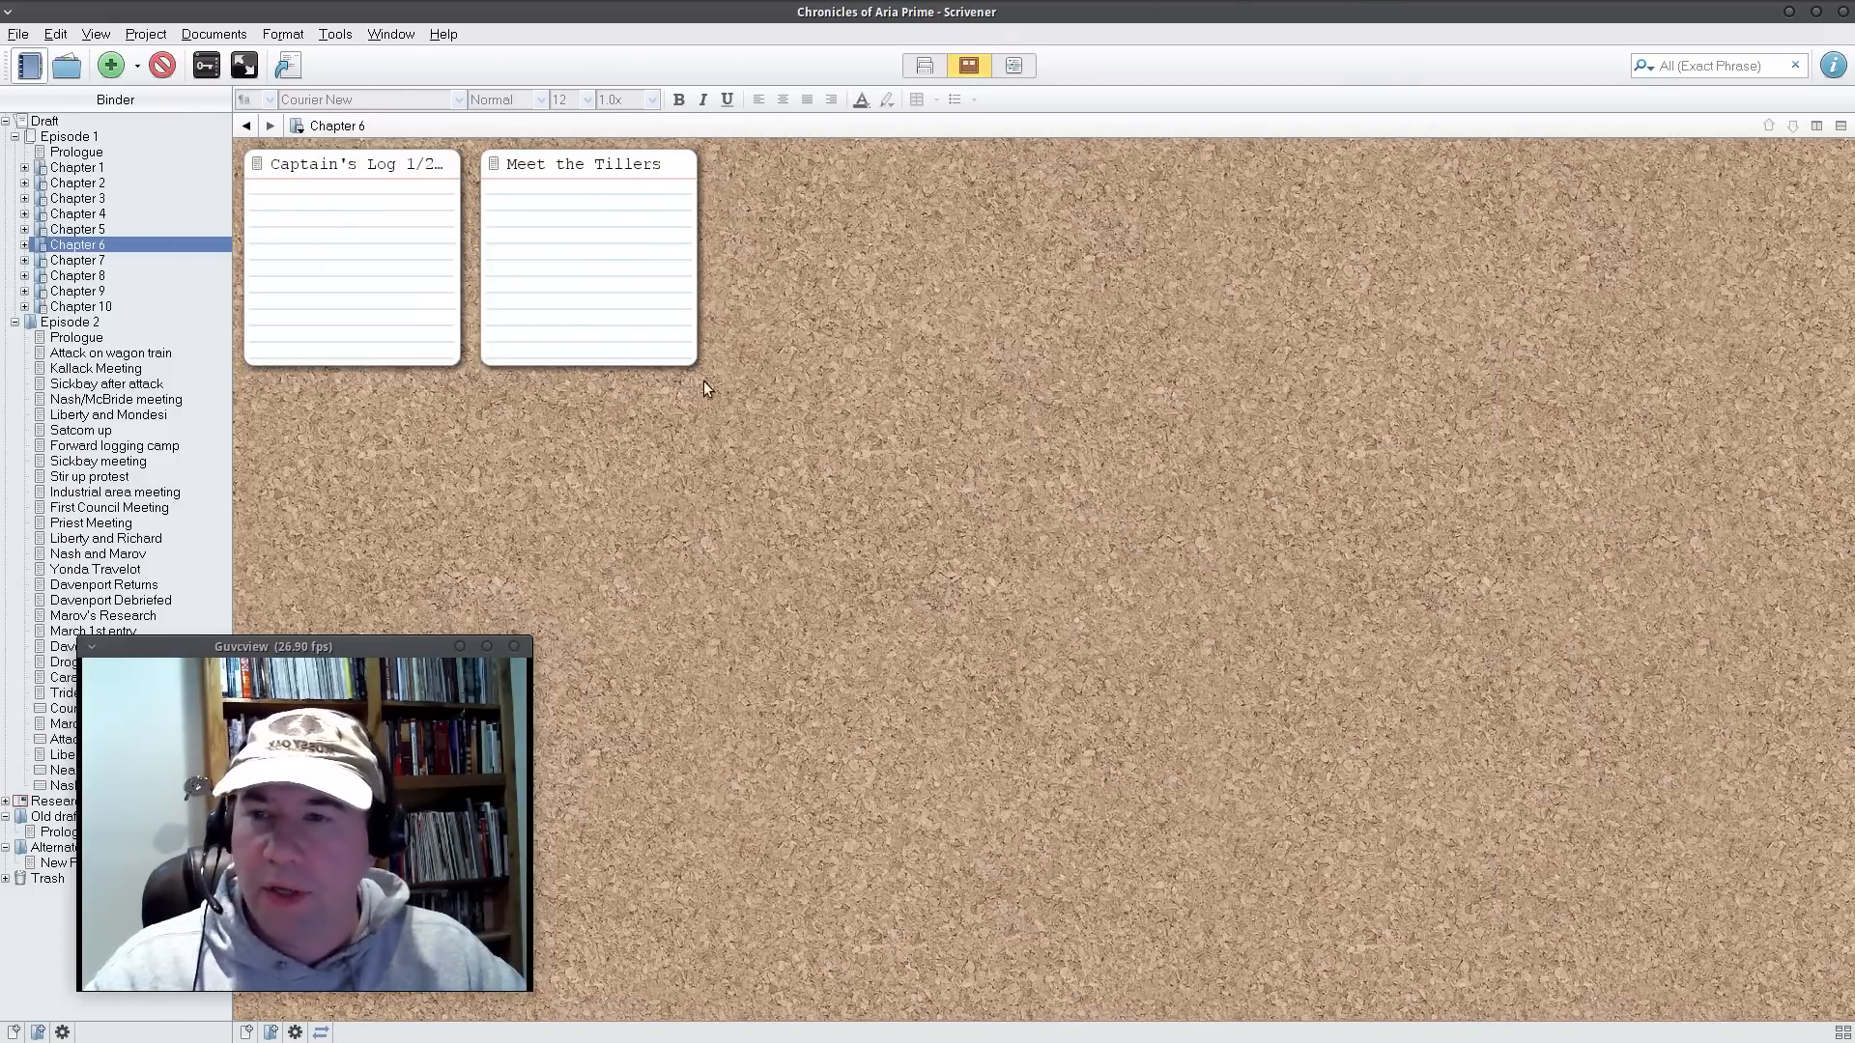
{"action": "mouse_move", "coordinate": [1046, 350]}
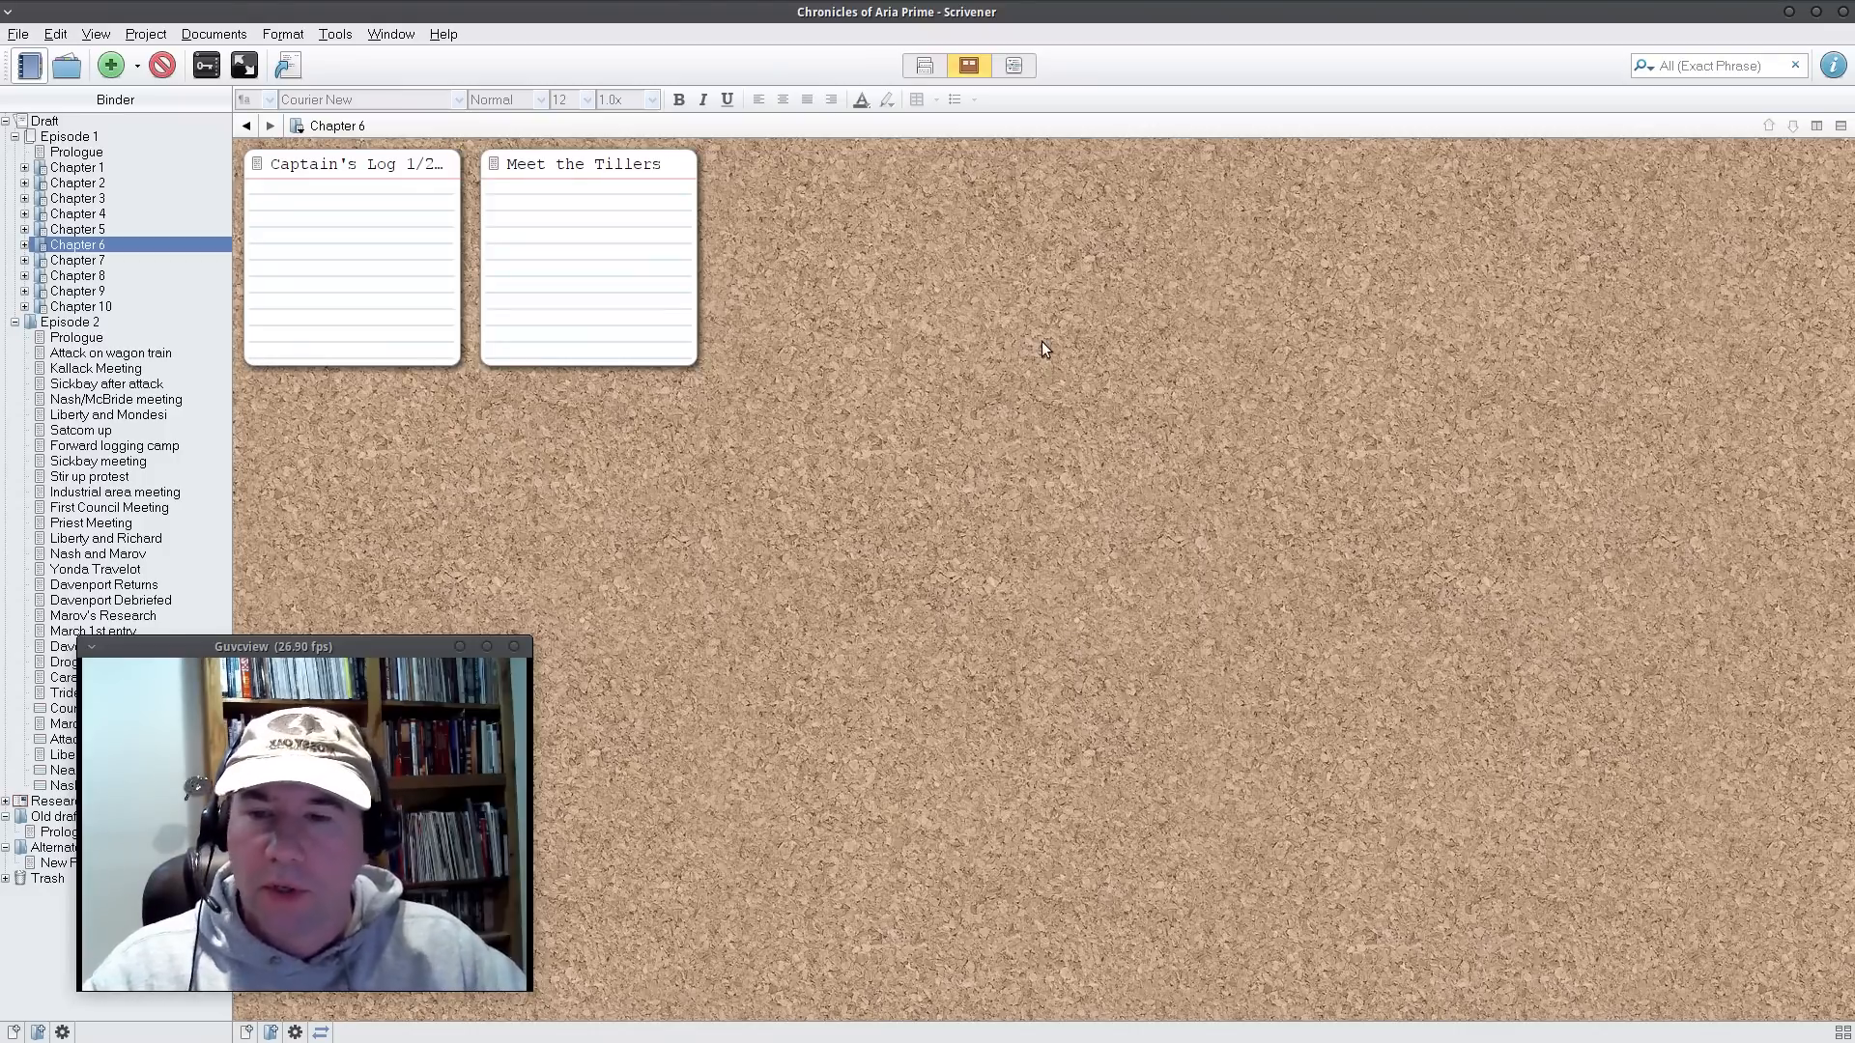
{"action": "mouse_move", "coordinate": [107, 352]}
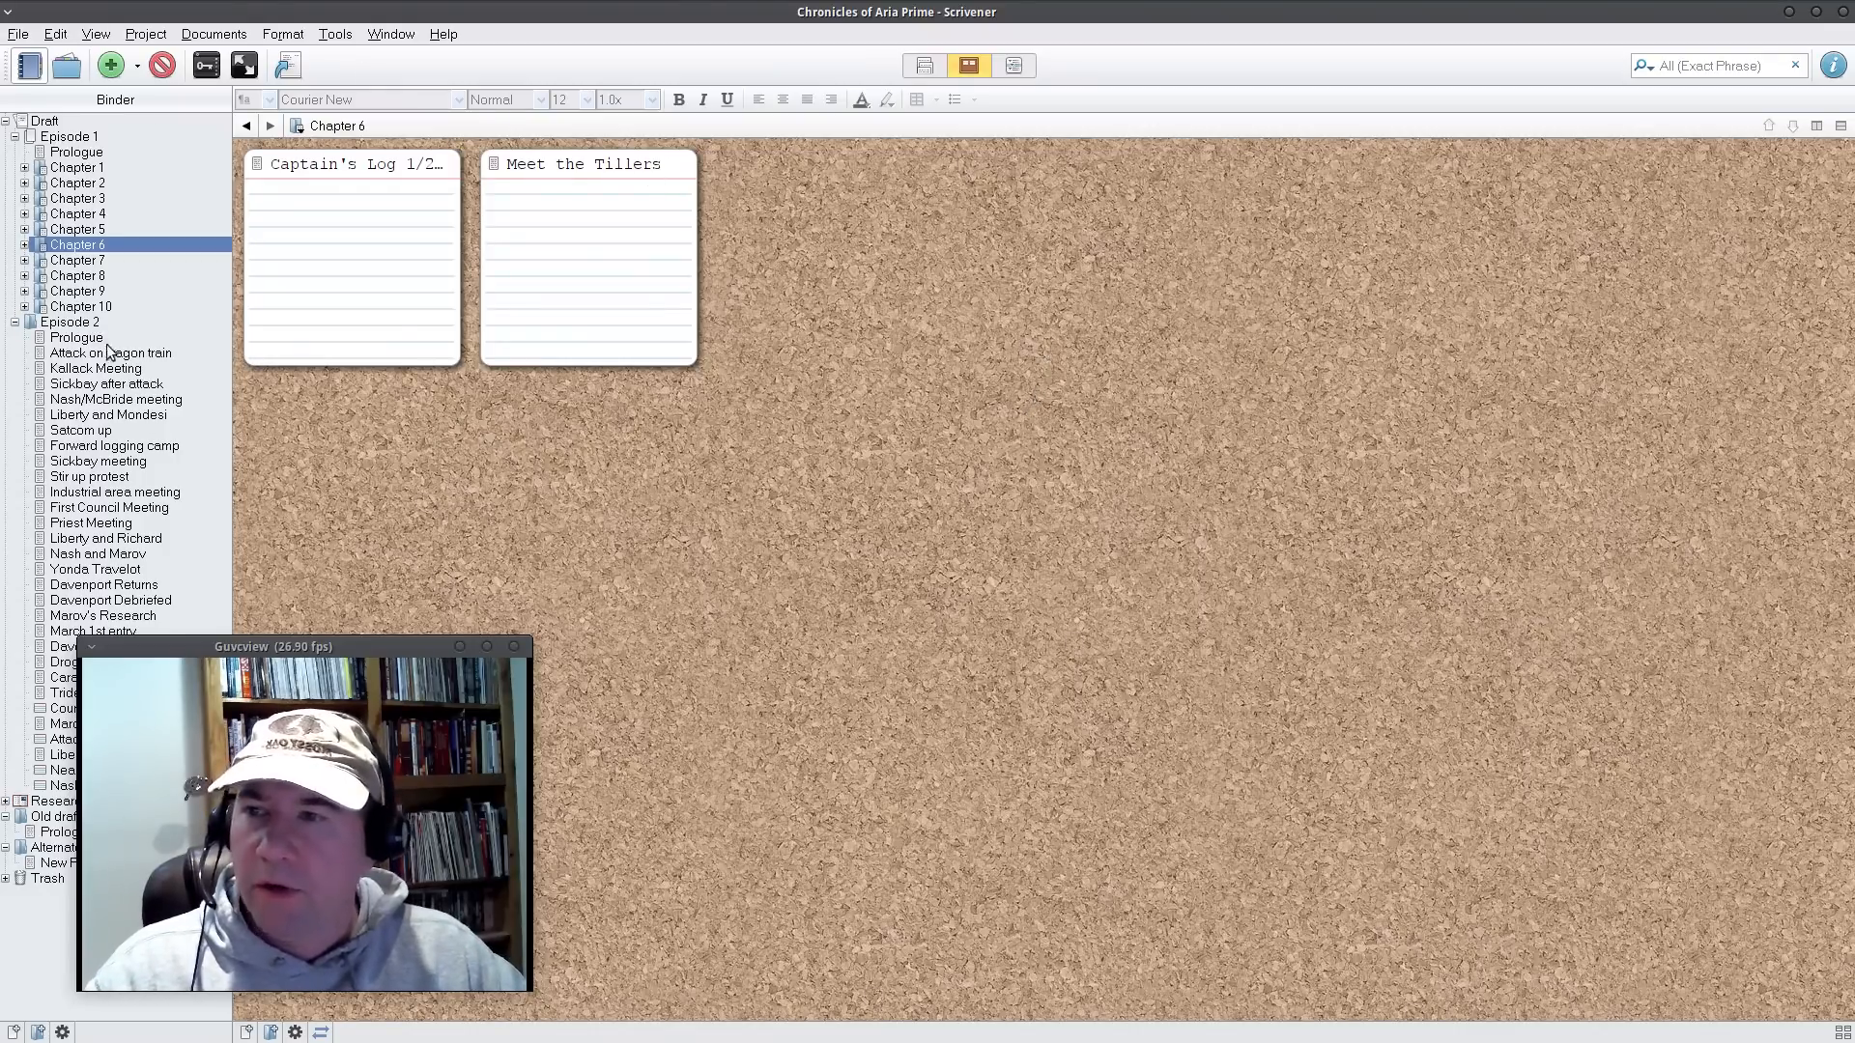
{"action": "mouse_move", "coordinate": [1119, 387]}
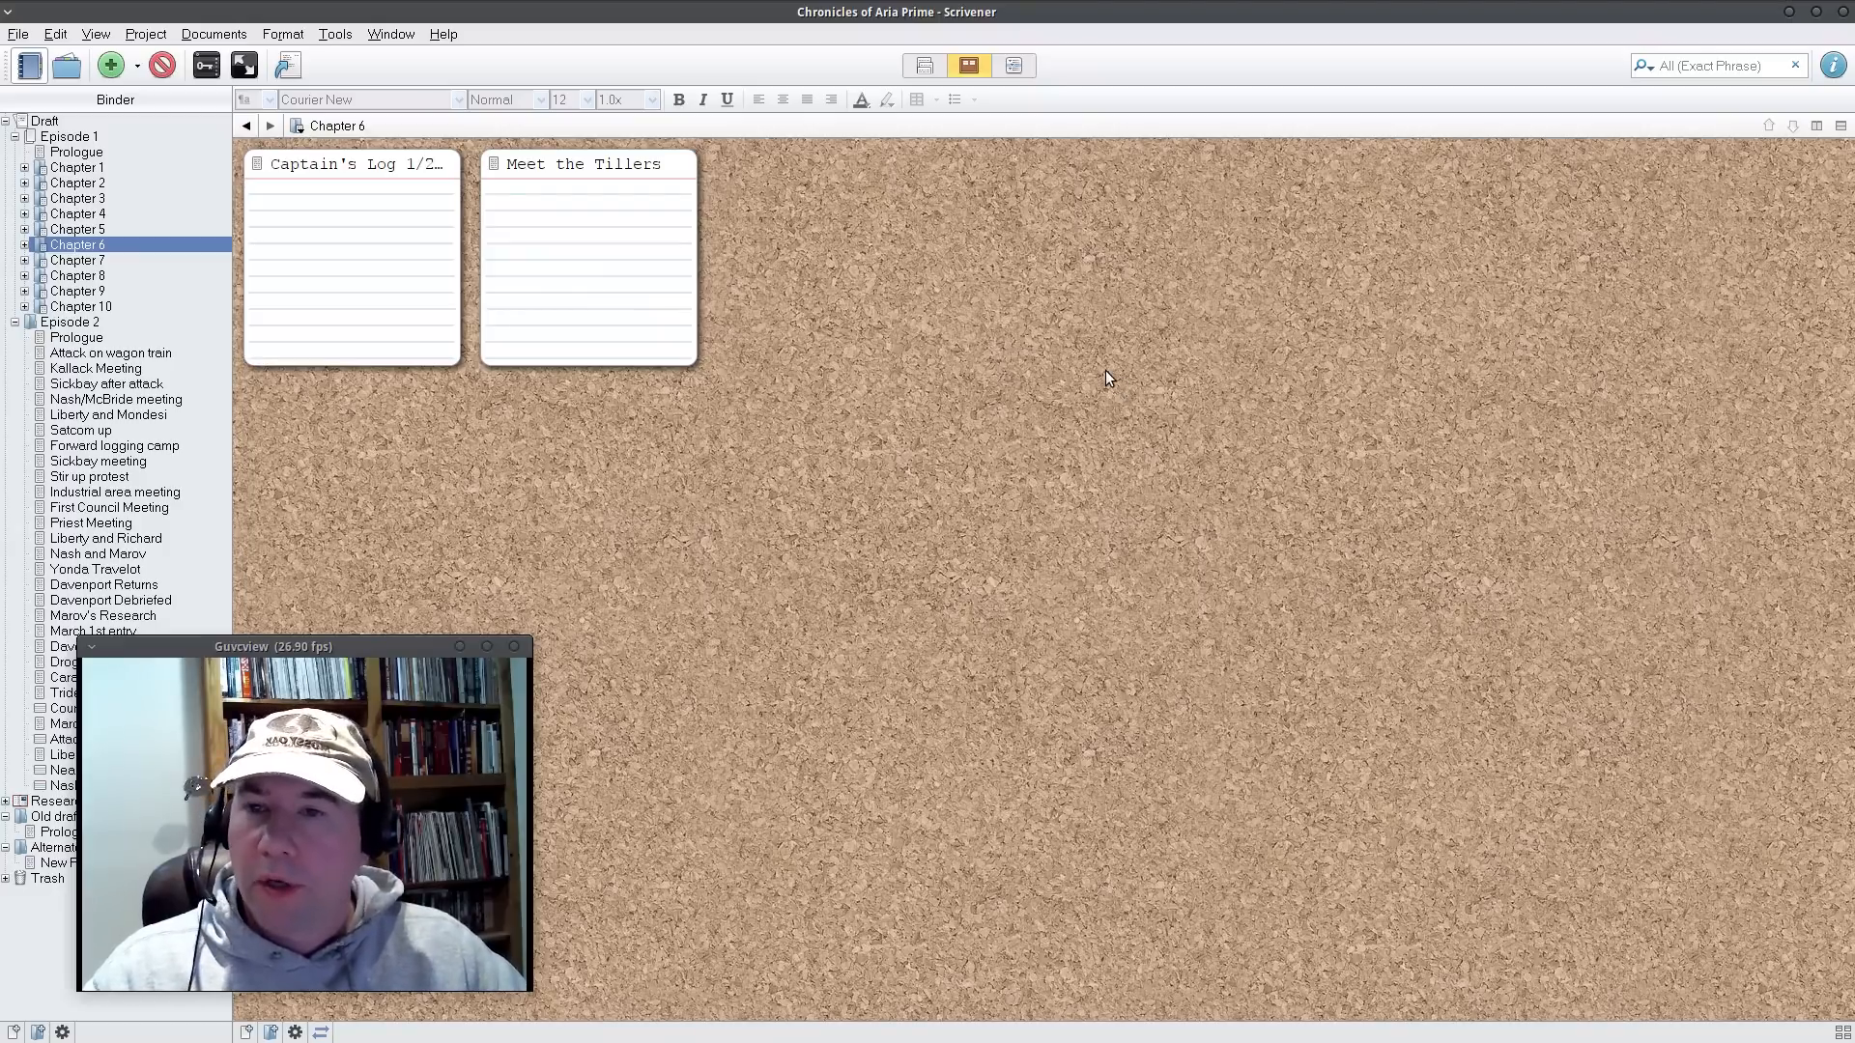
{"action": "mouse_move", "coordinate": [1005, 416]}
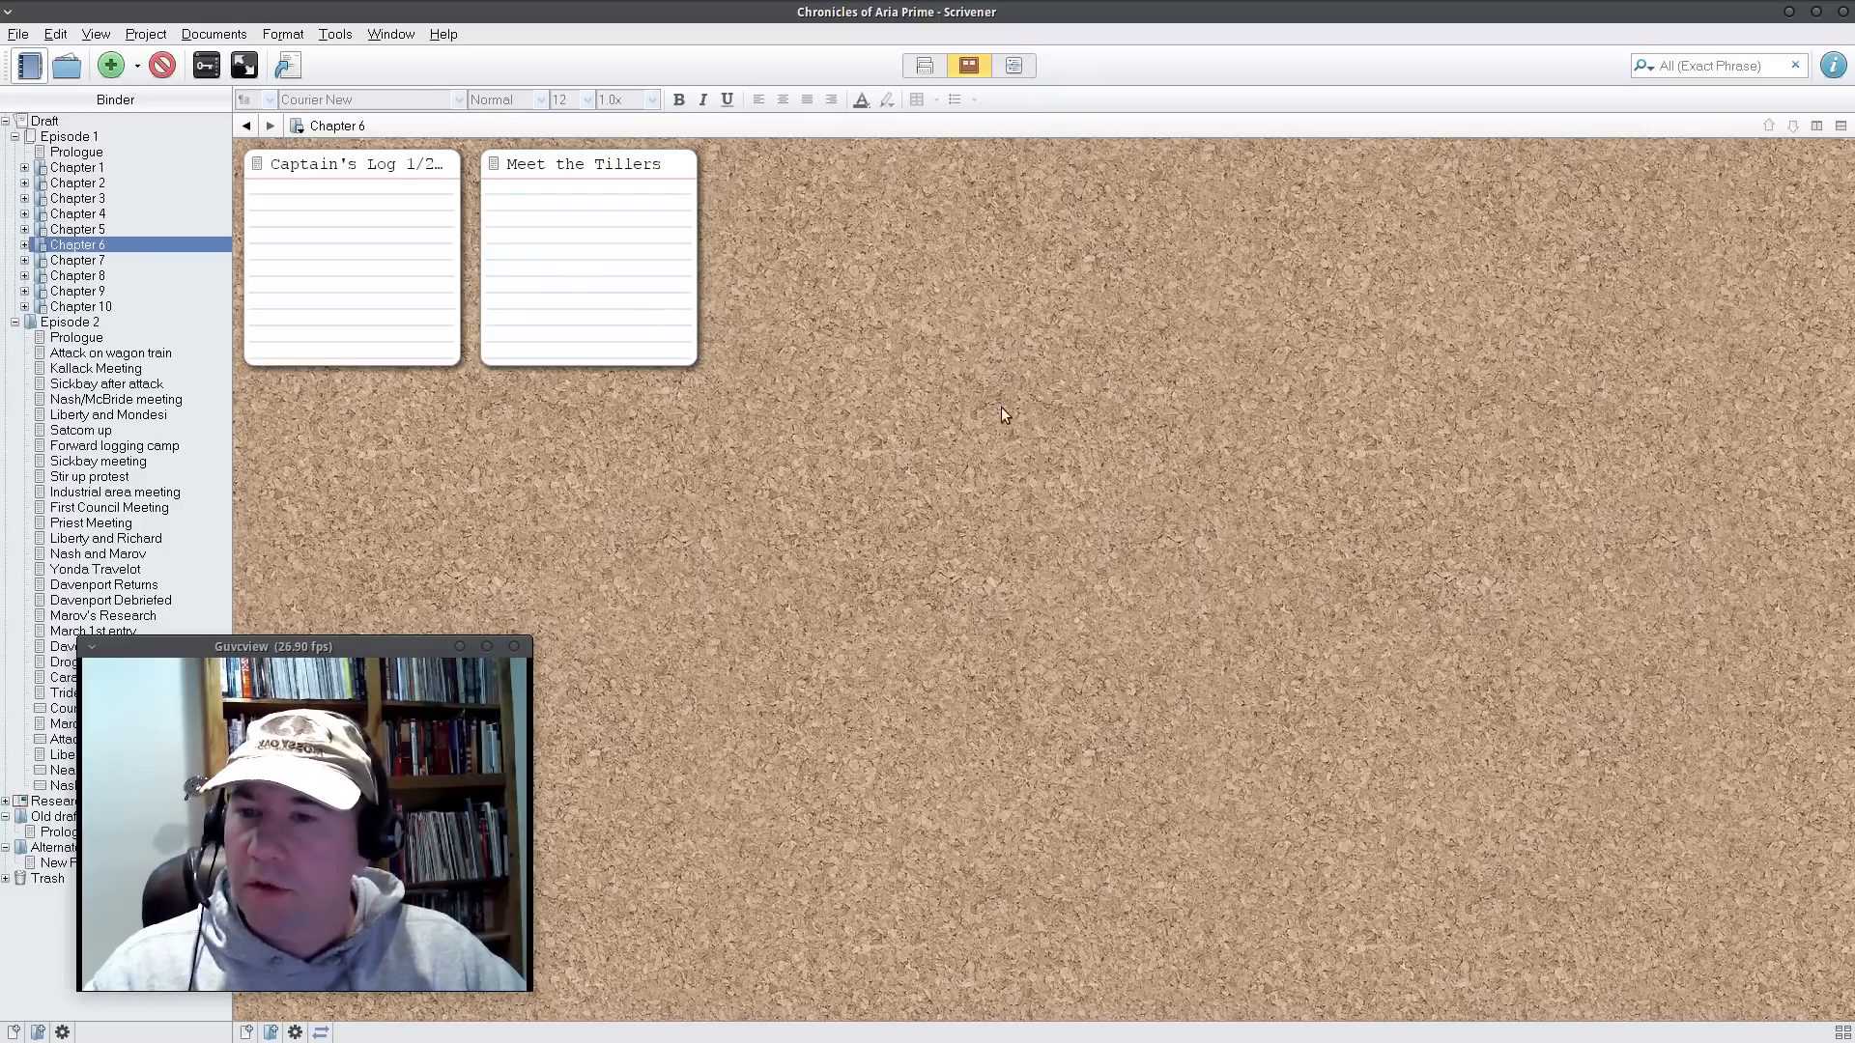
{"action": "mouse_move", "coordinate": [788, 465]}
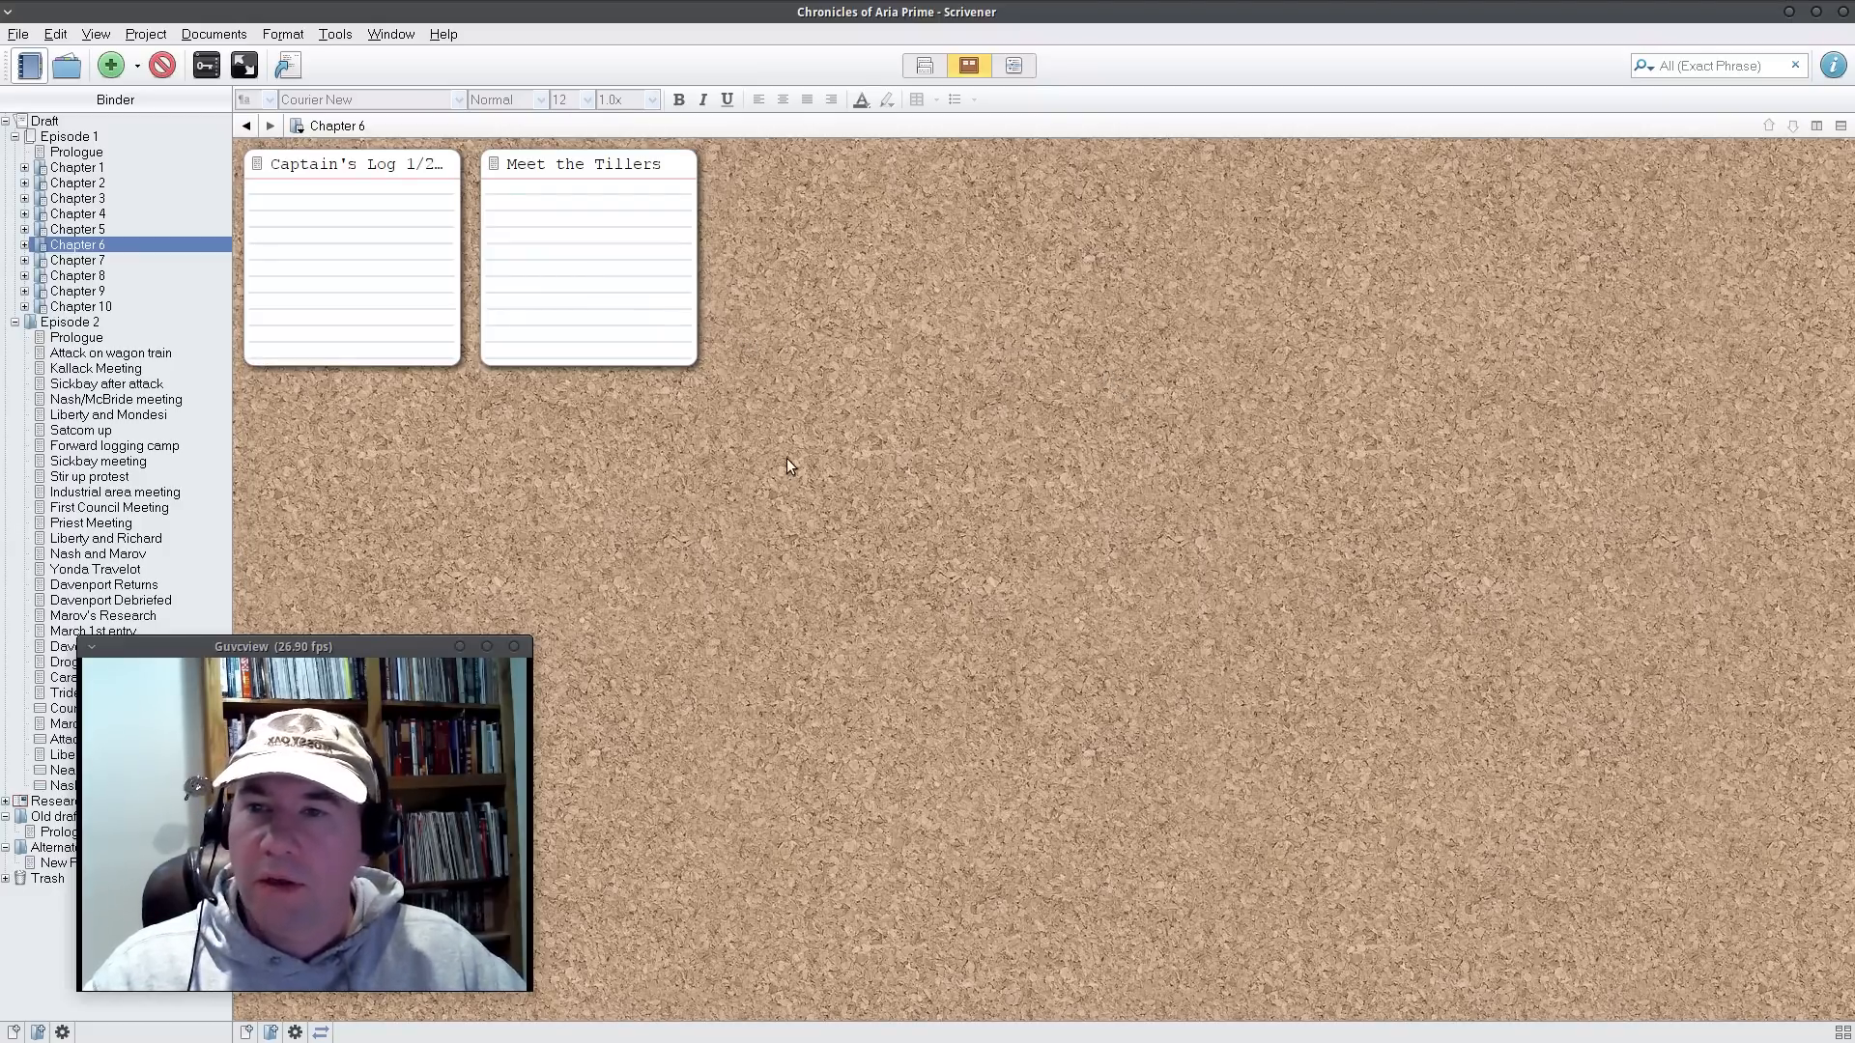
{"action": "mouse_move", "coordinate": [425, 62]}
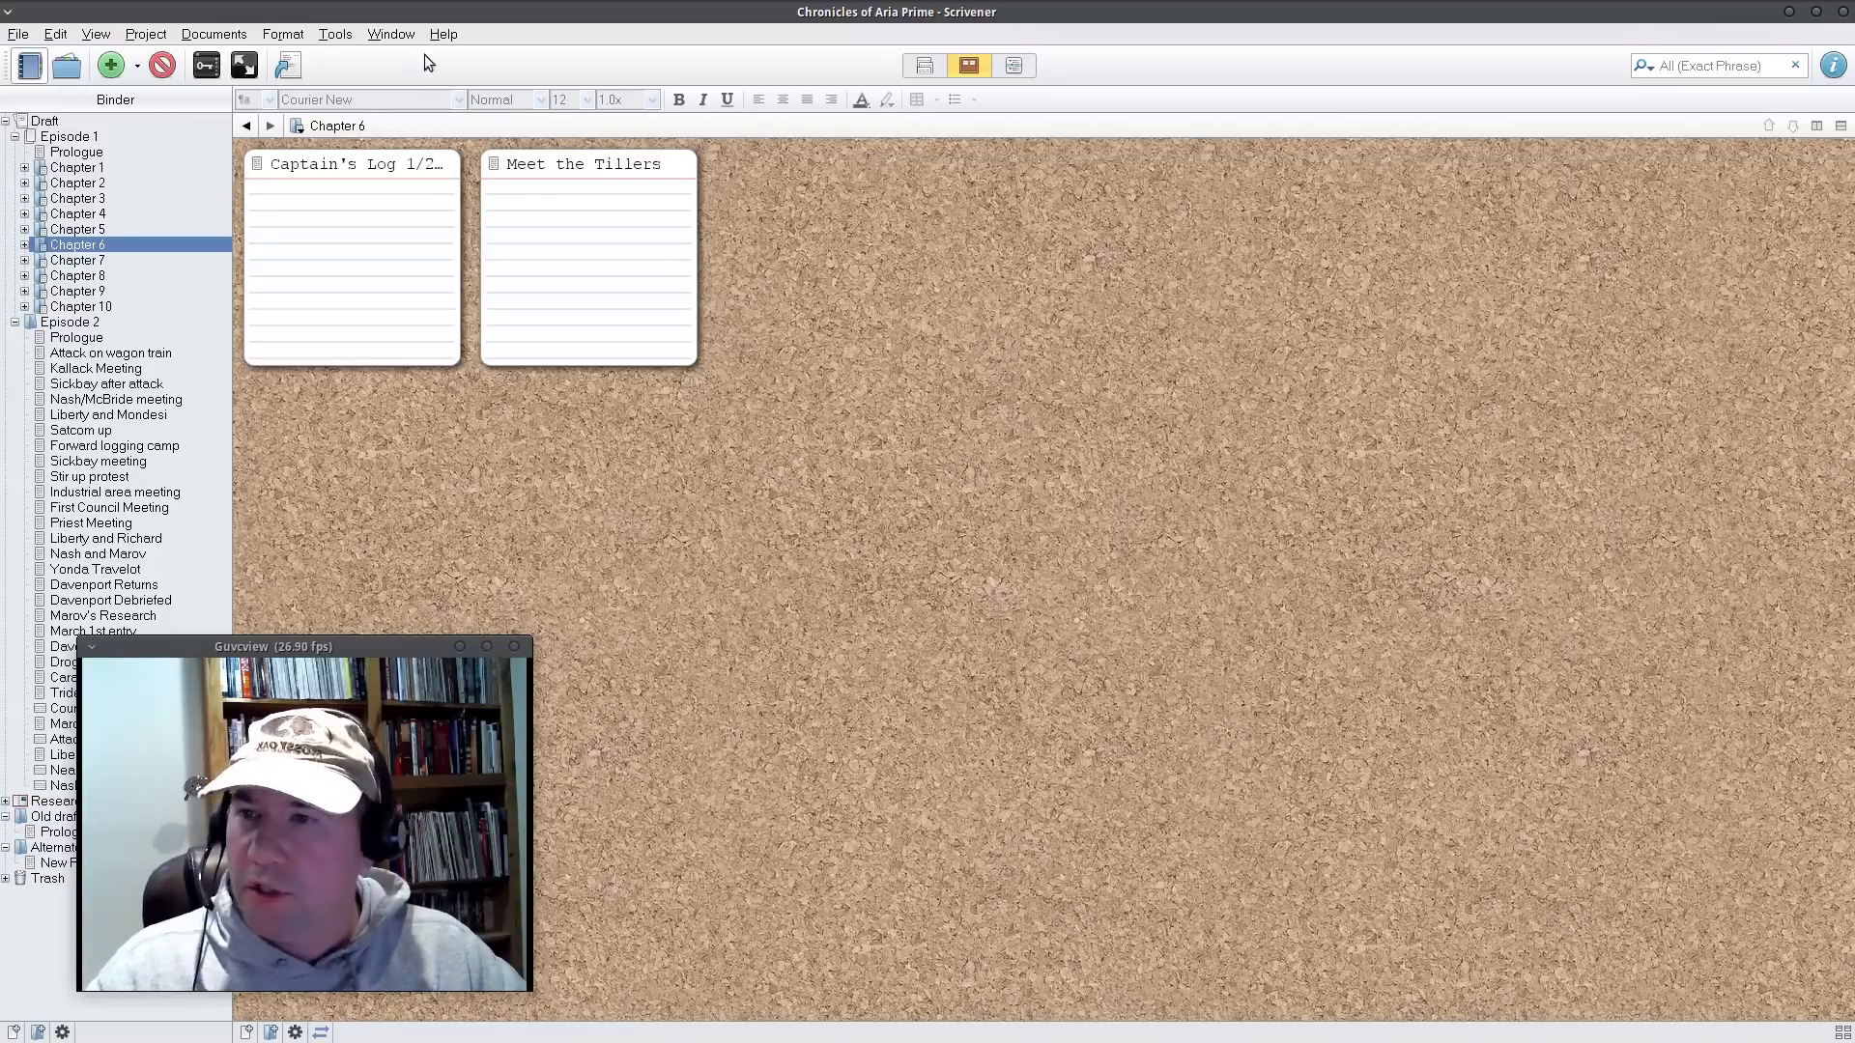
{"action": "mouse_move", "coordinate": [576, 651]}
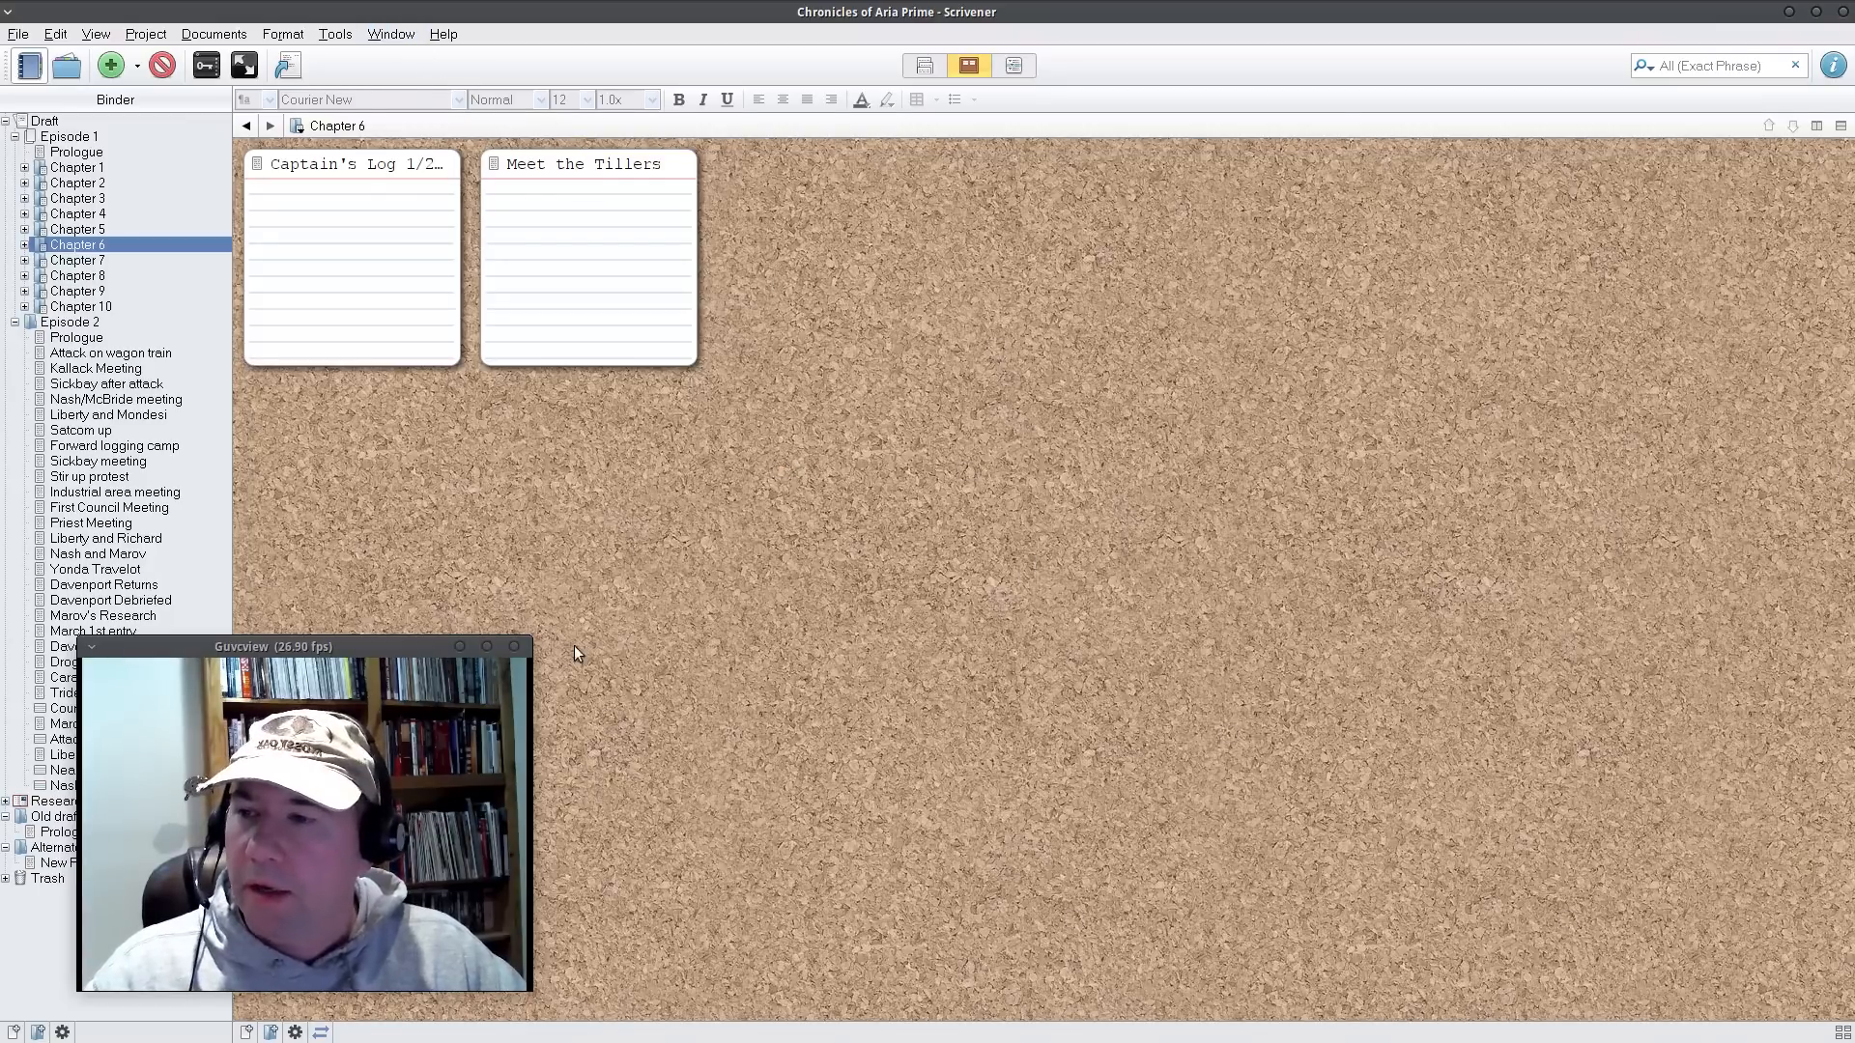
{"action": "mouse_move", "coordinate": [957, 380]}
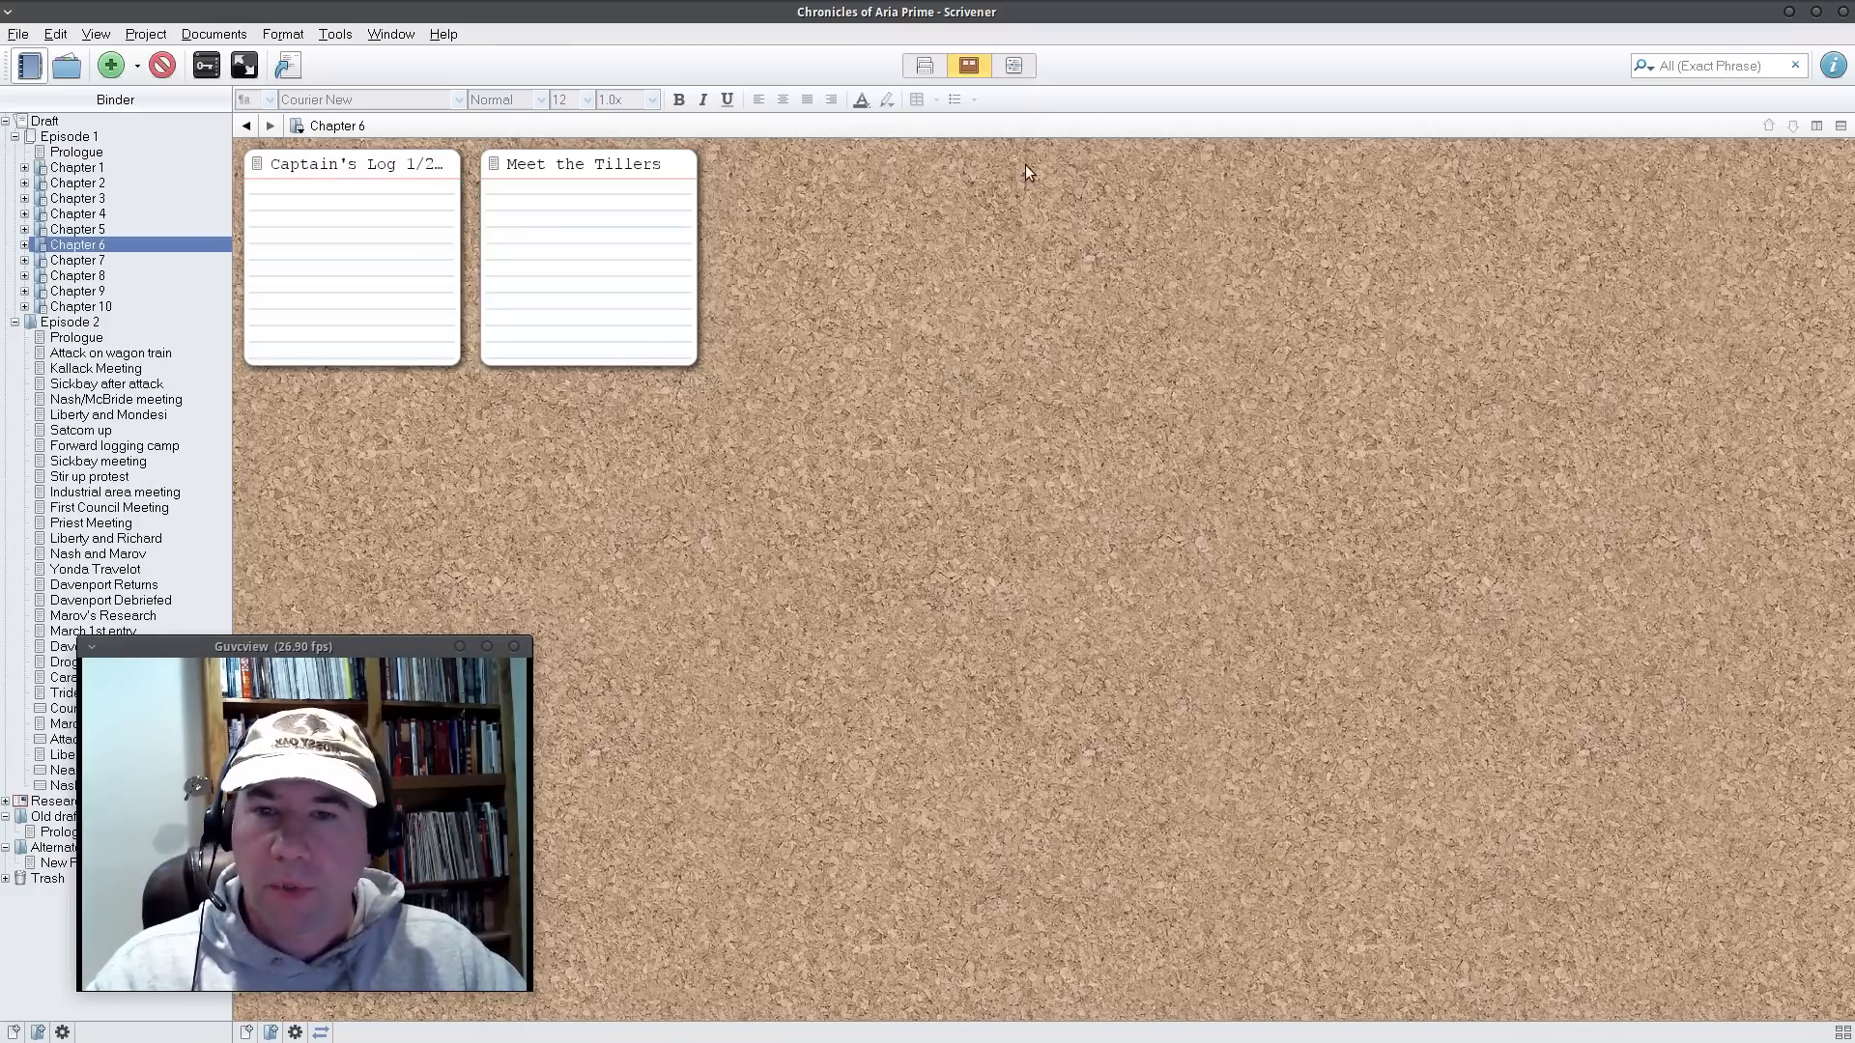
{"action": "mouse_move", "coordinate": [1843, 21]}
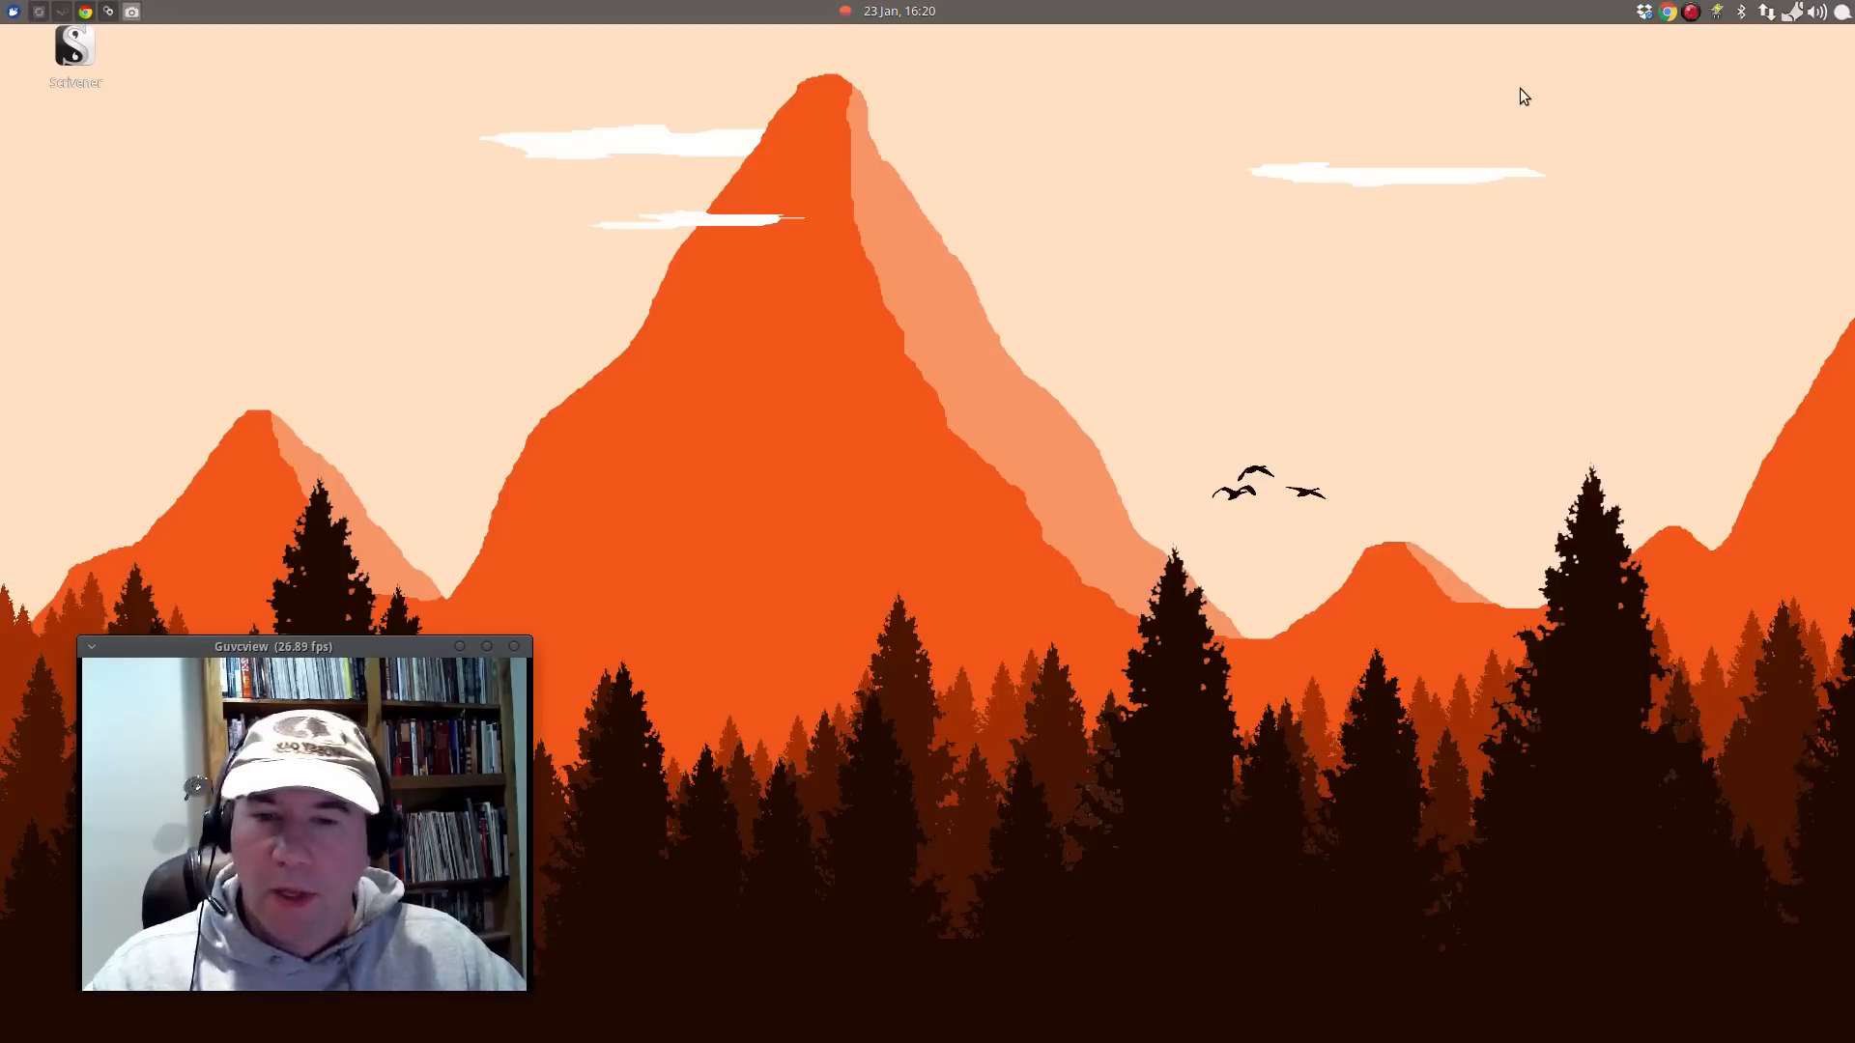
{"action": "mouse_move", "coordinate": [1396, 137]}
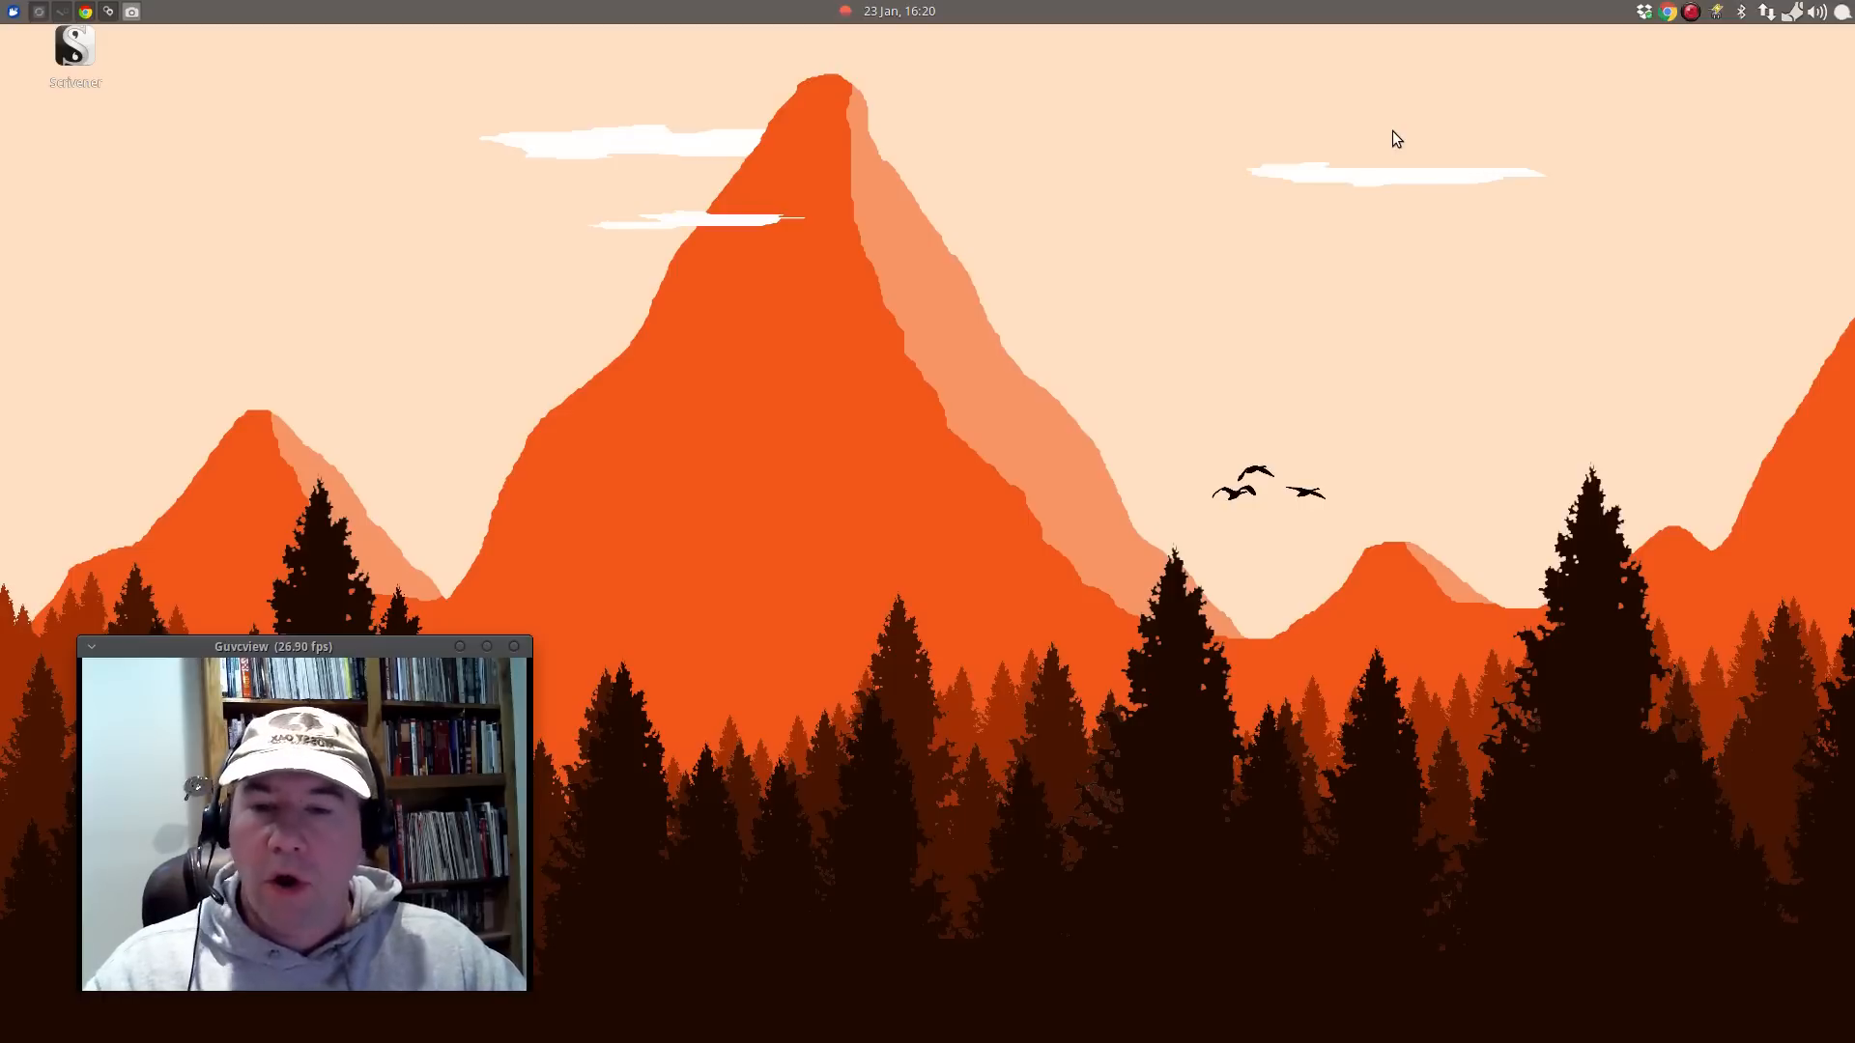
{"action": "mouse_move", "coordinate": [1372, 180]}
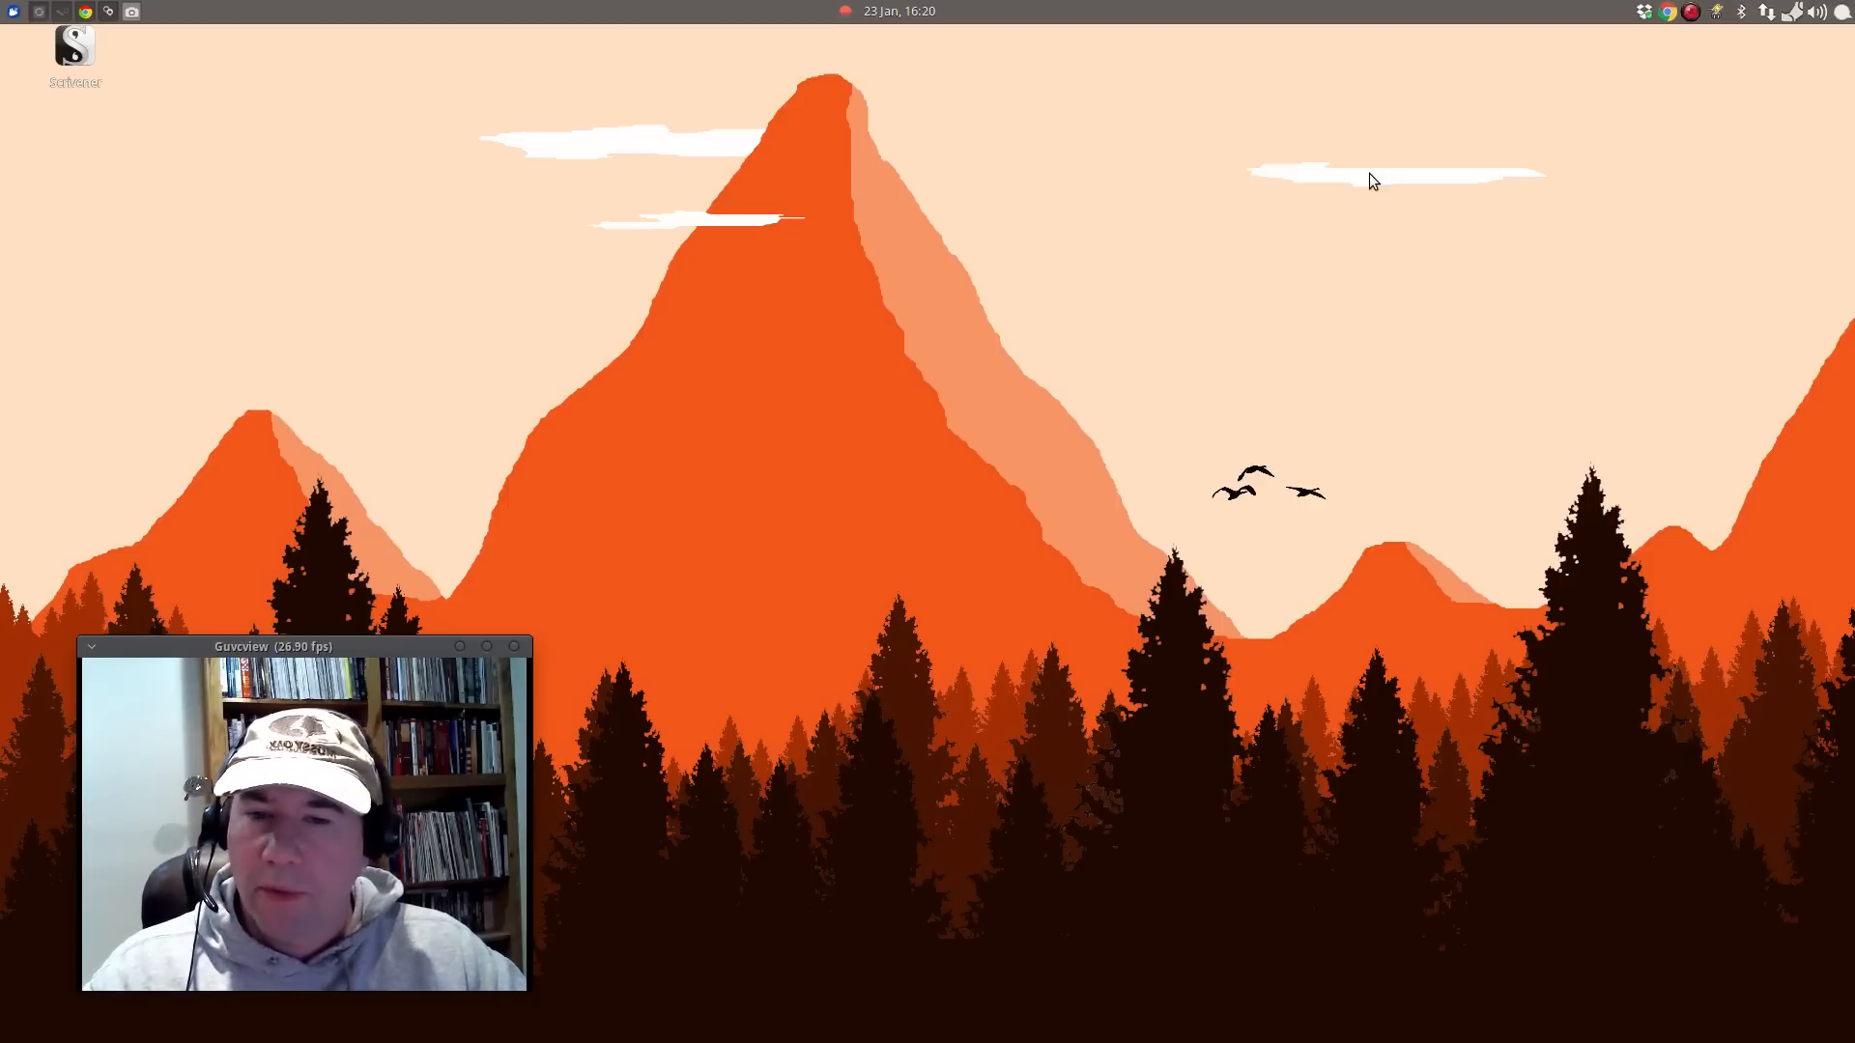
{"action": "mouse_move", "coordinate": [1219, 187]}
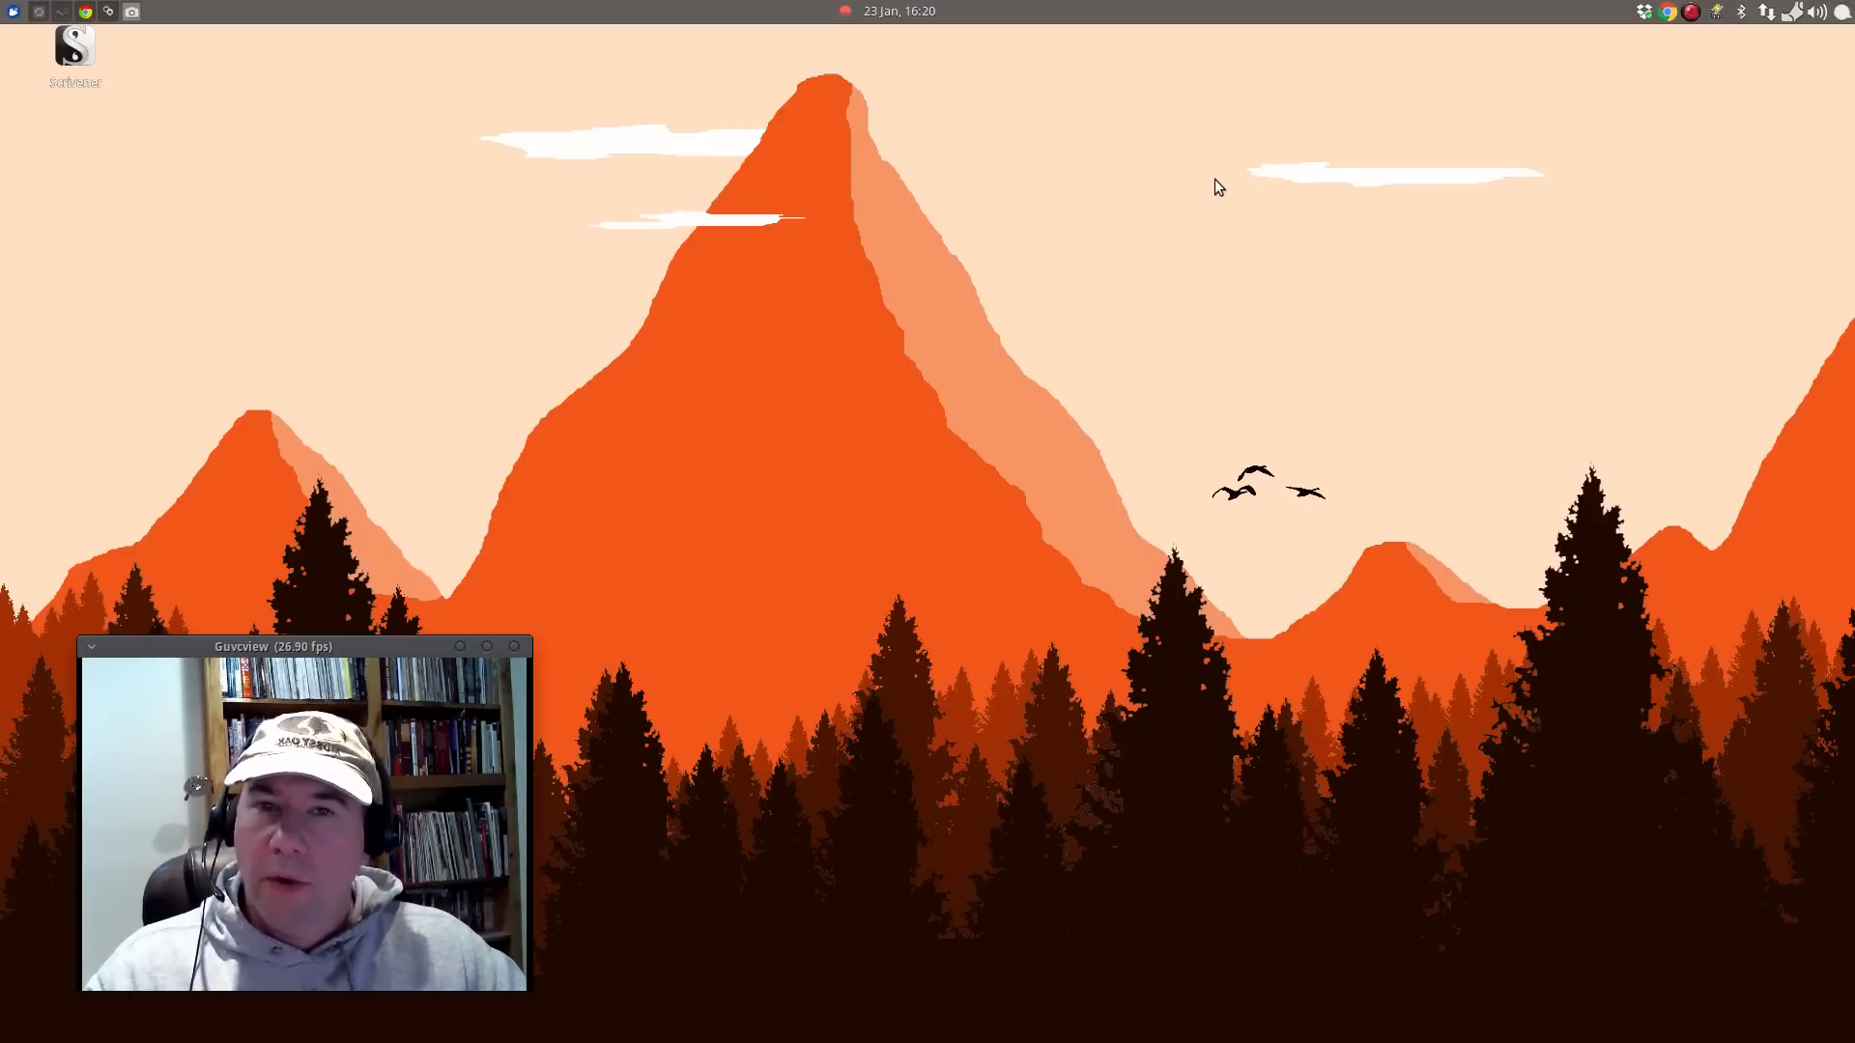
{"action": "mouse_move", "coordinate": [1215, 203]}
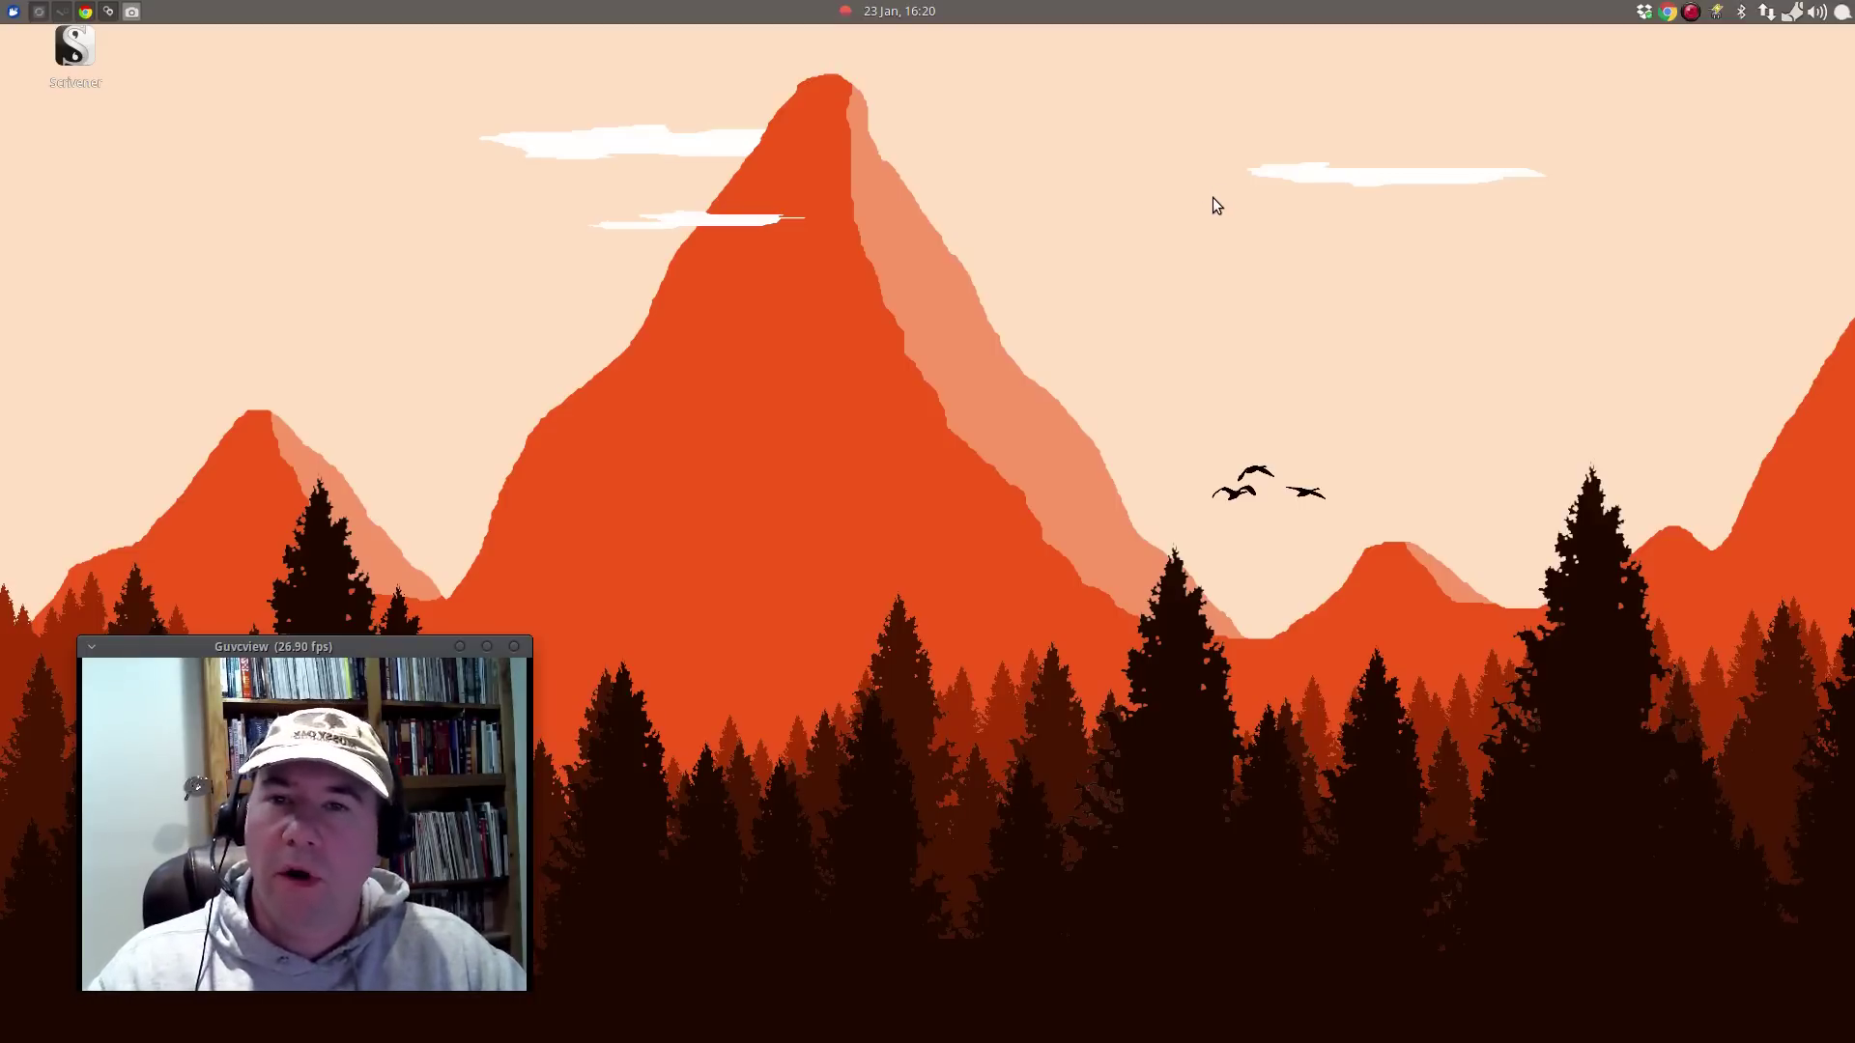